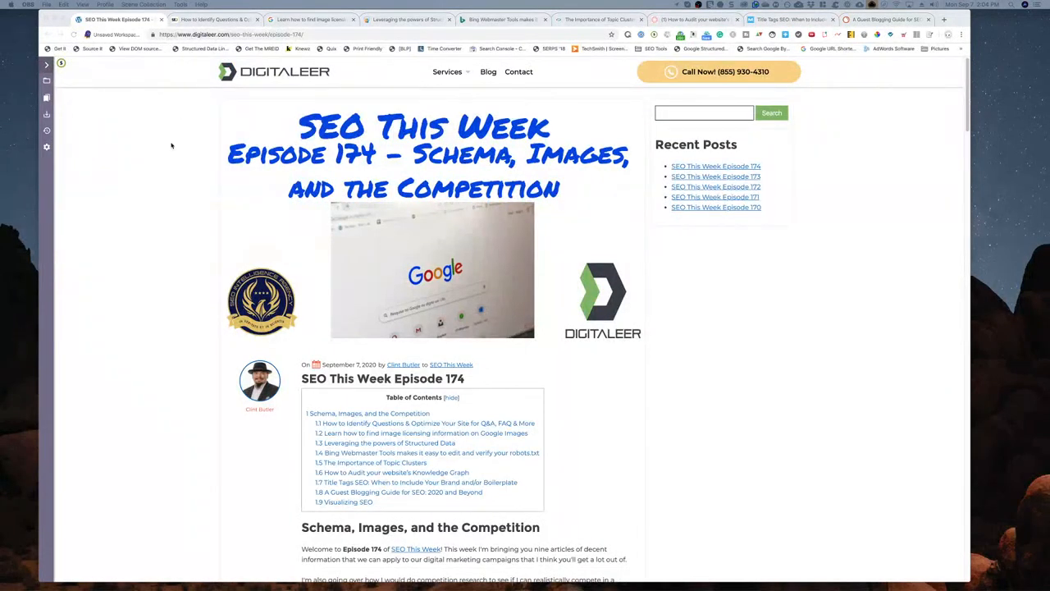
- Switch to the SEJ article on optimizing for Q&A and read its opening sections
{"action": "left_click", "coordinate": [215, 20]}
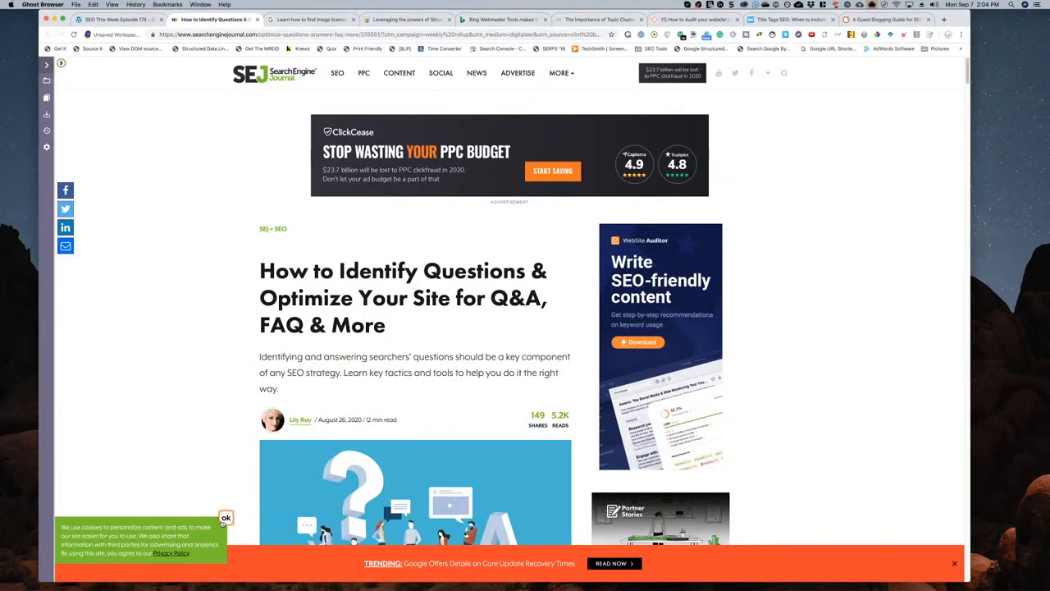
{"action": "scroll", "scroll_direction": "down", "scroll_amount": 3}
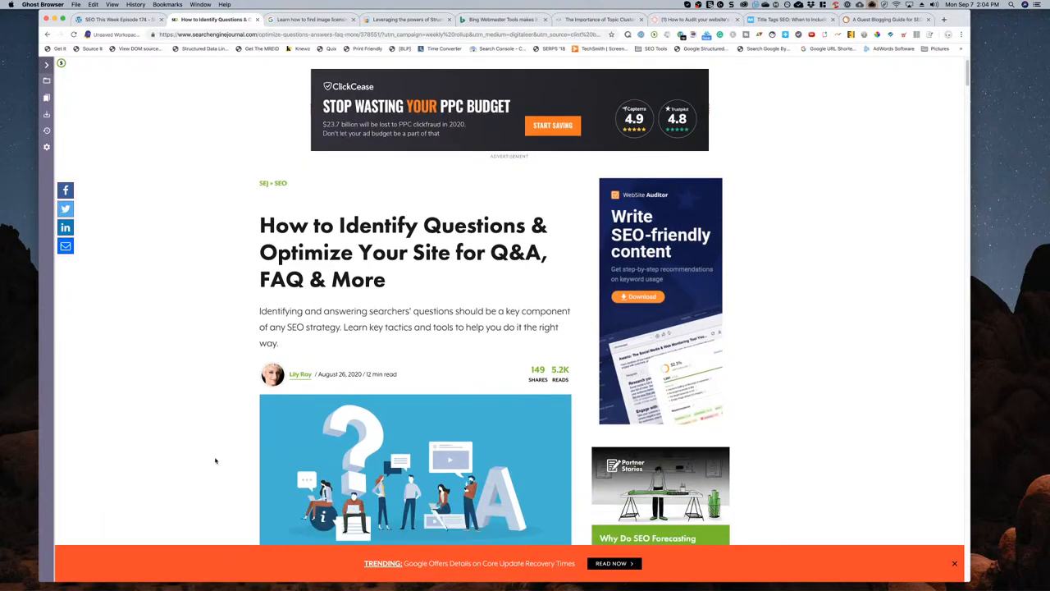
{"action": "scroll", "scroll_direction": "down", "scroll_amount": 3}
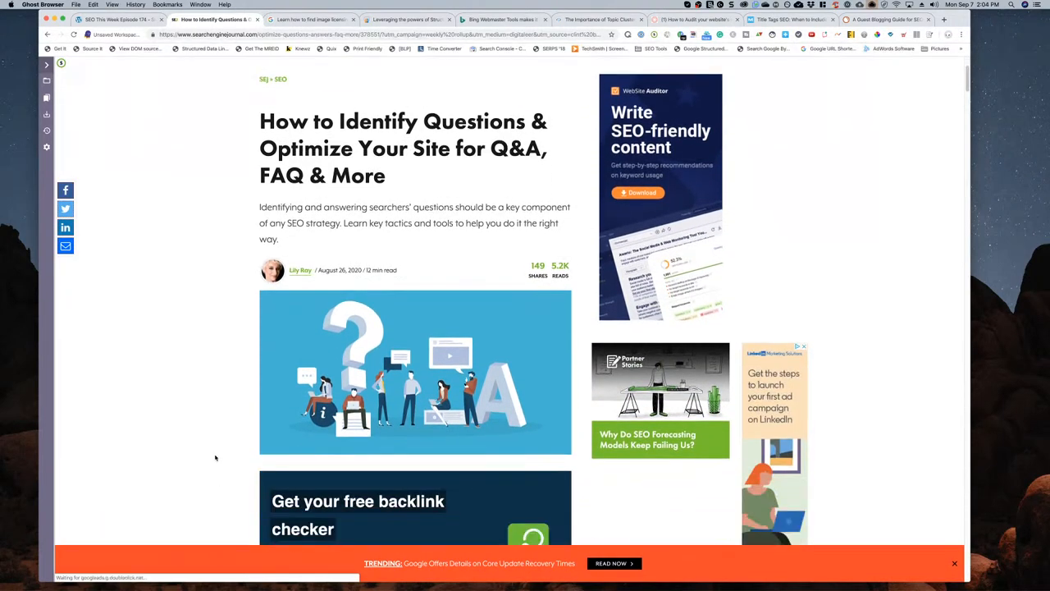
{"action": "scroll", "scroll_direction": "down", "scroll_amount": 3}
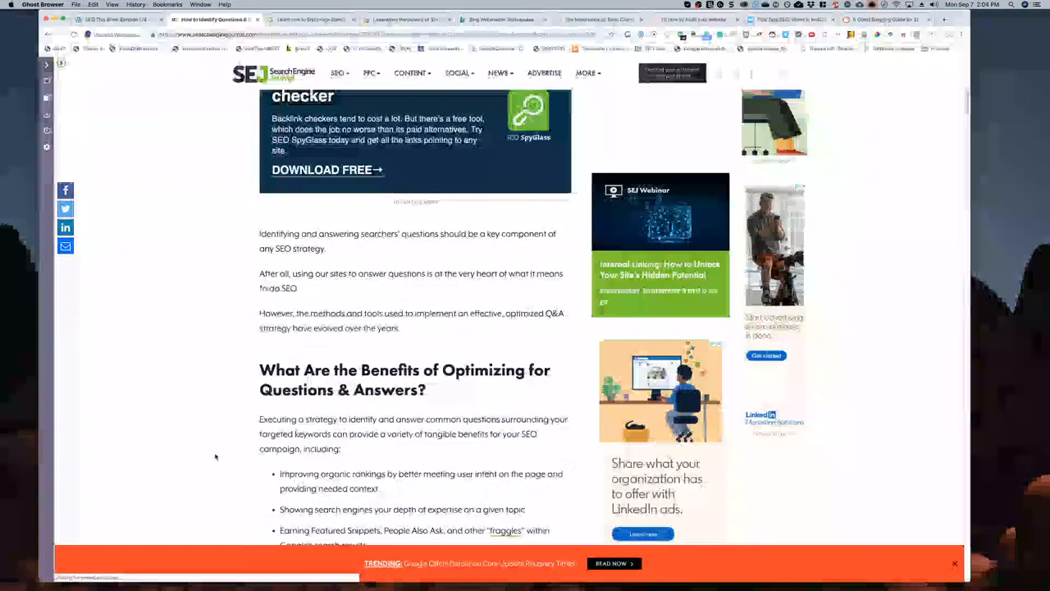
{"action": "scroll", "scroll_direction": "down", "scroll_amount": 3}
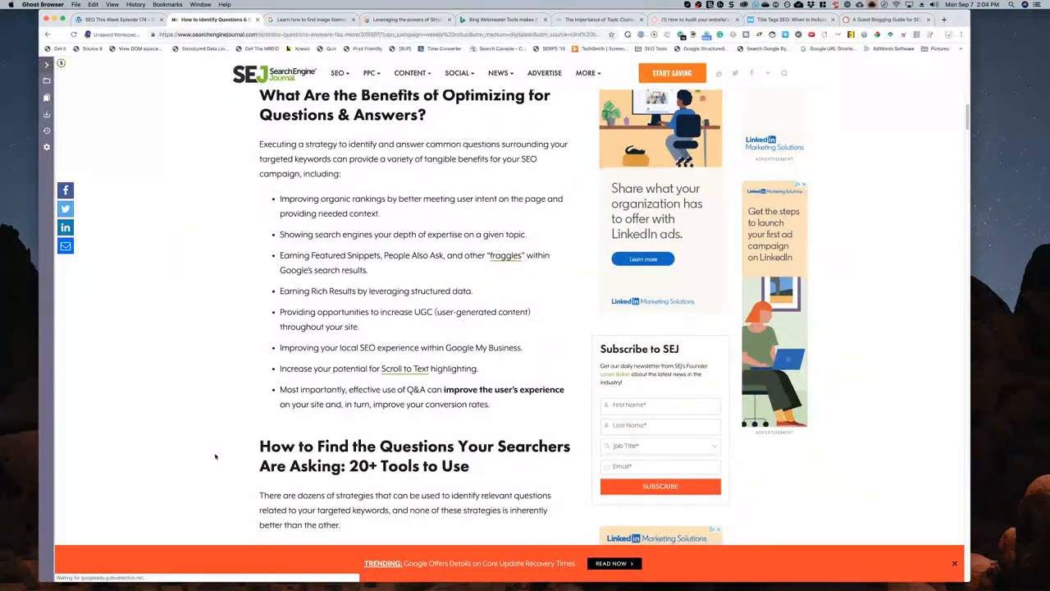
{"action": "scroll", "scroll_direction": "down", "scroll_amount": 3}
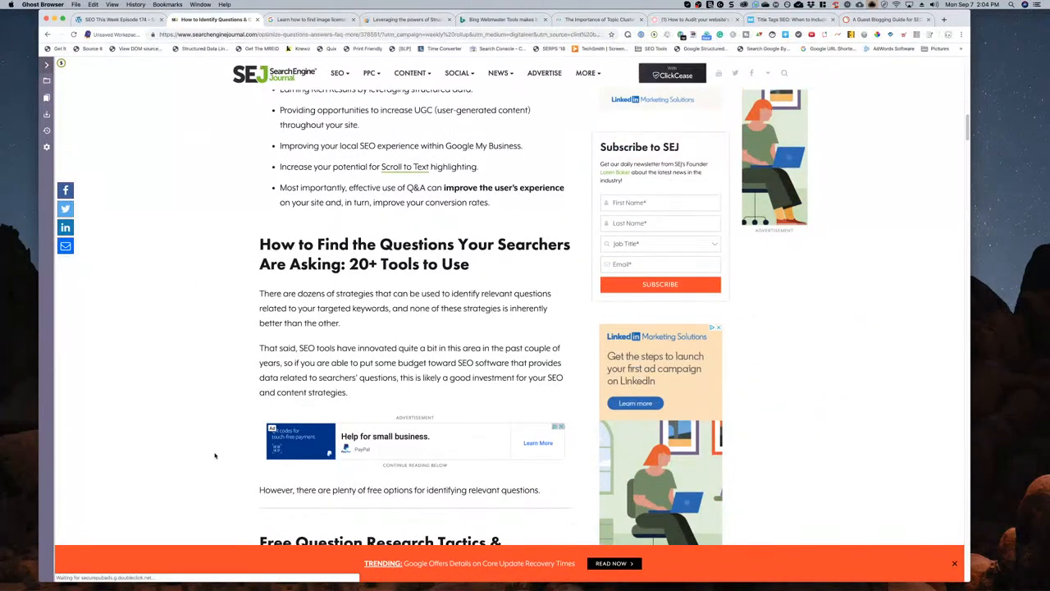
- Read on down the free research tactics to the Google Search Console section
{"action": "scroll", "scroll_direction": "down", "scroll_amount": 3}
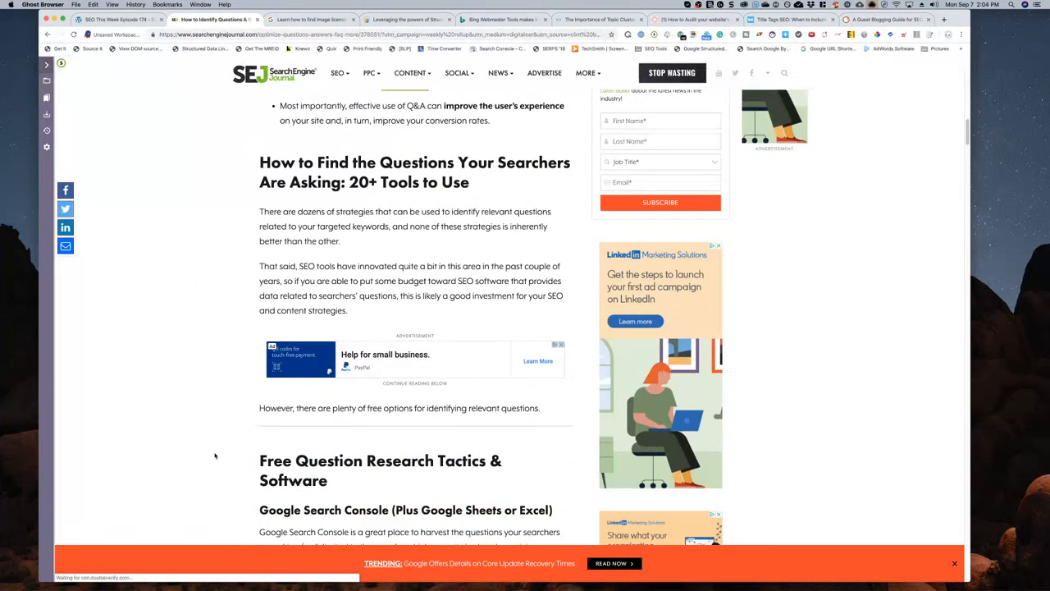
{"action": "scroll", "scroll_direction": "down", "scroll_amount": 3}
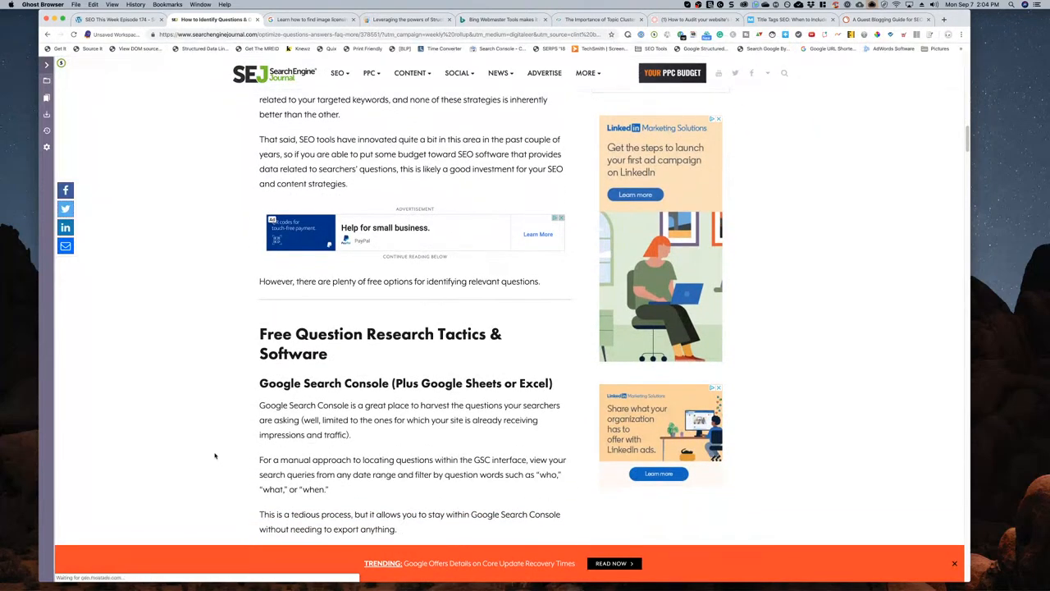
{"action": "scroll", "scroll_direction": "down", "scroll_amount": 3}
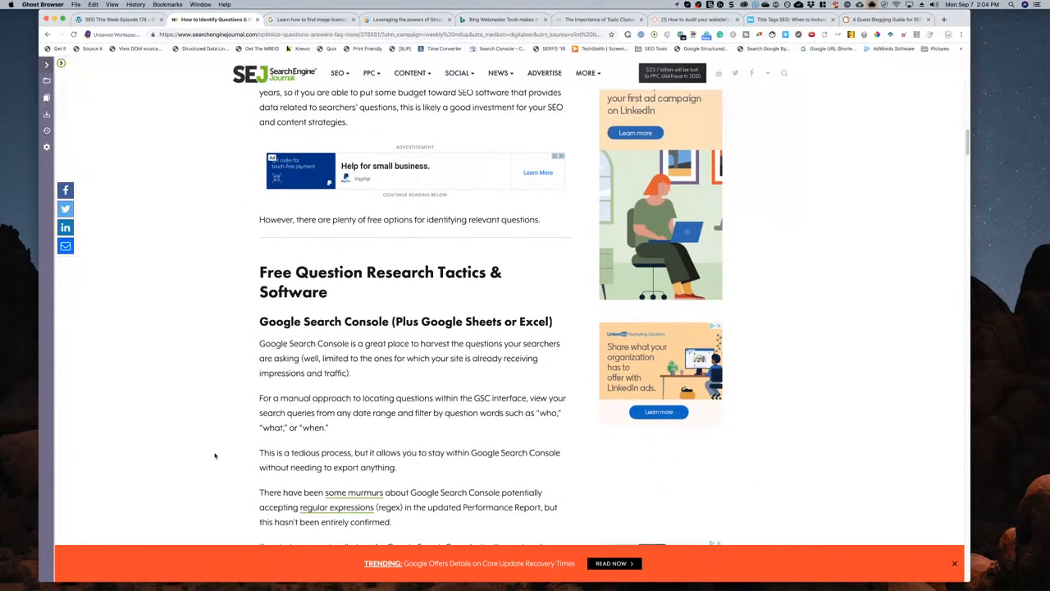
{"action": "scroll", "scroll_direction": "down", "scroll_amount": 3}
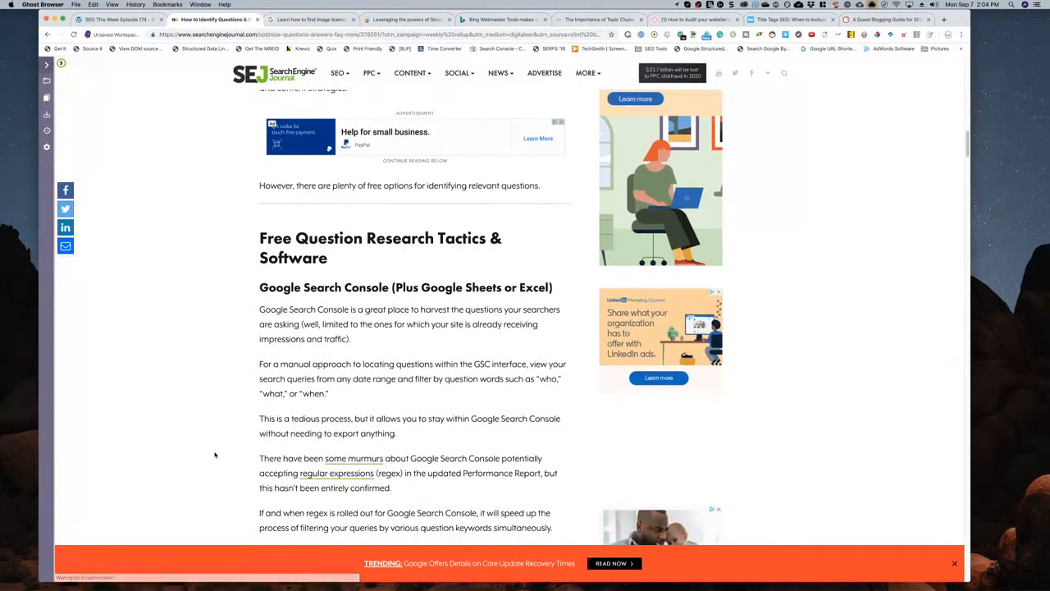
{"action": "scroll", "scroll_direction": "down", "scroll_amount": 3}
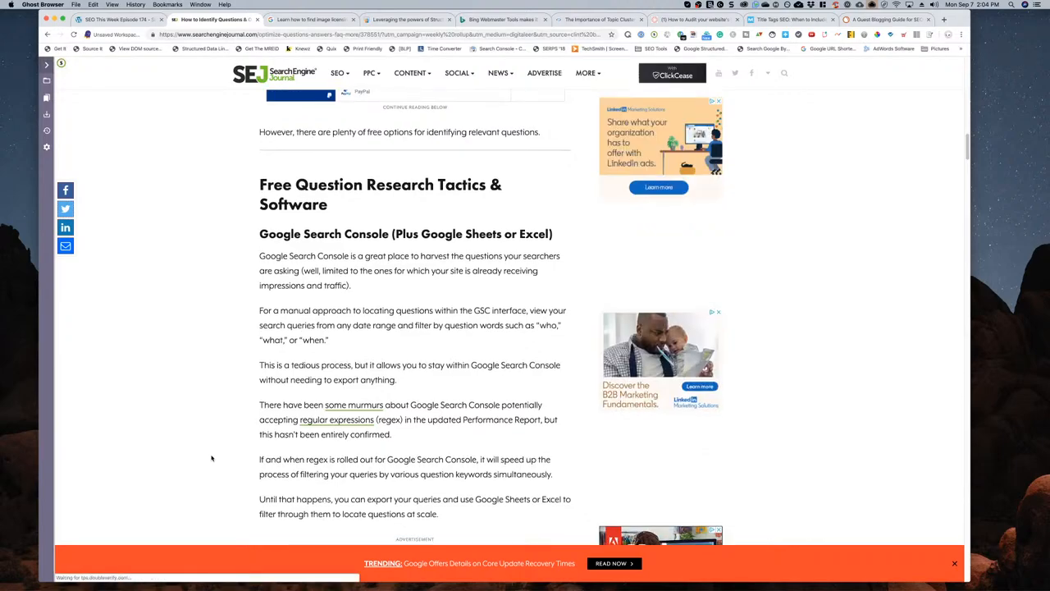
- Read past Google Sheets formulas, AlsoAsked.com, Google Trends and search operators to the Reddit, Quora heading
{"action": "scroll", "scroll_direction": "down", "scroll_amount": 3}
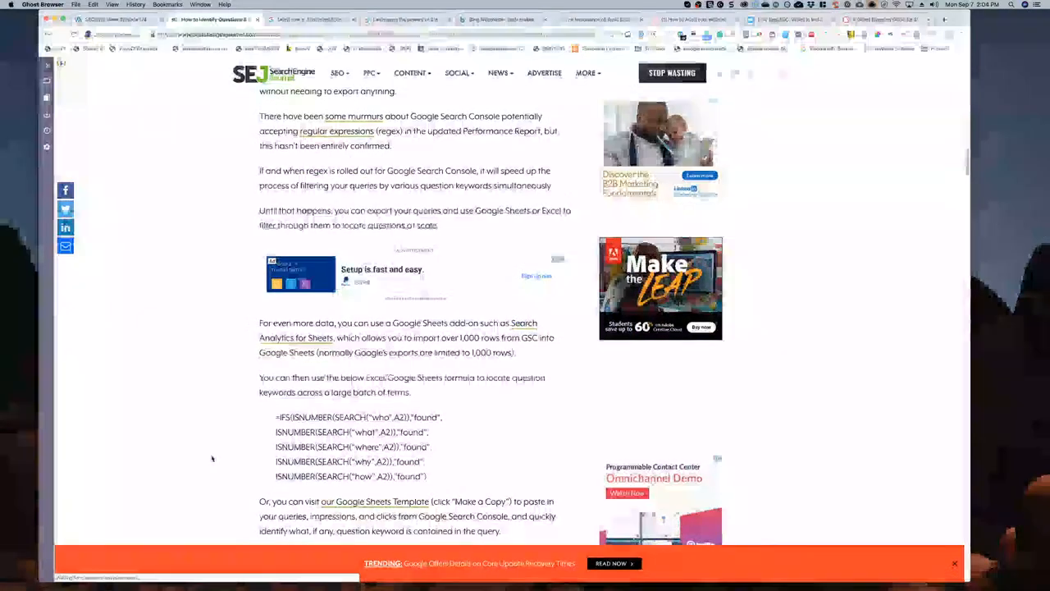
{"action": "scroll", "scroll_direction": "down", "scroll_amount": 3}
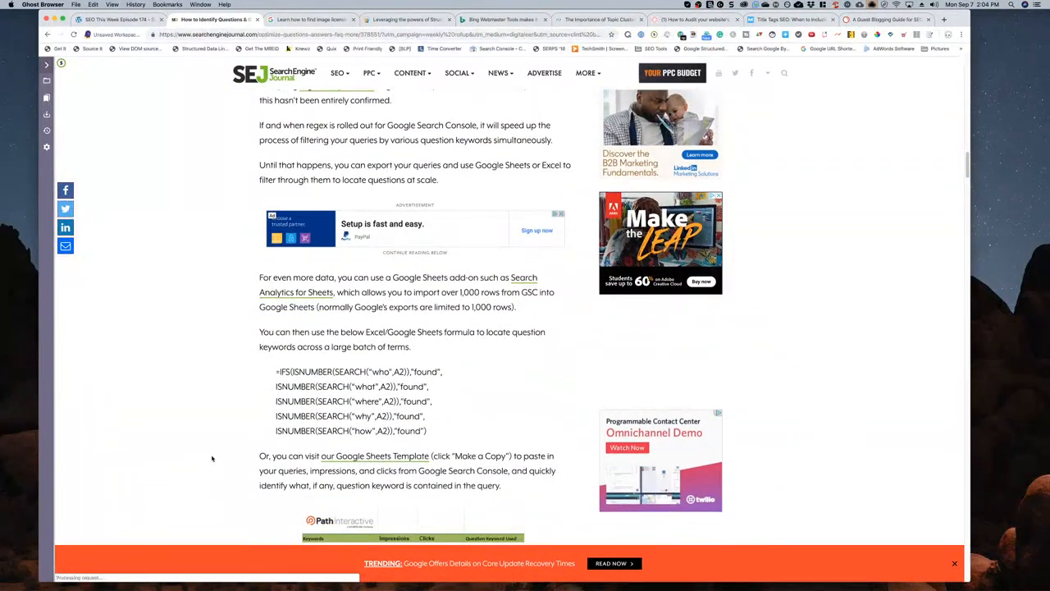
{"action": "scroll", "scroll_direction": "down", "scroll_amount": 3}
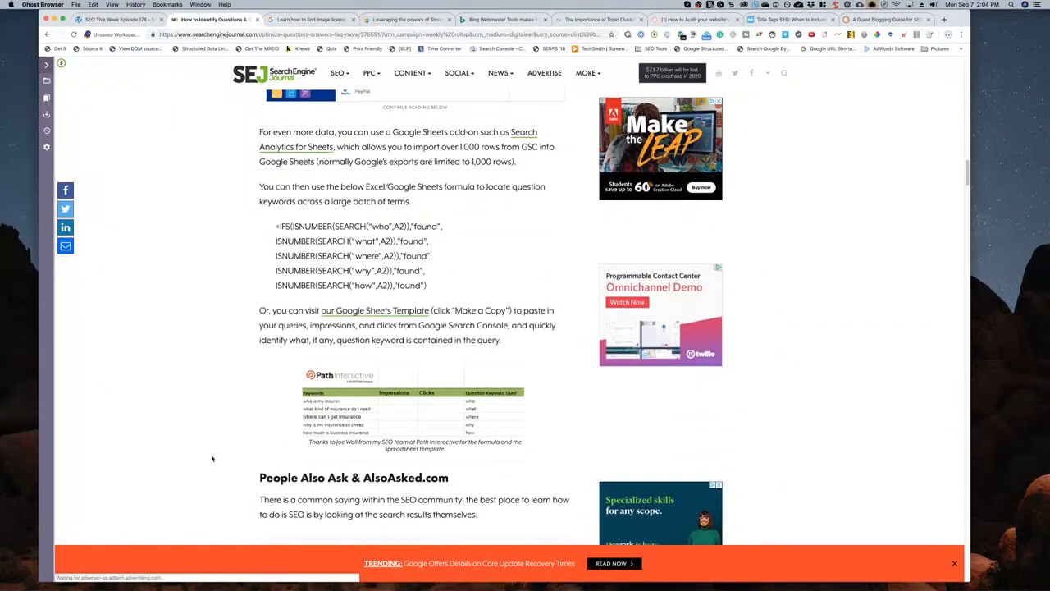
{"action": "scroll", "scroll_direction": "down", "scroll_amount": 3}
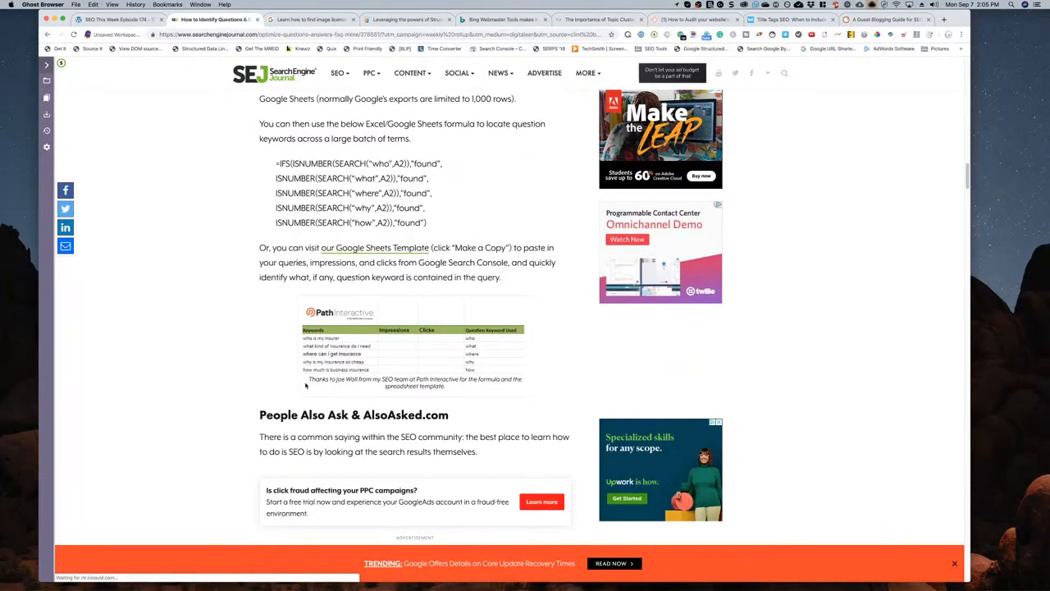
{"action": "scroll", "scroll_direction": "down", "scroll_amount": 3}
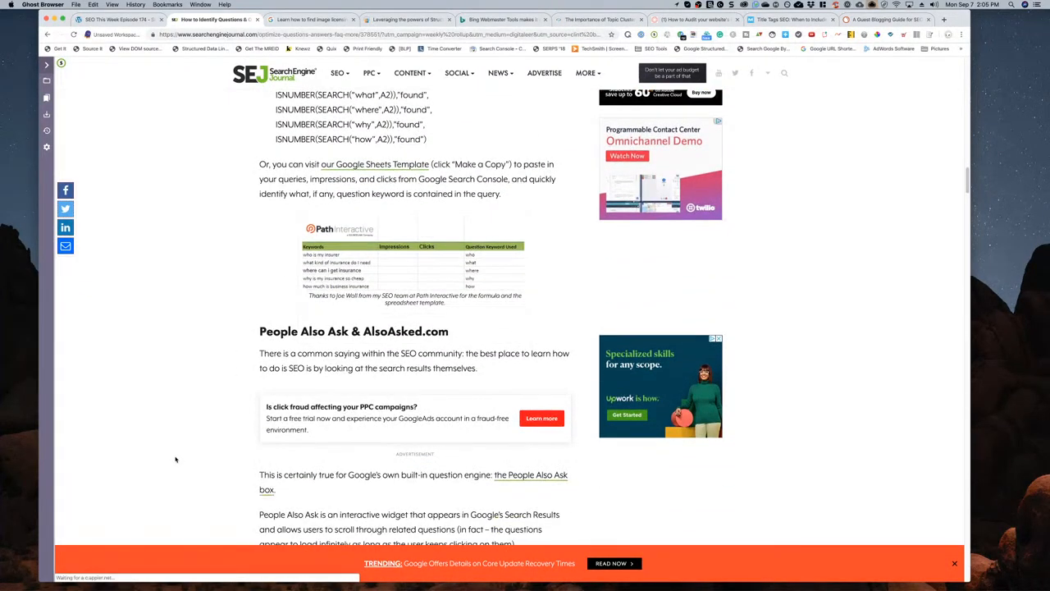
{"action": "scroll", "scroll_direction": "down", "scroll_amount": 3}
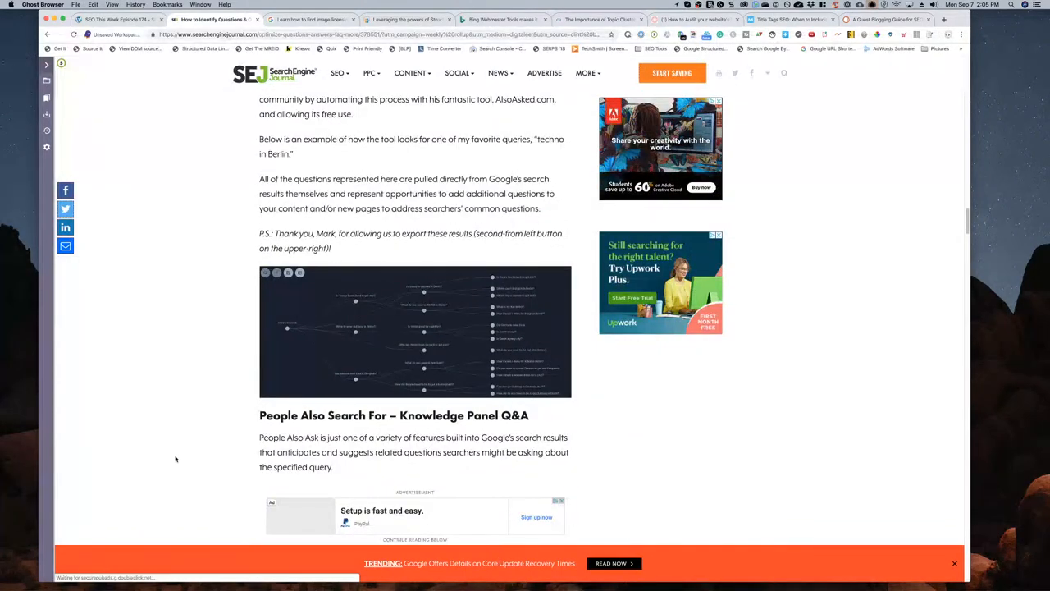
{"action": "scroll", "scroll_direction": "down", "scroll_amount": 3}
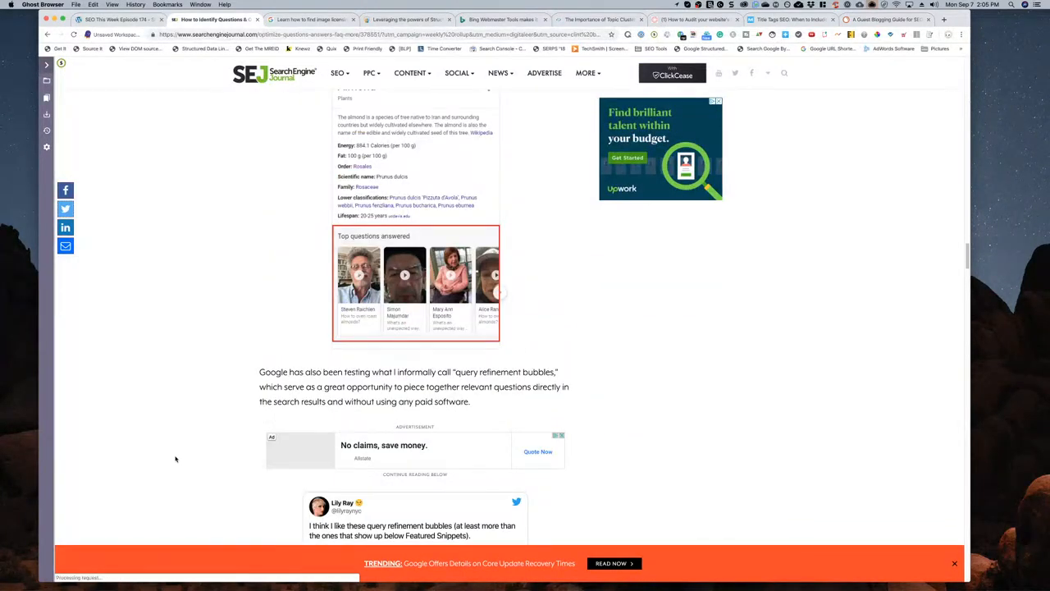
{"action": "scroll", "scroll_direction": "down", "scroll_amount": 3}
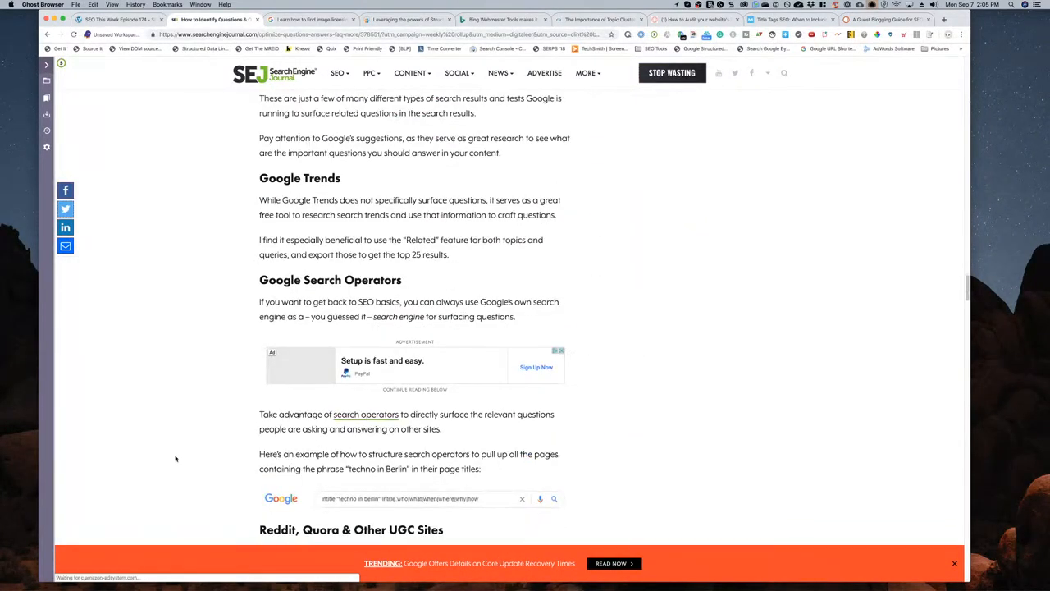
{"action": "scroll", "scroll_direction": "down", "scroll_amount": 3}
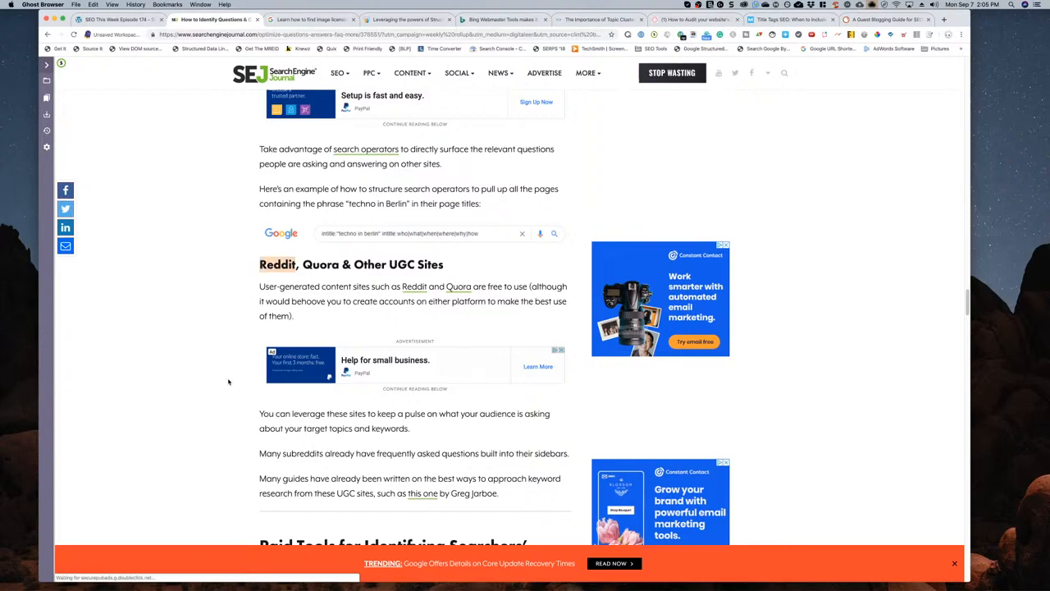
- Read the remaining sections of the SEJ Q&A optimization article toward its end
{"action": "scroll", "scroll_direction": "down", "scroll_amount": 3}
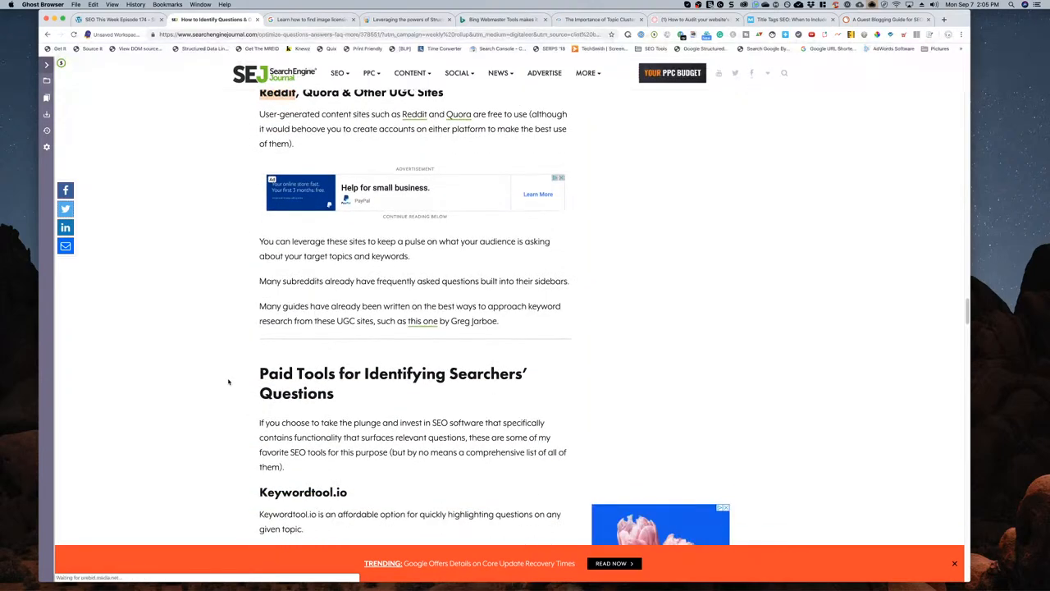
{"action": "scroll", "scroll_direction": "down", "scroll_amount": 3}
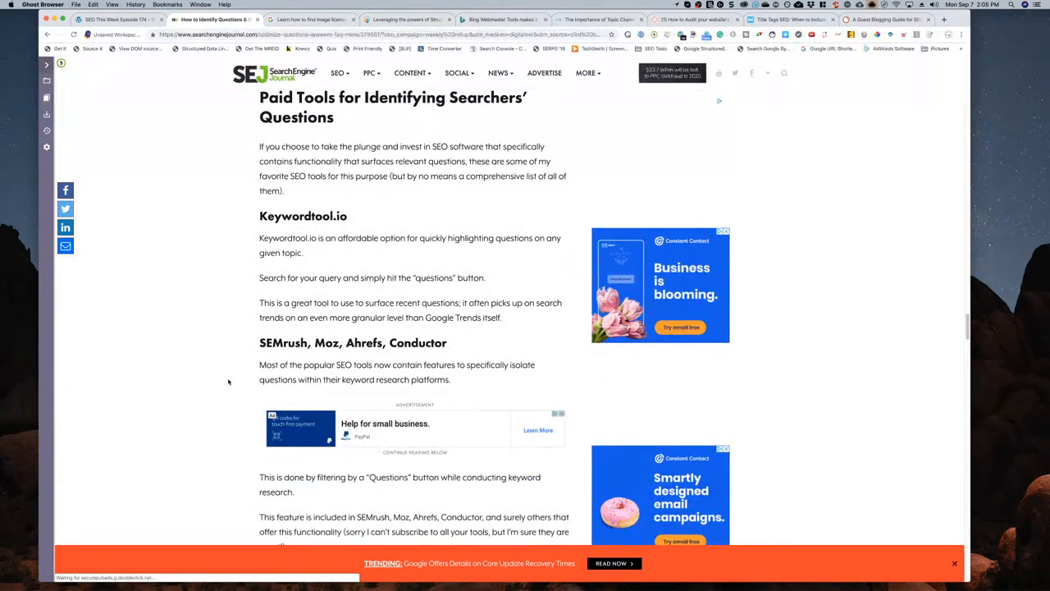
{"action": "scroll", "scroll_direction": "down", "scroll_amount": 3}
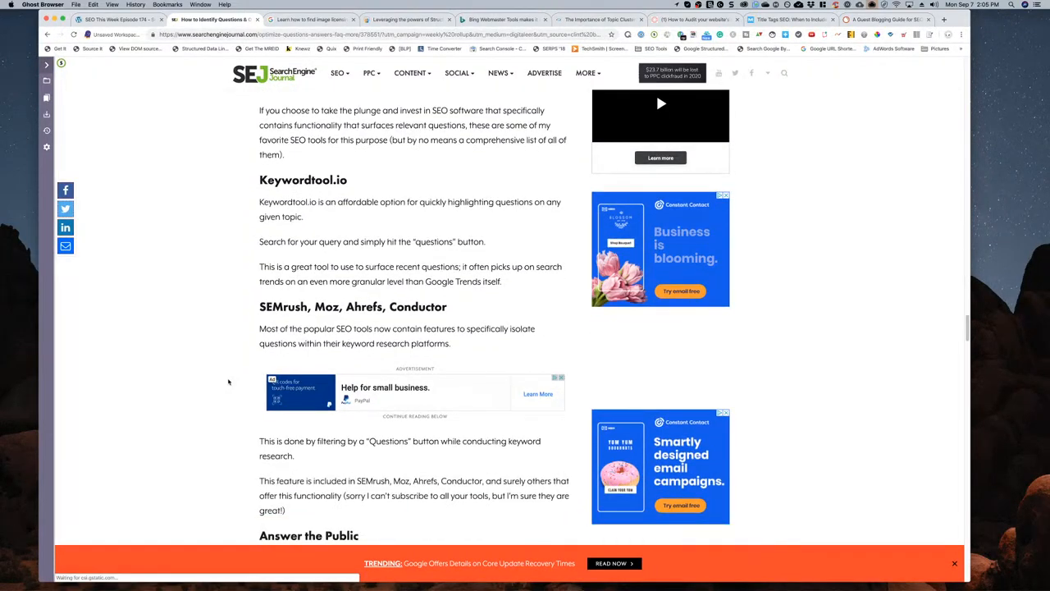
{"action": "scroll", "scroll_direction": "down", "scroll_amount": 3}
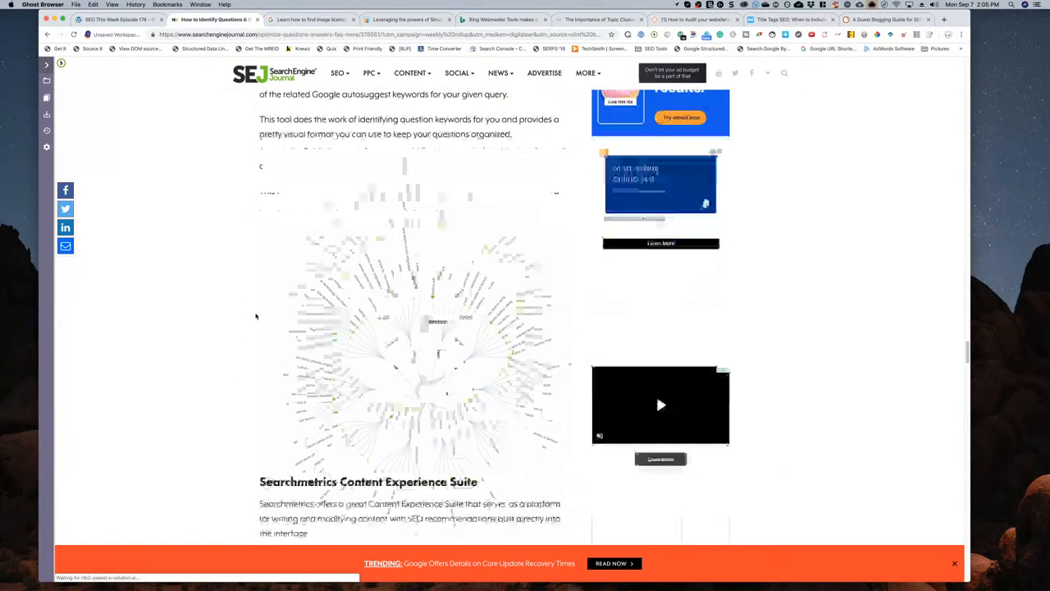
{"action": "scroll", "scroll_direction": "down", "scroll_amount": 3}
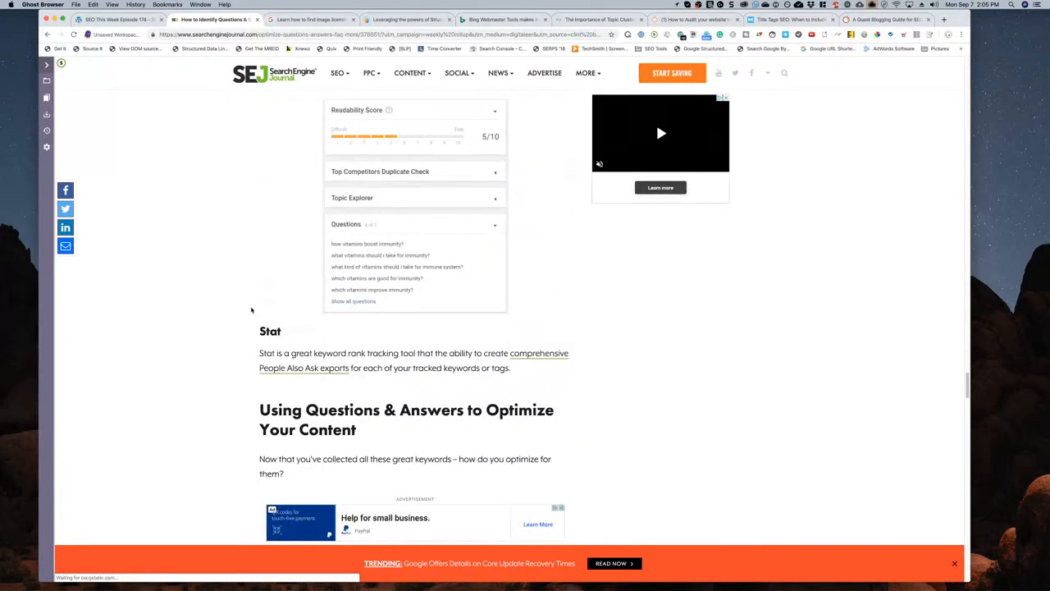
{"action": "scroll", "scroll_direction": "down", "scroll_amount": 3}
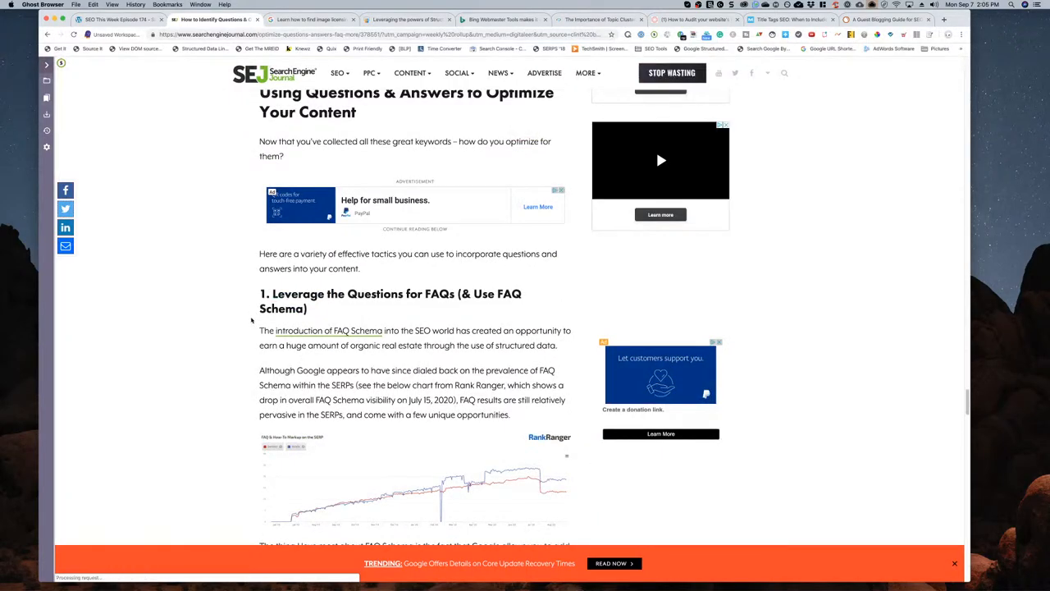
{"action": "scroll", "scroll_direction": "down", "scroll_amount": 3}
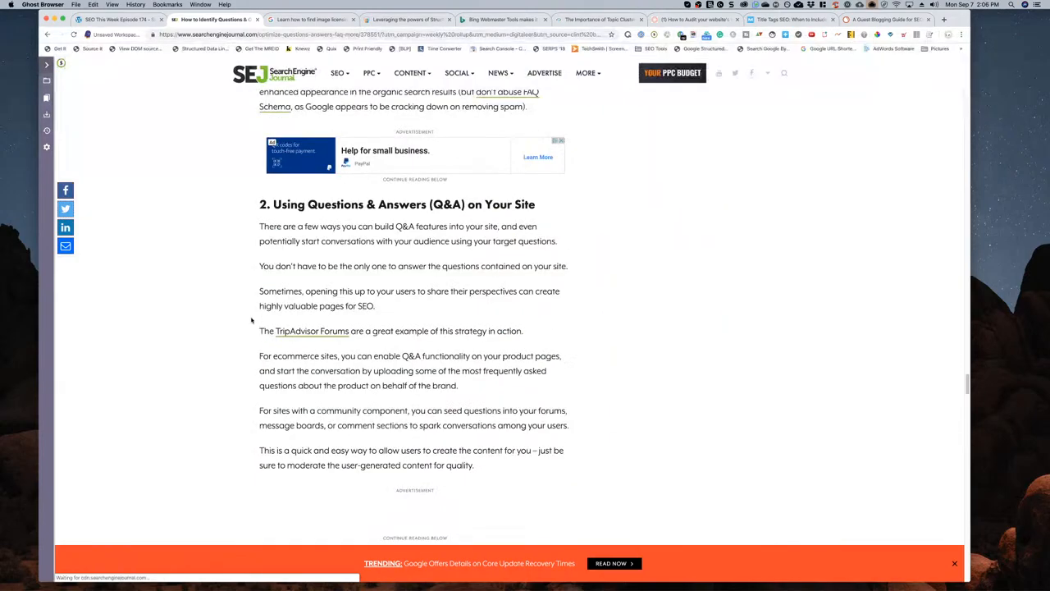
{"action": "scroll", "scroll_direction": "down", "scroll_amount": 3}
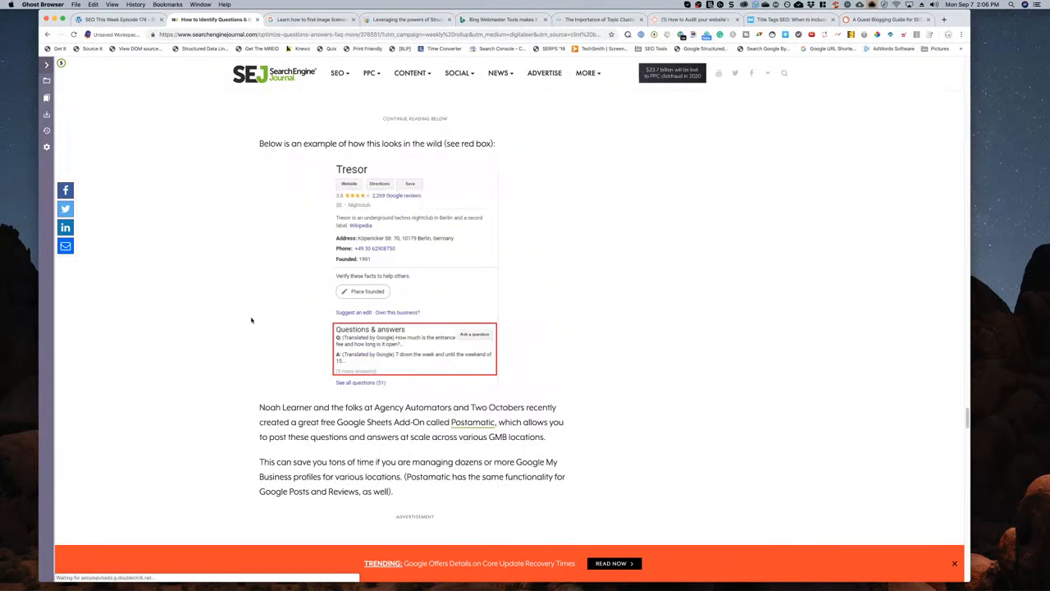
{"action": "scroll", "scroll_direction": "down", "scroll_amount": 3}
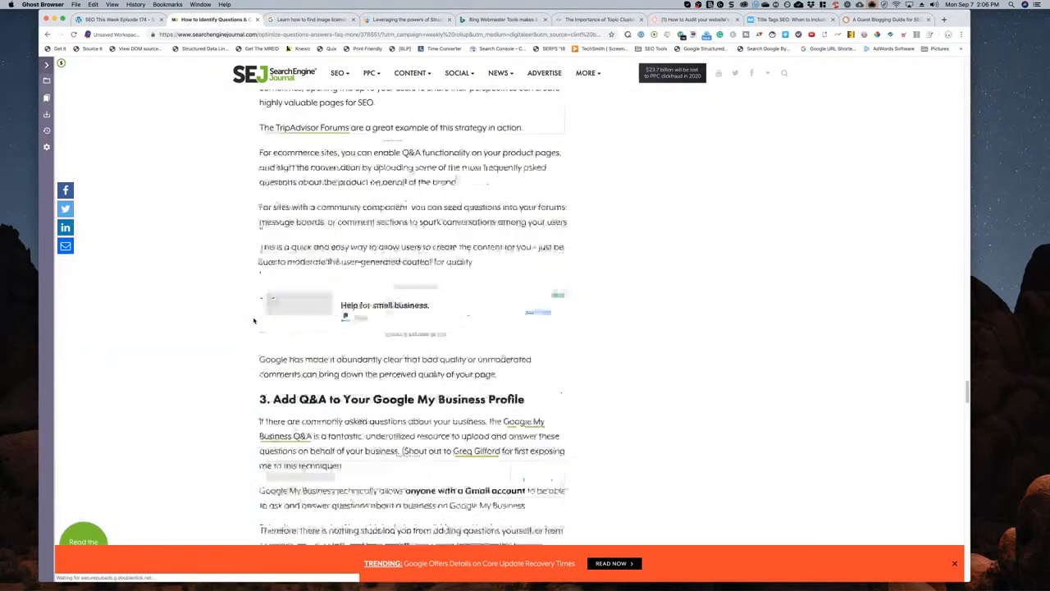
- Scroll back up the Q&A article before moving to Google's image licensing post
{"action": "scroll", "scroll_direction": "up", "scroll_amount": 3}
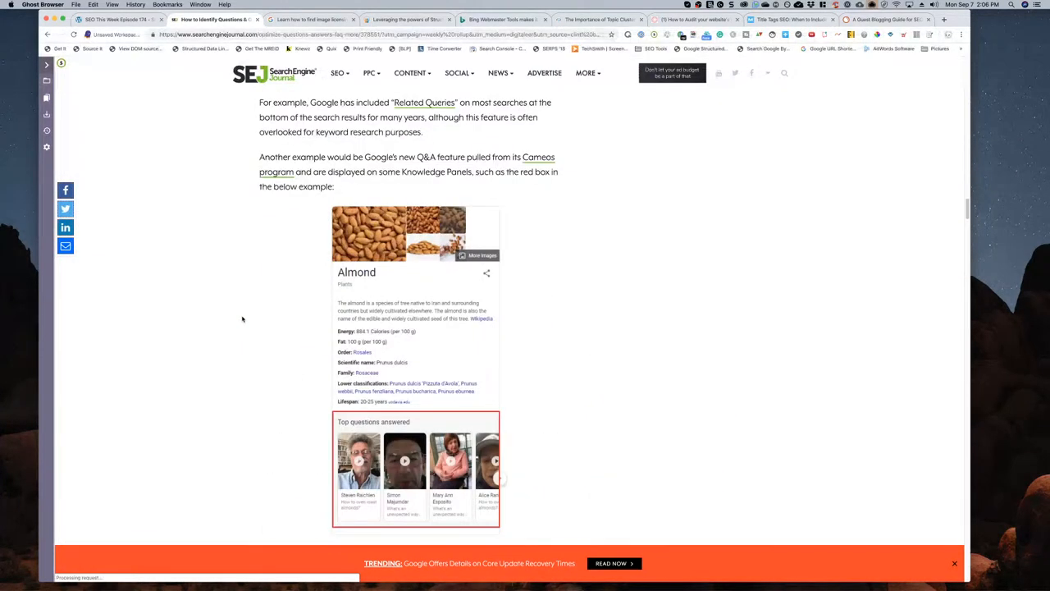
{"action": "scroll", "scroll_direction": "down", "scroll_amount": 3}
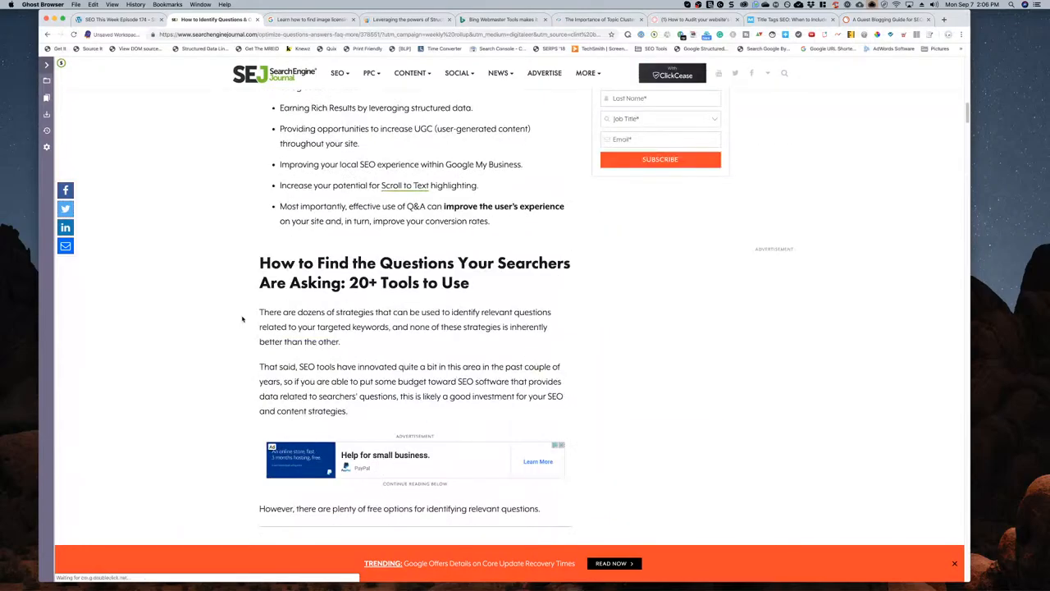
{"action": "scroll", "scroll_direction": "up", "scroll_amount": 3}
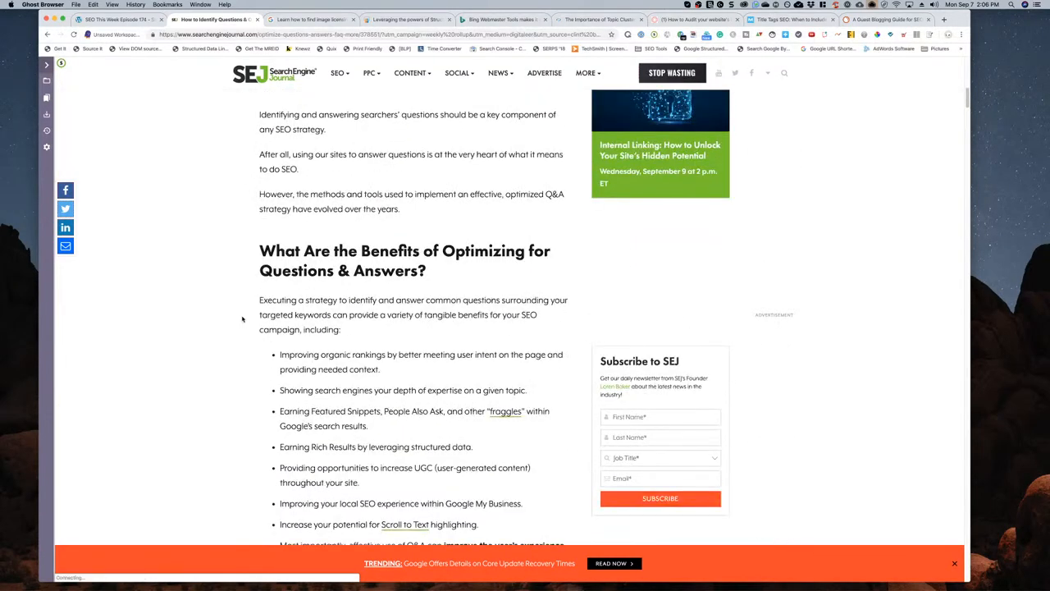
{"action": "scroll", "scroll_direction": "up", "scroll_amount": 3}
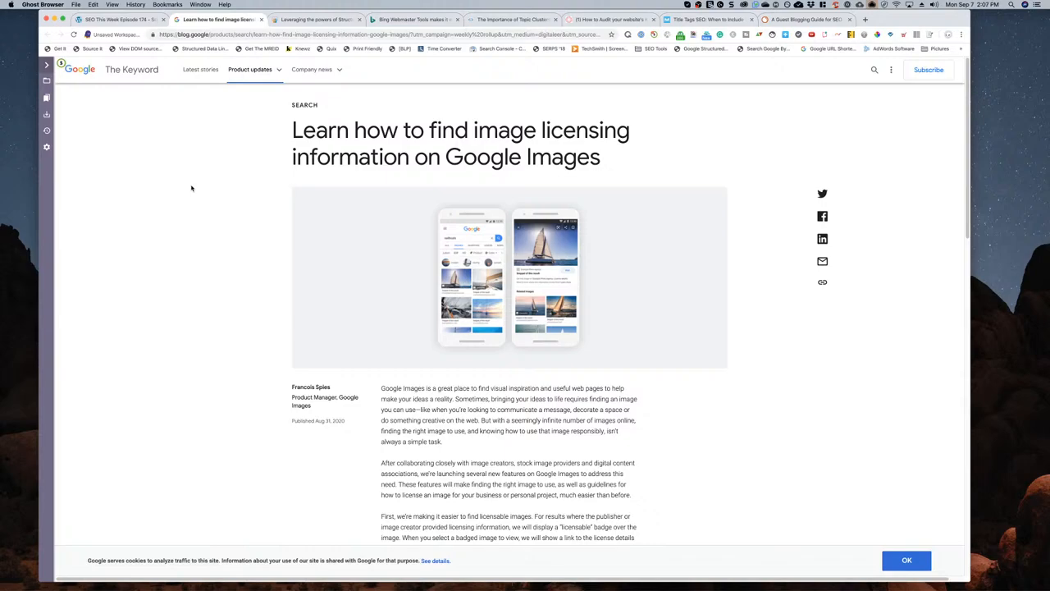
{"action": "mouse_move", "coordinate": [194, 354]}
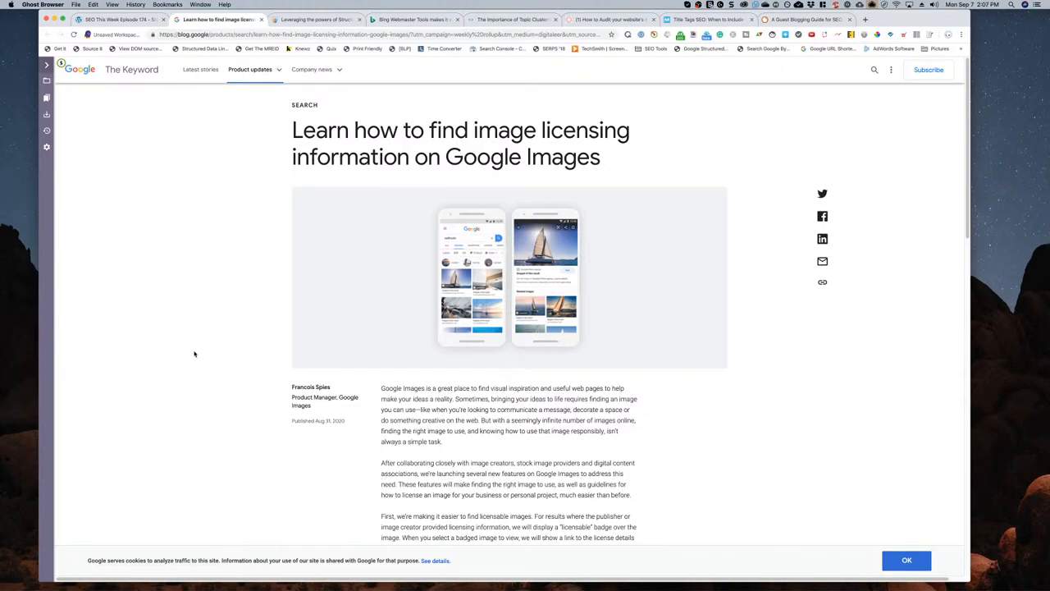
{"action": "scroll", "scroll_direction": "down", "scroll_amount": 3}
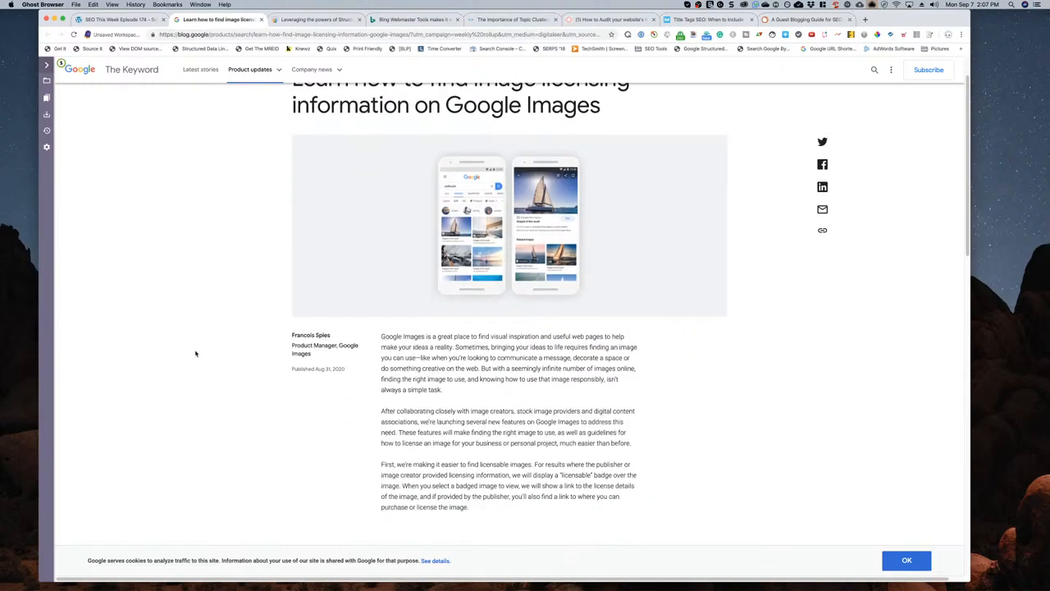
{"action": "scroll", "scroll_direction": "down", "scroll_amount": 3}
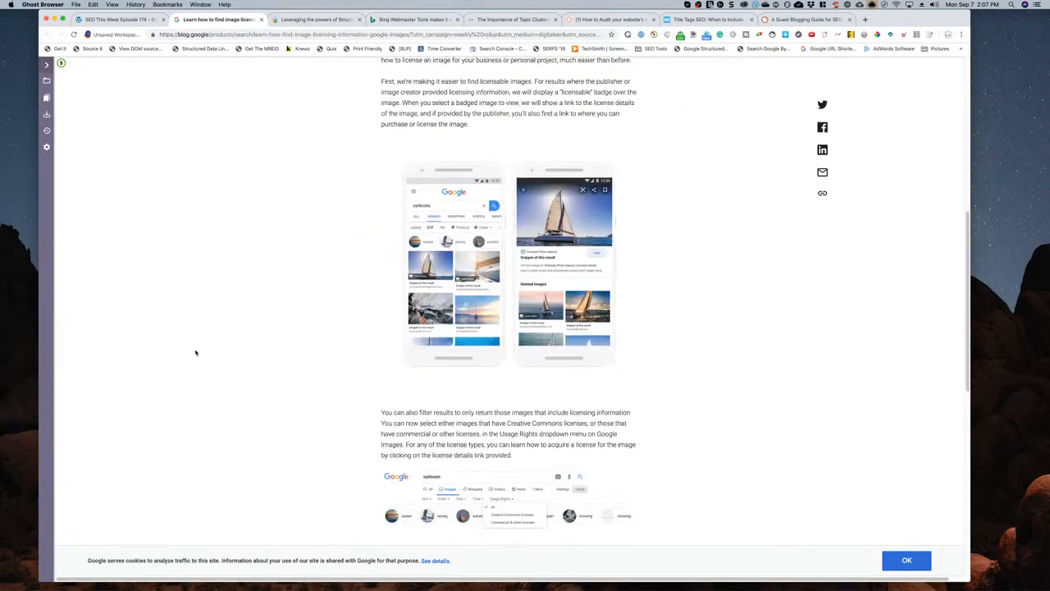
{"action": "scroll", "scroll_direction": "down", "scroll_amount": 3}
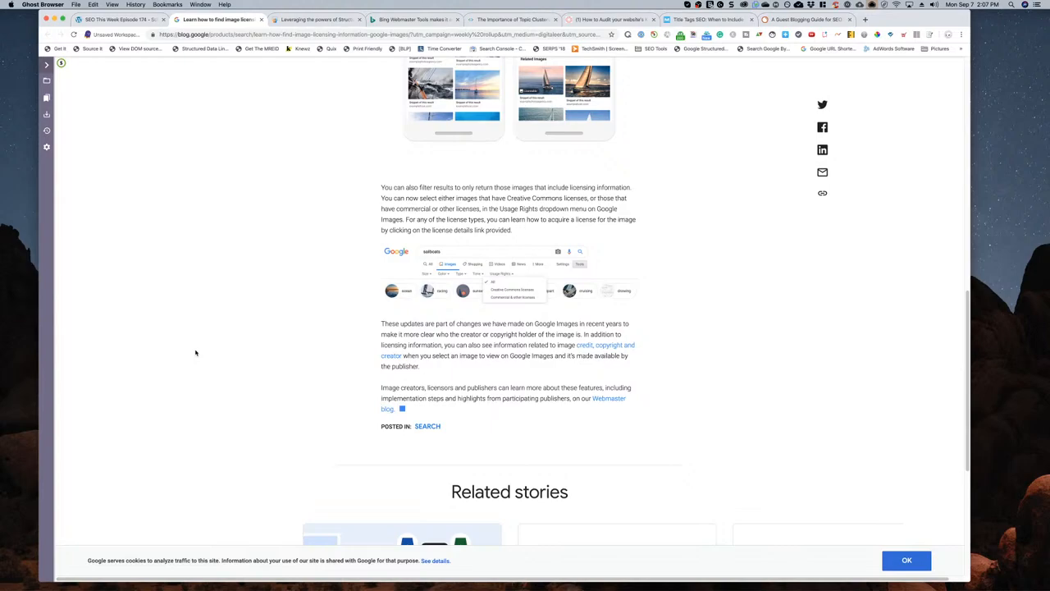
{"action": "mouse_move", "coordinate": [249, 414]}
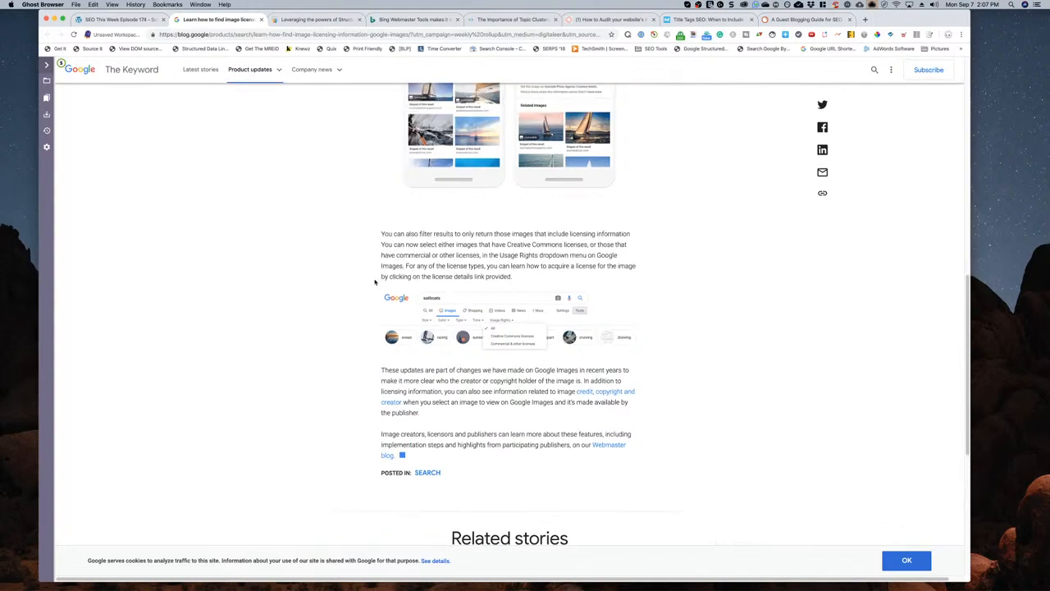
{"action": "scroll", "scroll_direction": "down", "scroll_amount": 3}
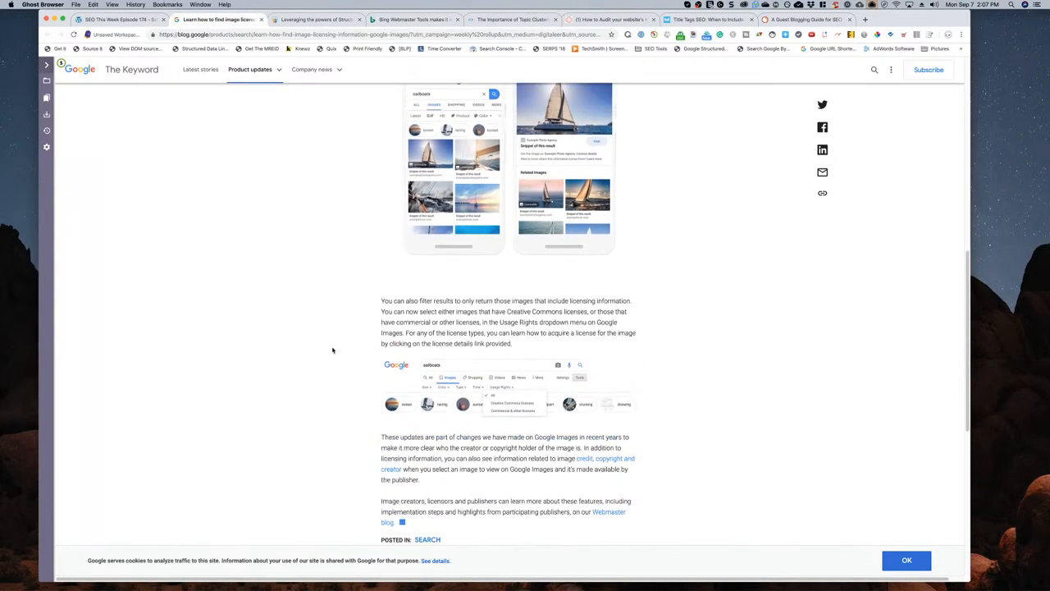
{"action": "scroll", "scroll_direction": "down", "scroll_amount": 3}
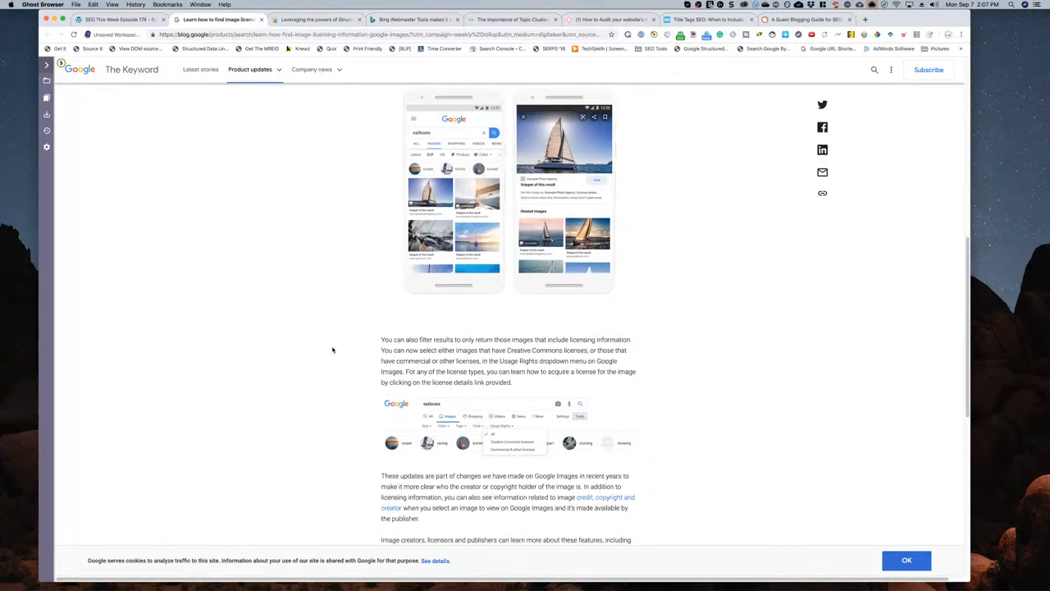
{"action": "scroll", "scroll_direction": "down", "scroll_amount": 3}
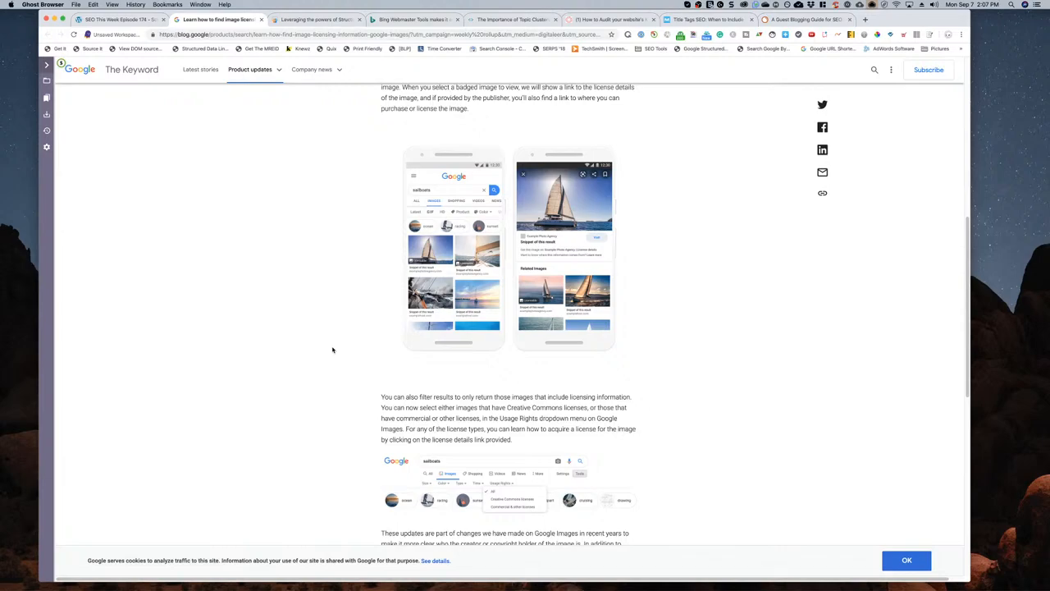
{"action": "mouse_move", "coordinate": [302, 330]}
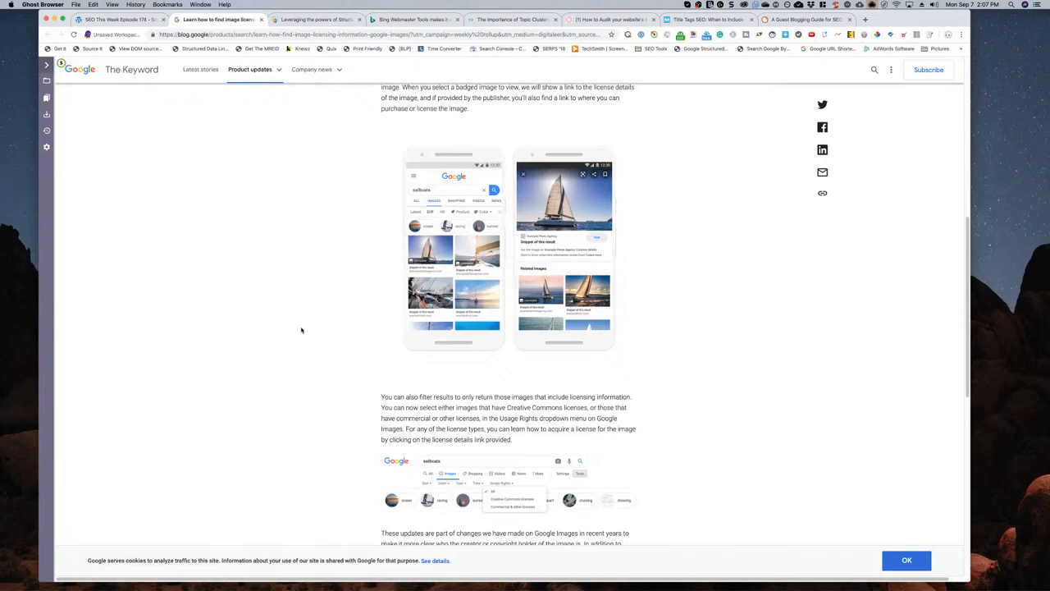
{"action": "scroll", "scroll_direction": "down", "scroll_amount": 3}
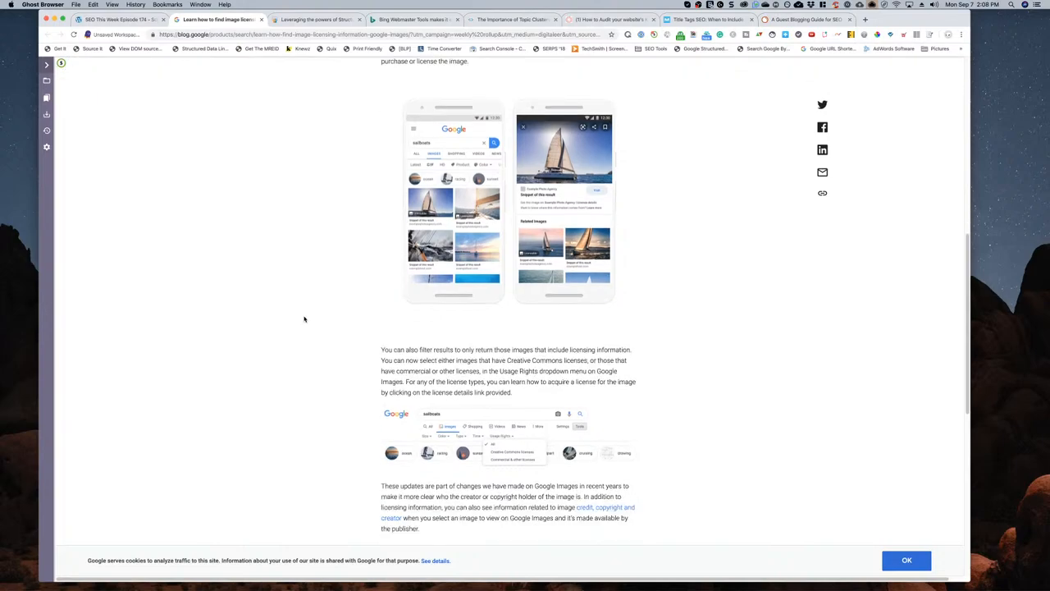
{"action": "scroll", "scroll_direction": "up", "scroll_amount": 3}
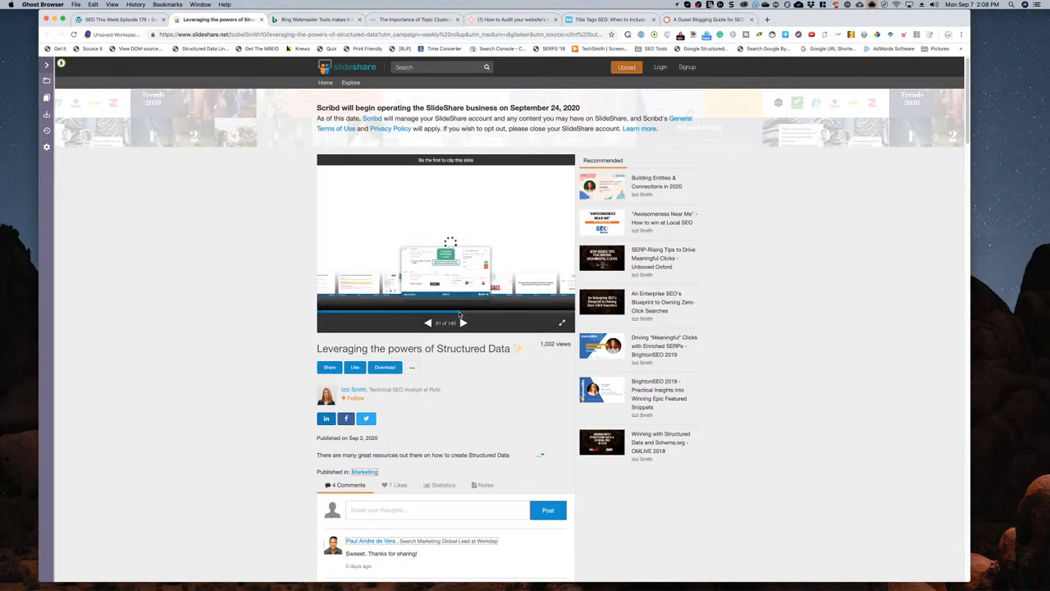
- Advance the Structured Data deck slide by slide until reaching the flowchart slide
{"action": "left_click", "coordinate": [463, 322]}
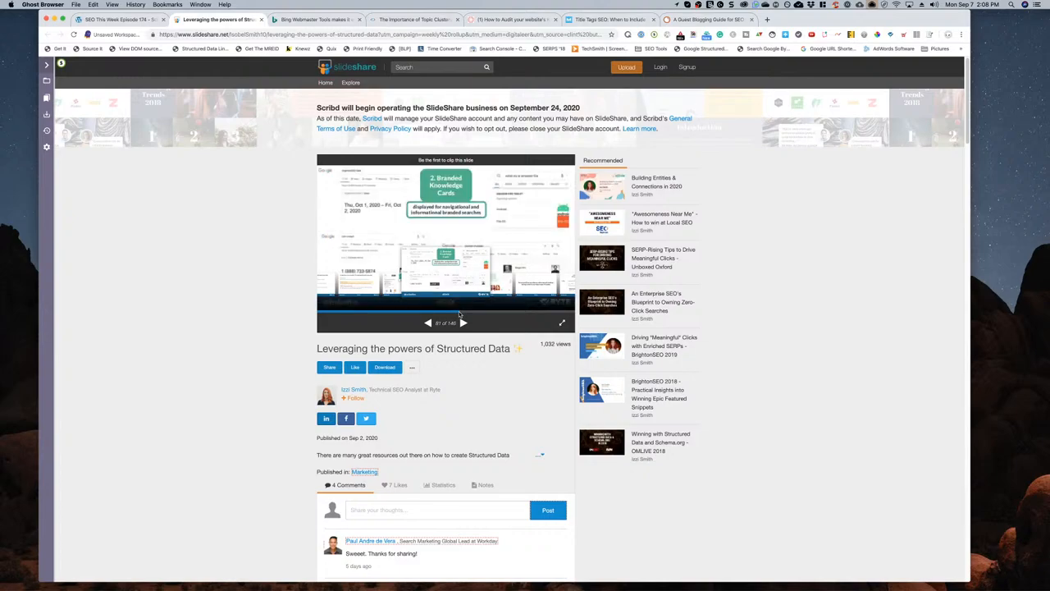
{"action": "left_click", "coordinate": [463, 321]}
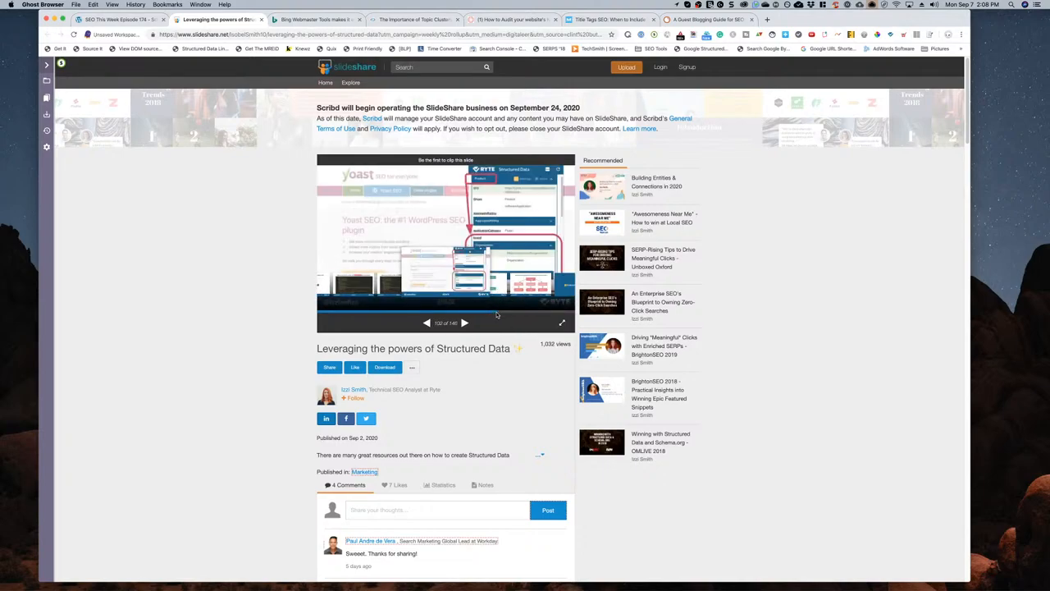
{"action": "left_click", "coordinate": [465, 321]}
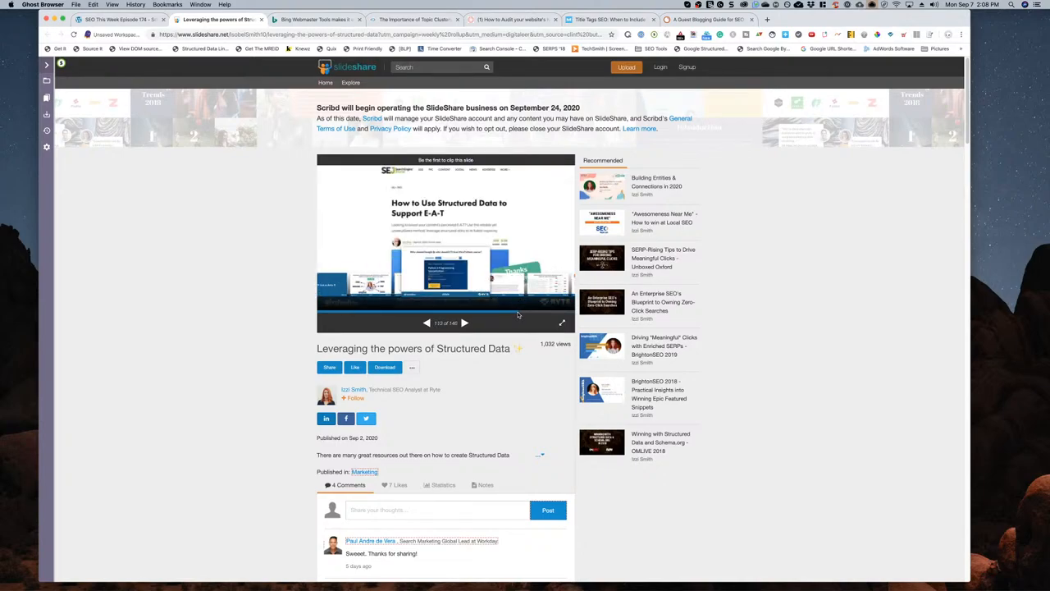
{"action": "left_click", "coordinate": [465, 321]}
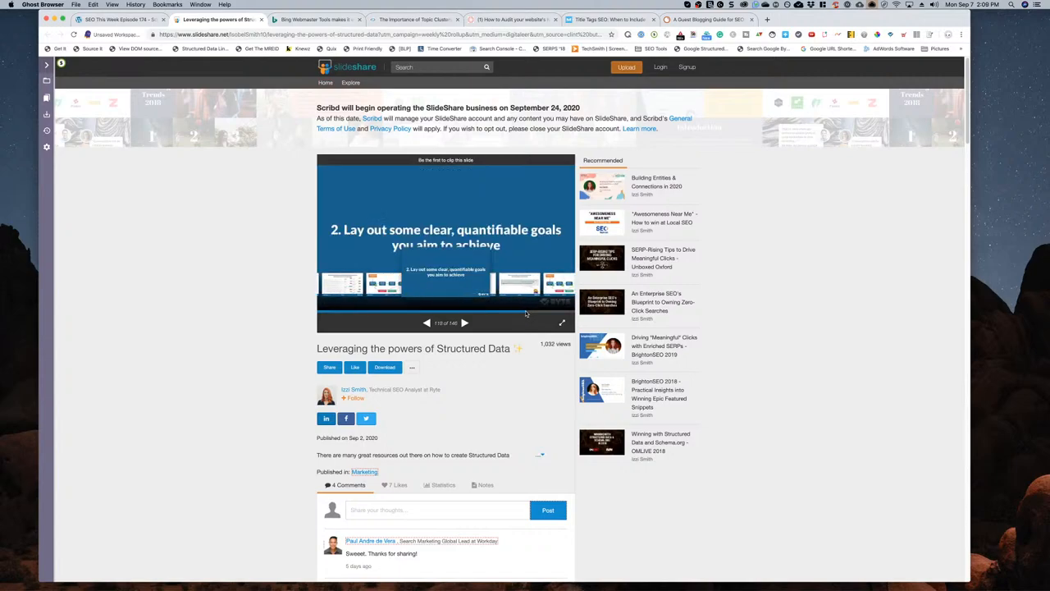
{"action": "left_click", "coordinate": [466, 322]}
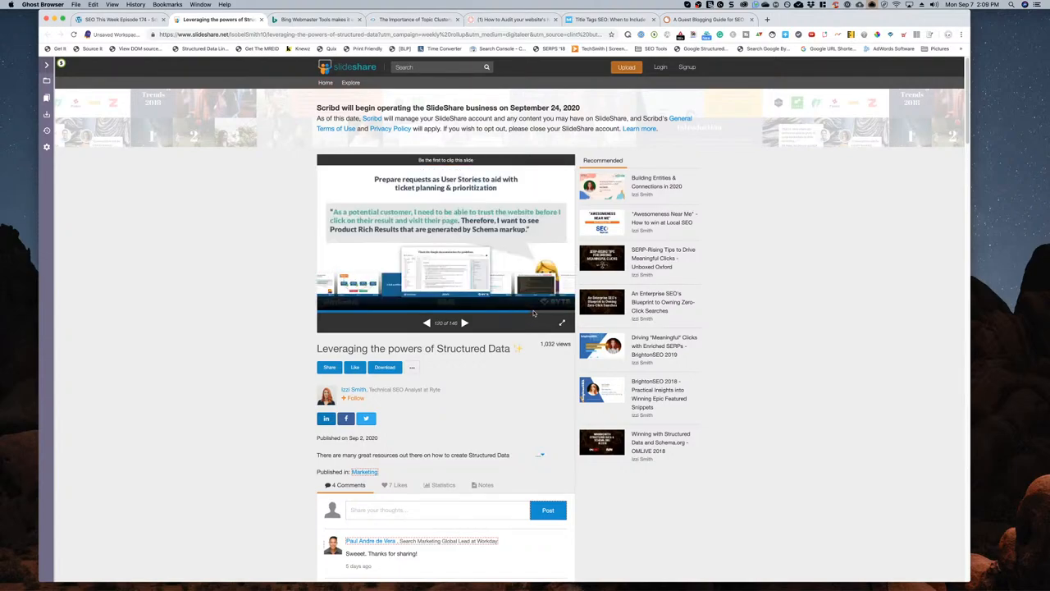
{"action": "left_click", "coordinate": [464, 322]}
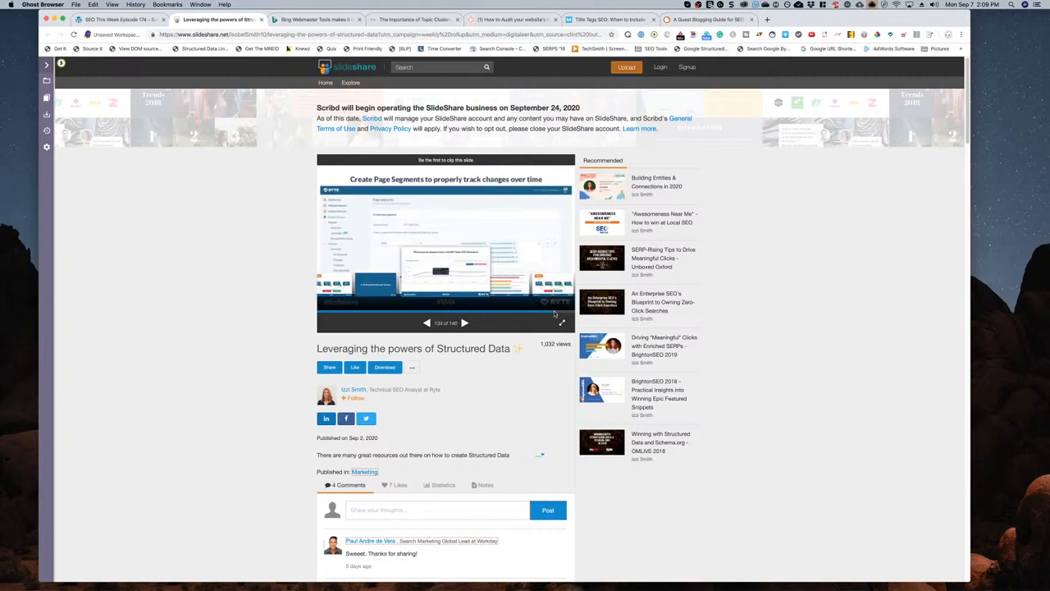
{"action": "left_click", "coordinate": [466, 321]}
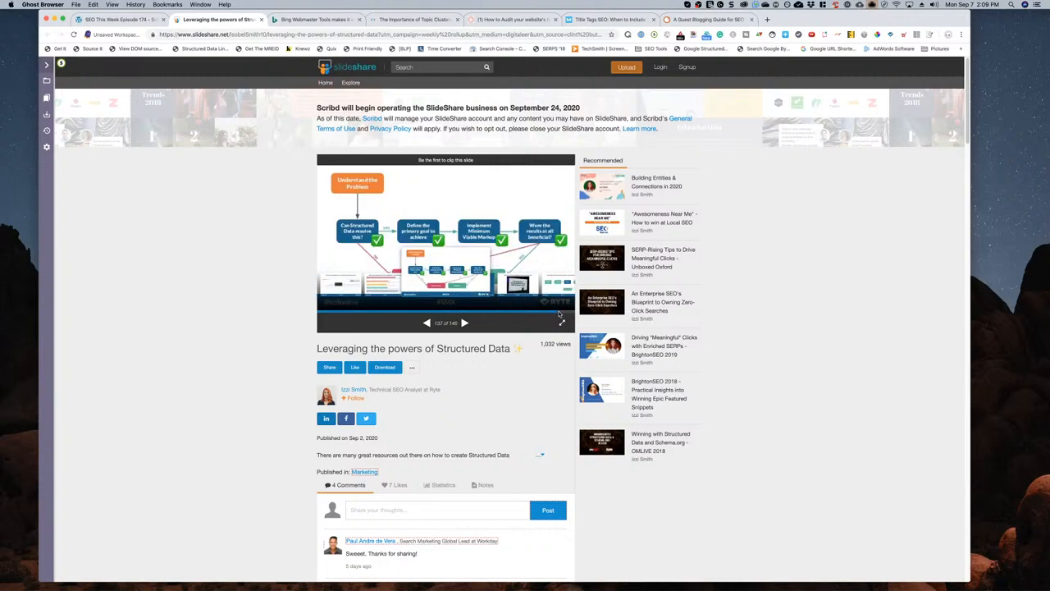
{"action": "left_click", "coordinate": [464, 321]}
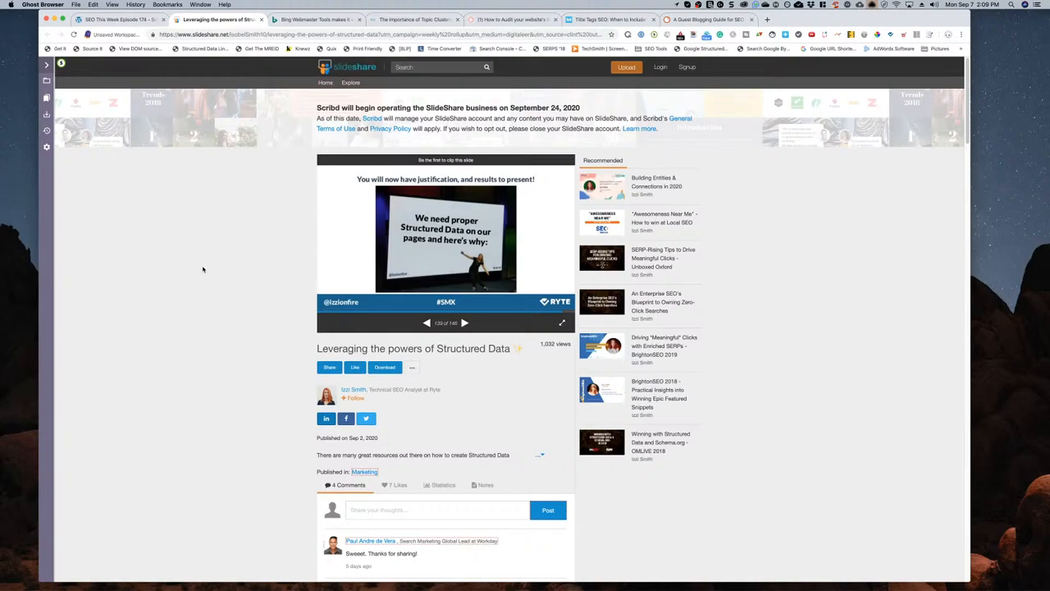
{"action": "mouse_move", "coordinate": [216, 287]}
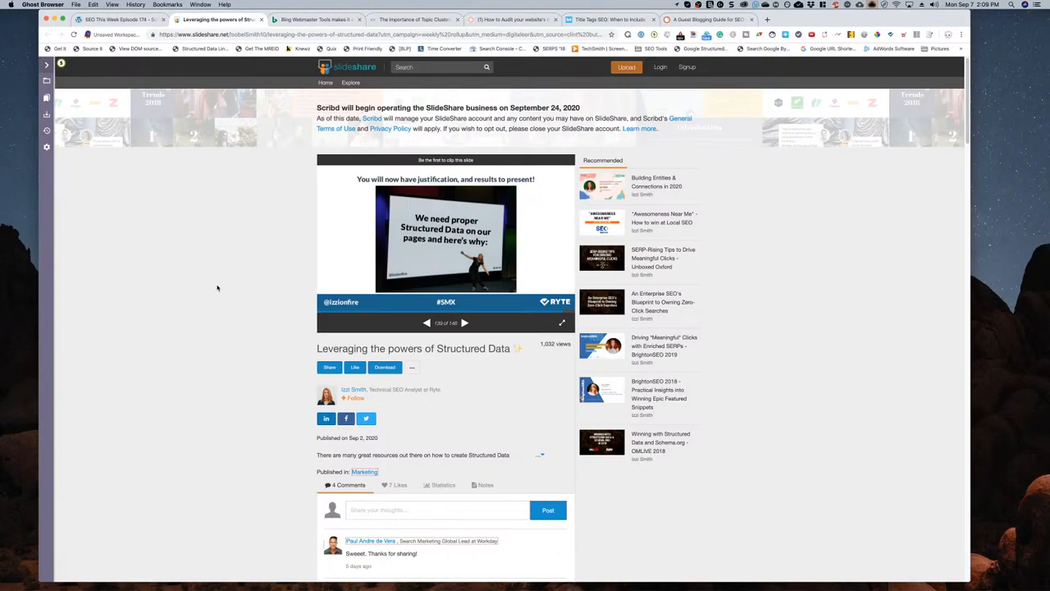
{"action": "mouse_move", "coordinate": [216, 288]}
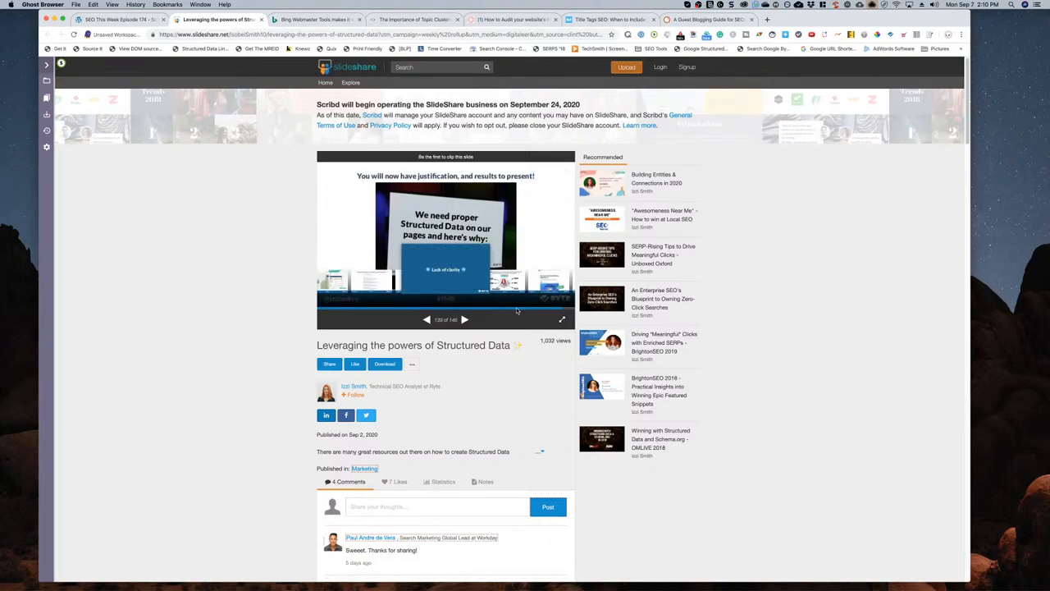
- Advance to the deck's last slides on justifying structured data work
{"action": "left_click", "coordinate": [464, 318]}
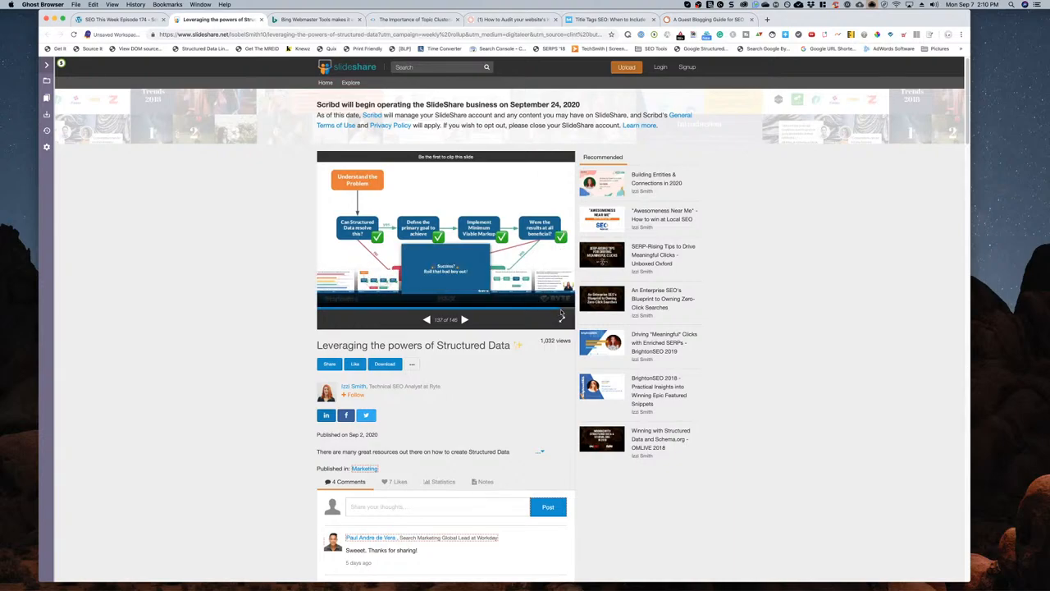
{"action": "left_click", "coordinate": [465, 318]}
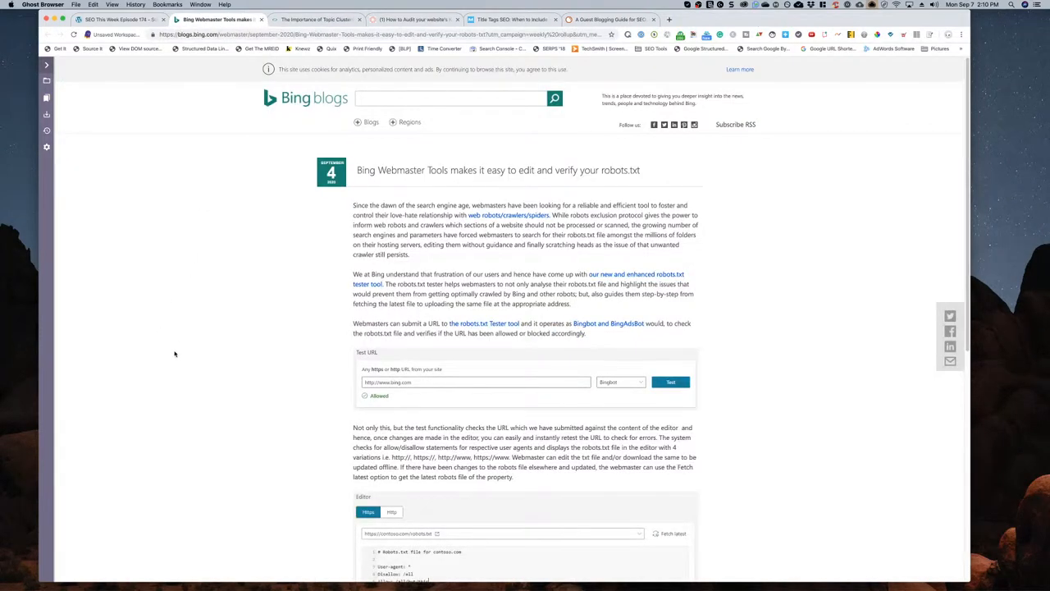
{"action": "mouse_move", "coordinate": [170, 352]}
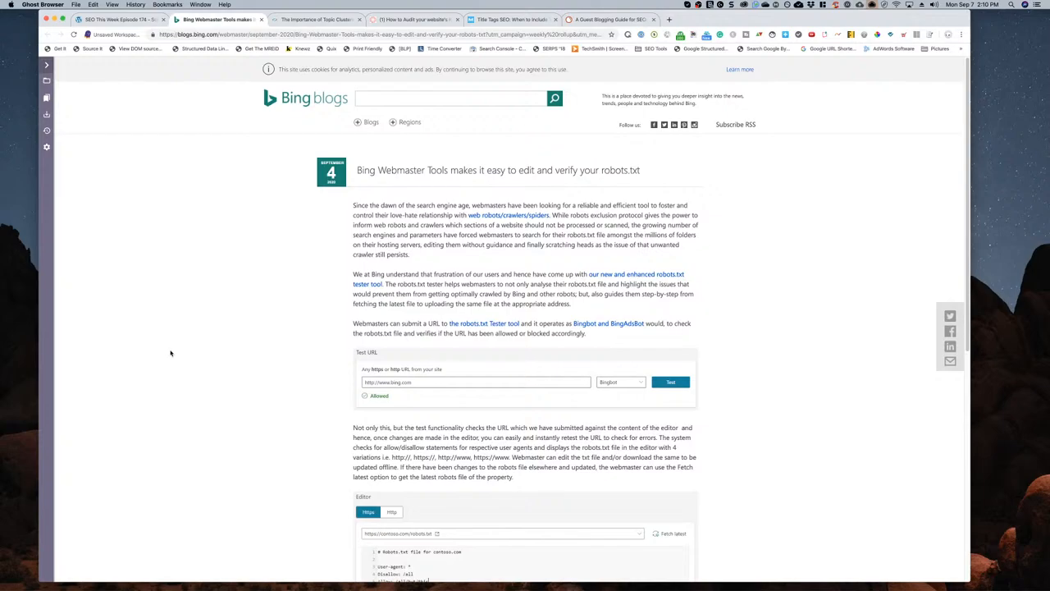
- Read the Bing Webmaster Tools robots.txt tester post down to its closing sign-off
{"action": "scroll", "scroll_direction": "down", "scroll_amount": 3}
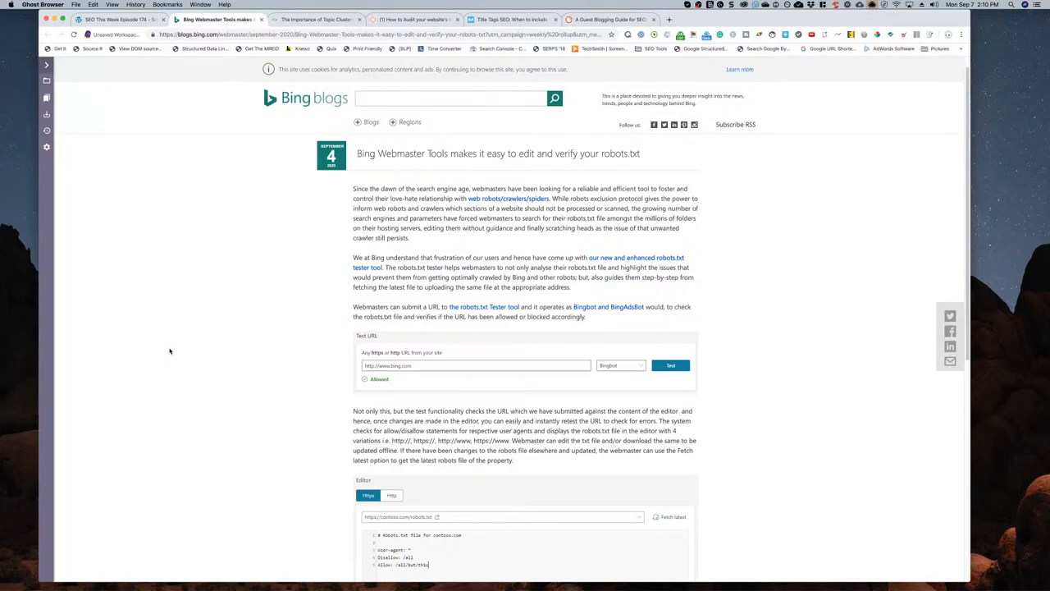
{"action": "scroll", "scroll_direction": "down", "scroll_amount": 3}
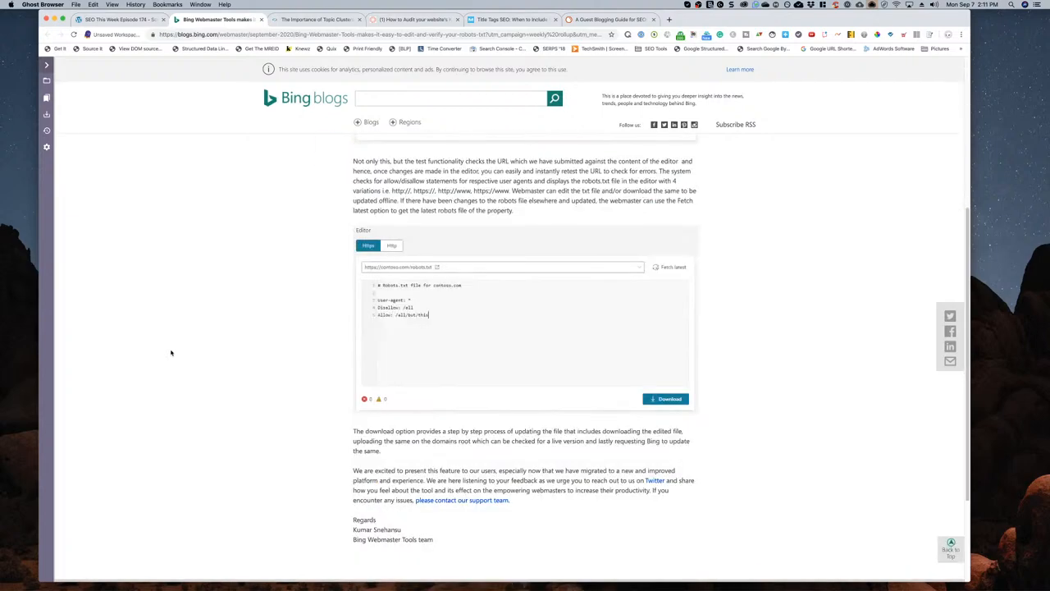
{"action": "mouse_move", "coordinate": [292, 400]}
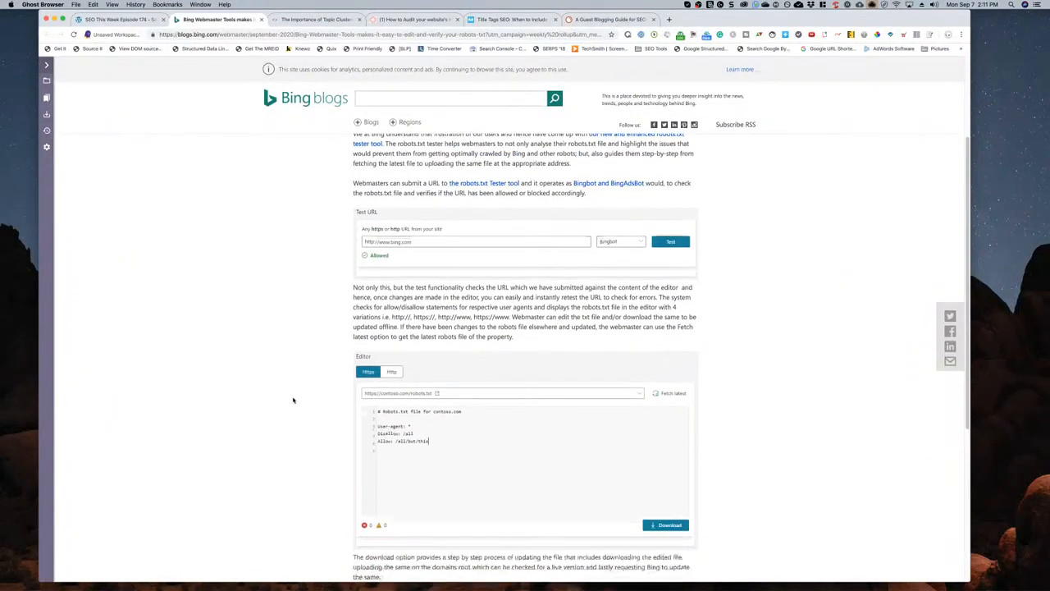
{"action": "scroll", "scroll_direction": "down", "scroll_amount": 3}
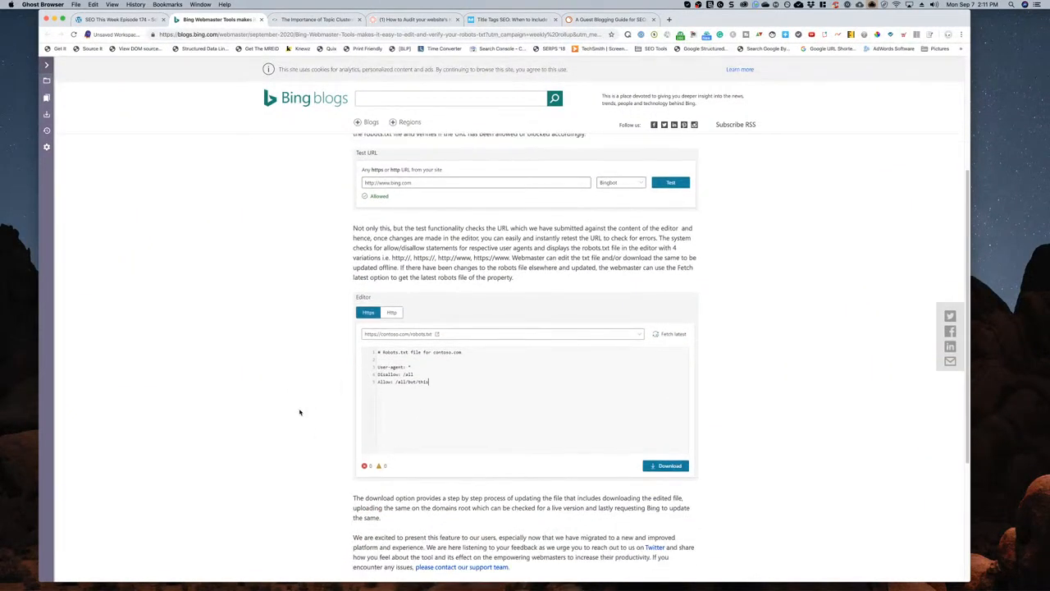
{"action": "mouse_move", "coordinate": [321, 414]}
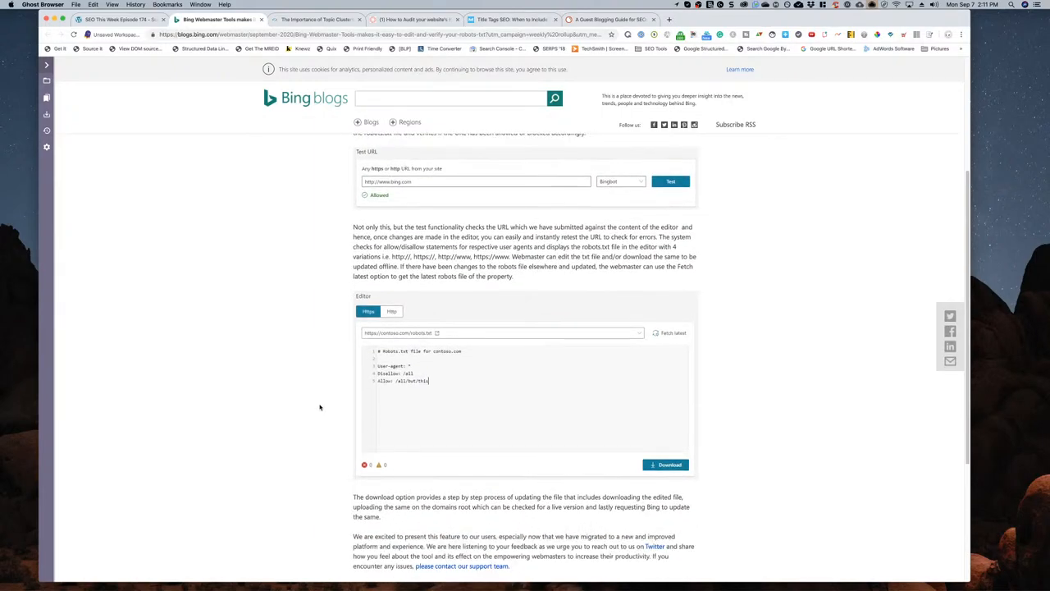
{"action": "scroll", "scroll_direction": "up", "scroll_amount": 3}
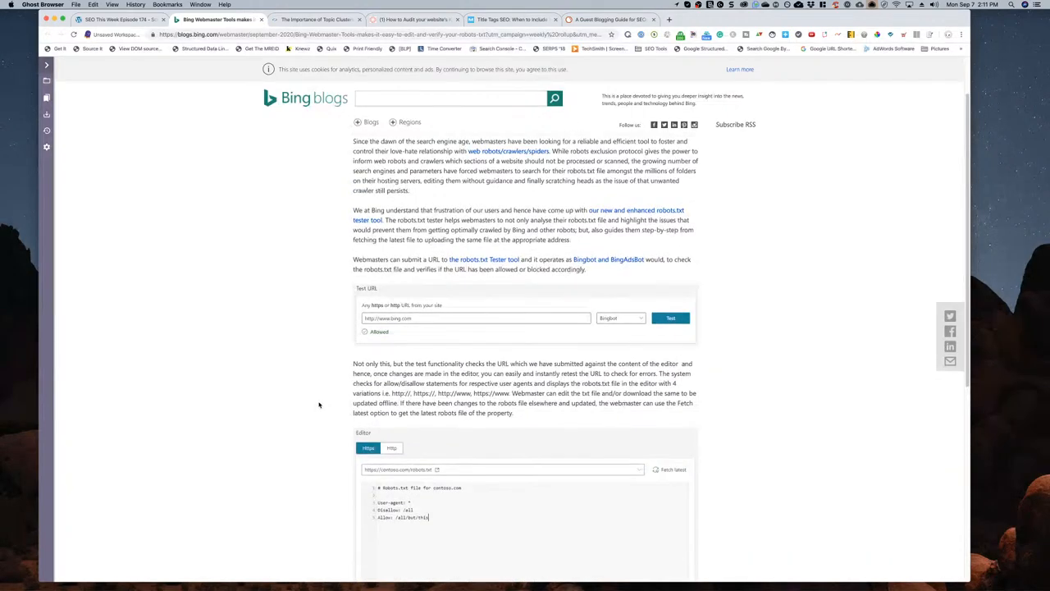
{"action": "scroll", "scroll_direction": "down", "scroll_amount": 3}
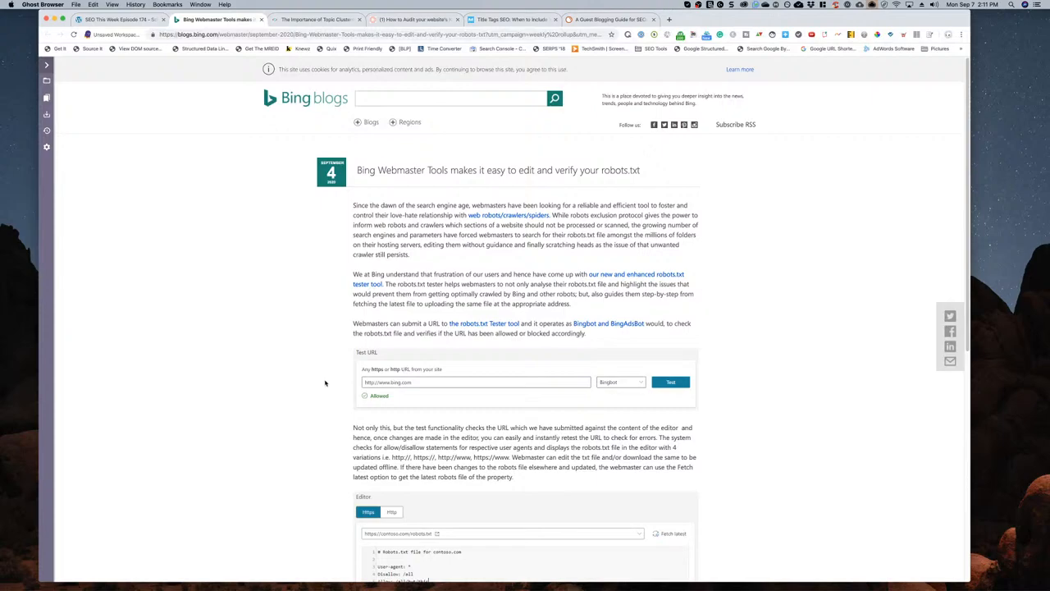
{"action": "mouse_move", "coordinate": [279, 335]}
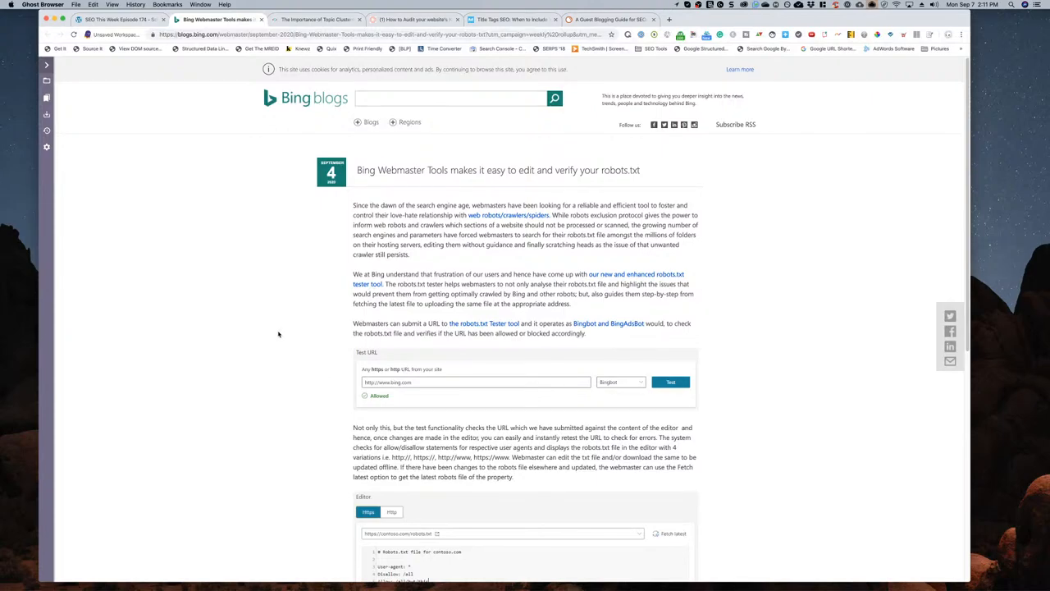
{"action": "mouse_move", "coordinate": [298, 259]}
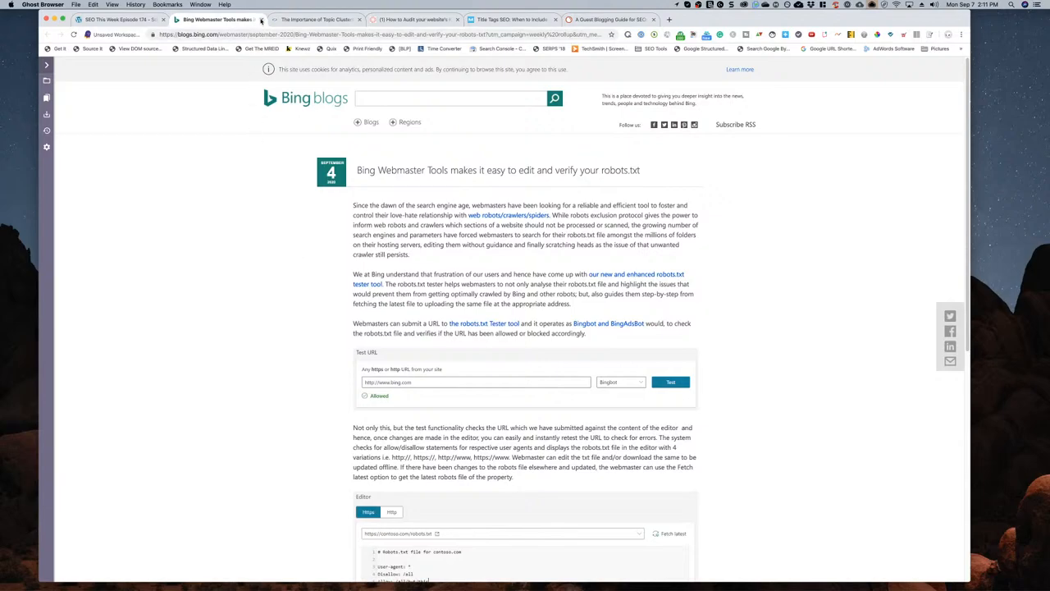
- Switch to Sitebulb's 'The Importance of Topic Clusters' article tab
{"action": "left_click", "coordinate": [217, 20]}
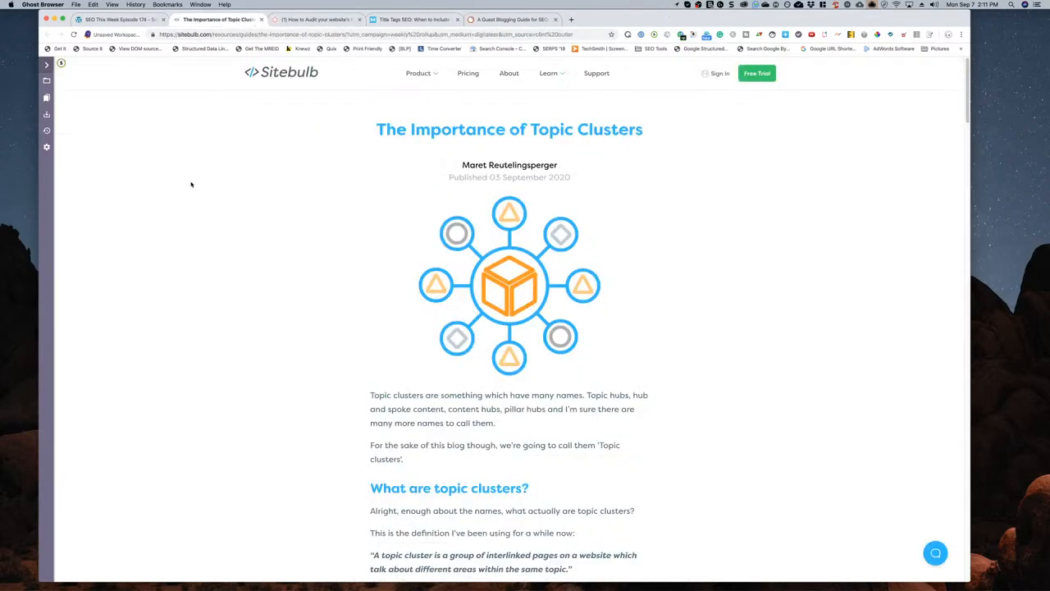
{"action": "mouse_move", "coordinate": [200, 256]}
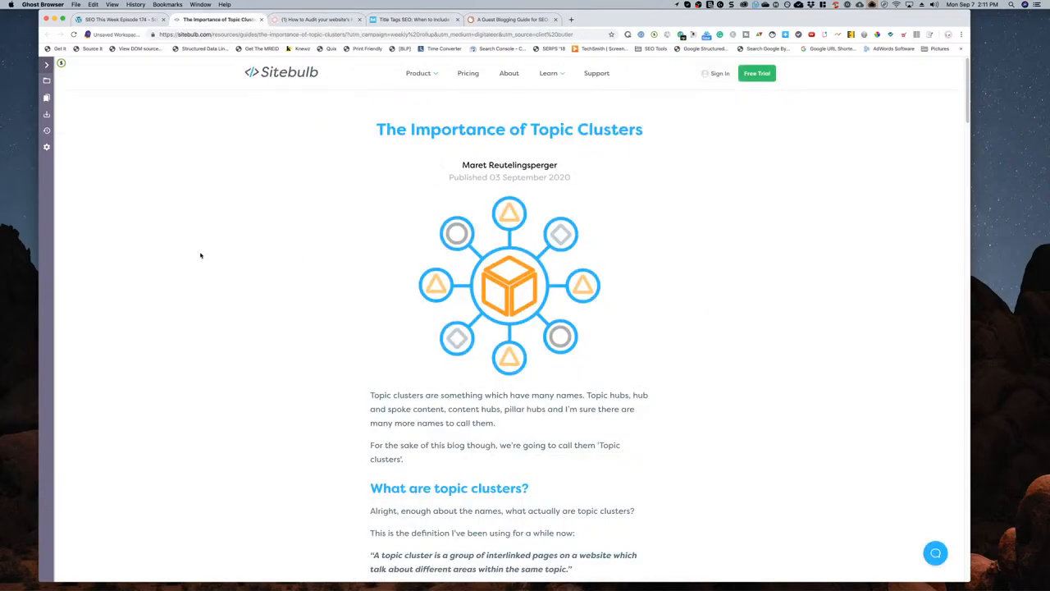
{"action": "mouse_move", "coordinate": [548, 144]}
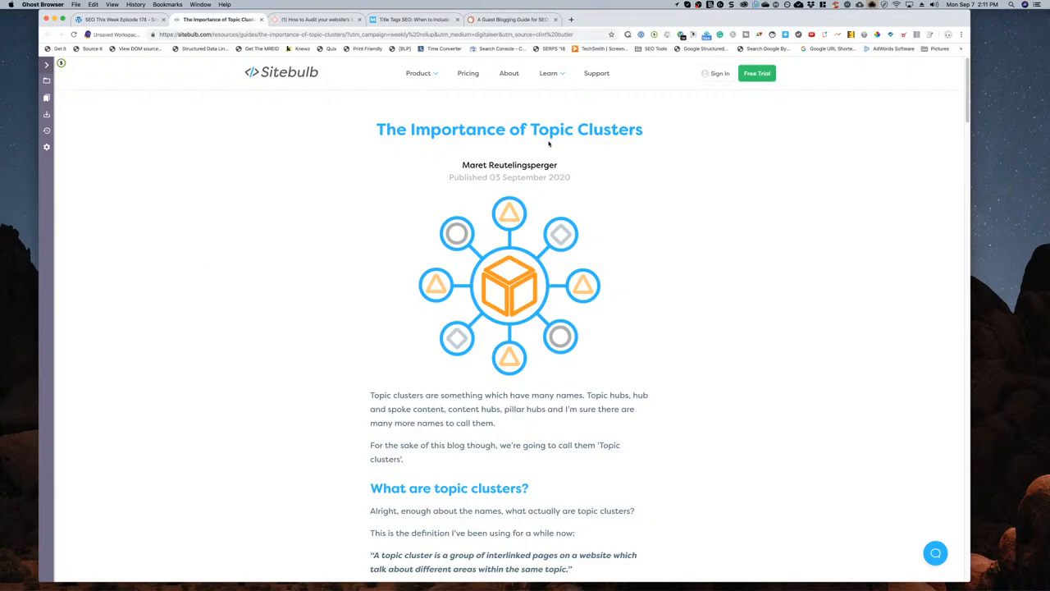
{"action": "mouse_move", "coordinate": [279, 292]}
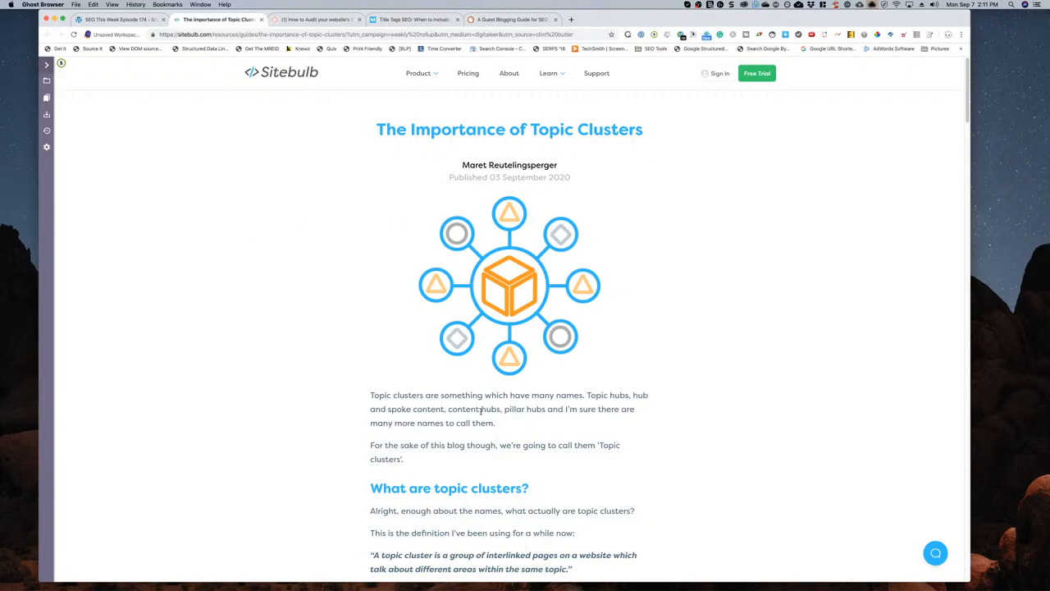
{"action": "mouse_move", "coordinate": [695, 377]}
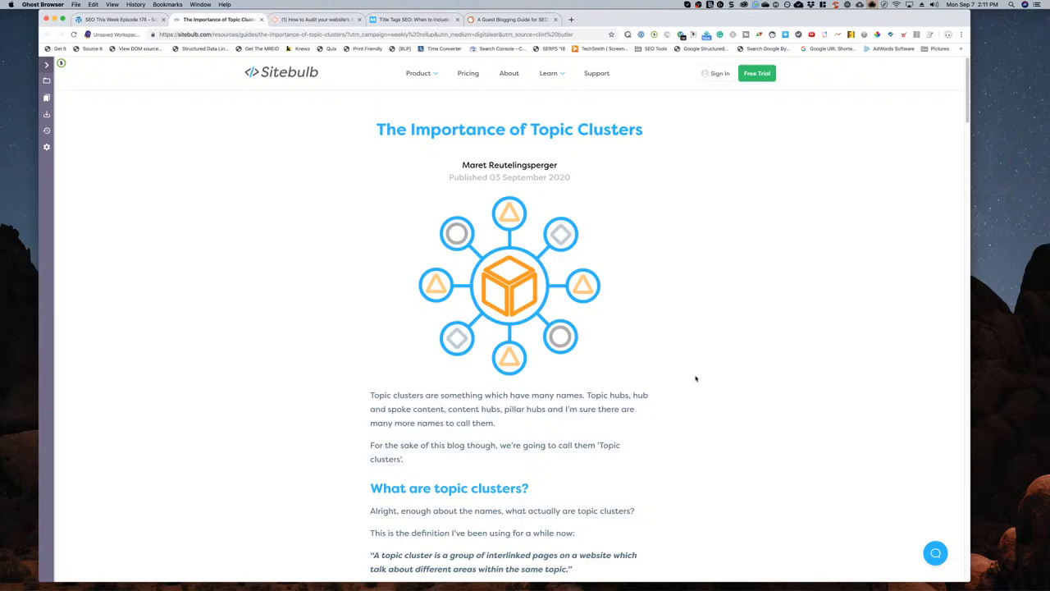
{"action": "mouse_move", "coordinate": [434, 225]}
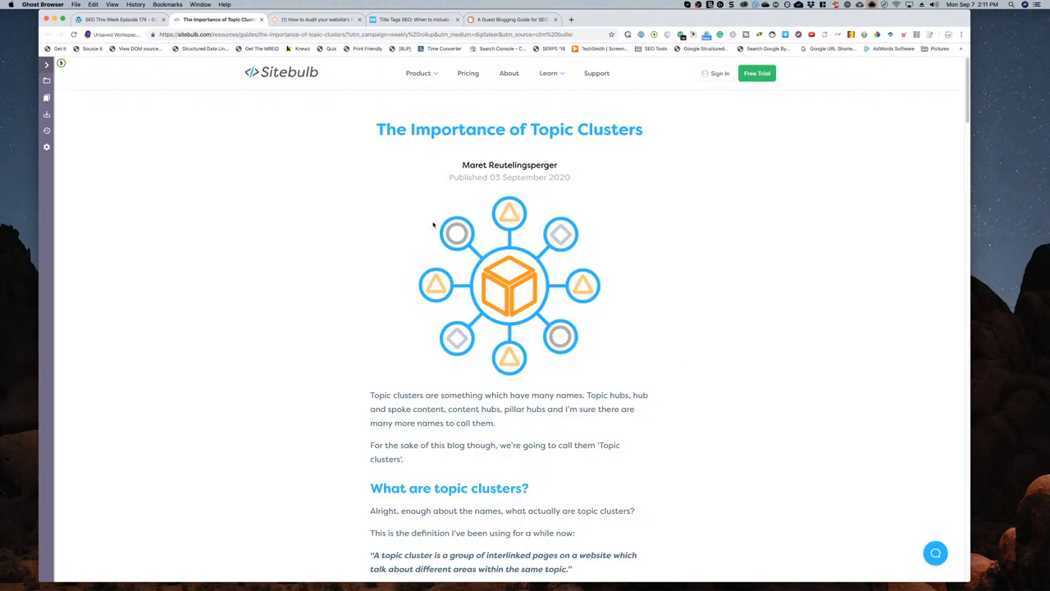
{"action": "mouse_move", "coordinate": [515, 161]}
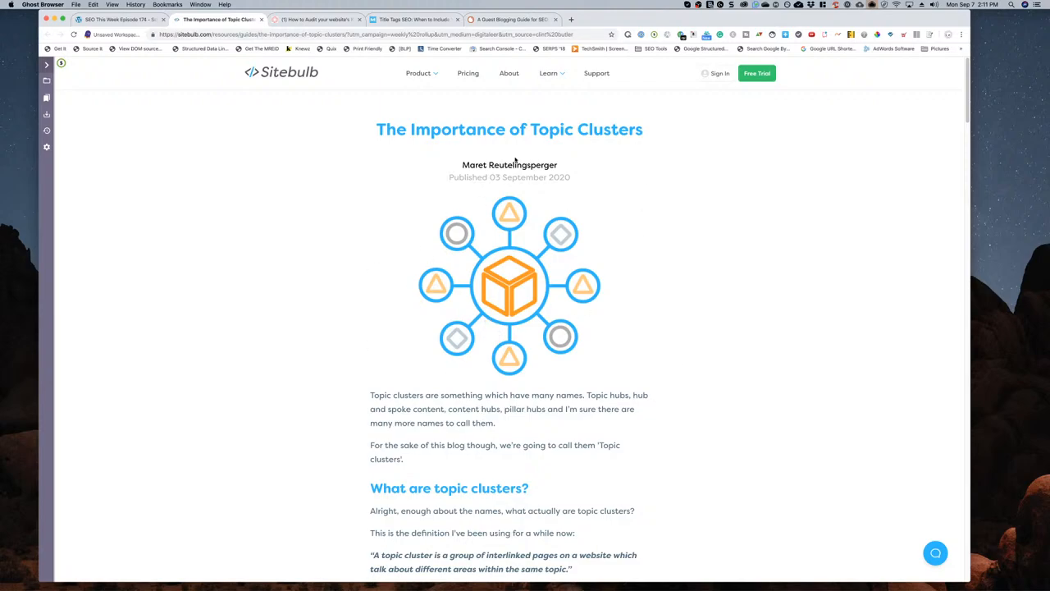
{"action": "mouse_move", "coordinate": [438, 254]}
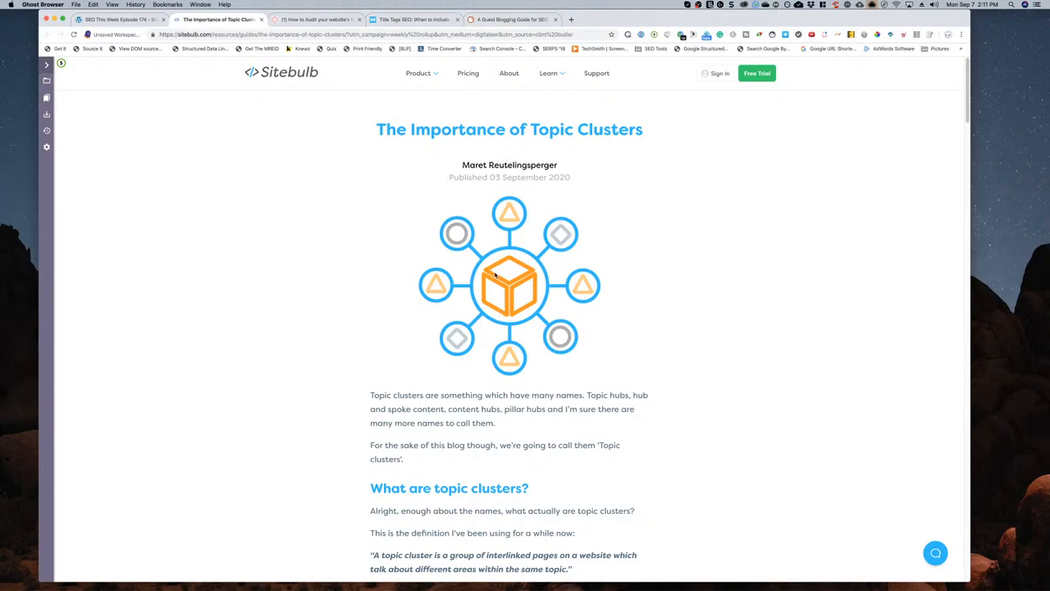
{"action": "mouse_move", "coordinate": [345, 367]}
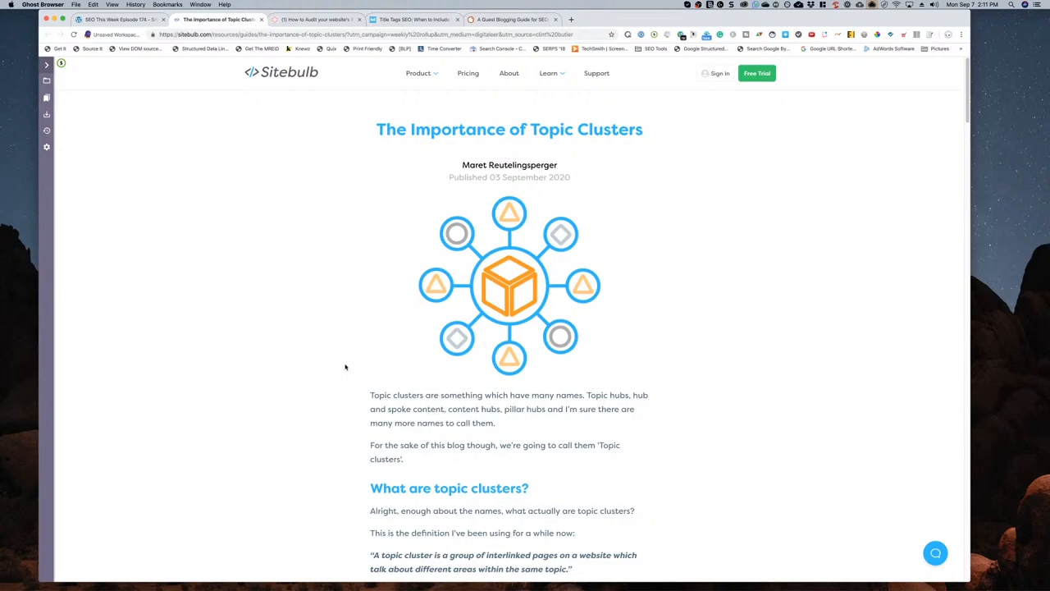
- Read the Topic Clusters article through its pillar page and cluster pages sections
{"action": "scroll", "scroll_direction": "down", "scroll_amount": 3}
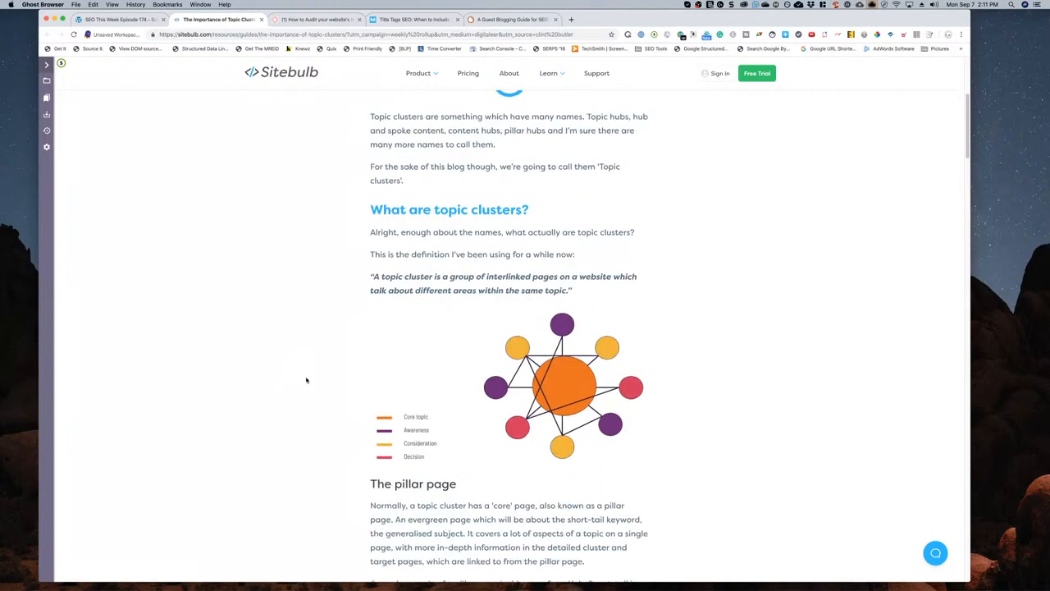
{"action": "scroll", "scroll_direction": "down", "scroll_amount": 3}
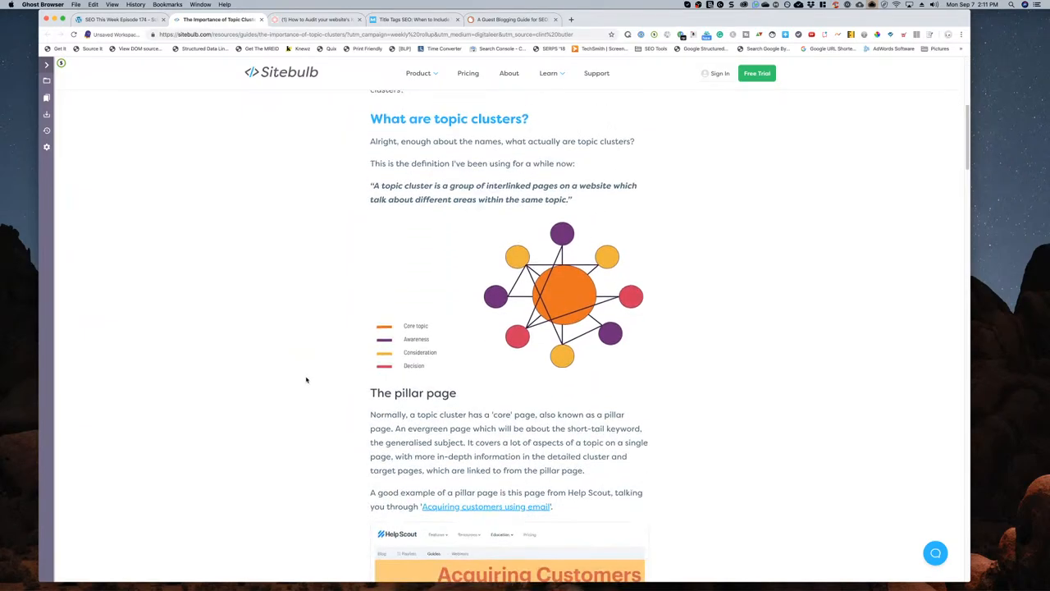
{"action": "mouse_move", "coordinate": [548, 240]}
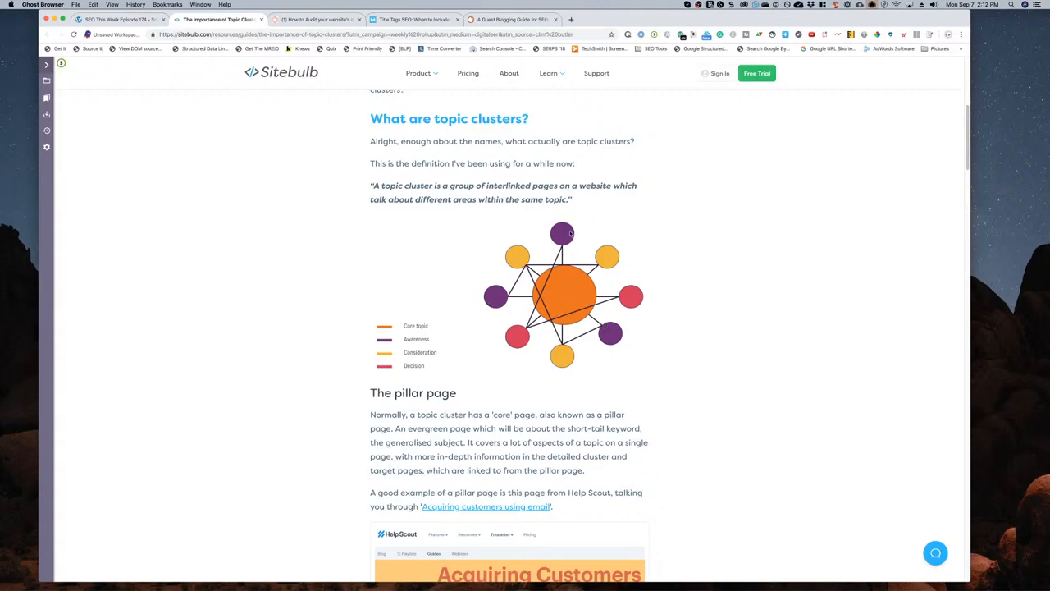
{"action": "mouse_move", "coordinate": [515, 344]}
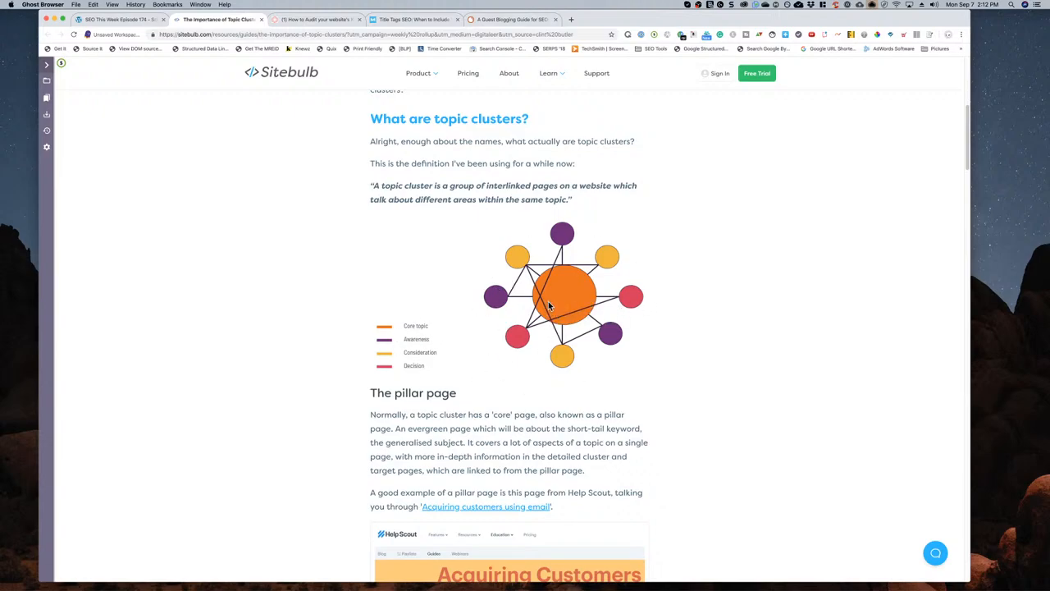
{"action": "mouse_move", "coordinate": [565, 295]}
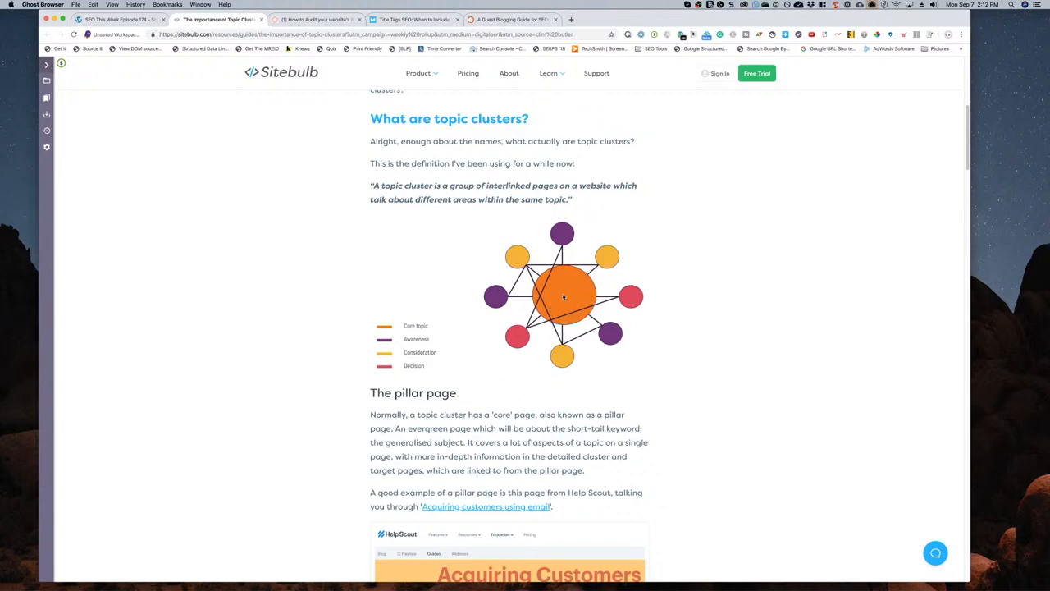
{"action": "scroll", "scroll_direction": "down", "scroll_amount": 3}
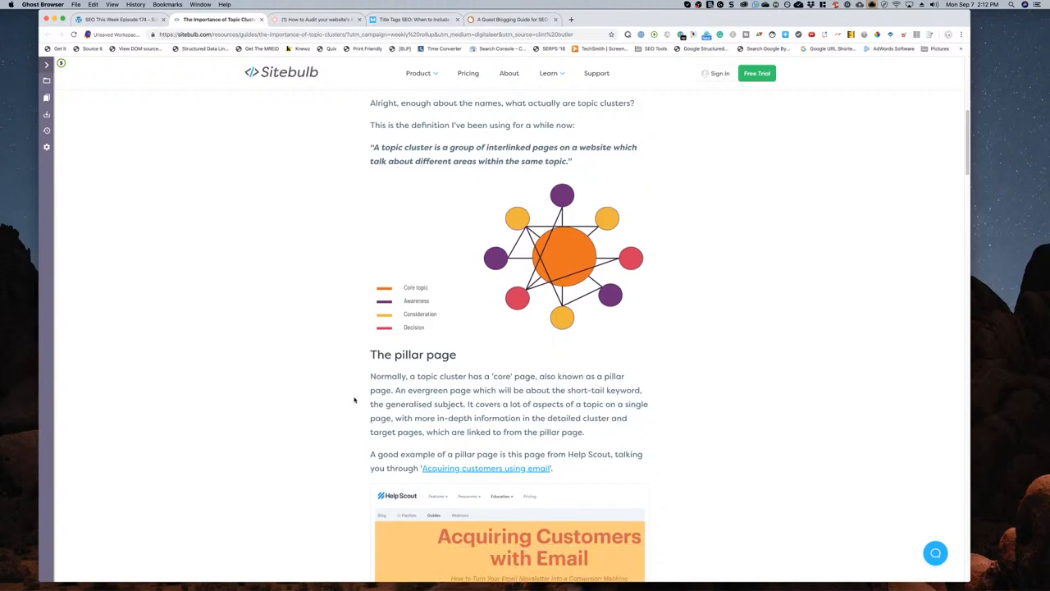
{"action": "scroll", "scroll_direction": "down", "scroll_amount": 3}
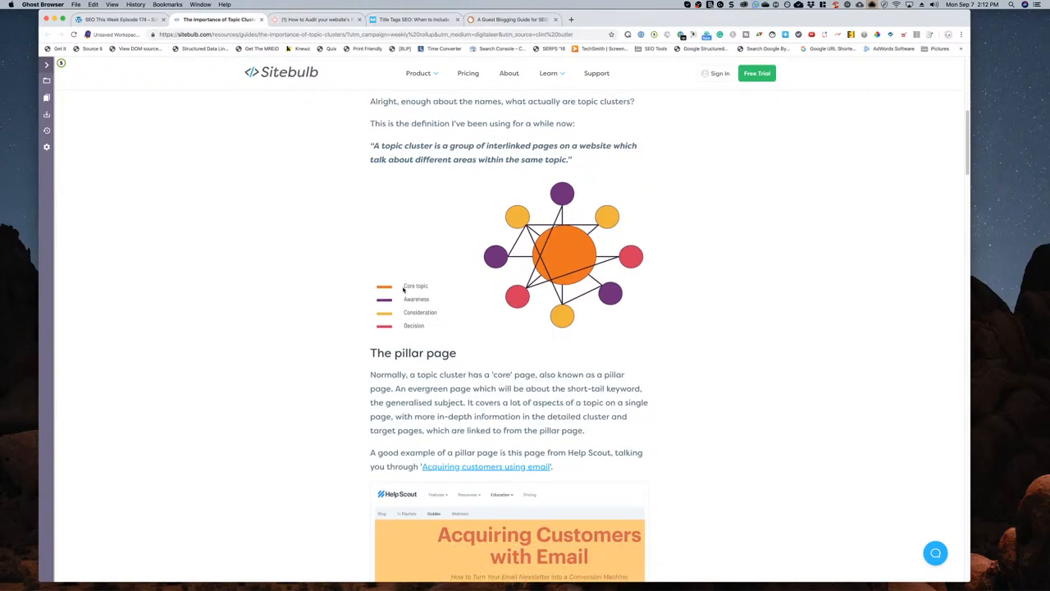
{"action": "scroll", "scroll_direction": "down", "scroll_amount": 3}
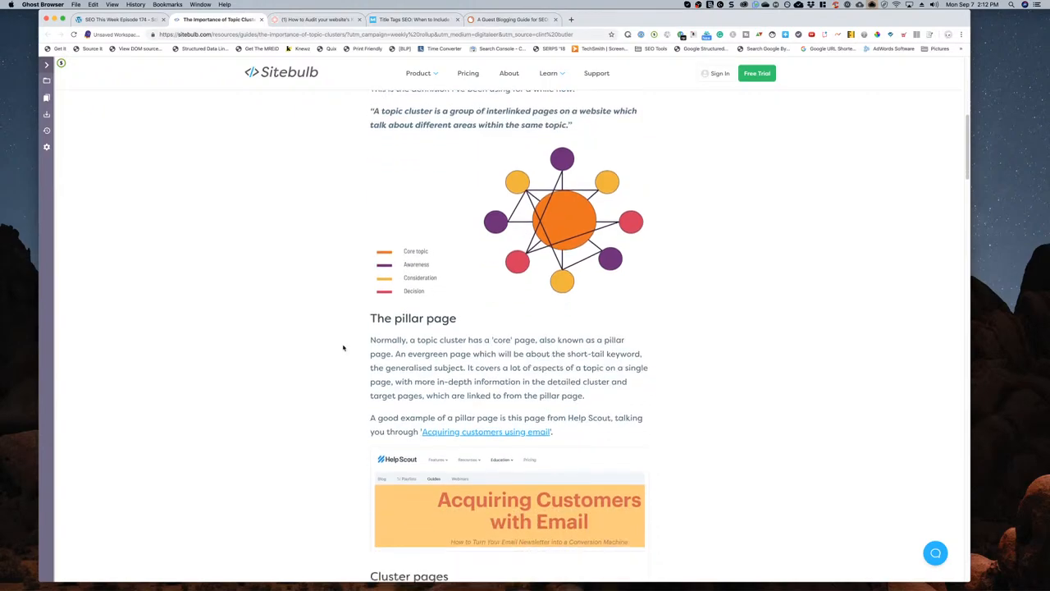
{"action": "scroll", "scroll_direction": "down", "scroll_amount": 3}
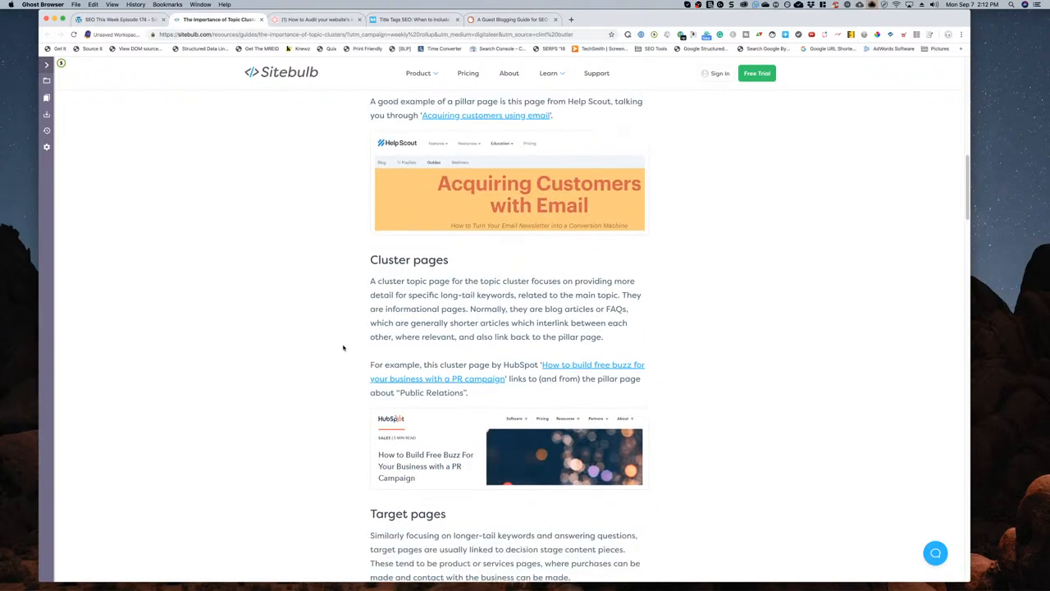
{"action": "scroll", "scroll_direction": "down", "scroll_amount": 3}
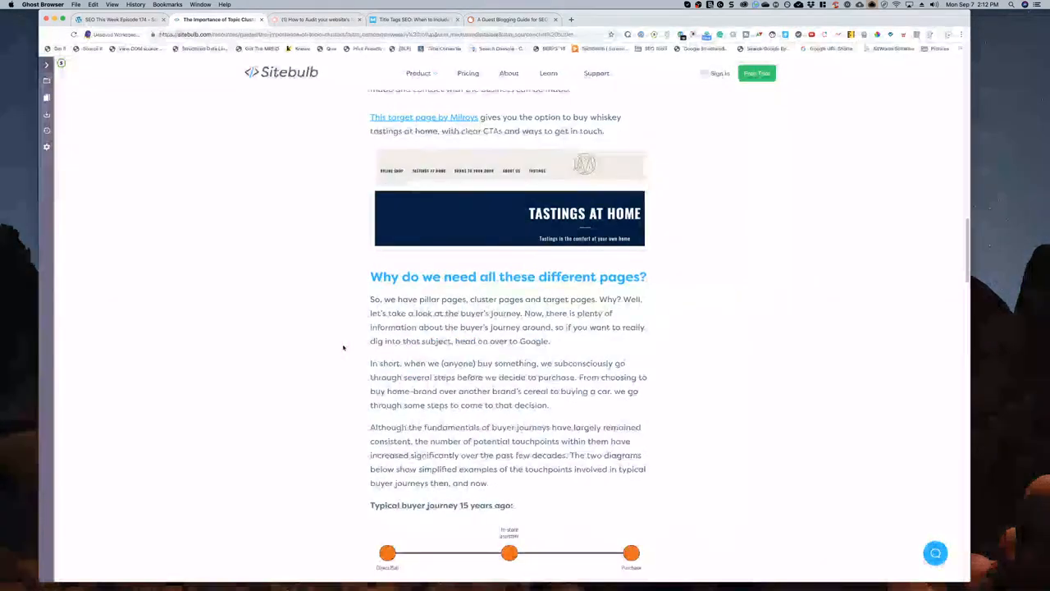
{"action": "scroll", "scroll_direction": "down", "scroll_amount": 3}
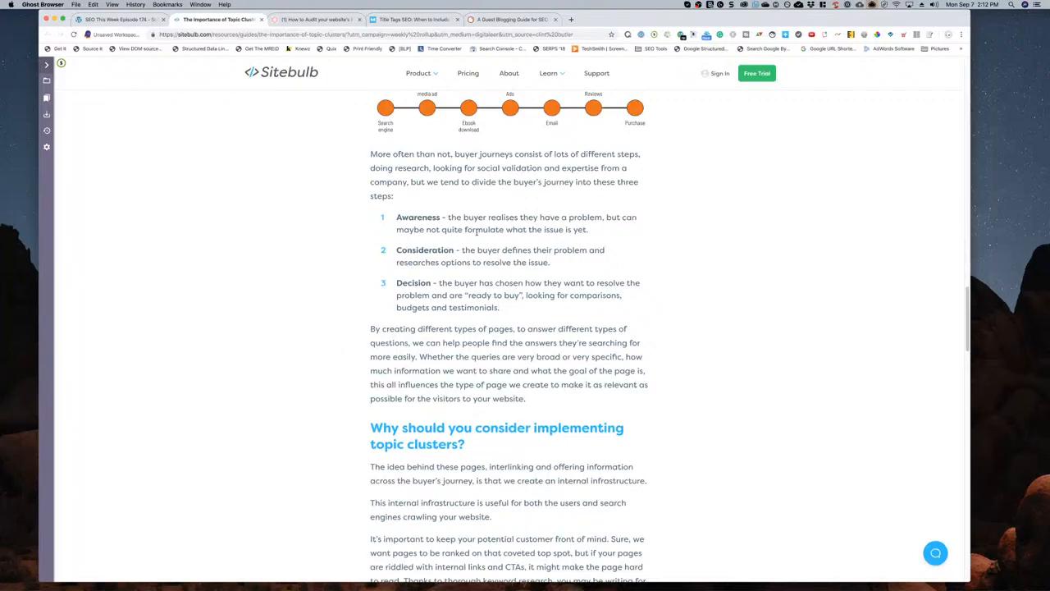
- Continue through the tracking and closing advice to the author bio, then back to keyword research
{"action": "scroll", "scroll_direction": "down", "scroll_amount": 3}
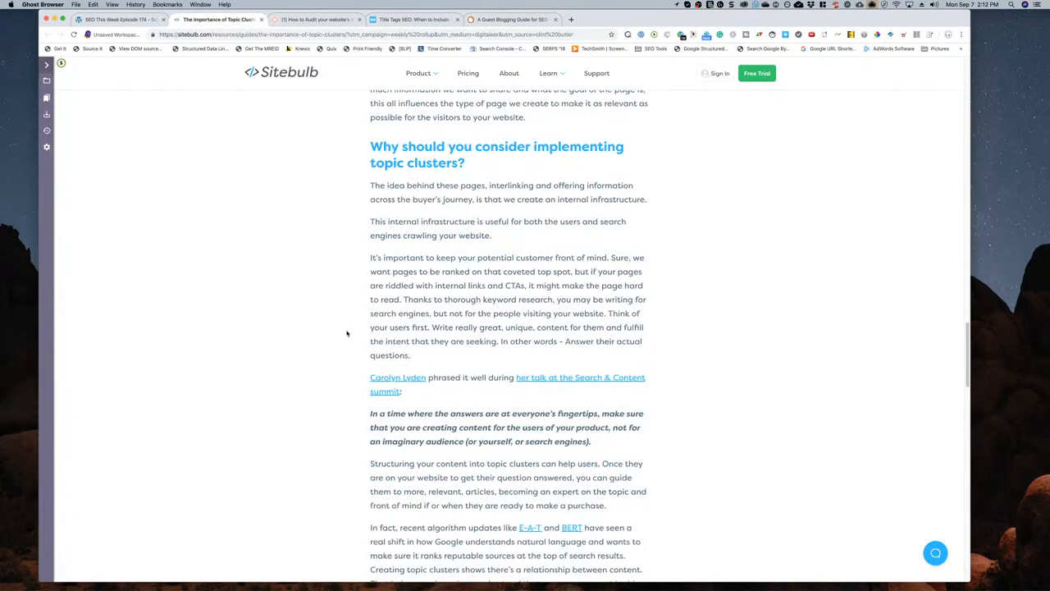
{"action": "scroll", "scroll_direction": "down", "scroll_amount": 3}
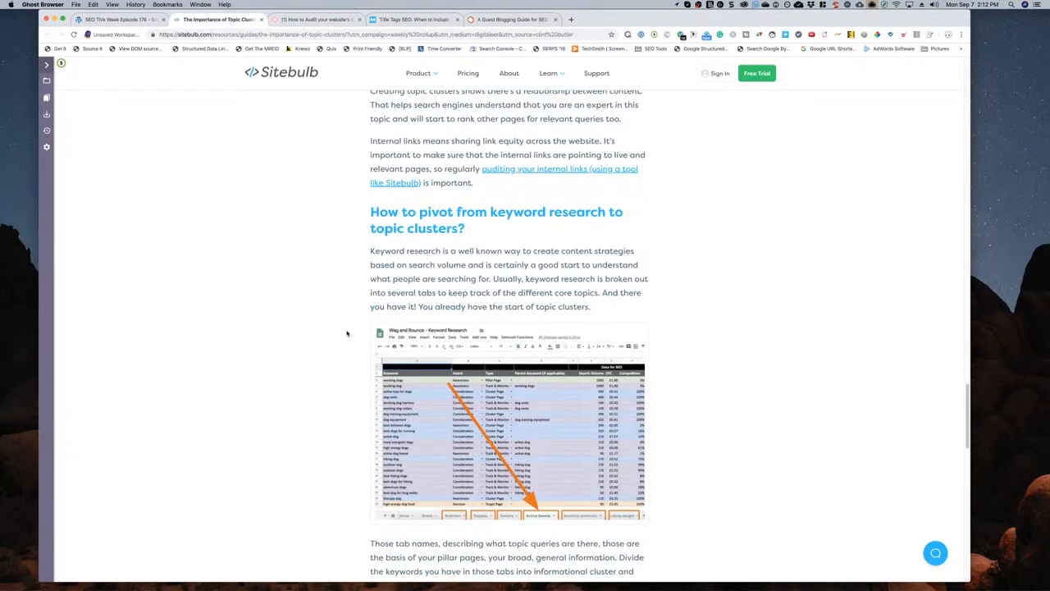
{"action": "scroll", "scroll_direction": "down", "scroll_amount": 3}
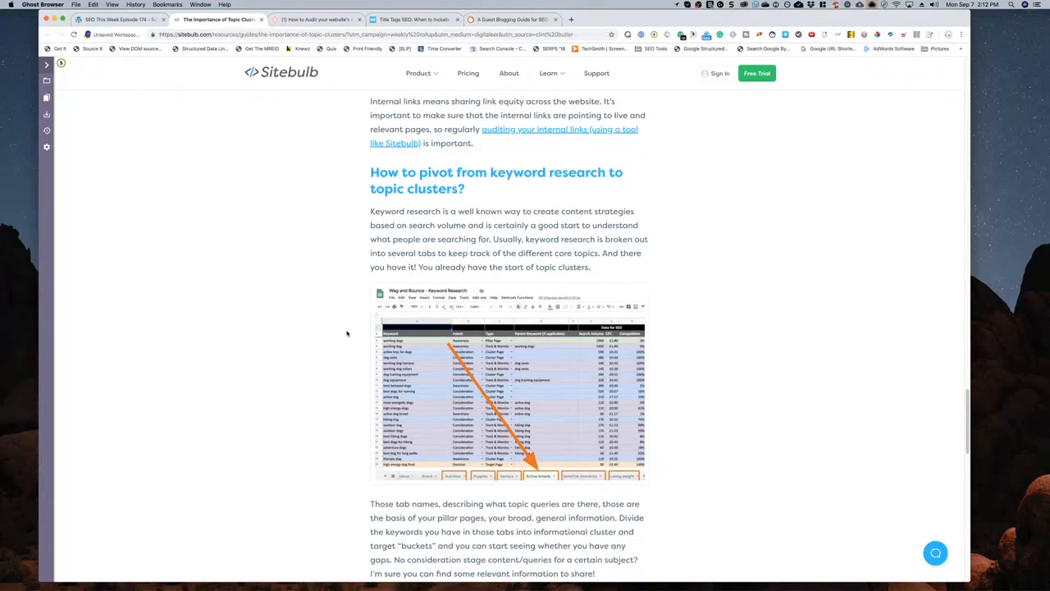
{"action": "scroll", "scroll_direction": "down", "scroll_amount": 3}
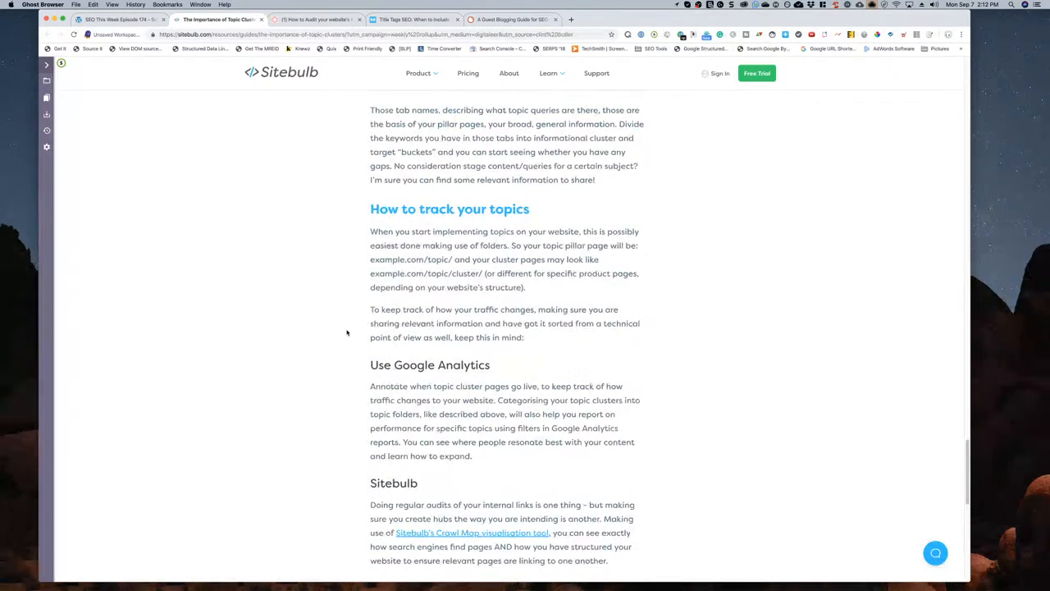
{"action": "scroll", "scroll_direction": "down", "scroll_amount": 3}
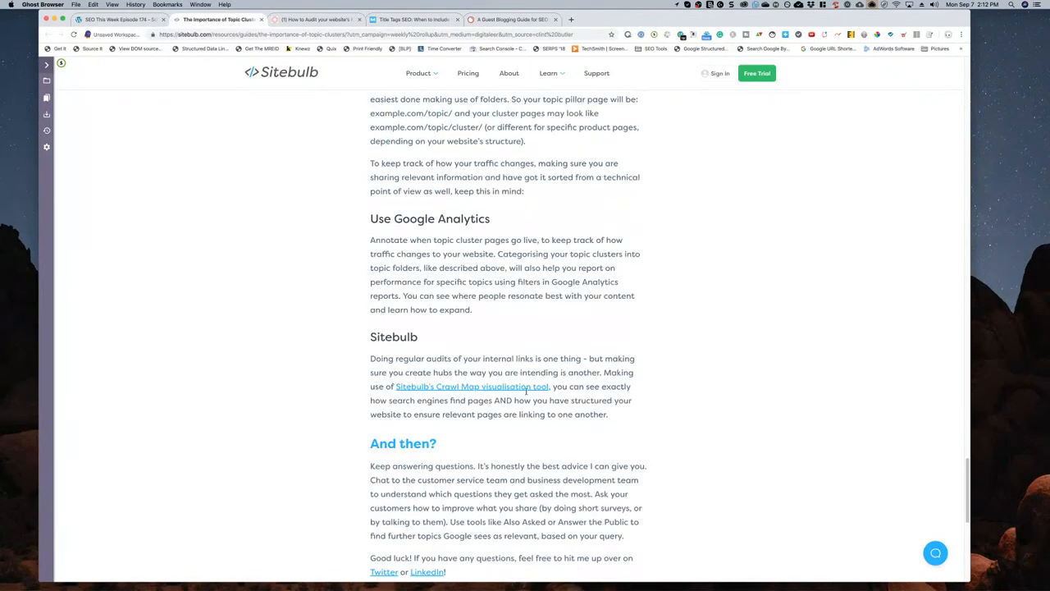
{"action": "scroll", "scroll_direction": "down", "scroll_amount": 3}
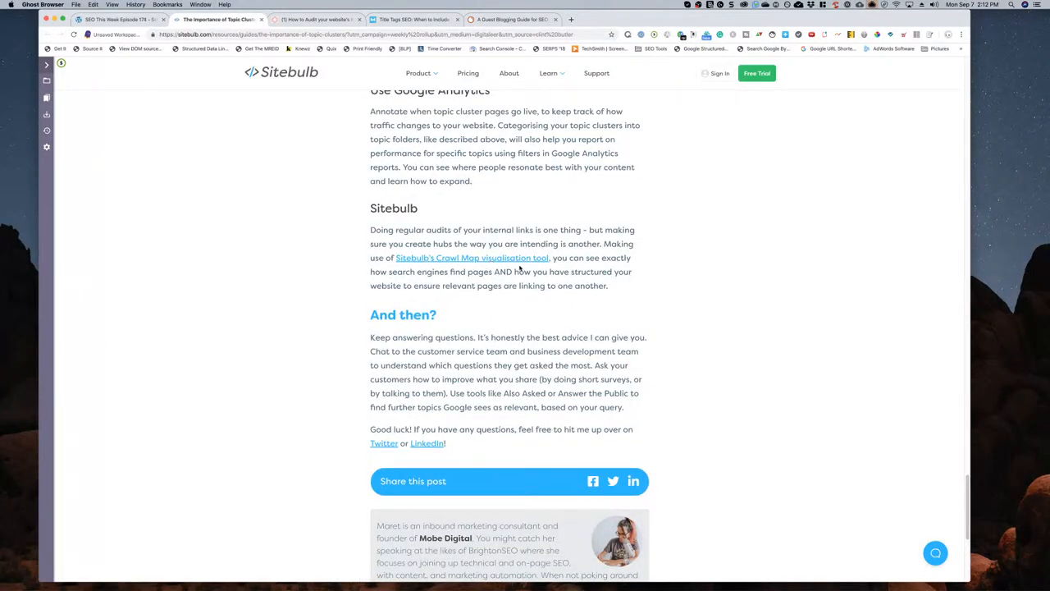
{"action": "mouse_move", "coordinate": [471, 257]}
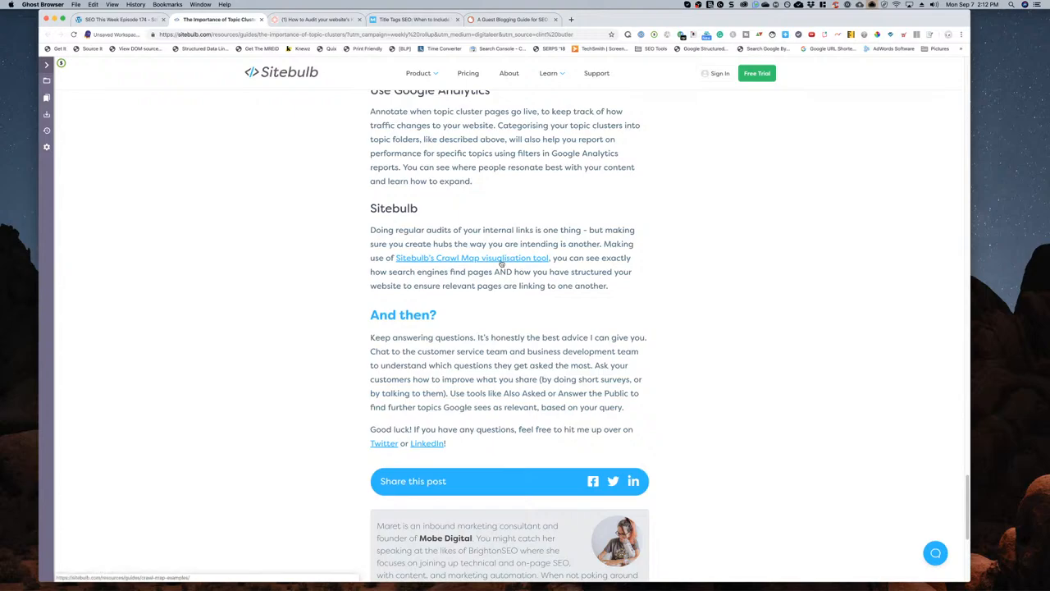
{"action": "mouse_move", "coordinate": [499, 269]}
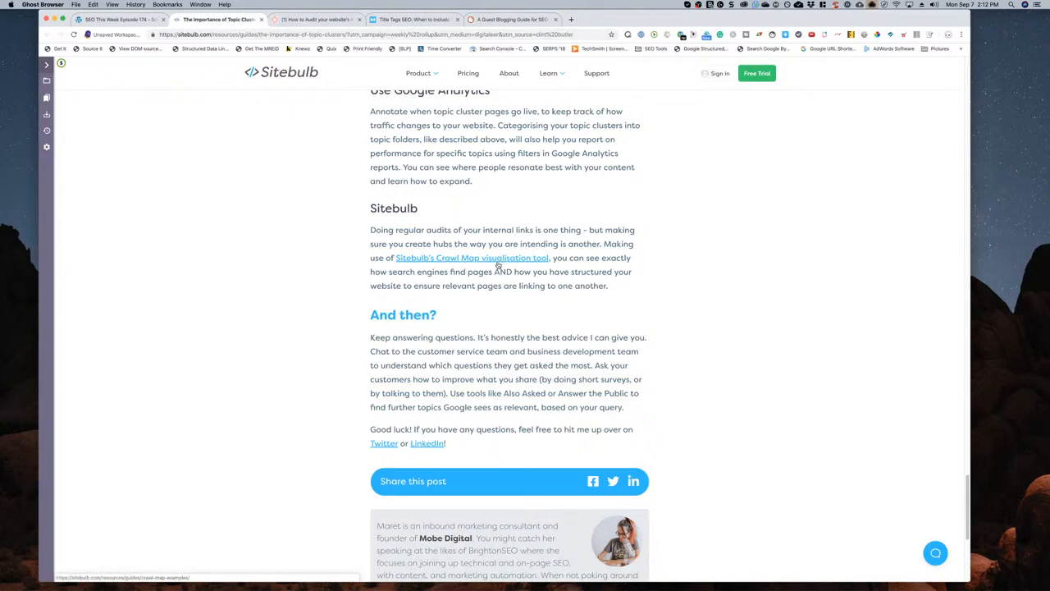
{"action": "scroll", "scroll_direction": "down", "scroll_amount": 3}
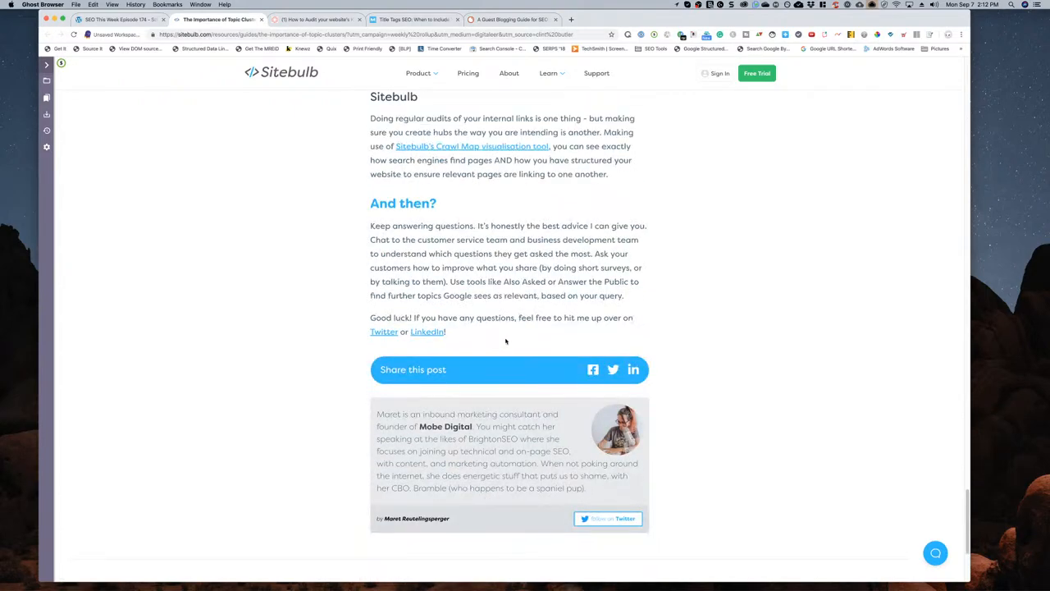
{"action": "scroll", "scroll_direction": "up", "scroll_amount": 3}
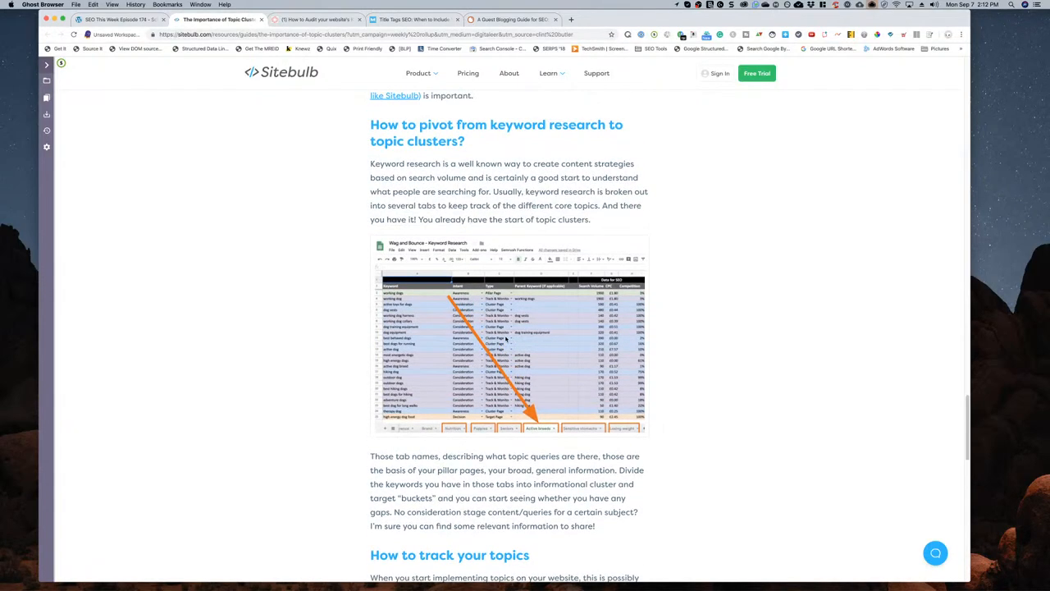
- Move around the article between 'How to pivot from keyword research', 'What are topic clusters?' and 'The pillar page'
{"action": "scroll", "scroll_direction": "up", "scroll_amount": 3}
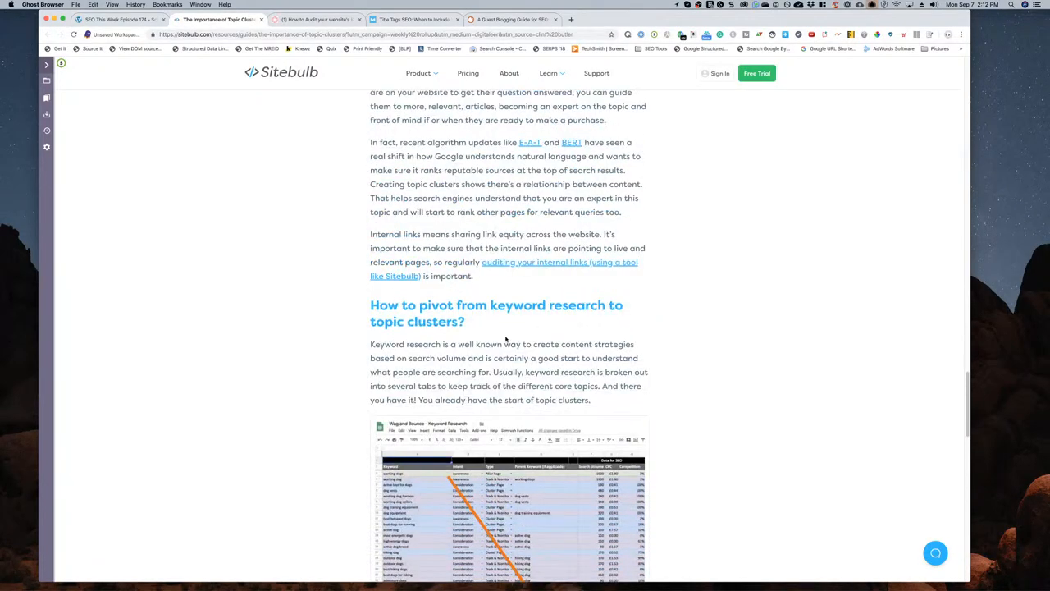
{"action": "scroll", "scroll_direction": "down", "scroll_amount": 3}
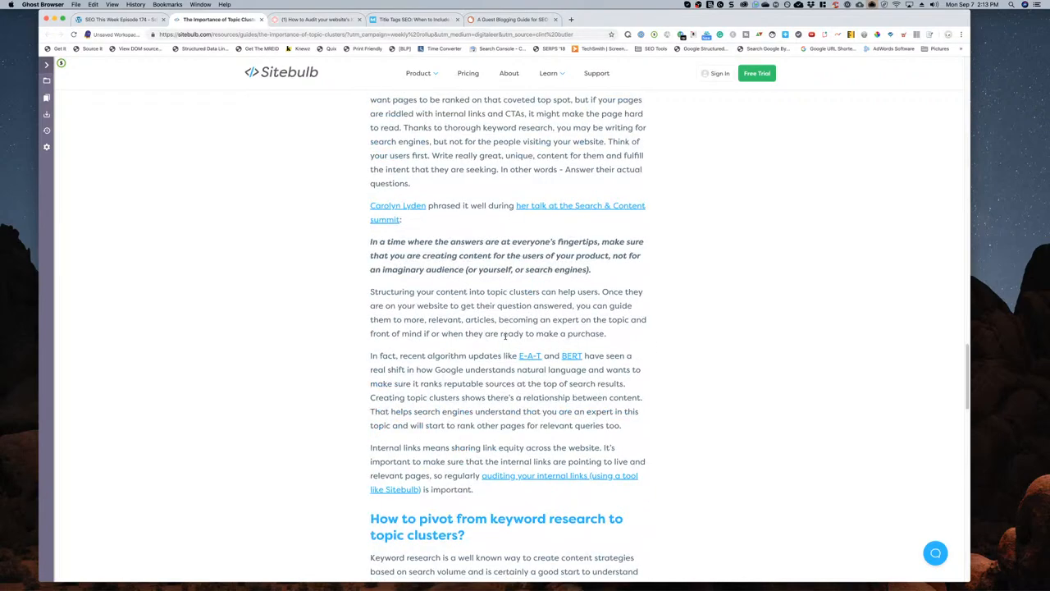
{"action": "scroll", "scroll_direction": "down", "scroll_amount": 3}
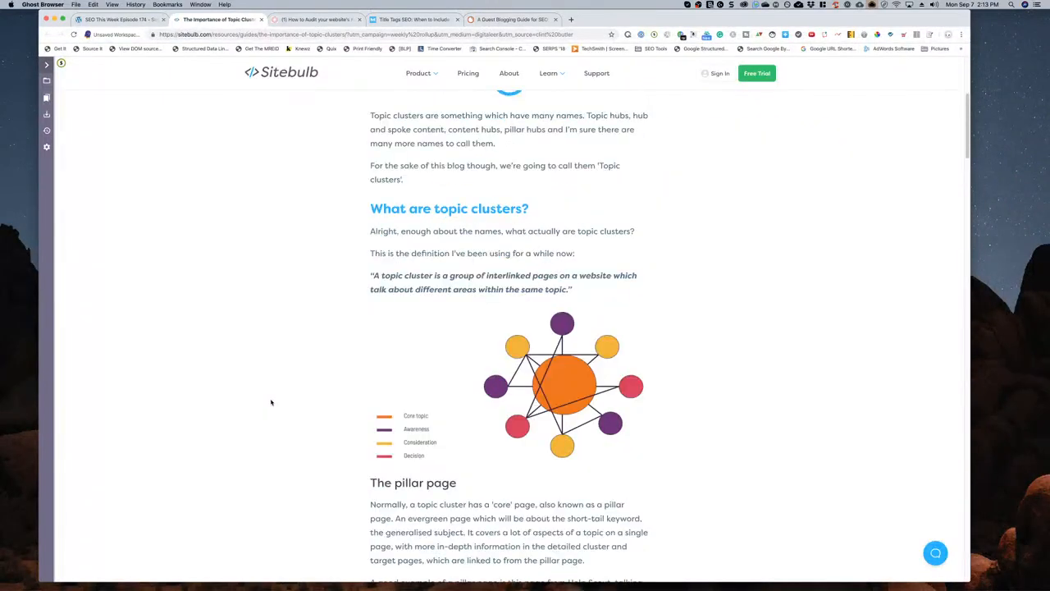
{"action": "scroll", "scroll_direction": "down", "scroll_amount": 3}
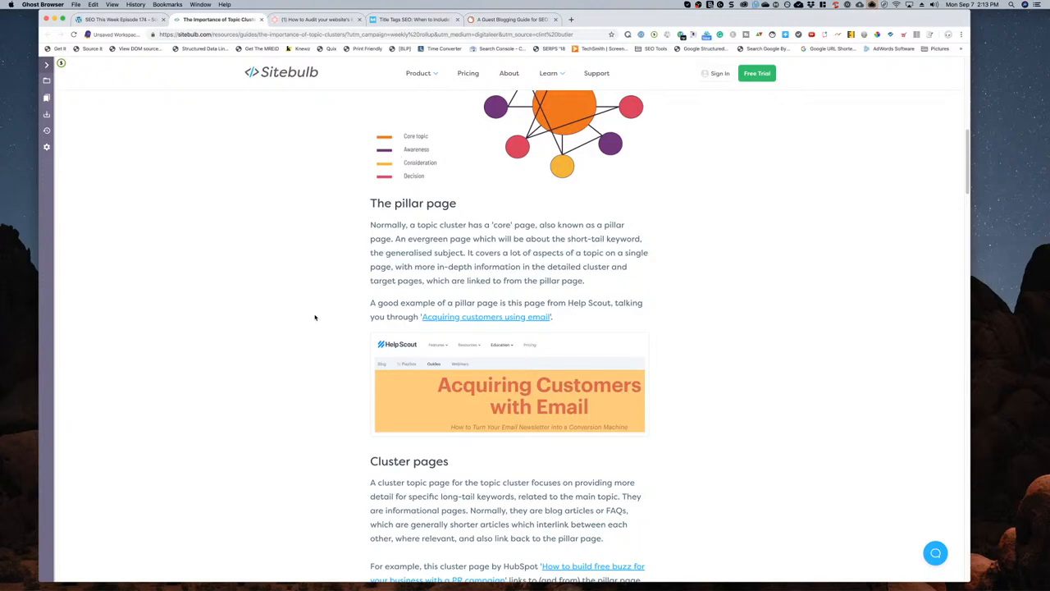
{"action": "mouse_move", "coordinate": [311, 312]}
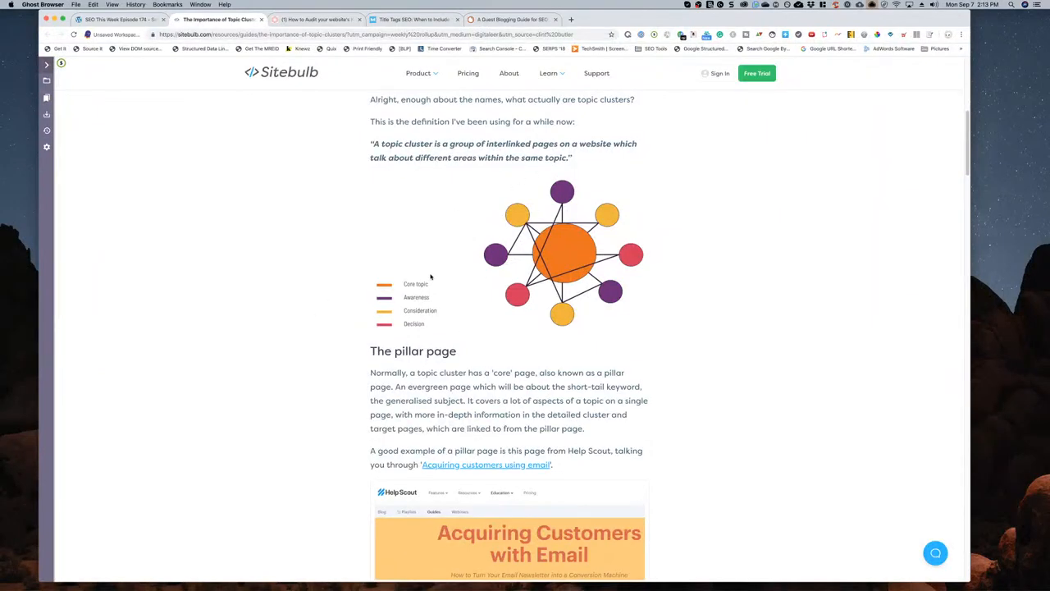
{"action": "mouse_move", "coordinate": [369, 315]}
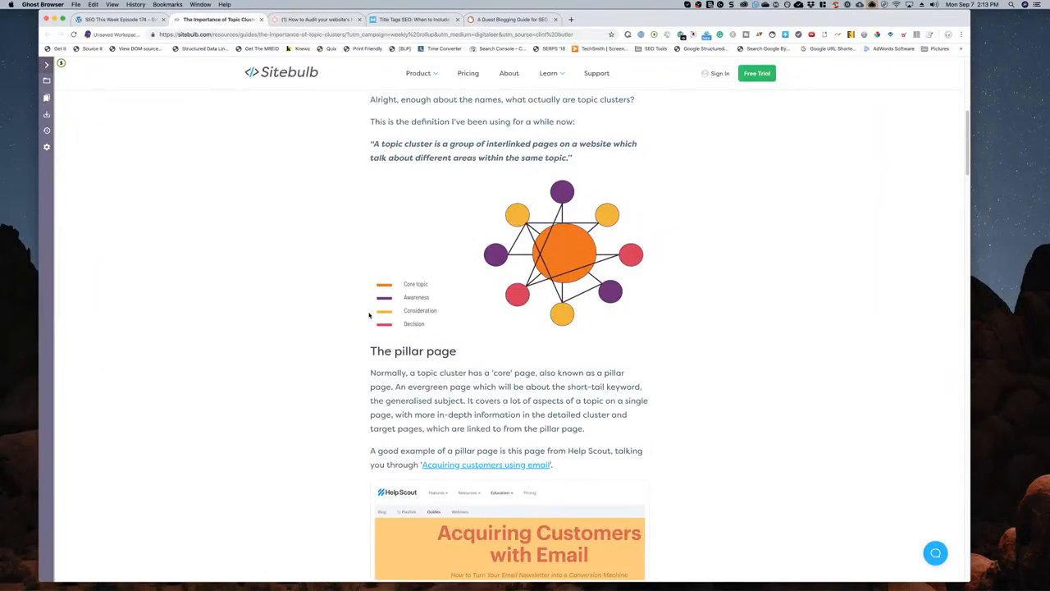
{"action": "mouse_move", "coordinate": [525, 261]}
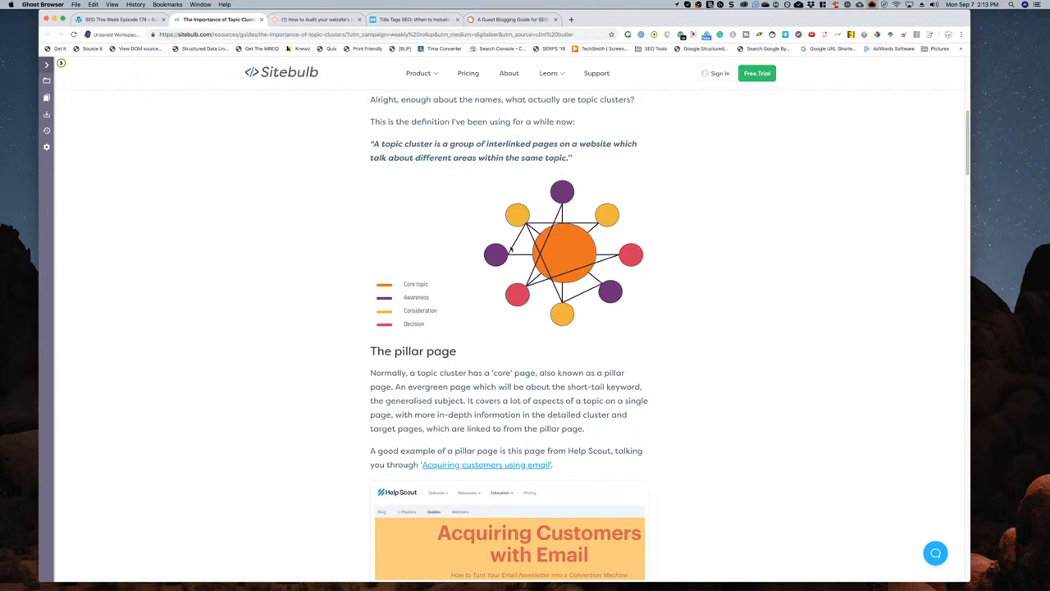
{"action": "mouse_move", "coordinate": [702, 221]}
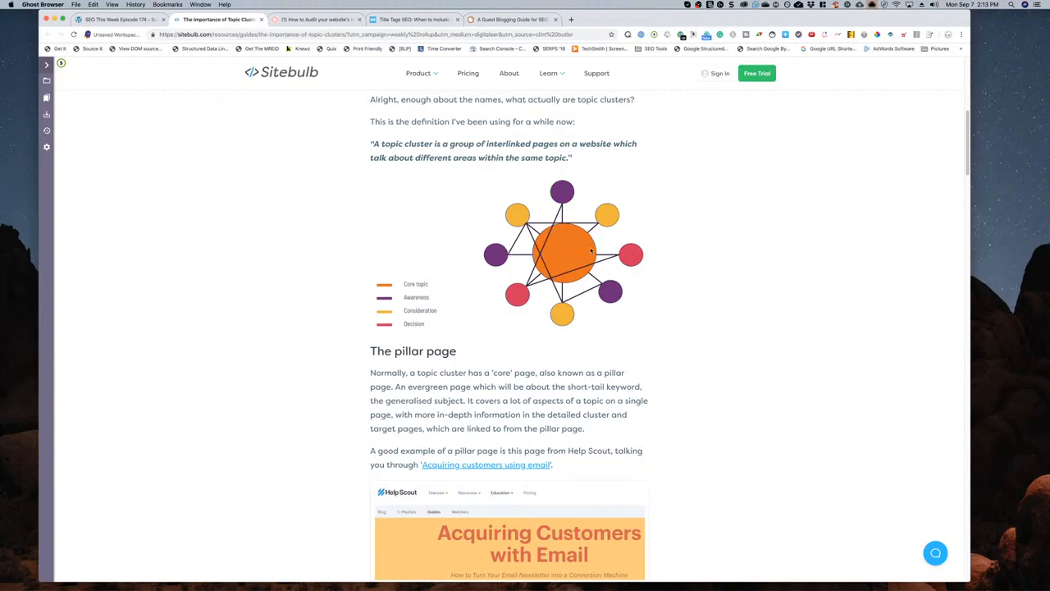
{"action": "mouse_move", "coordinate": [400, 343]}
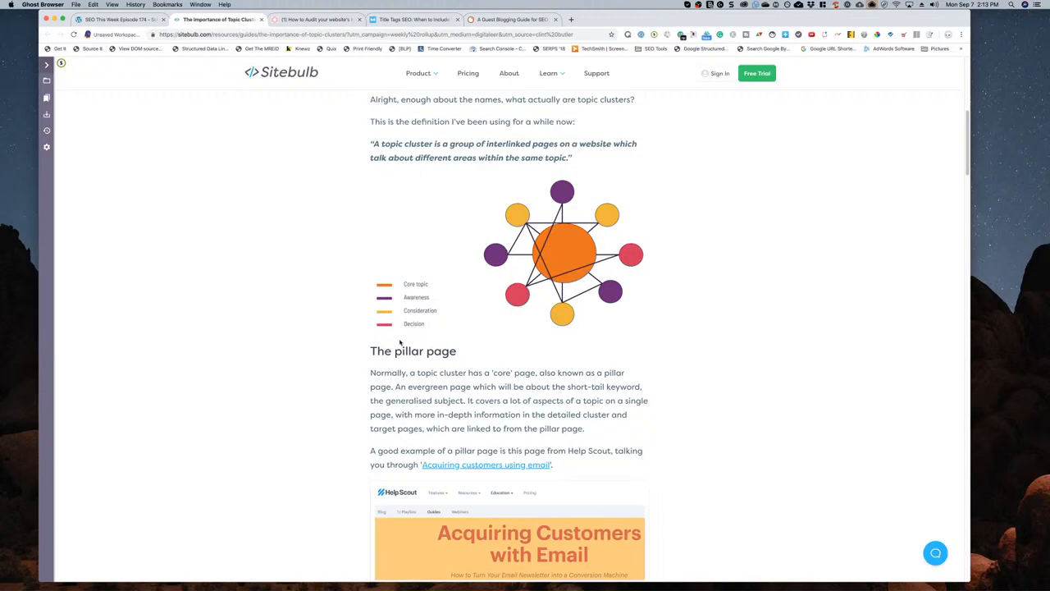
{"action": "scroll", "scroll_direction": "down", "scroll_amount": 3}
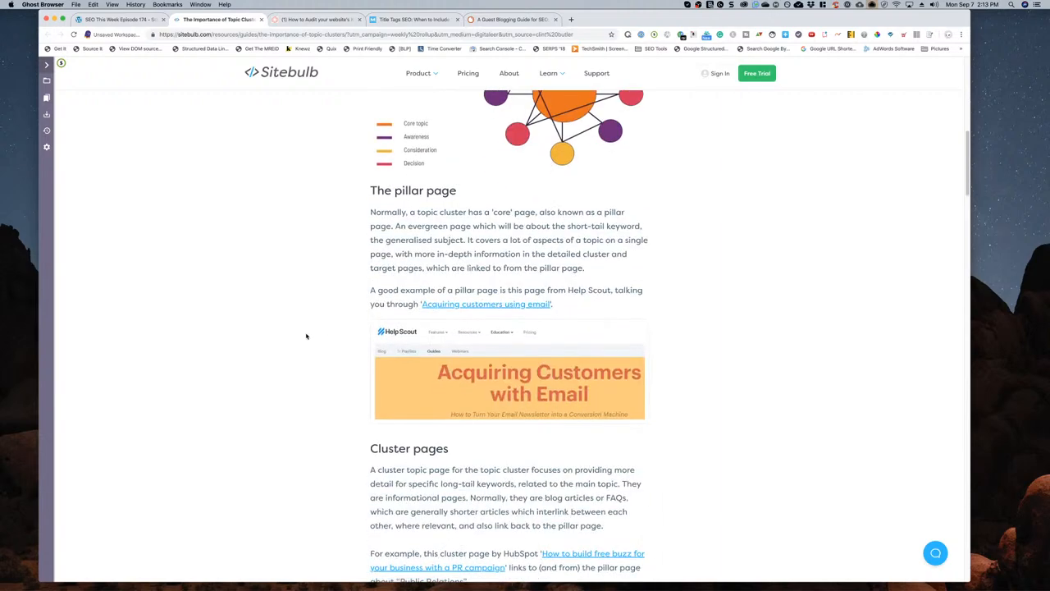
{"action": "scroll", "scroll_direction": "up", "scroll_amount": 3}
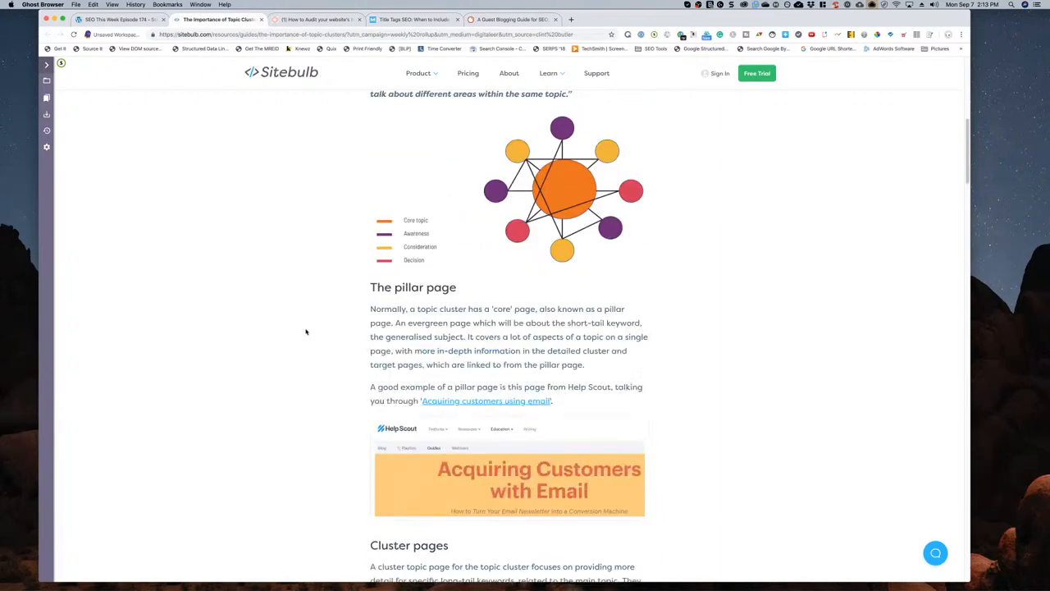
{"action": "scroll", "scroll_direction": "up", "scroll_amount": 3}
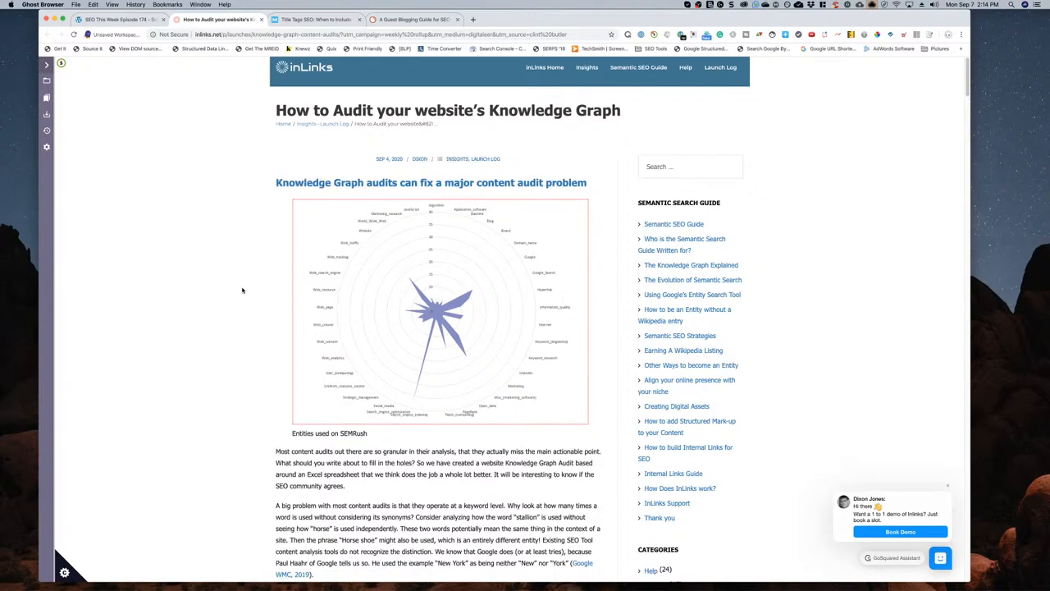
- Scroll the InLinks Knowledge Graph audit article to its entities radar chart and opening paragraphs
{"action": "scroll", "scroll_direction": "down", "scroll_amount": 3}
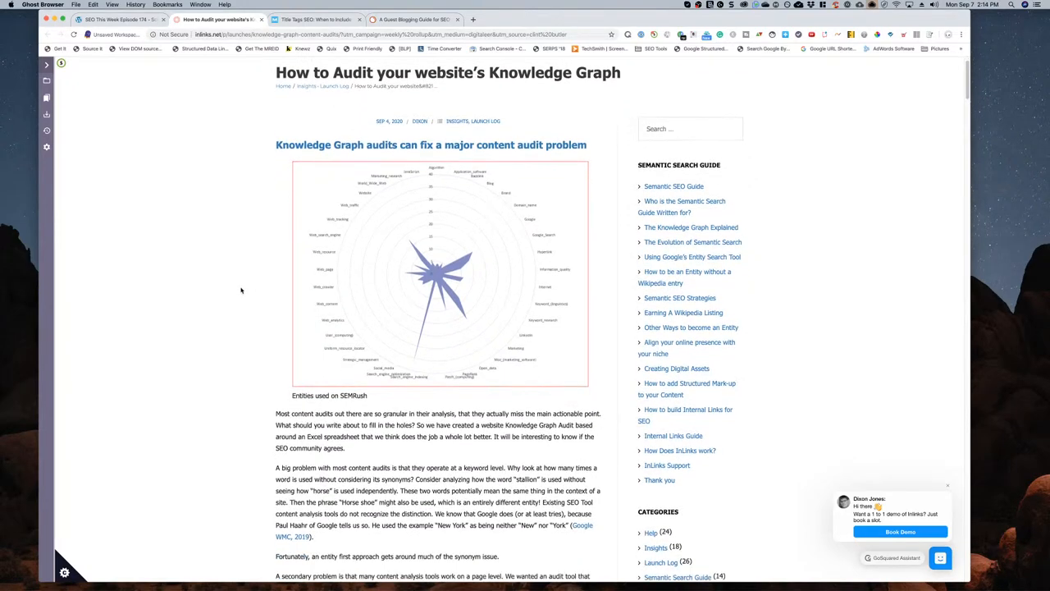
{"action": "scroll", "scroll_direction": "down", "scroll_amount": 3}
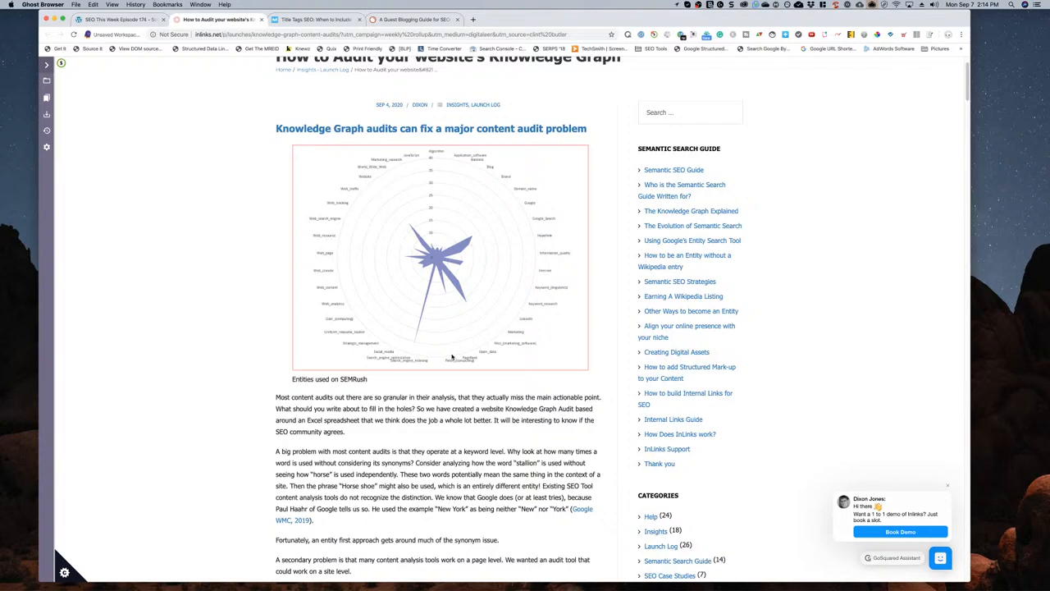
{"action": "mouse_move", "coordinate": [377, 315]}
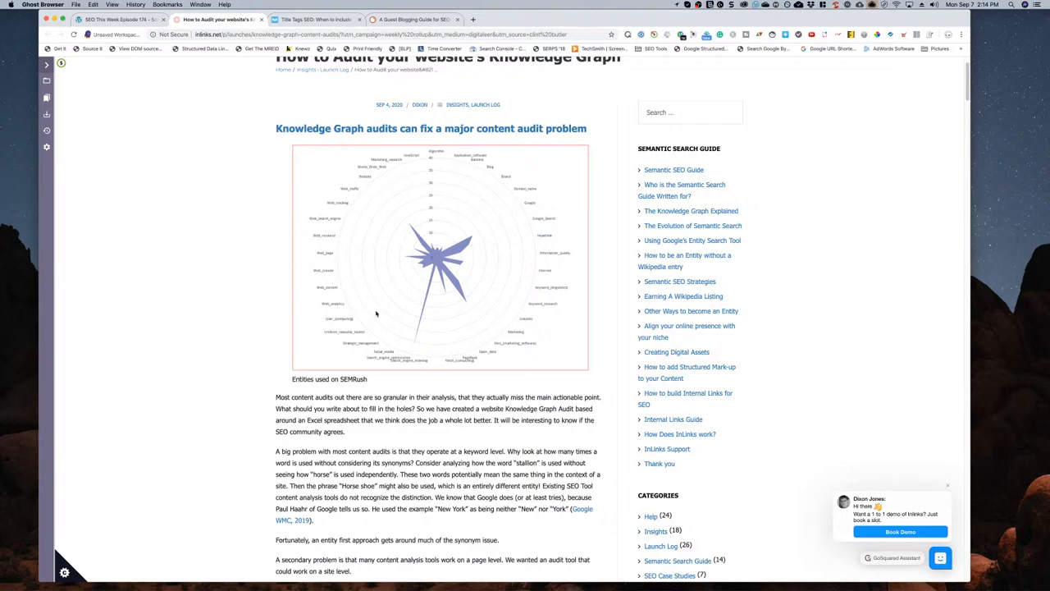
{"action": "mouse_move", "coordinate": [507, 275]}
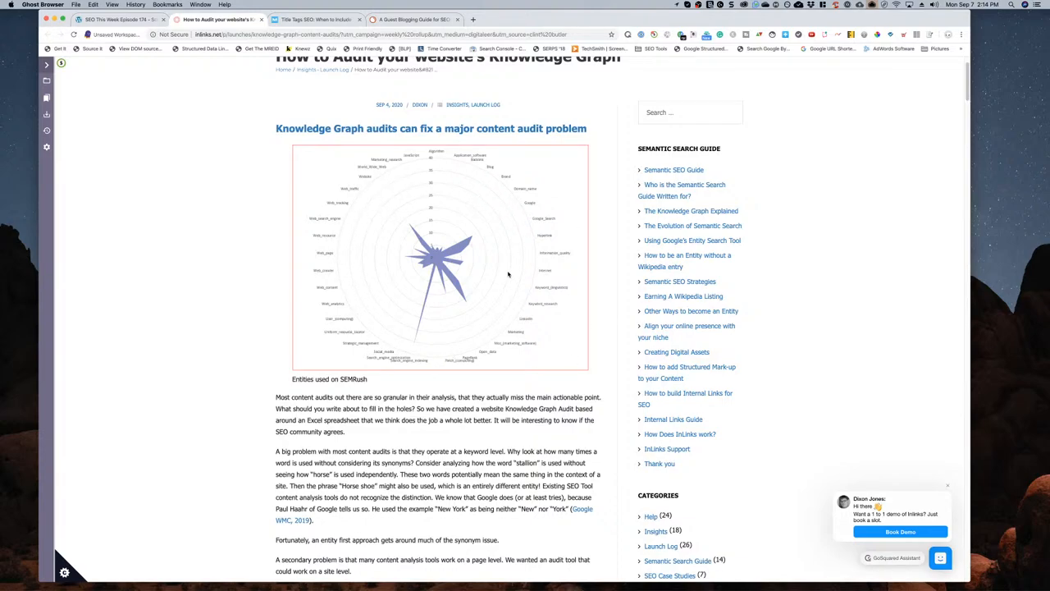
{"action": "mouse_move", "coordinate": [346, 287]}
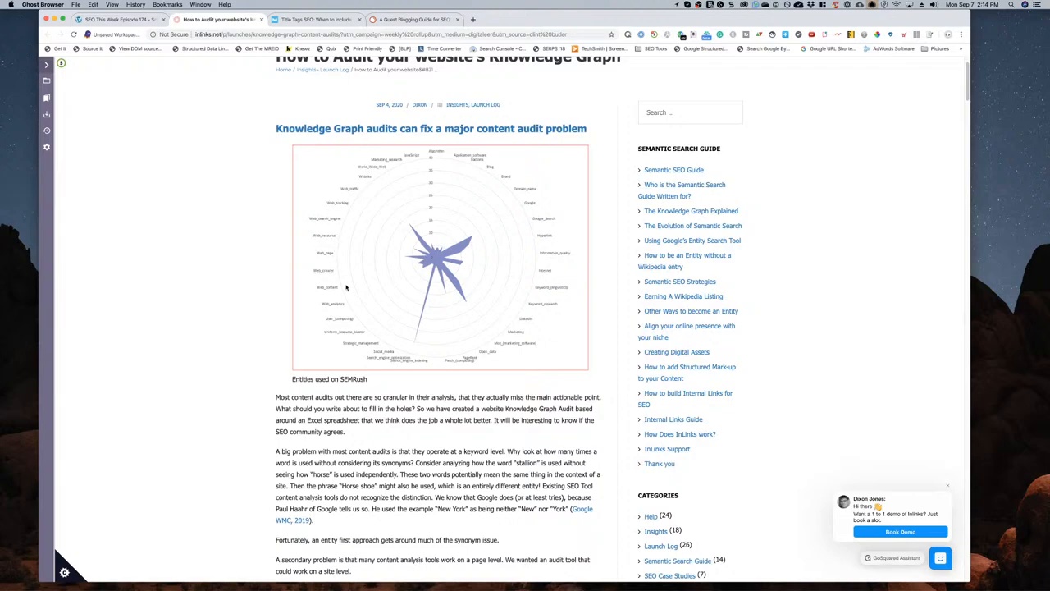
{"action": "mouse_move", "coordinate": [410, 157]}
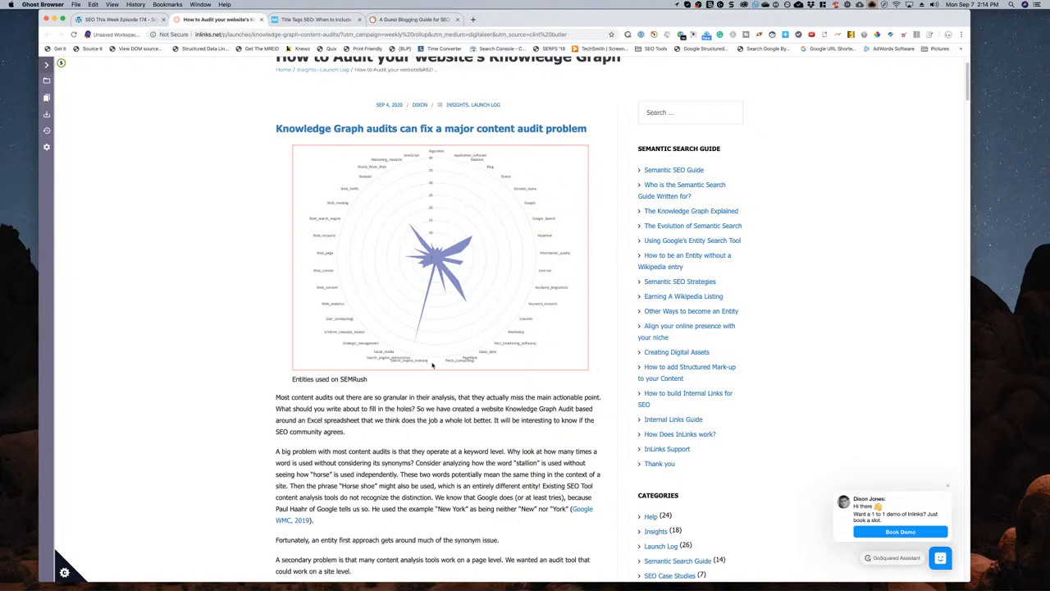
{"action": "mouse_move", "coordinate": [525, 259]}
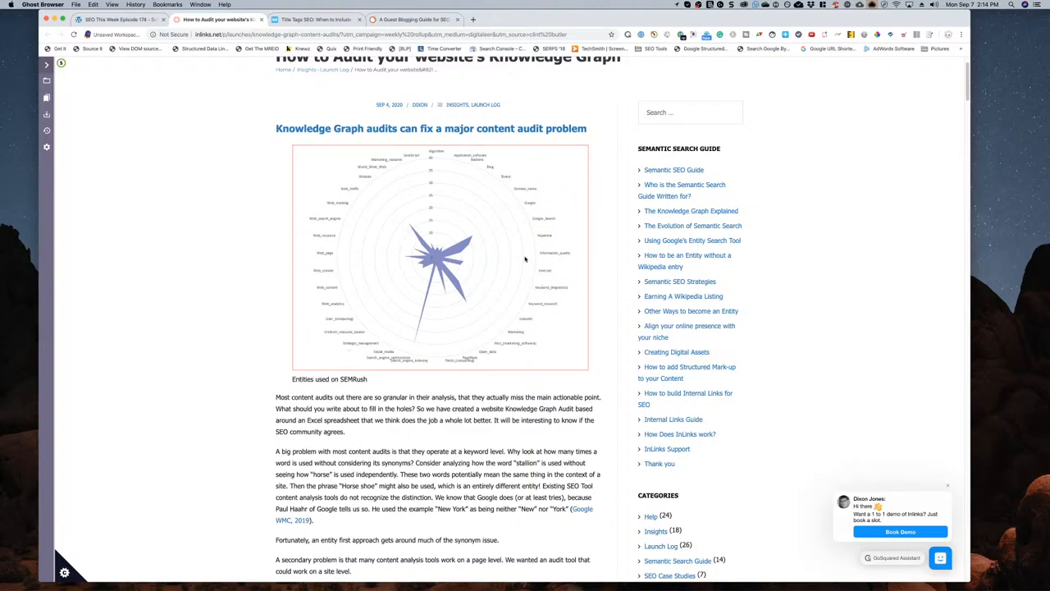
{"action": "mouse_move", "coordinate": [326, 282]}
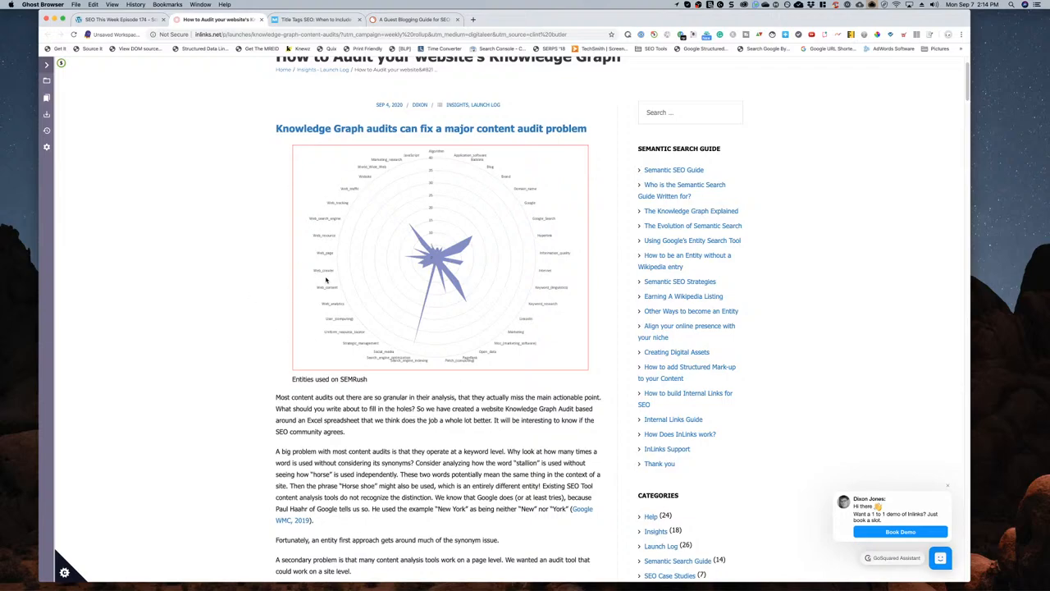
{"action": "mouse_move", "coordinate": [213, 315]}
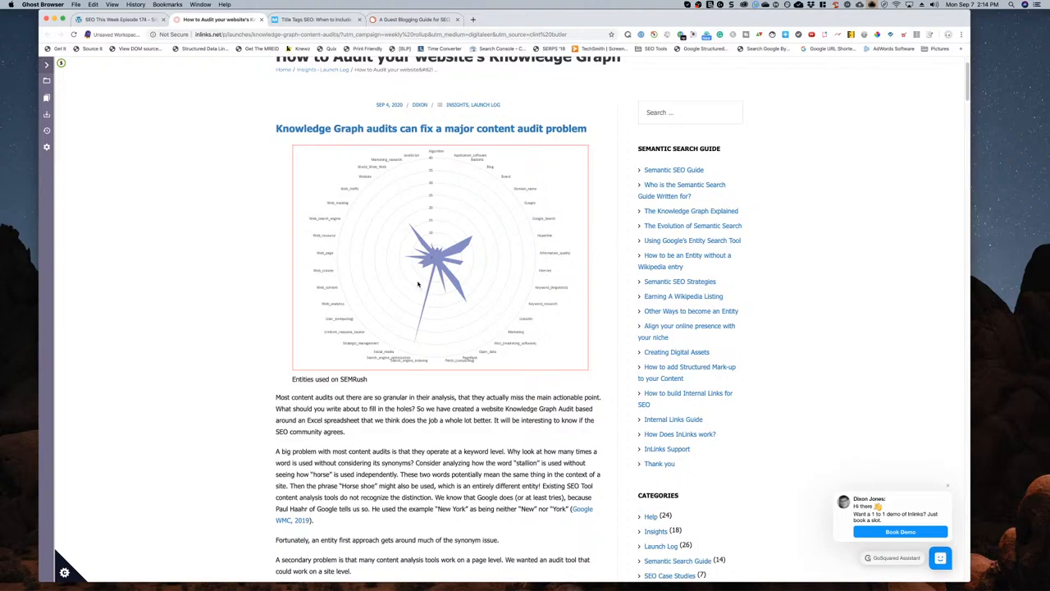
- Scroll the InLinks audit article through its how-to steps and video to 'KG Auditing using Entities and Excel'
{"action": "scroll", "scroll_direction": "down", "scroll_amount": 3}
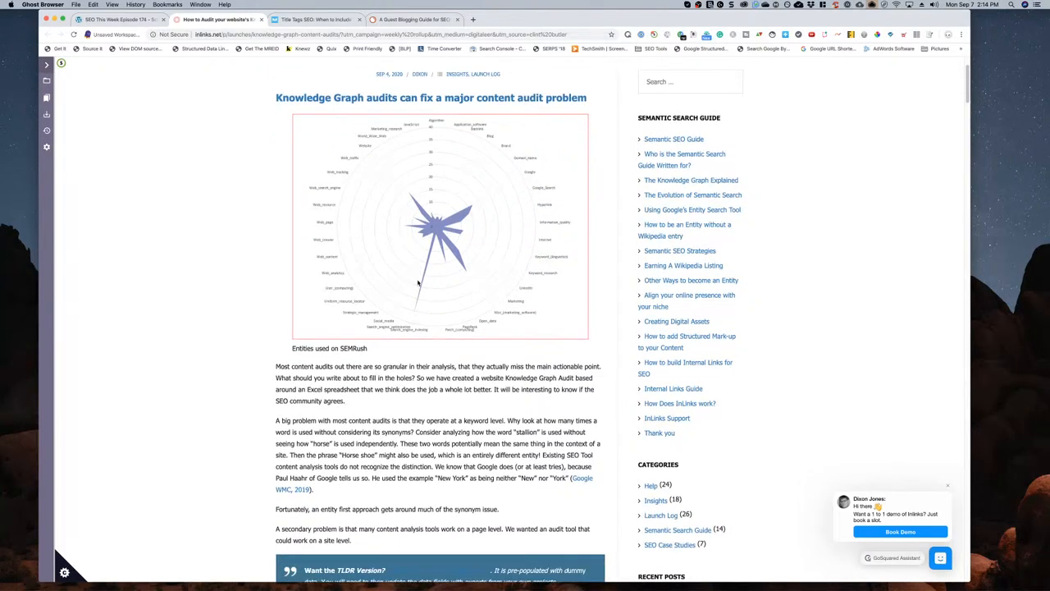
{"action": "scroll", "scroll_direction": "down", "scroll_amount": 3}
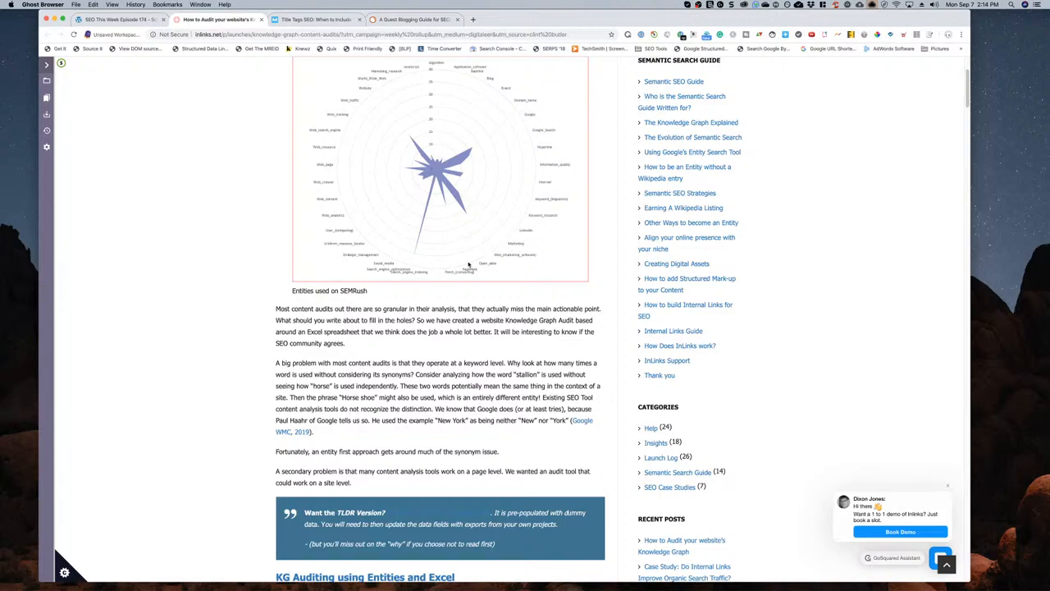
{"action": "scroll", "scroll_direction": "down", "scroll_amount": 3}
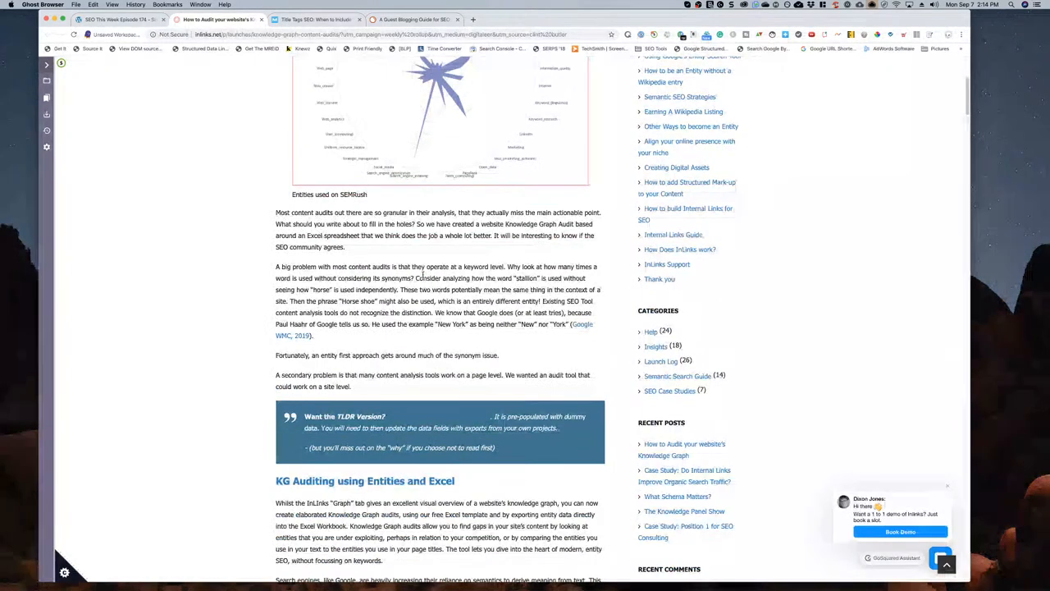
{"action": "scroll", "scroll_direction": "down", "scroll_amount": 3}
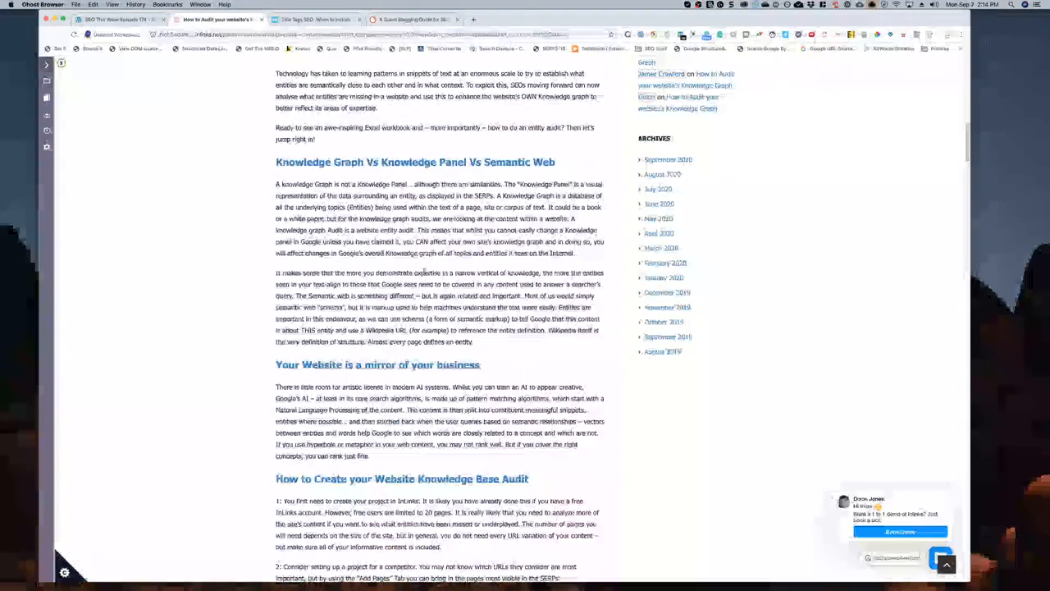
{"action": "scroll", "scroll_direction": "up", "scroll_amount": 3}
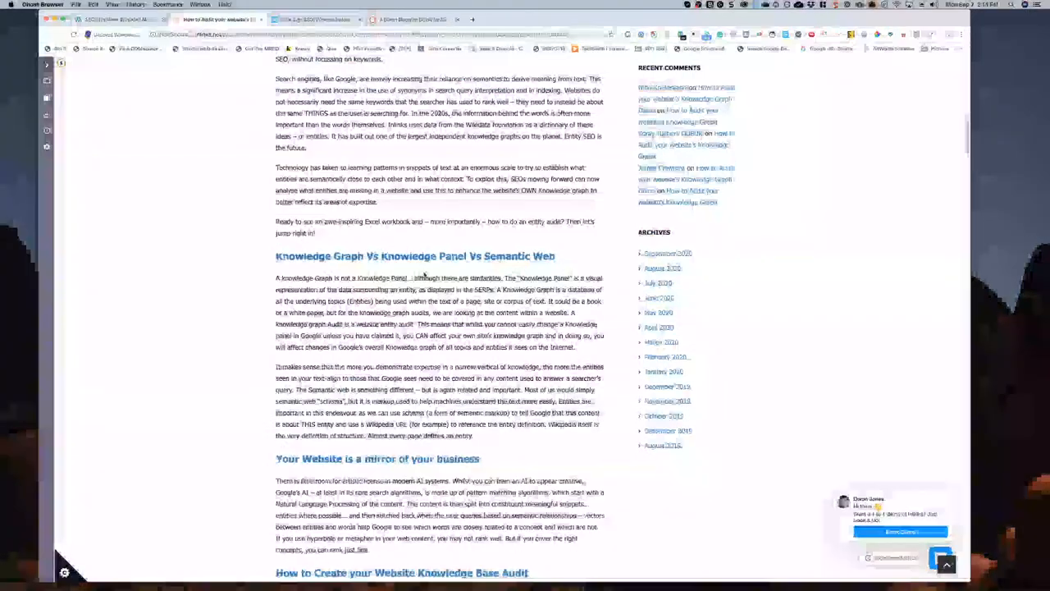
{"action": "scroll", "scroll_direction": "down", "scroll_amount": 3}
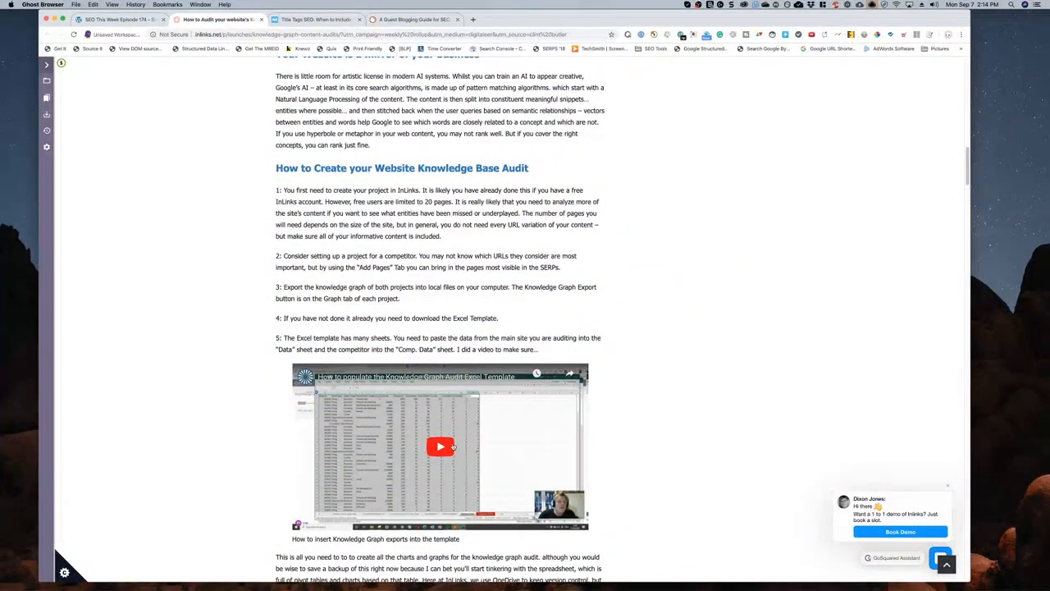
{"action": "scroll", "scroll_direction": "down", "scroll_amount": 3}
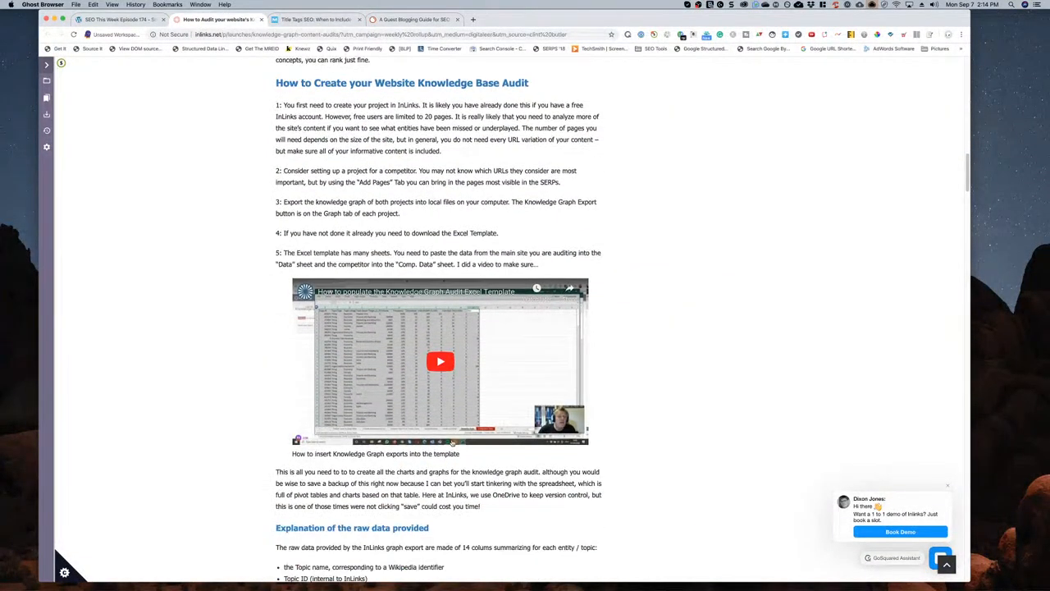
{"action": "scroll", "scroll_direction": "down", "scroll_amount": 3}
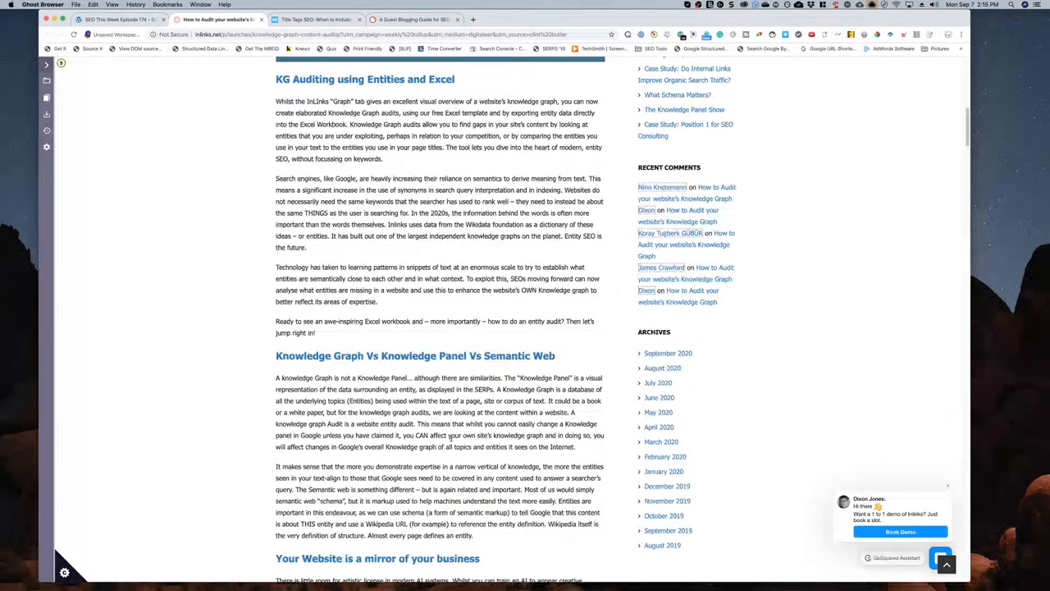
- Scroll through the SEMrush knowledge graph audit charts on missing topics, page titles and competitors
{"action": "scroll", "scroll_direction": "down", "scroll_amount": 3}
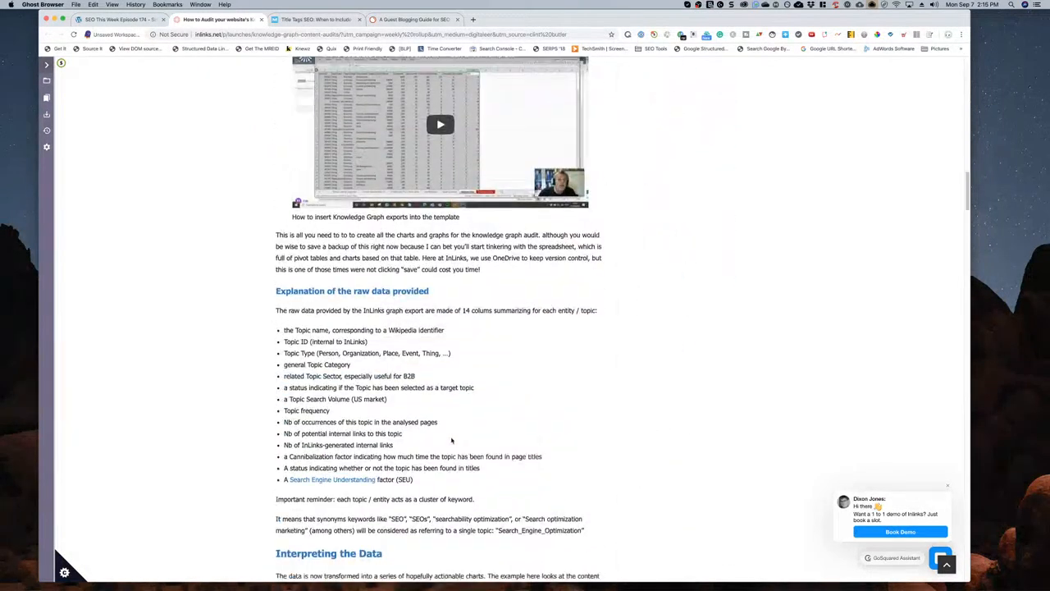
{"action": "scroll", "scroll_direction": "down", "scroll_amount": 3}
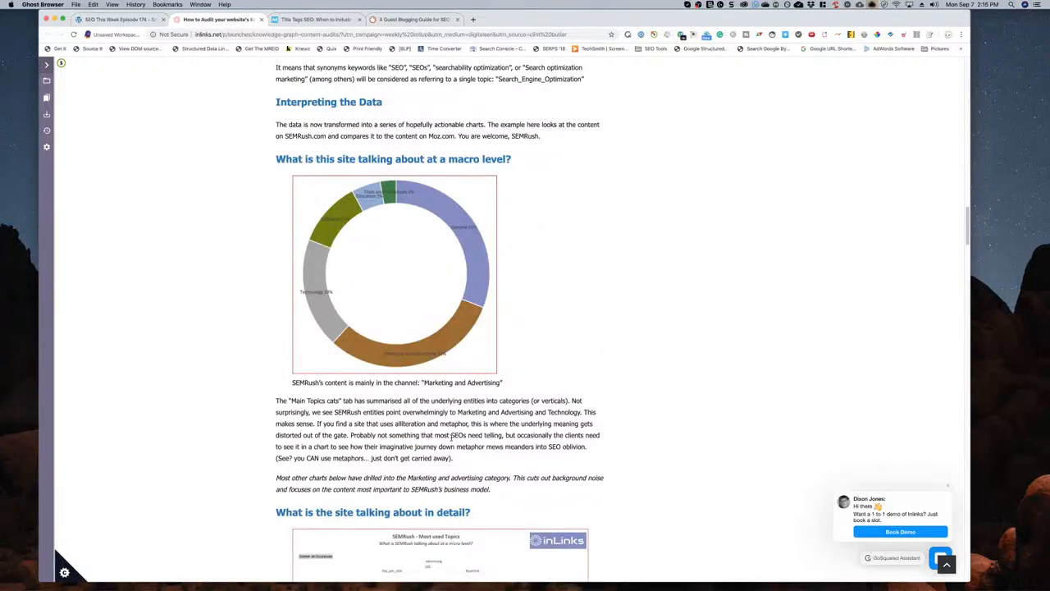
{"action": "scroll", "scroll_direction": "down", "scroll_amount": 3}
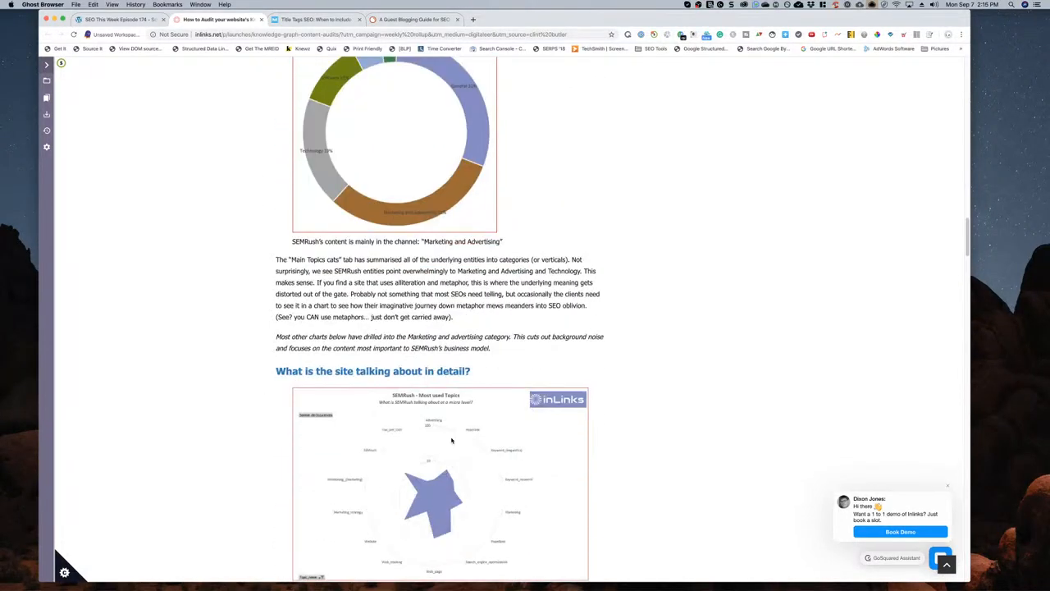
{"action": "scroll", "scroll_direction": "down", "scroll_amount": 3}
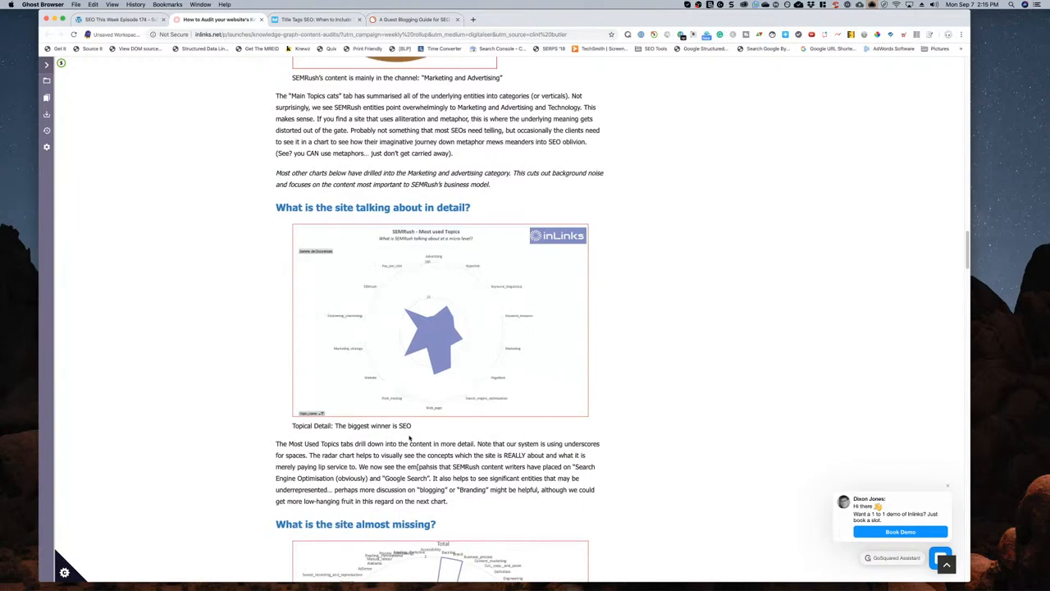
{"action": "scroll", "scroll_direction": "down", "scroll_amount": 3}
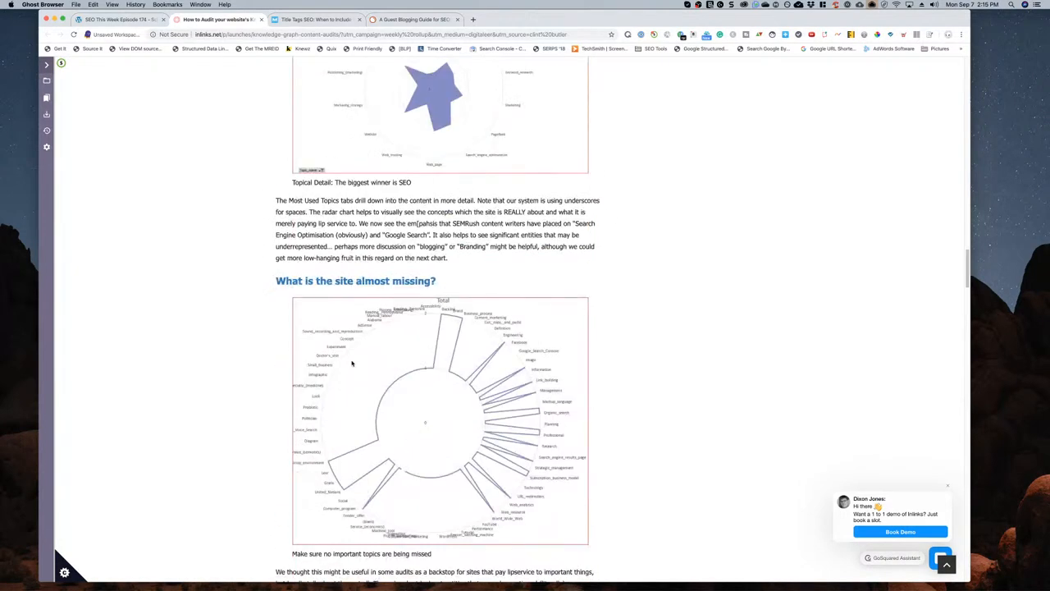
{"action": "scroll", "scroll_direction": "down", "scroll_amount": 3}
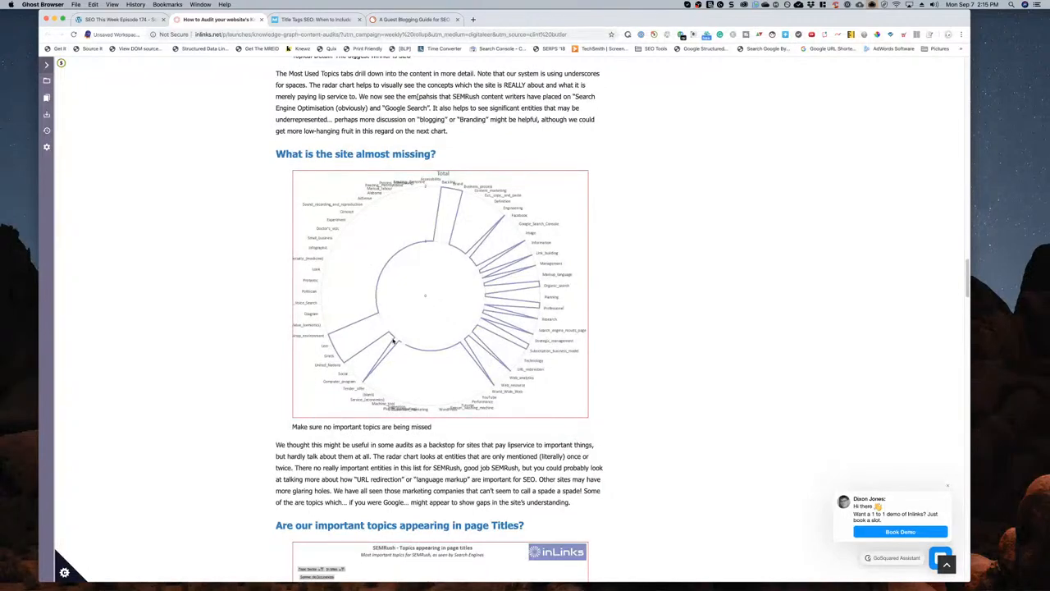
{"action": "scroll", "scroll_direction": "up", "scroll_amount": 3}
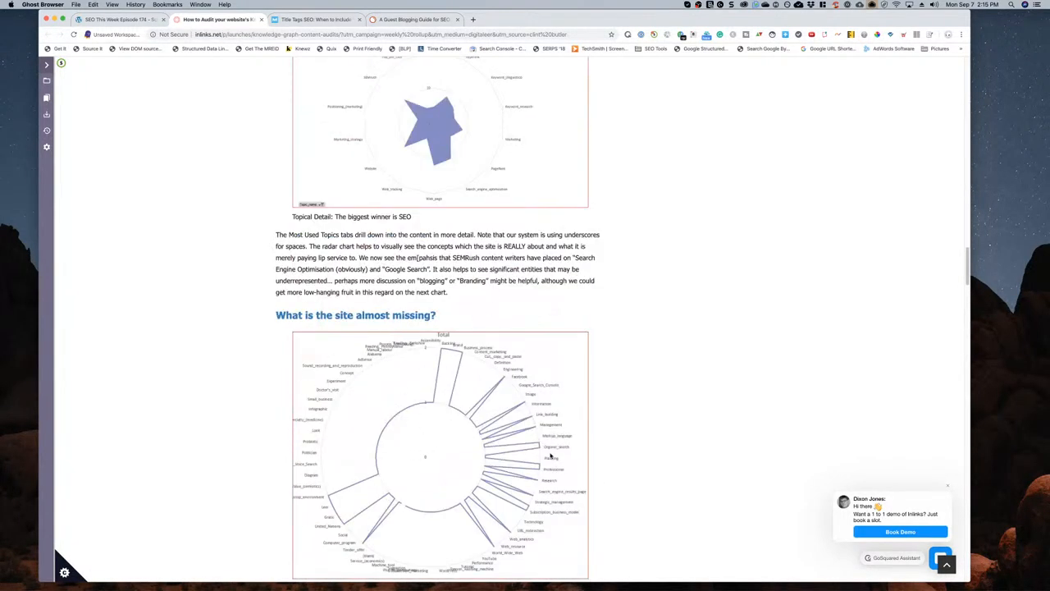
{"action": "mouse_move", "coordinate": [435, 495]}
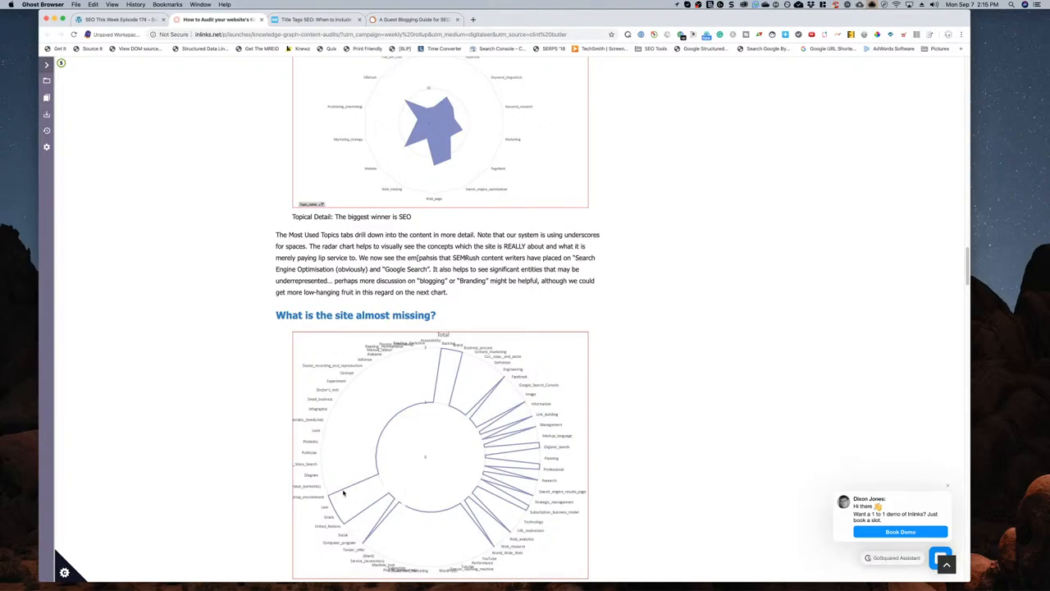
- Continue down the InLinks article to the Excel template video and its instructions
{"action": "scroll", "scroll_direction": "down", "scroll_amount": 3}
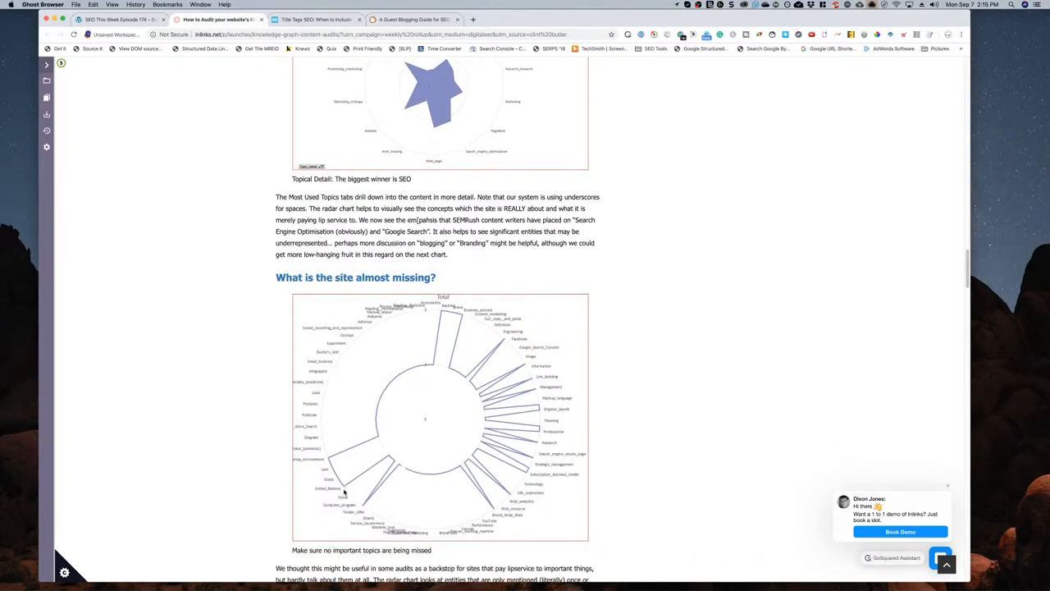
{"action": "scroll", "scroll_direction": "down", "scroll_amount": 3}
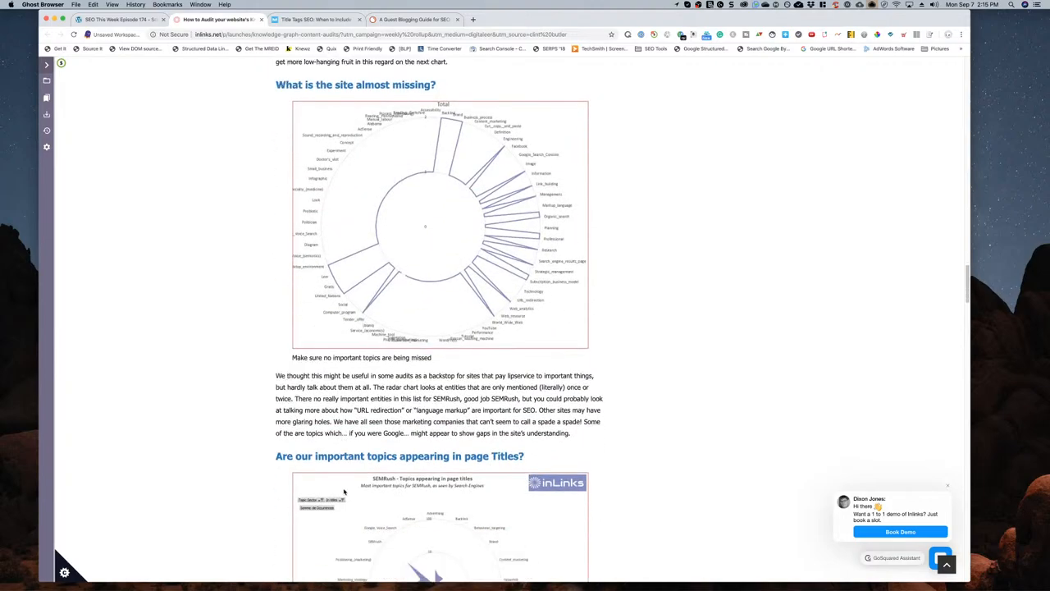
{"action": "scroll", "scroll_direction": "down", "scroll_amount": 3}
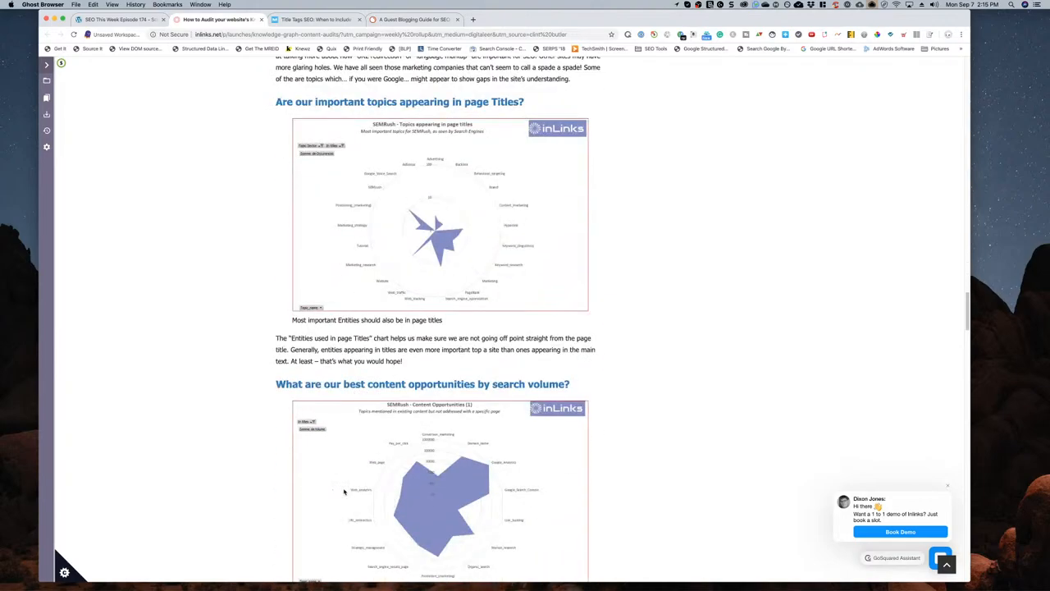
{"action": "scroll", "scroll_direction": "down", "scroll_amount": 3}
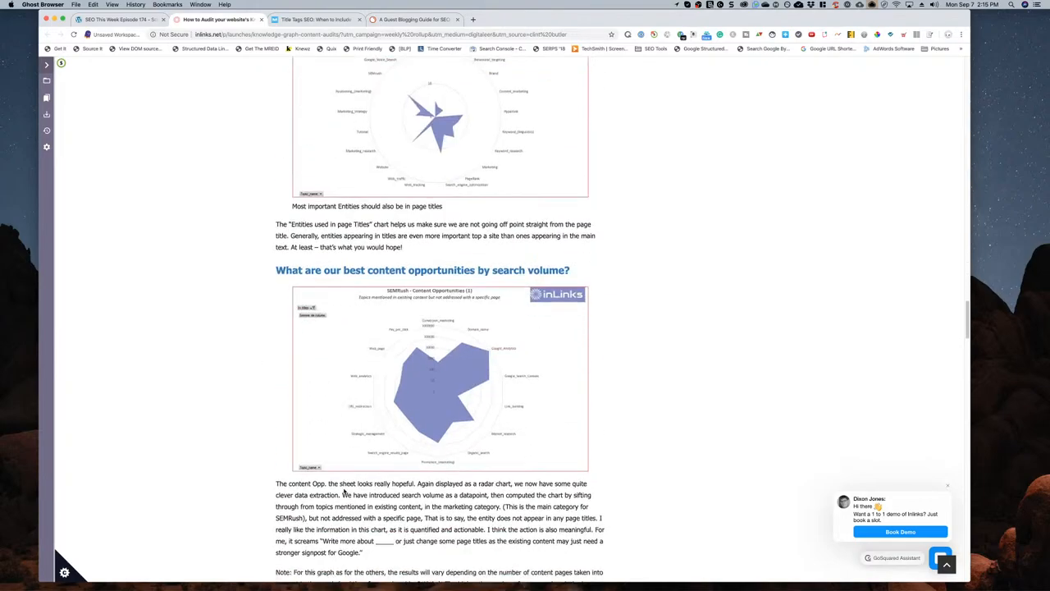
{"action": "scroll", "scroll_direction": "down", "scroll_amount": 3}
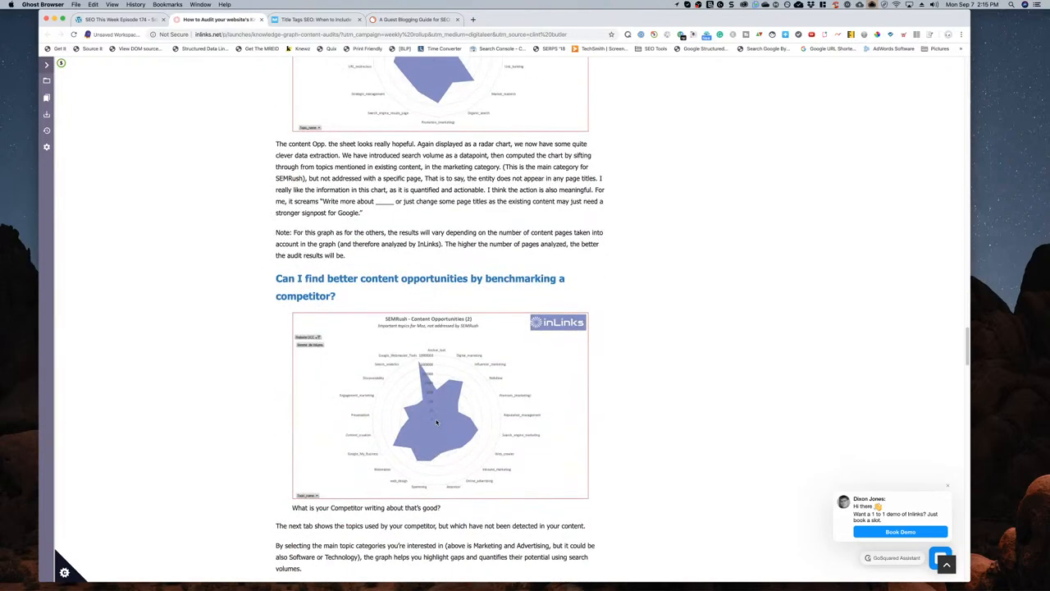
{"action": "scroll", "scroll_direction": "down", "scroll_amount": 3}
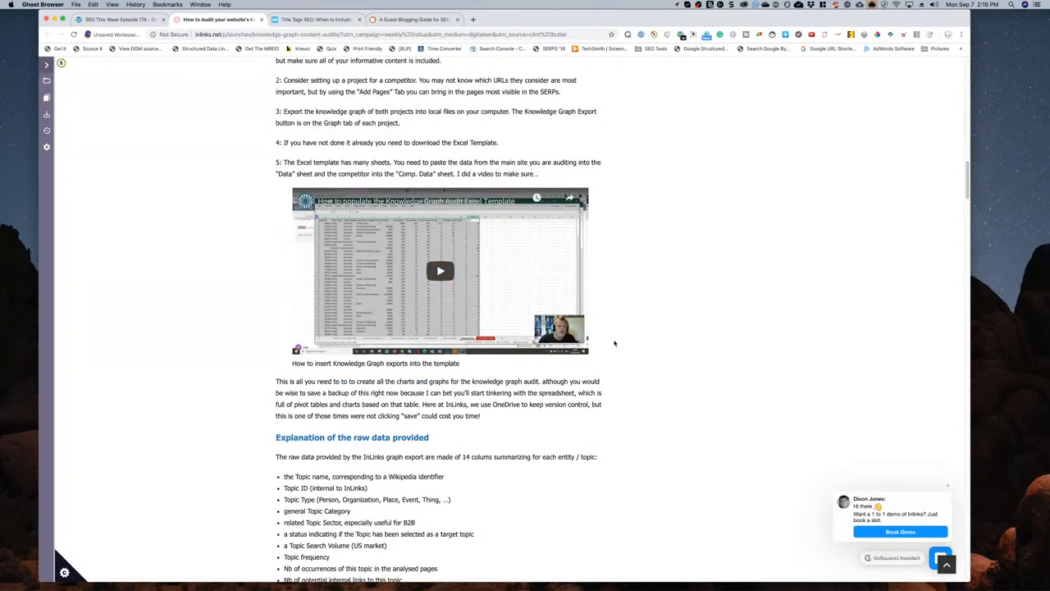
{"action": "mouse_move", "coordinate": [725, 261]}
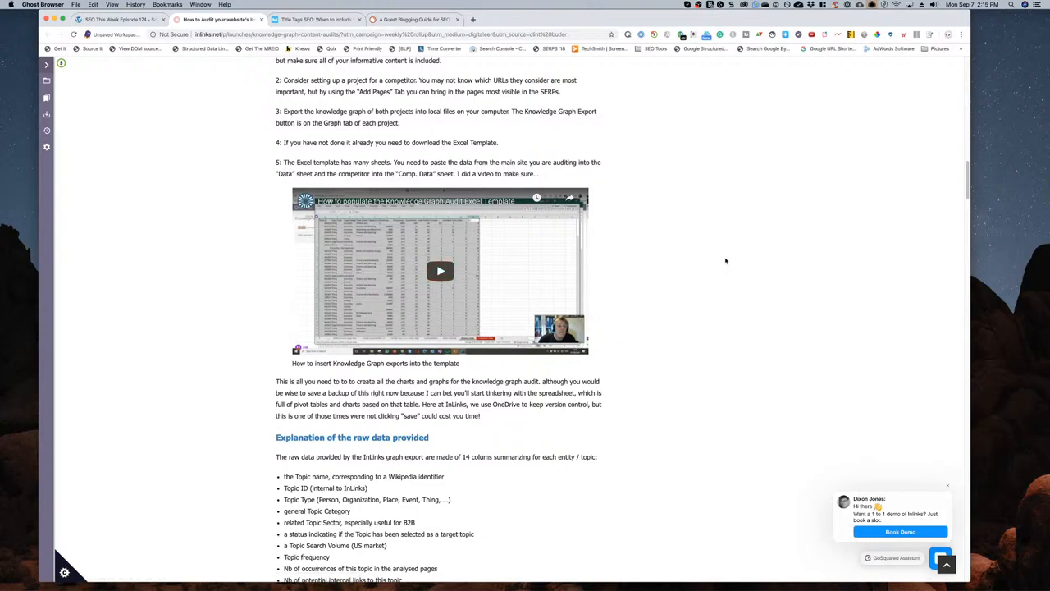
{"action": "mouse_move", "coordinate": [719, 255]}
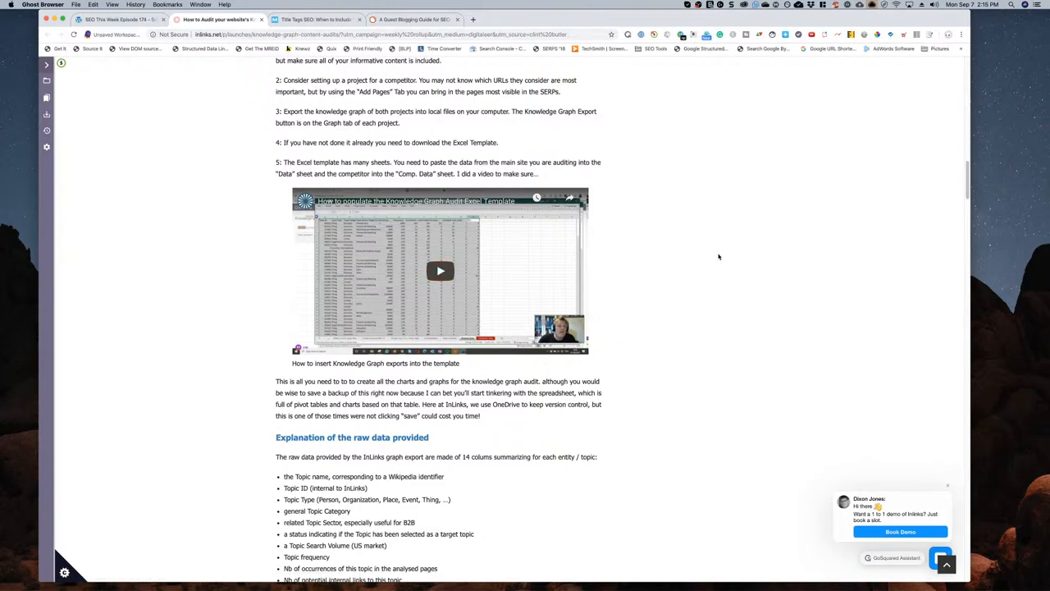
{"action": "mouse_move", "coordinate": [721, 257]}
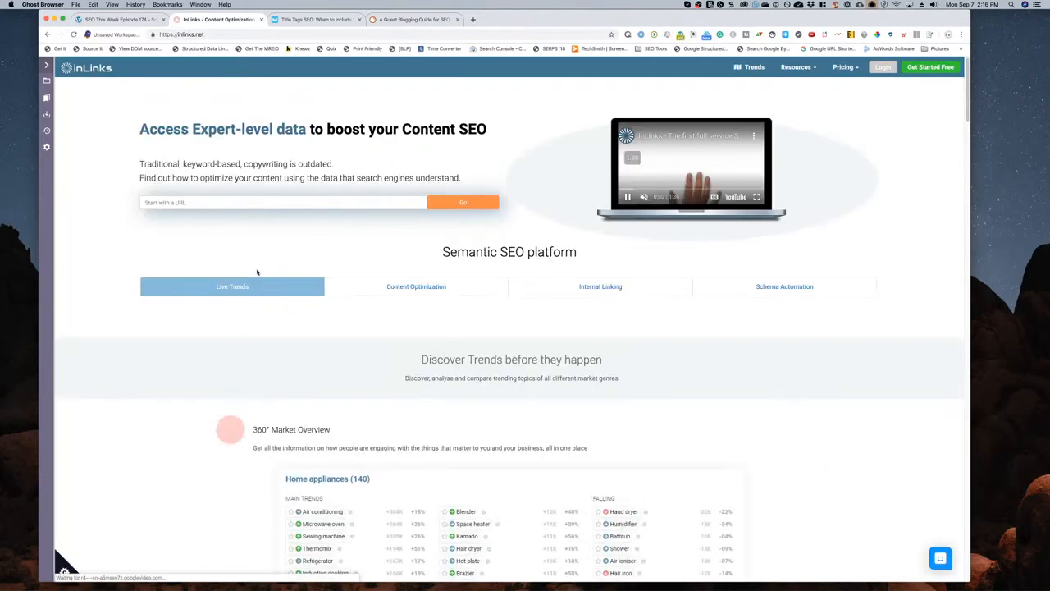
- Browse the inlinks.net homepage and go to its Pricing page
{"action": "scroll", "scroll_direction": "down", "scroll_amount": 3}
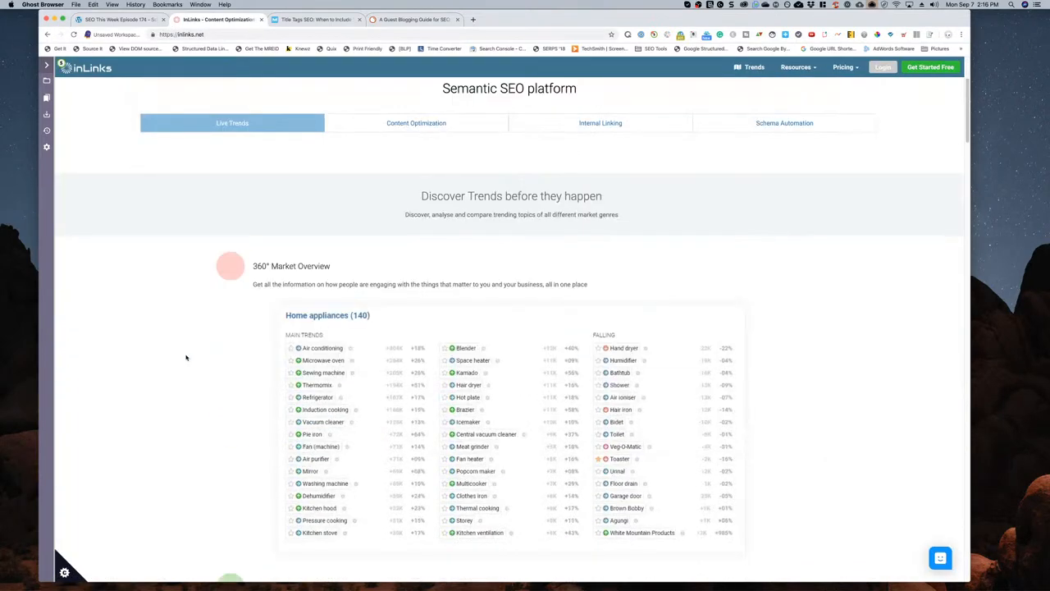
{"action": "scroll", "scroll_direction": "down", "scroll_amount": 3}
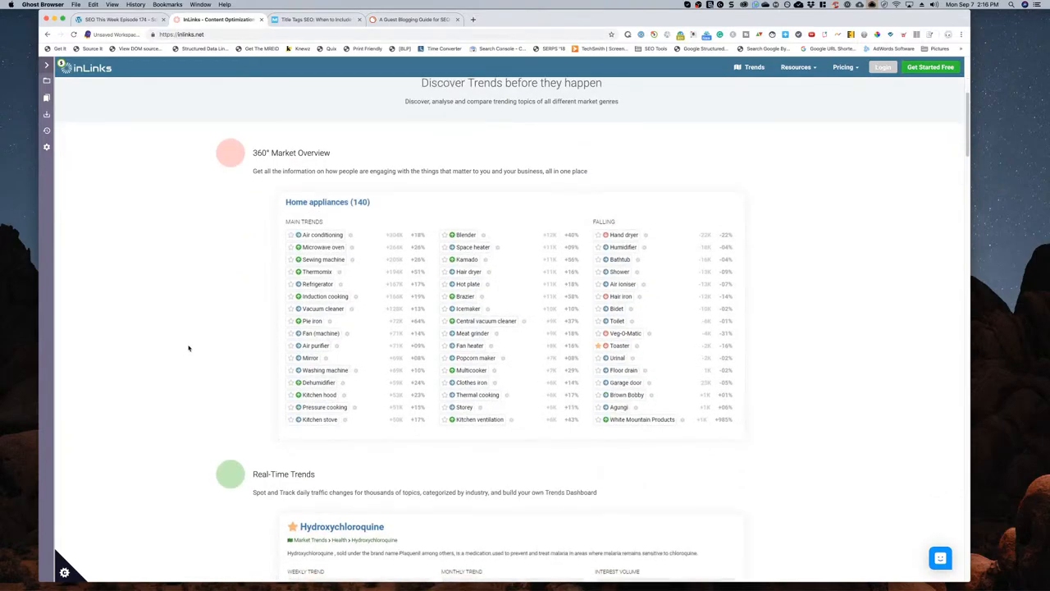
{"action": "scroll", "scroll_direction": "down", "scroll_amount": 3}
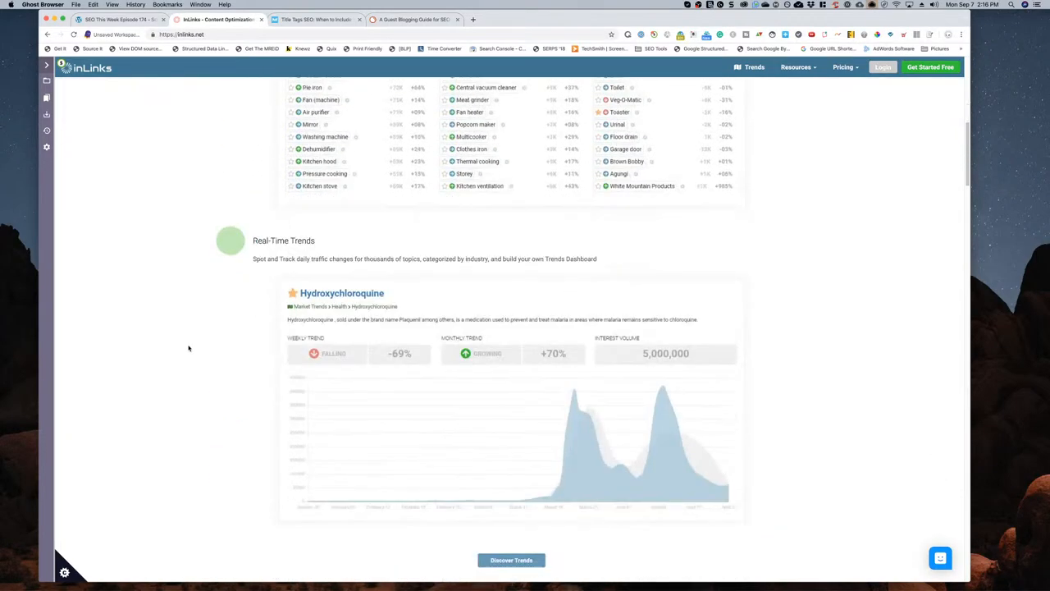
{"action": "scroll", "scroll_direction": "up", "scroll_amount": 3}
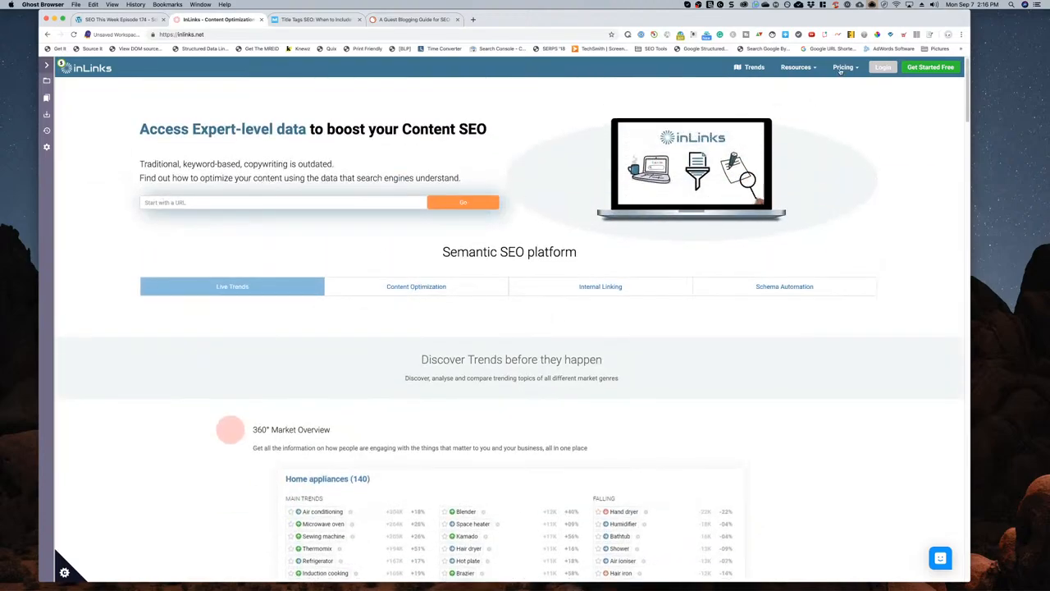
{"action": "left_click", "coordinate": [843, 66]}
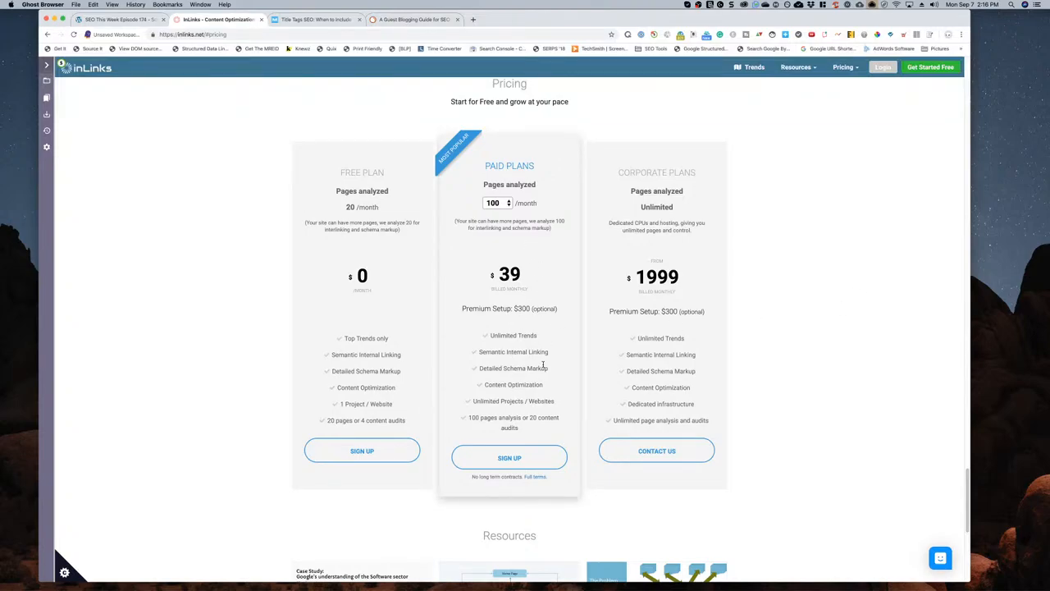
- On Paid Plans, raise Pages analysed to 550 and then another amount to see the price change
{"action": "scroll", "scroll_direction": "down", "scroll_amount": 3}
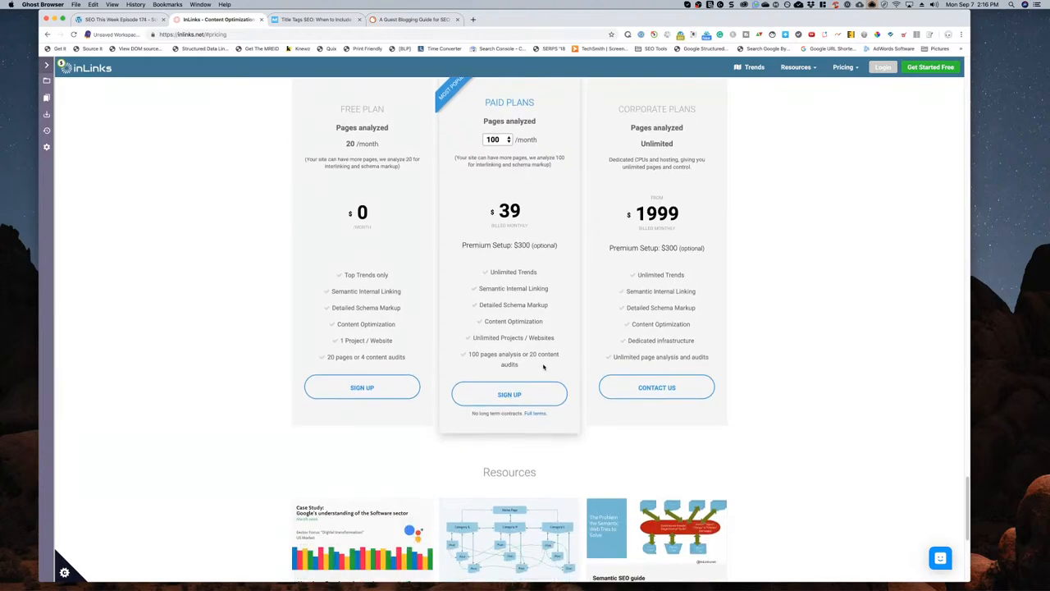
{"action": "scroll", "scroll_direction": "up", "scroll_amount": 3}
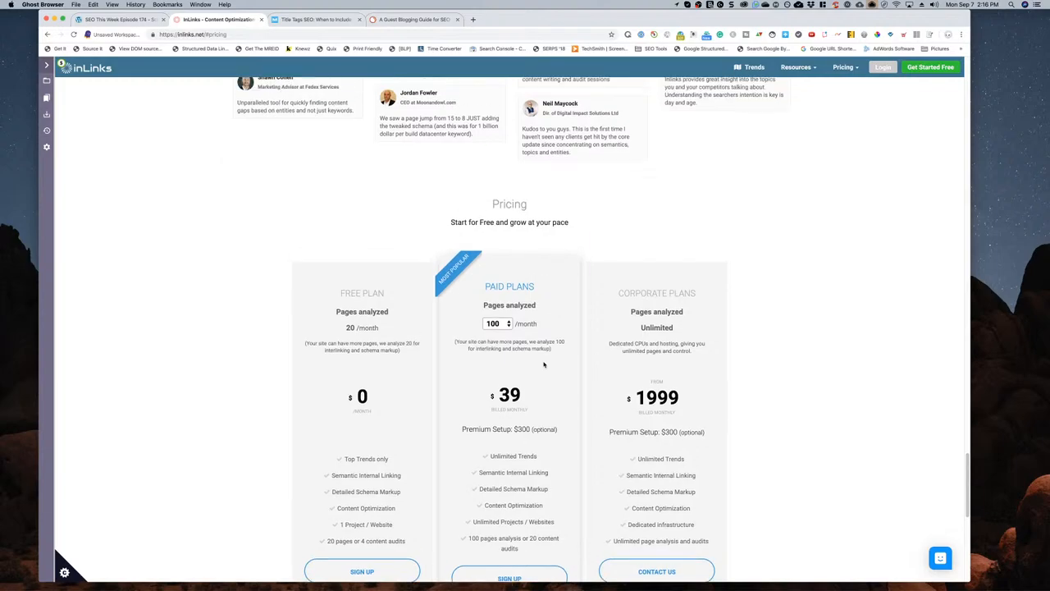
{"action": "left_click", "coordinate": [496, 322]}
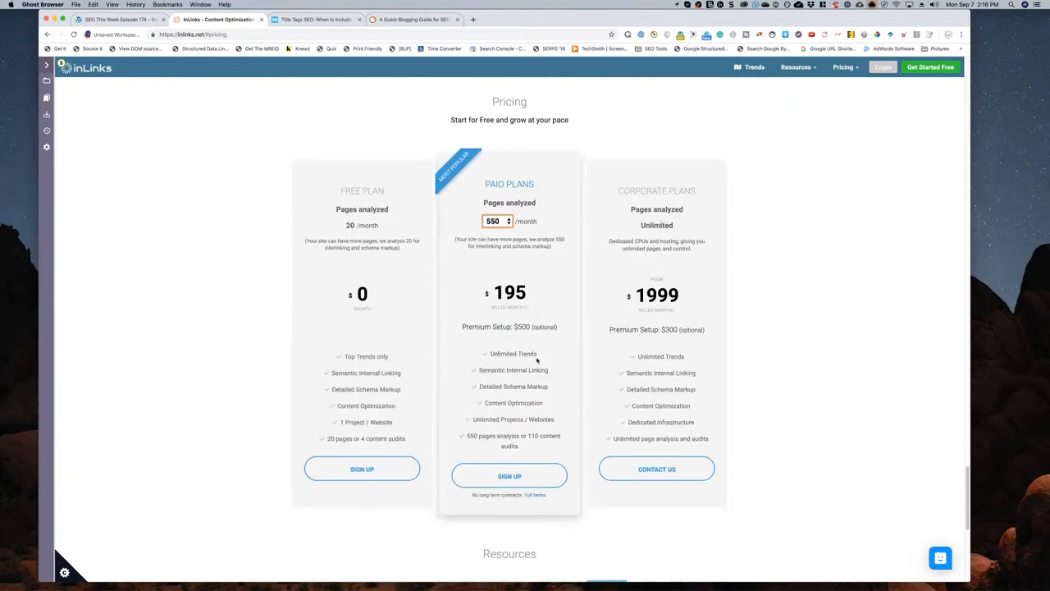
{"action": "left_click", "coordinate": [496, 220]}
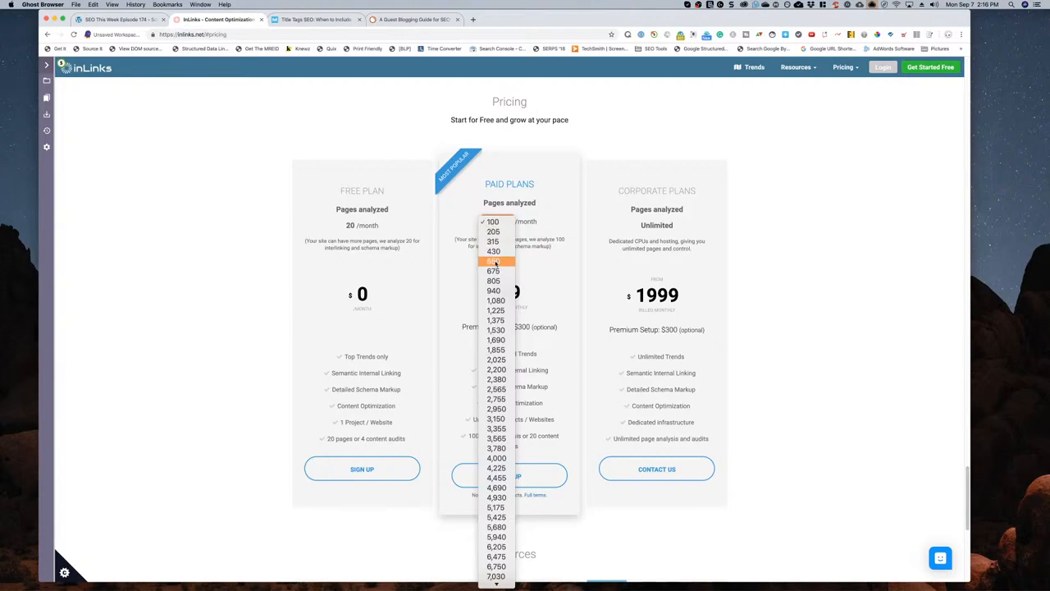
{"action": "left_click", "coordinate": [492, 261]}
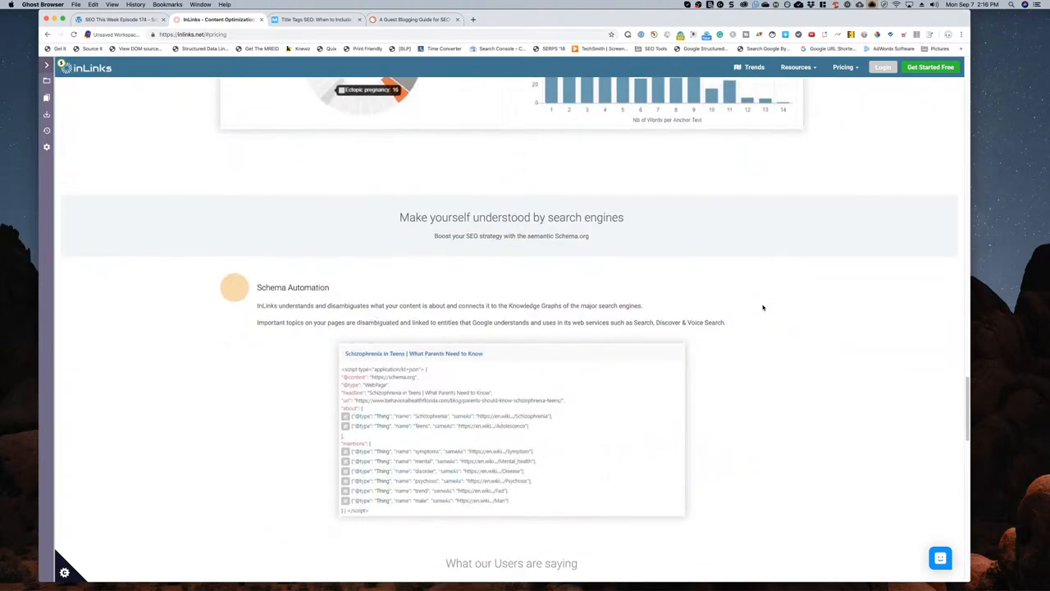
- Scroll the pricing page further and enter topicalrelevance.com in the address bar
{"action": "scroll", "scroll_direction": "down", "scroll_amount": 3}
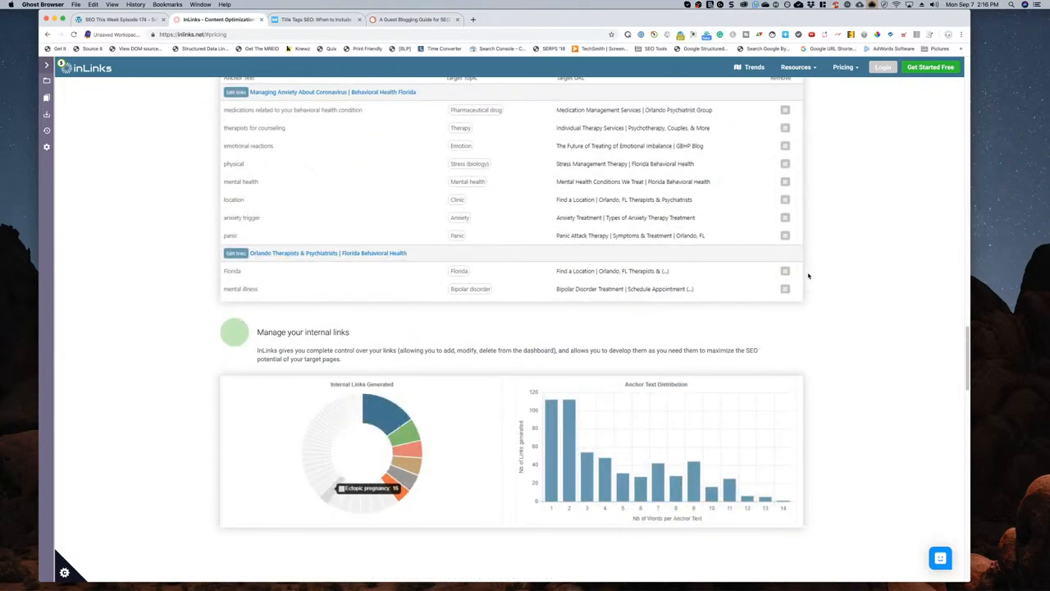
{"action": "scroll", "scroll_direction": "down", "scroll_amount": 3}
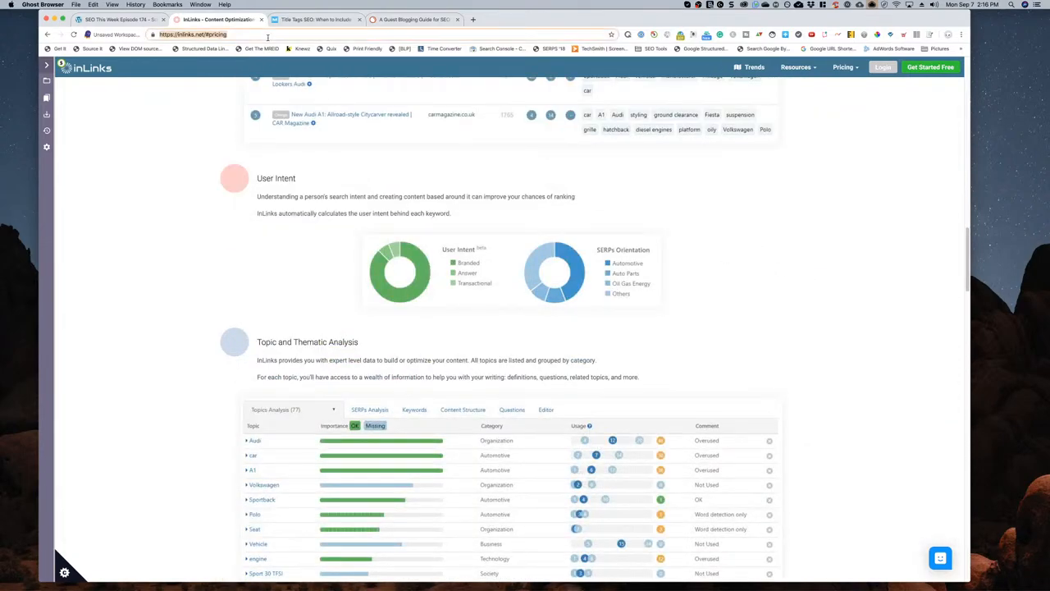
{"action": "type", "text": "topicalrelevance.com"}
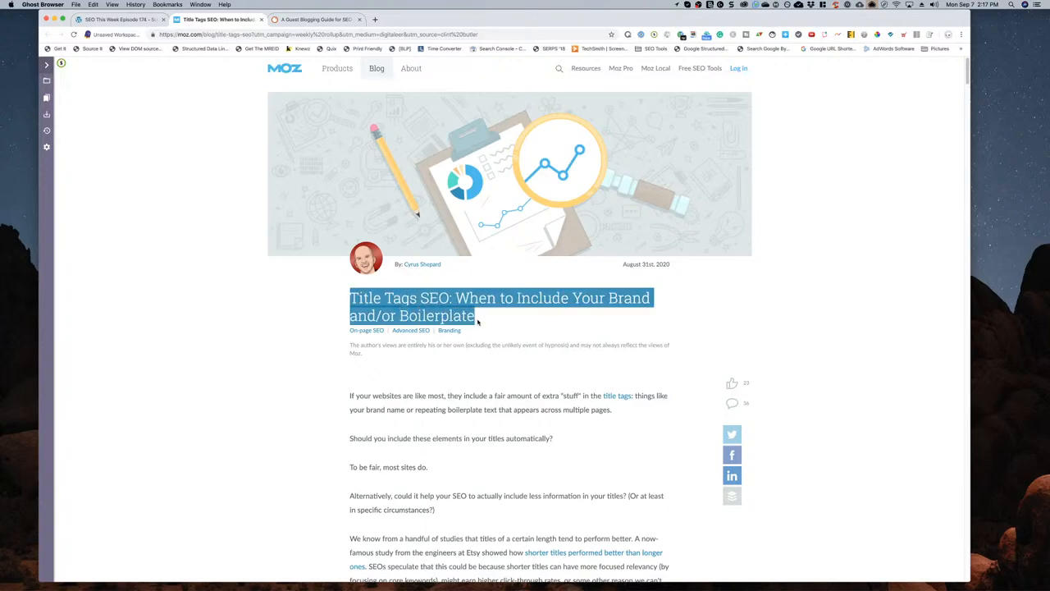
{"action": "mouse_move", "coordinate": [187, 333]}
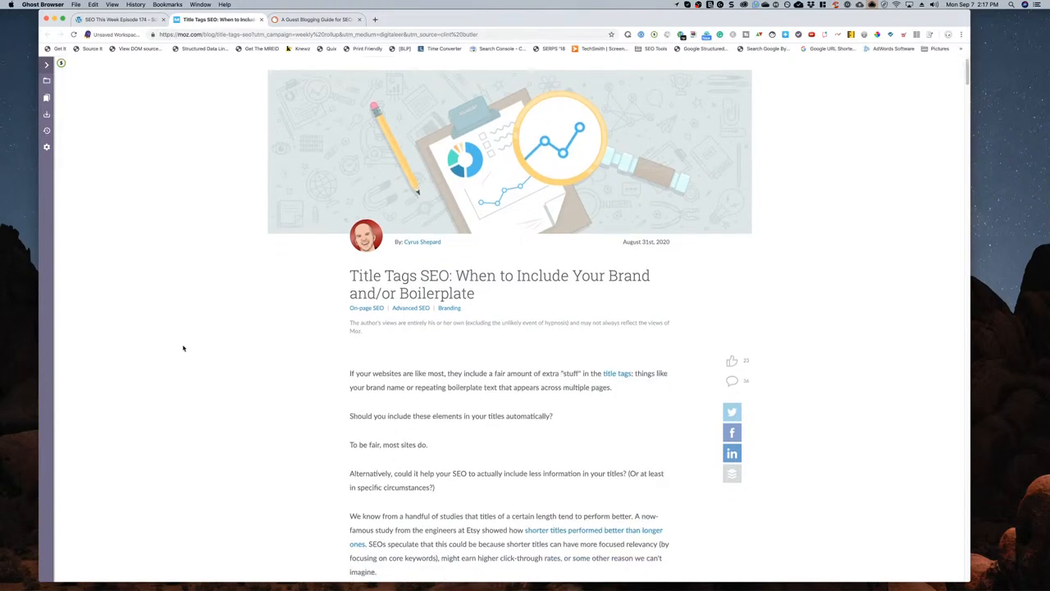
- Scroll the Moz title tag article past the boilerplate examples to 'Experiment #1: Remove category from title'
{"action": "scroll", "scroll_direction": "down", "scroll_amount": 3}
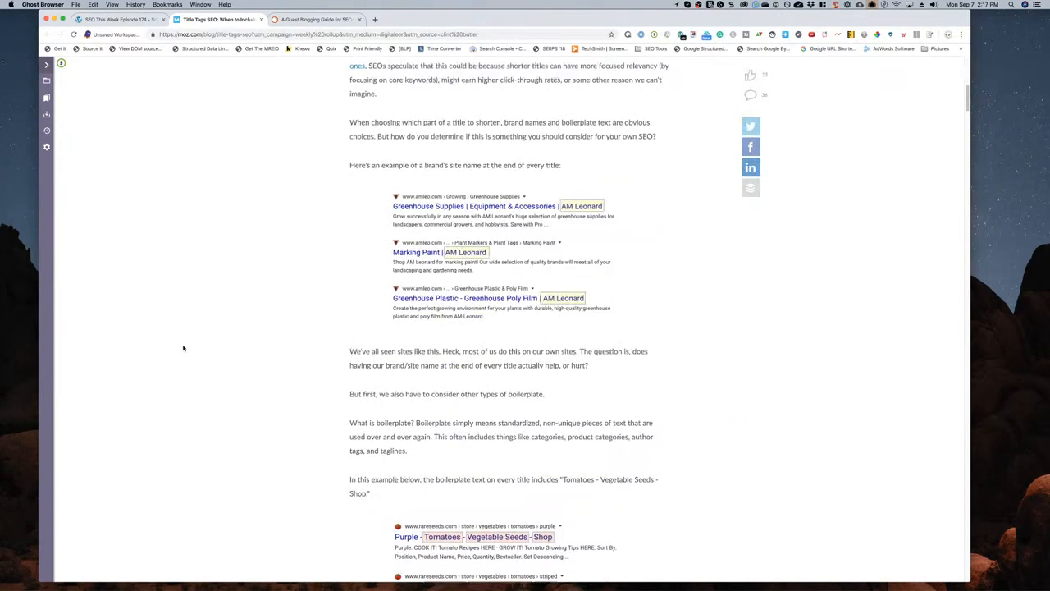
{"action": "mouse_move", "coordinate": [496, 270]}
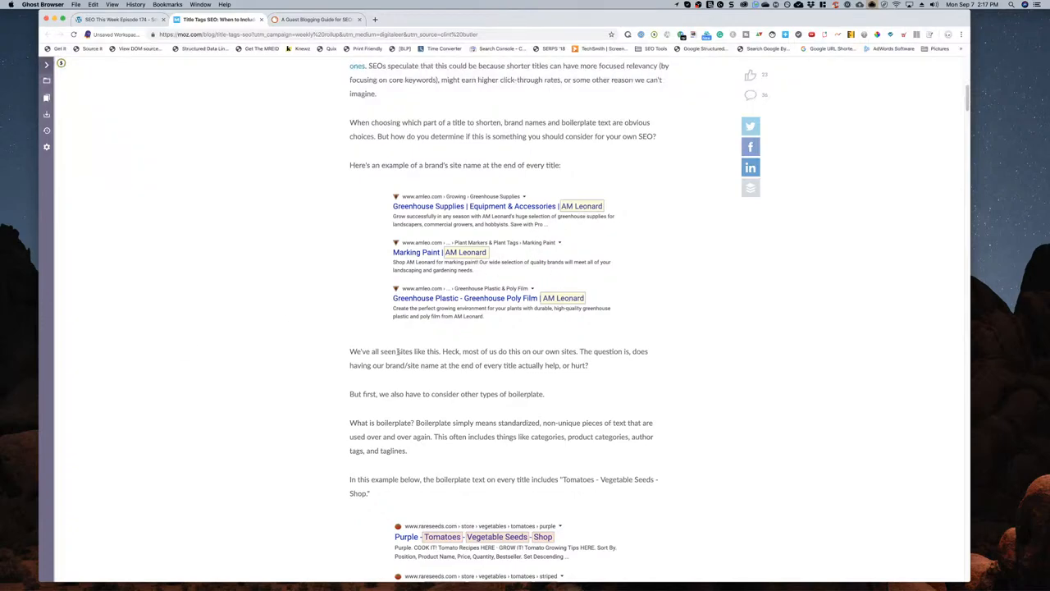
{"action": "scroll", "scroll_direction": "down", "scroll_amount": 3}
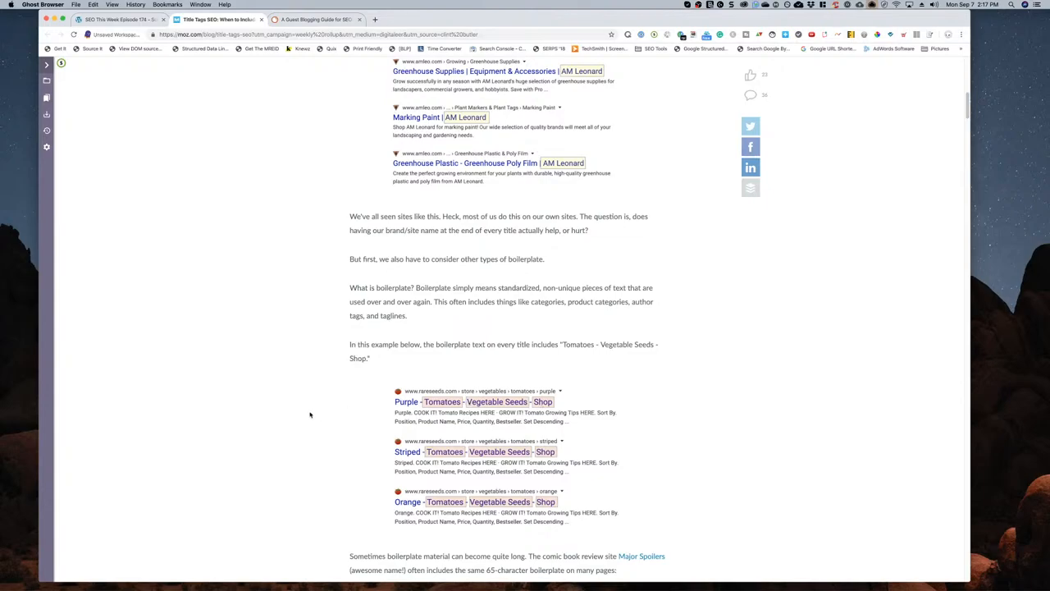
{"action": "scroll", "scroll_direction": "down", "scroll_amount": 3}
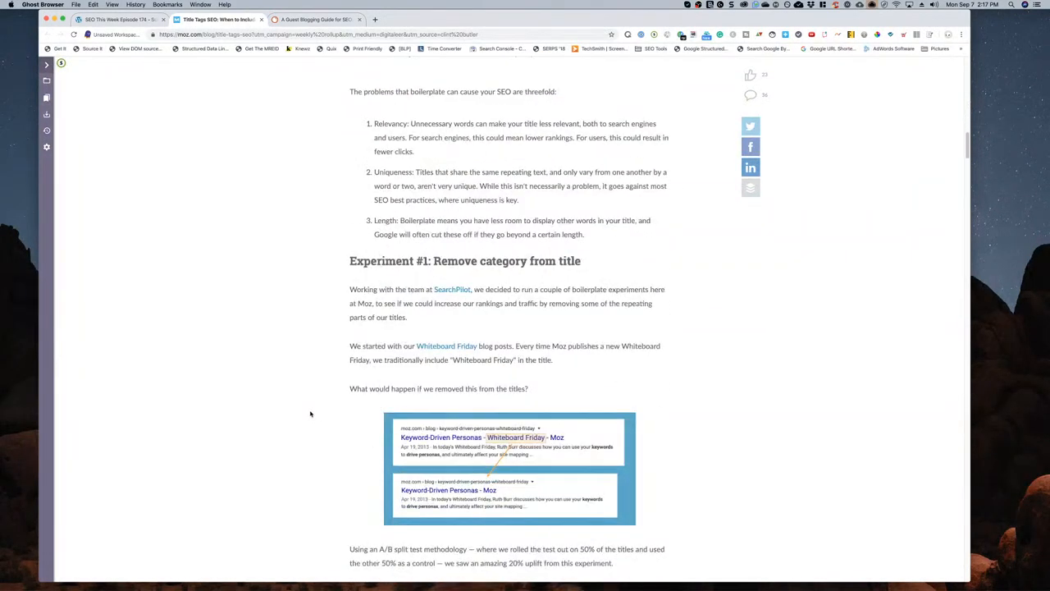
{"action": "scroll", "scroll_direction": "down", "scroll_amount": 3}
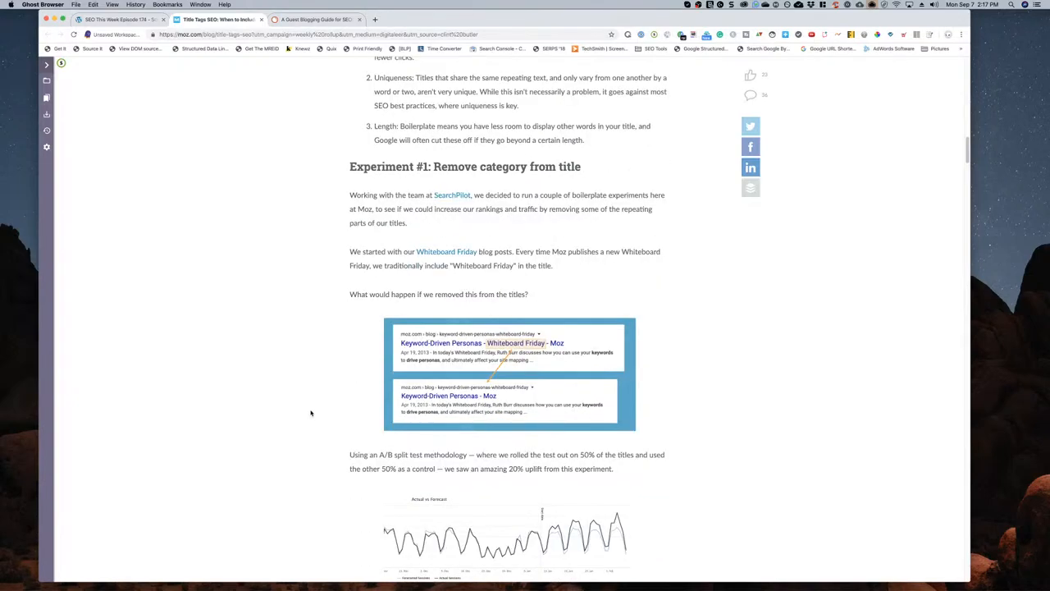
{"action": "mouse_move", "coordinate": [492, 368]}
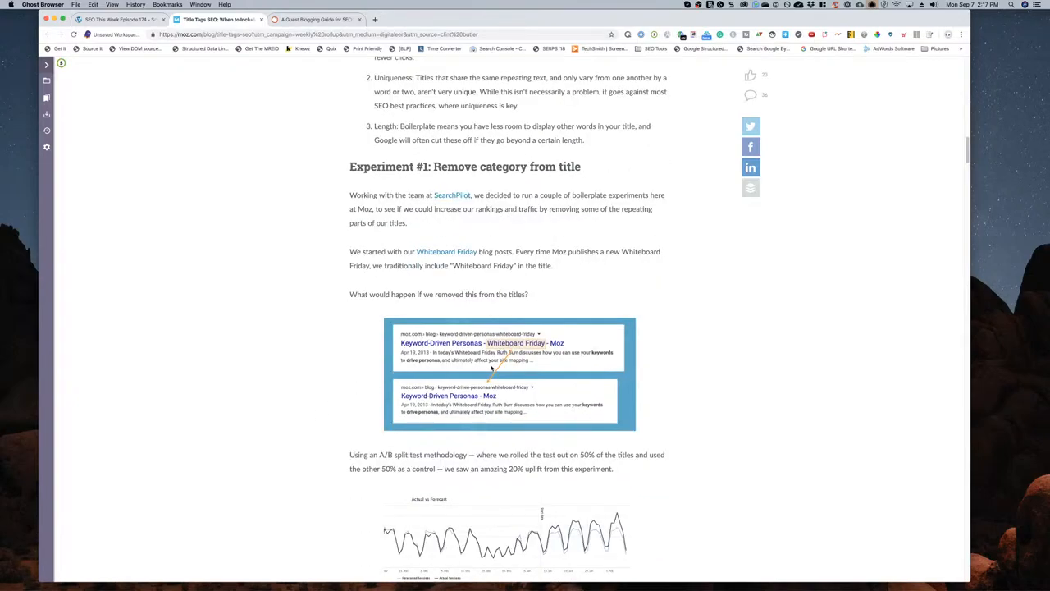
{"action": "mouse_move", "coordinate": [276, 353]}
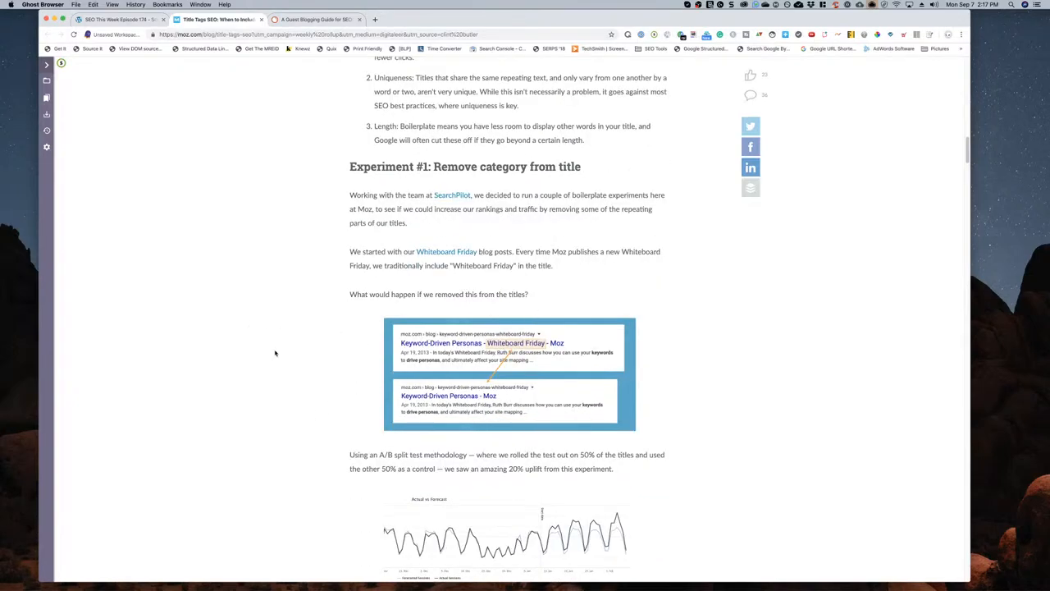
- Read through the Experiment #1 results chart in the Moz title tag article
{"action": "scroll", "scroll_direction": "up", "scroll_amount": 3}
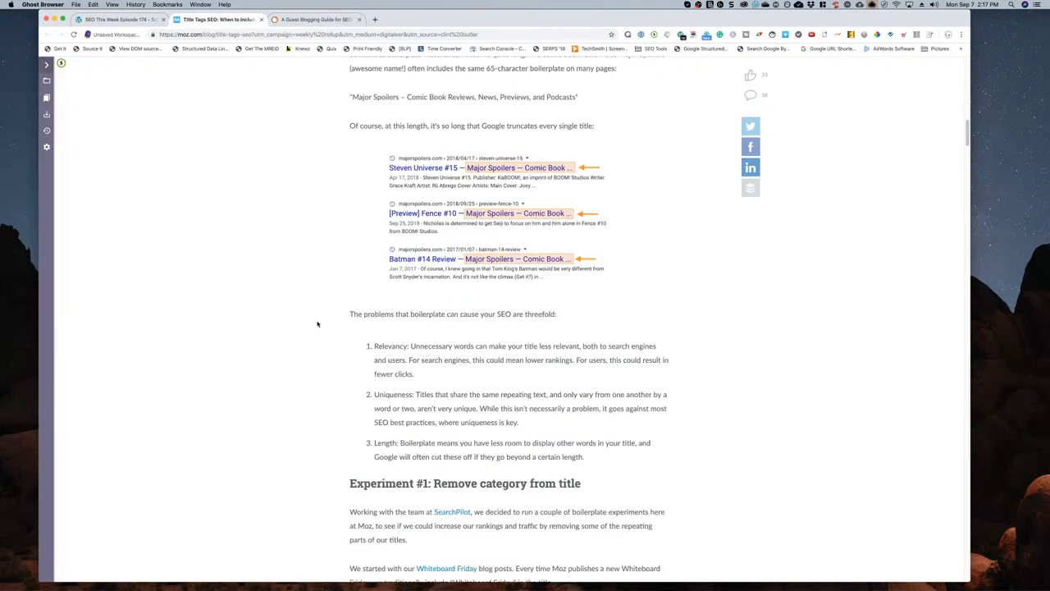
{"action": "scroll", "scroll_direction": "down", "scroll_amount": 3}
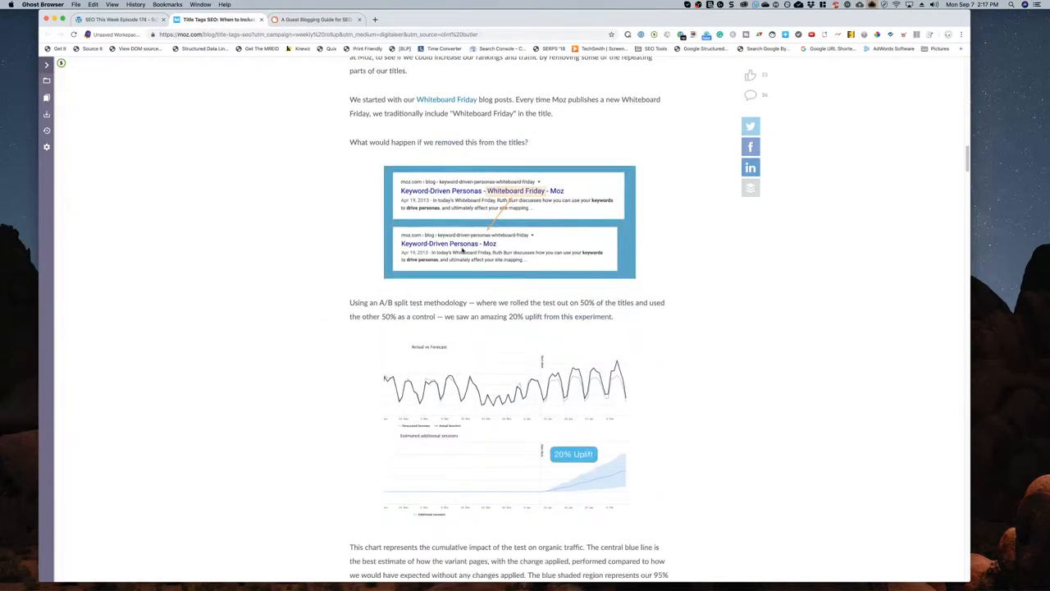
{"action": "mouse_move", "coordinate": [190, 361]}
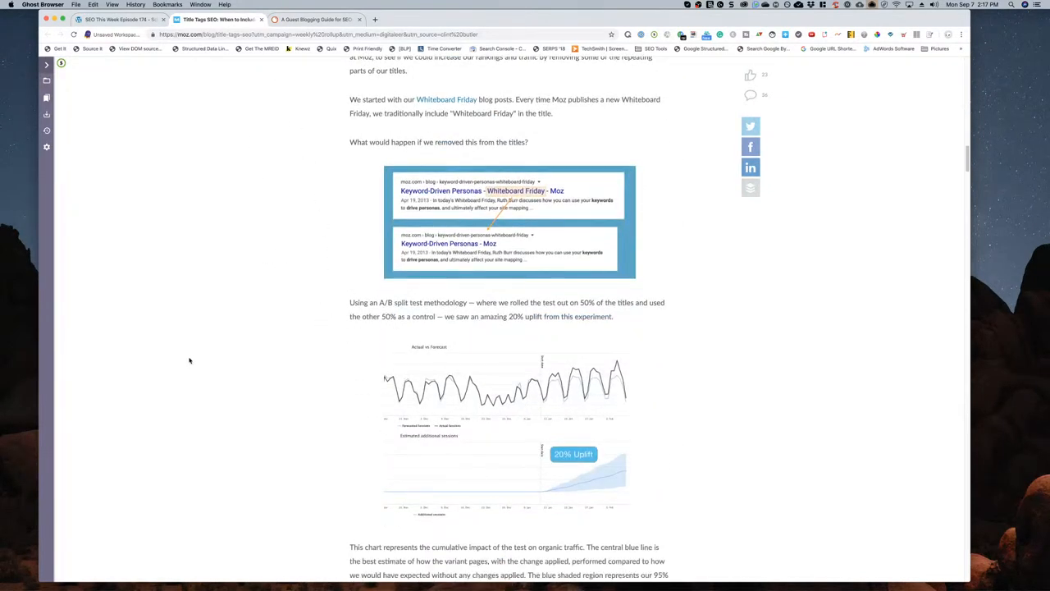
{"action": "mouse_move", "coordinate": [280, 344]}
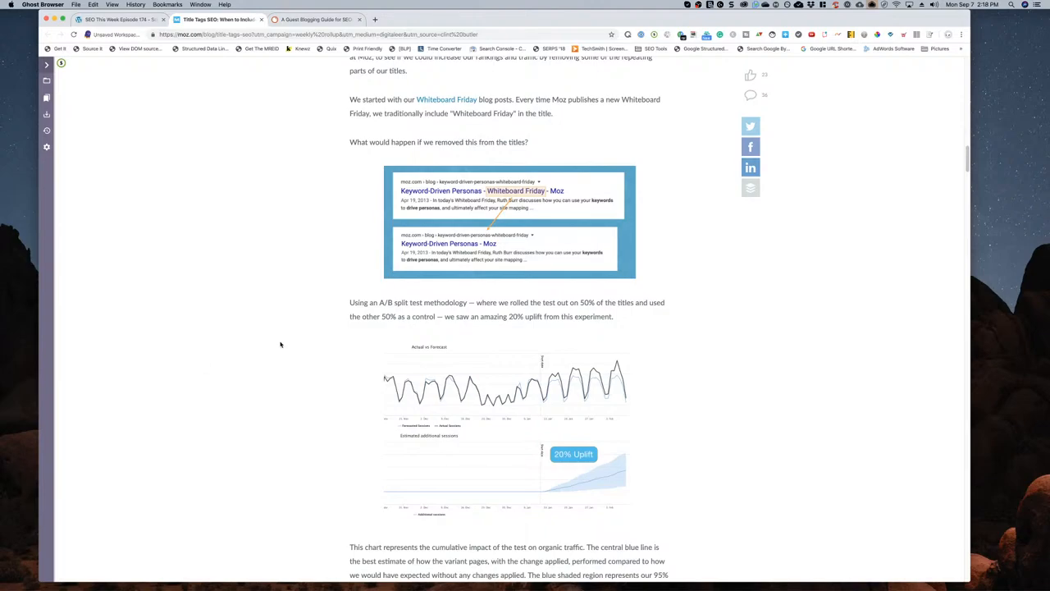
{"action": "mouse_move", "coordinate": [525, 193]}
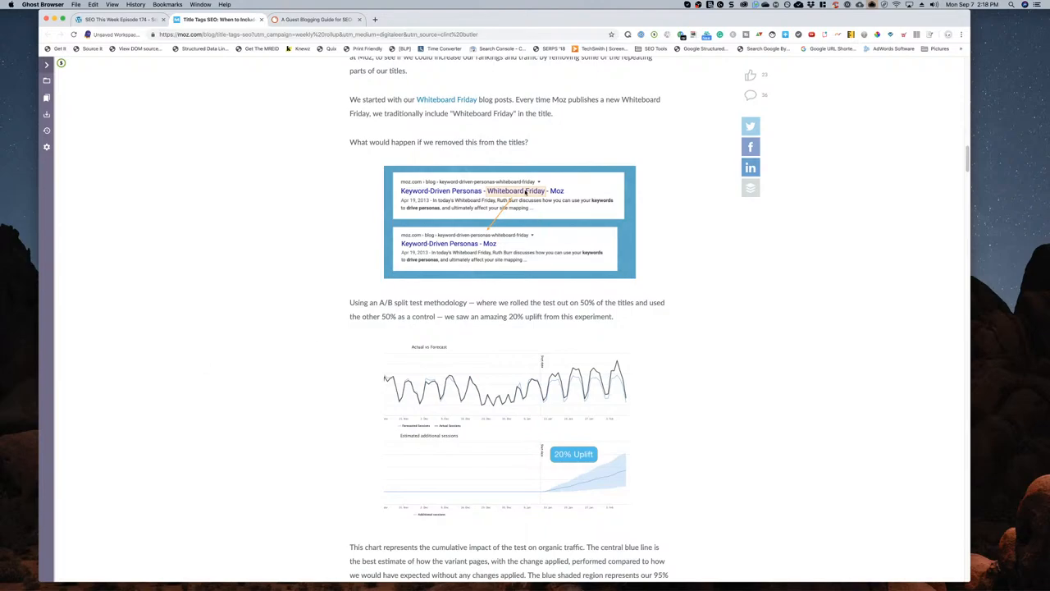
{"action": "mouse_move", "coordinate": [607, 484]}
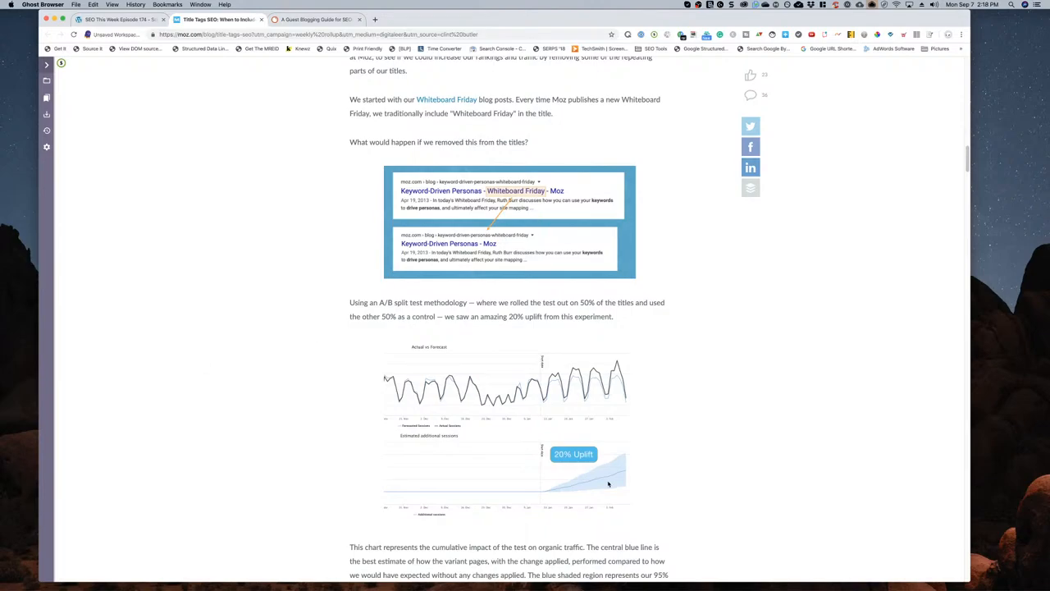
{"action": "scroll", "scroll_direction": "down", "scroll_amount": 3}
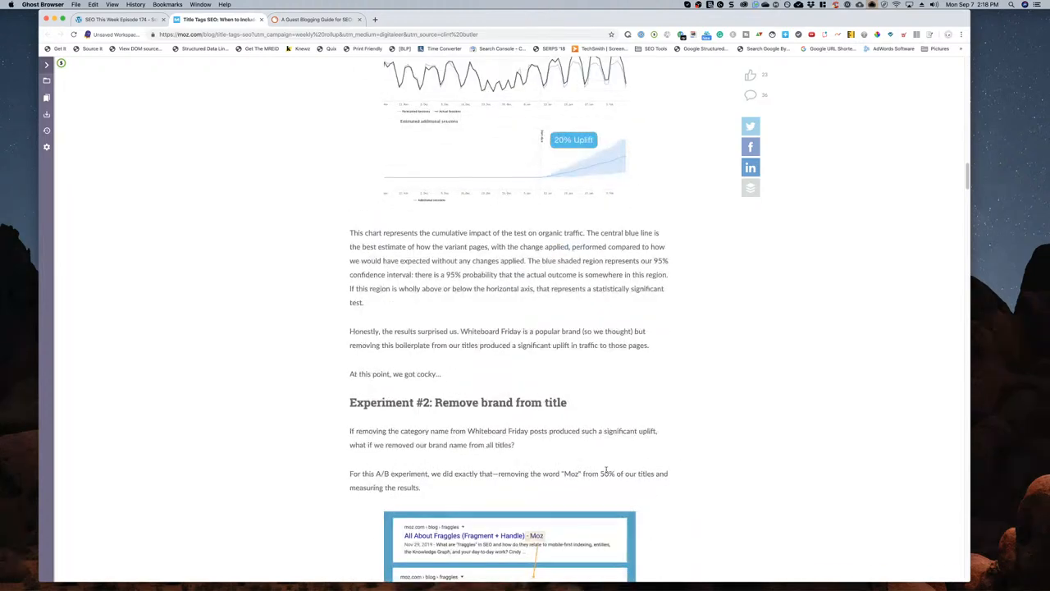
{"action": "scroll", "scroll_direction": "down", "scroll_amount": 3}
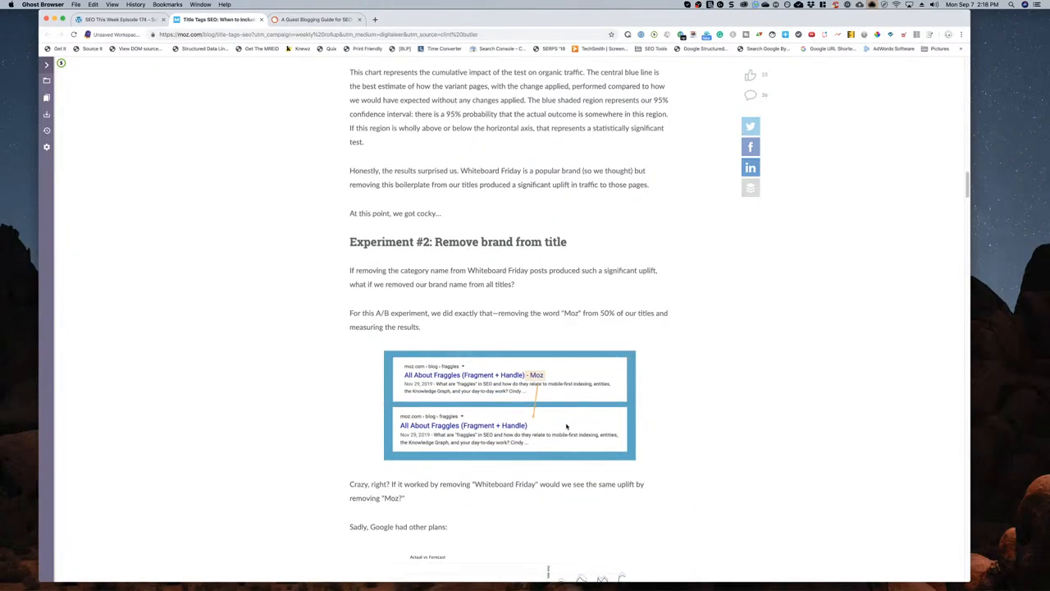
{"action": "scroll", "scroll_direction": "down", "scroll_amount": 3}
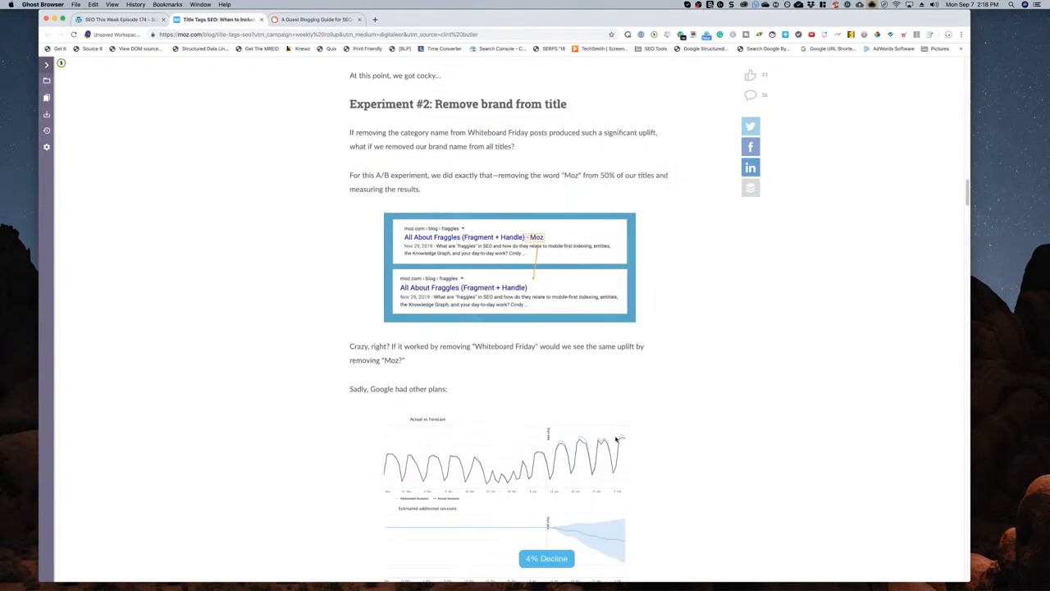
{"action": "scroll", "scroll_direction": "up", "scroll_amount": 3}
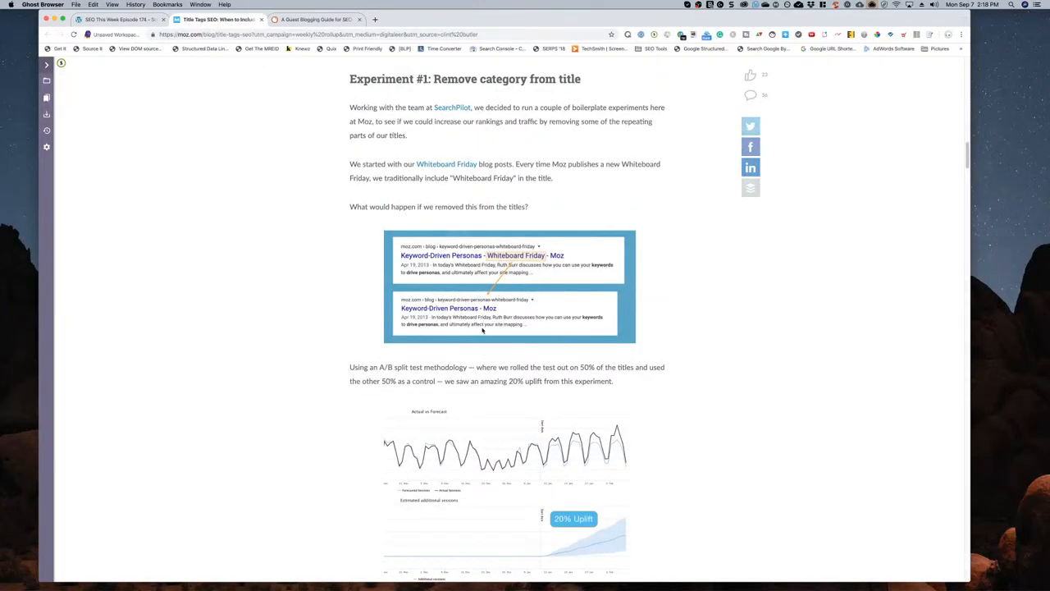
- Continue down to Experiment #2 on removing the brand from titles
{"action": "scroll", "scroll_direction": "down", "scroll_amount": 3}
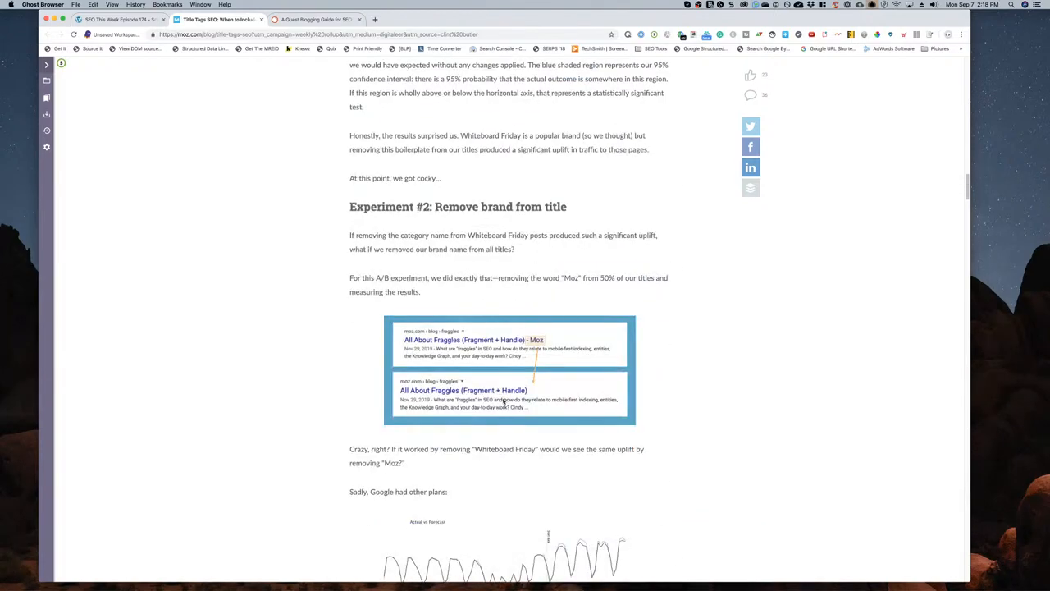
{"action": "scroll", "scroll_direction": "down", "scroll_amount": 3}
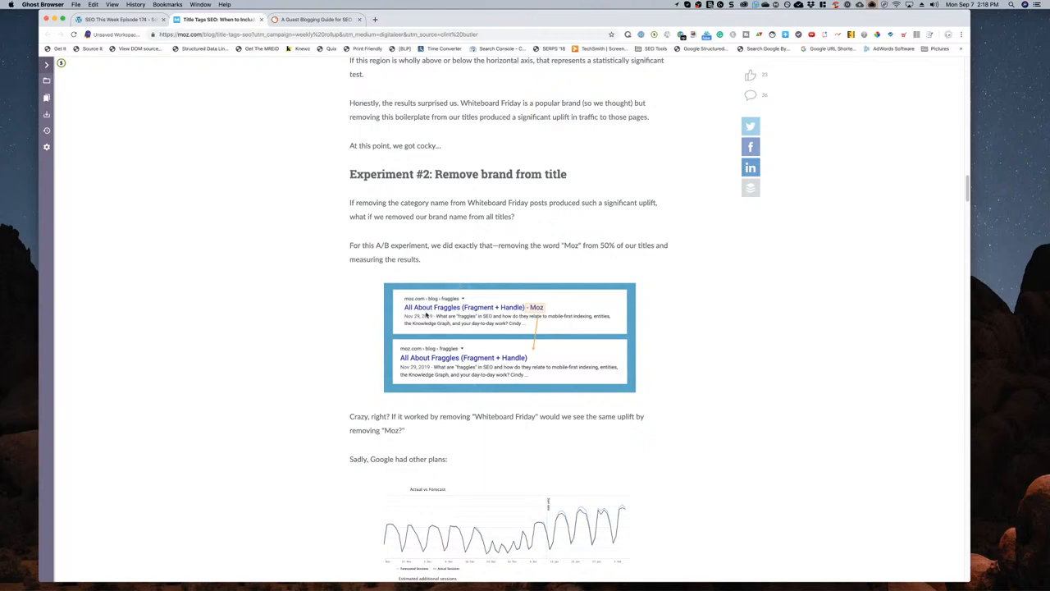
{"action": "mouse_move", "coordinate": [413, 355]}
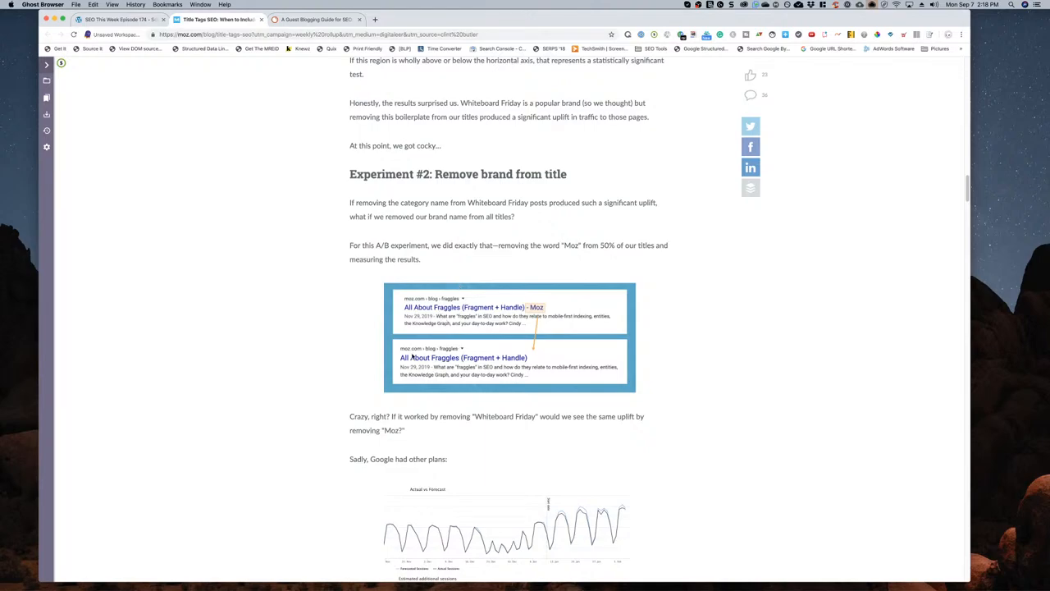
{"action": "scroll", "scroll_direction": "down", "scroll_amount": 3}
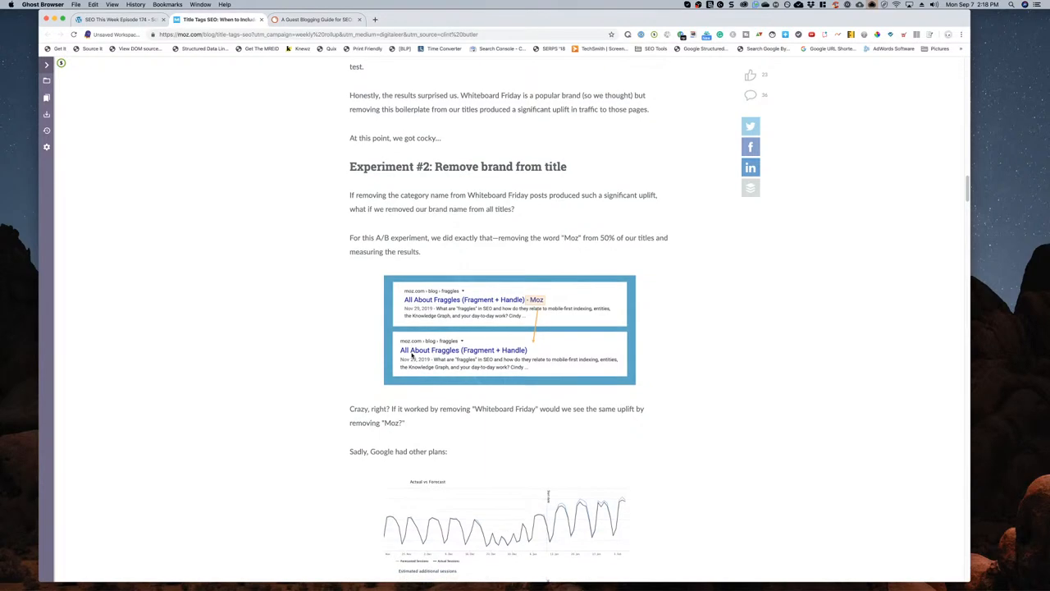
{"action": "scroll", "scroll_direction": "down", "scroll_amount": 3}
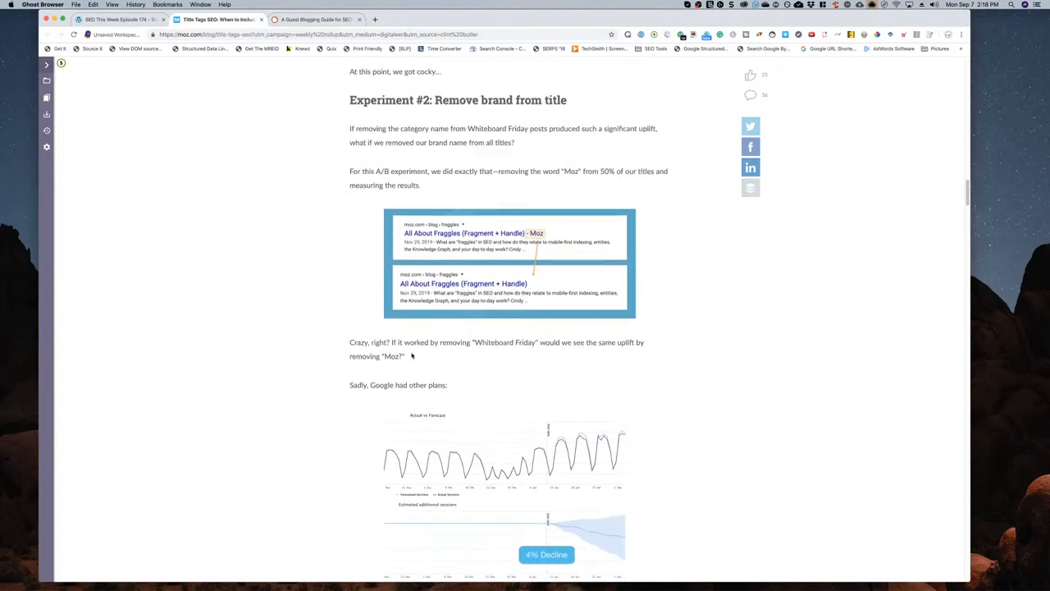
{"action": "scroll", "scroll_direction": "down", "scroll_amount": 3}
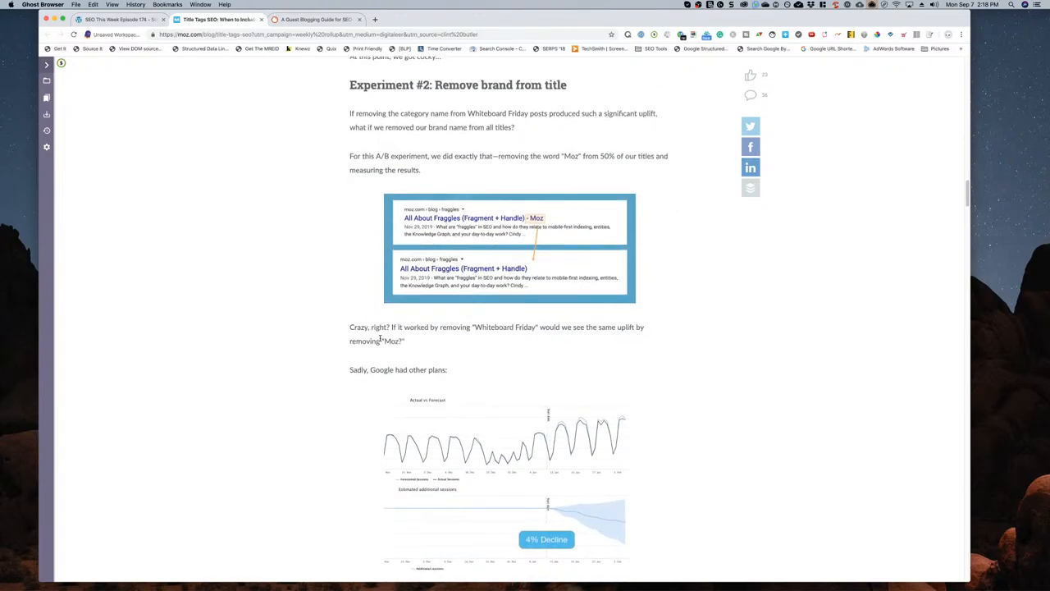
{"action": "scroll", "scroll_direction": "down", "scroll_amount": 3}
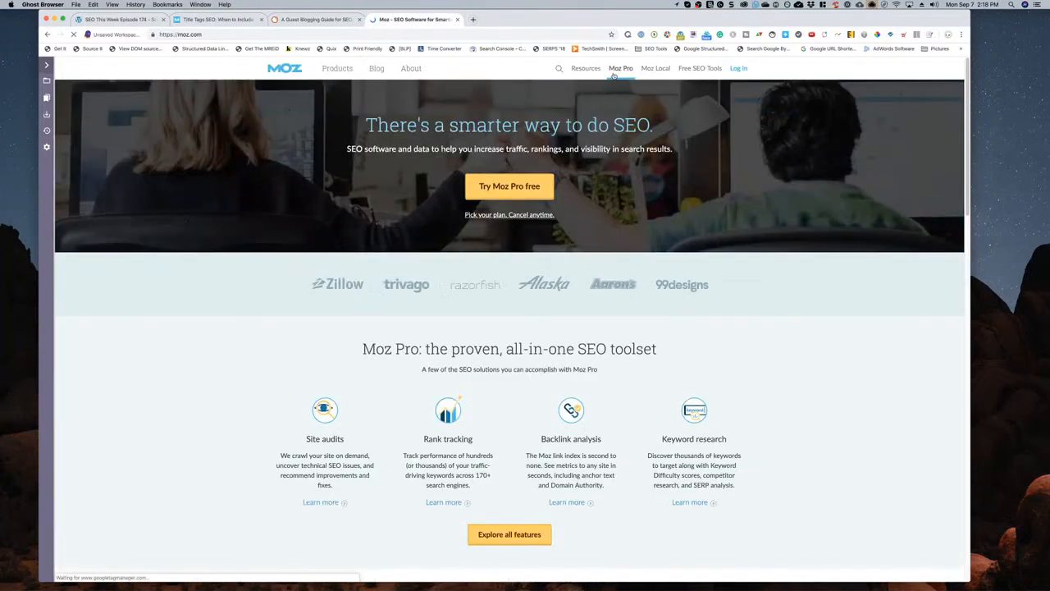
- Go to the Moz blog, glance at the SEMrush guest blogging guide tab, then return to the title tag article
{"action": "left_click", "coordinate": [377, 68]}
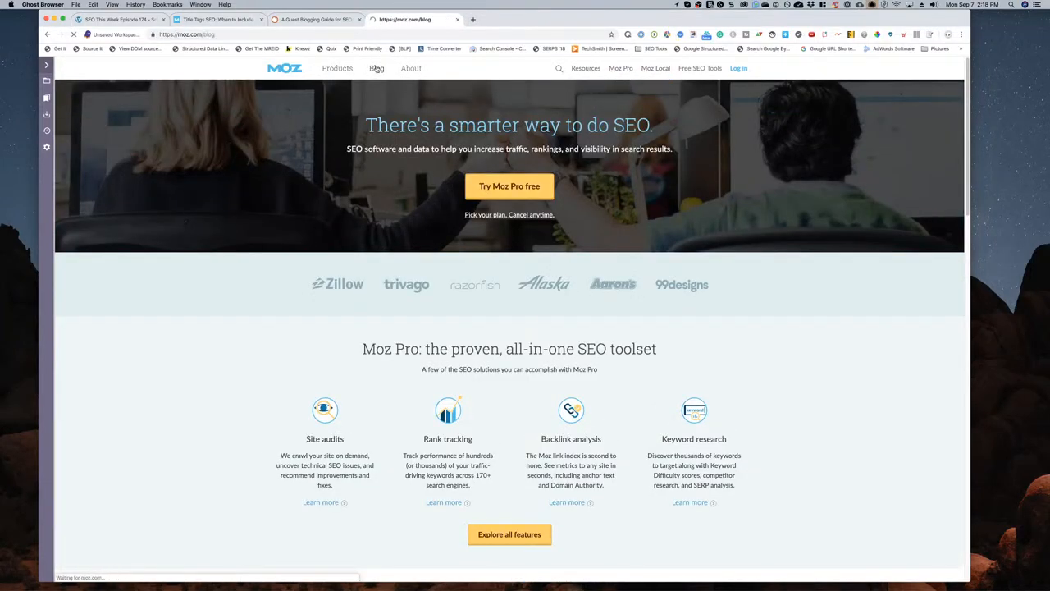
{"action": "left_click", "coordinate": [376, 69]}
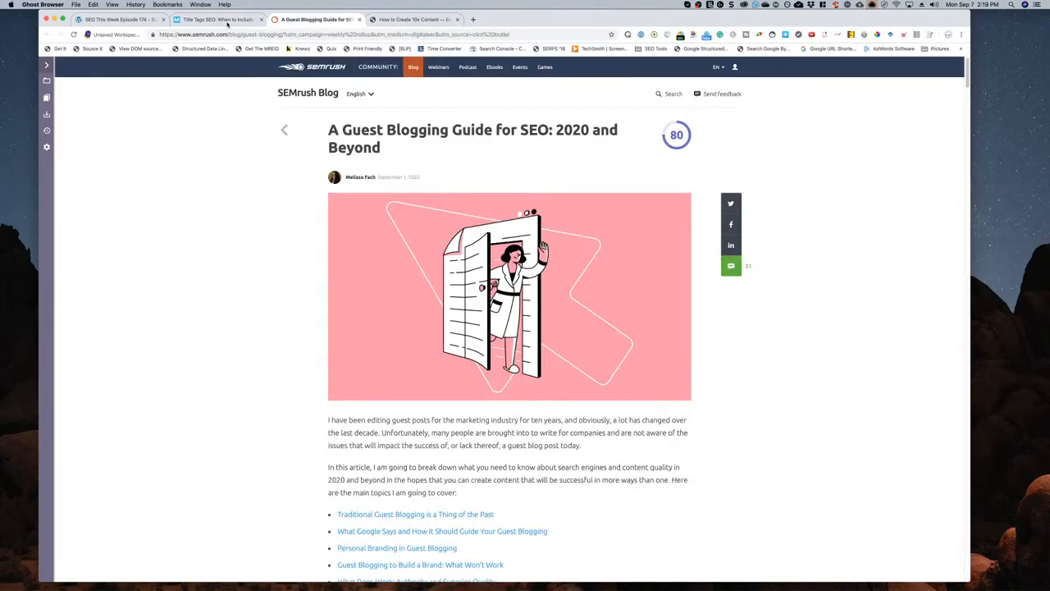
{"action": "left_click", "coordinate": [216, 19]}
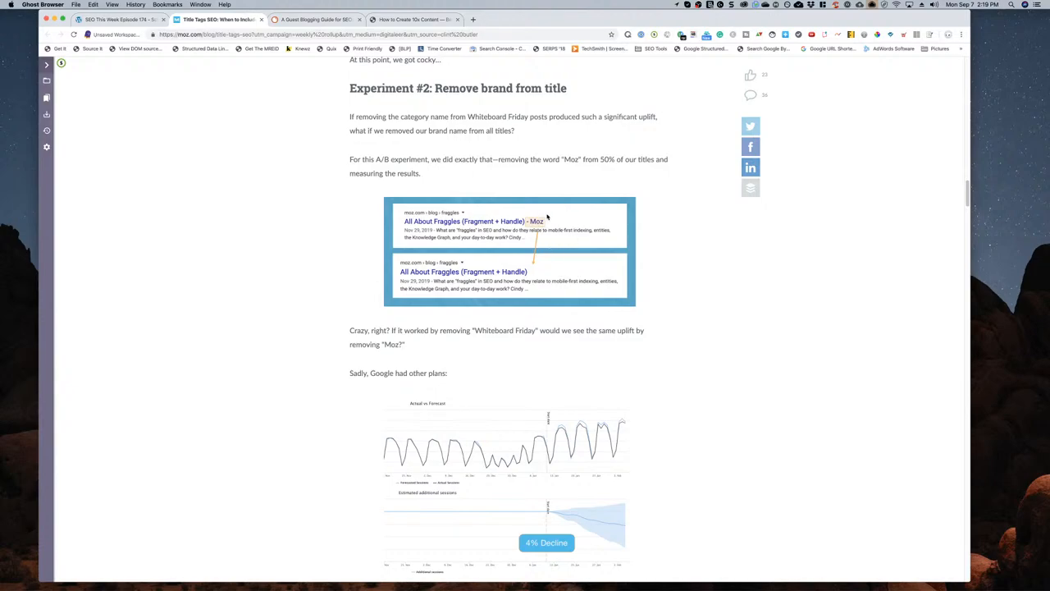
{"action": "mouse_move", "coordinate": [531, 223]}
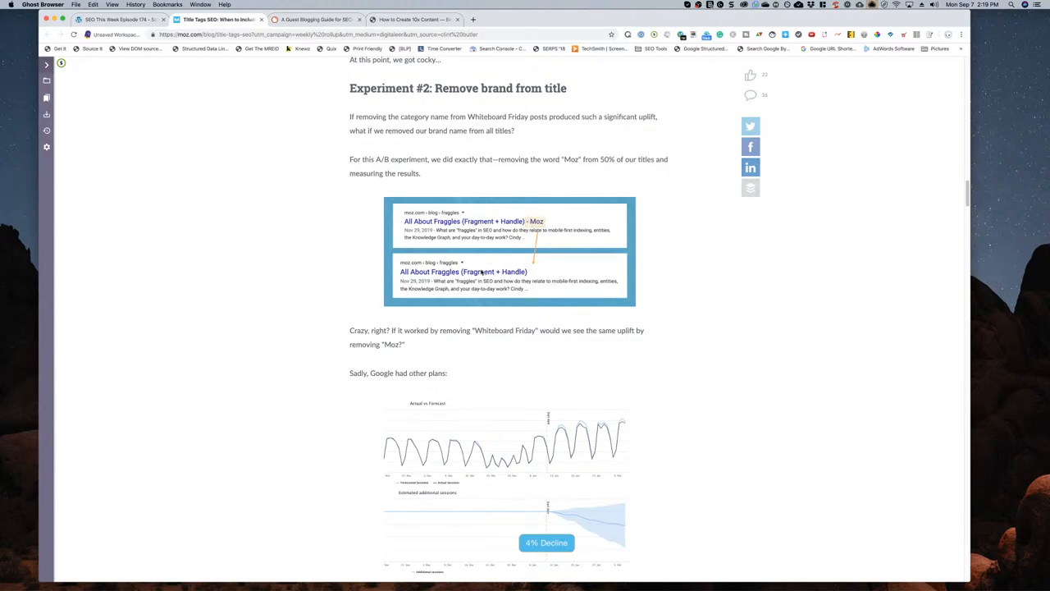
{"action": "scroll", "scroll_direction": "down", "scroll_amount": 3}
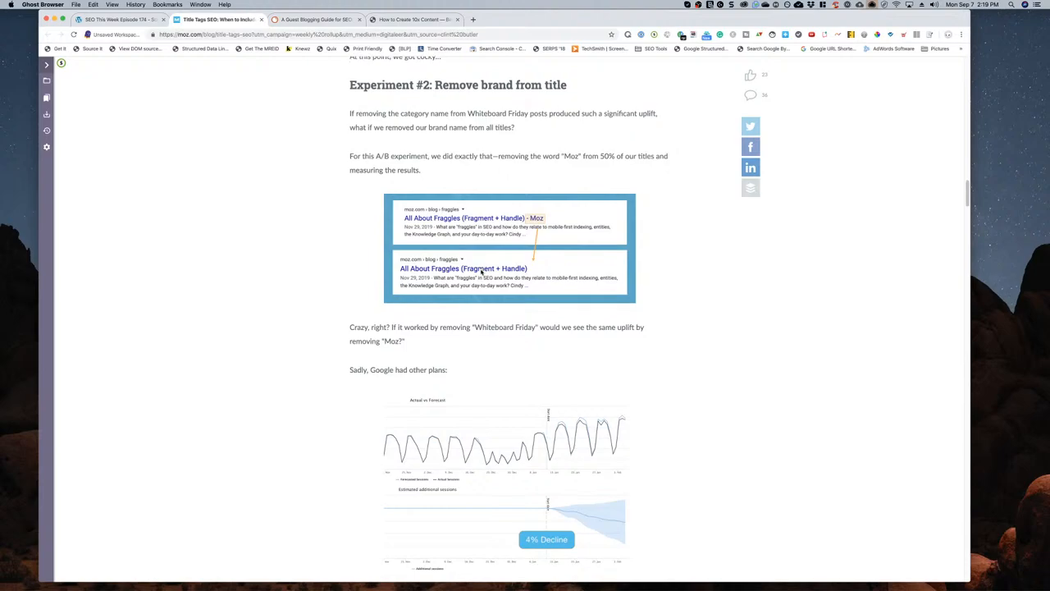
{"action": "scroll", "scroll_direction": "down", "scroll_amount": 3}
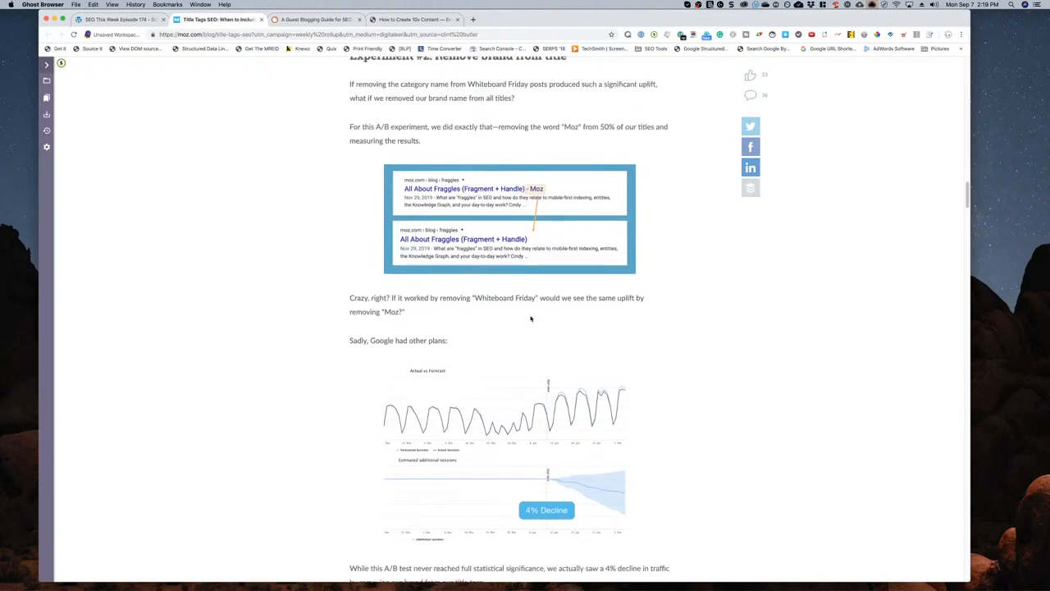
{"action": "scroll", "scroll_direction": "down", "scroll_amount": 3}
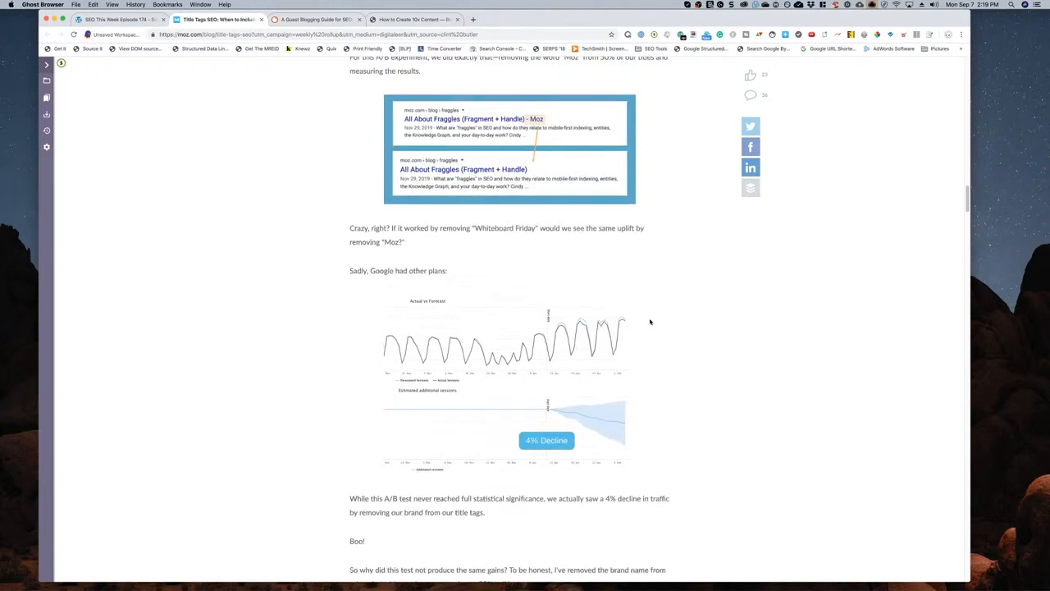
{"action": "scroll", "scroll_direction": "up", "scroll_amount": 3}
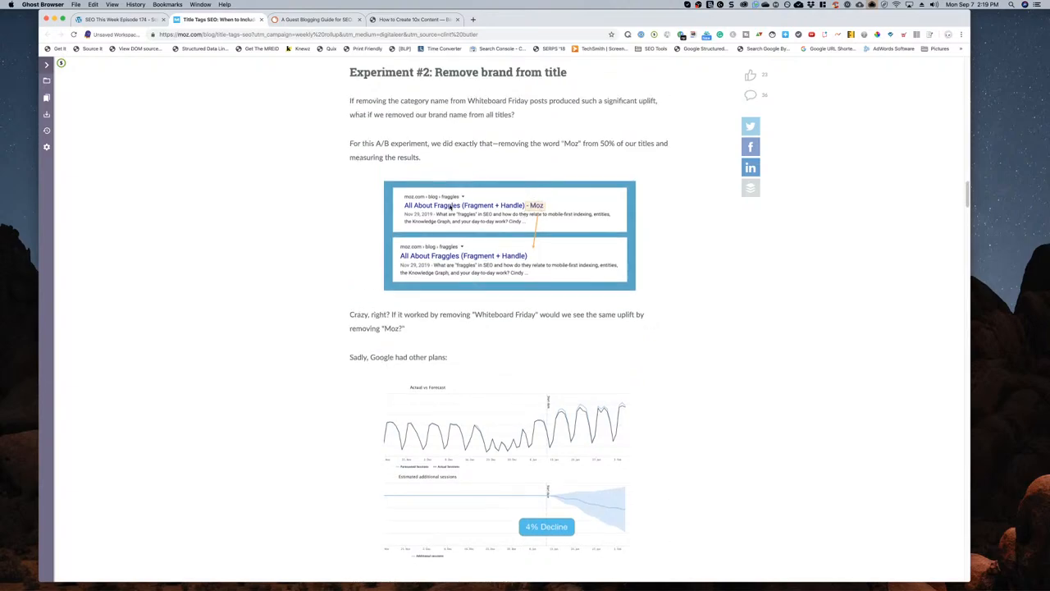
{"action": "mouse_move", "coordinate": [522, 214]}
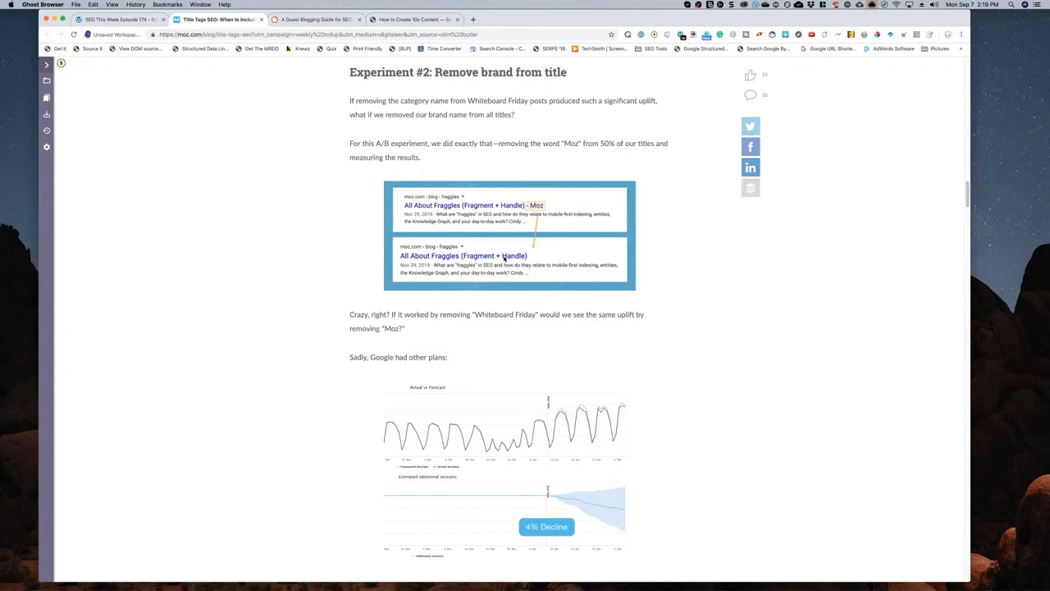
{"action": "left_click", "coordinate": [119, 20]}
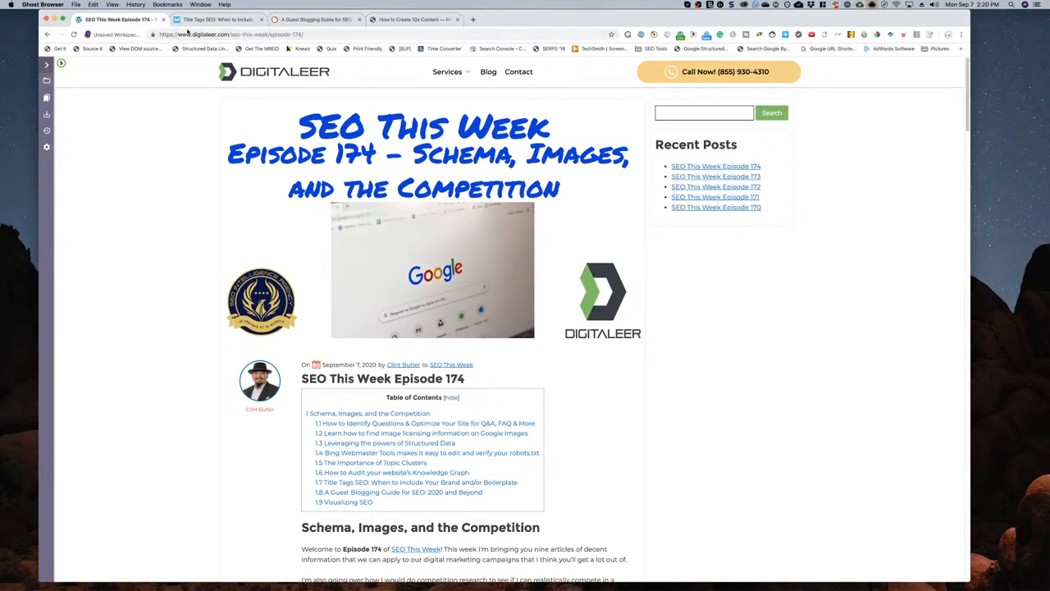
{"action": "left_click", "coordinate": [414, 20]}
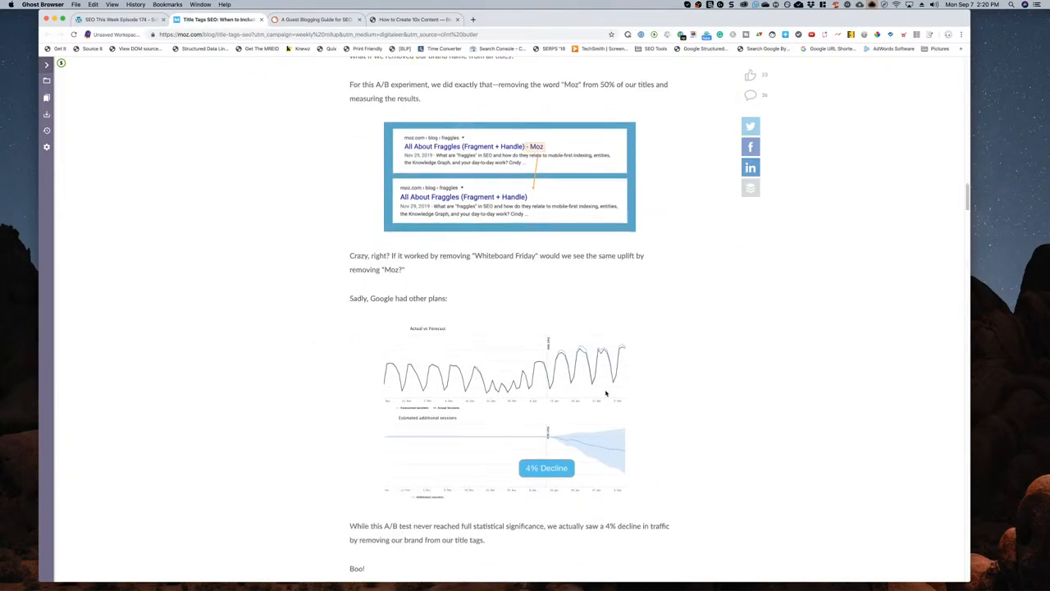
- Scroll past Experiment #2 to the Search Console brand-filter screenshots and the 'Moz' ranking-pages results
{"action": "scroll", "scroll_direction": "up", "scroll_amount": 3}
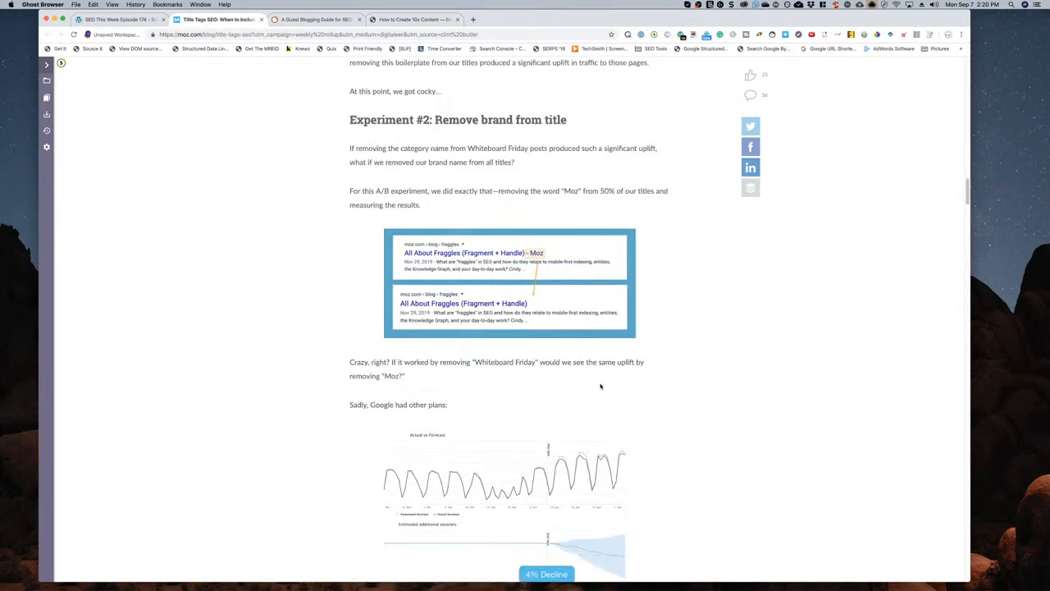
{"action": "scroll", "scroll_direction": "down", "scroll_amount": 3}
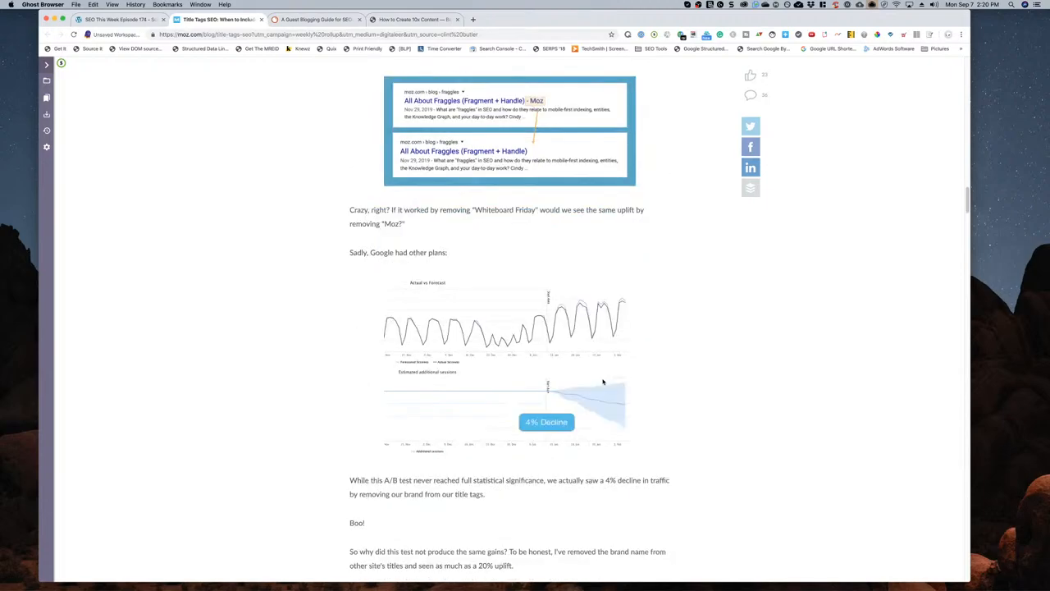
{"action": "scroll", "scroll_direction": "down", "scroll_amount": 3}
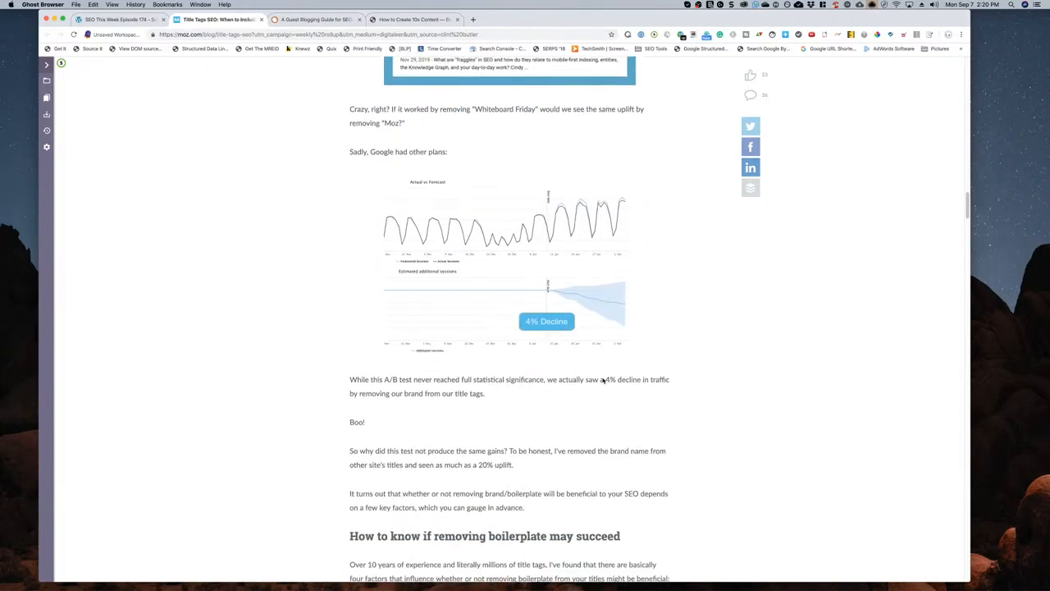
{"action": "scroll", "scroll_direction": "down", "scroll_amount": 3}
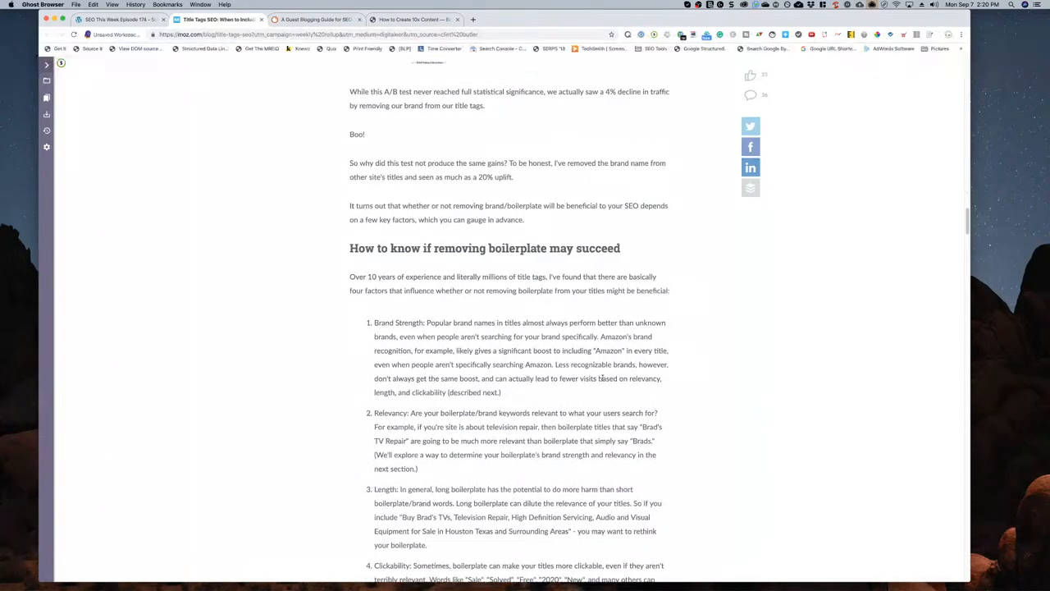
{"action": "scroll", "scroll_direction": "down", "scroll_amount": 3}
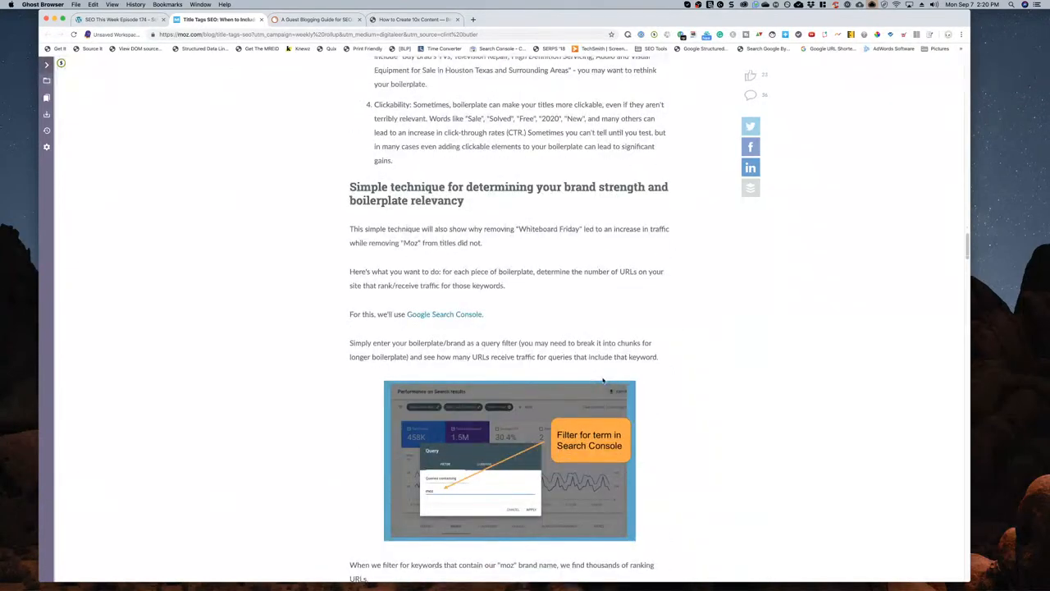
{"action": "scroll", "scroll_direction": "down", "scroll_amount": 3}
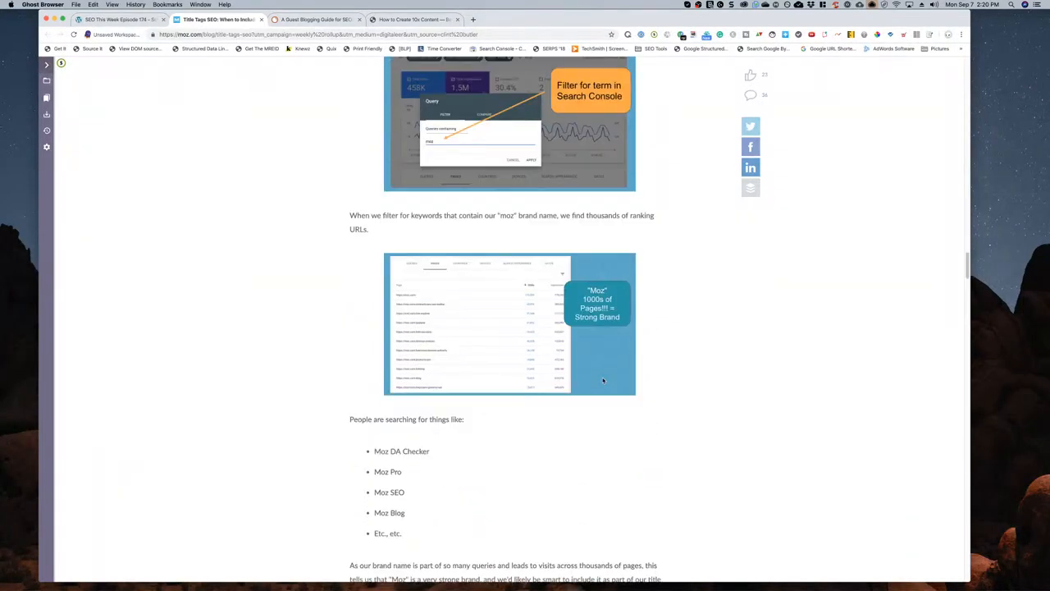
{"action": "scroll", "scroll_direction": "down", "scroll_amount": 3}
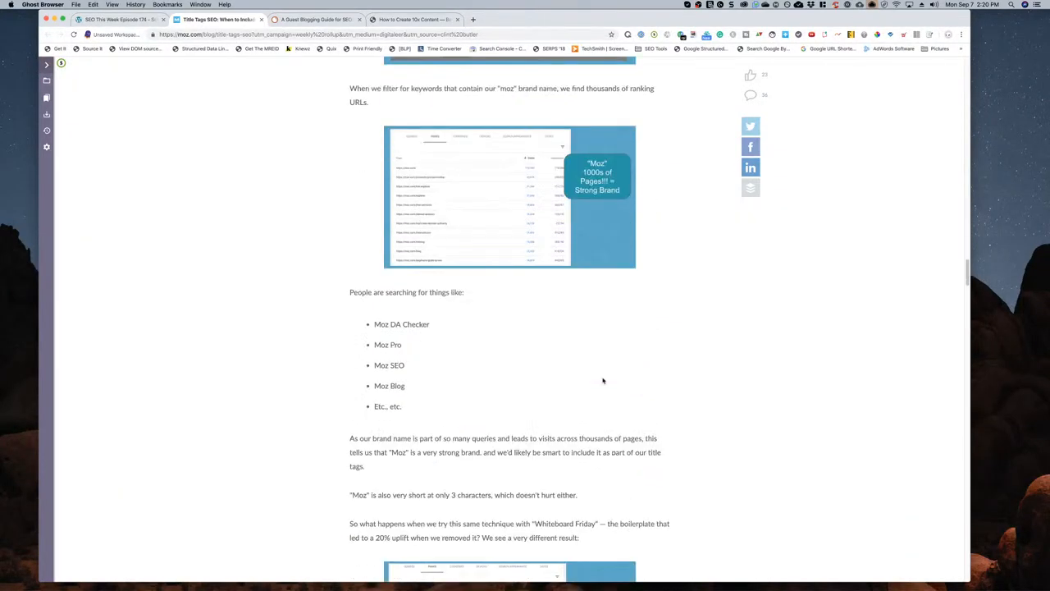
{"action": "scroll", "scroll_direction": "down", "scroll_amount": 3}
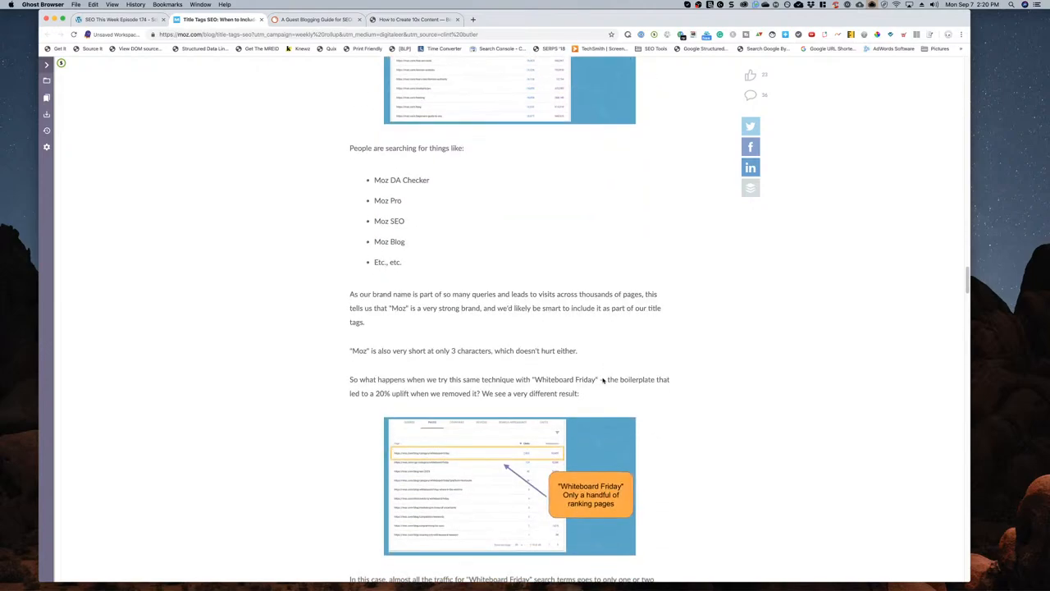
{"action": "scroll", "scroll_direction": "down", "scroll_amount": 3}
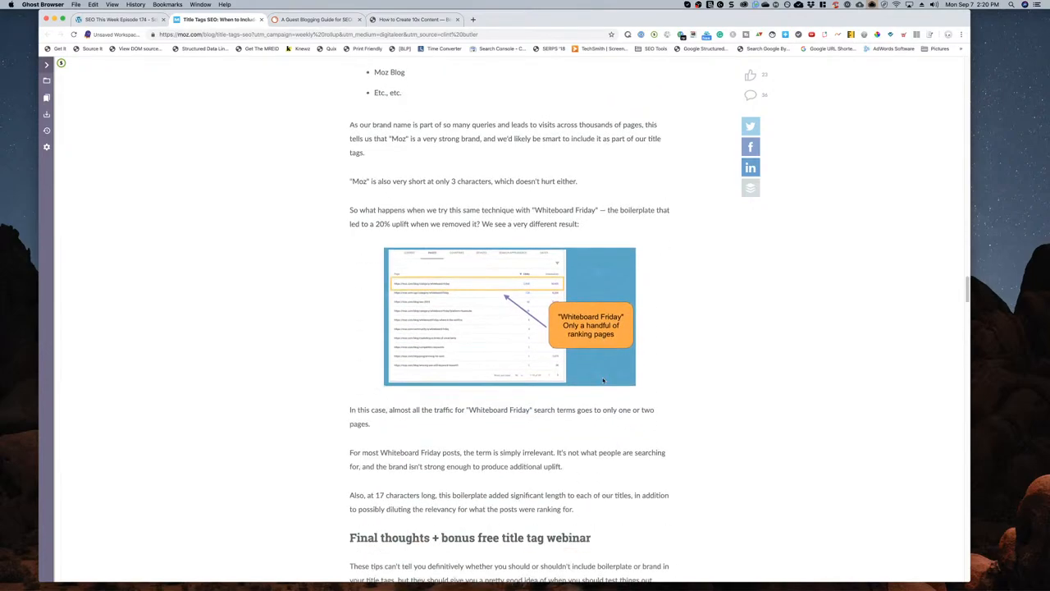
{"action": "scroll", "scroll_direction": "down", "scroll_amount": 3}
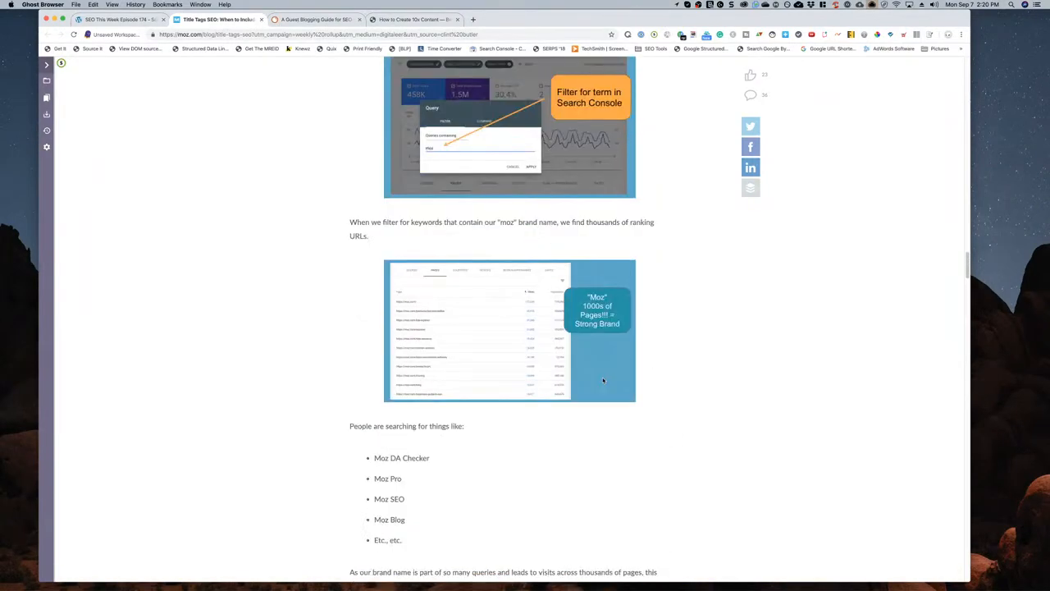
- Scroll the Moz article to the Whiteboard Friday title experiment showing the 20% uplift
{"action": "scroll", "scroll_direction": "down", "scroll_amount": 3}
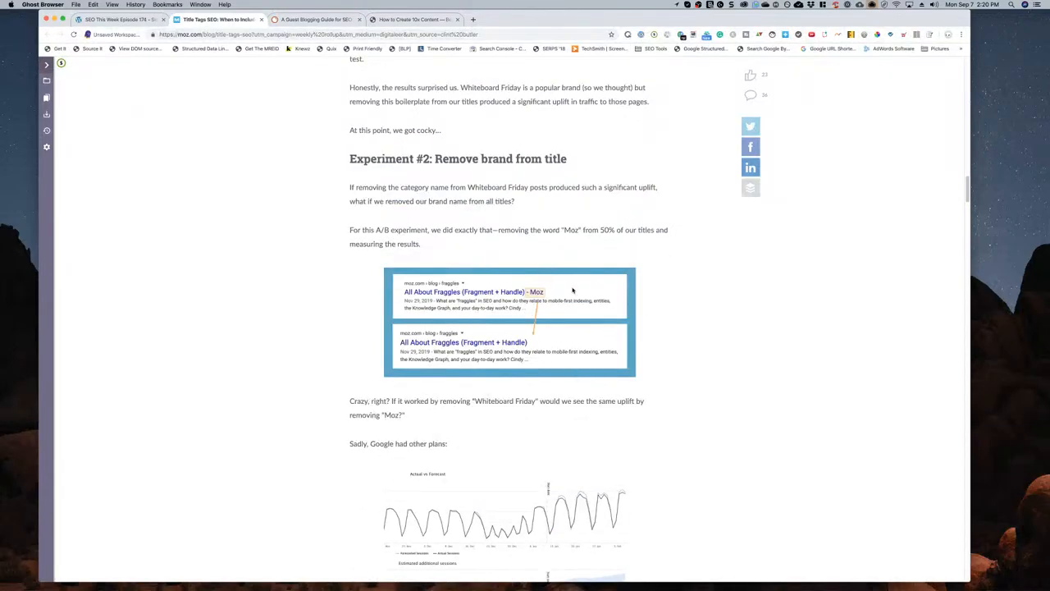
{"action": "mouse_move", "coordinate": [544, 315]}
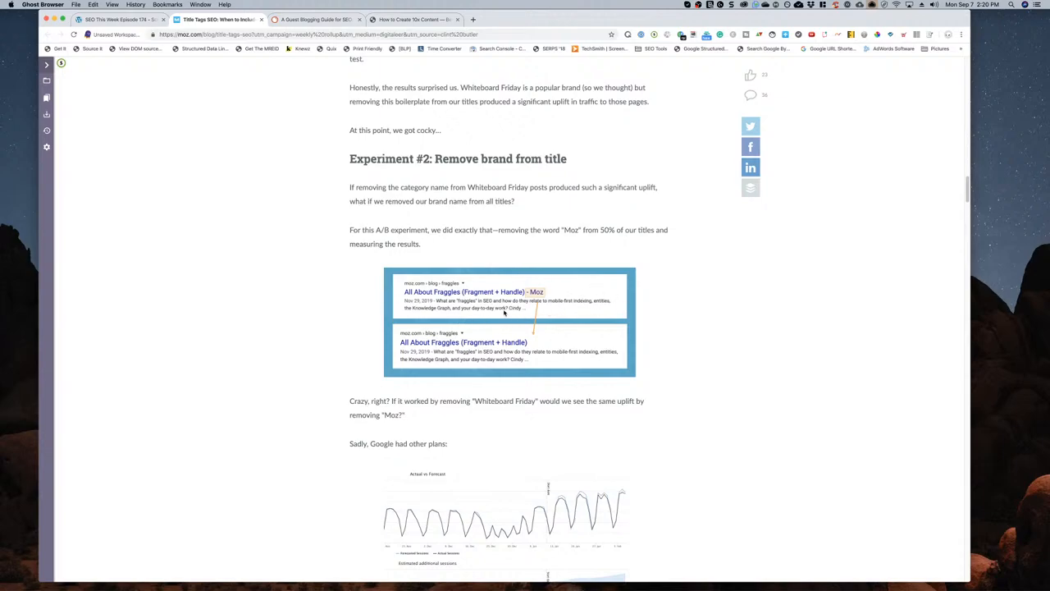
{"action": "mouse_move", "coordinate": [617, 457]}
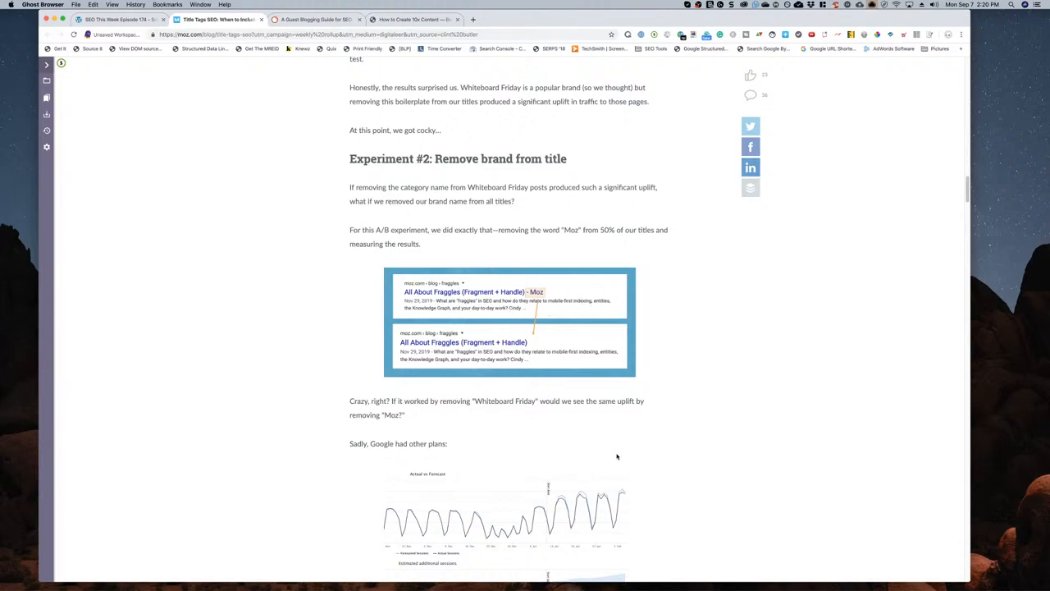
{"action": "scroll", "scroll_direction": "down", "scroll_amount": 3}
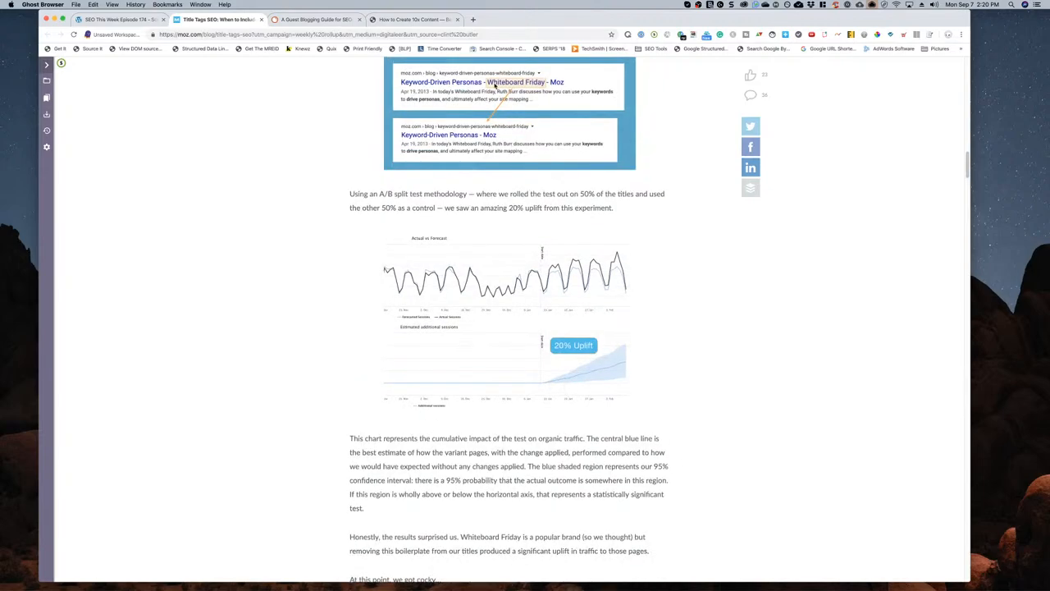
{"action": "scroll", "scroll_direction": "down", "scroll_amount": 3}
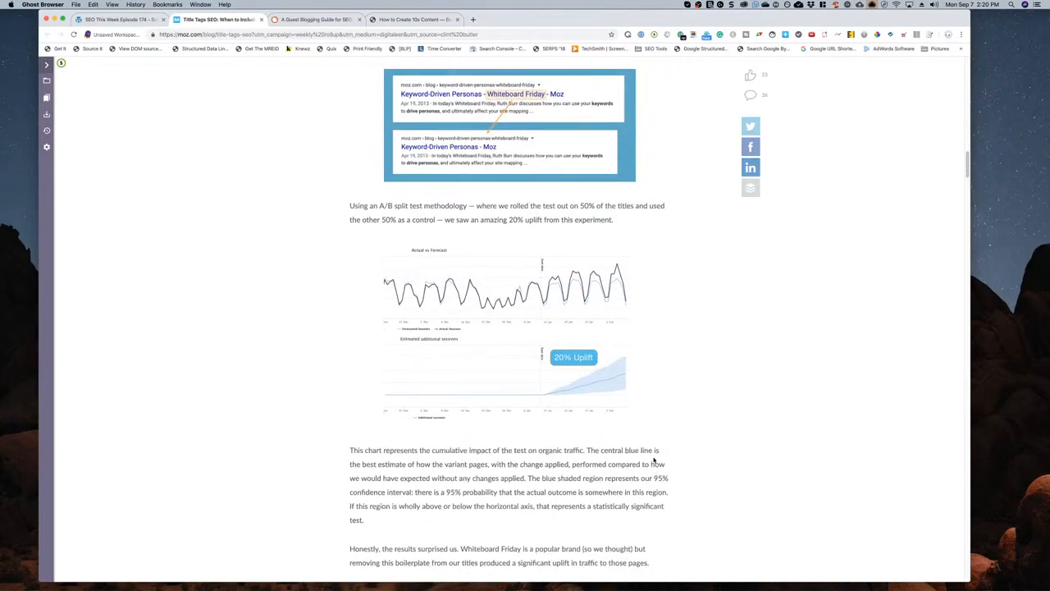
{"action": "scroll", "scroll_direction": "up", "scroll_amount": 3}
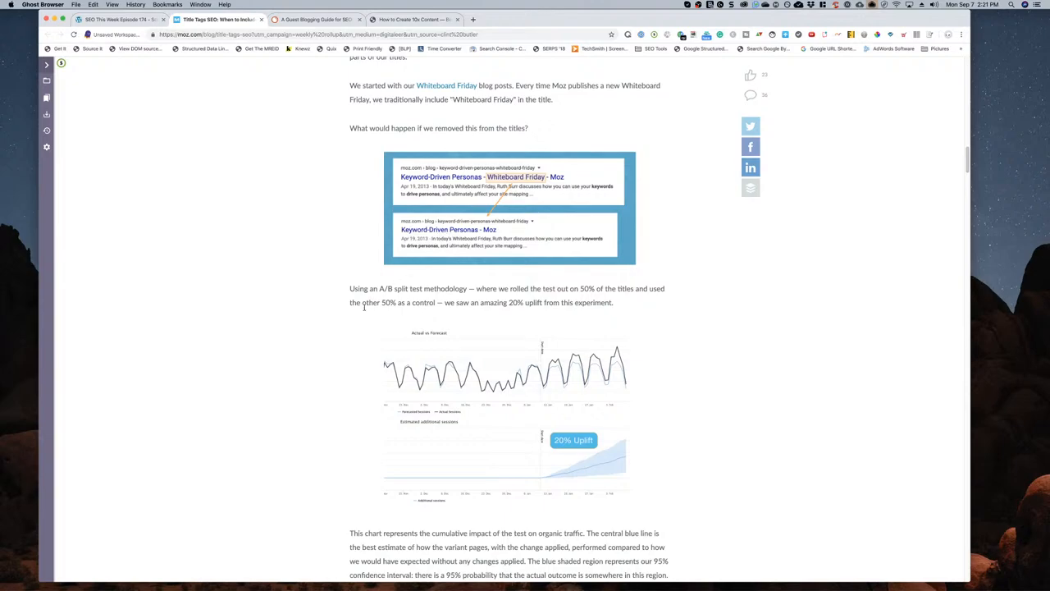
{"action": "mouse_move", "coordinate": [321, 404]}
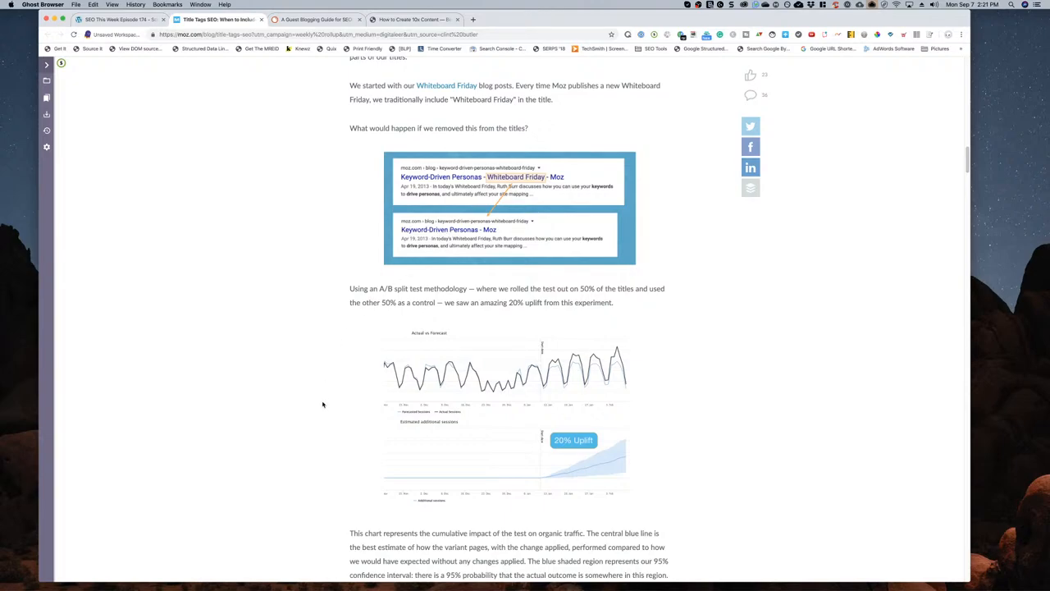
{"action": "scroll", "scroll_direction": "down", "scroll_amount": 3}
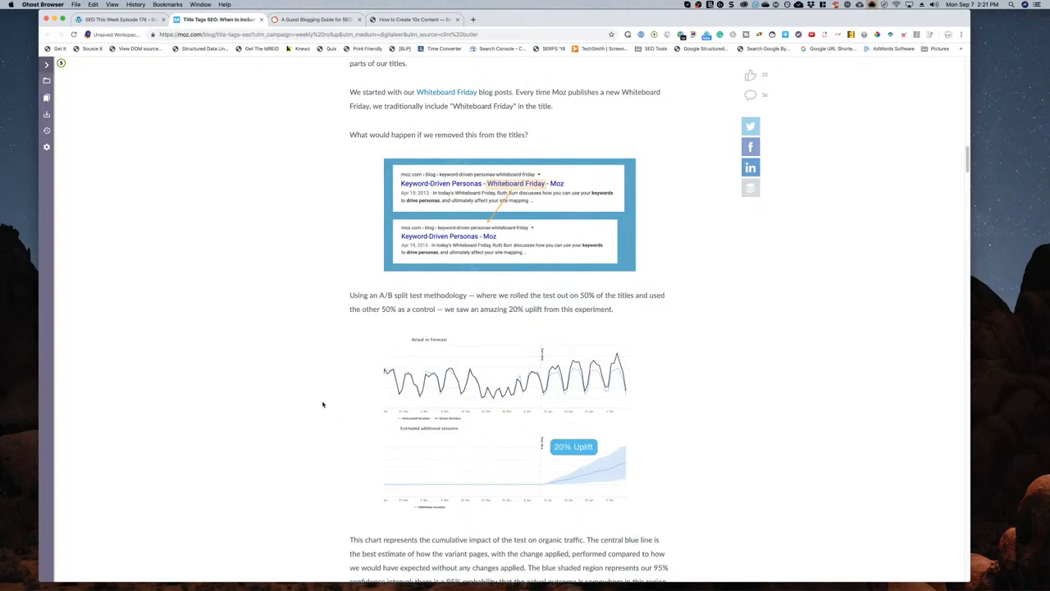
{"action": "mouse_move", "coordinate": [502, 237]}
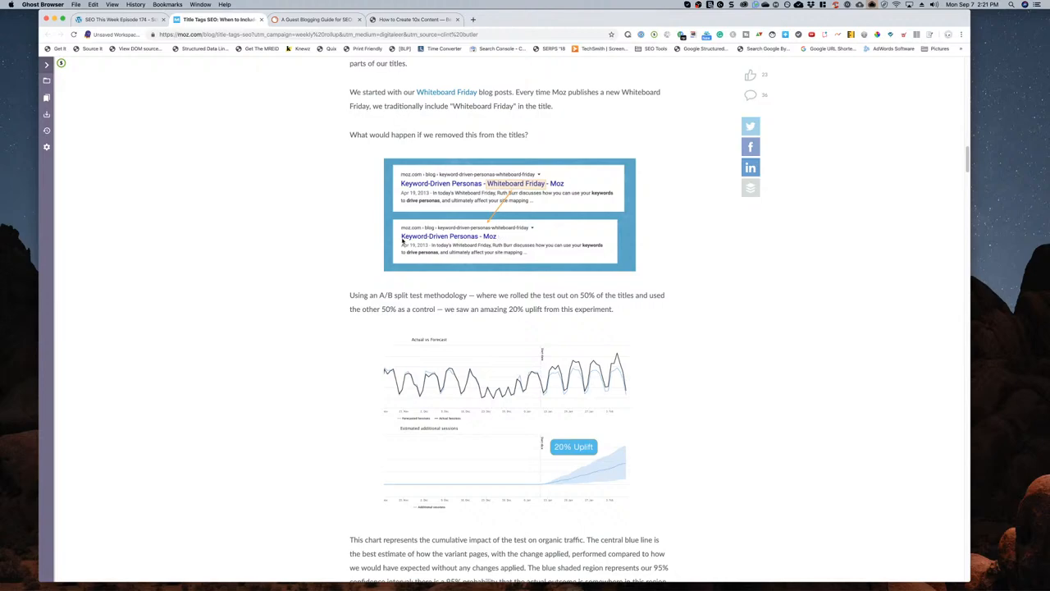
{"action": "mouse_move", "coordinate": [292, 463]}
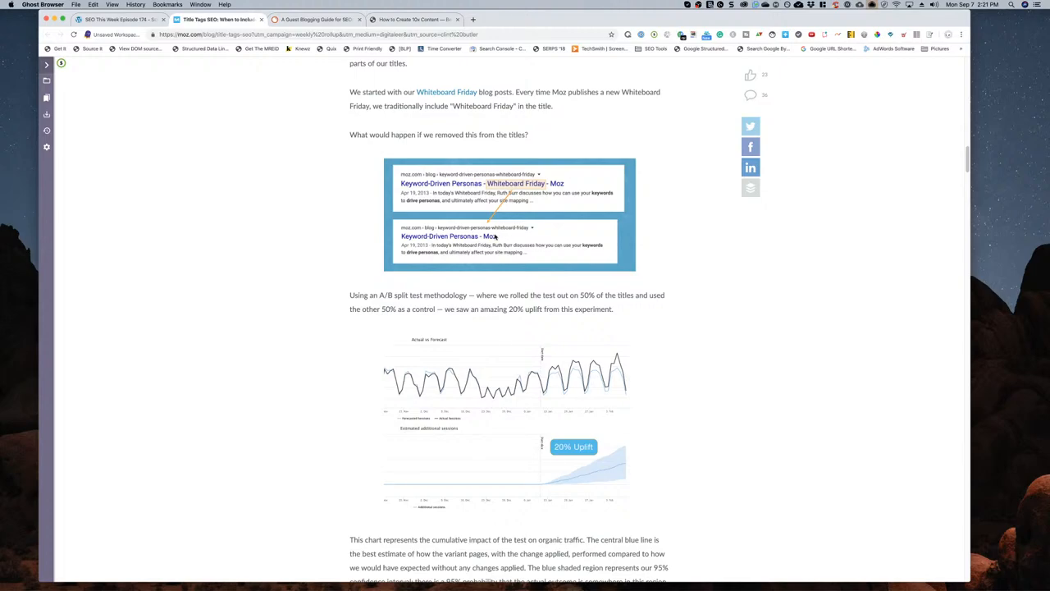
{"action": "scroll", "scroll_direction": "up", "scroll_amount": 3}
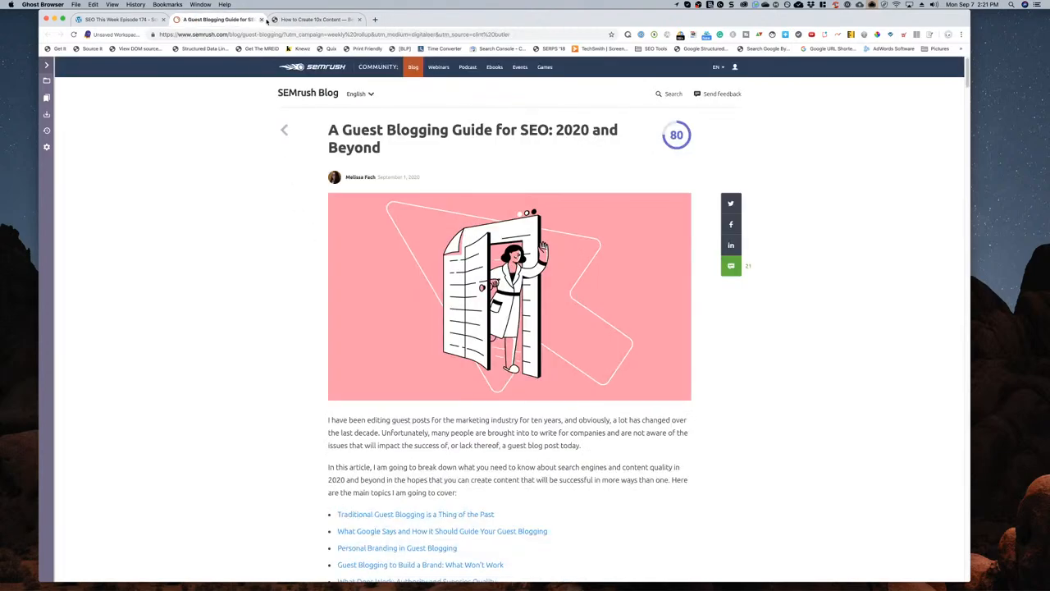
{"action": "left_click", "coordinate": [357, 20]}
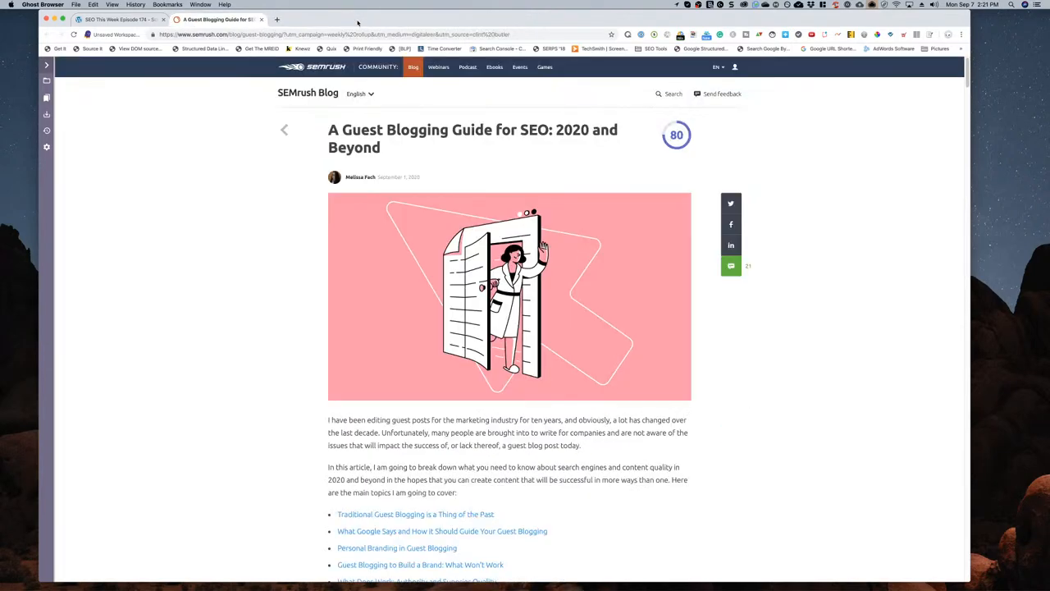
{"action": "mouse_move", "coordinate": [240, 327]}
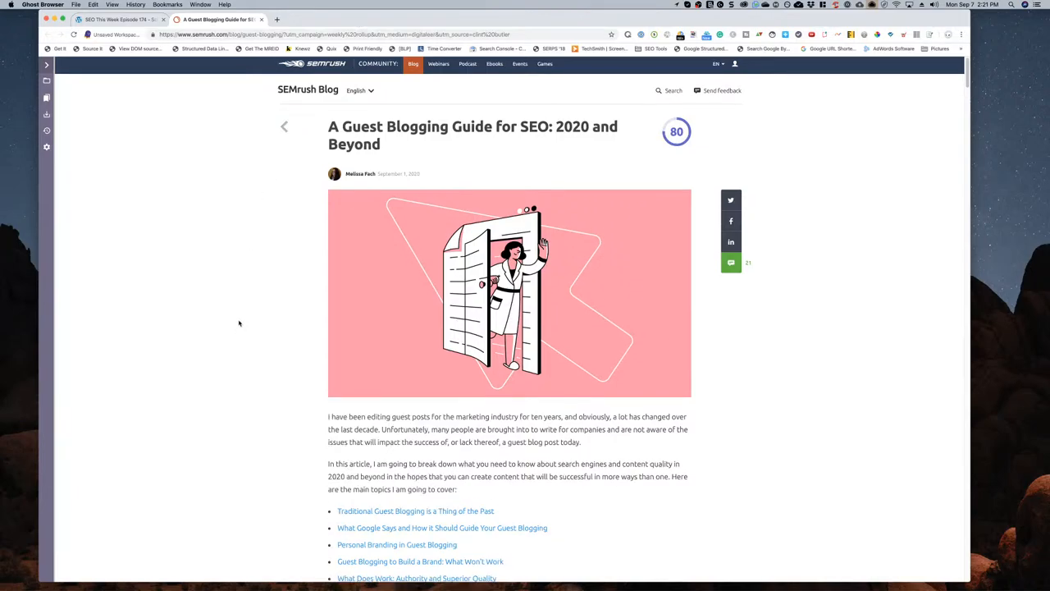
{"action": "scroll", "scroll_direction": "down", "scroll_amount": 3}
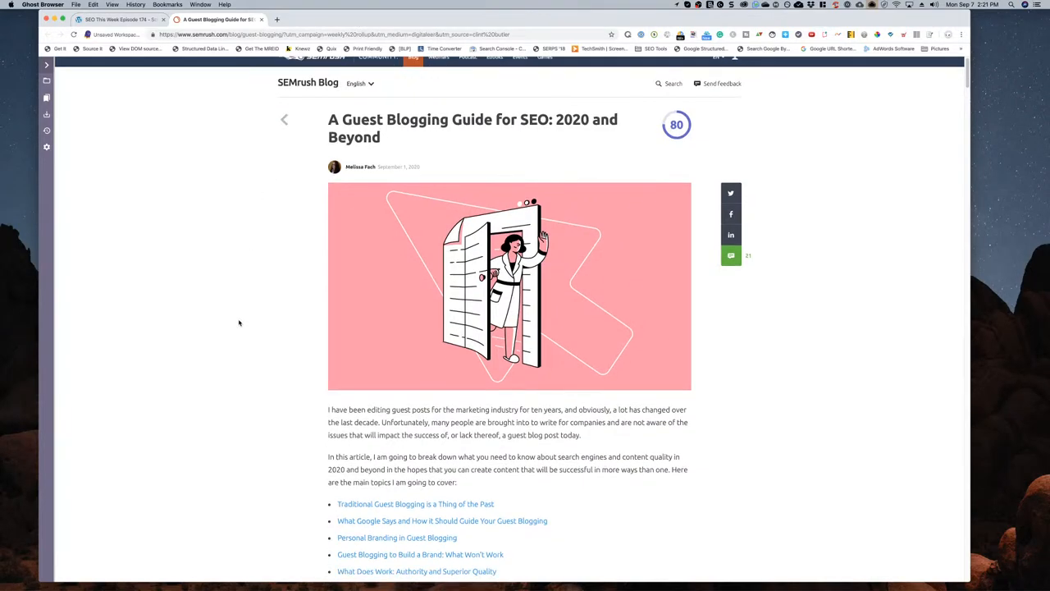
{"action": "scroll", "scroll_direction": "down", "scroll_amount": 3}
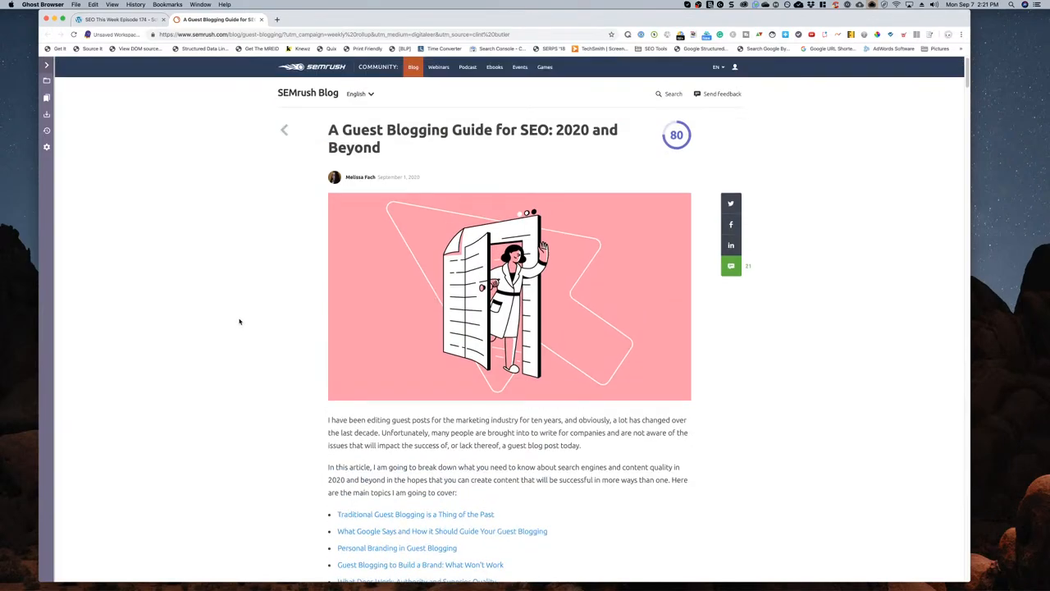
{"action": "scroll", "scroll_direction": "down", "scroll_amount": 3}
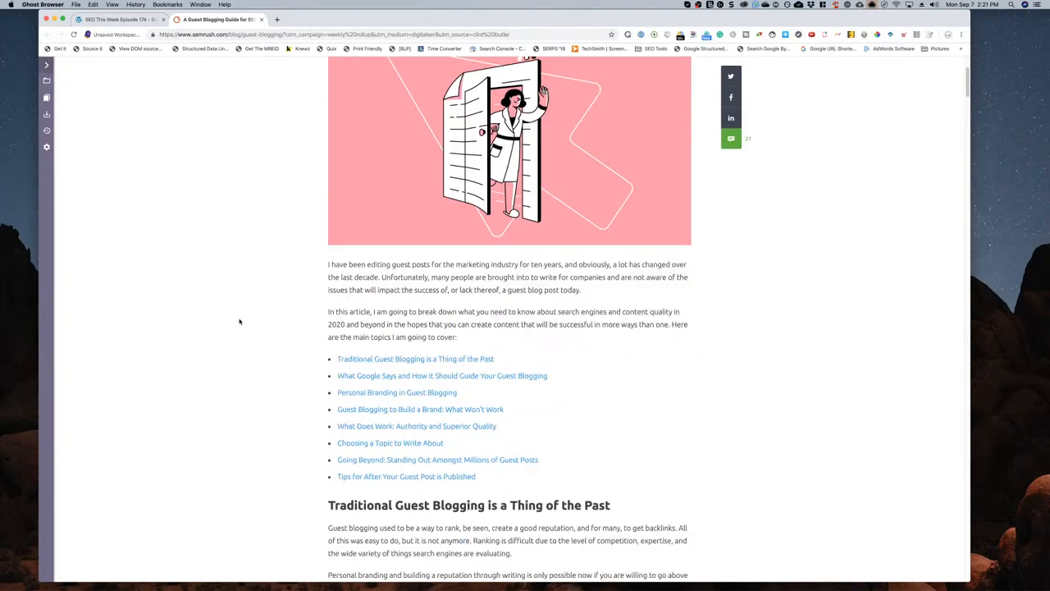
{"action": "scroll", "scroll_direction": "down", "scroll_amount": 3}
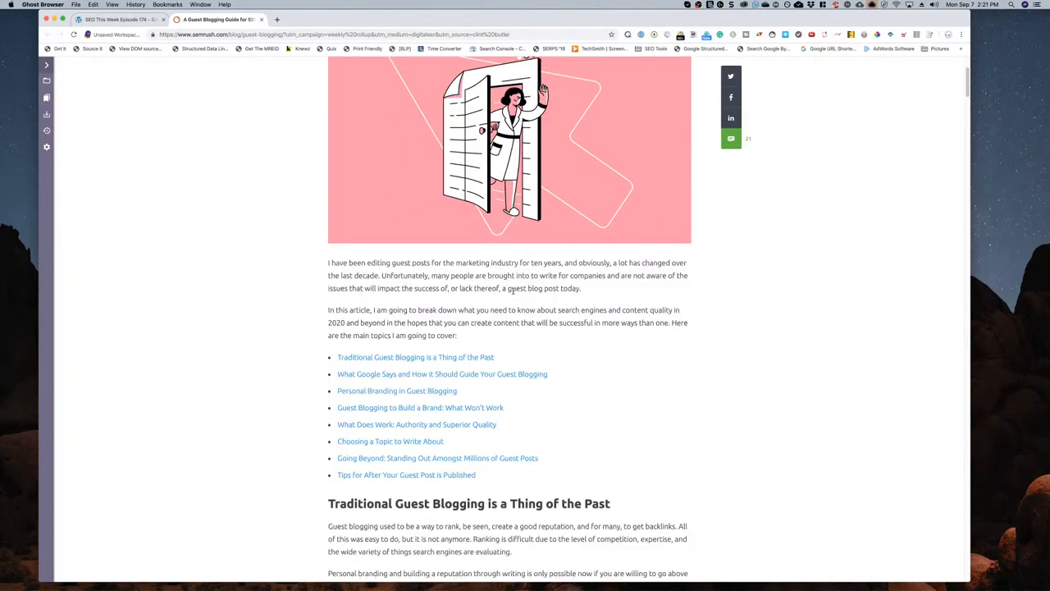
{"action": "mouse_move", "coordinate": [221, 337]}
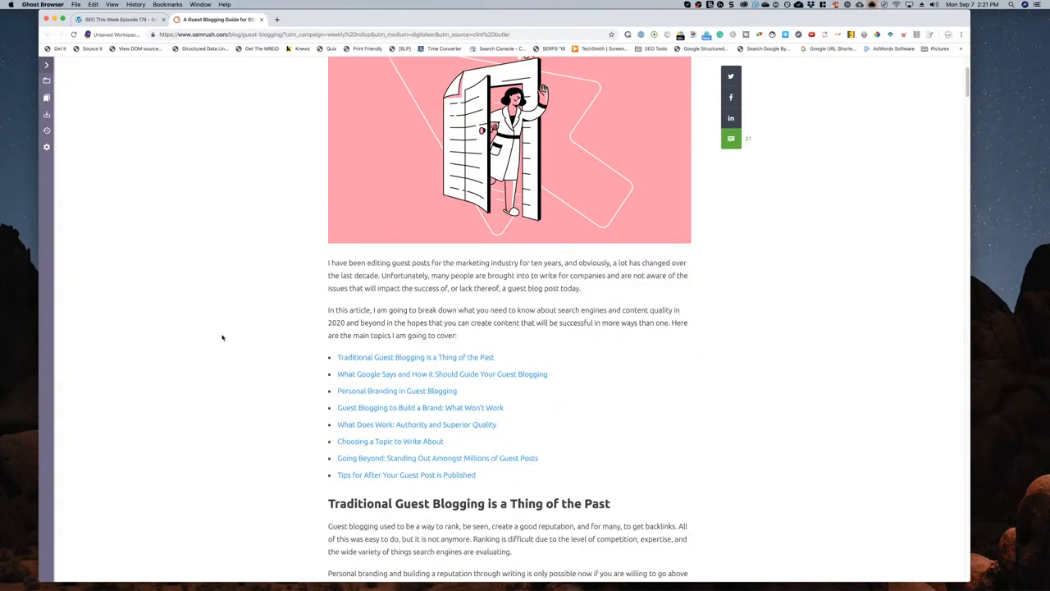
{"action": "scroll", "scroll_direction": "down", "scroll_amount": 3}
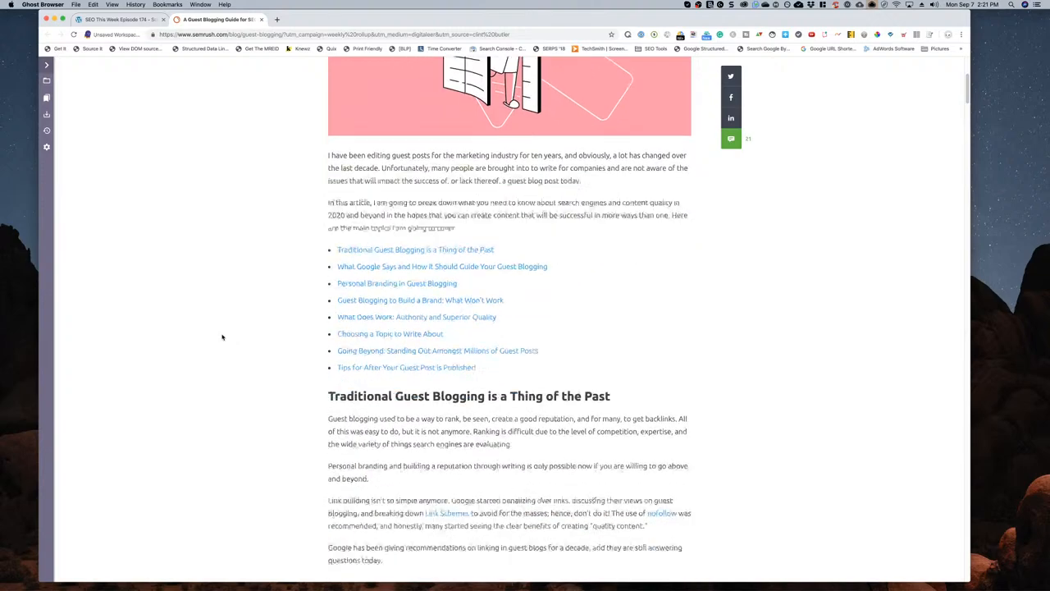
{"action": "scroll", "scroll_direction": "down", "scroll_amount": 3}
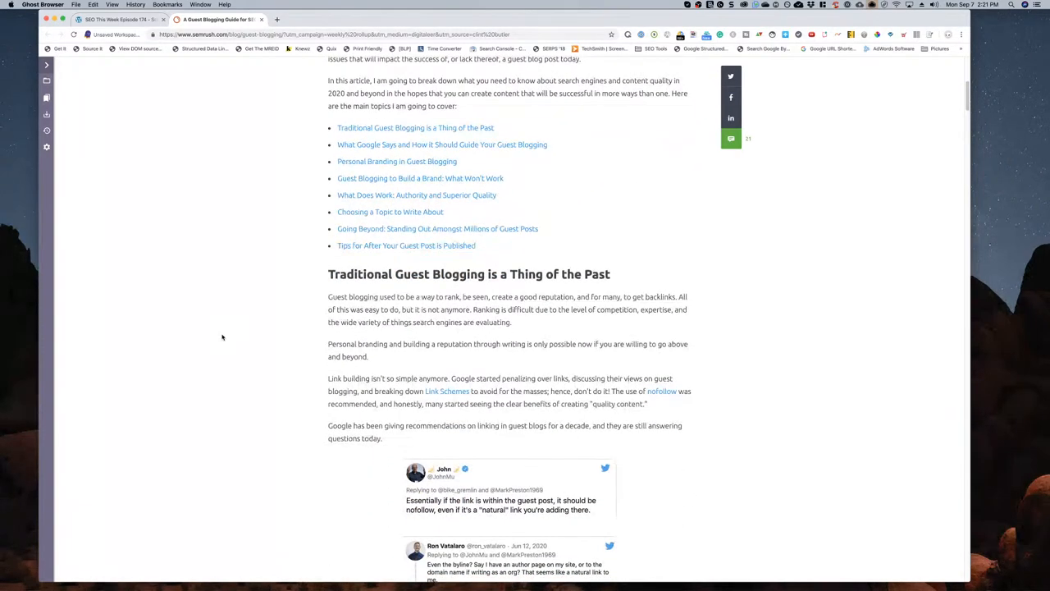
{"action": "scroll", "scroll_direction": "down", "scroll_amount": 3}
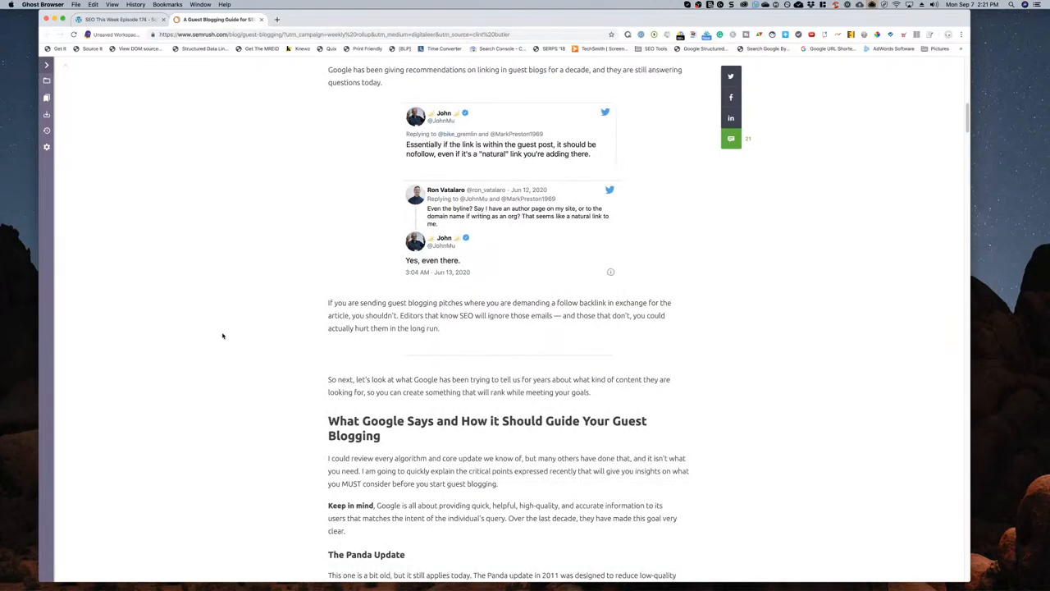
{"action": "scroll", "scroll_direction": "down", "scroll_amount": 3}
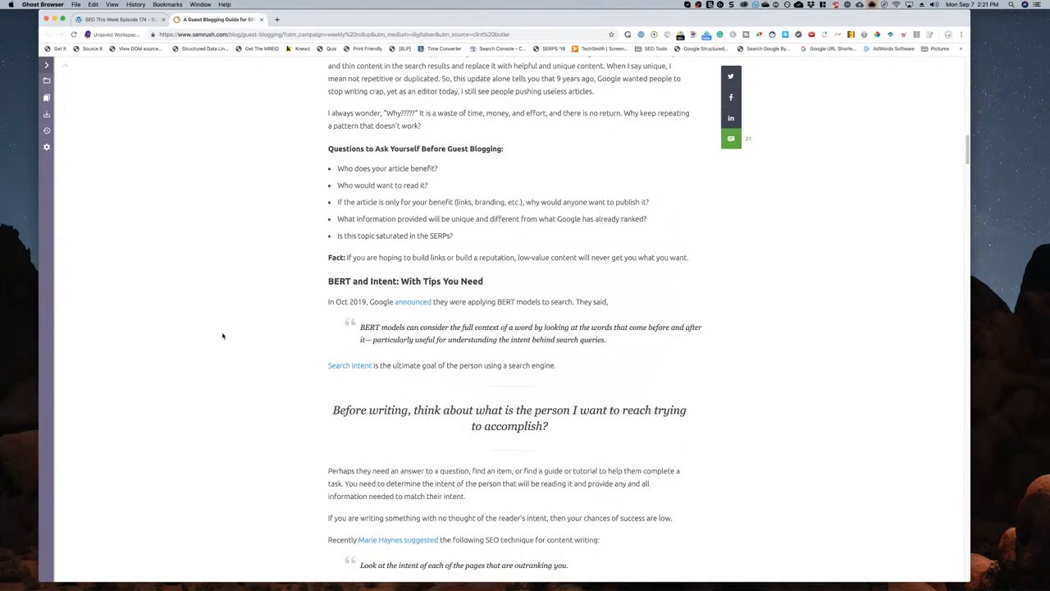
{"action": "scroll", "scroll_direction": "down", "scroll_amount": 3}
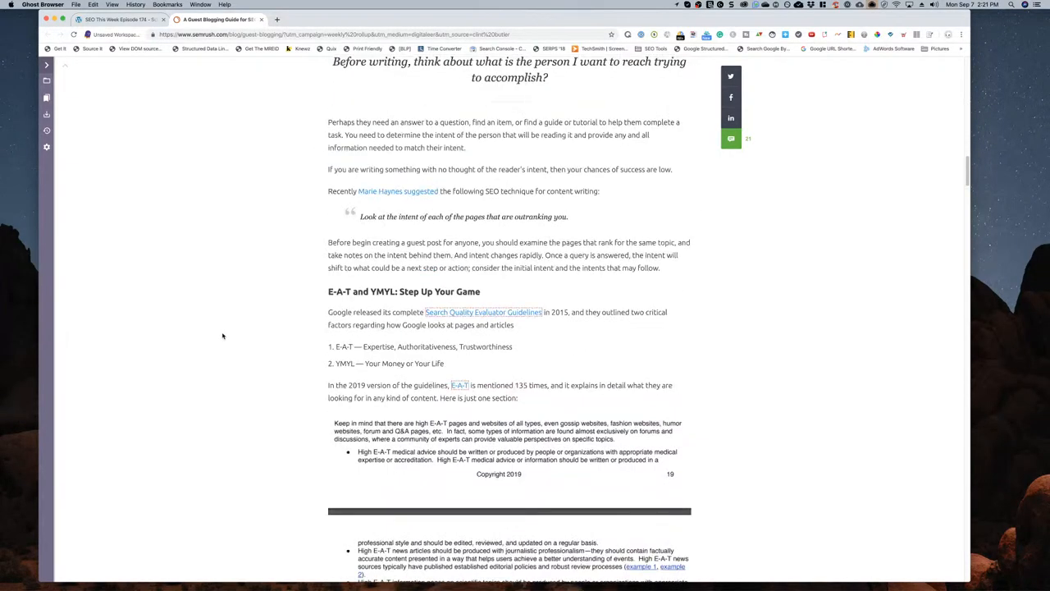
{"action": "scroll", "scroll_direction": "down", "scroll_amount": 3}
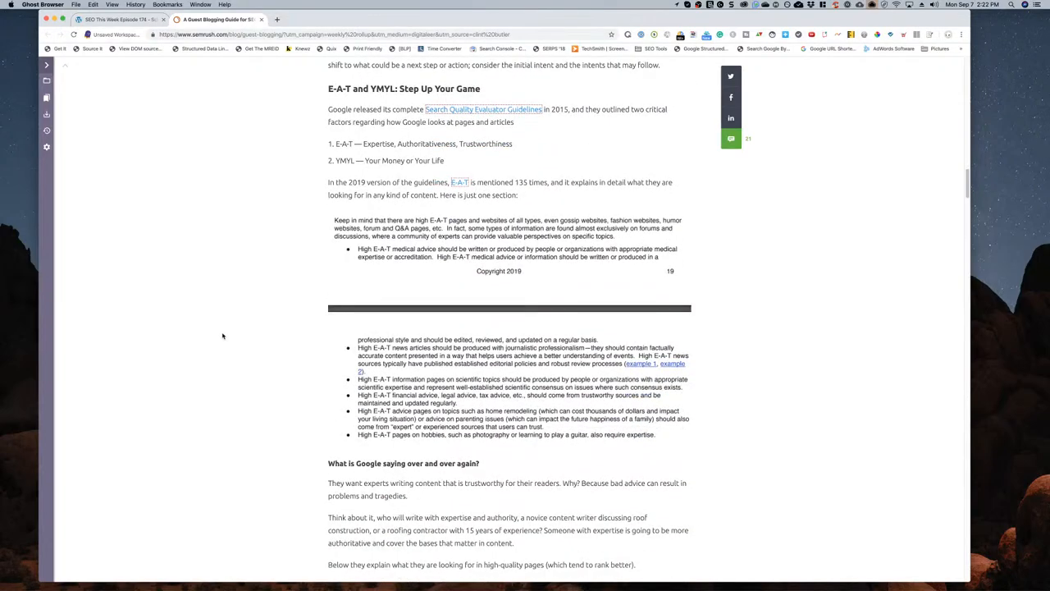
{"action": "scroll", "scroll_direction": "down", "scroll_amount": 3}
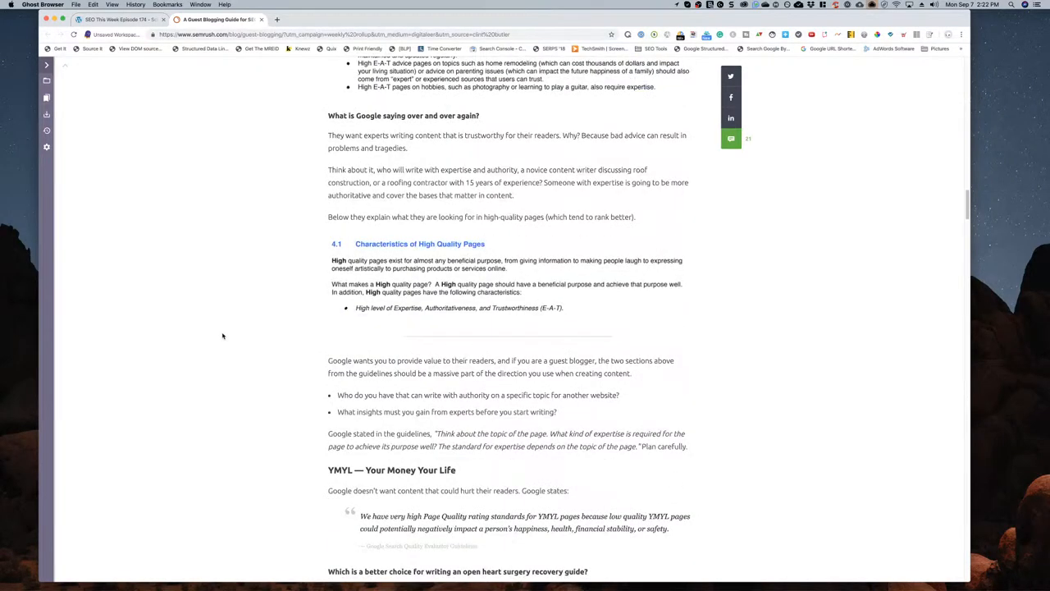
{"action": "scroll", "scroll_direction": "down", "scroll_amount": 3}
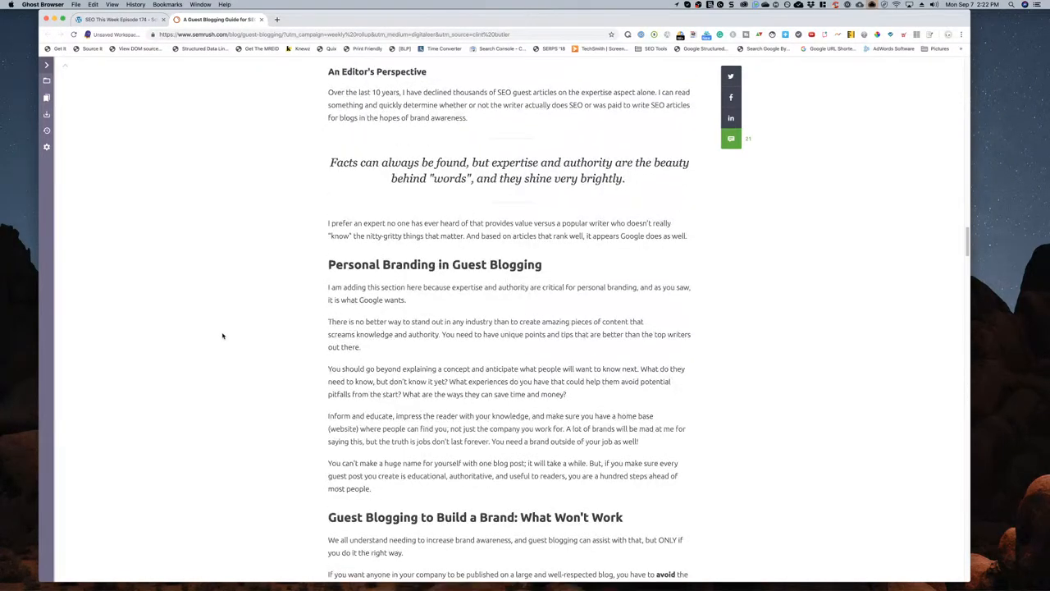
{"action": "scroll", "scroll_direction": "down", "scroll_amount": 3}
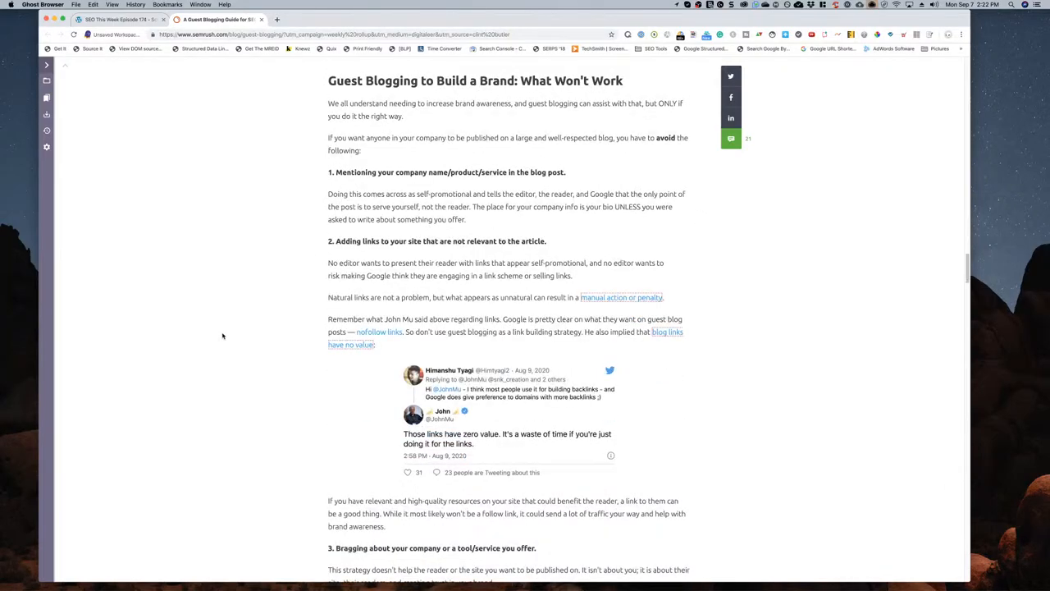
{"action": "scroll", "scroll_direction": "down", "scroll_amount": 3}
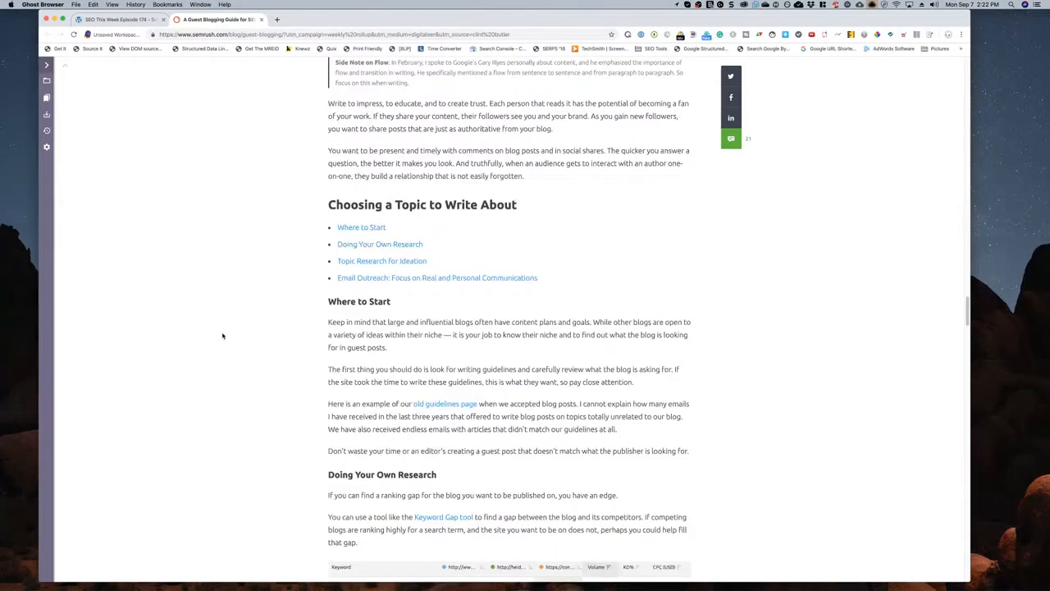
{"action": "scroll", "scroll_direction": "down", "scroll_amount": 3}
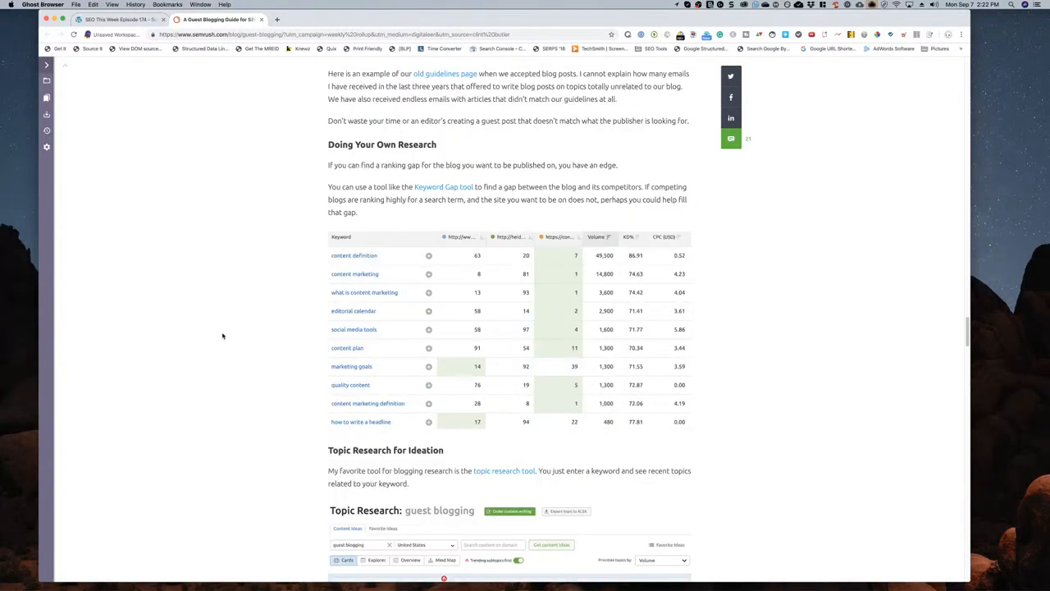
{"action": "scroll", "scroll_direction": "down", "scroll_amount": 3}
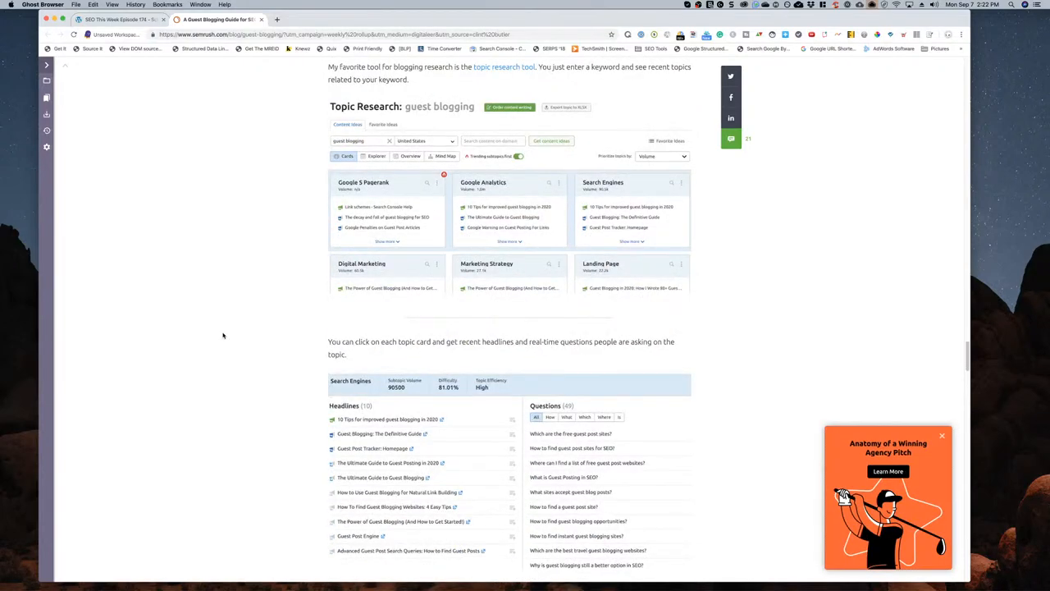
{"action": "scroll", "scroll_direction": "down", "scroll_amount": 3}
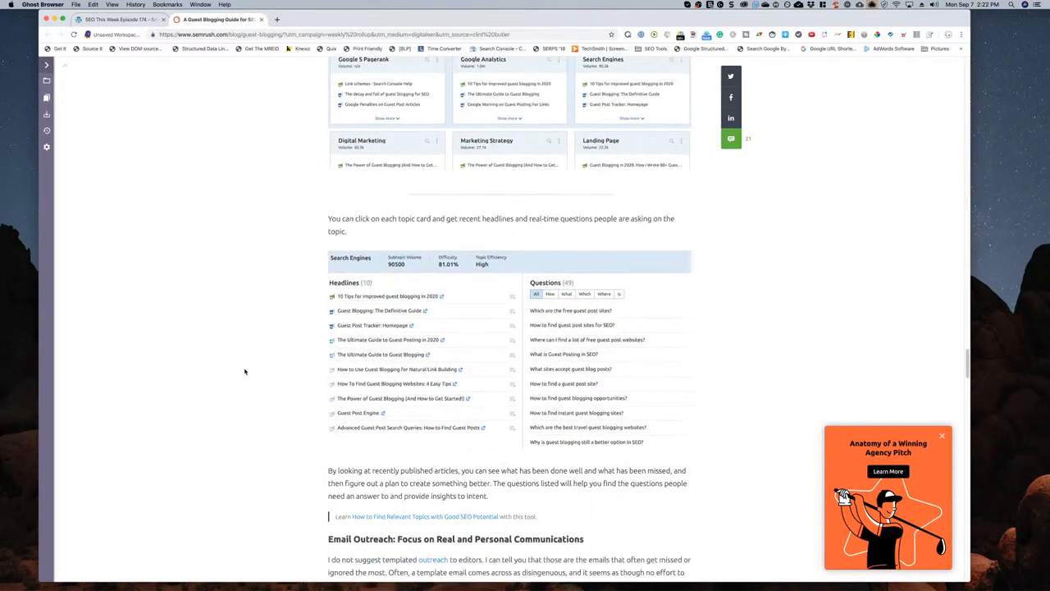
{"action": "scroll", "scroll_direction": "down", "scroll_amount": 3}
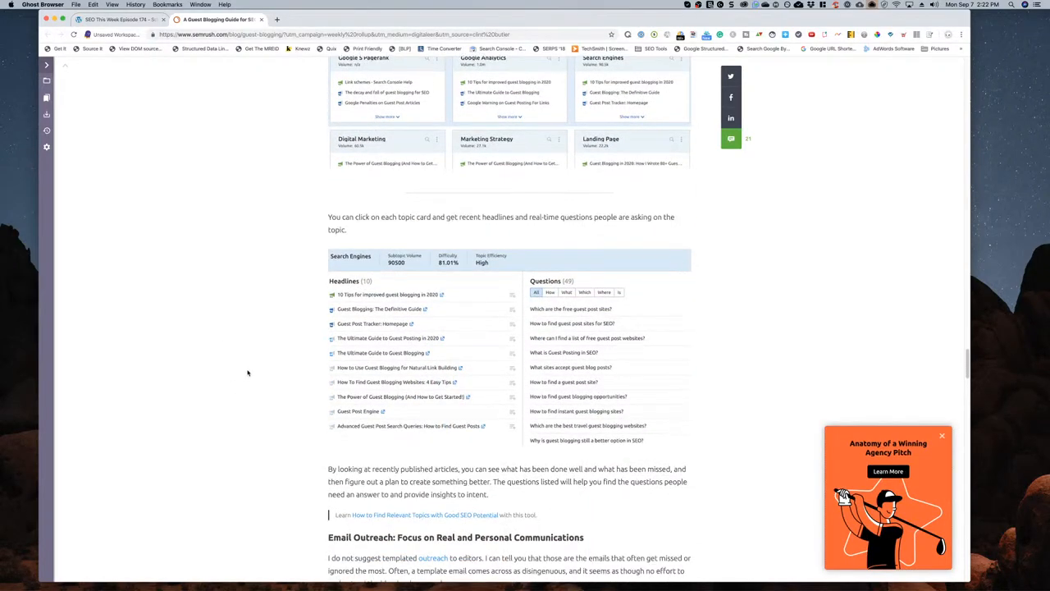
{"action": "scroll", "scroll_direction": "down", "scroll_amount": 3}
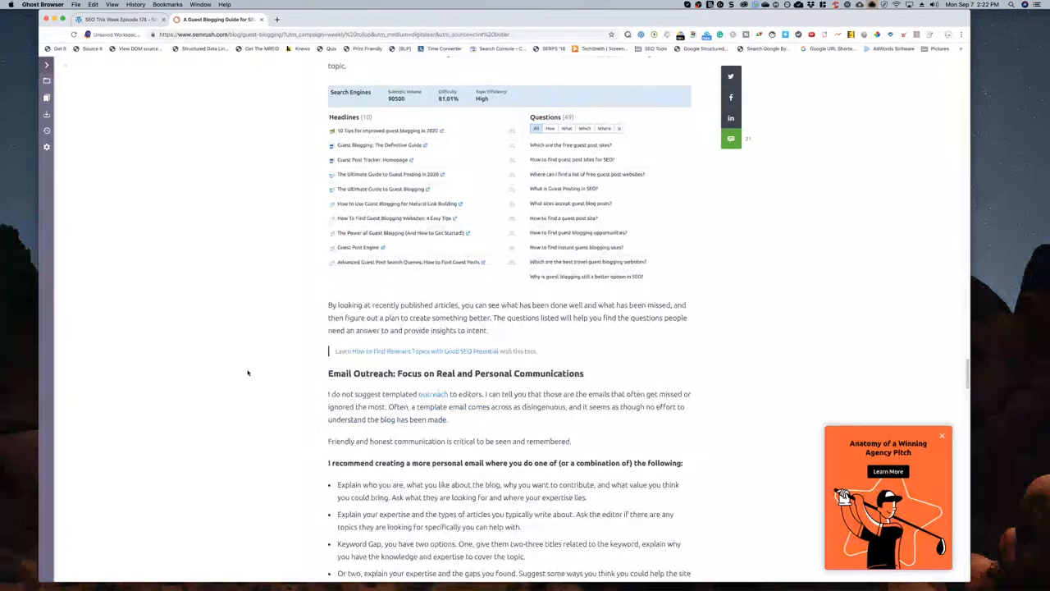
{"action": "scroll", "scroll_direction": "down", "scroll_amount": 3}
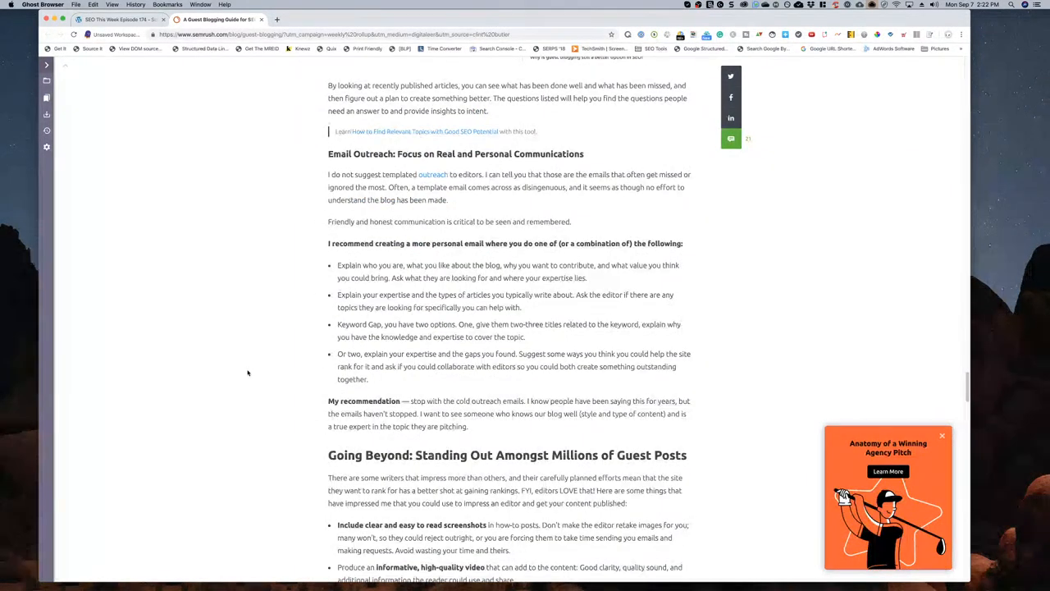
{"action": "scroll", "scroll_direction": "up", "scroll_amount": 3}
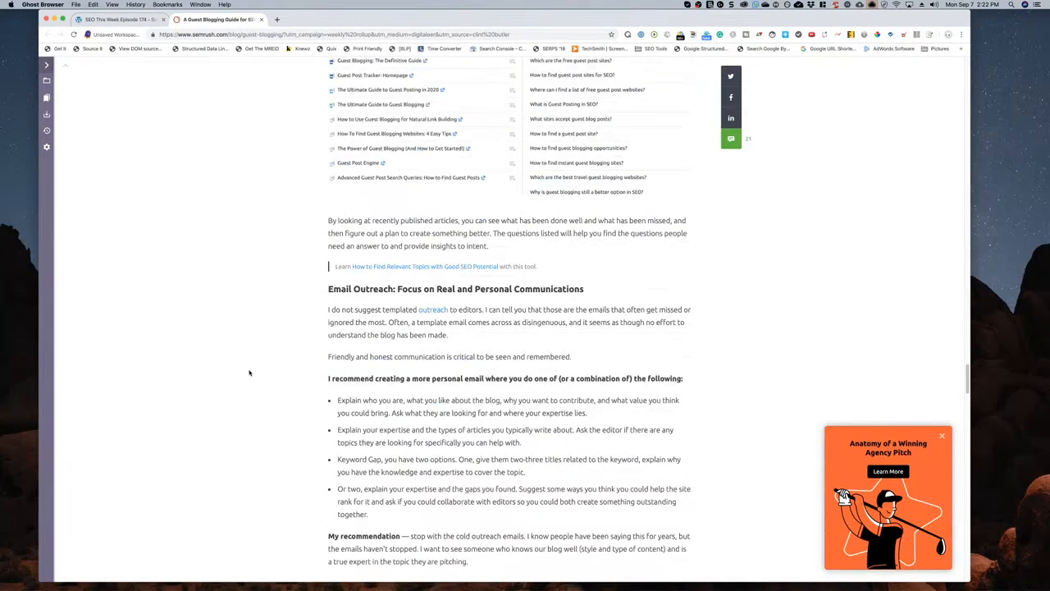
{"action": "scroll", "scroll_direction": "down", "scroll_amount": 3}
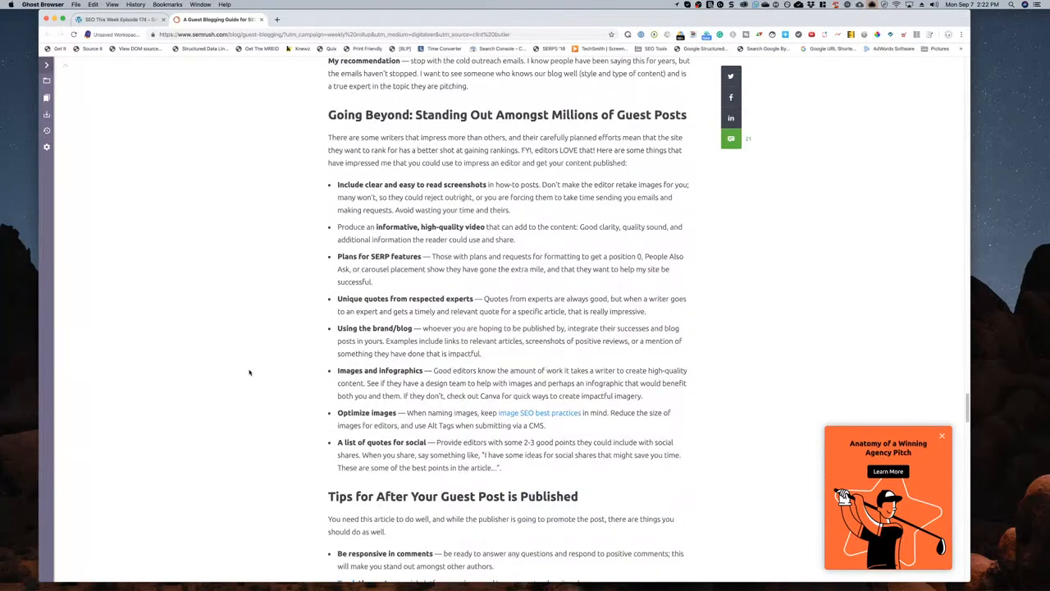
{"action": "scroll", "scroll_direction": "up", "scroll_amount": 3}
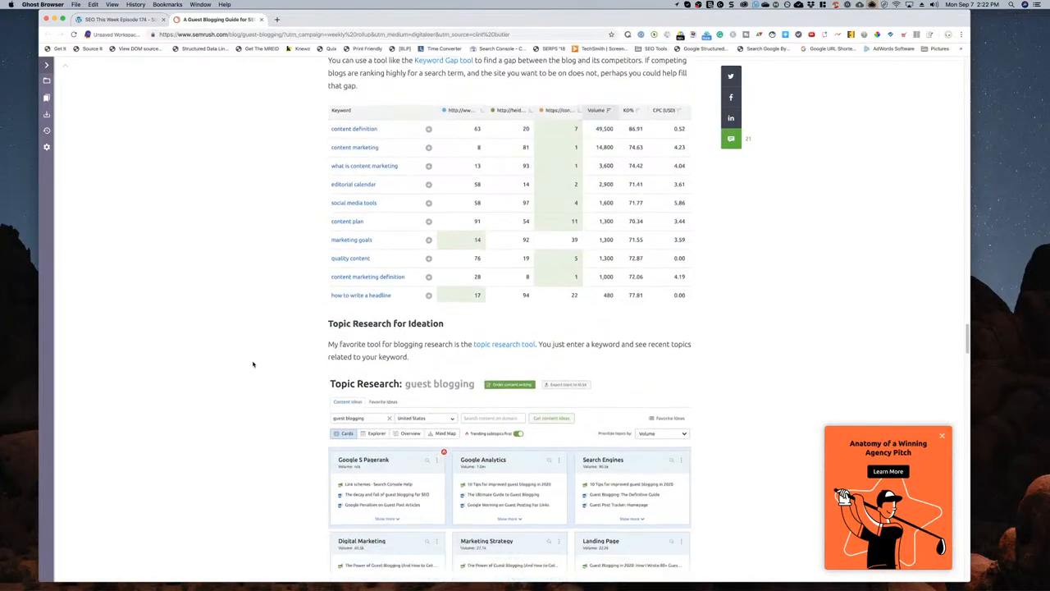
{"action": "scroll", "scroll_direction": "down", "scroll_amount": 3}
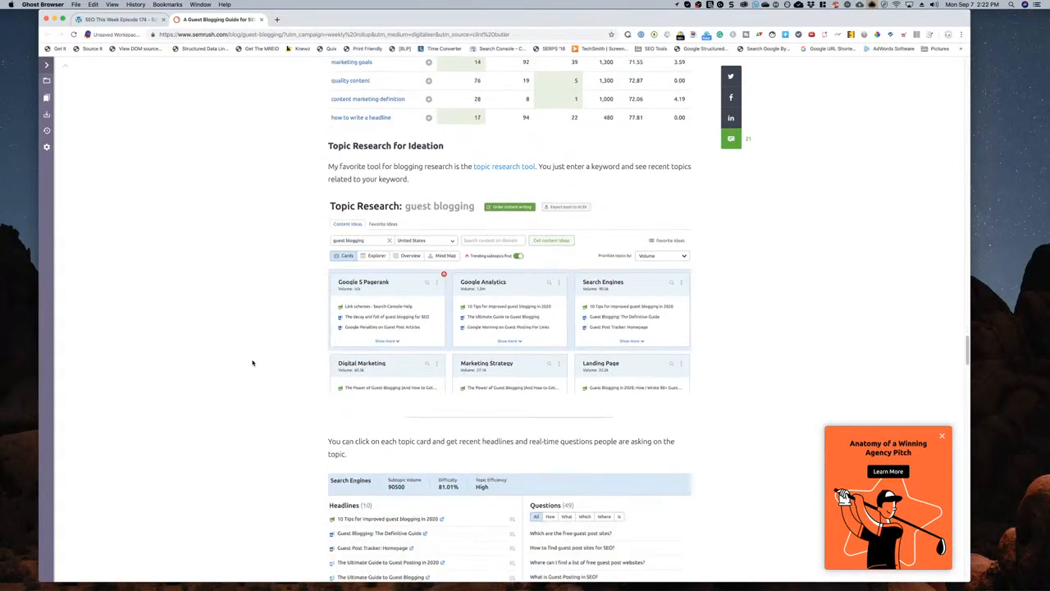
{"action": "scroll", "scroll_direction": "down", "scroll_amount": 3}
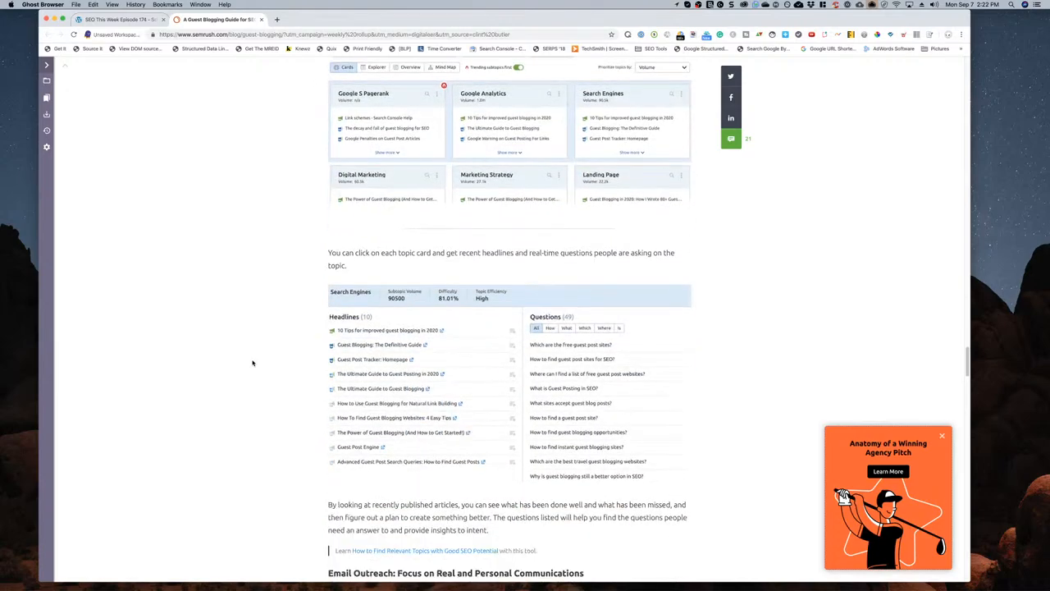
{"action": "scroll", "scroll_direction": "down", "scroll_amount": 3}
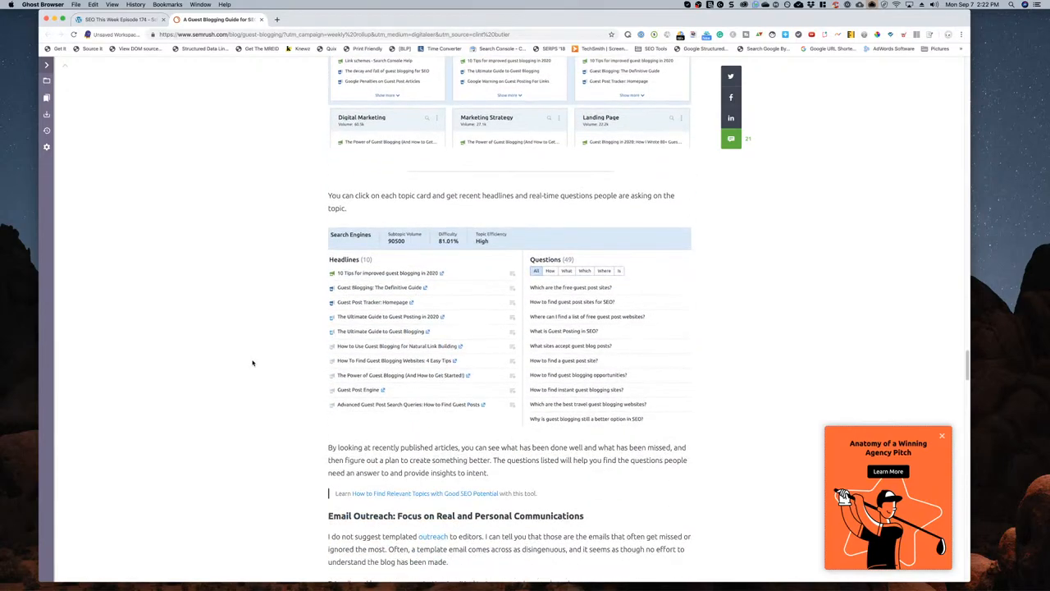
{"action": "scroll", "scroll_direction": "down", "scroll_amount": 3}
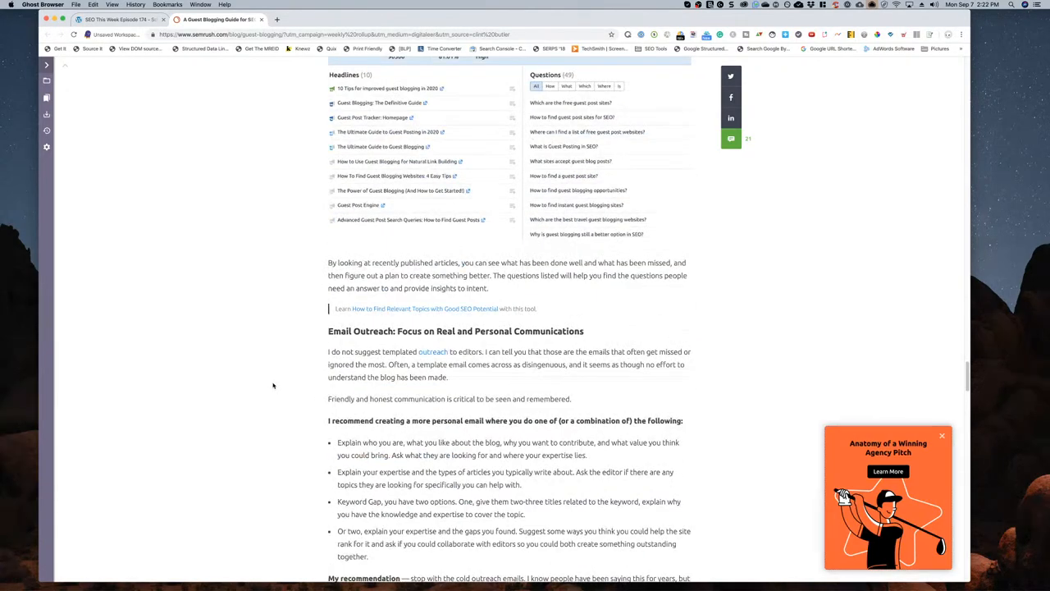
{"action": "scroll", "scroll_direction": "down", "scroll_amount": 3}
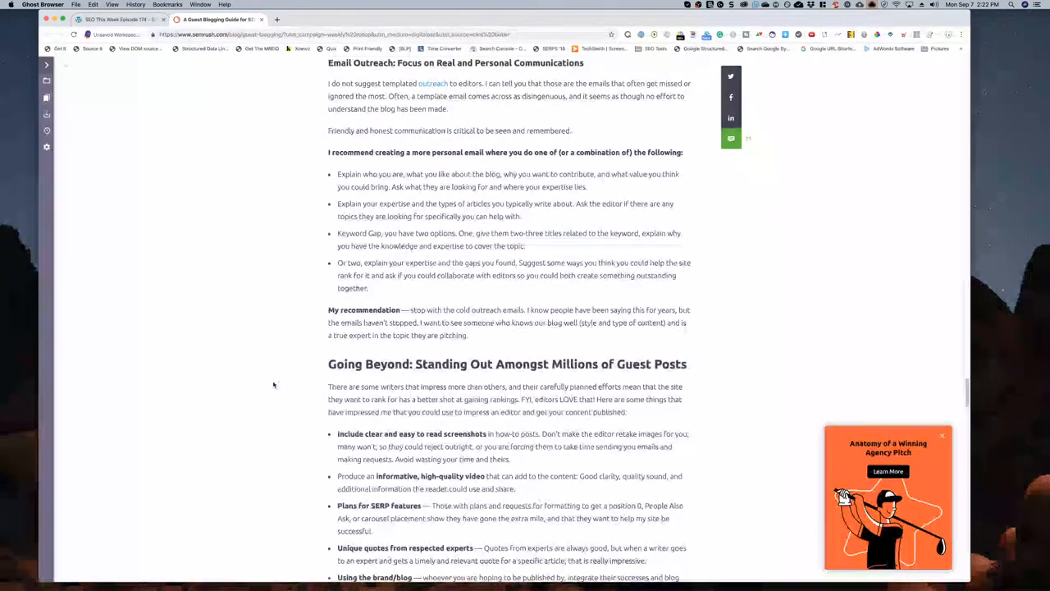
{"action": "scroll", "scroll_direction": "down", "scroll_amount": 3}
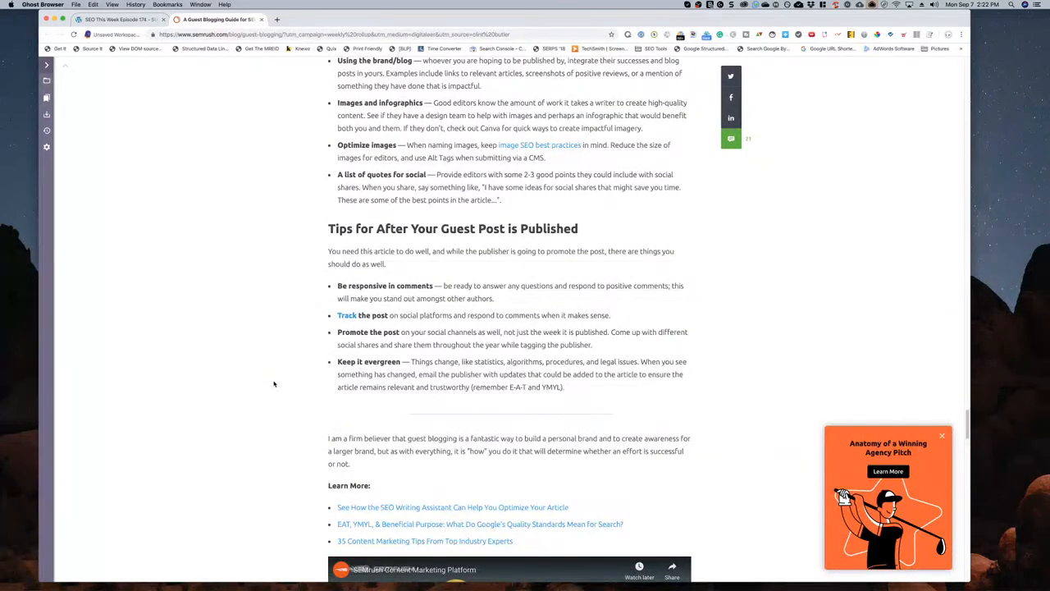
{"action": "scroll", "scroll_direction": "down", "scroll_amount": 3}
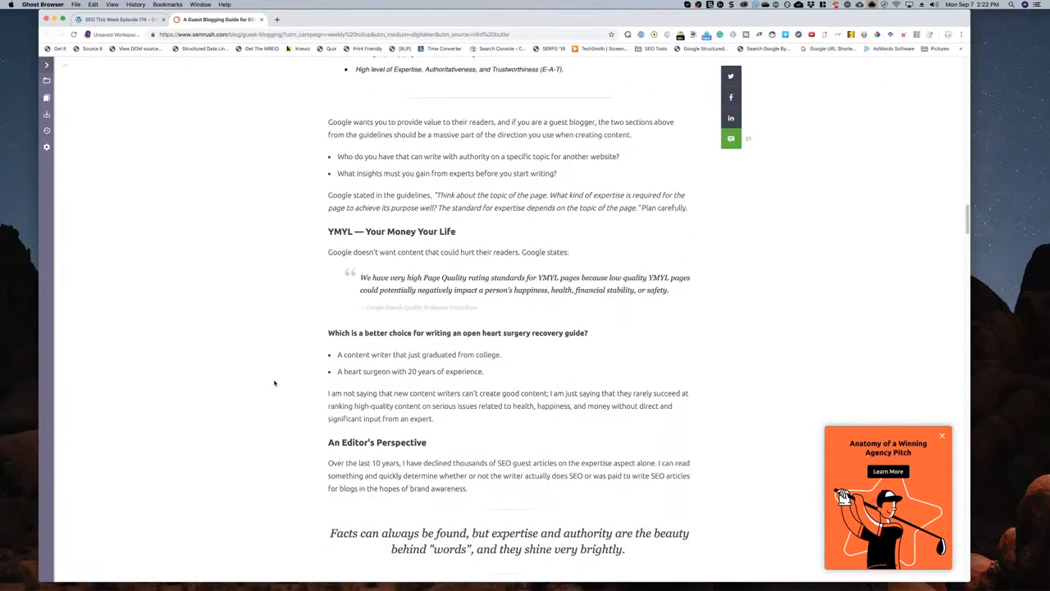
{"action": "scroll", "scroll_direction": "up", "scroll_amount": 3}
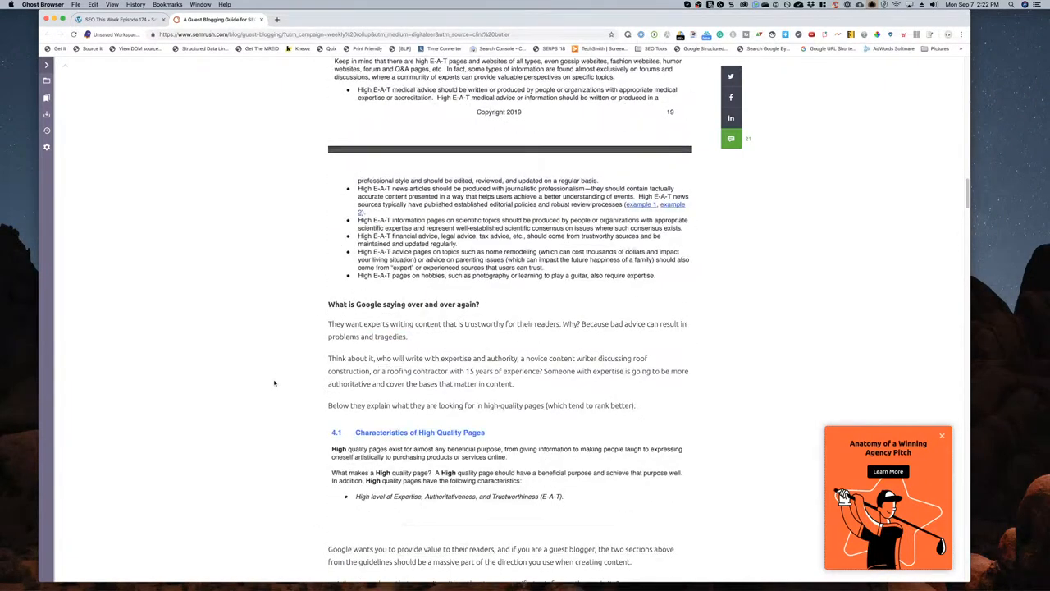
{"action": "scroll", "scroll_direction": "down", "scroll_amount": 3}
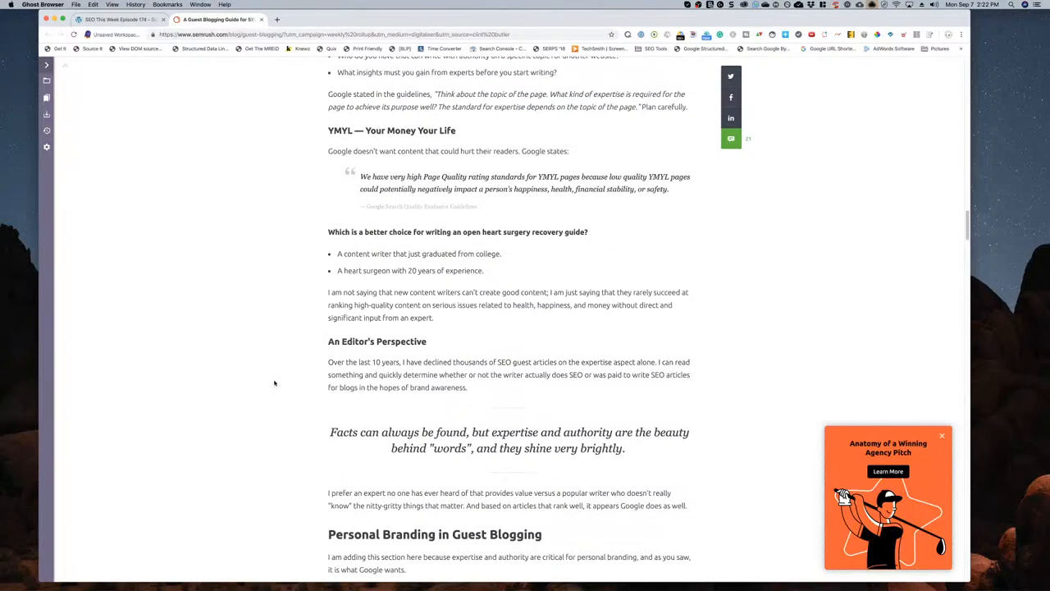
{"action": "scroll", "scroll_direction": "down", "scroll_amount": 3}
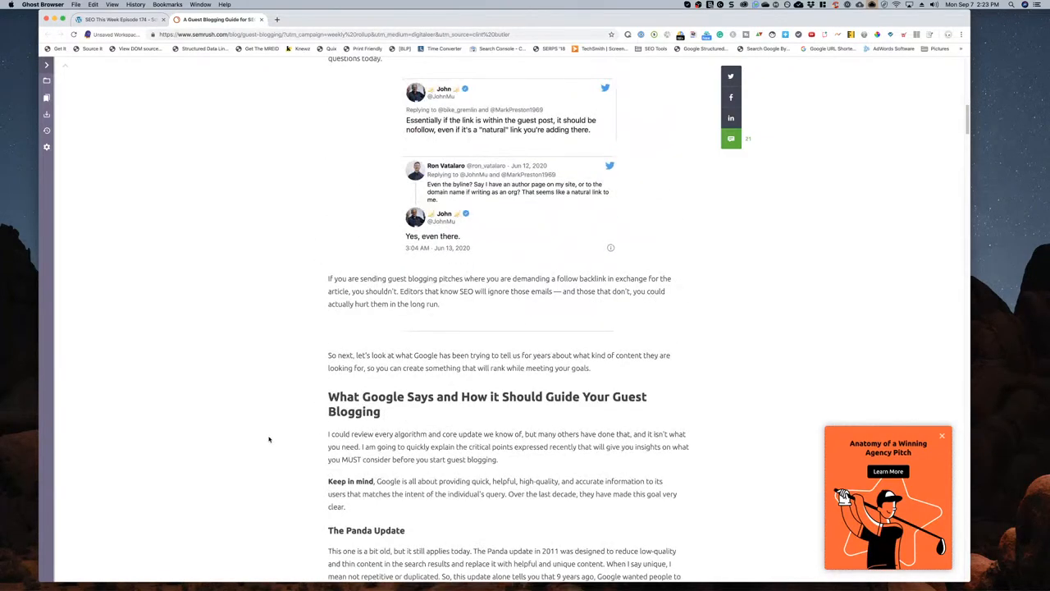
{"action": "scroll", "scroll_direction": "down", "scroll_amount": 3}
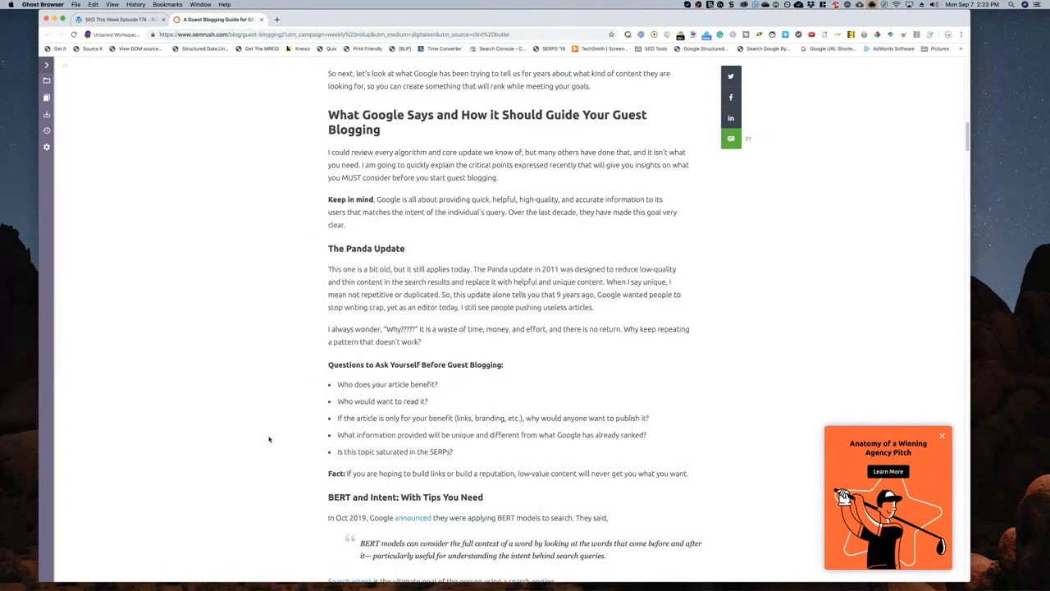
{"action": "scroll", "scroll_direction": "up", "scroll_amount": 3}
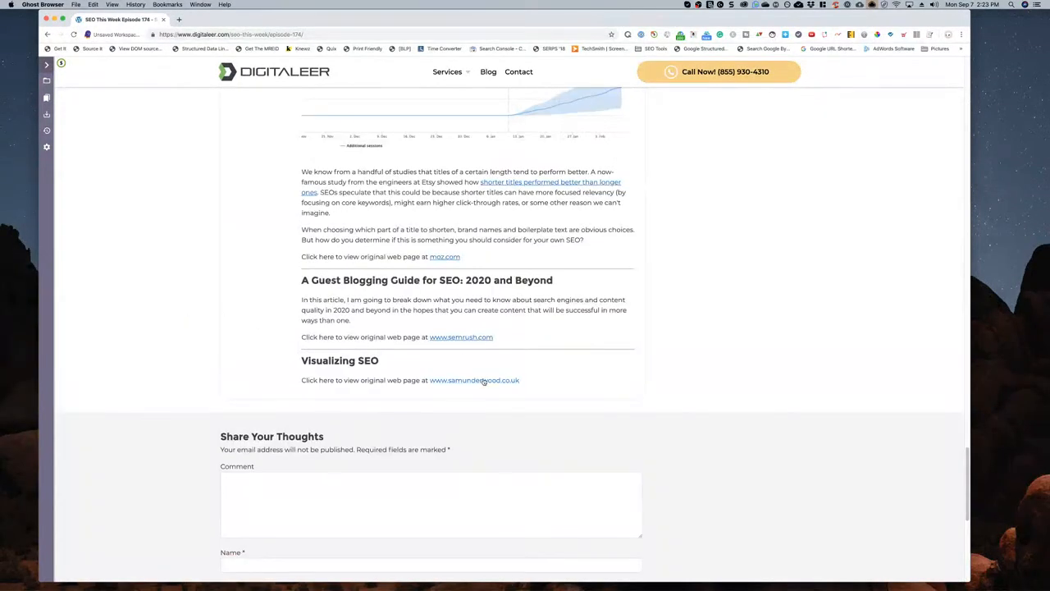
- Follow the samunderwood.co.uk link under Visualizing SEO on the Digitaleer post
{"action": "left_click", "coordinate": [474, 380]}
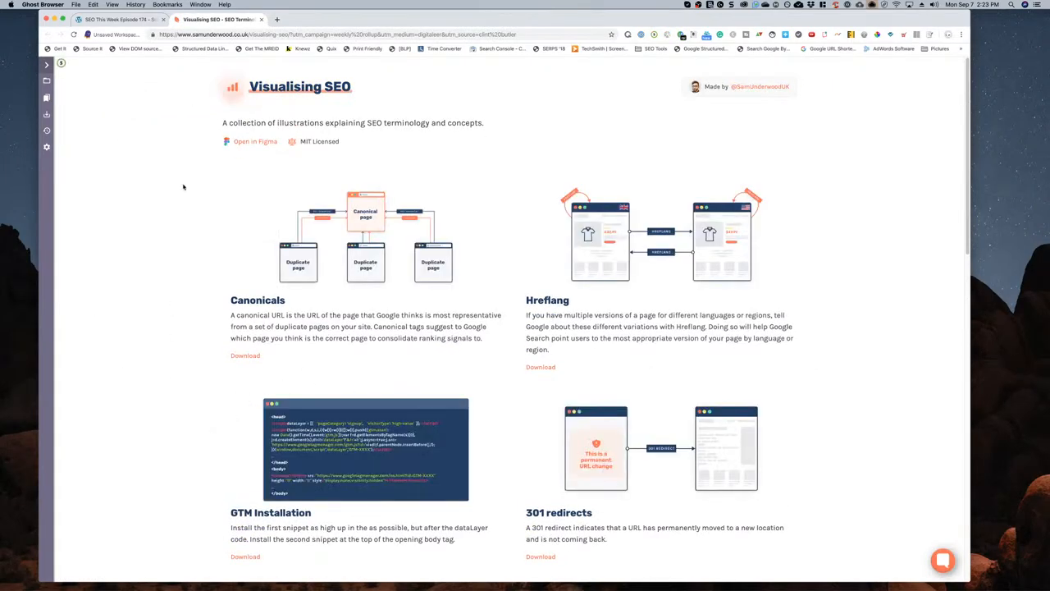
{"action": "mouse_move", "coordinate": [174, 368]}
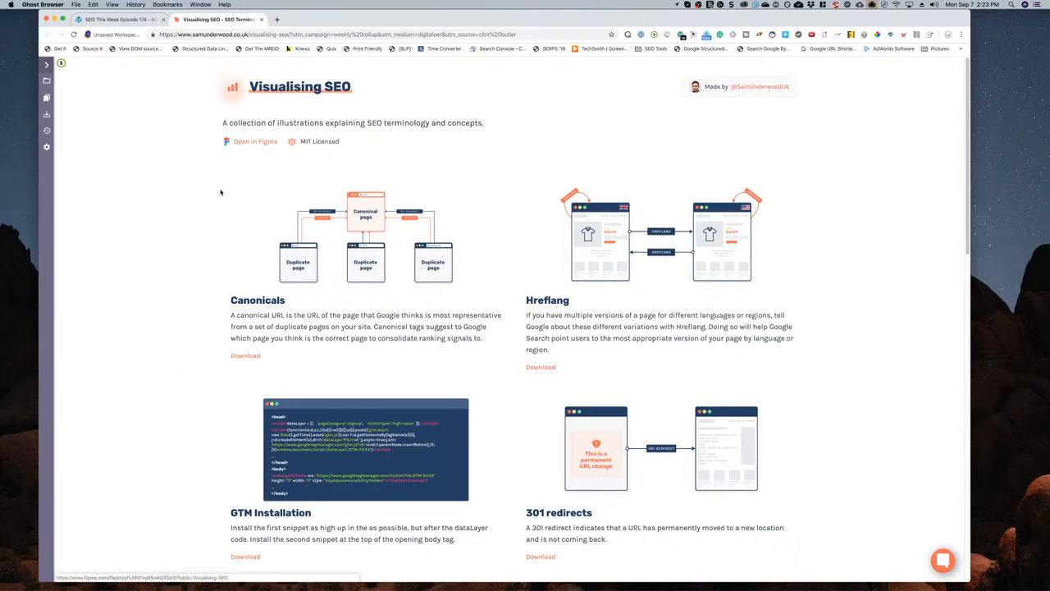
{"action": "scroll", "scroll_direction": "down", "scroll_amount": 3}
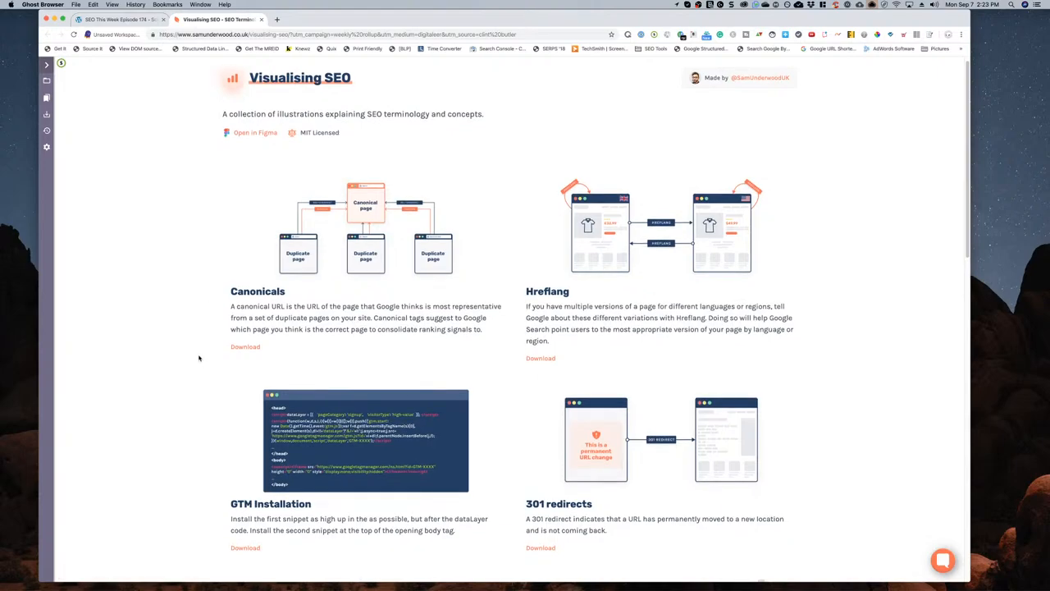
{"action": "scroll", "scroll_direction": "down", "scroll_amount": 3}
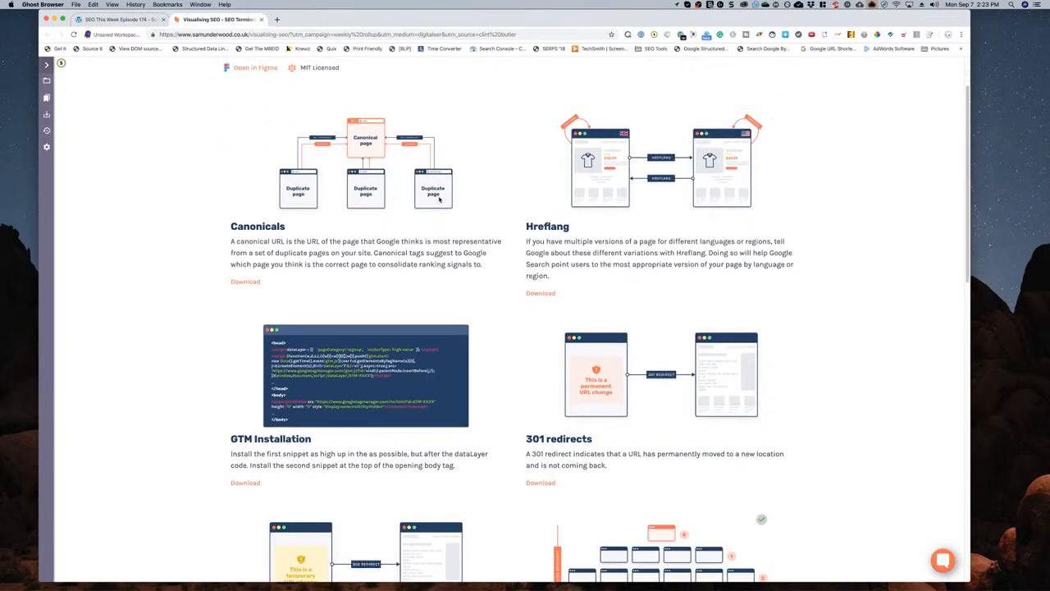
{"action": "scroll", "scroll_direction": "down", "scroll_amount": 3}
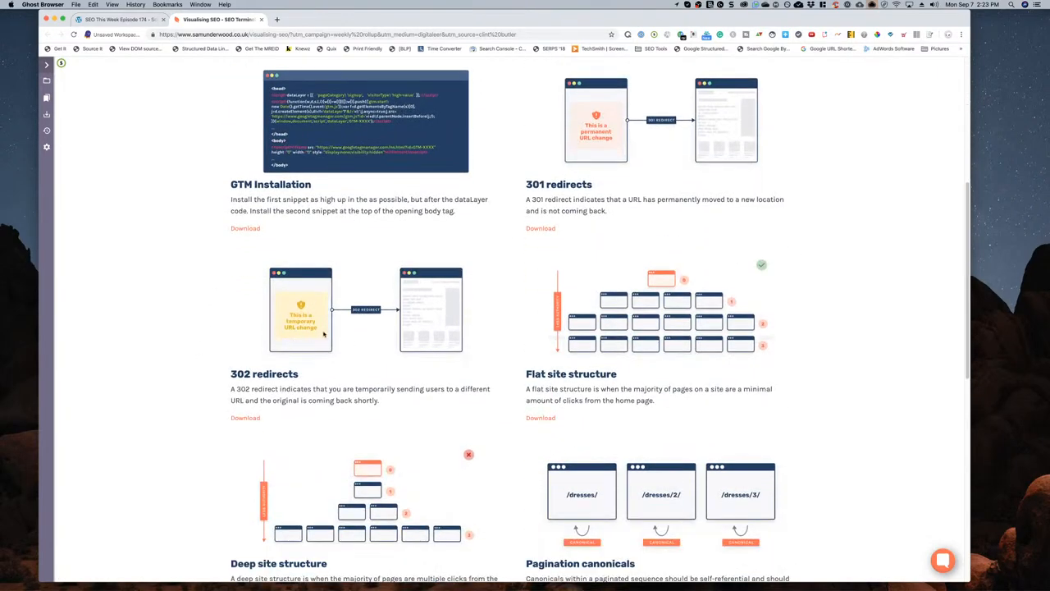
{"action": "scroll", "scroll_direction": "down", "scroll_amount": 3}
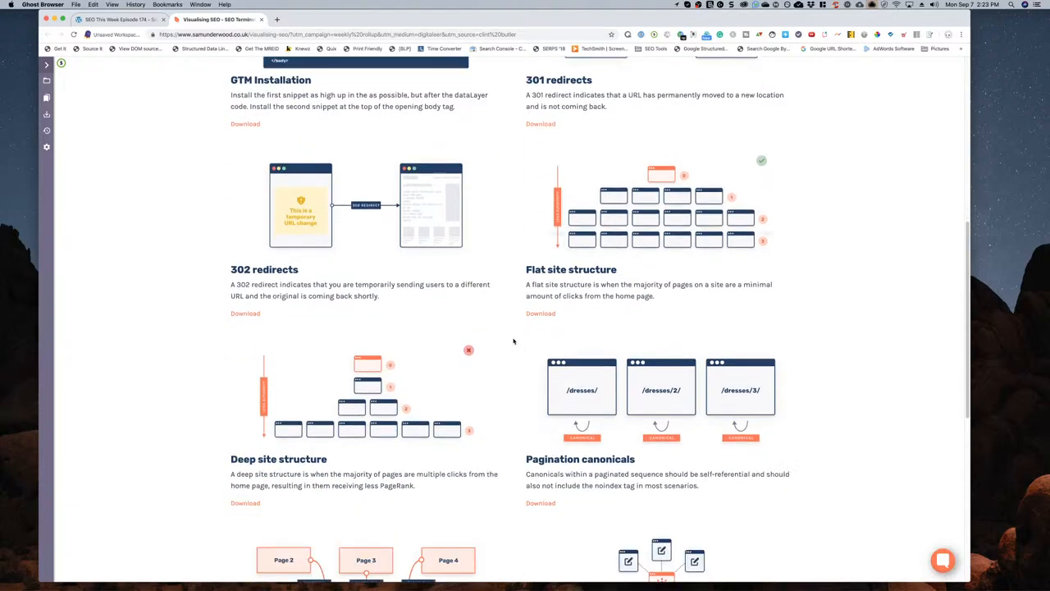
{"action": "scroll", "scroll_direction": "down", "scroll_amount": 3}
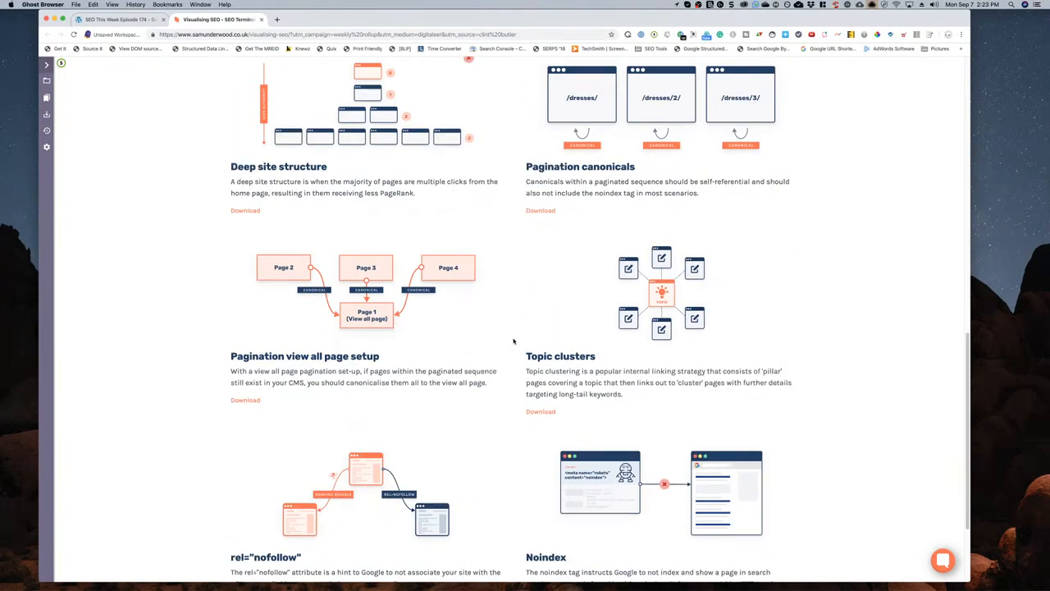
{"action": "scroll", "scroll_direction": "down", "scroll_amount": 3}
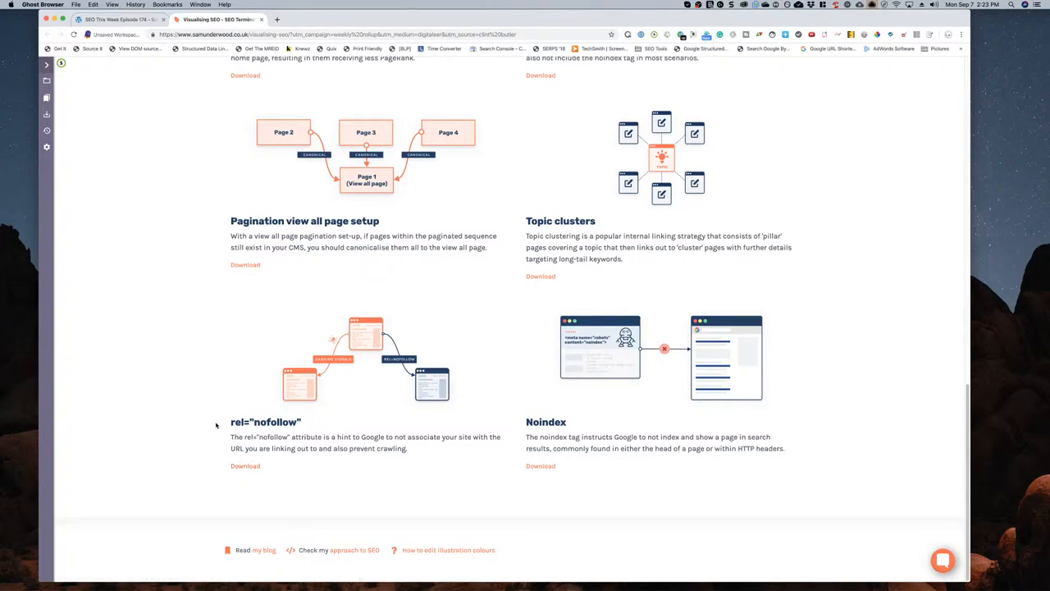
{"action": "scroll", "scroll_direction": "up", "scroll_amount": 3}
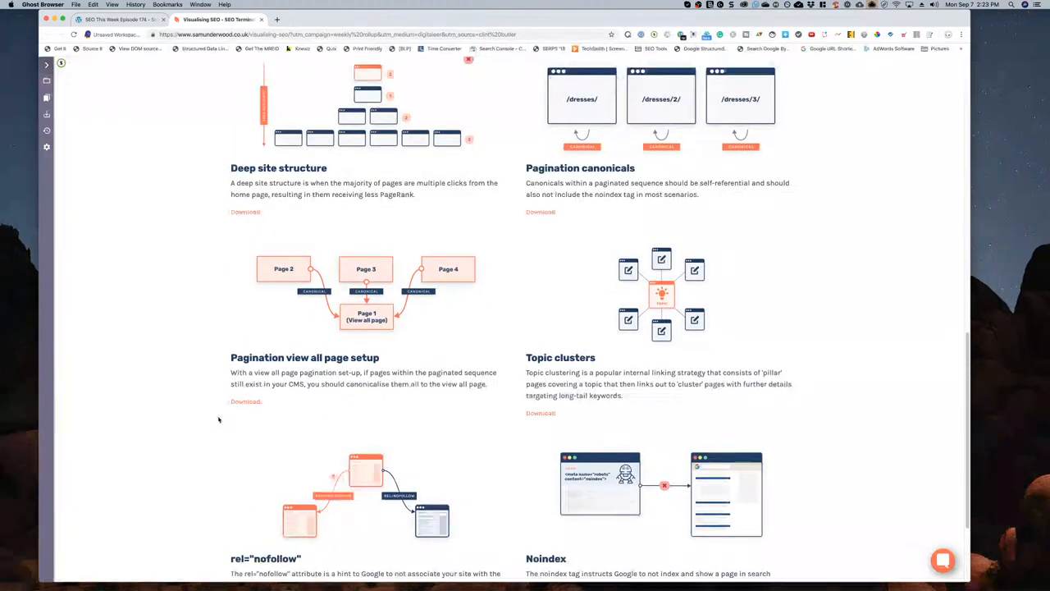
{"action": "scroll", "scroll_direction": "up", "scroll_amount": 3}
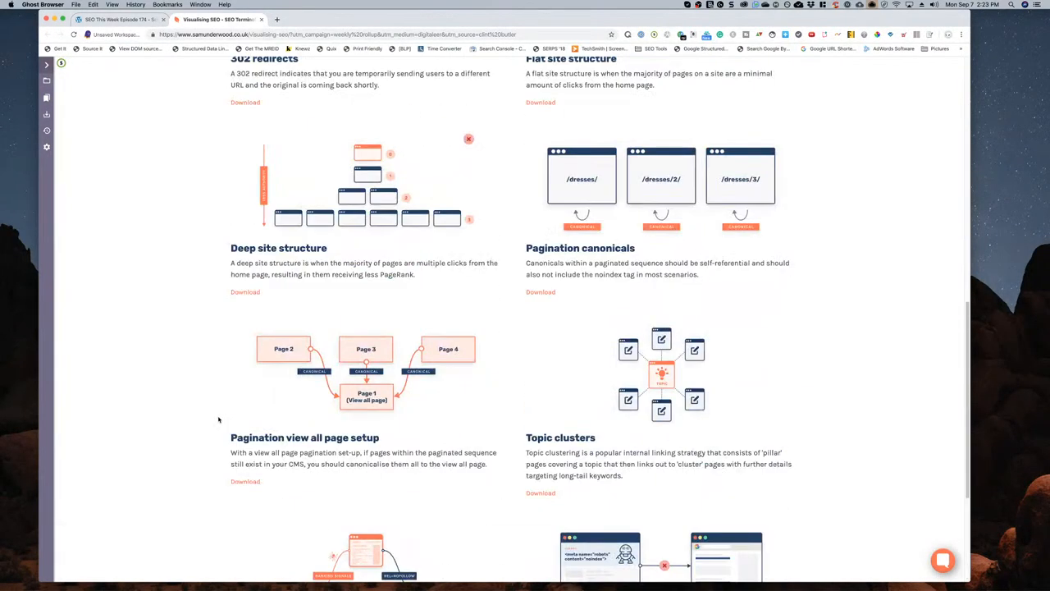
{"action": "scroll", "scroll_direction": "up", "scroll_amount": 3}
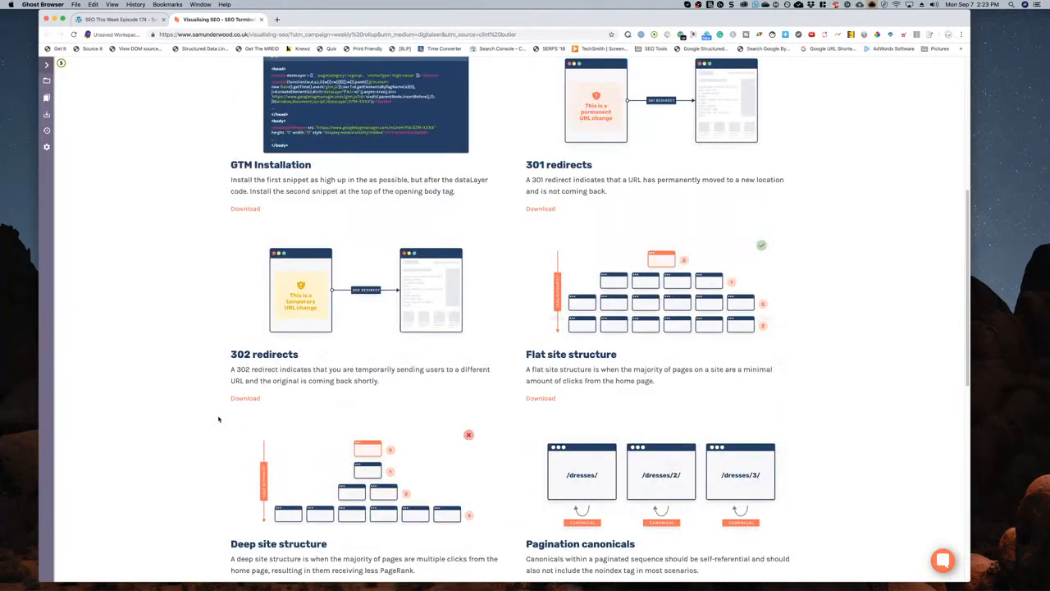
{"action": "scroll", "scroll_direction": "up", "scroll_amount": 3}
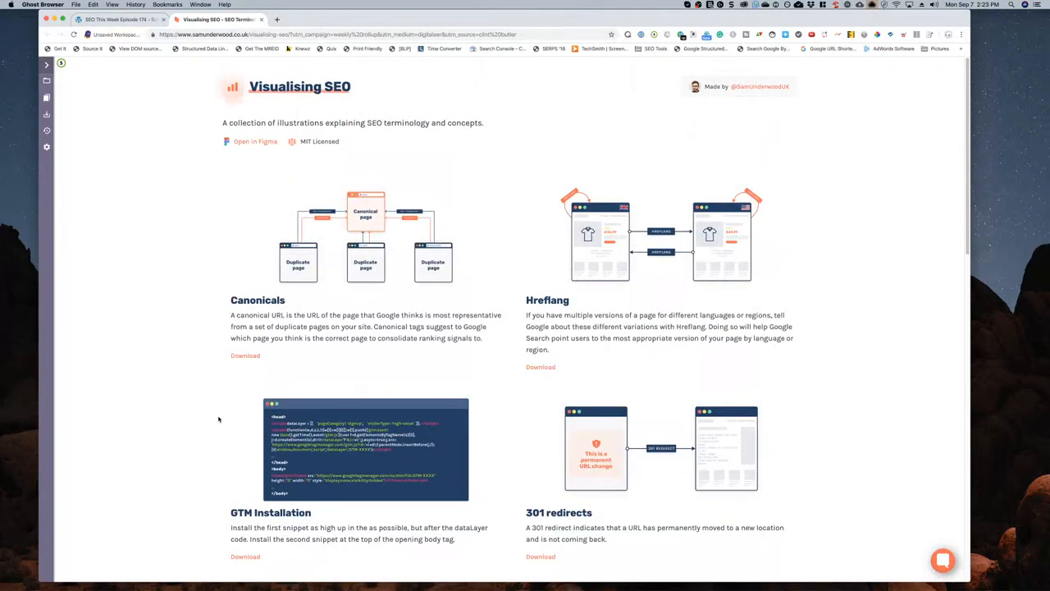
{"action": "scroll", "scroll_direction": "down", "scroll_amount": 3}
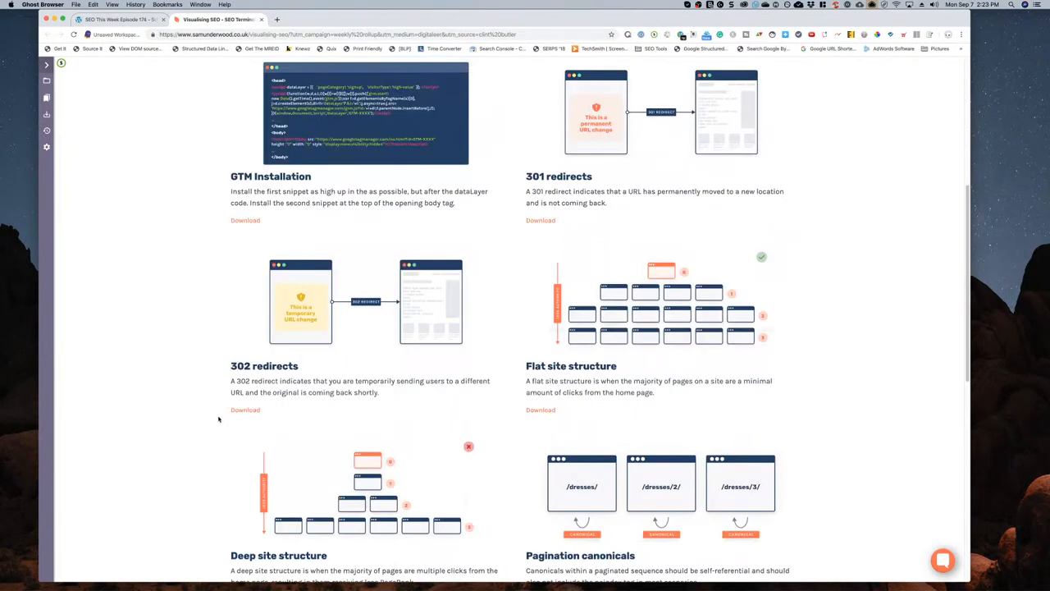
{"action": "scroll", "scroll_direction": "down", "scroll_amount": 3}
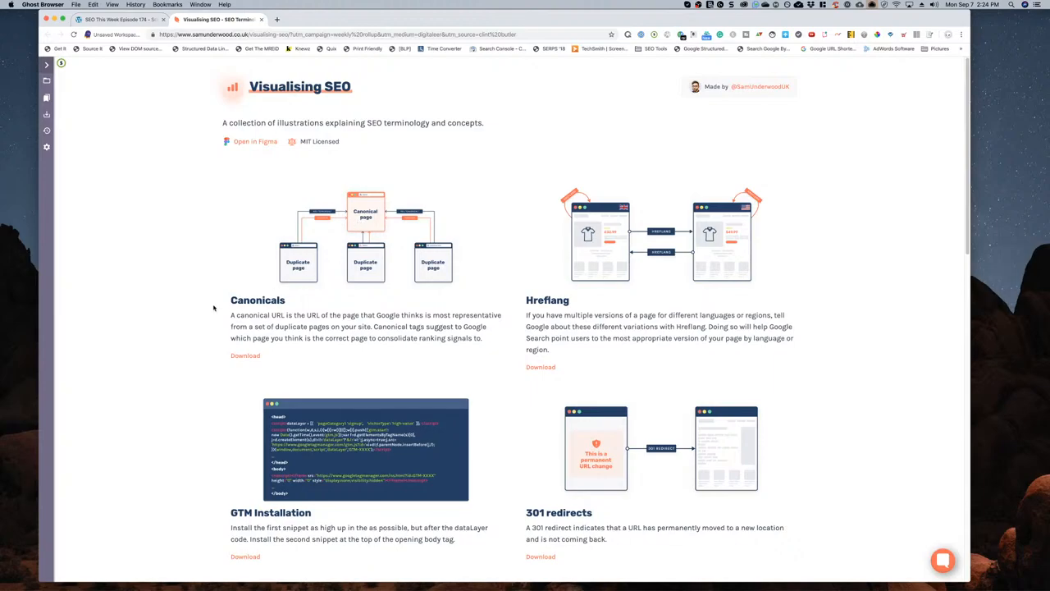
{"action": "scroll", "scroll_direction": "down", "scroll_amount": 3}
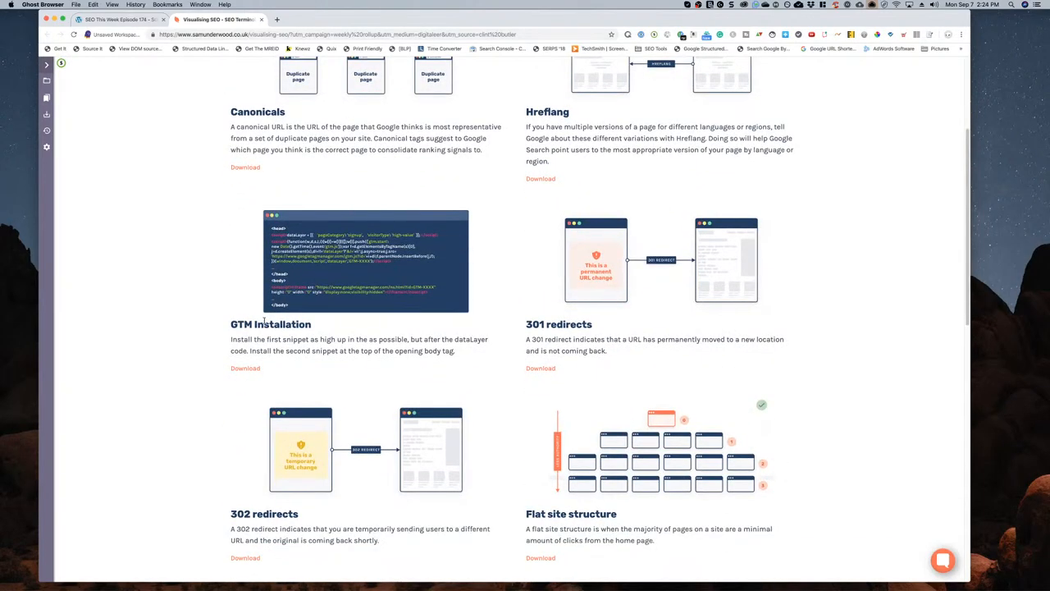
{"action": "scroll", "scroll_direction": "down", "scroll_amount": 3}
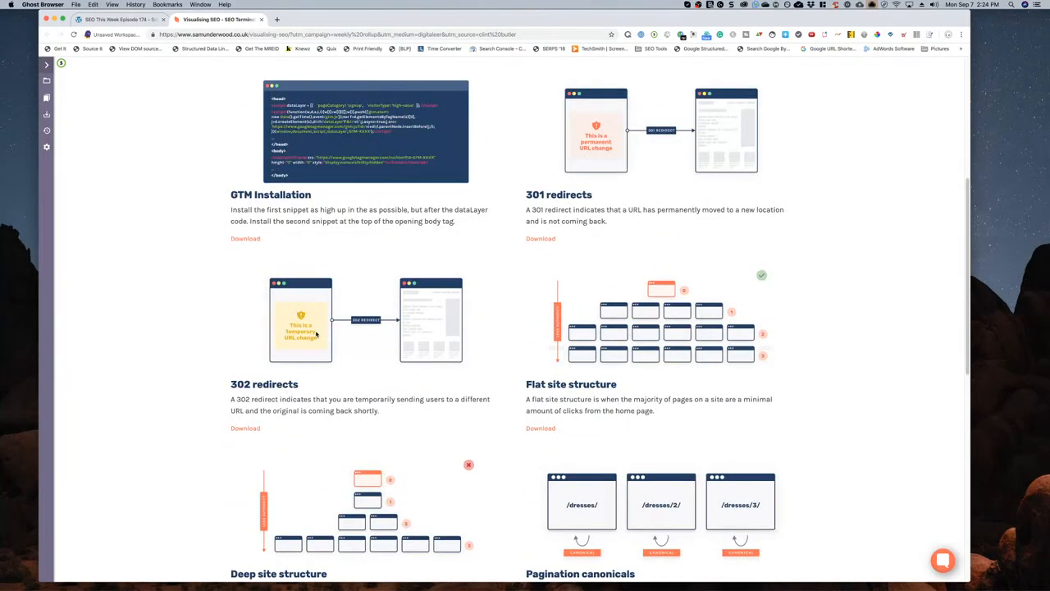
{"action": "scroll", "scroll_direction": "down", "scroll_amount": 3}
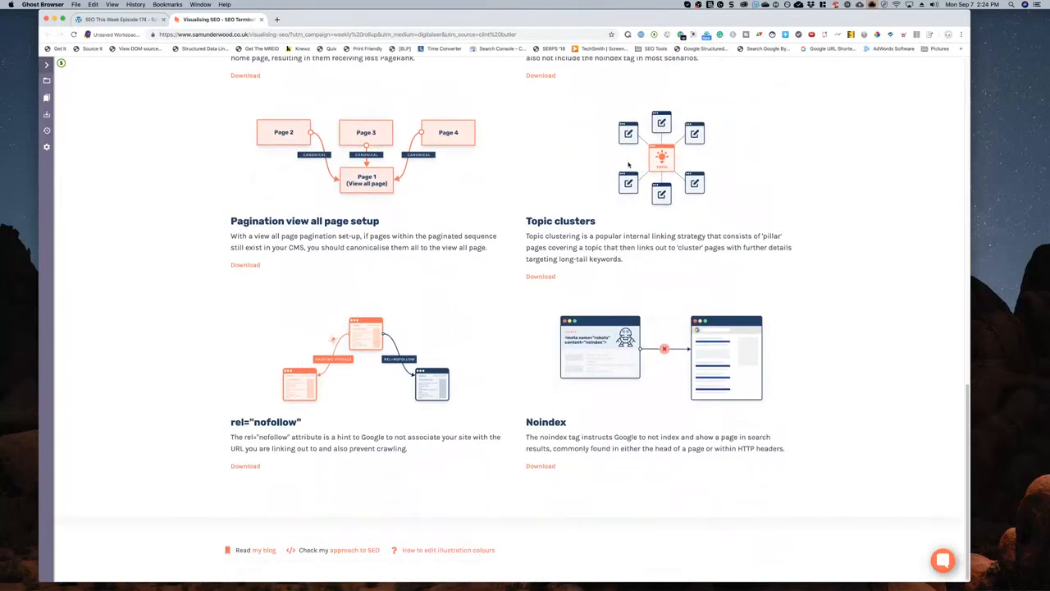
{"action": "scroll", "scroll_direction": "up", "scroll_amount": 3}
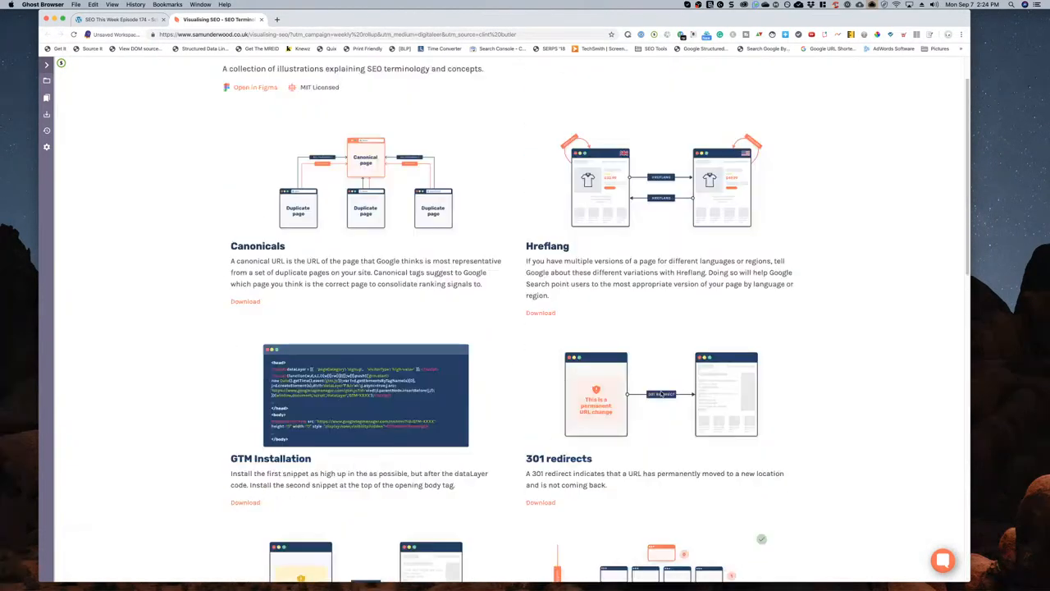
{"action": "scroll", "scroll_direction": "down", "scroll_amount": 3}
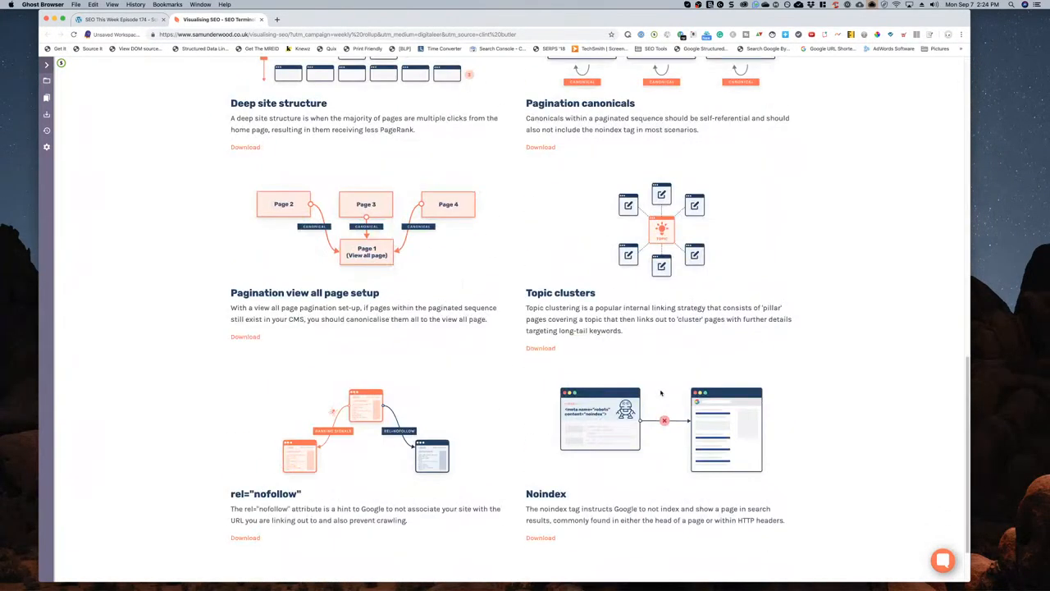
{"action": "scroll", "scroll_direction": "down", "scroll_amount": 3}
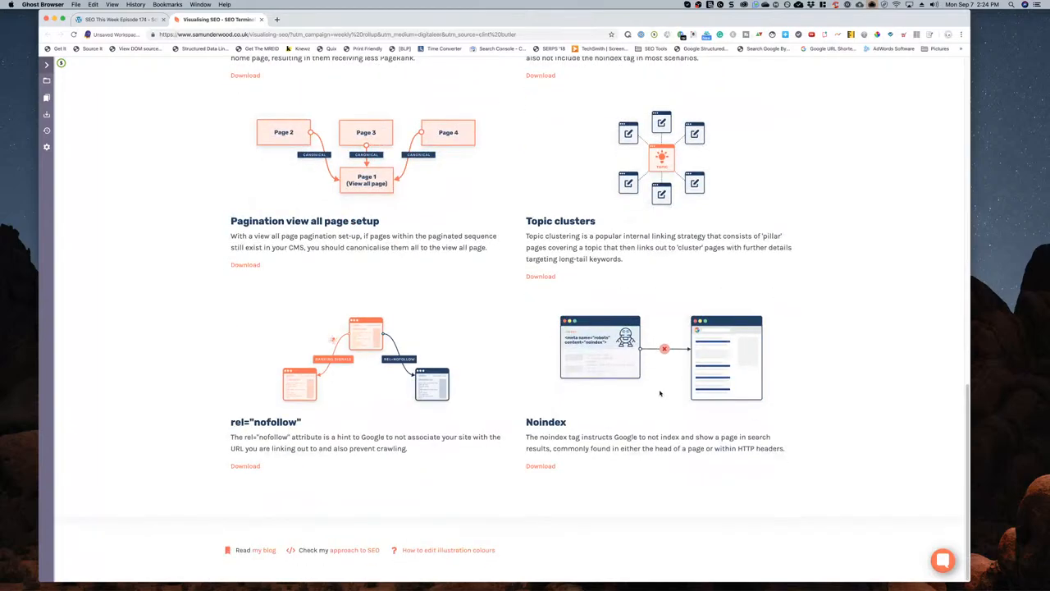
{"action": "scroll", "scroll_direction": "up", "scroll_amount": 3}
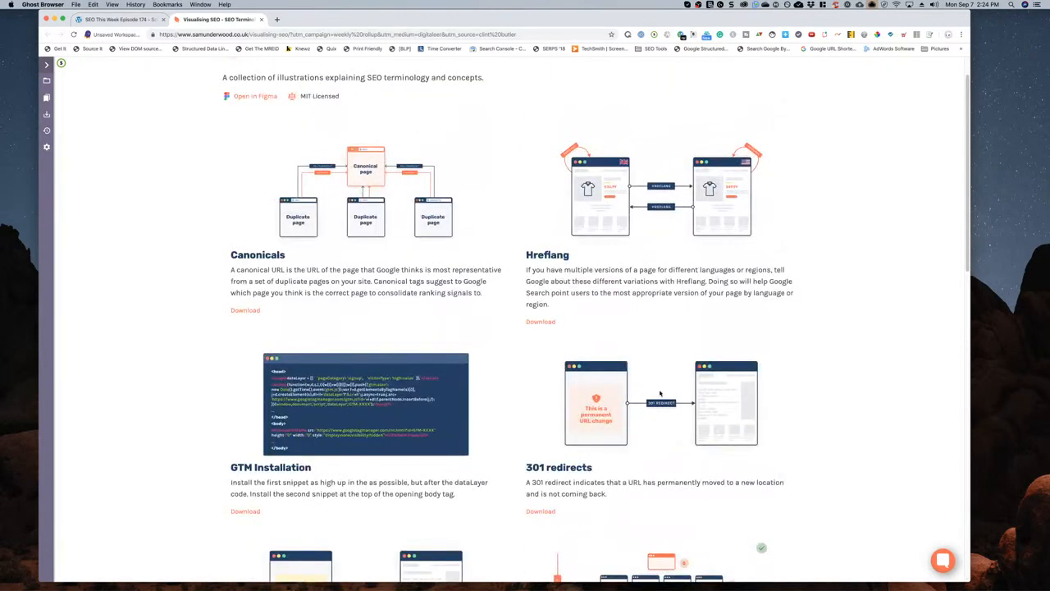
{"action": "scroll", "scroll_direction": "up", "scroll_amount": 3}
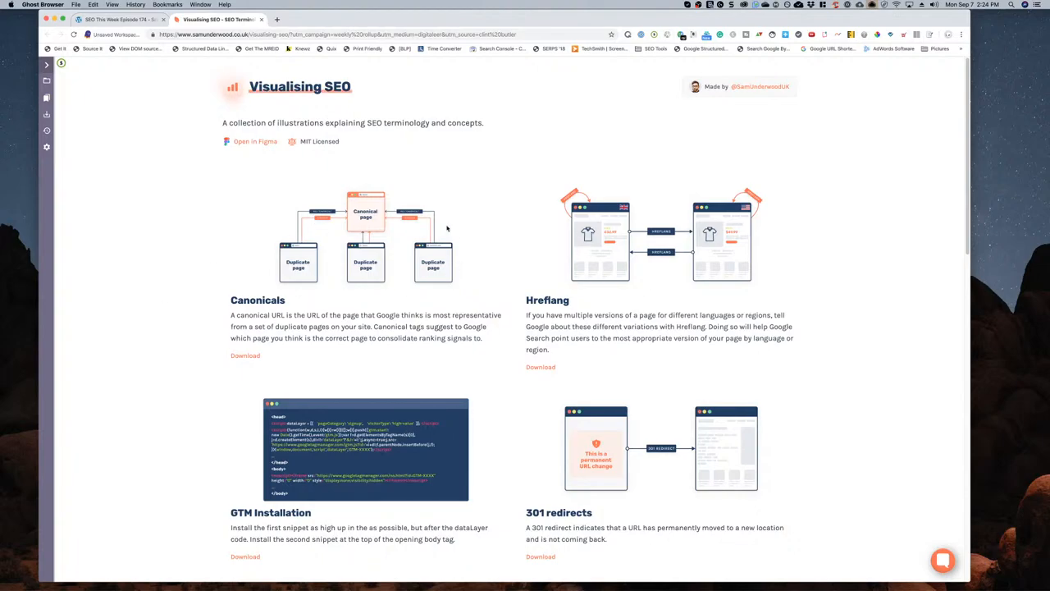
{"action": "mouse_move", "coordinate": [210, 122]}
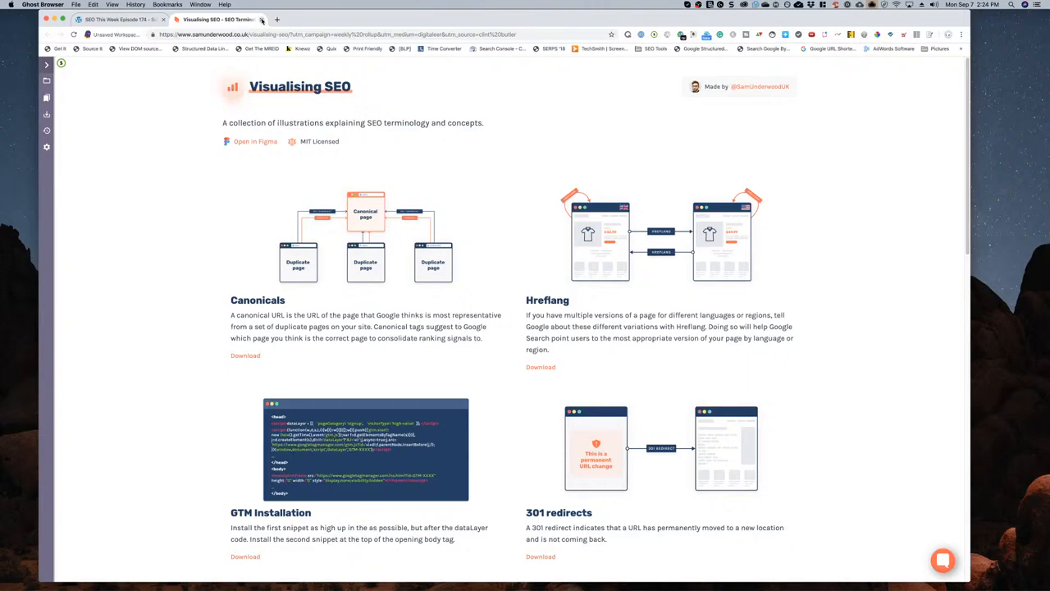
- Switch back to the SEO This Week Episode 174 tab on Digitaleer
{"action": "left_click", "coordinate": [118, 20]}
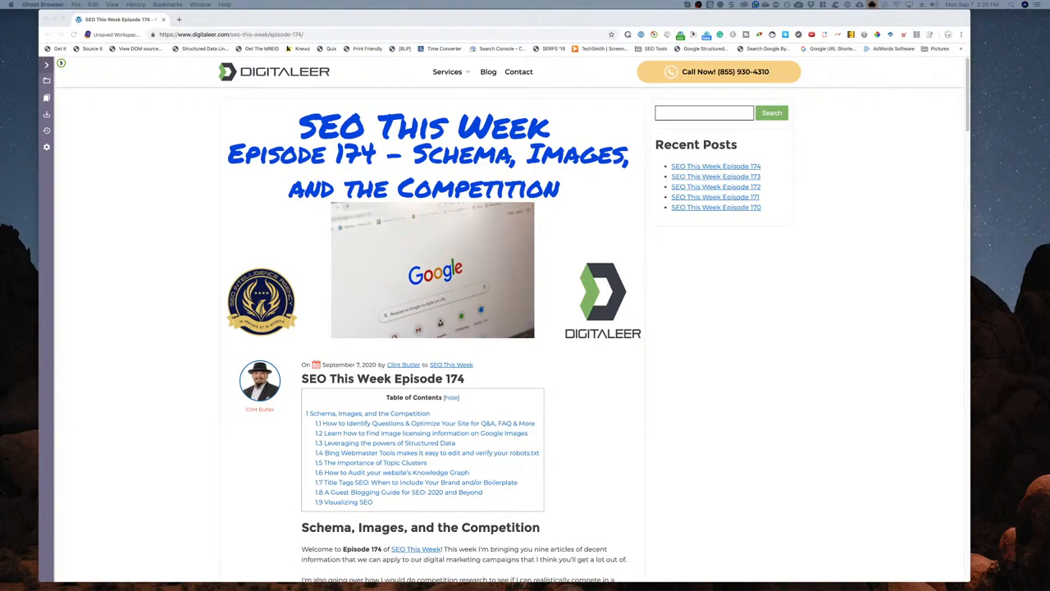
{"action": "mouse_move", "coordinate": [71, 299]}
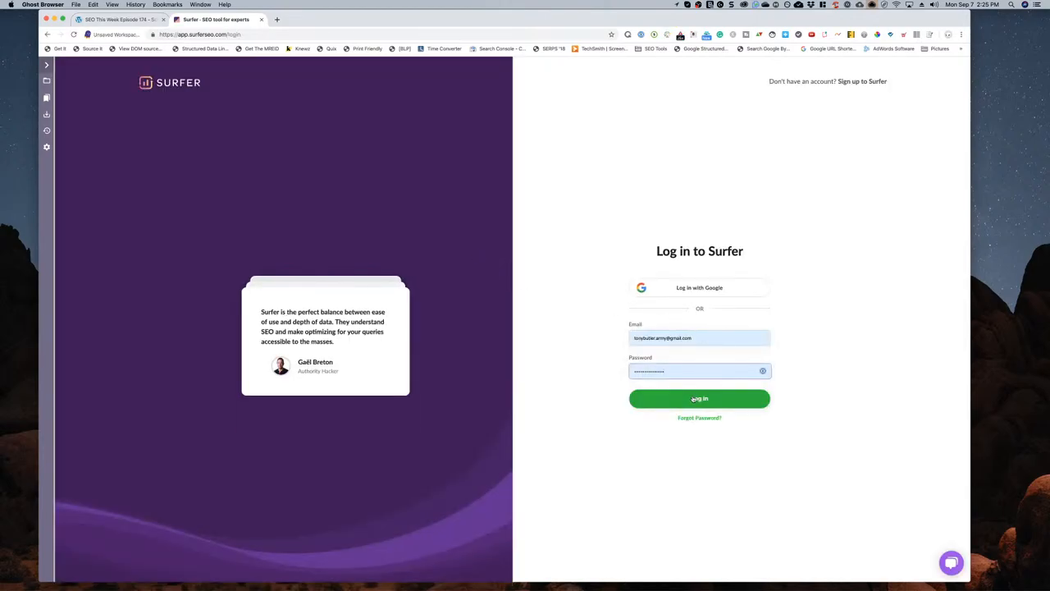
- Log in to Surfer and load the 'bellevue seo' query from the SERP Analyzer history
{"action": "left_click", "coordinate": [699, 399]}
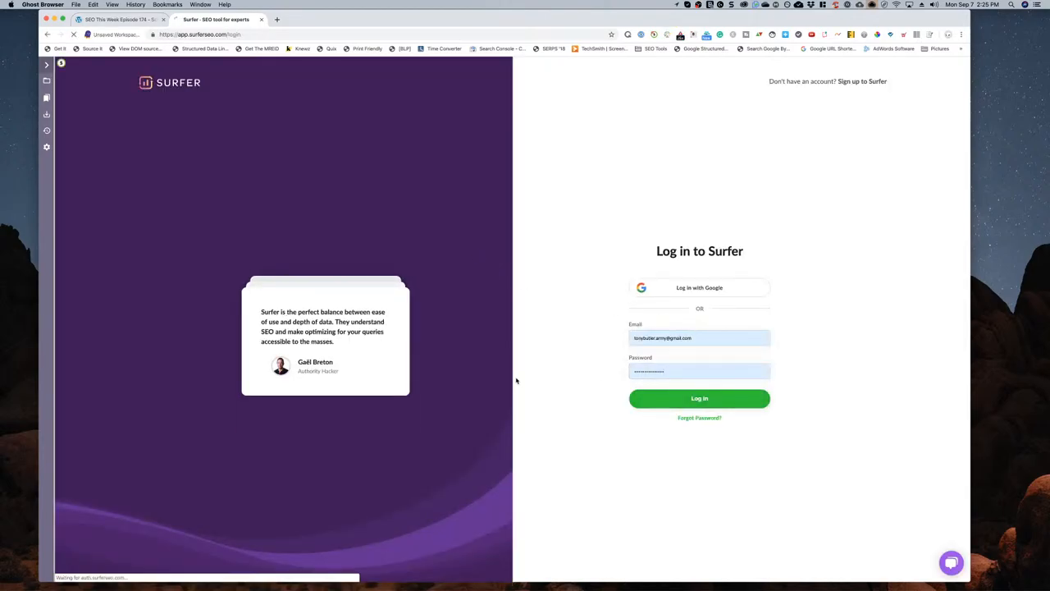
{"action": "left_click", "coordinate": [699, 399]}
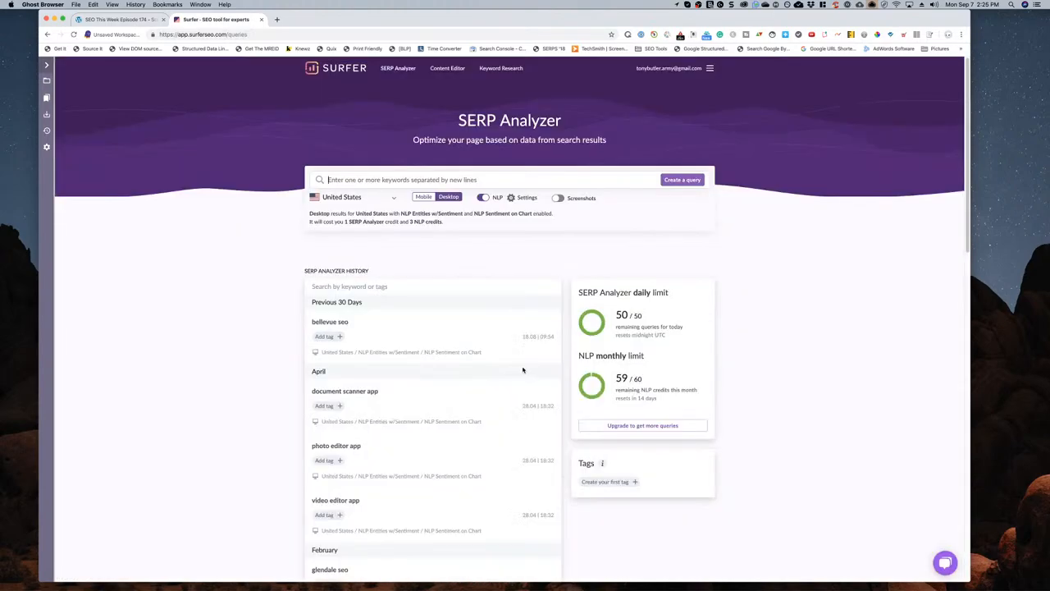
{"action": "scroll", "scroll_direction": "down", "scroll_amount": 3}
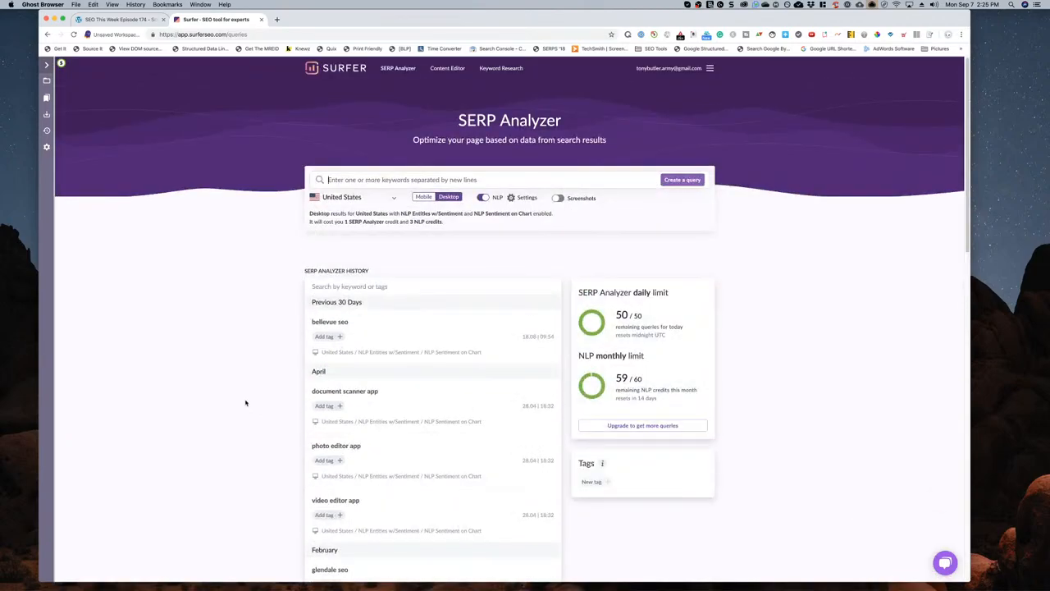
{"action": "mouse_move", "coordinate": [392, 336]}
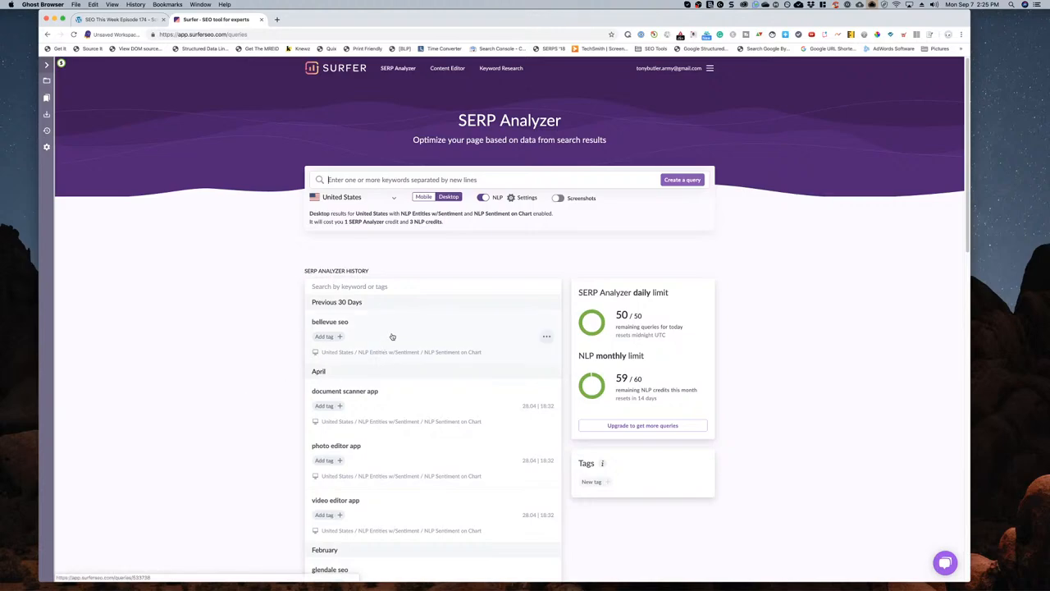
{"action": "left_click", "coordinate": [330, 321]}
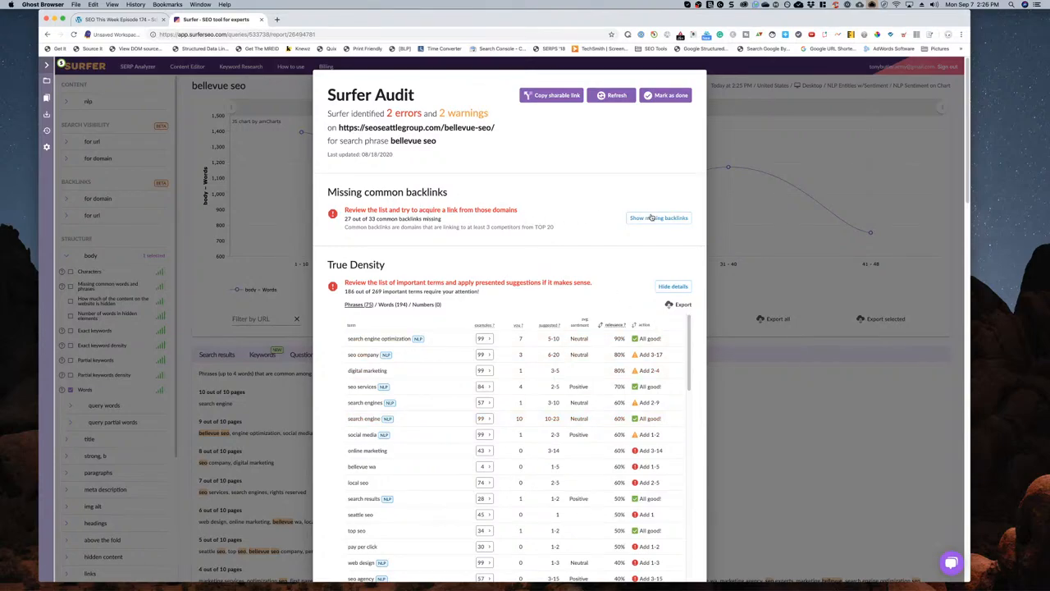
- Expand the missing common backlinks list and read through the exact and partial keyword checks
{"action": "left_click", "coordinate": [657, 217]}
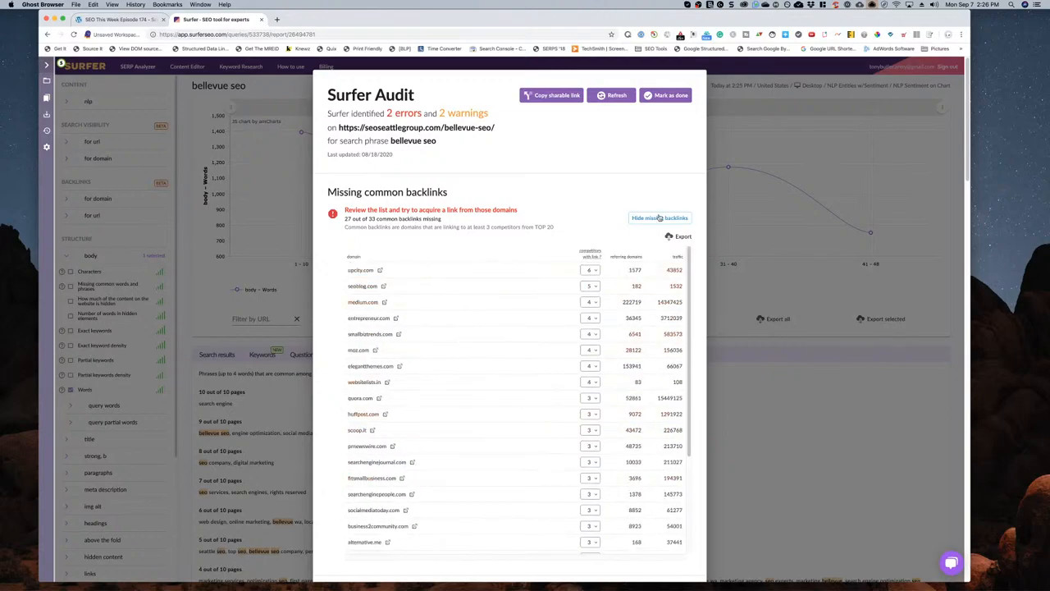
{"action": "mouse_move", "coordinate": [515, 398]}
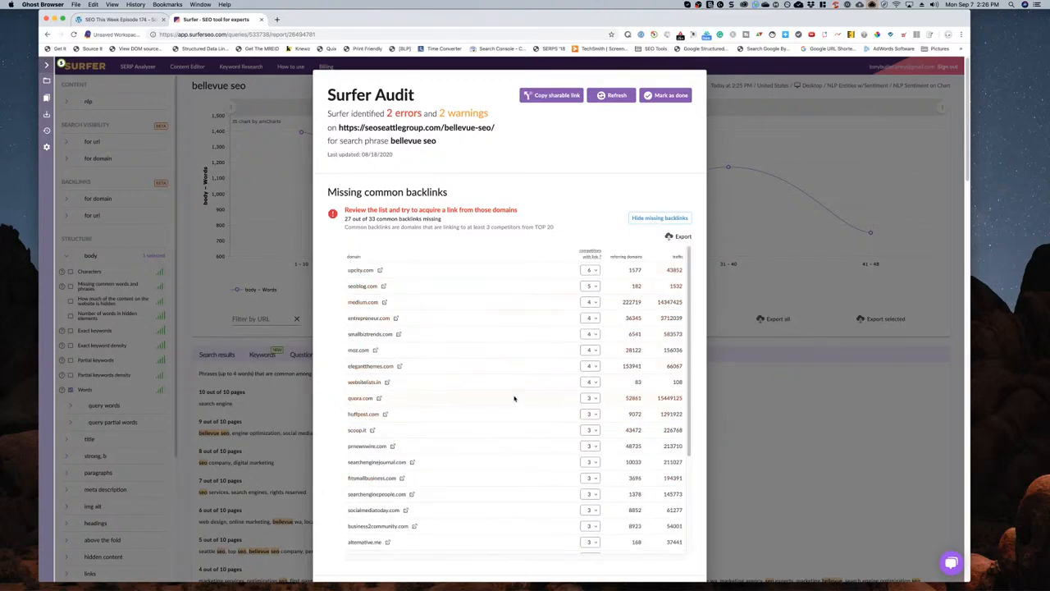
{"action": "scroll", "scroll_direction": "down", "scroll_amount": 3}
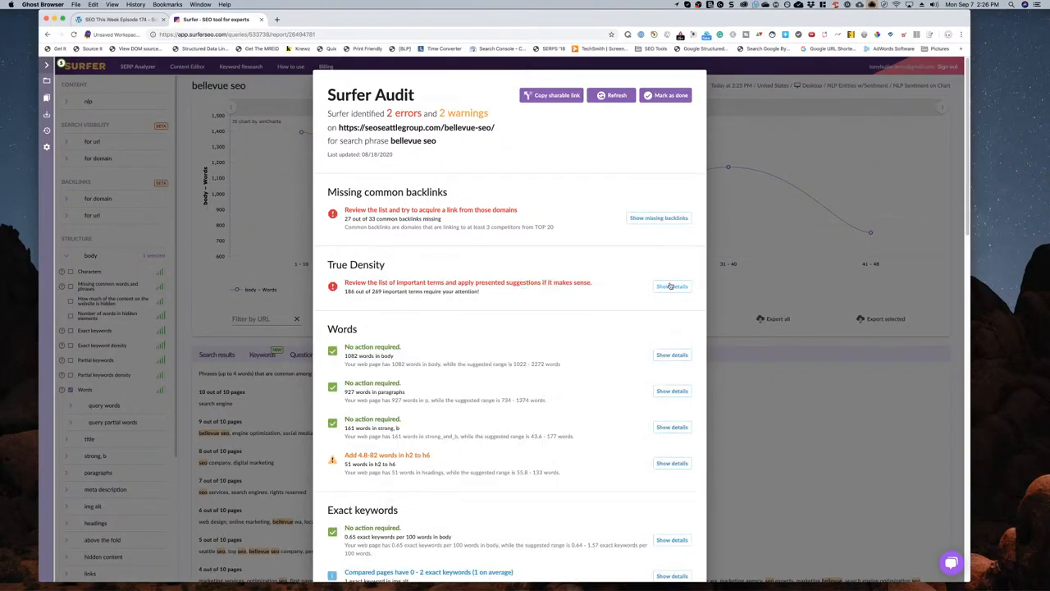
{"action": "scroll", "scroll_direction": "down", "scroll_amount": 3}
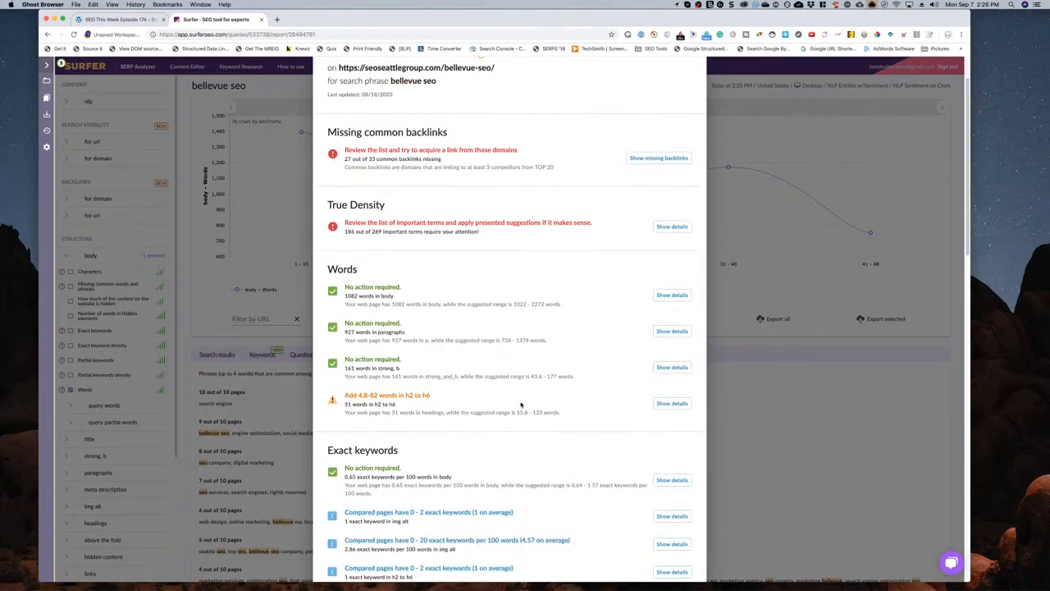
{"action": "scroll", "scroll_direction": "down", "scroll_amount": 3}
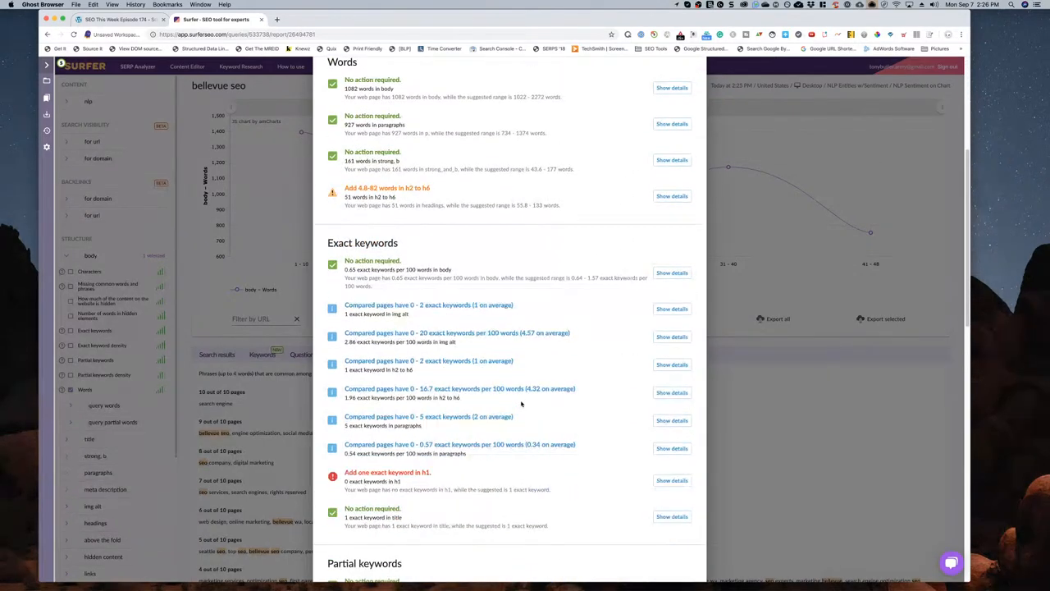
{"action": "scroll", "scroll_direction": "down", "scroll_amount": 3}
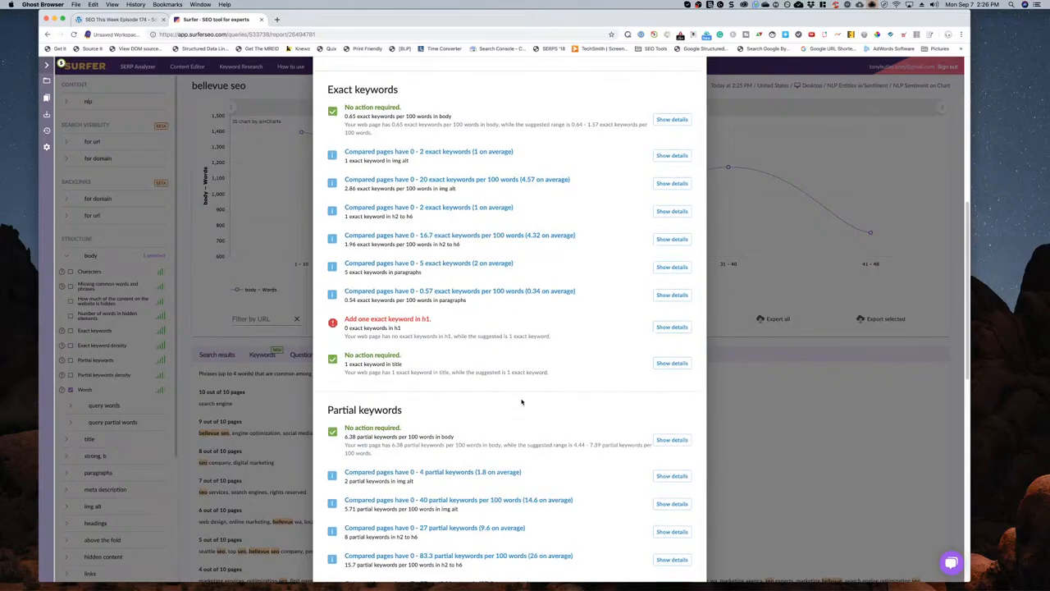
{"action": "scroll", "scroll_direction": "up", "scroll_amount": 3}
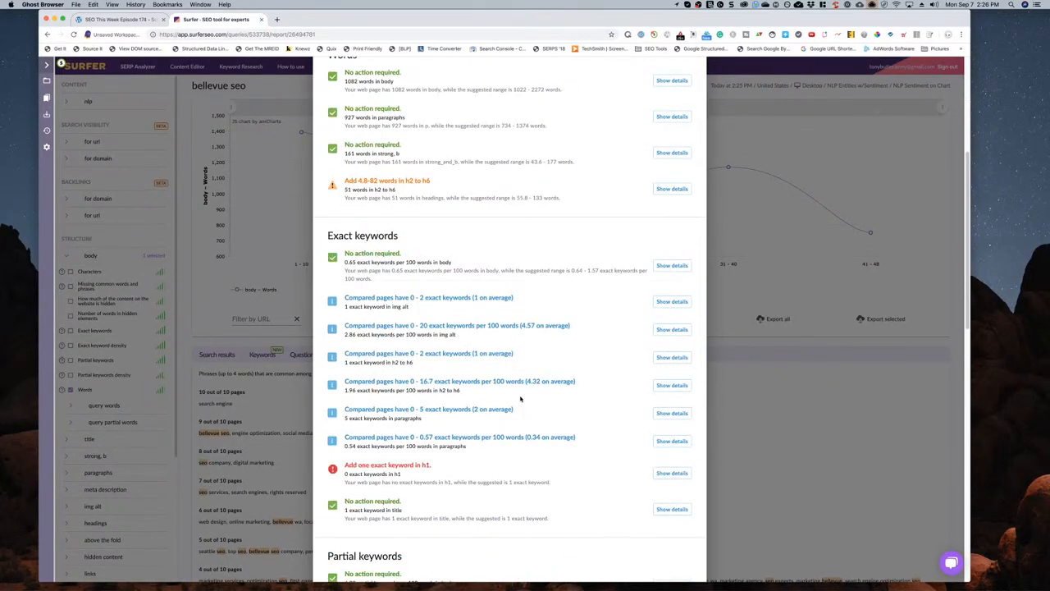
{"action": "scroll", "scroll_direction": "down", "scroll_amount": 3}
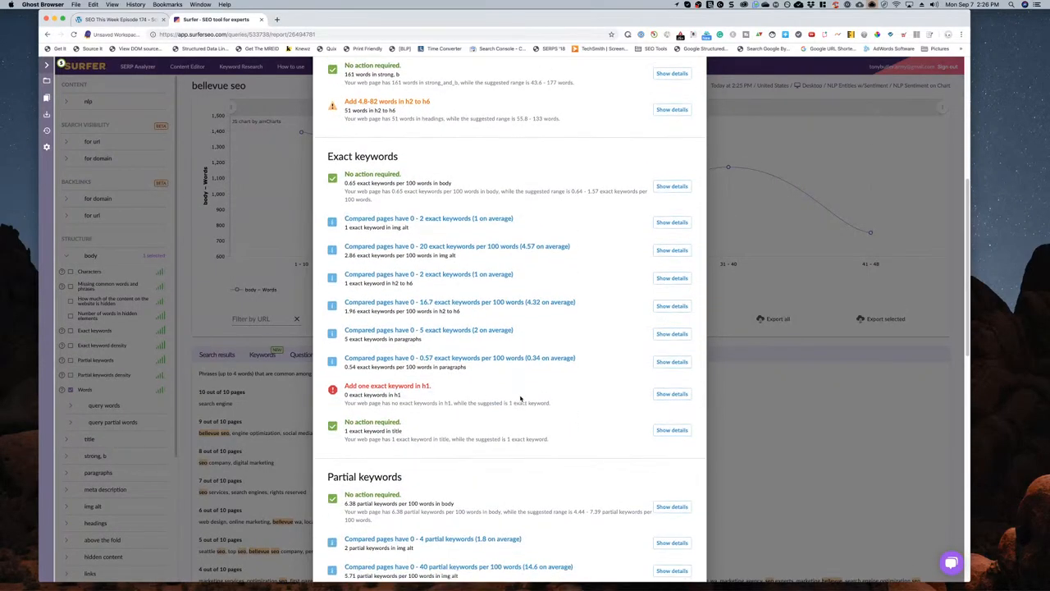
{"action": "scroll", "scroll_direction": "down", "scroll_amount": 3}
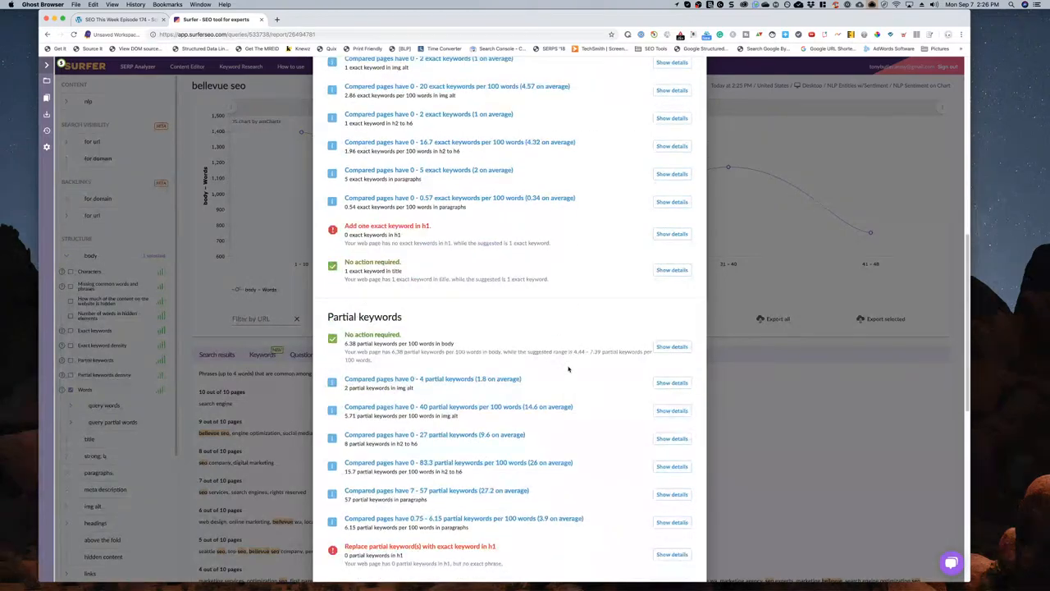
{"action": "scroll", "scroll_direction": "down", "scroll_amount": 3}
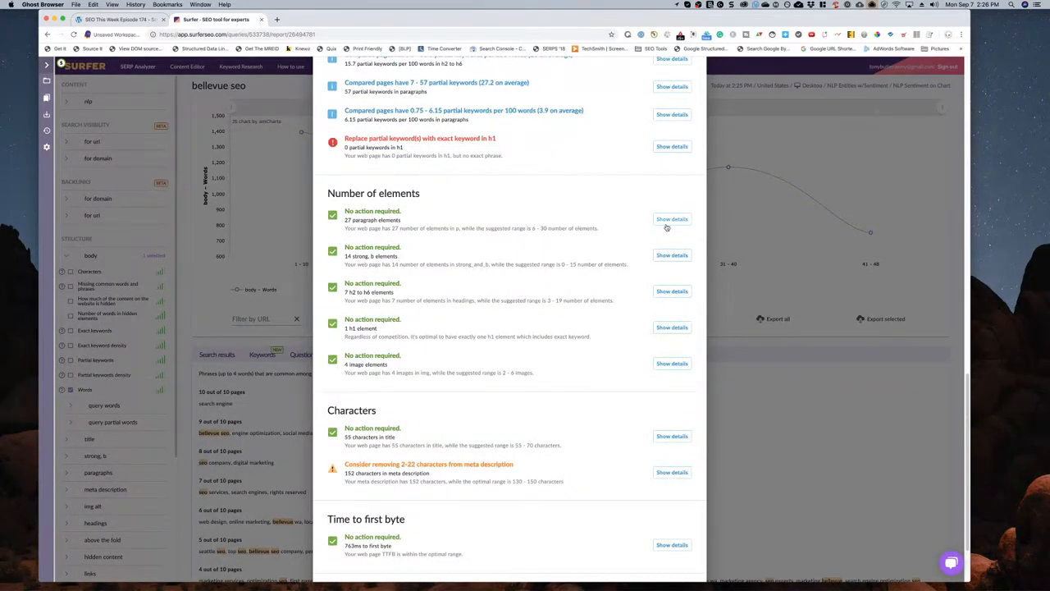
- Show the Number of elements details comparing the page's paragraph count with competitors
{"action": "left_click", "coordinate": [671, 220]}
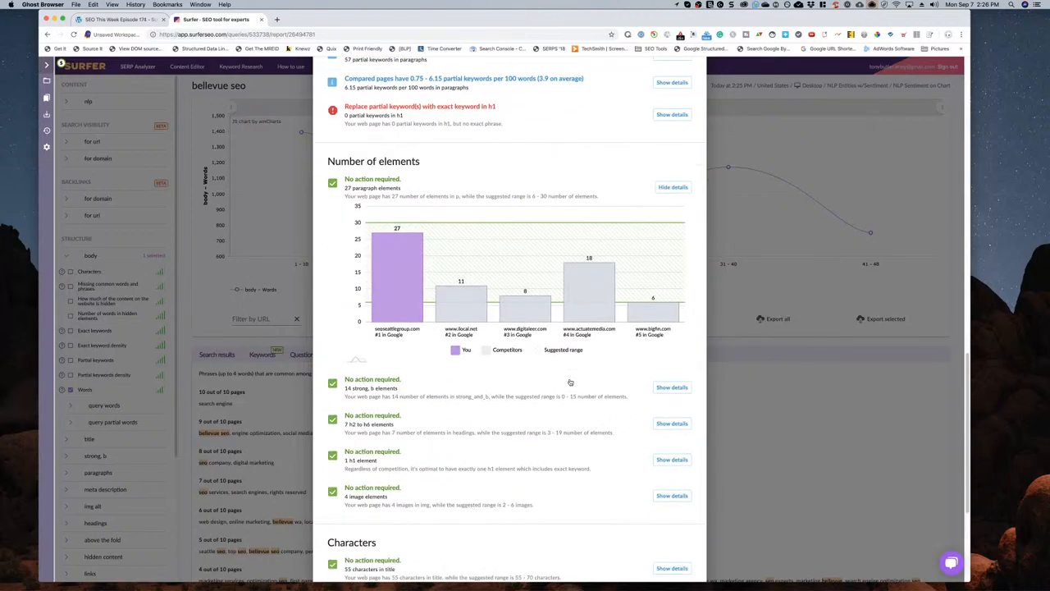
{"action": "scroll", "scroll_direction": "down", "scroll_amount": 3}
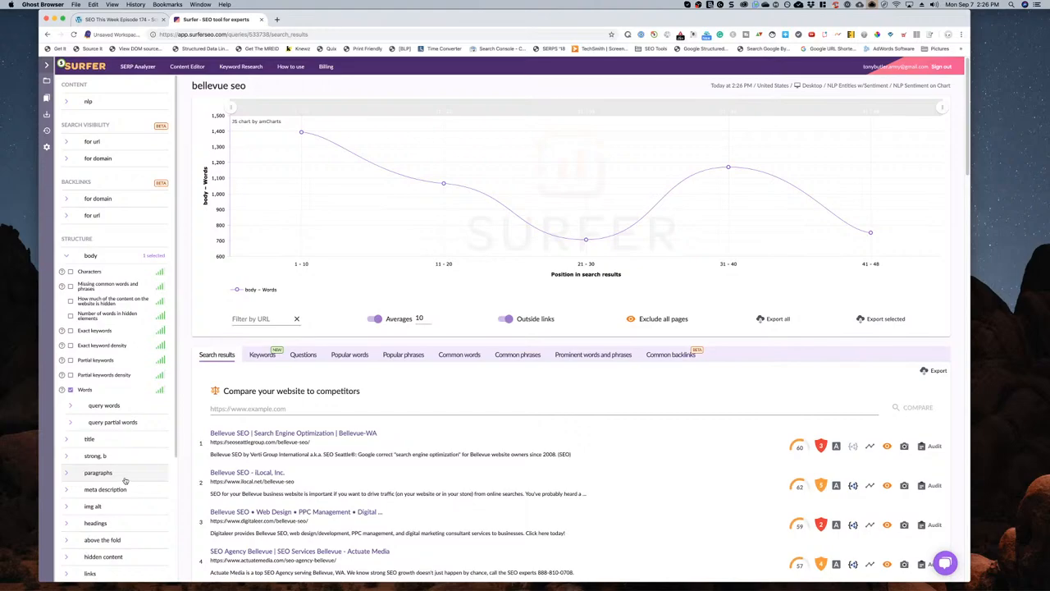
{"action": "mouse_move", "coordinate": [107, 489]}
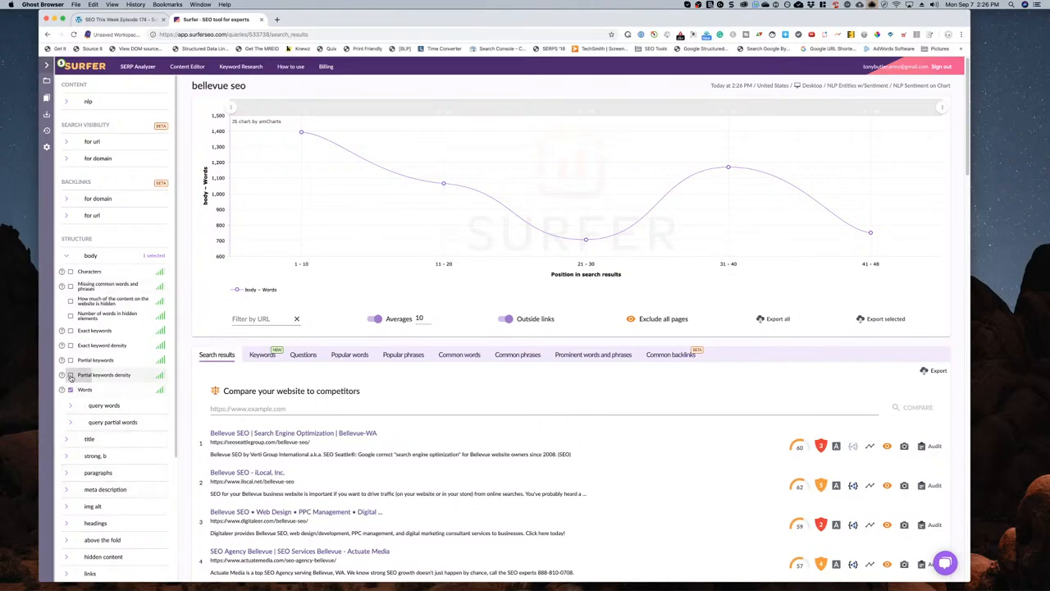
{"action": "left_click", "coordinate": [69, 361]}
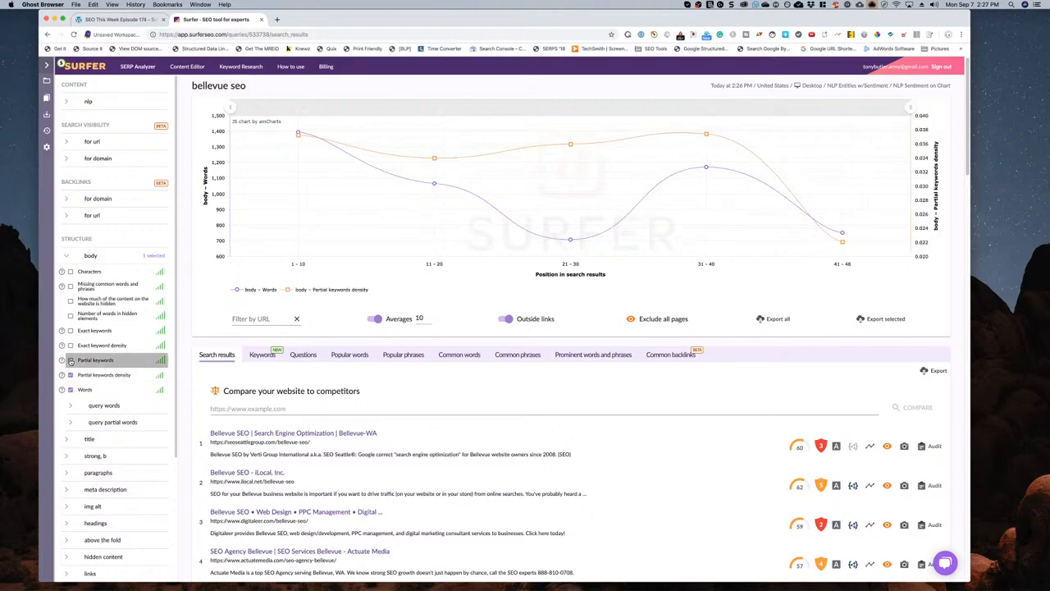
{"action": "left_click", "coordinate": [69, 374]}
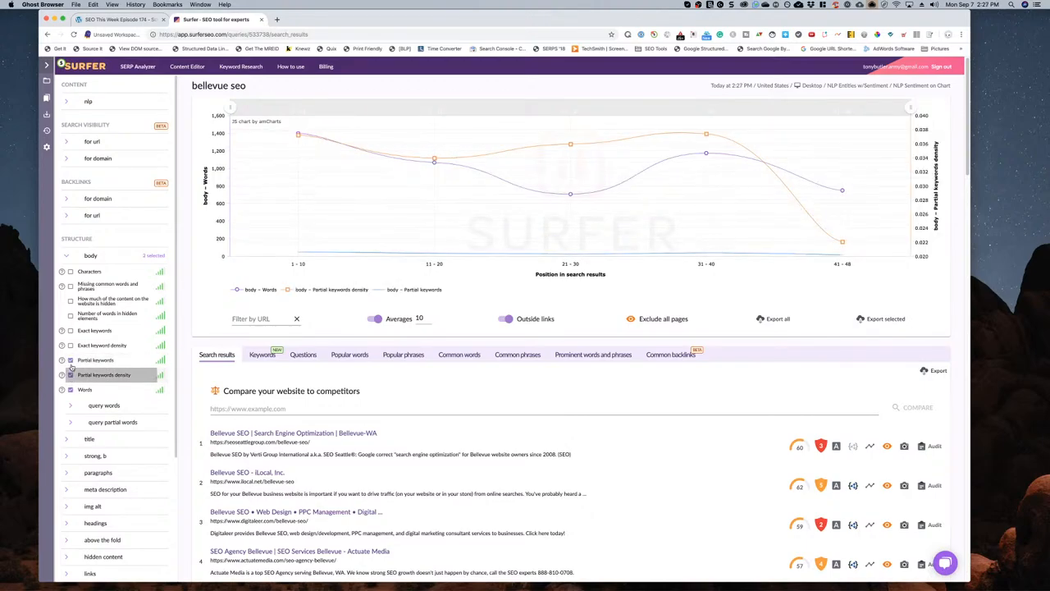
{"action": "left_click", "coordinate": [69, 390]}
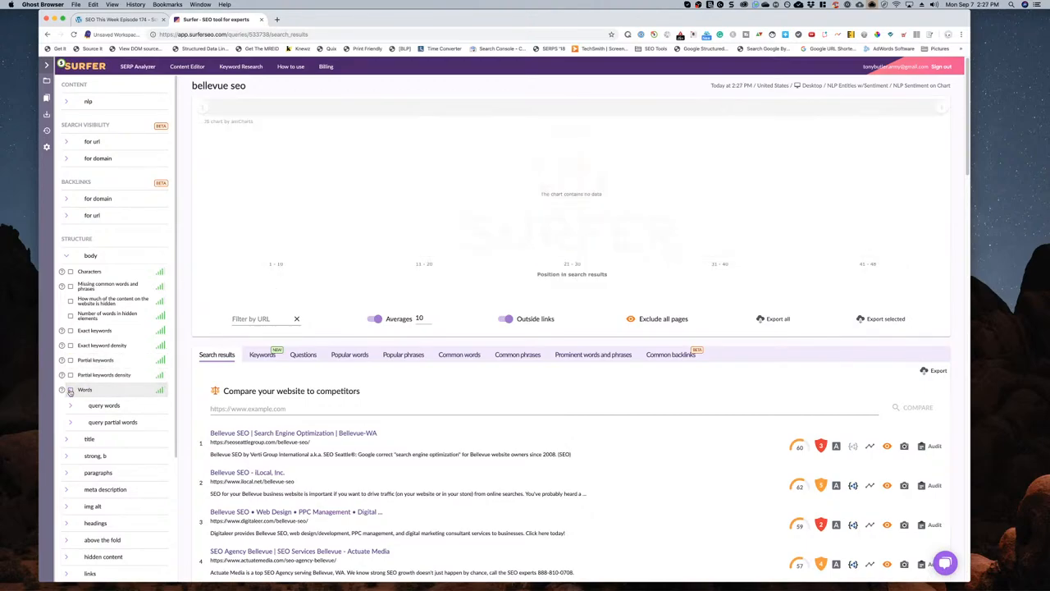
{"action": "left_click", "coordinate": [69, 389]}
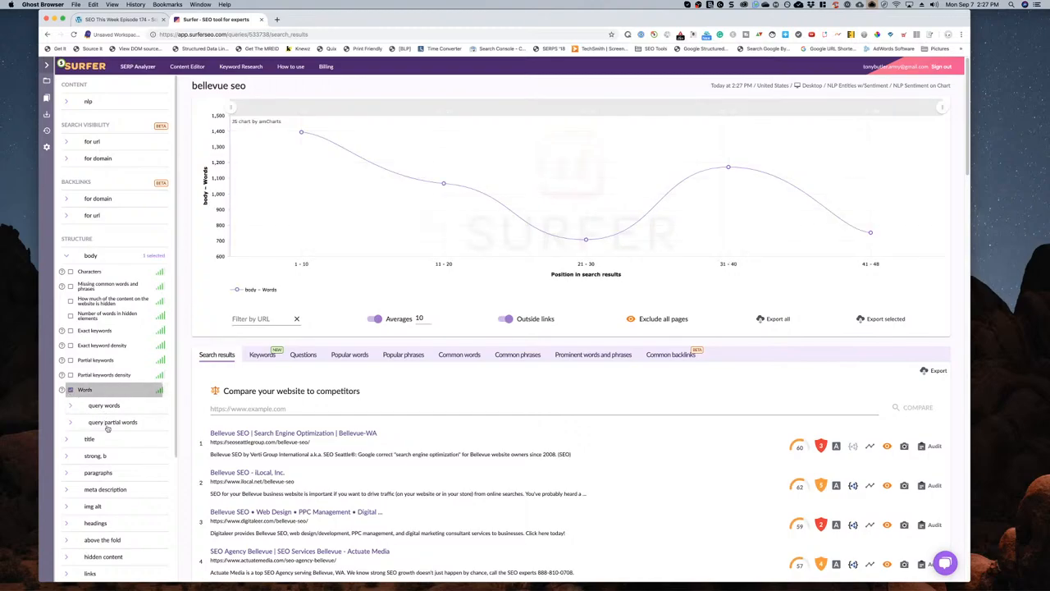
{"action": "scroll", "scroll_direction": "down", "scroll_amount": 3}
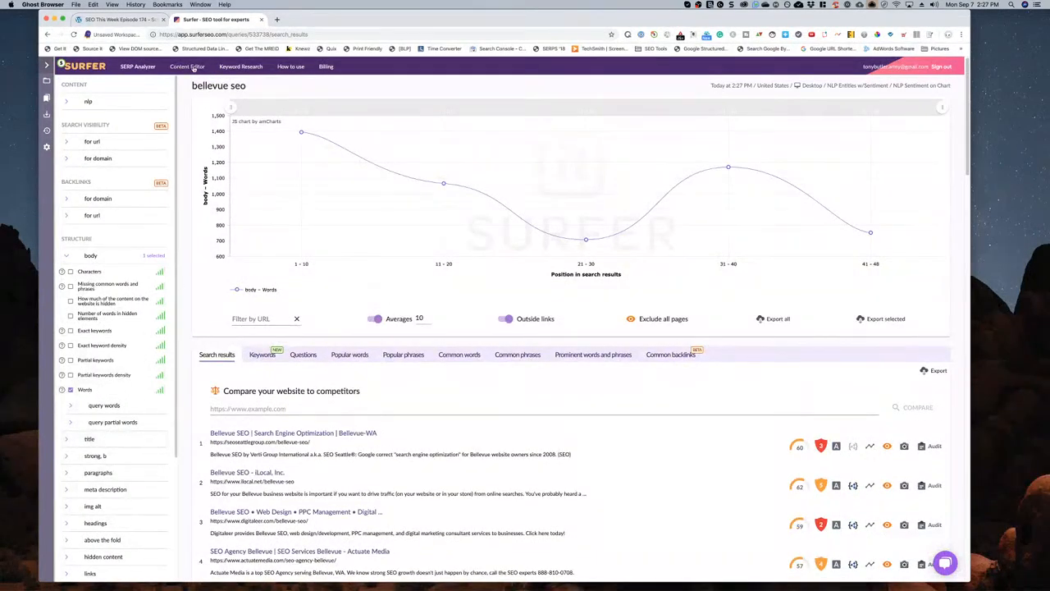
- Load the 'seo company' draft from the Content Editor history
{"action": "left_click", "coordinate": [187, 66]}
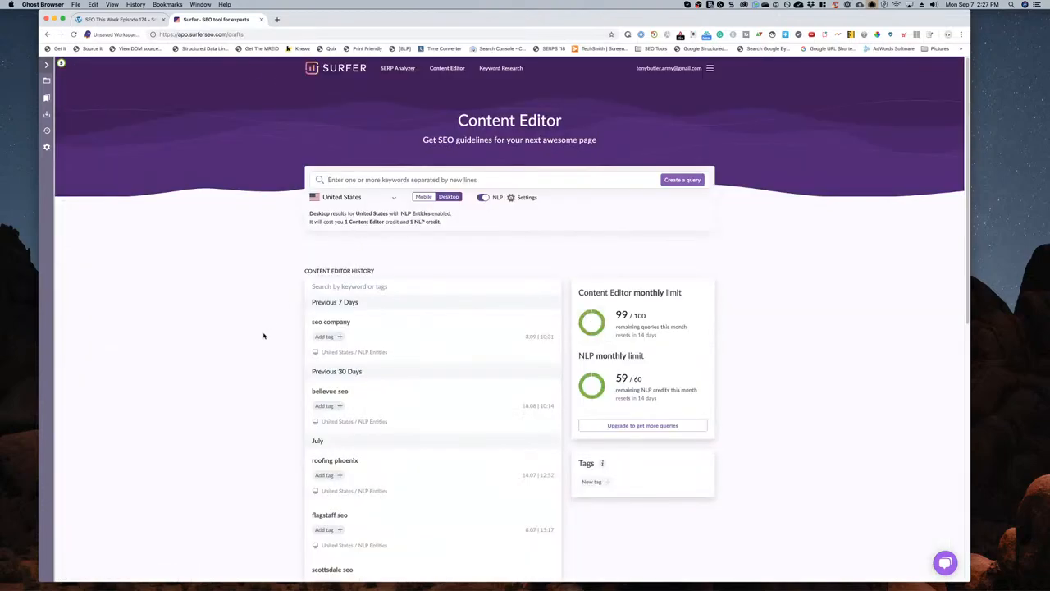
{"action": "mouse_move", "coordinate": [188, 385]}
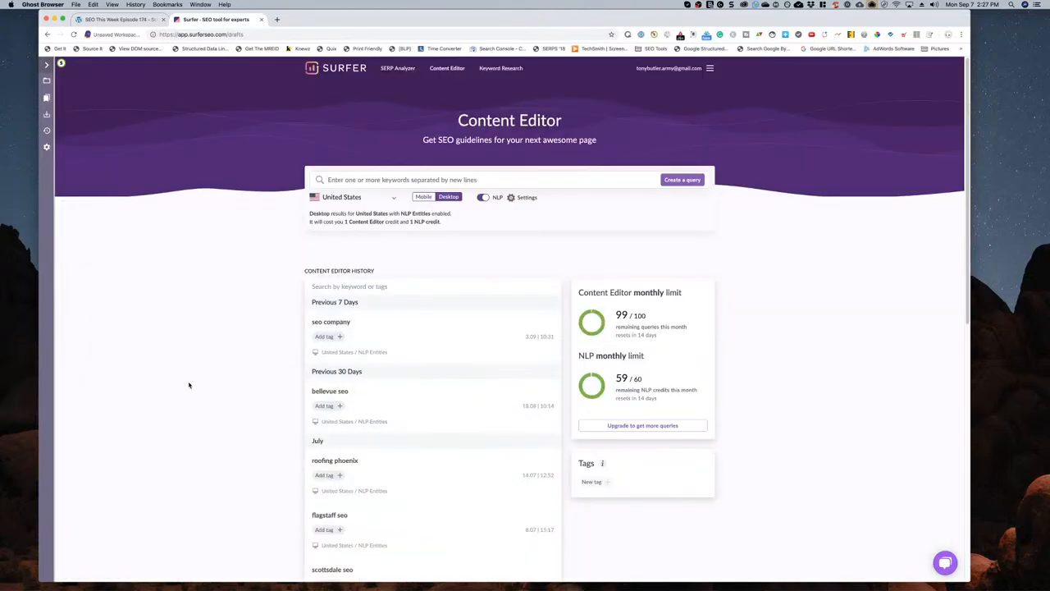
{"action": "mouse_move", "coordinate": [191, 385]}
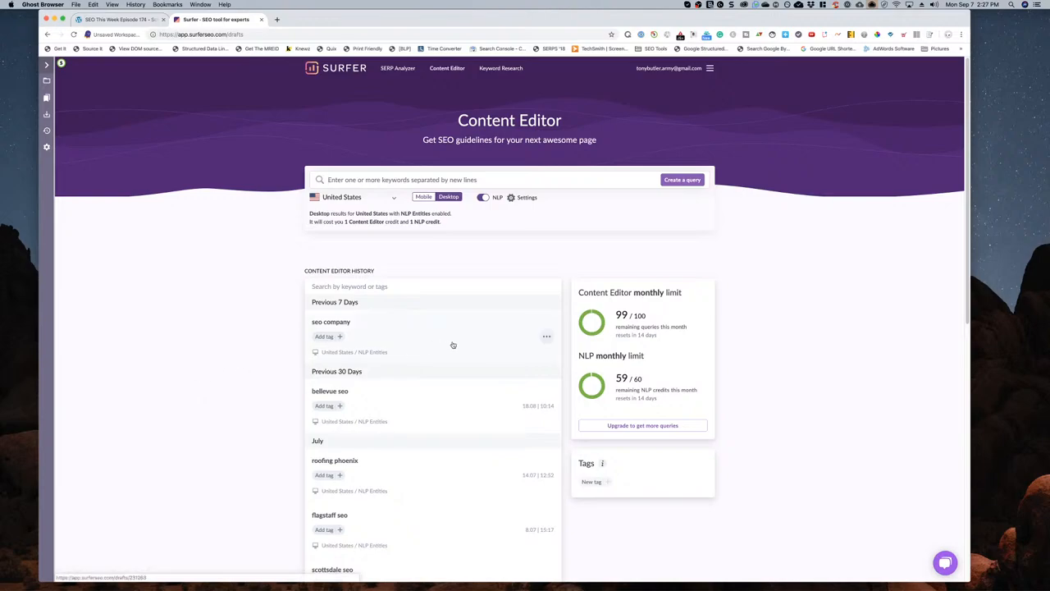
{"action": "mouse_move", "coordinate": [456, 345]}
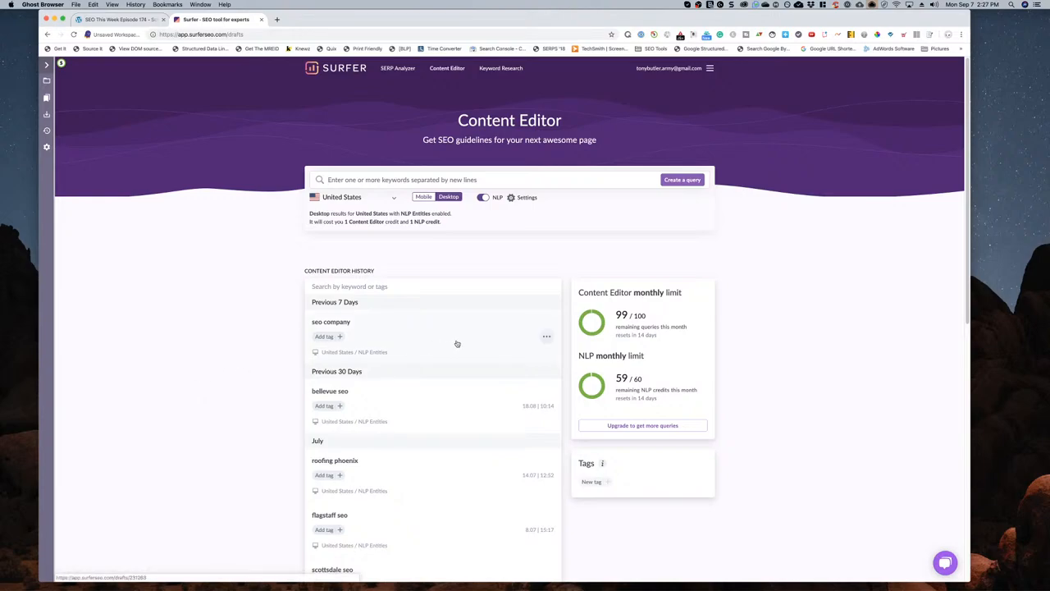
{"action": "mouse_move", "coordinate": [451, 351]}
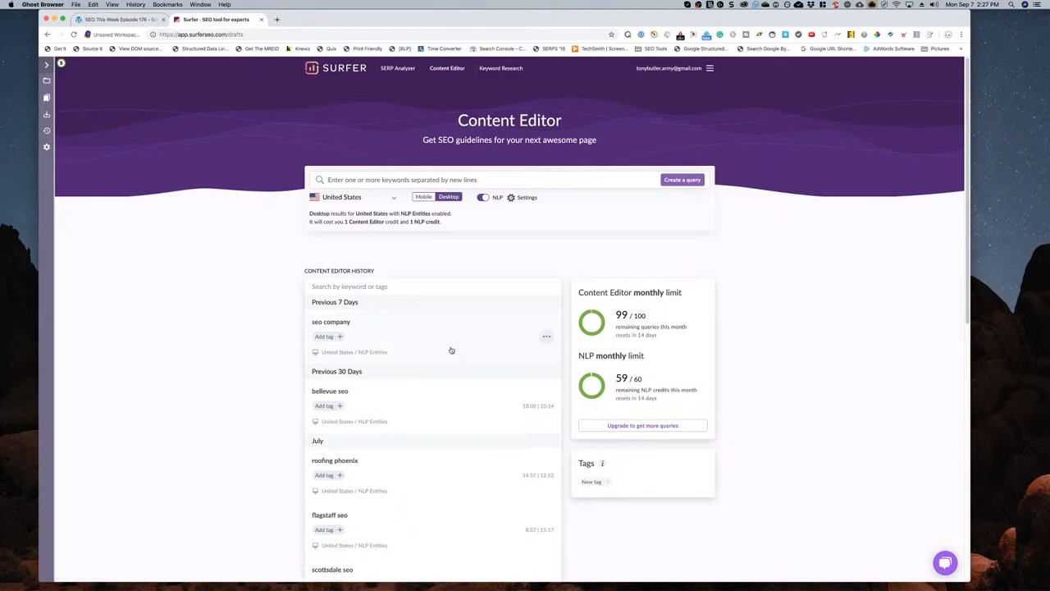
{"action": "left_click", "coordinate": [331, 322]}
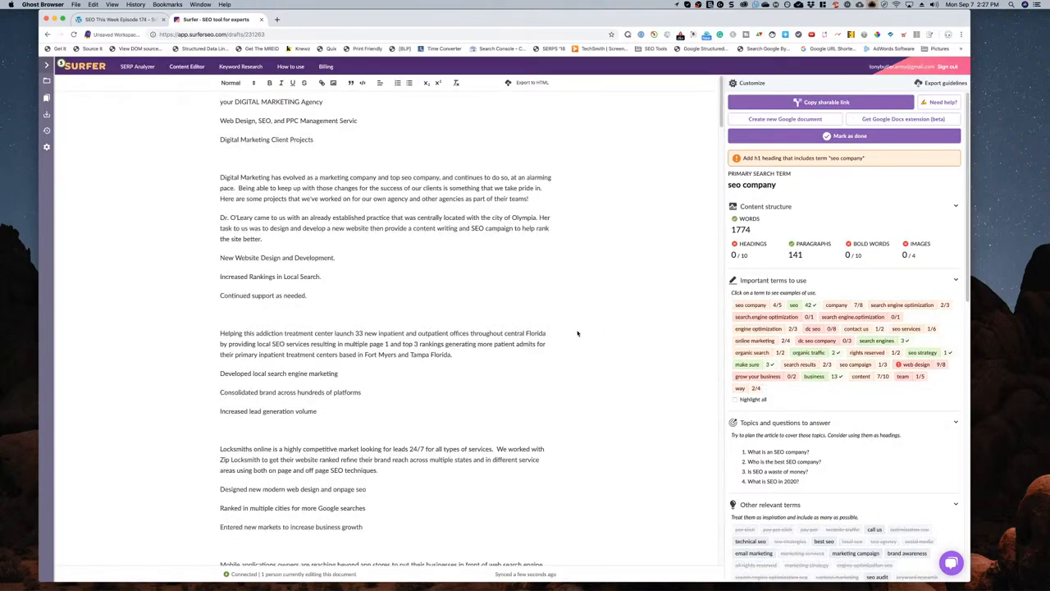
{"action": "scroll", "scroll_direction": "down", "scroll_amount": 3}
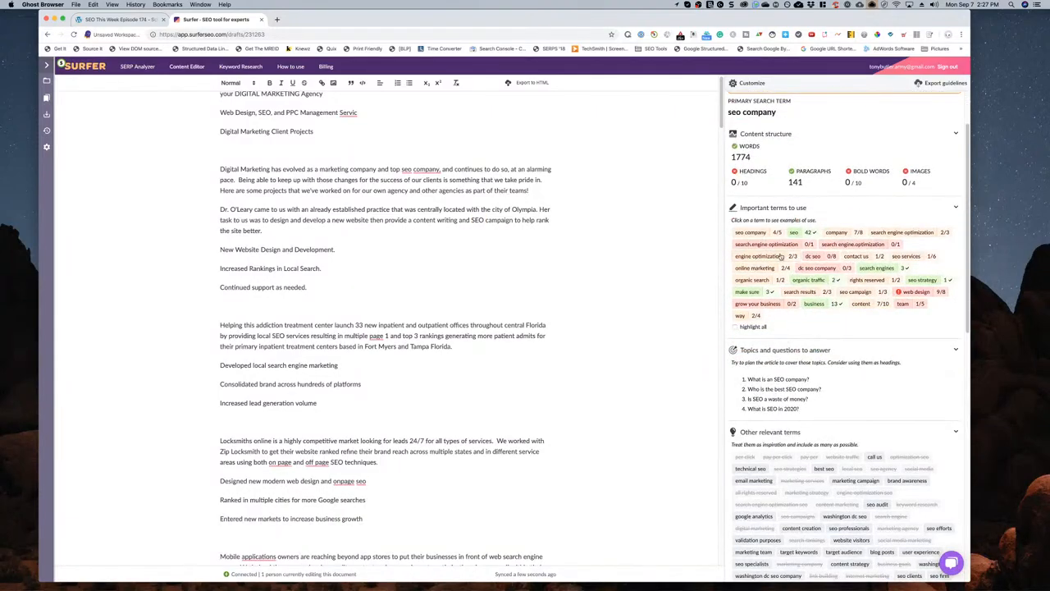
- View usage examples for the terms 'search engine optimization' and 'make sure'
{"action": "left_click", "coordinate": [766, 244]}
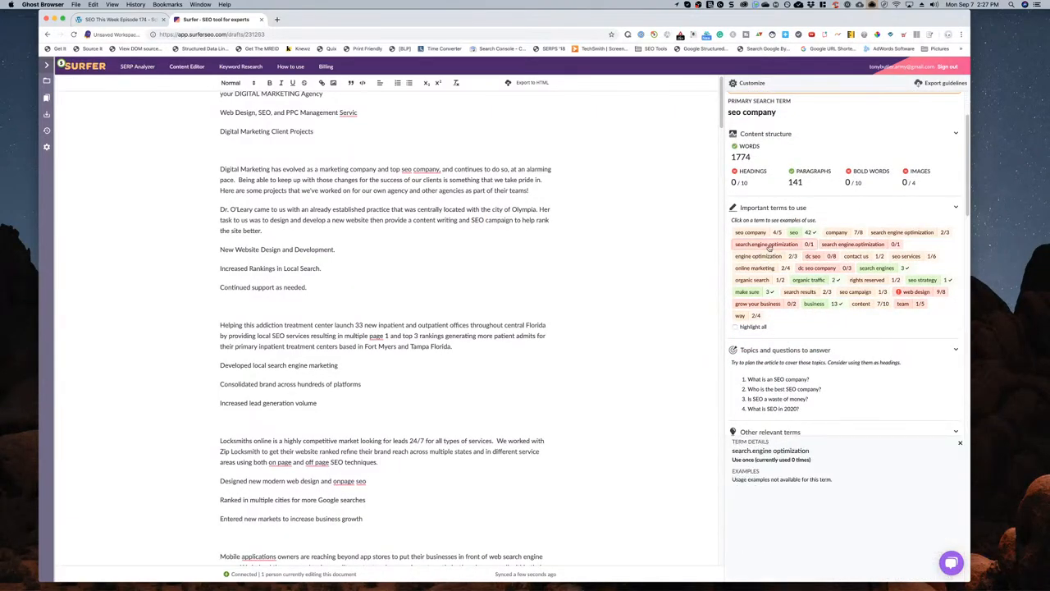
{"action": "left_click", "coordinate": [746, 292]}
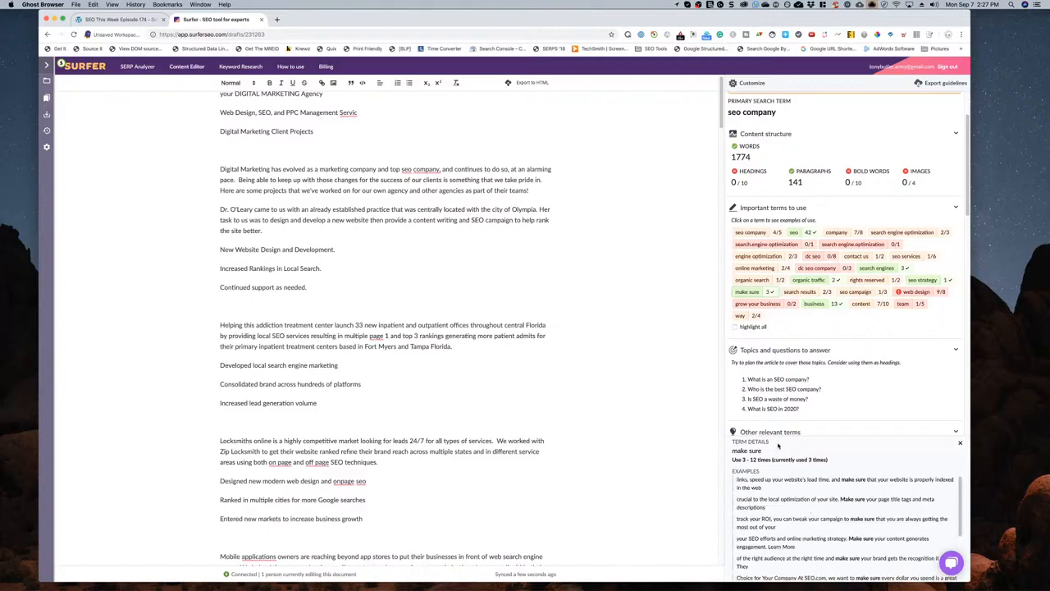
{"action": "left_click", "coordinate": [955, 432]}
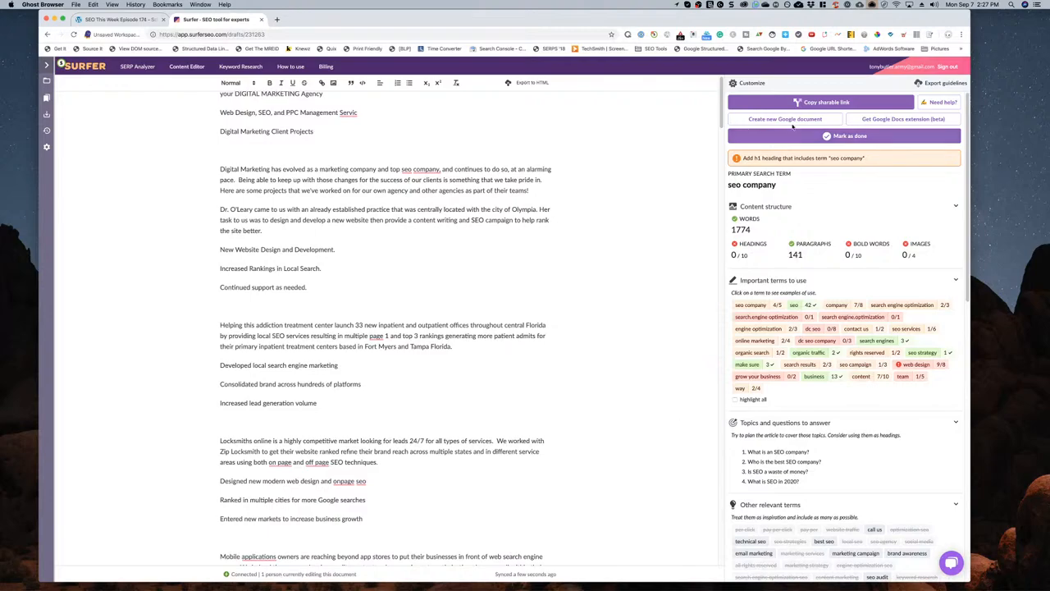
{"action": "mouse_move", "coordinate": [821, 102]}
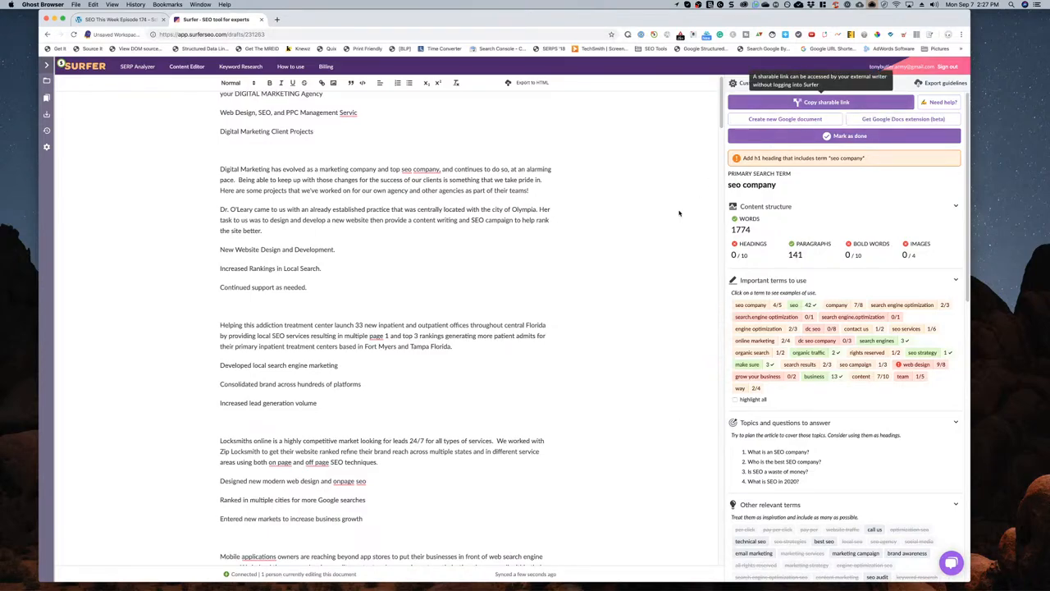
{"action": "scroll", "scroll_direction": "down", "scroll_amount": 3}
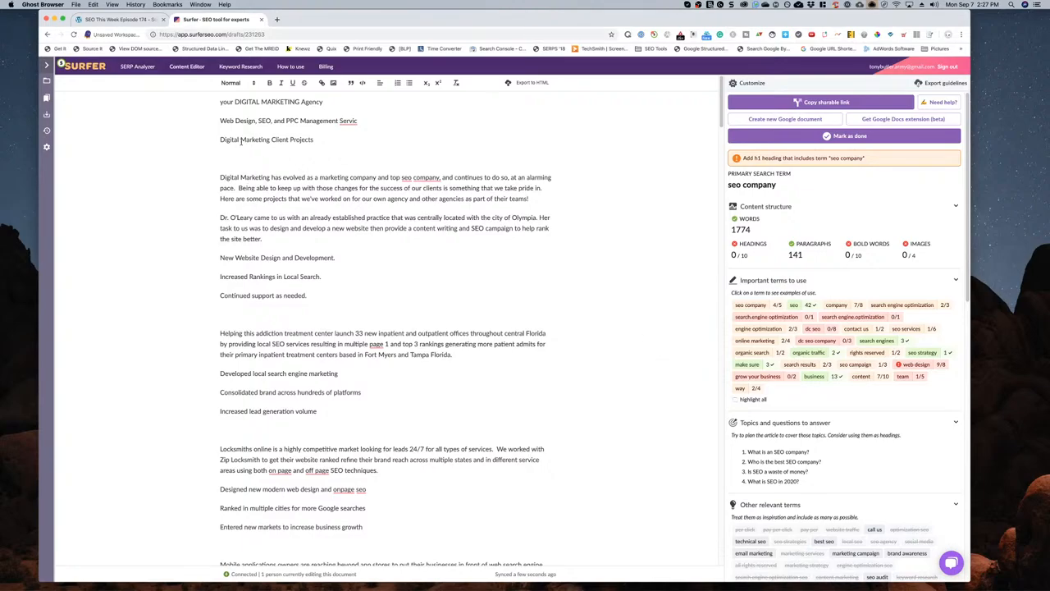
- Start entering the cognitiveSEO address ('cog') in the address bar
{"action": "left_click", "coordinate": [328, 34]}
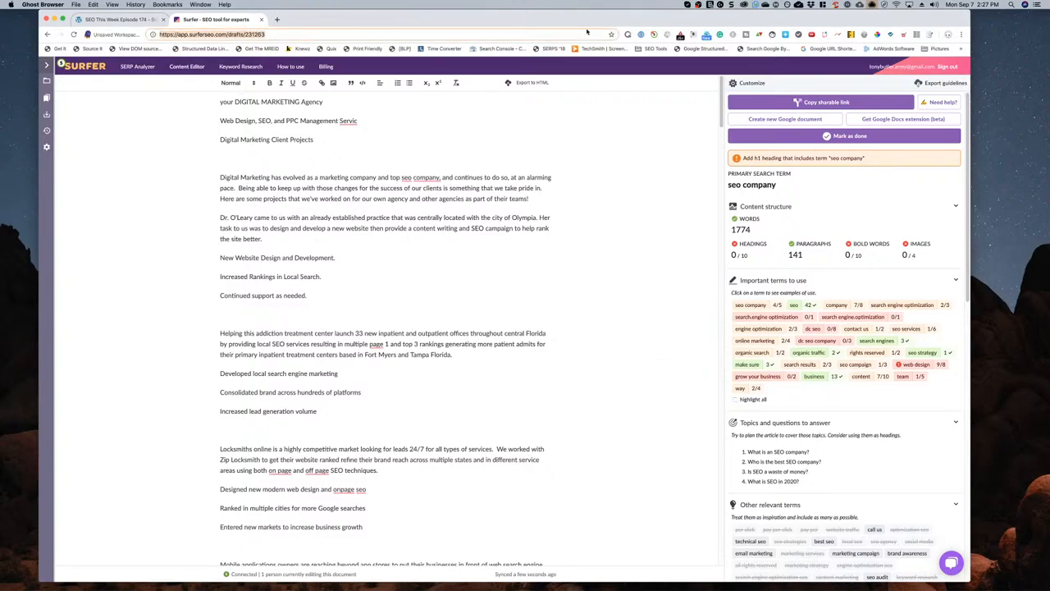
{"action": "type", "text": "cognitiv"}
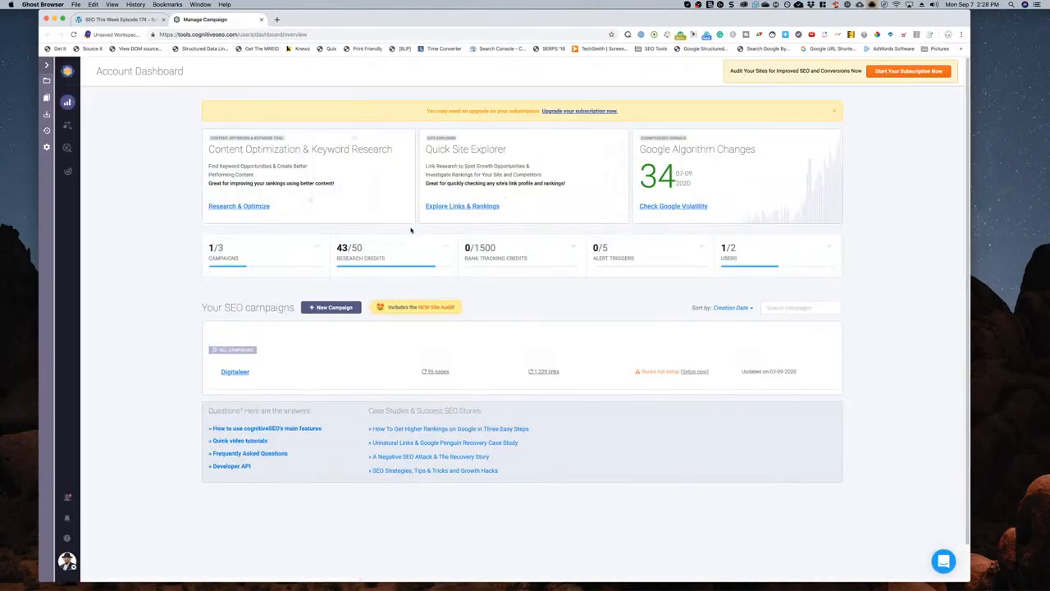
{"action": "mouse_move", "coordinate": [413, 230]}
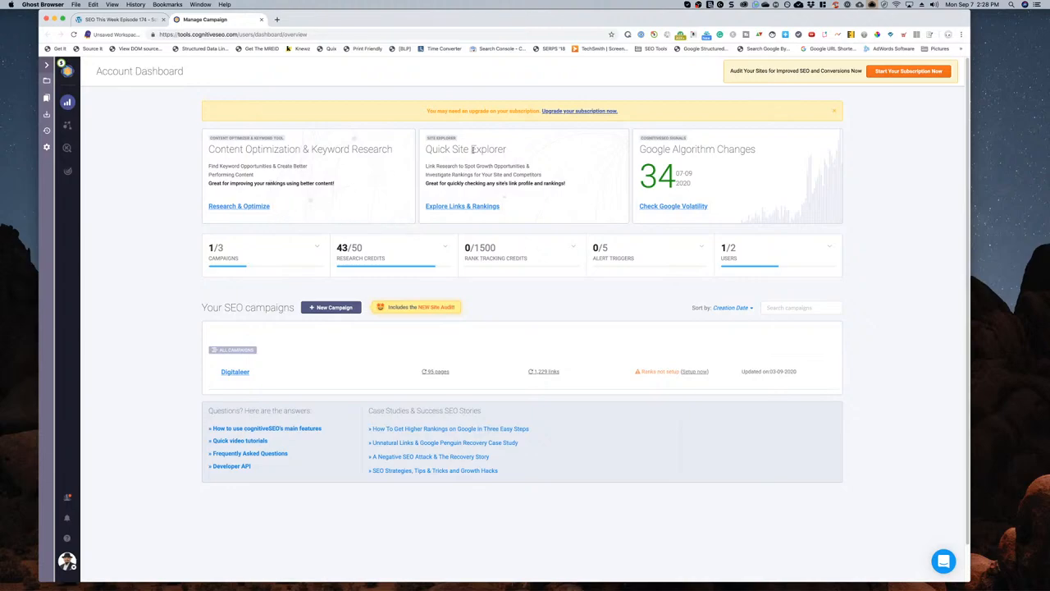
{"action": "mouse_move", "coordinate": [581, 118]}
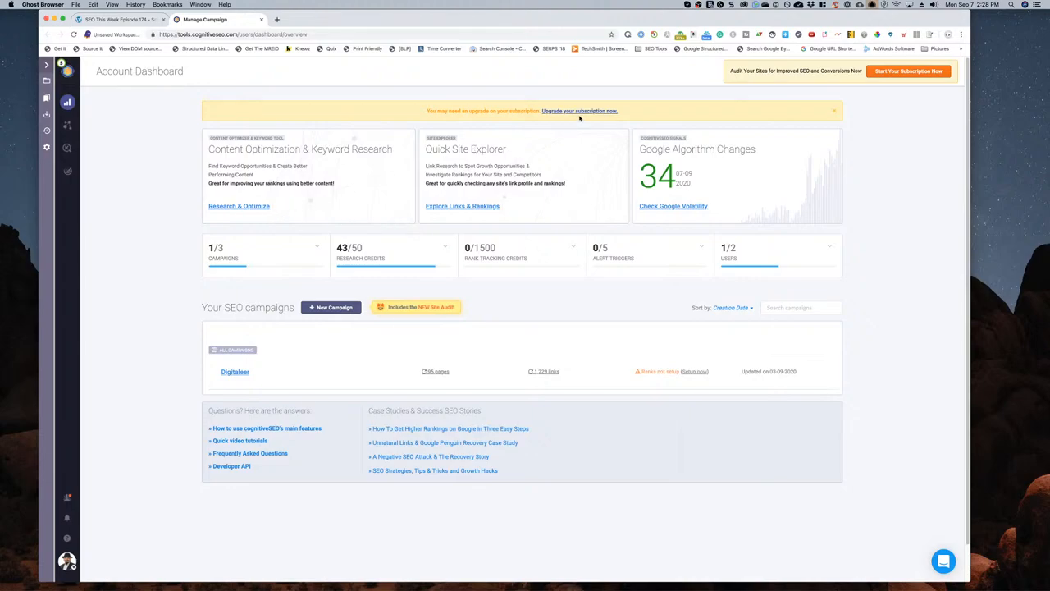
{"action": "mouse_move", "coordinate": [361, 292]}
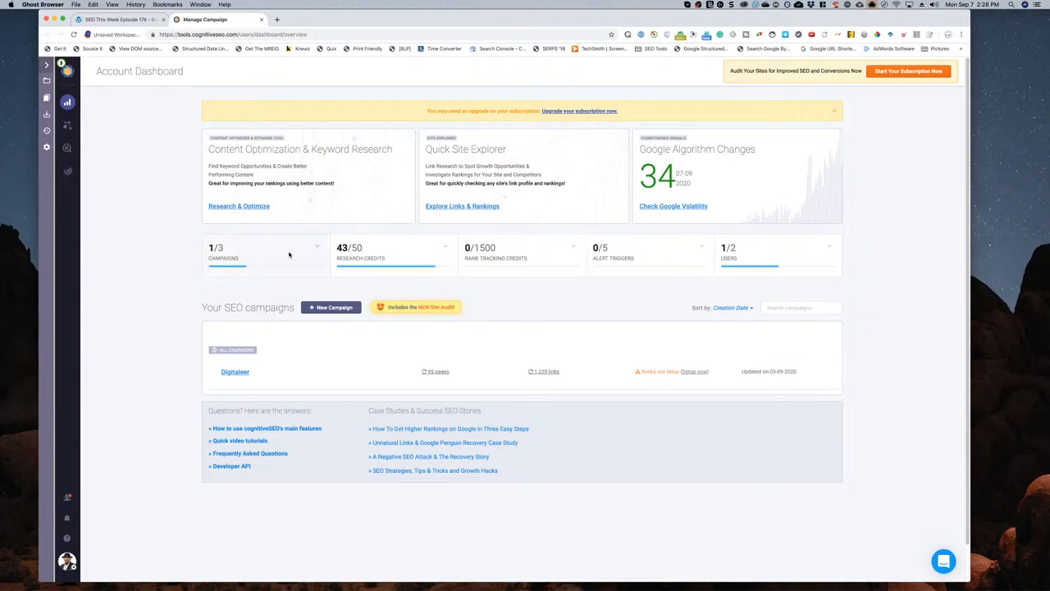
{"action": "mouse_move", "coordinate": [68, 125]}
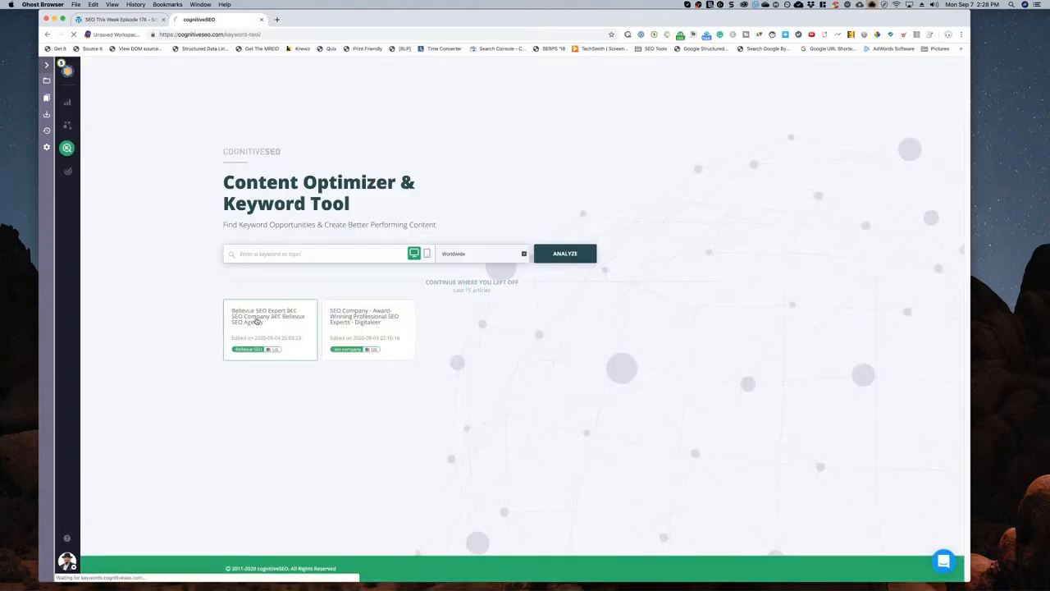
- Load the saved Bellevue SEO content analysis showing its score of 91
{"action": "left_click", "coordinate": [269, 315]}
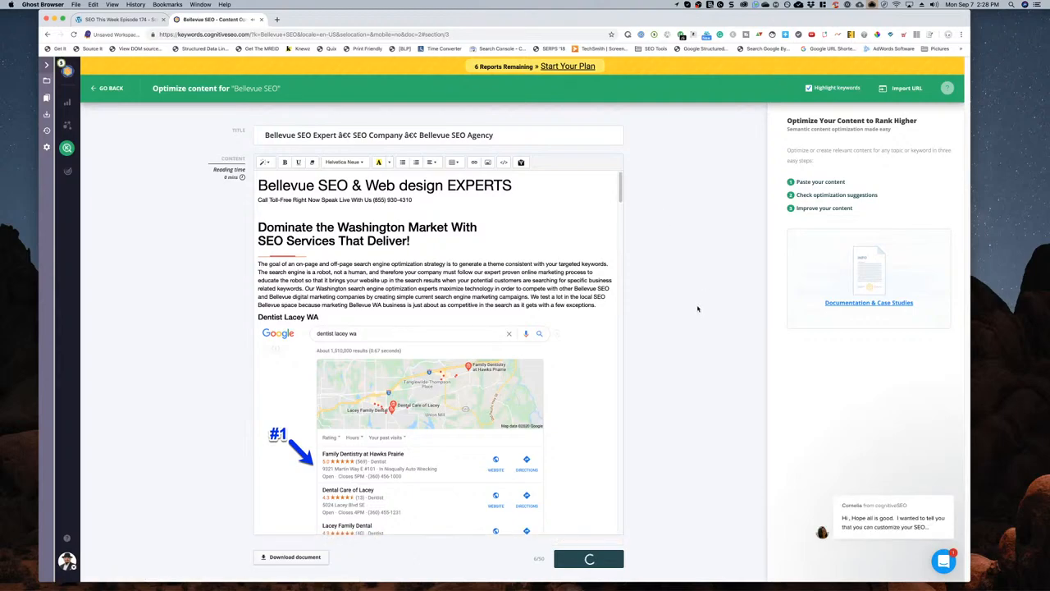
{"action": "mouse_move", "coordinate": [870, 302]}
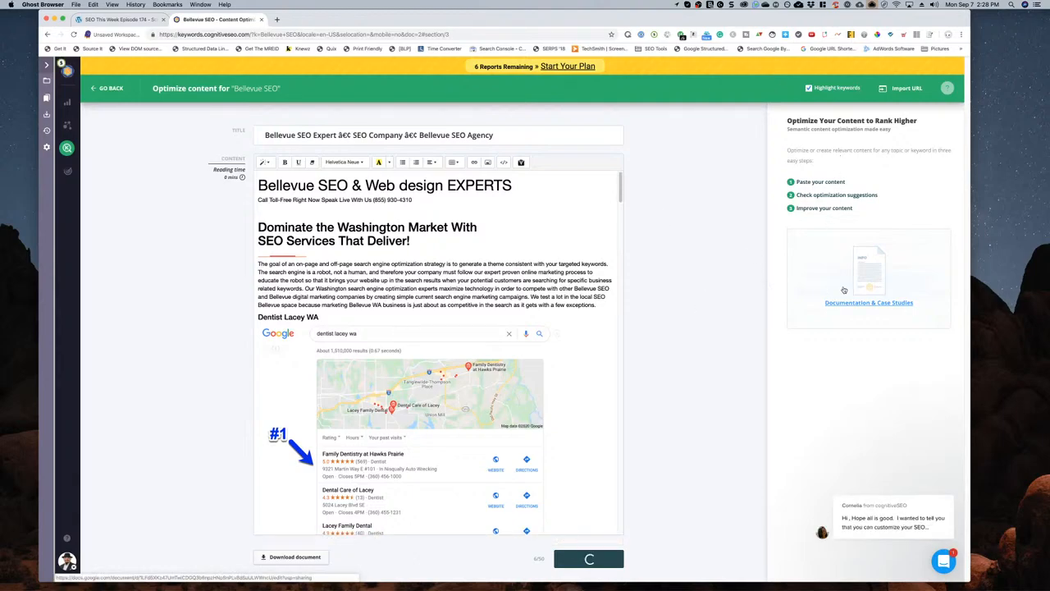
{"action": "mouse_move", "coordinate": [658, 325]}
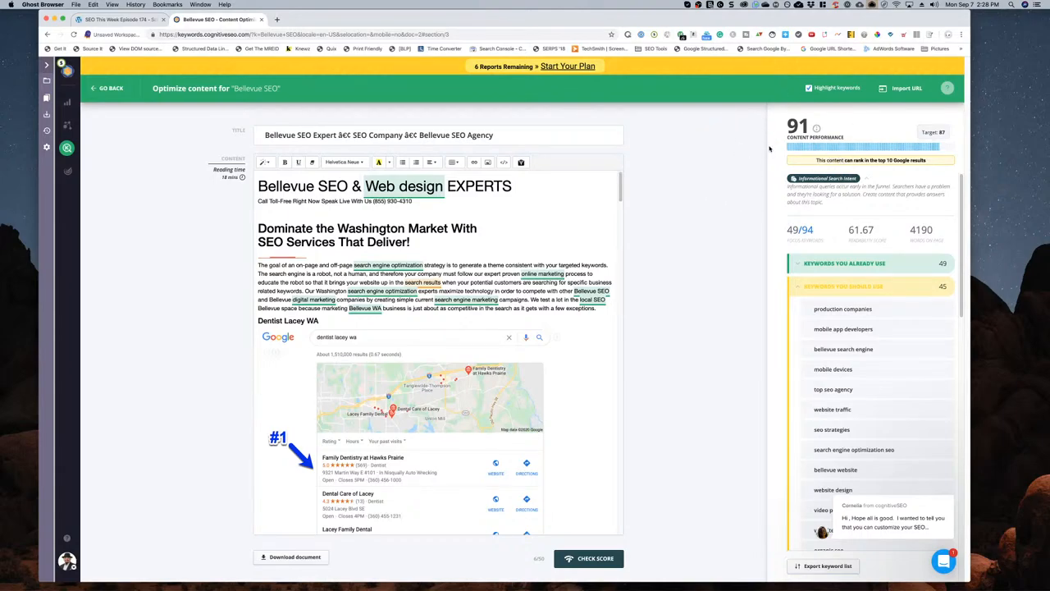
{"action": "mouse_move", "coordinate": [781, 141]}
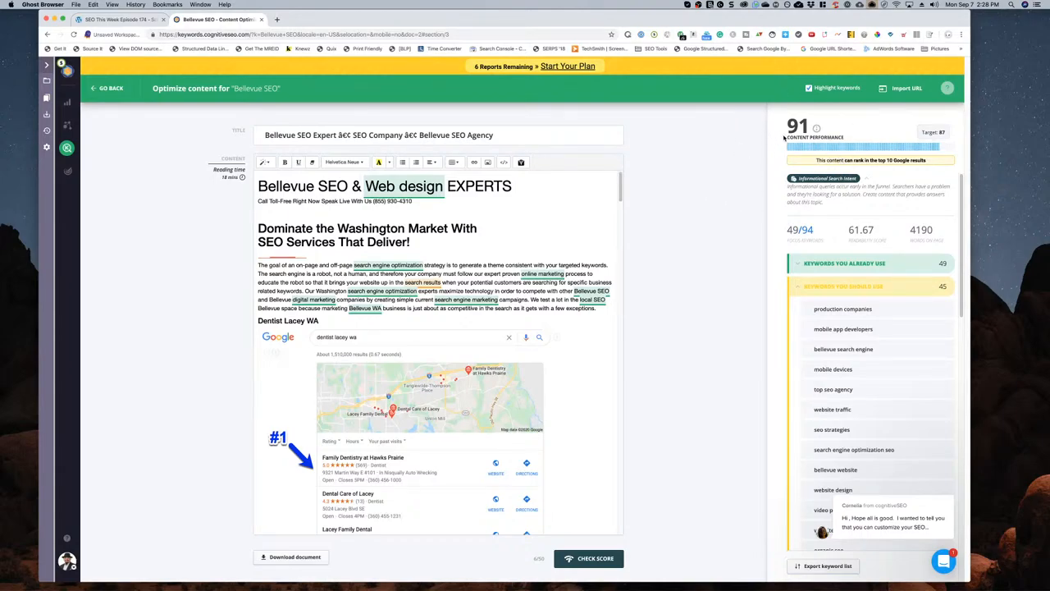
{"action": "mouse_move", "coordinate": [667, 315]}
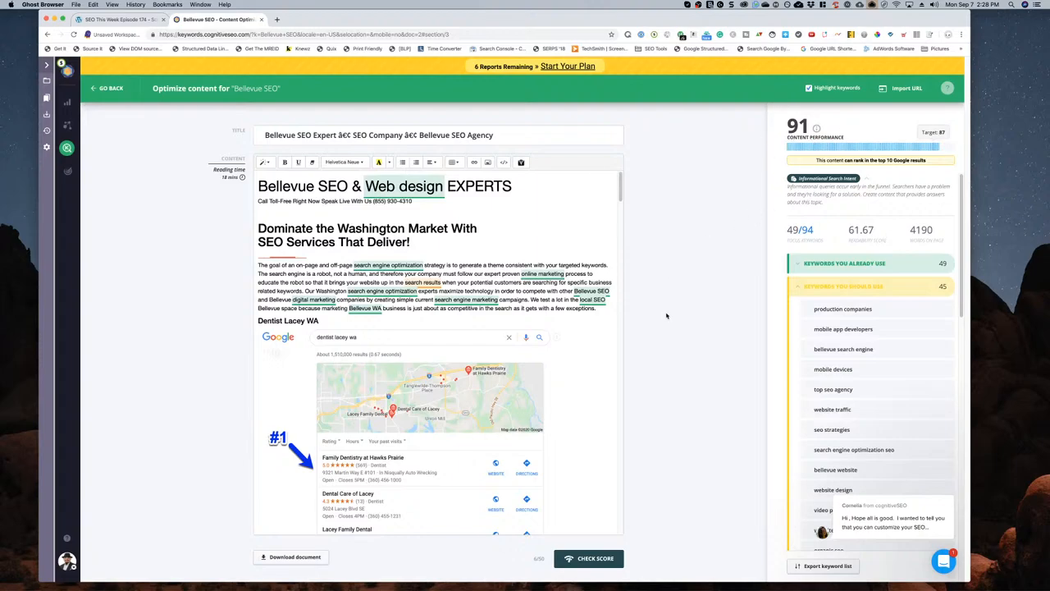
{"action": "mouse_move", "coordinate": [671, 374]}
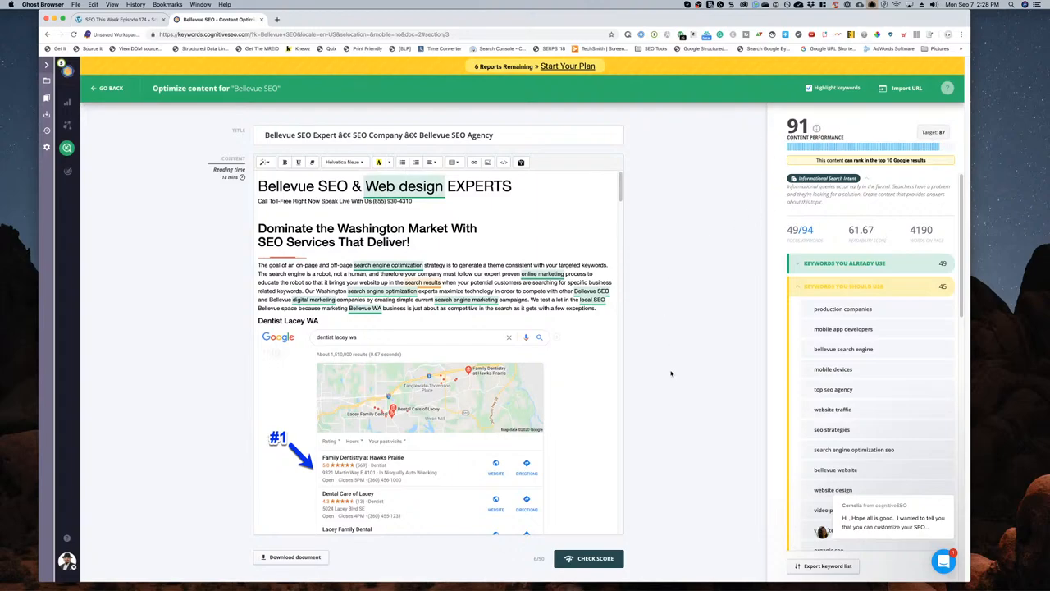
{"action": "mouse_move", "coordinate": [66, 102]}
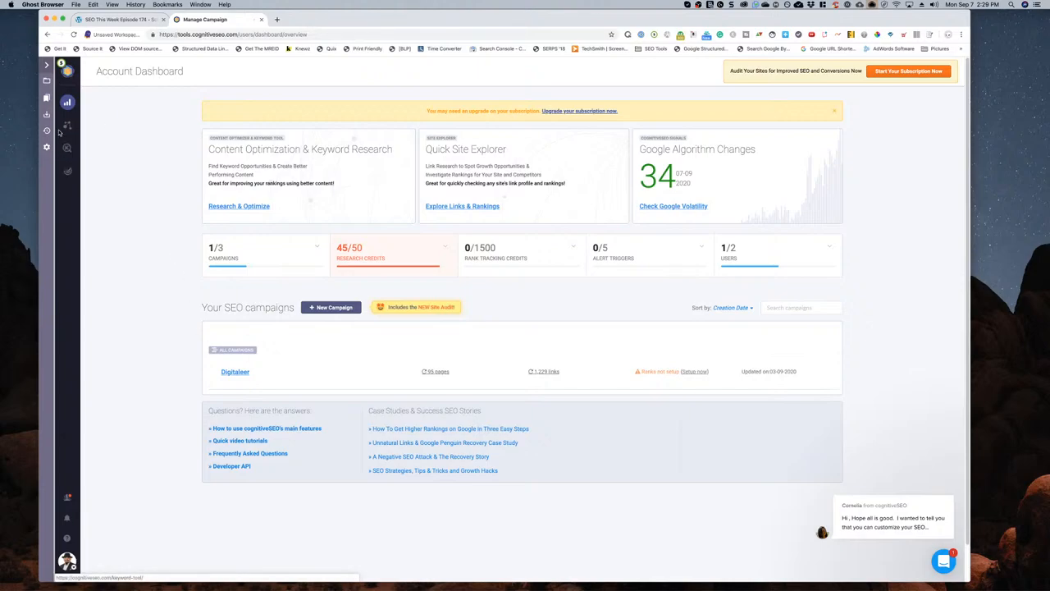
{"action": "mouse_move", "coordinate": [68, 171]}
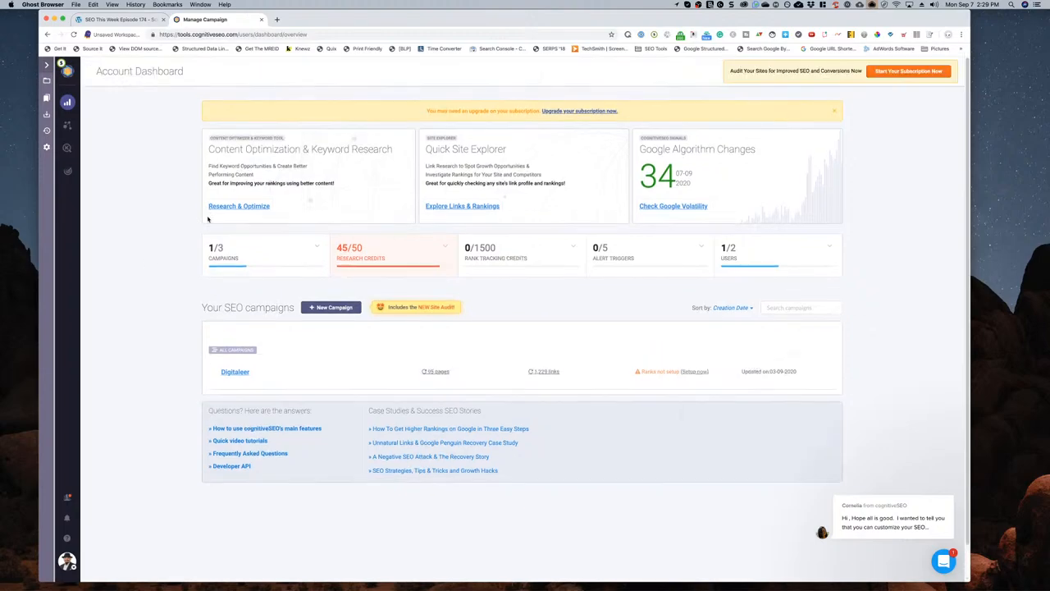
{"action": "mouse_move", "coordinate": [154, 283]}
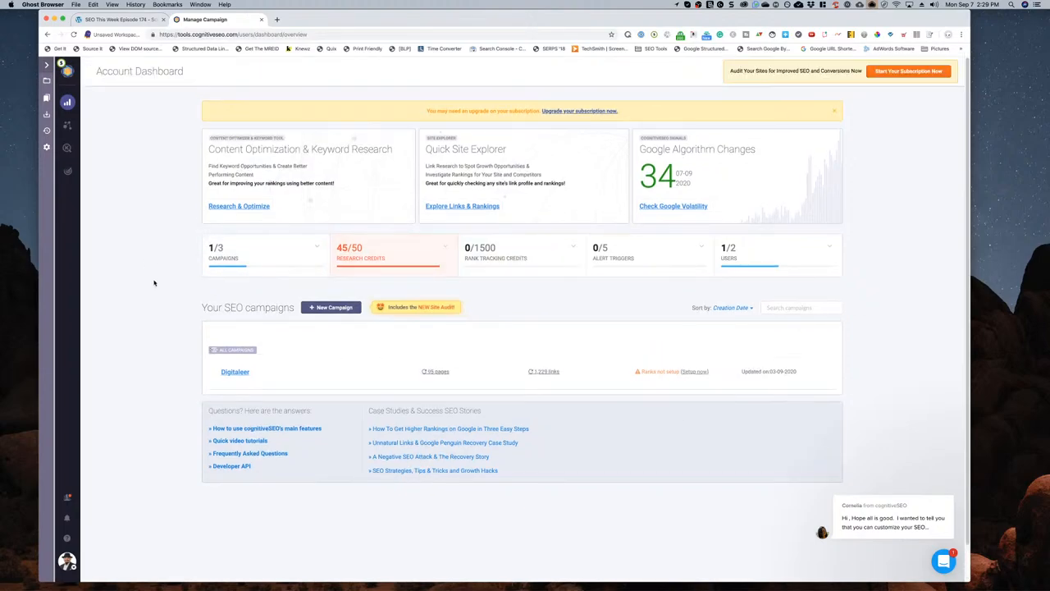
{"action": "mouse_move", "coordinate": [203, 82]}
{"action": "type", "text": "facebook"}
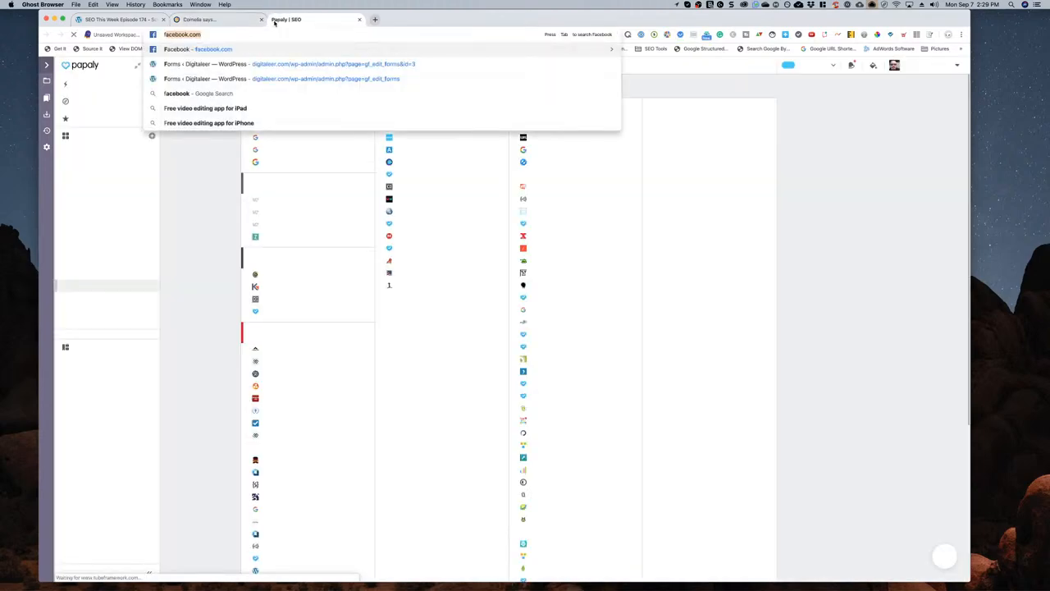
- Go to app.frase.io, autofill the saved credentials and sign in to reach the feed
{"action": "type", "text": "frawe"}
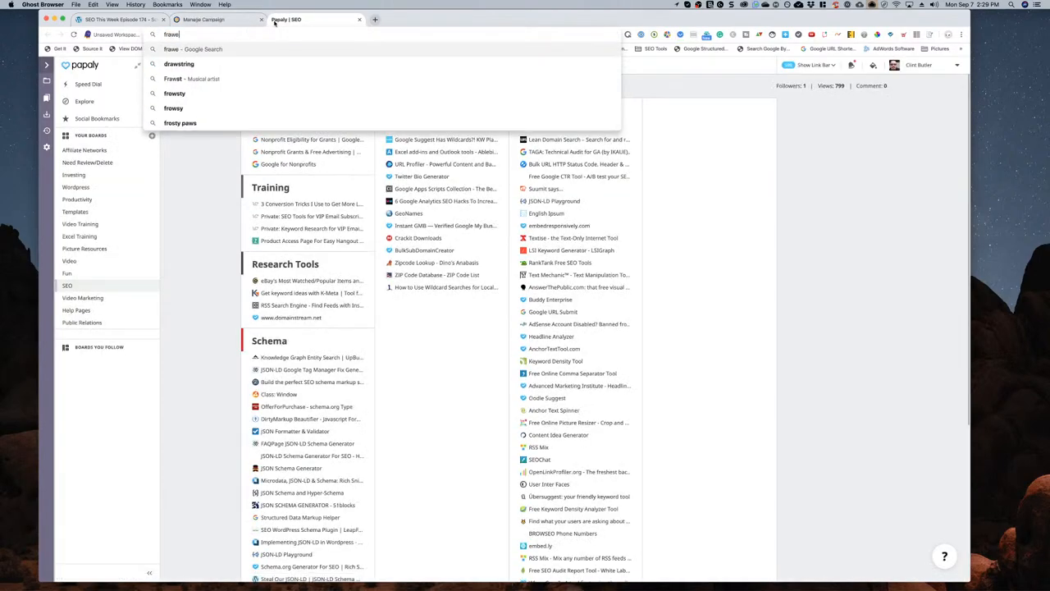
{"action": "type", "text": "frase.io/login"}
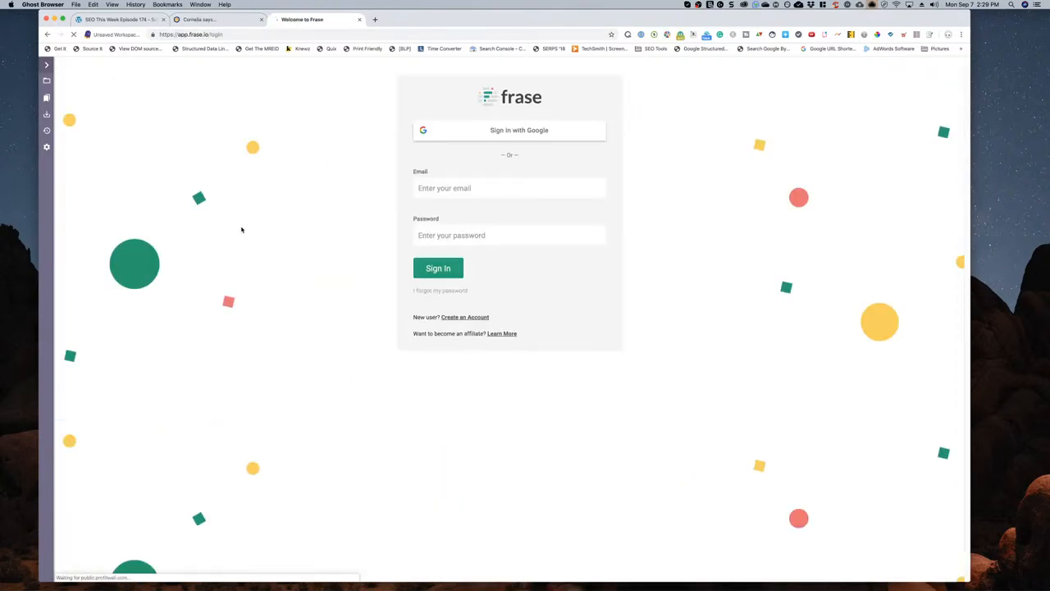
{"action": "mouse_move", "coordinate": [578, 200]}
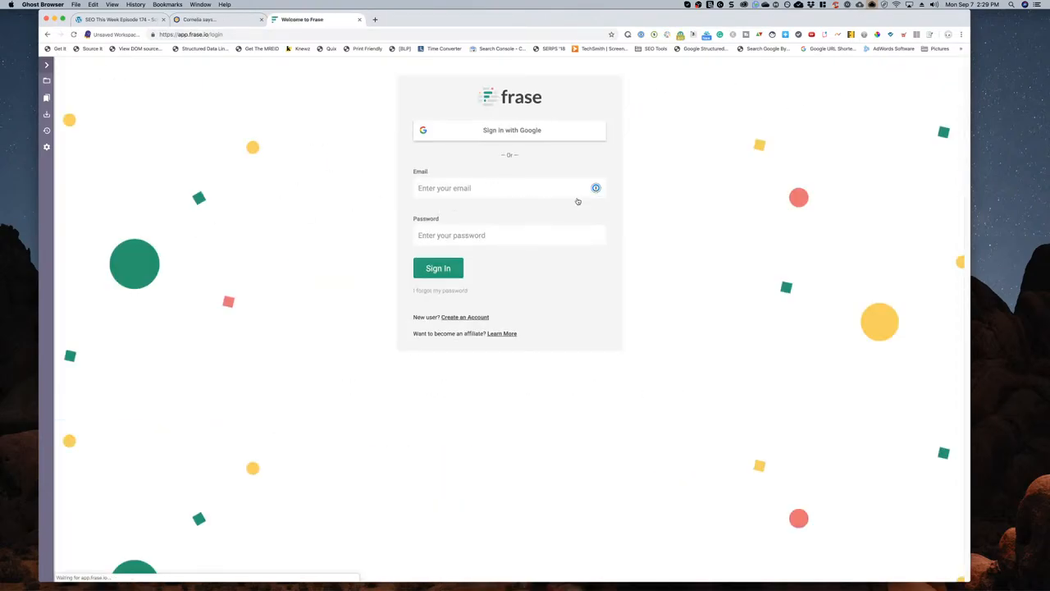
{"action": "left_click", "coordinate": [436, 267]}
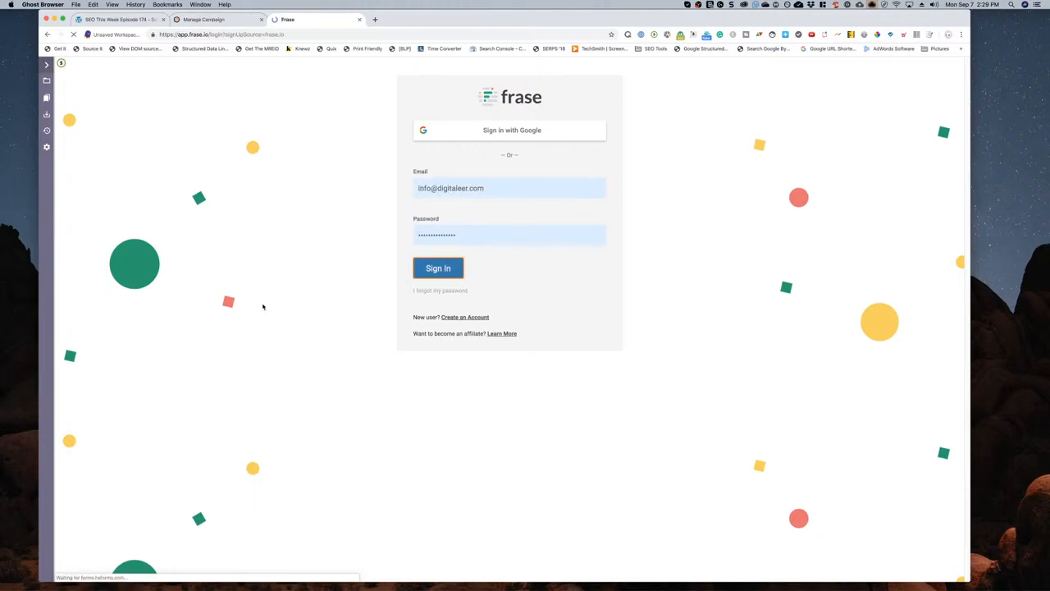
{"action": "left_click", "coordinate": [439, 268]}
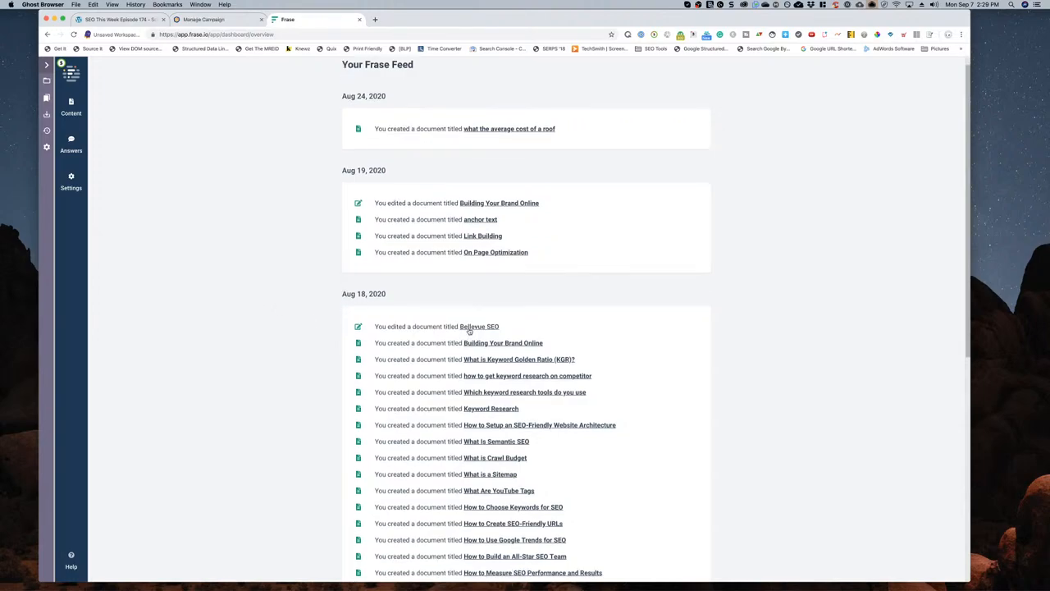
- Load the Bellevue SEO document and show the Topics found across its sources
{"action": "left_click", "coordinate": [479, 325]}
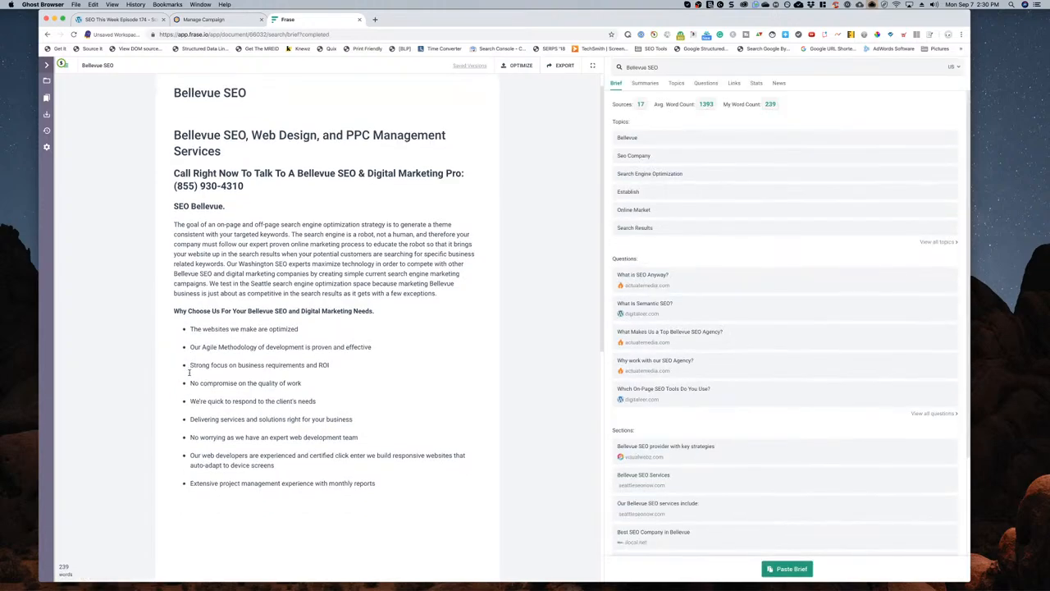
{"action": "left_click", "coordinate": [676, 82]}
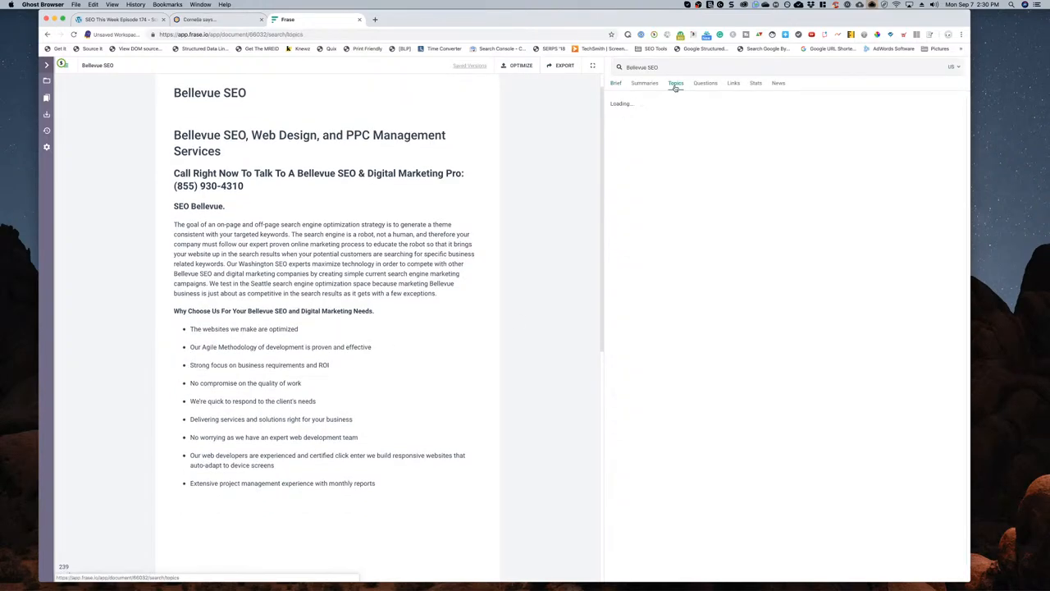
{"action": "left_click", "coordinate": [675, 82]}
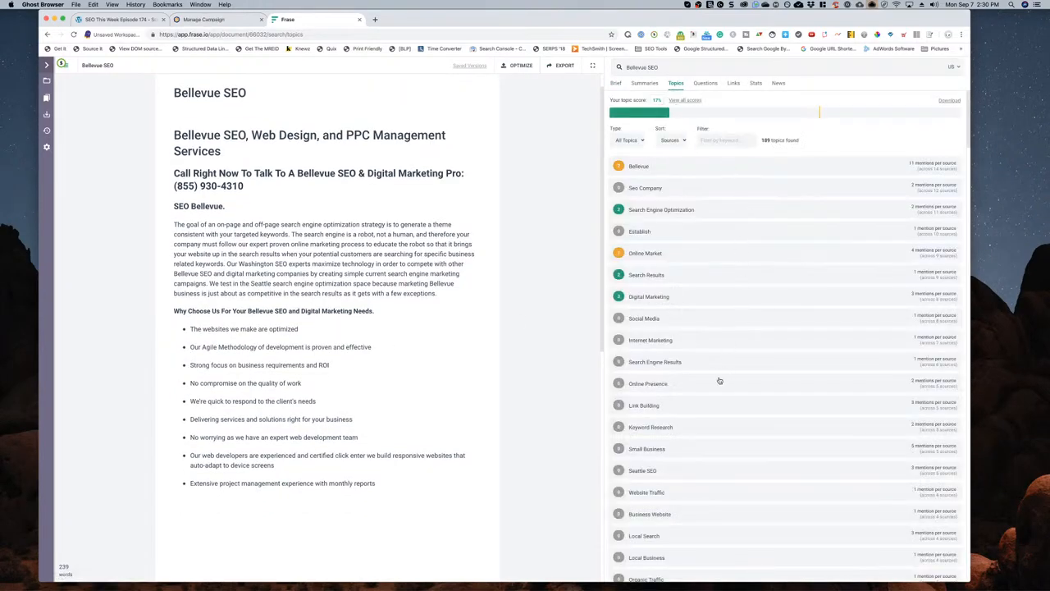
{"action": "mouse_move", "coordinate": [740, 531]}
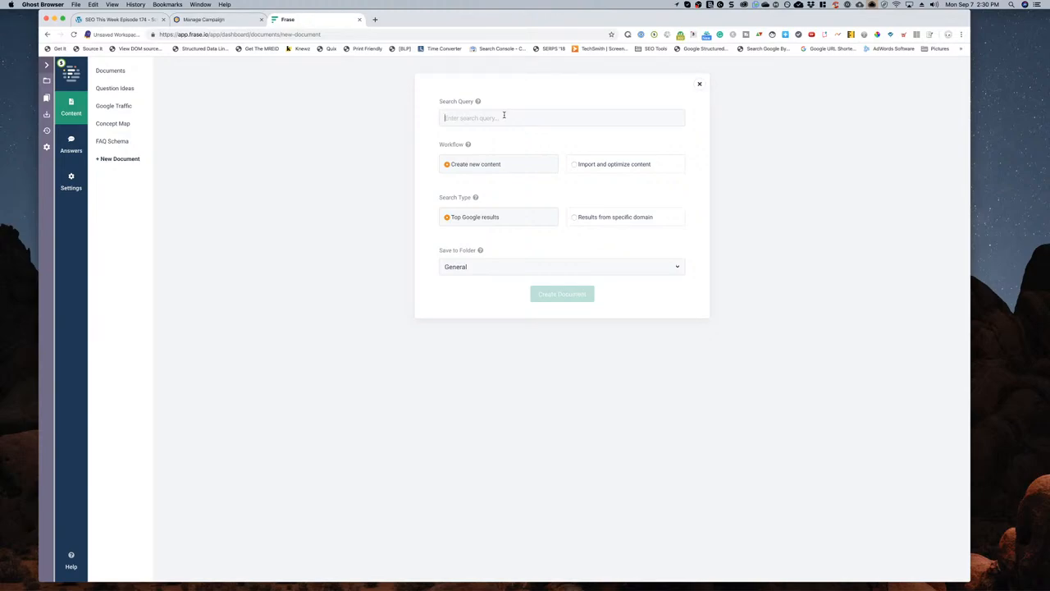
- Enter the query 'seo agency', choose the Marketing Sites folder and create the document
{"action": "type", "text": "seo ad"}
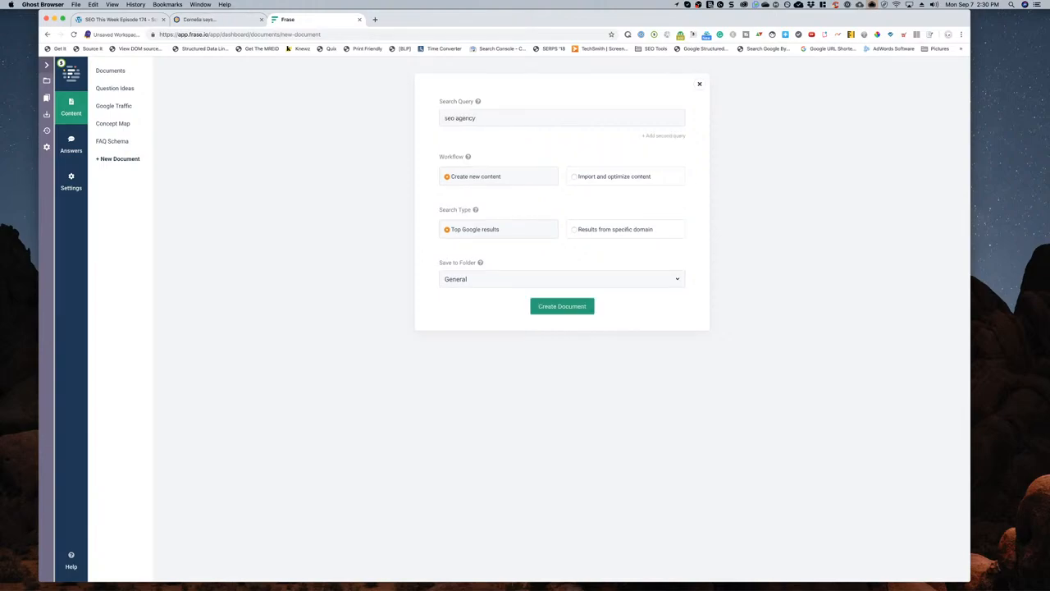
{"action": "left_click", "coordinate": [561, 279]}
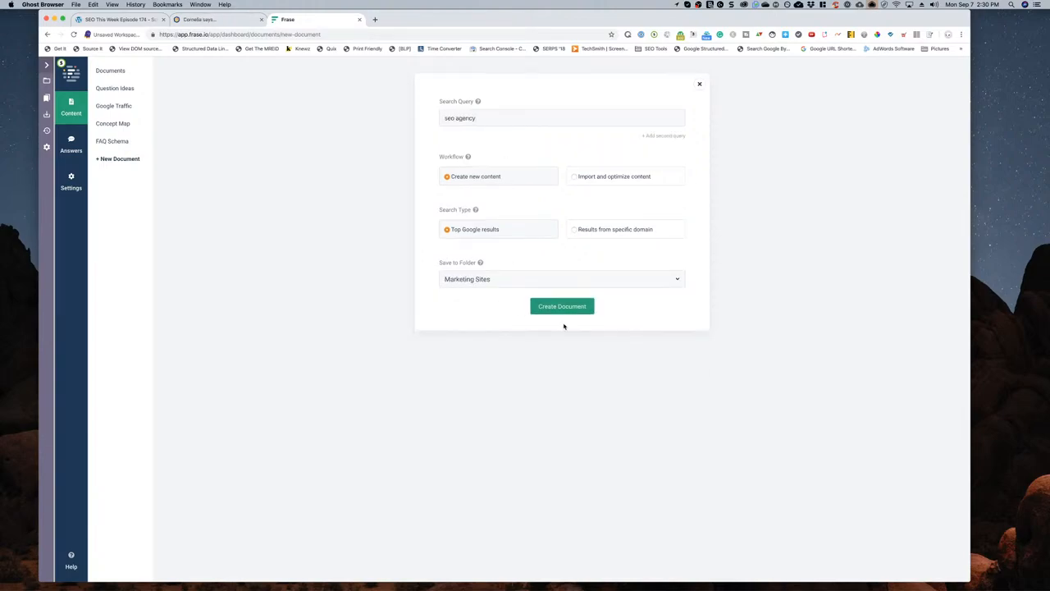
{"action": "left_click", "coordinate": [561, 307]}
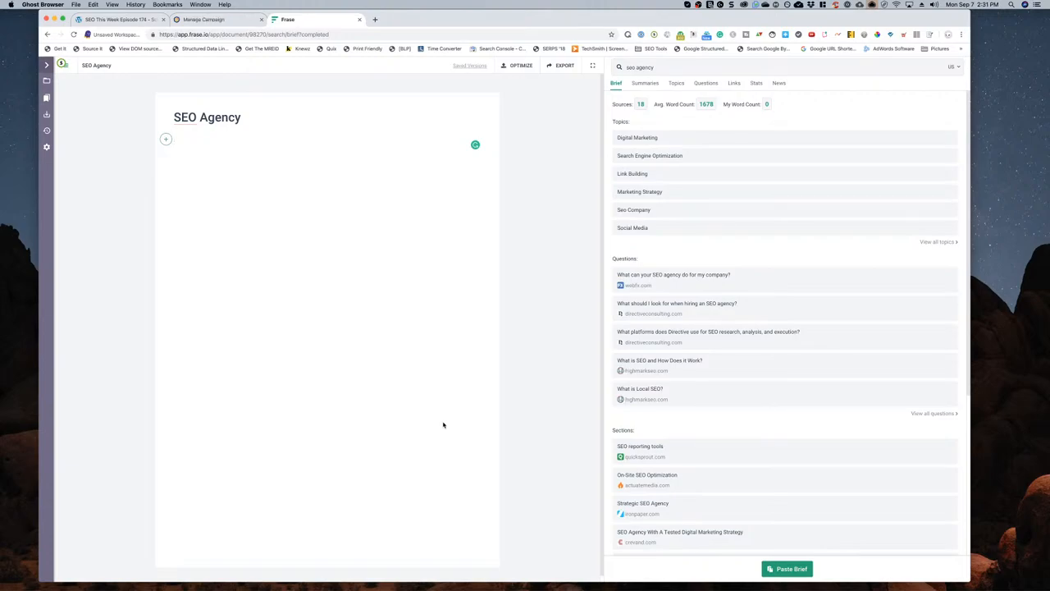
{"action": "mouse_move", "coordinate": [450, 424]}
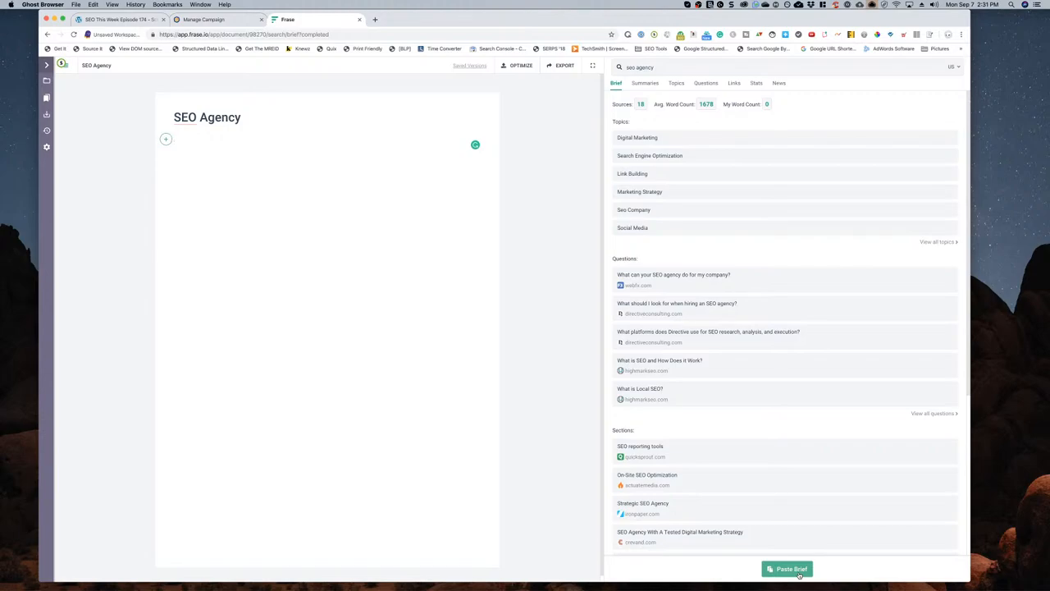
- Paste the automatic brief into the editor, confirming replacement of its content
{"action": "left_click", "coordinate": [788, 568]}
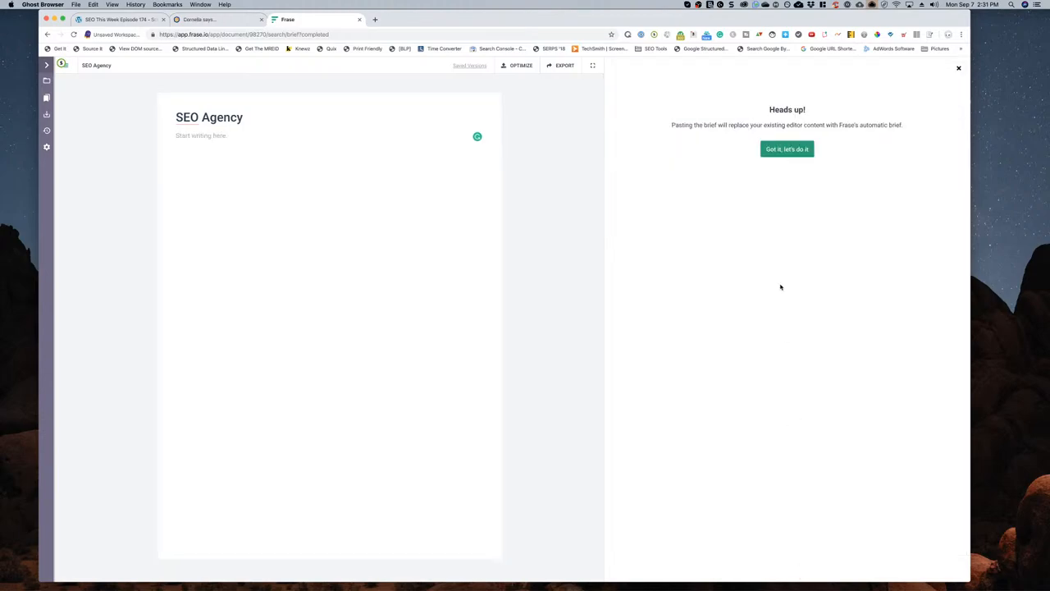
{"action": "left_click", "coordinate": [787, 147]}
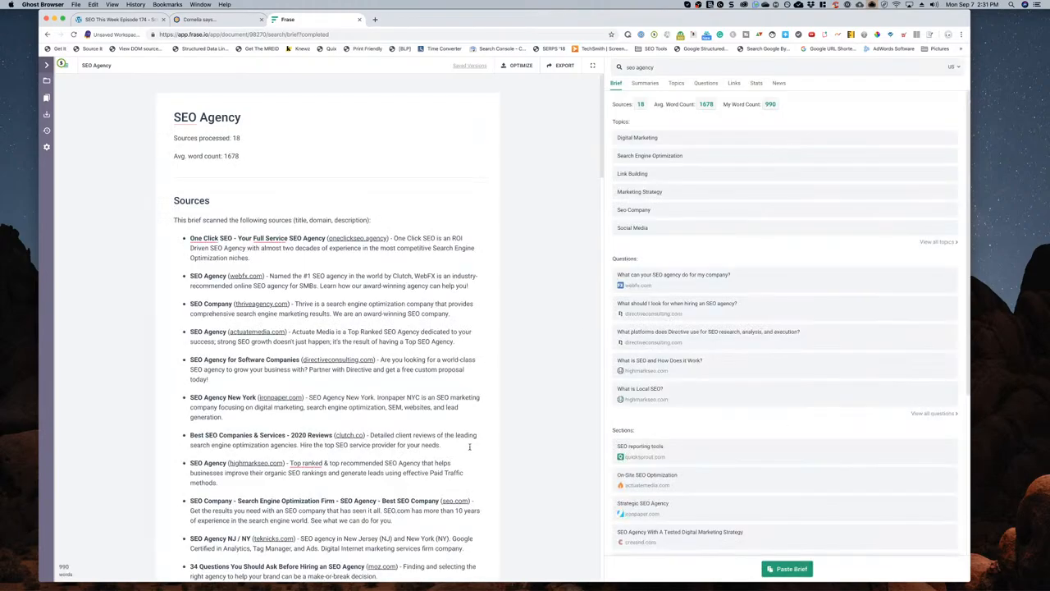
{"action": "scroll", "scroll_direction": "down", "scroll_amount": 3}
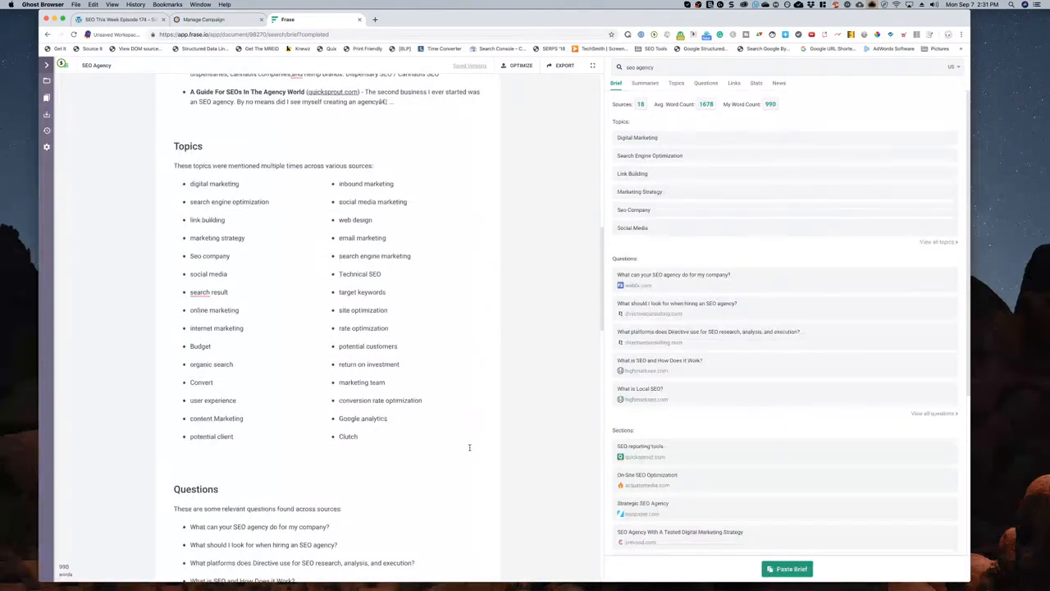
{"action": "scroll", "scroll_direction": "down", "scroll_amount": 3}
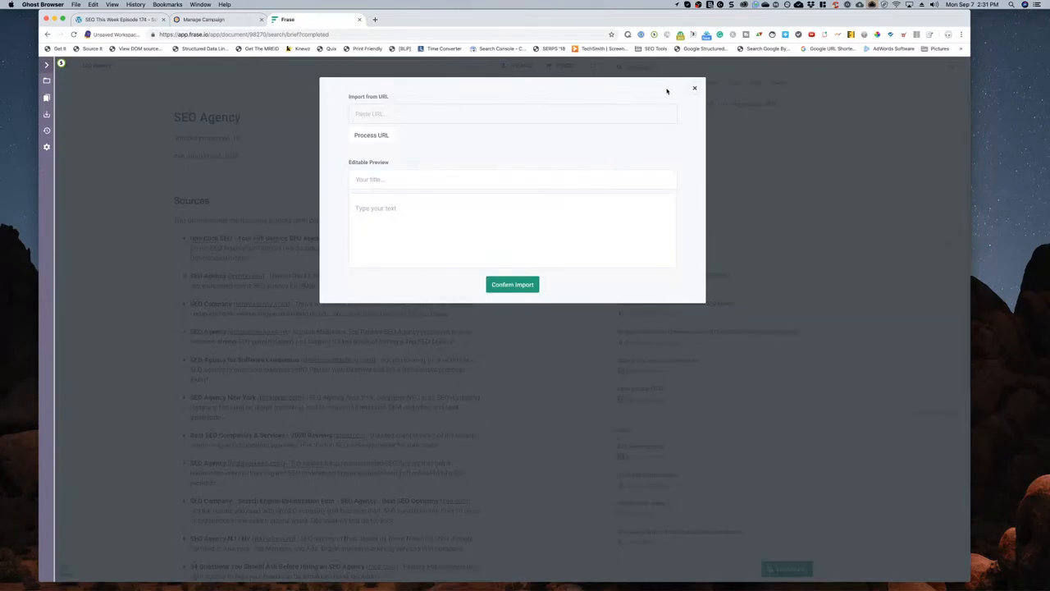
- Dismiss the Import from URL dialog and browse the brief's topics, questions and statistics via Export
{"action": "left_click", "coordinate": [694, 88]}
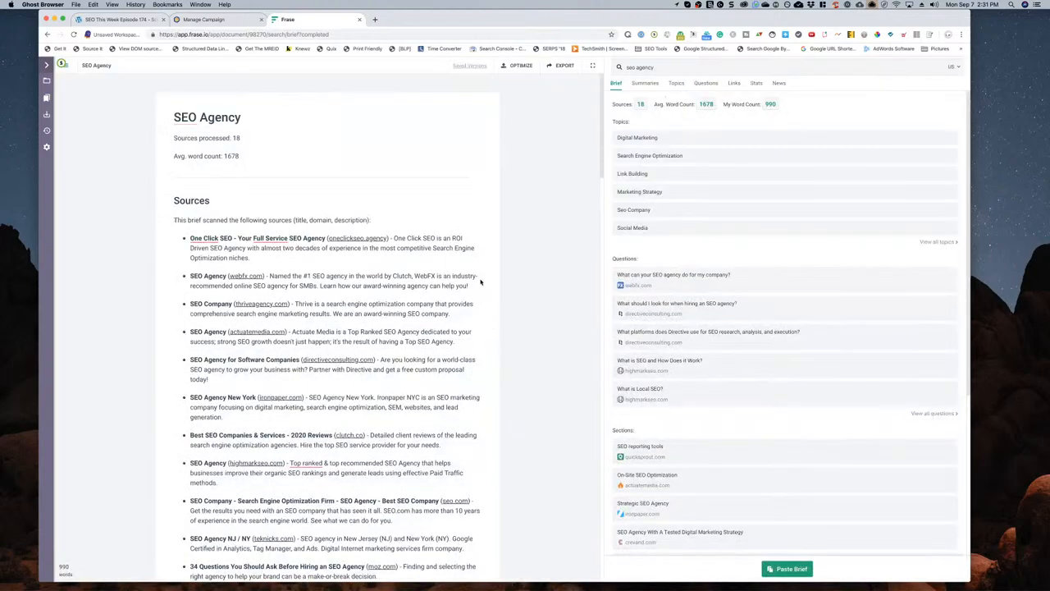
{"action": "left_click", "coordinate": [564, 65]}
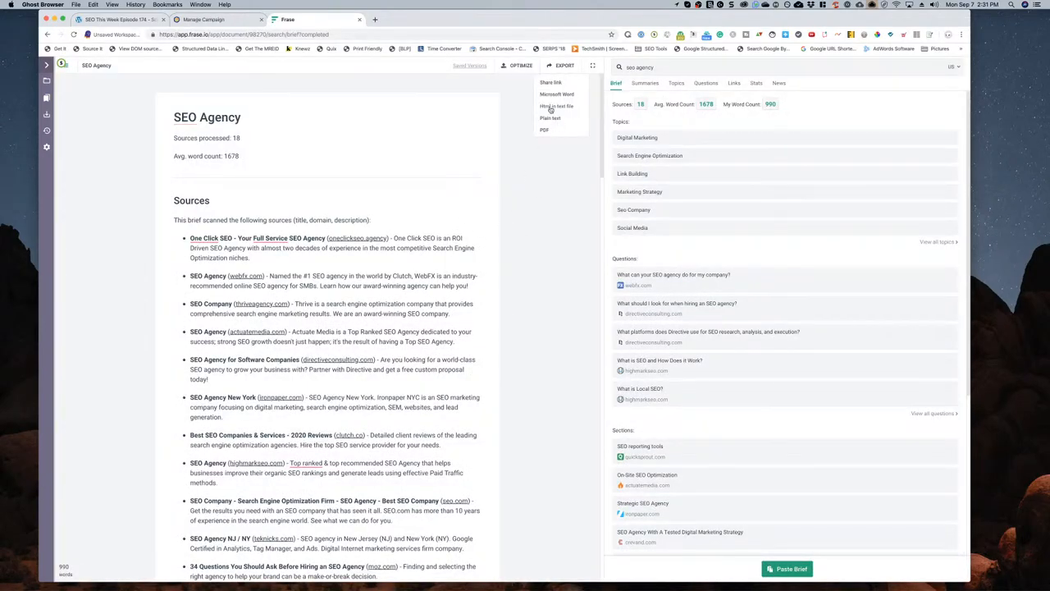
{"action": "scroll", "scroll_direction": "down", "scroll_amount": 3}
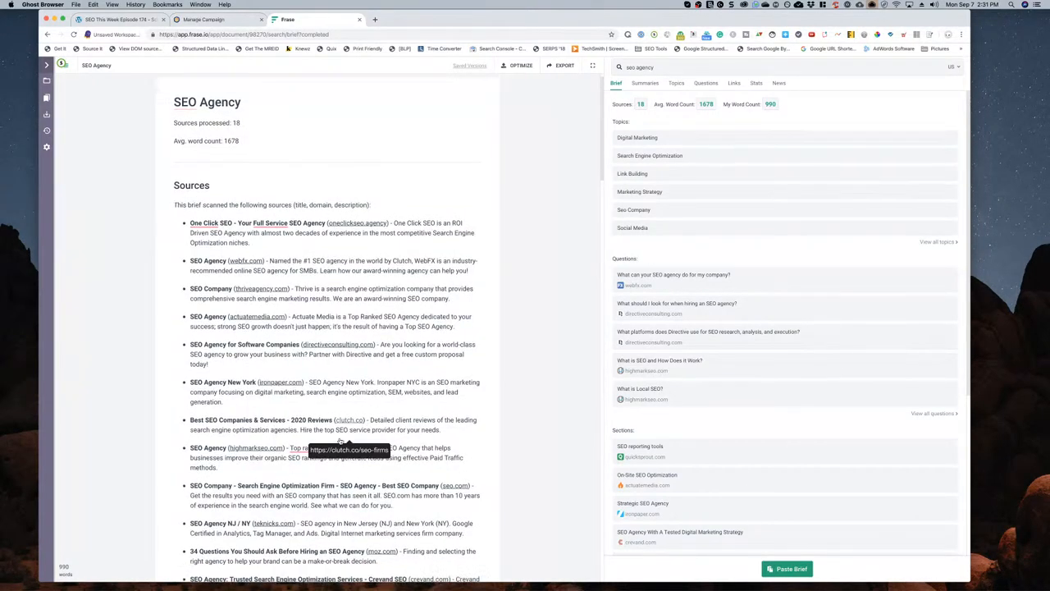
{"action": "scroll", "scroll_direction": "down", "scroll_amount": 3}
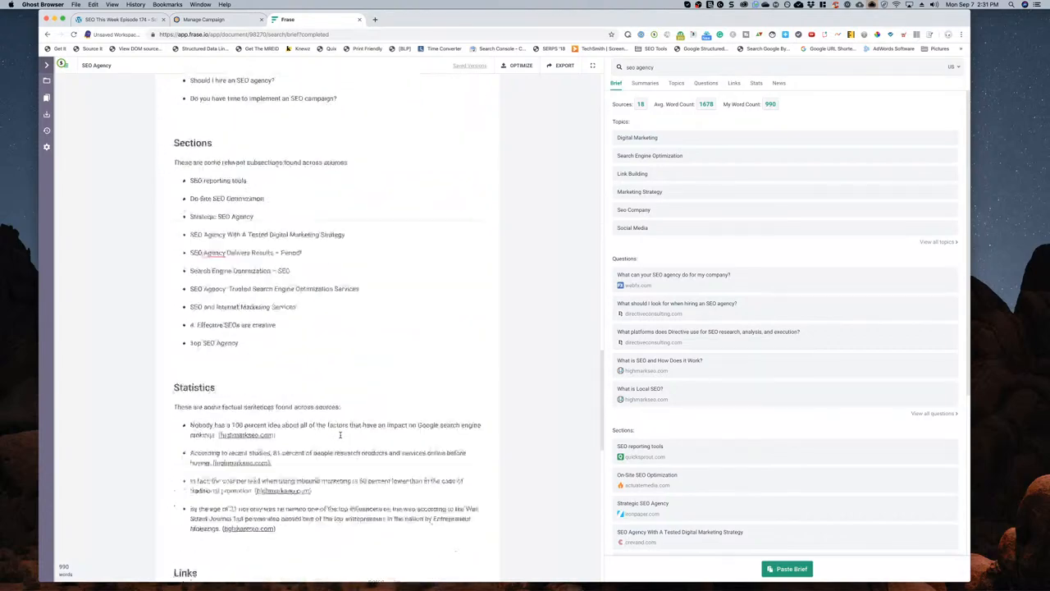
{"action": "scroll", "scroll_direction": "down", "scroll_amount": 3}
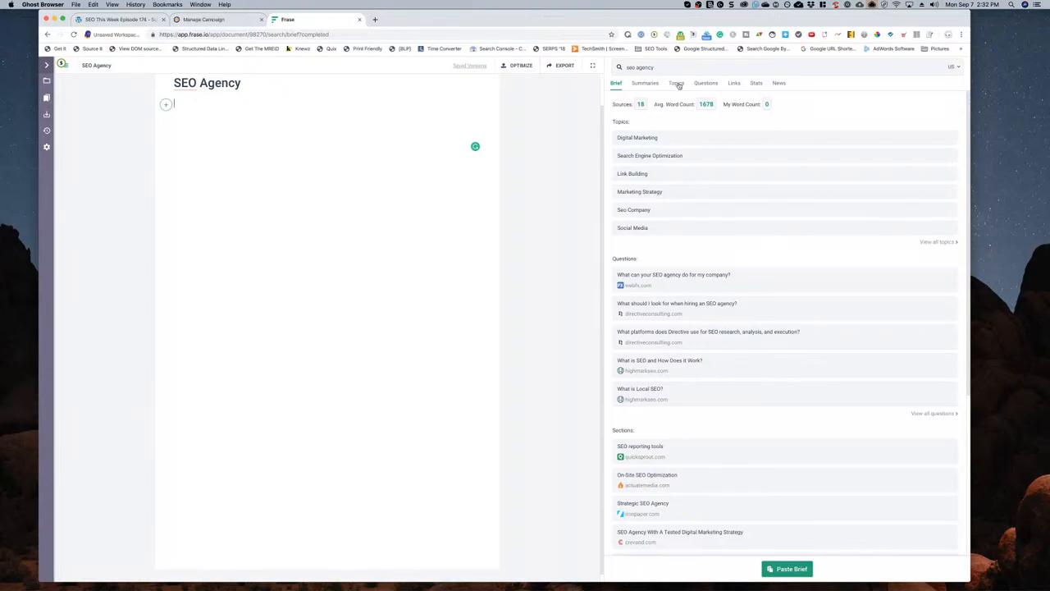
- Switch to Summaries of top-ranking pages and add a summary excerpt to the document
{"action": "left_click", "coordinate": [676, 82]}
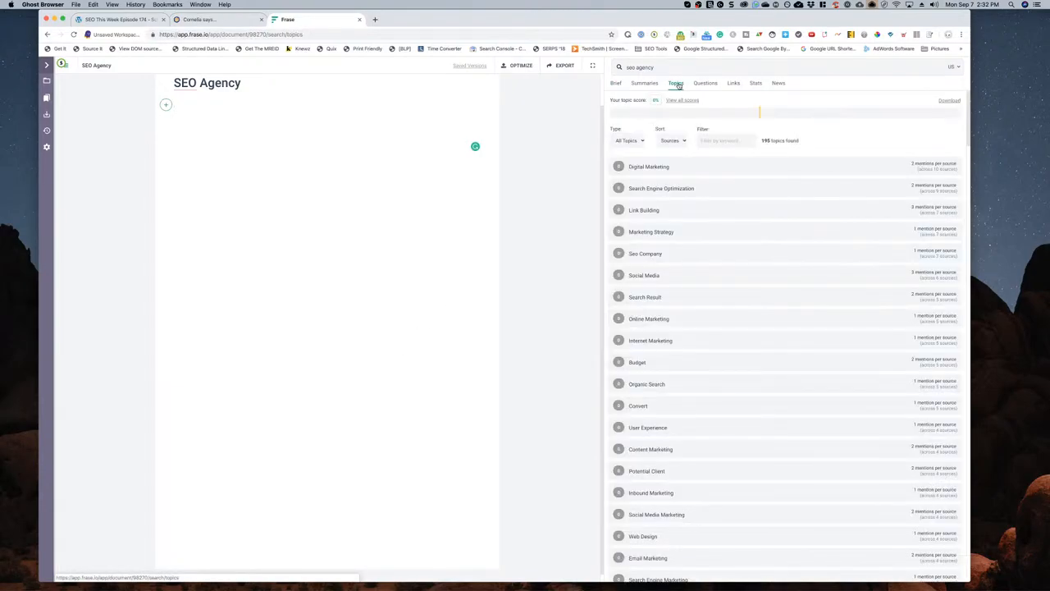
{"action": "left_click", "coordinate": [644, 82]}
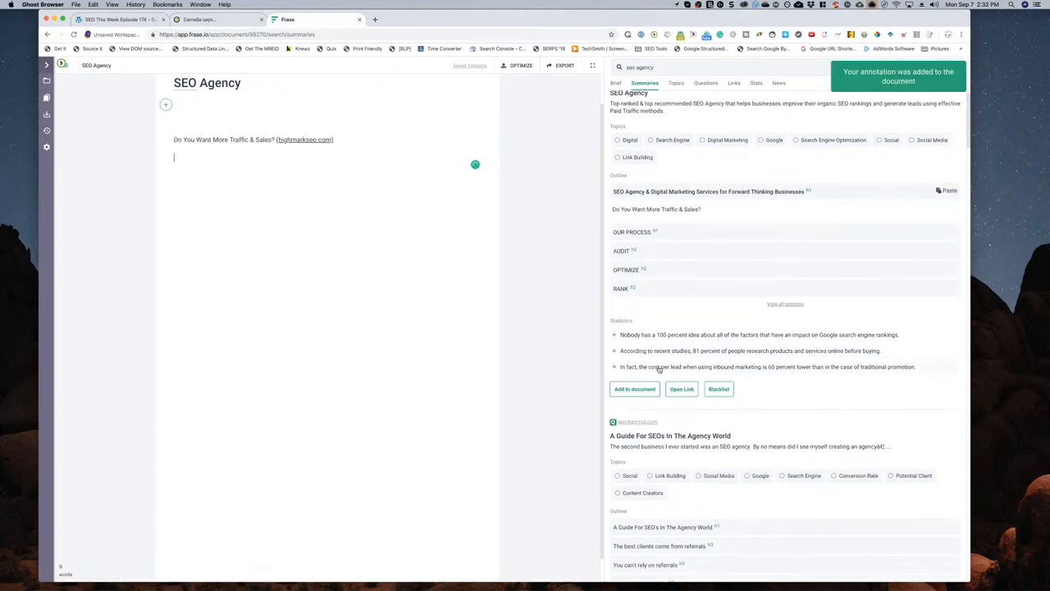
{"action": "left_click", "coordinate": [634, 387]}
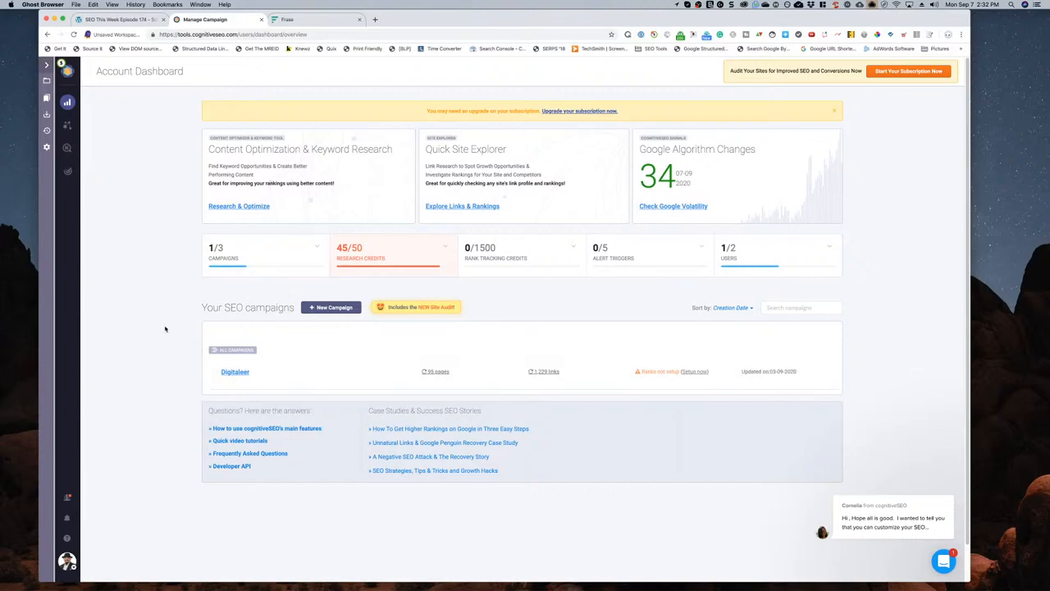
{"action": "mouse_move", "coordinate": [167, 325]}
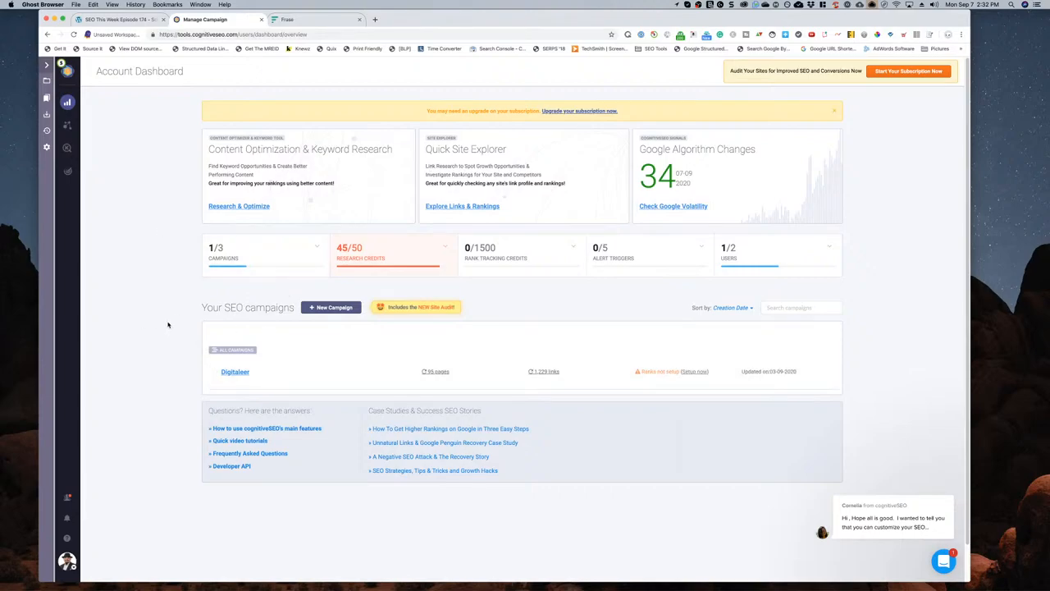
{"action": "mouse_move", "coordinate": [171, 259]}
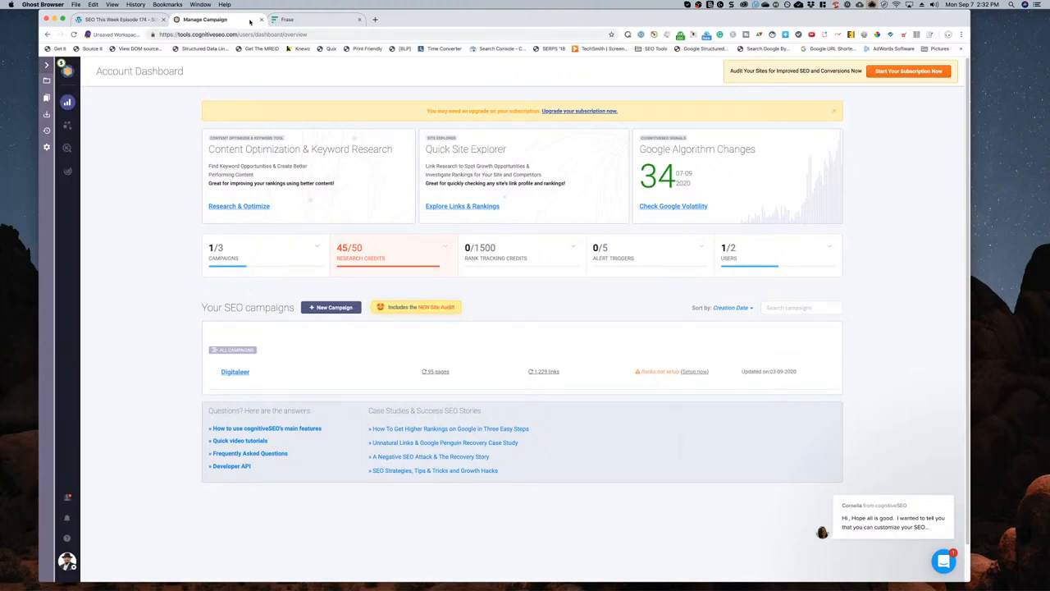
{"action": "mouse_move", "coordinate": [387, 331]}
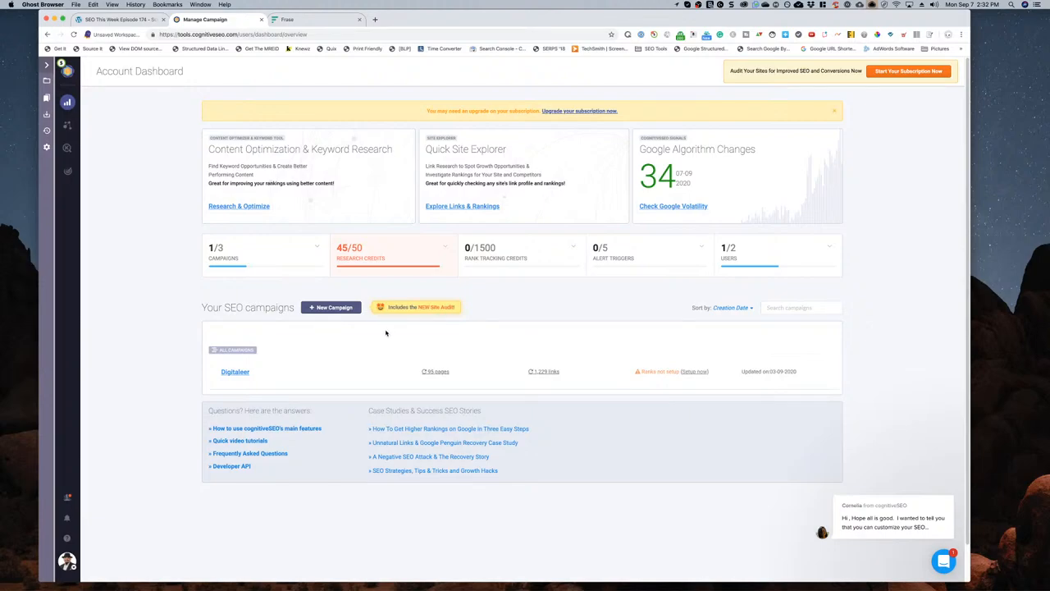
{"action": "mouse_move", "coordinate": [141, 292]}
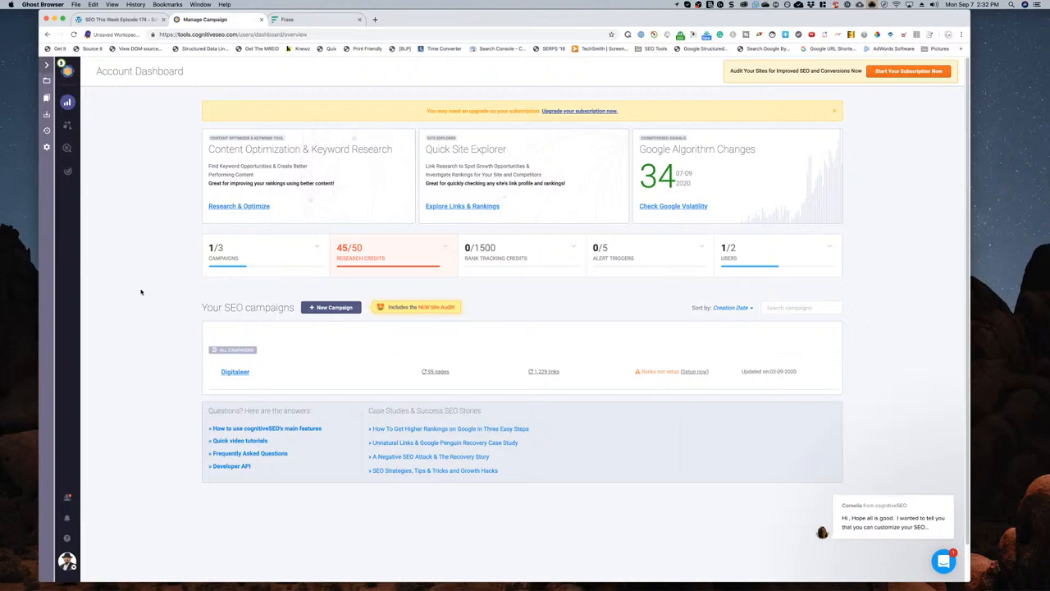
{"action": "mouse_move", "coordinate": [354, 287]}
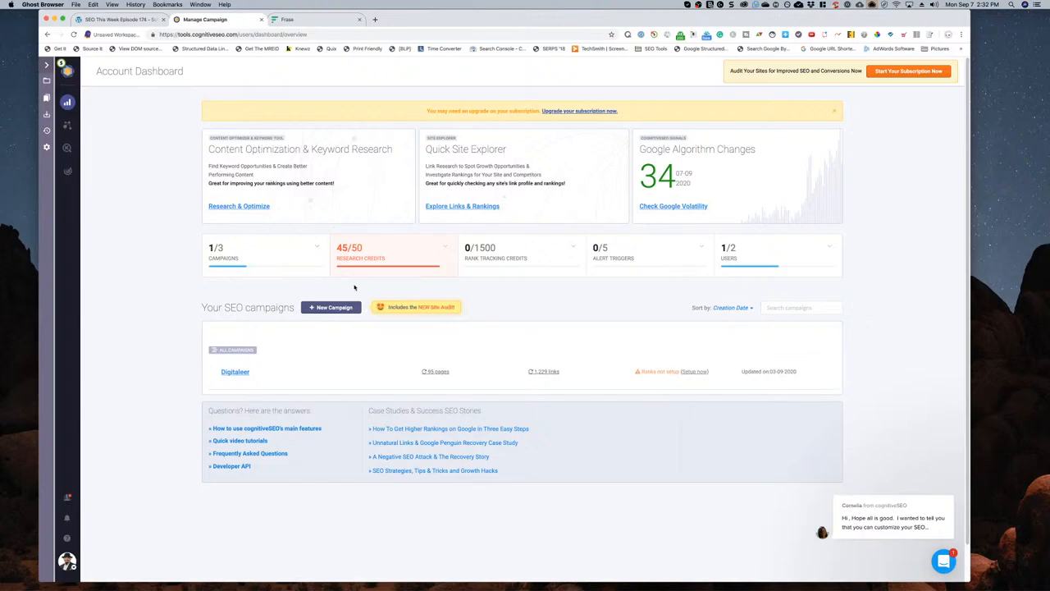
{"action": "mouse_move", "coordinate": [499, 251]}
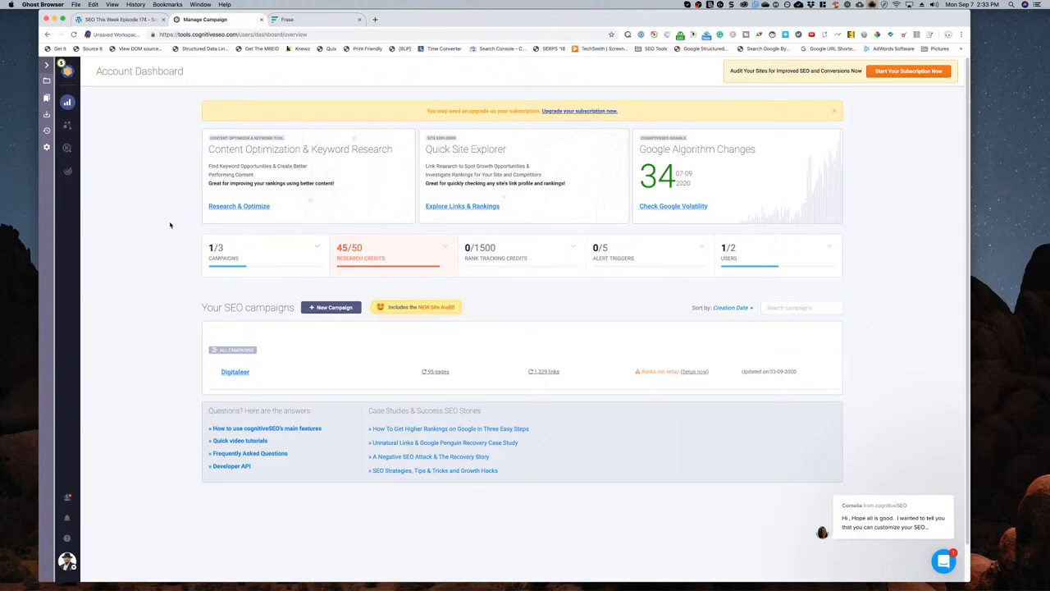
{"action": "mouse_move", "coordinate": [171, 177]}
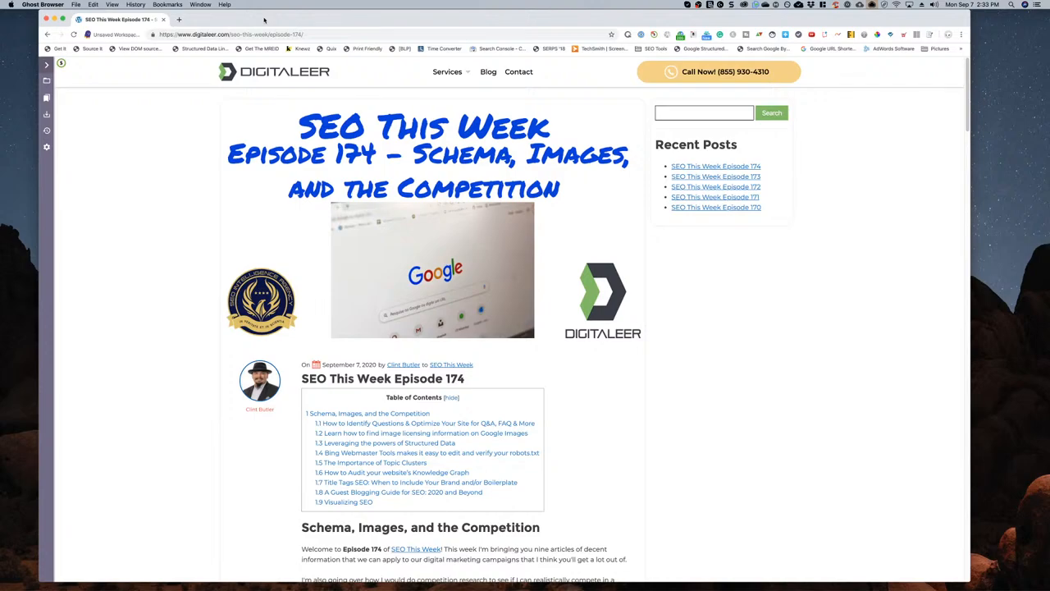
{"action": "mouse_move", "coordinate": [130, 194]}
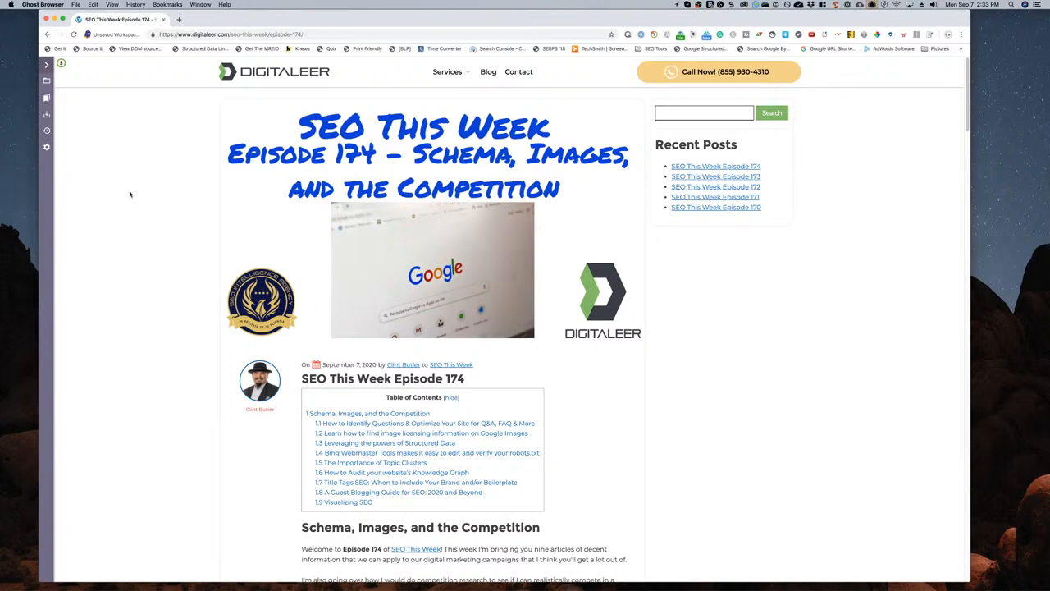
- Scroll the Episode 174 post to look over its table of contents
{"action": "scroll", "scroll_direction": "down", "scroll_amount": 3}
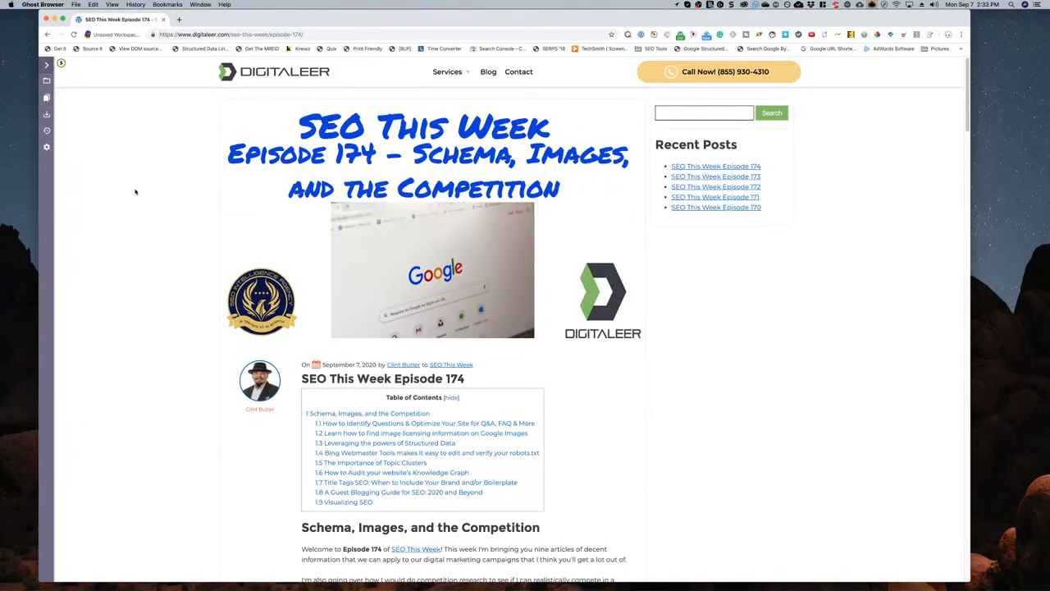
{"action": "mouse_move", "coordinate": [130, 190]}
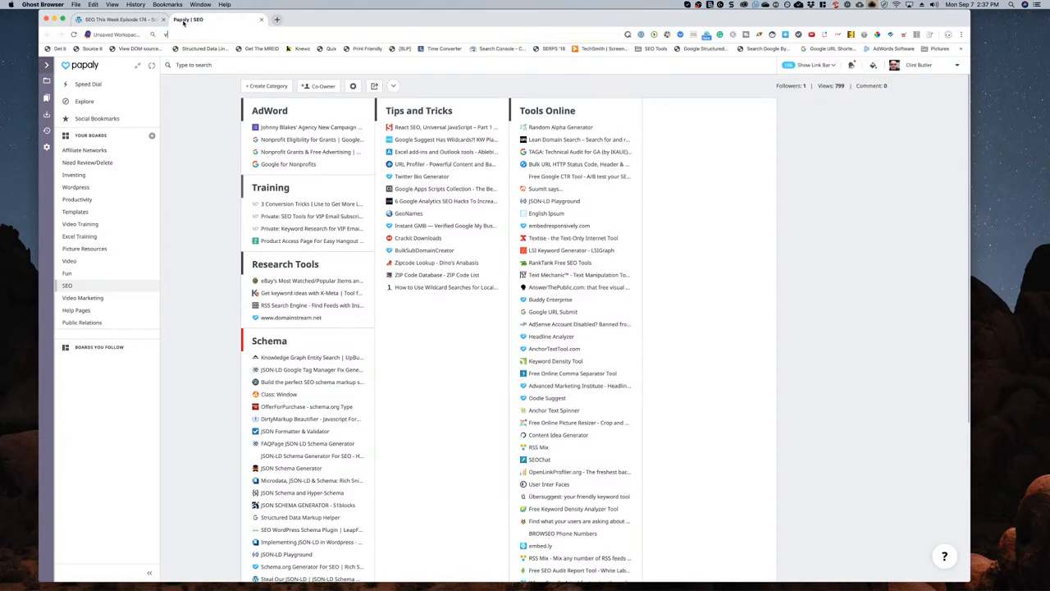
- Search Google for 'video editor app' and scroll the first results page down to the related searches
{"action": "type", "text": "video editor app"}
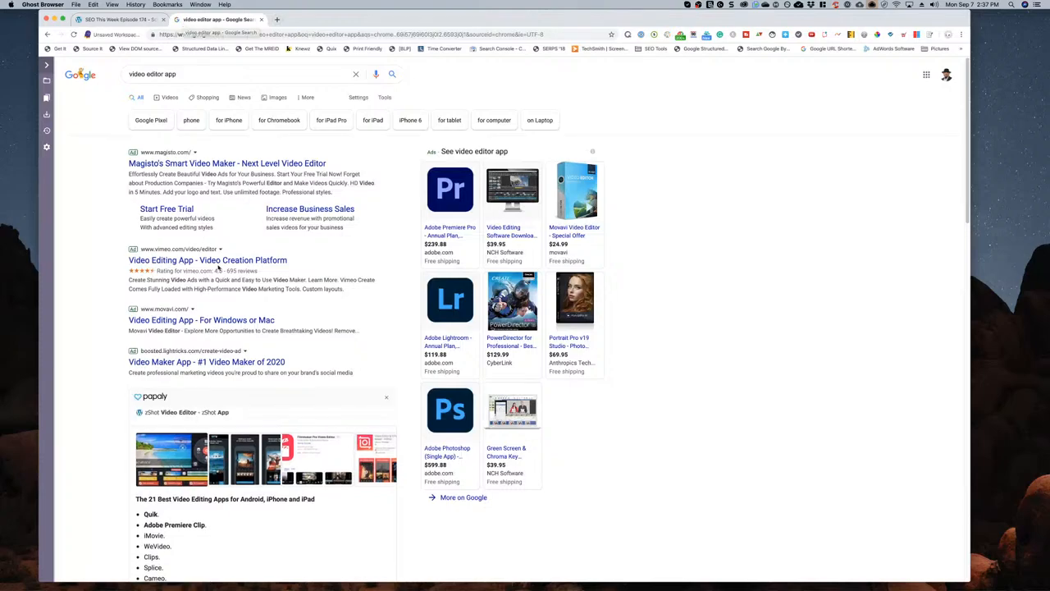
{"action": "scroll", "scroll_direction": "down", "scroll_amount": 3}
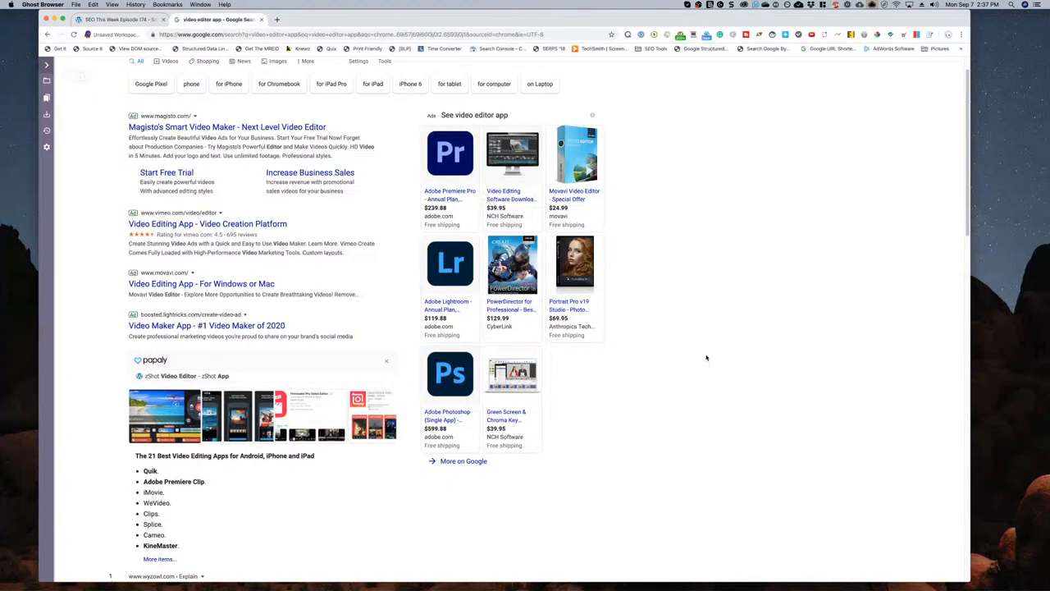
{"action": "scroll", "scroll_direction": "down", "scroll_amount": 3}
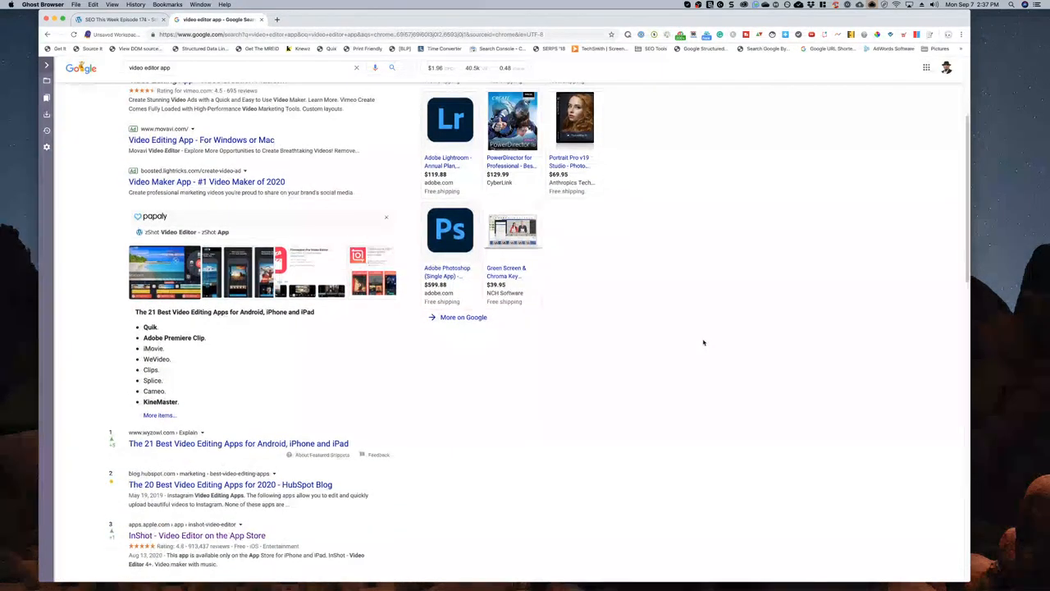
{"action": "scroll", "scroll_direction": "down", "scroll_amount": 3}
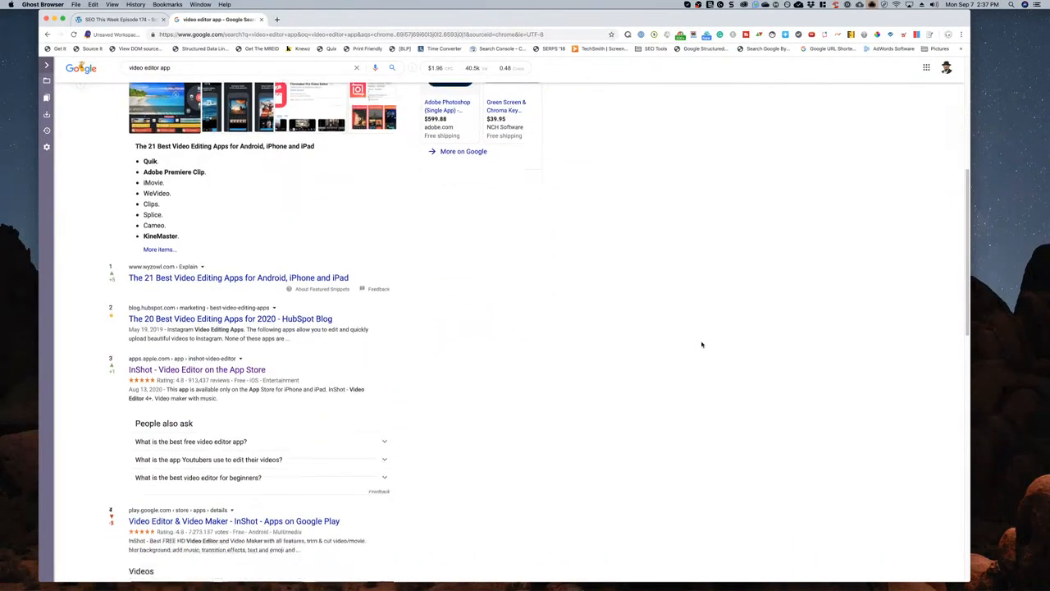
{"action": "scroll", "scroll_direction": "down", "scroll_amount": 3}
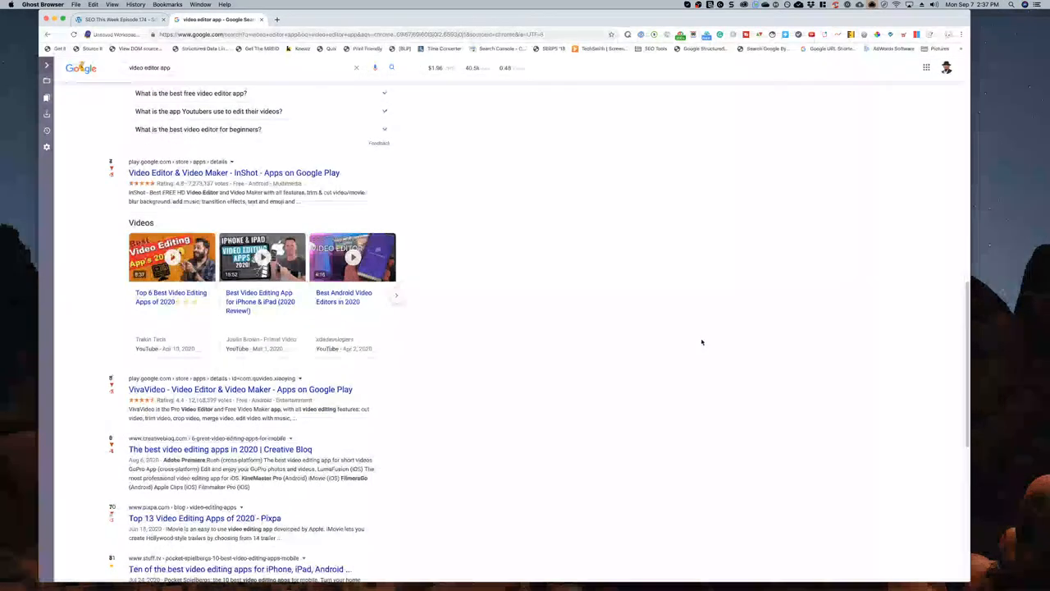
{"action": "scroll", "scroll_direction": "down", "scroll_amount": 3}
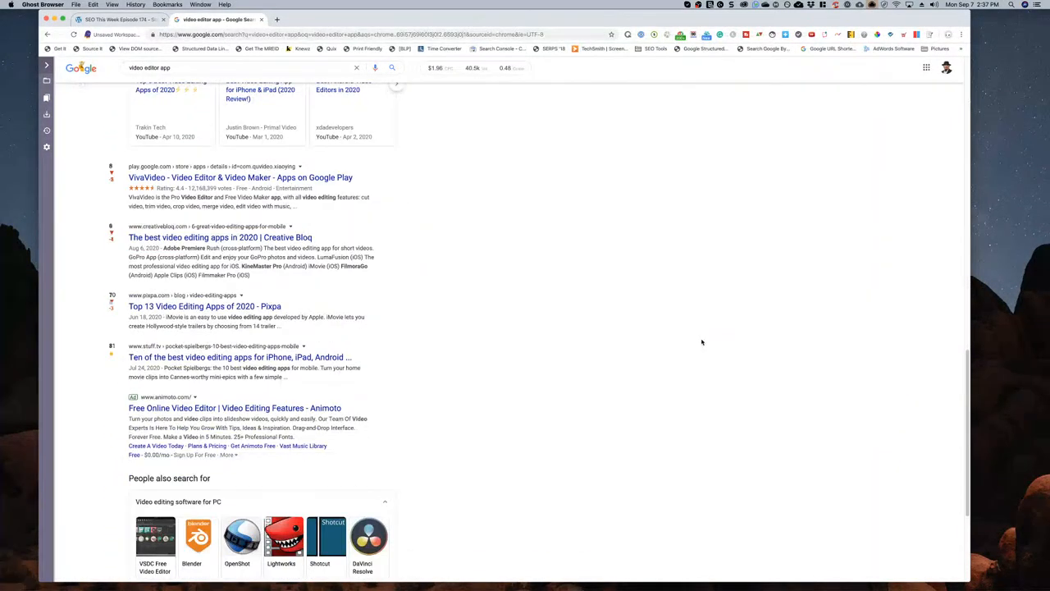
{"action": "scroll", "scroll_direction": "down", "scroll_amount": 3}
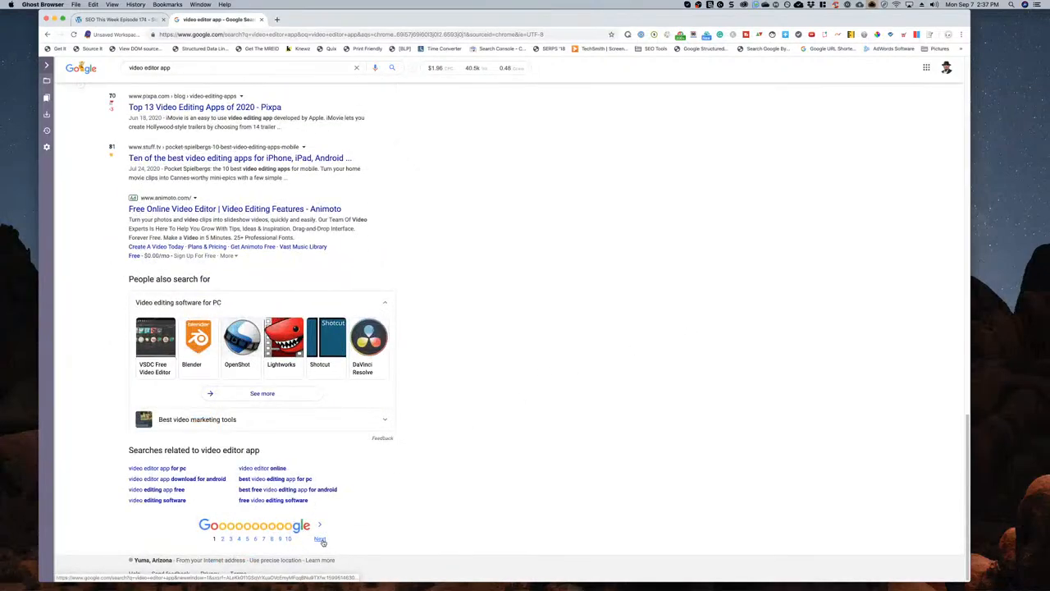
- Go to page 2 of the 'video editor app' results and scroll through its listings
{"action": "left_click", "coordinate": [320, 538]}
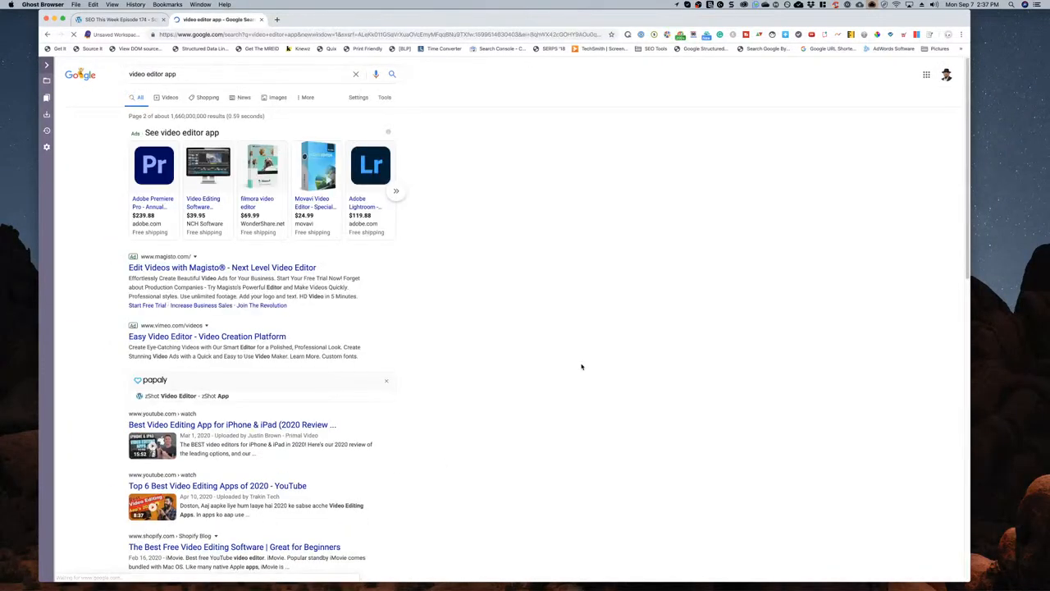
{"action": "scroll", "scroll_direction": "down", "scroll_amount": 3}
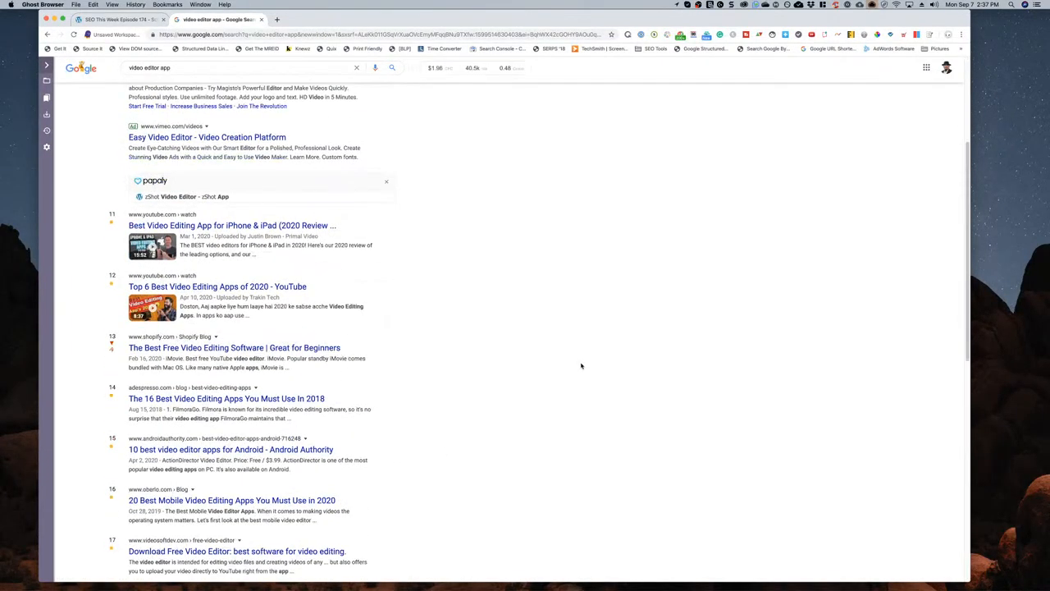
{"action": "scroll", "scroll_direction": "down", "scroll_amount": 3}
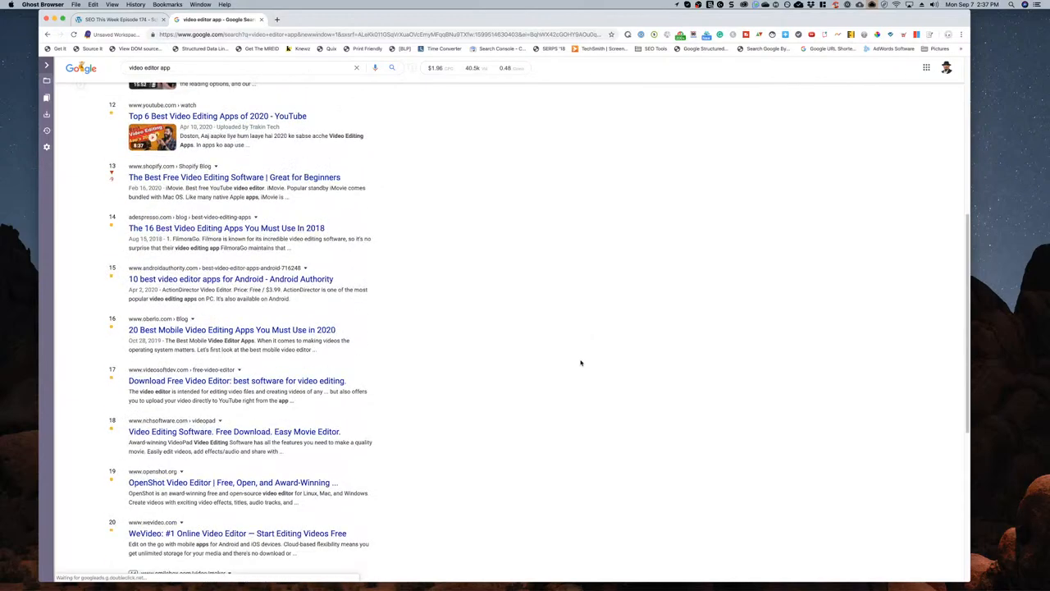
{"action": "scroll", "scroll_direction": "down", "scroll_amount": 3}
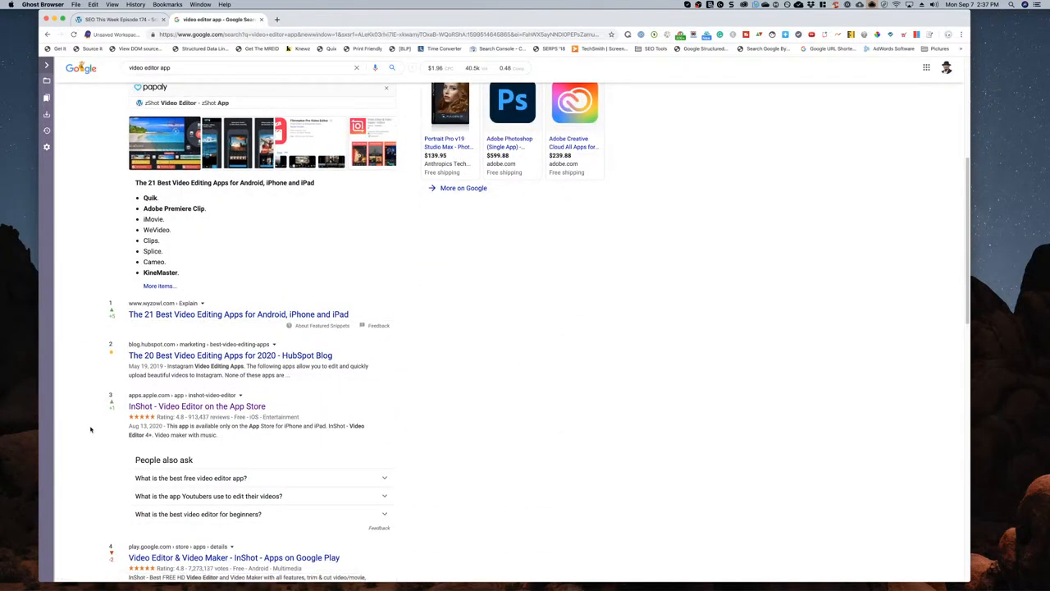
{"action": "scroll", "scroll_direction": "down", "scroll_amount": 3}
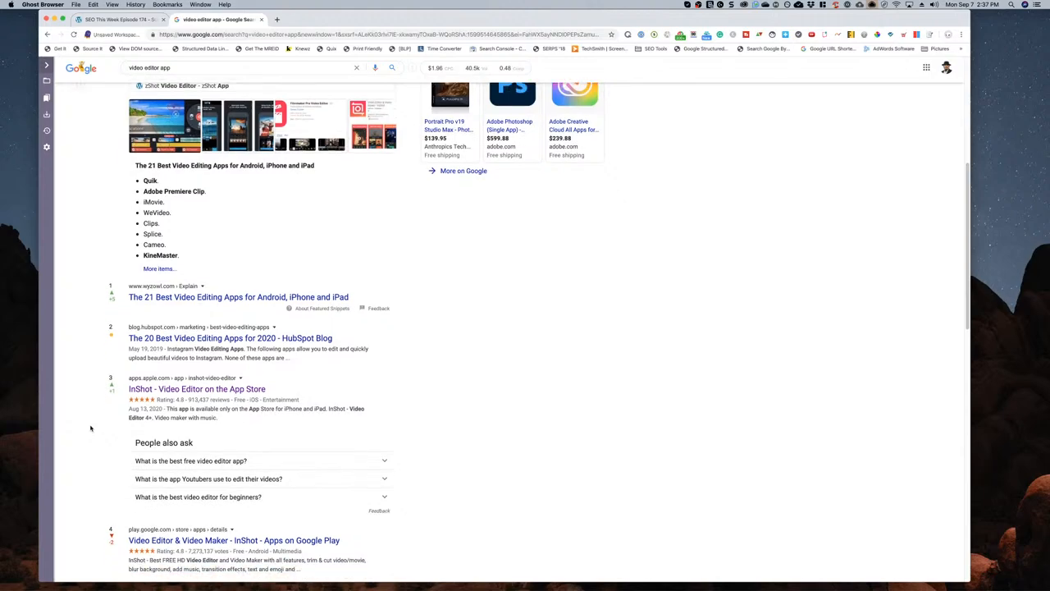
{"action": "scroll", "scroll_direction": "down", "scroll_amount": 3}
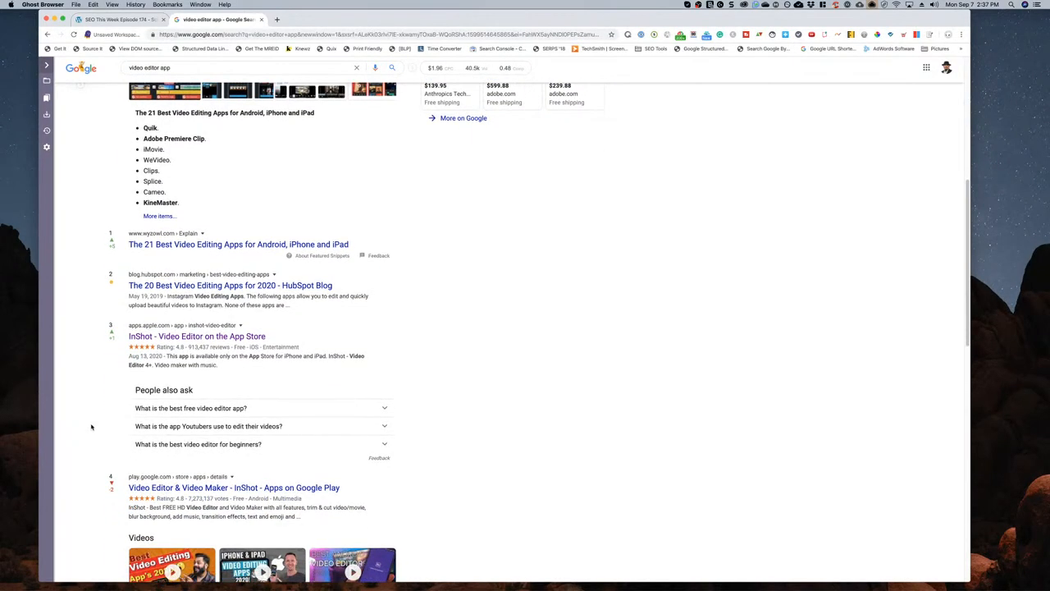
{"action": "mouse_move", "coordinate": [88, 463]}
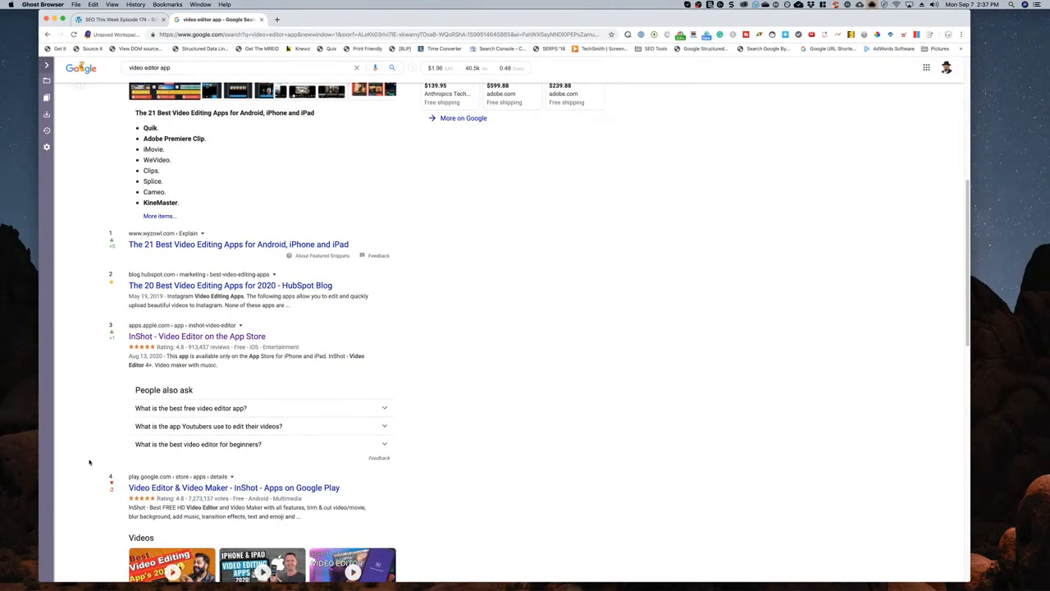
{"action": "scroll", "scroll_direction": "down", "scroll_amount": 3}
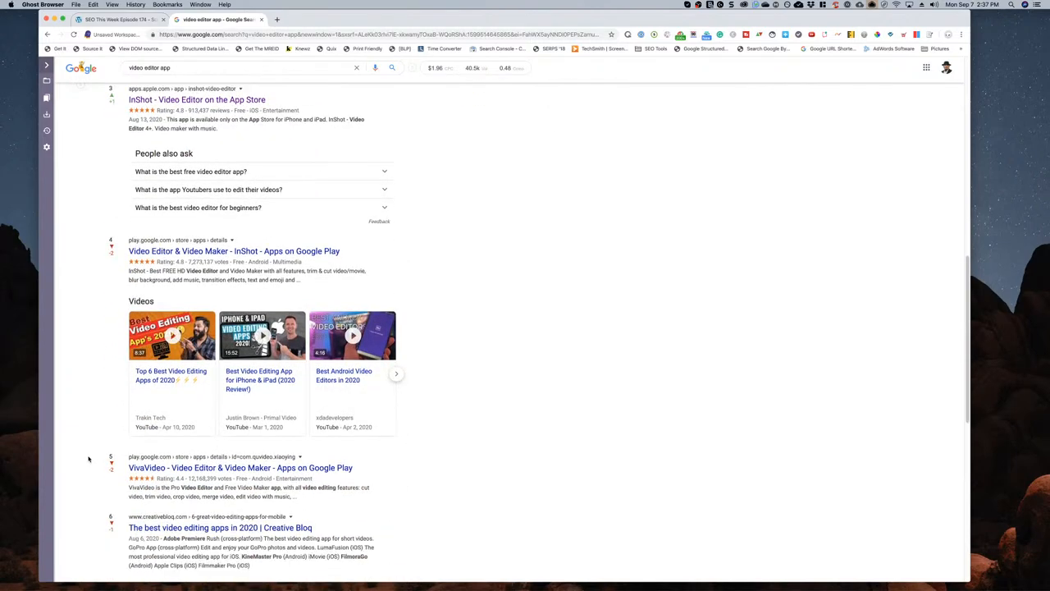
{"action": "scroll", "scroll_direction": "down", "scroll_amount": 3}
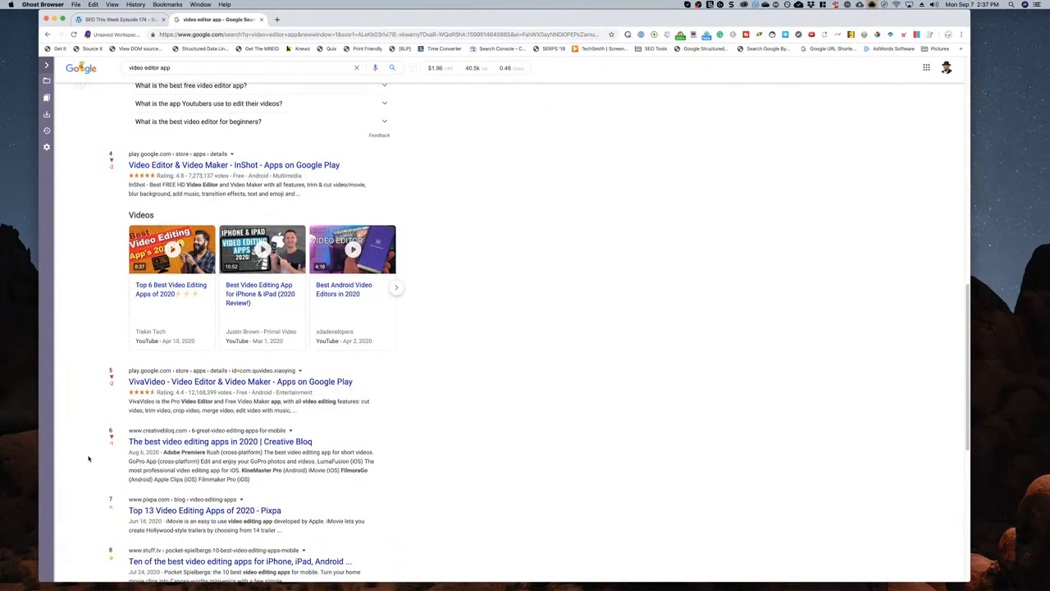
{"action": "scroll", "scroll_direction": "down", "scroll_amount": 3}
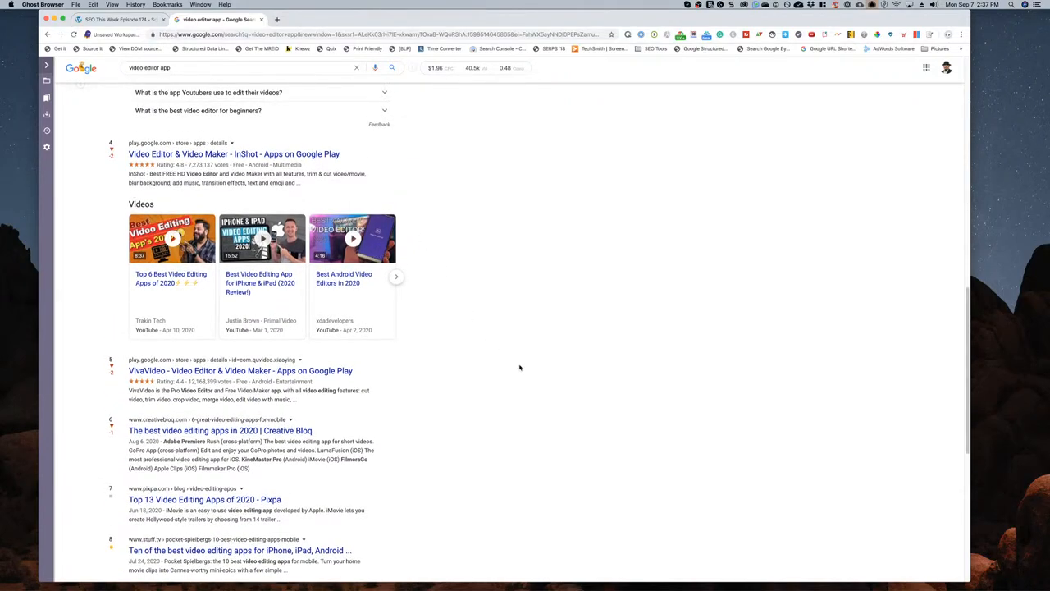
{"action": "scroll", "scroll_direction": "up", "scroll_amount": 3}
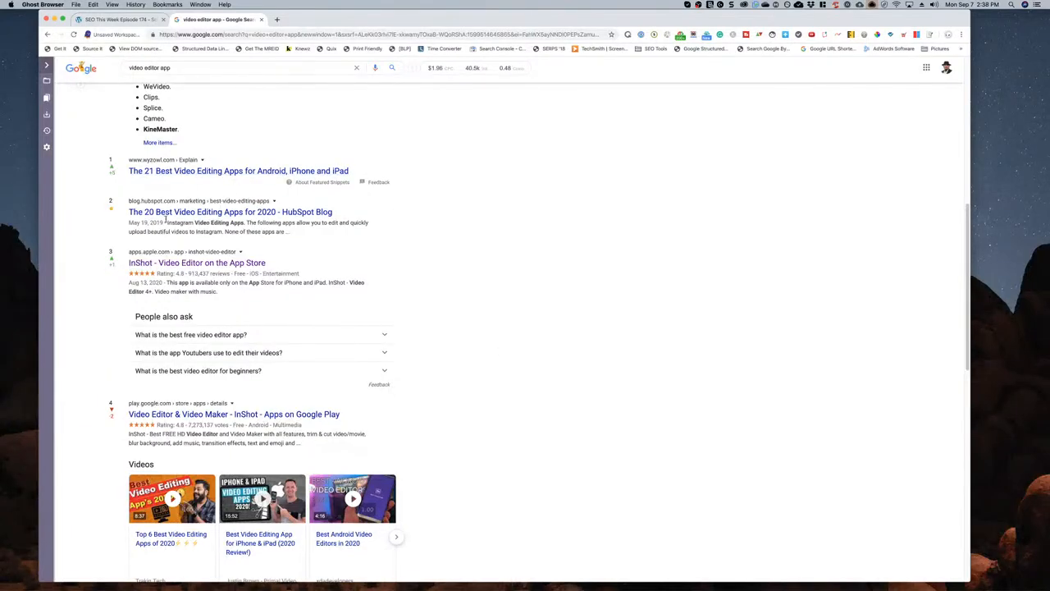
{"action": "scroll", "scroll_direction": "down", "scroll_amount": 3}
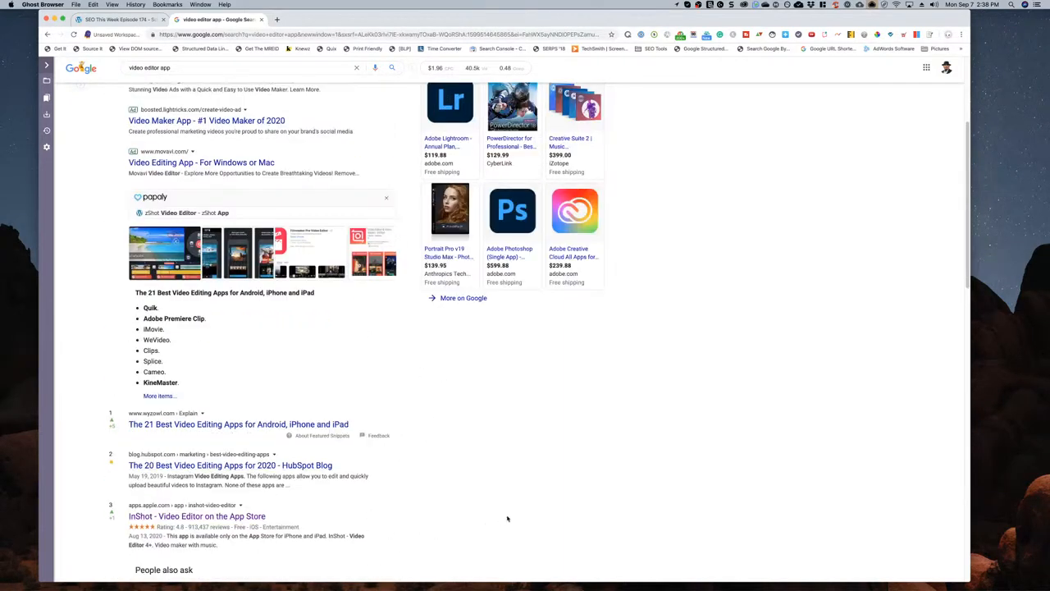
{"action": "scroll", "scroll_direction": "down", "scroll_amount": 3}
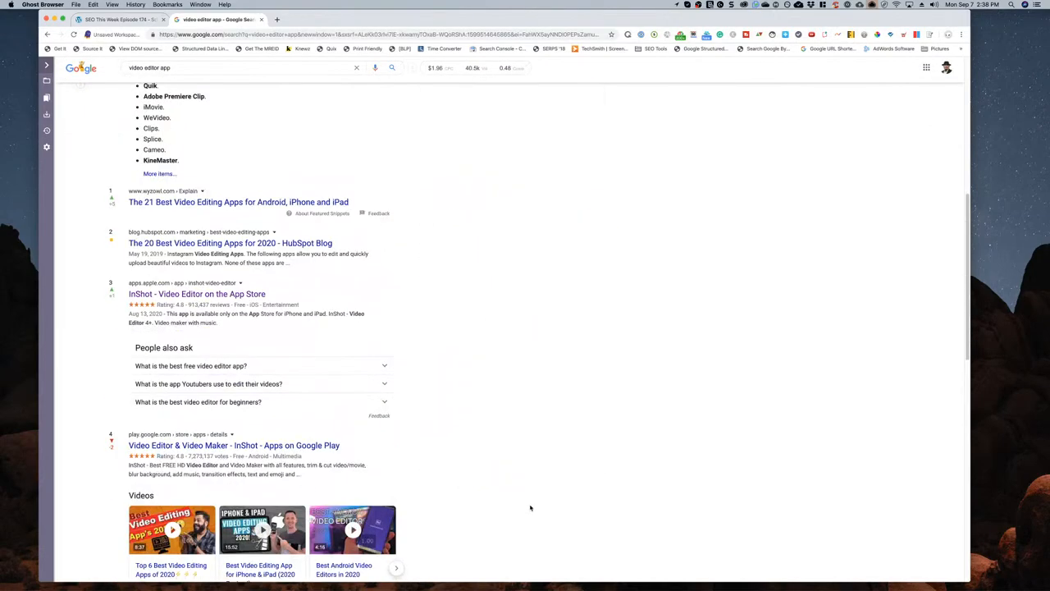
{"action": "scroll", "scroll_direction": "down", "scroll_amount": 3}
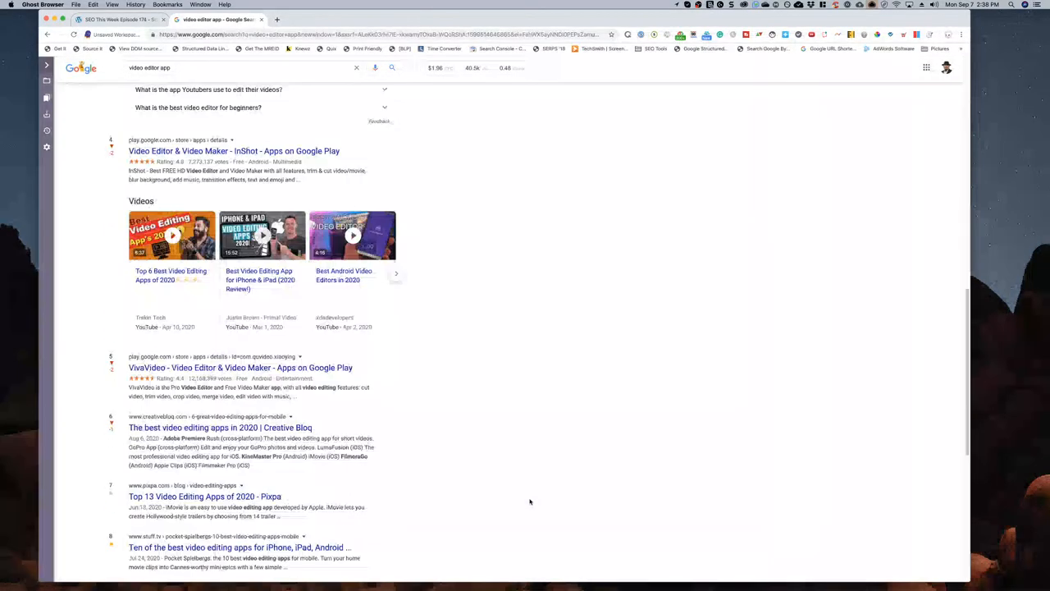
{"action": "scroll", "scroll_direction": "up", "scroll_amount": 3}
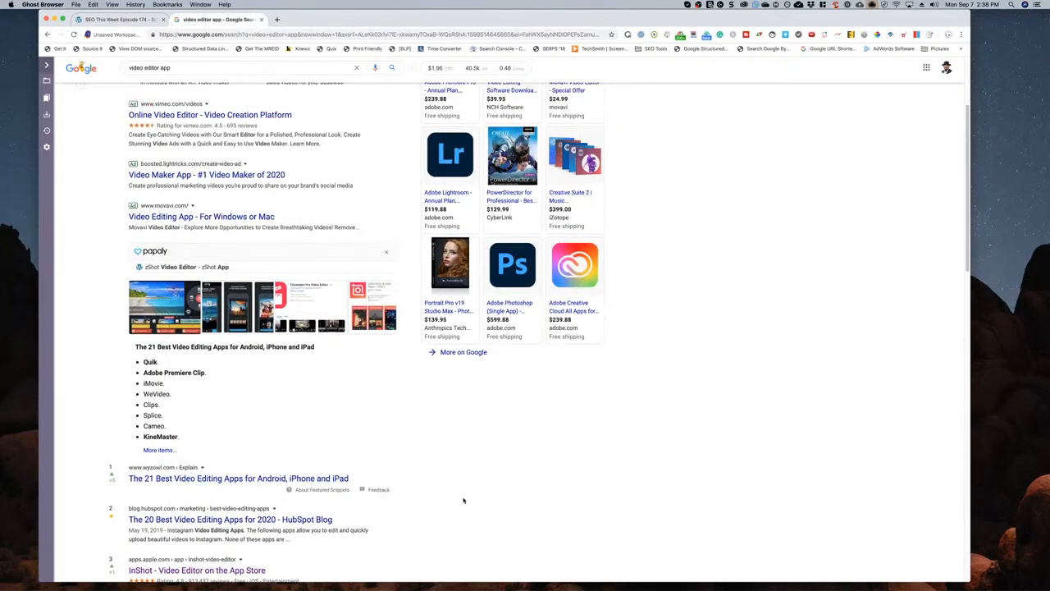
{"action": "scroll", "scroll_direction": "down", "scroll_amount": 3}
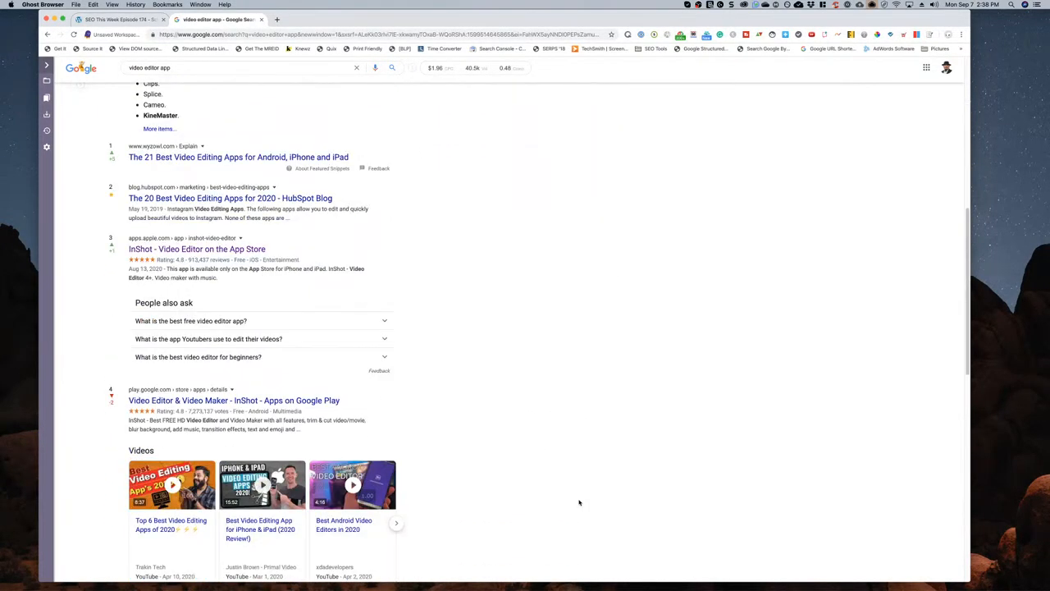
{"action": "scroll", "scroll_direction": "down", "scroll_amount": 3}
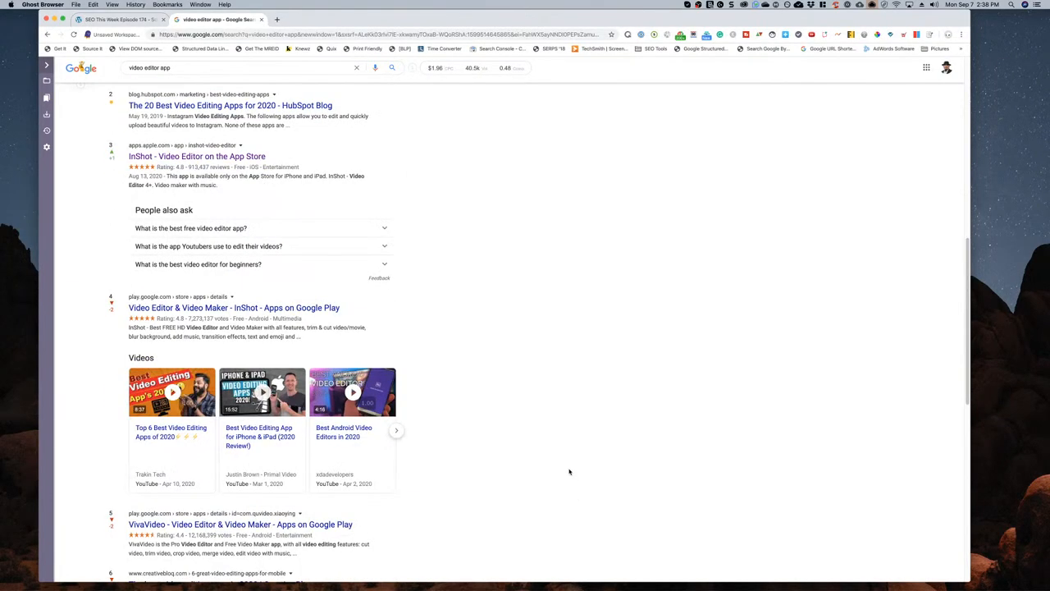
{"action": "scroll", "scroll_direction": "down", "scroll_amount": 3}
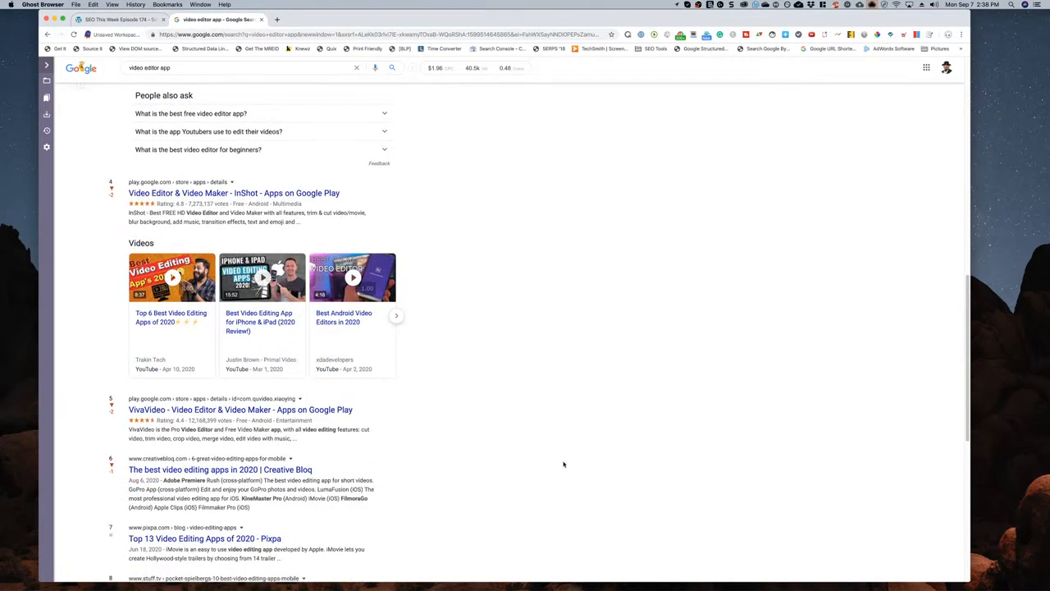
{"action": "scroll", "scroll_direction": "up", "scroll_amount": 3}
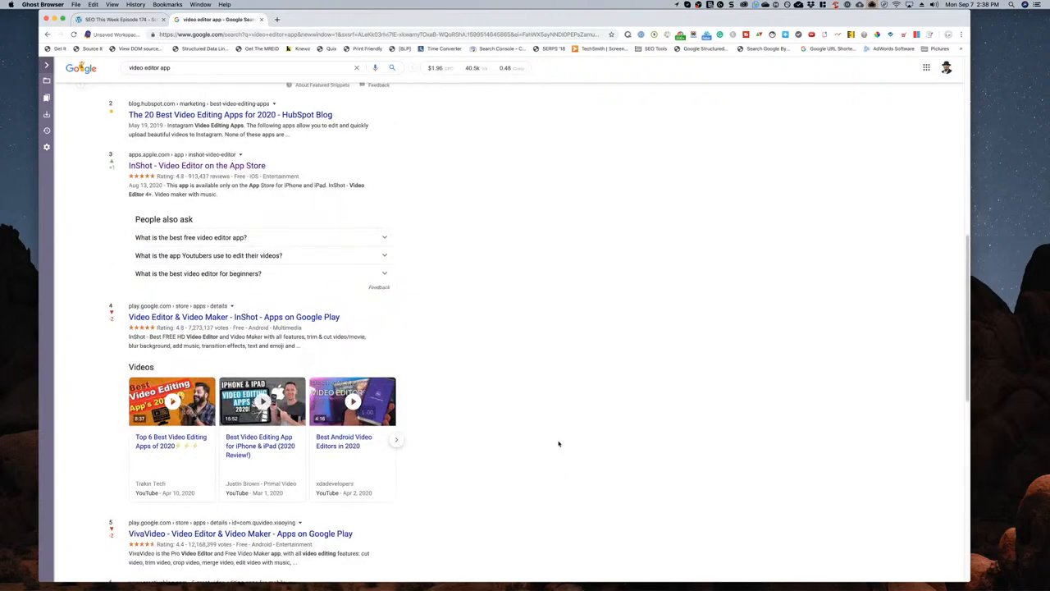
{"action": "scroll", "scroll_direction": "down", "scroll_amount": 3}
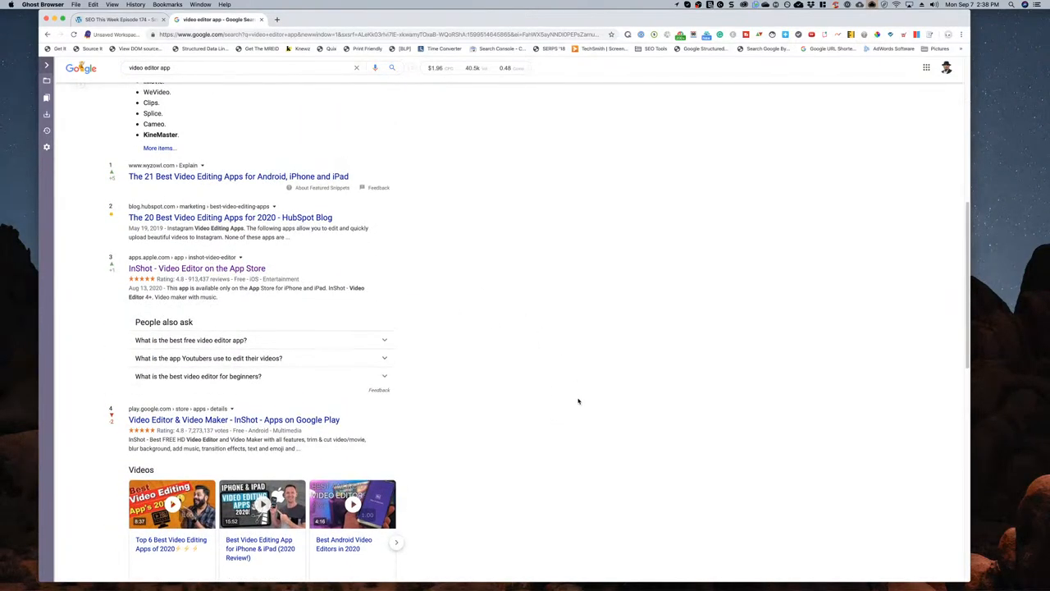
{"action": "scroll", "scroll_direction": "down", "scroll_amount": 3}
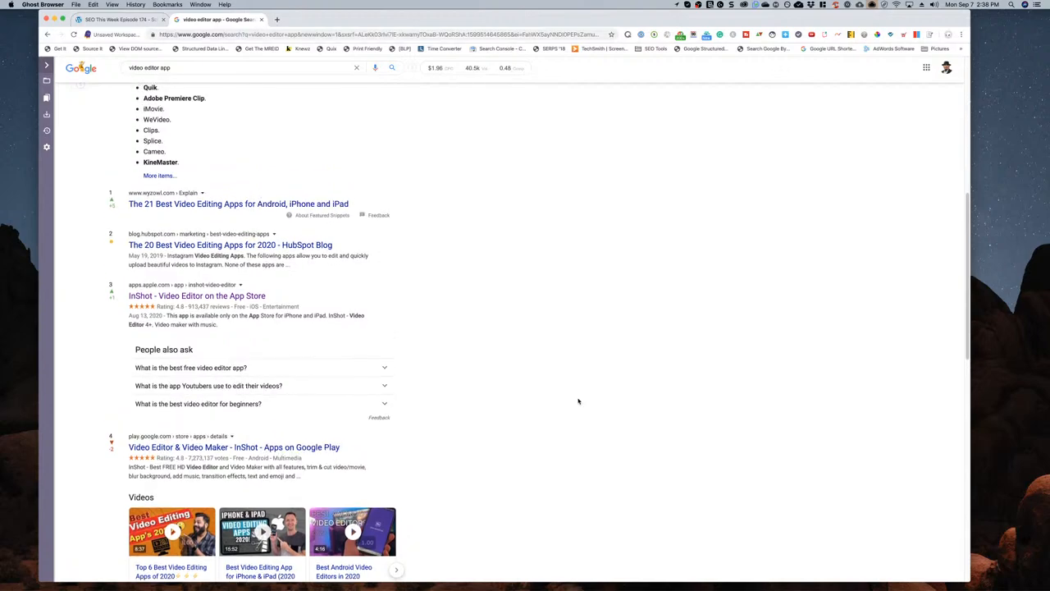
{"action": "mouse_move", "coordinate": [468, 363]}
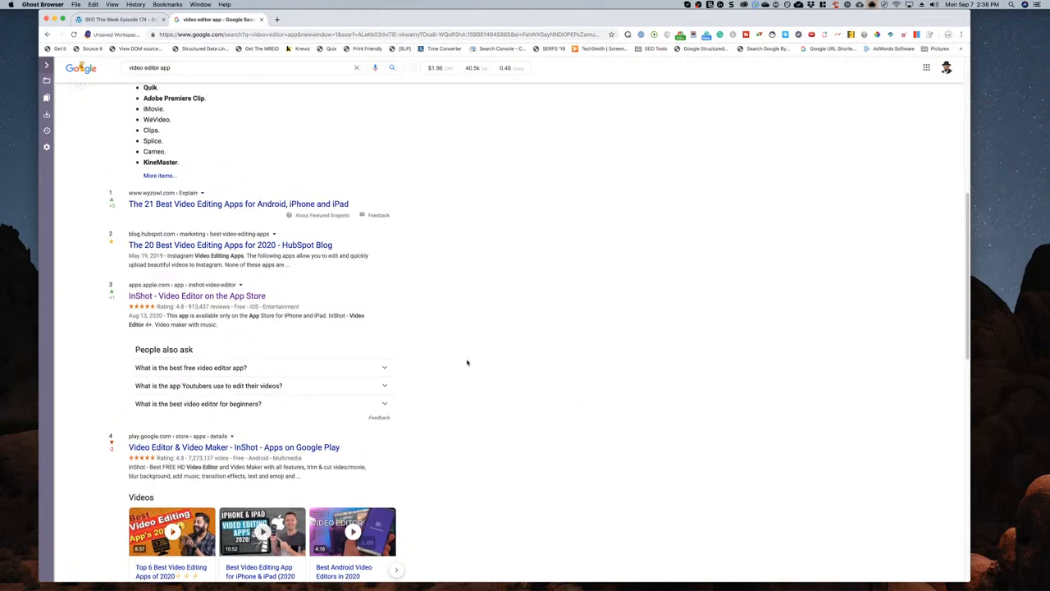
{"action": "mouse_move", "coordinate": [489, 263]}
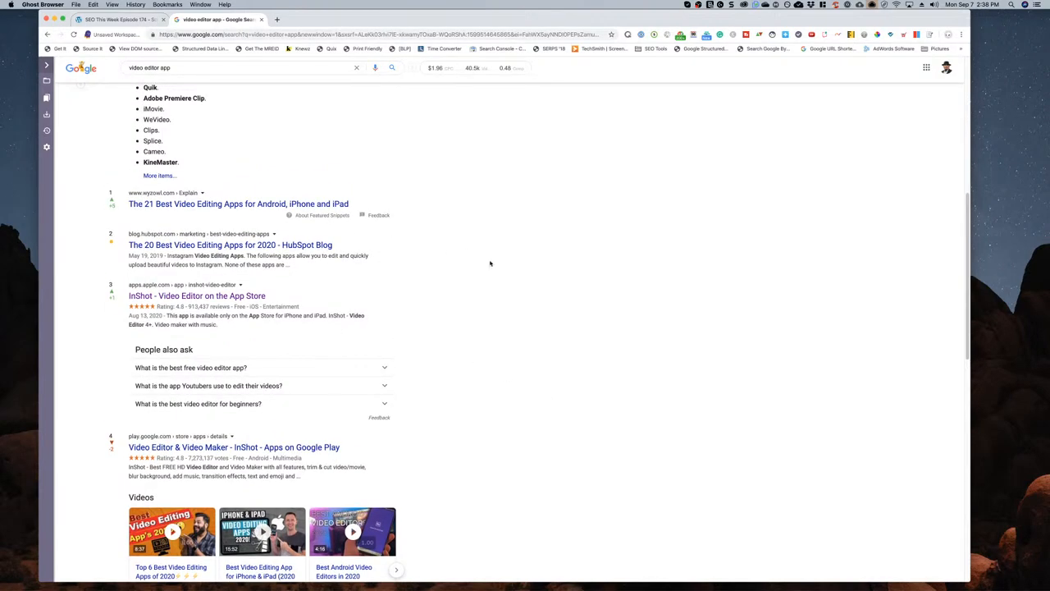
{"action": "scroll", "scroll_direction": "up", "scroll_amount": 3}
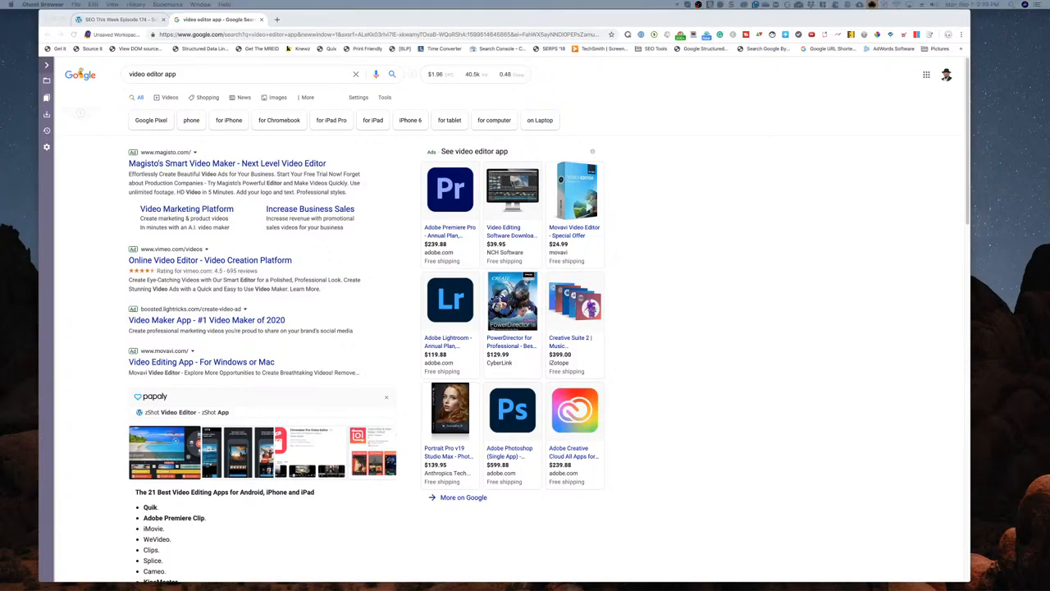
{"action": "mouse_move", "coordinate": [650, 325]}
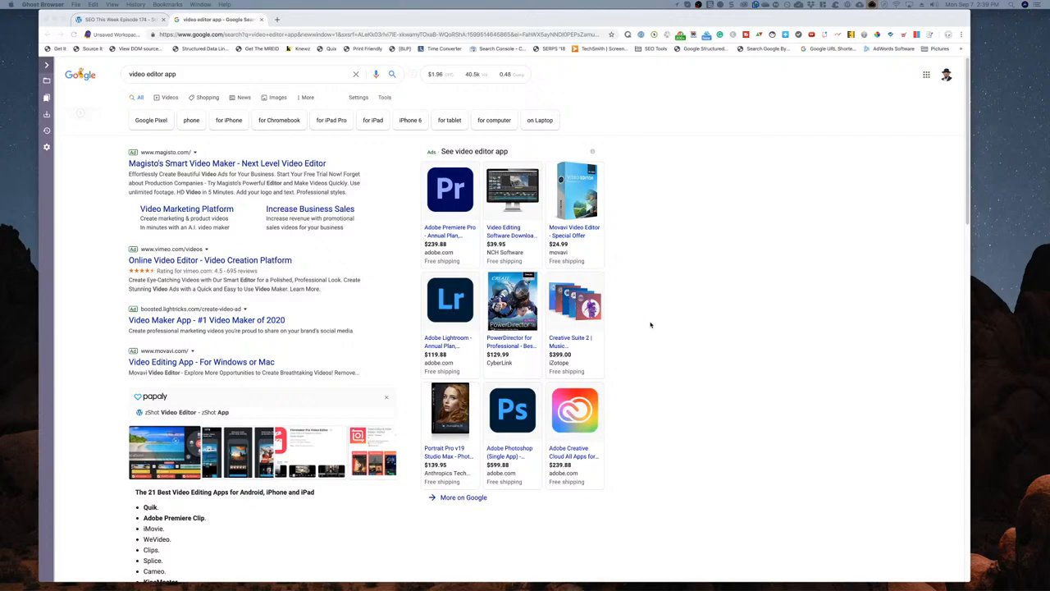
- Search Google for 'lice treatment', scroll through the shopping ads and results, then return toward the top
{"action": "left_click", "coordinate": [151, 74]}
{"action": "type", "text": "lice treatment"}
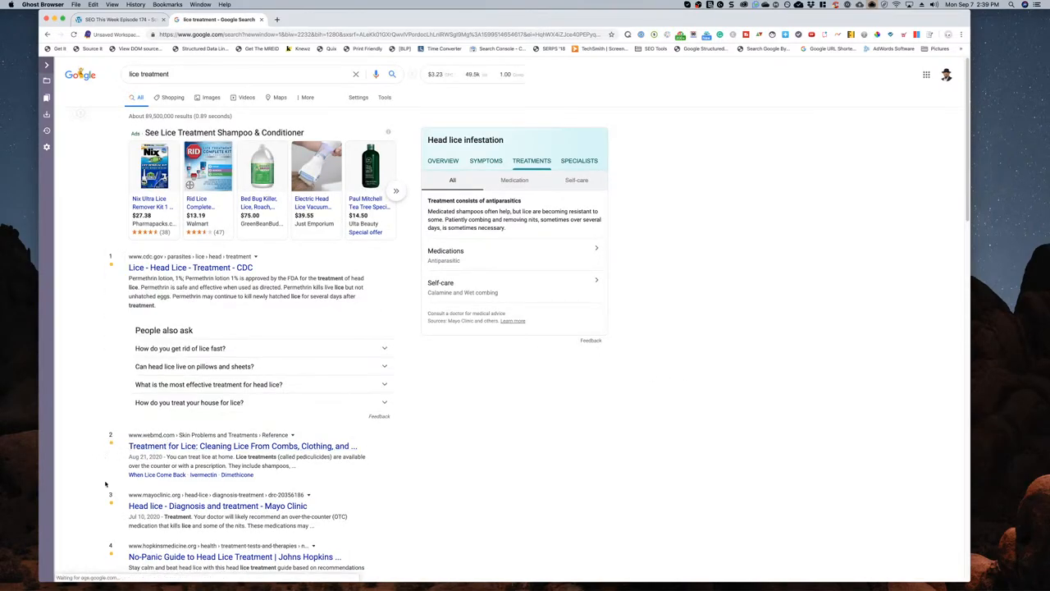
{"action": "scroll", "scroll_direction": "down", "scroll_amount": 3}
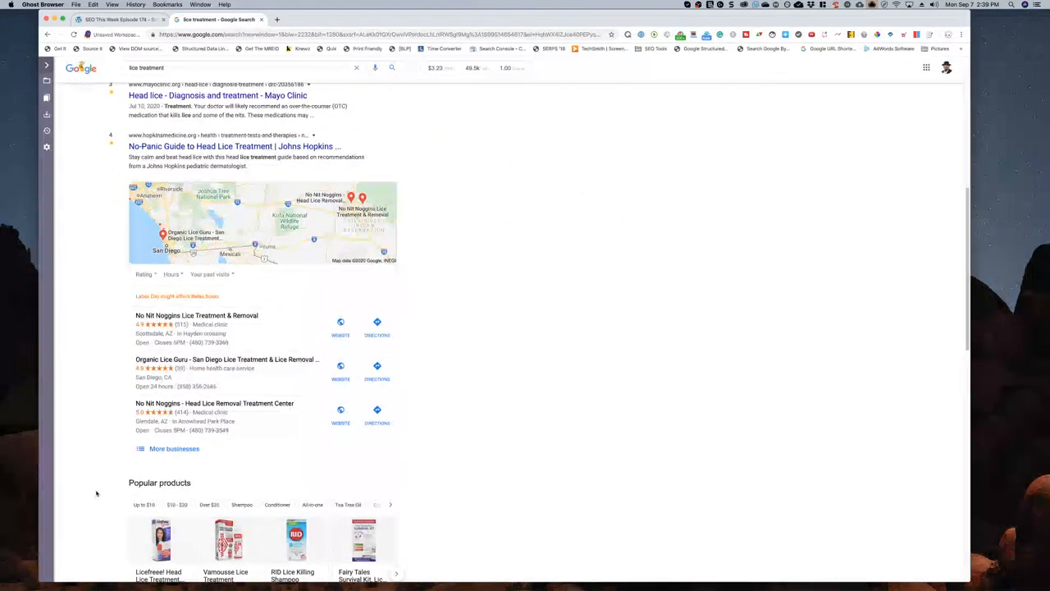
{"action": "scroll", "scroll_direction": "down", "scroll_amount": 3}
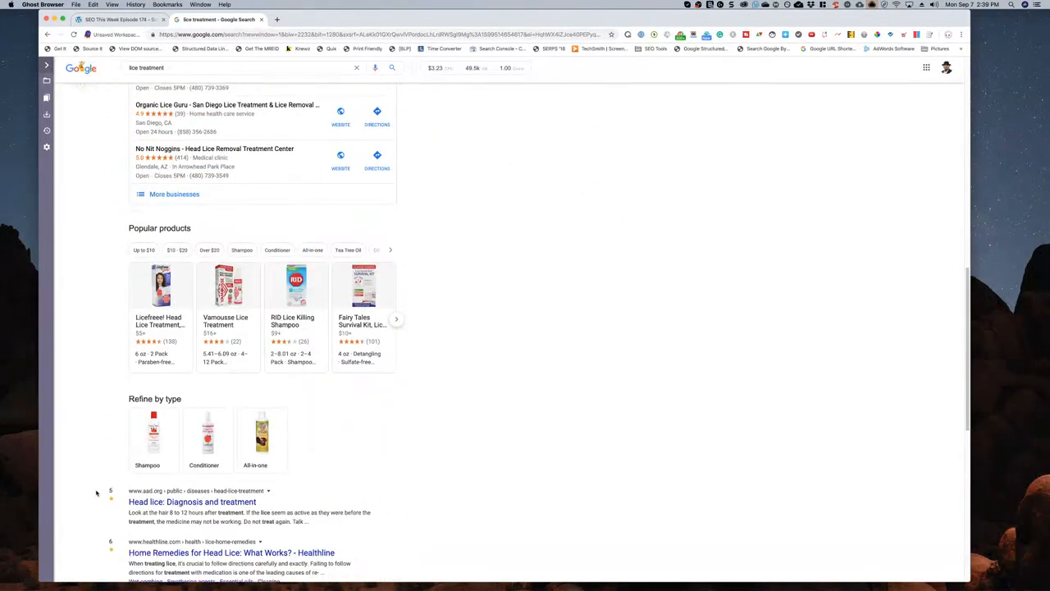
{"action": "scroll", "scroll_direction": "down", "scroll_amount": 3}
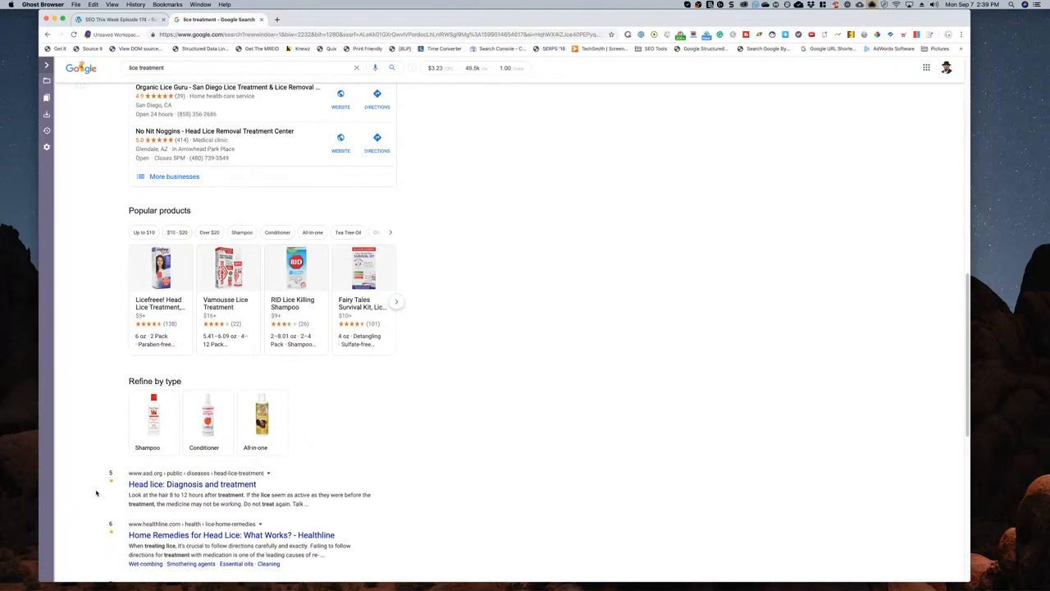
{"action": "scroll", "scroll_direction": "down", "scroll_amount": 3}
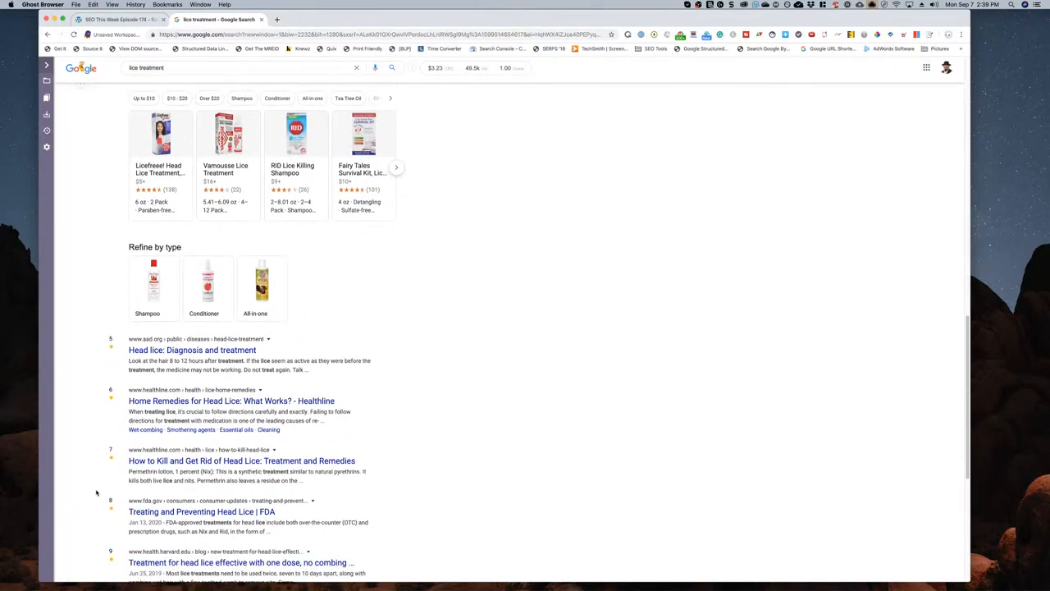
{"action": "scroll", "scroll_direction": "down", "scroll_amount": 3}
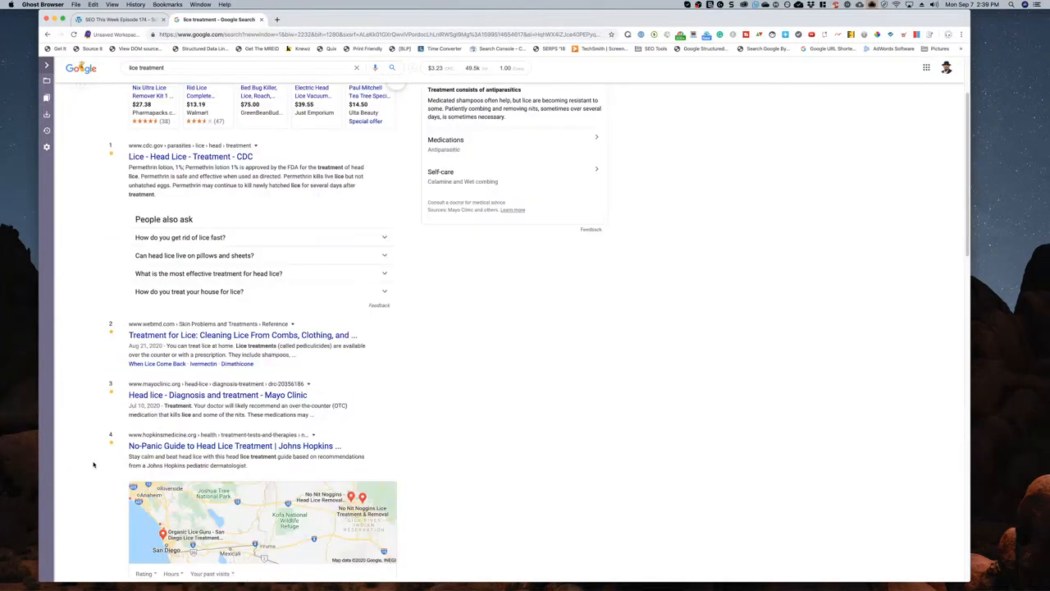
{"action": "scroll", "scroll_direction": "up", "scroll_amount": 3}
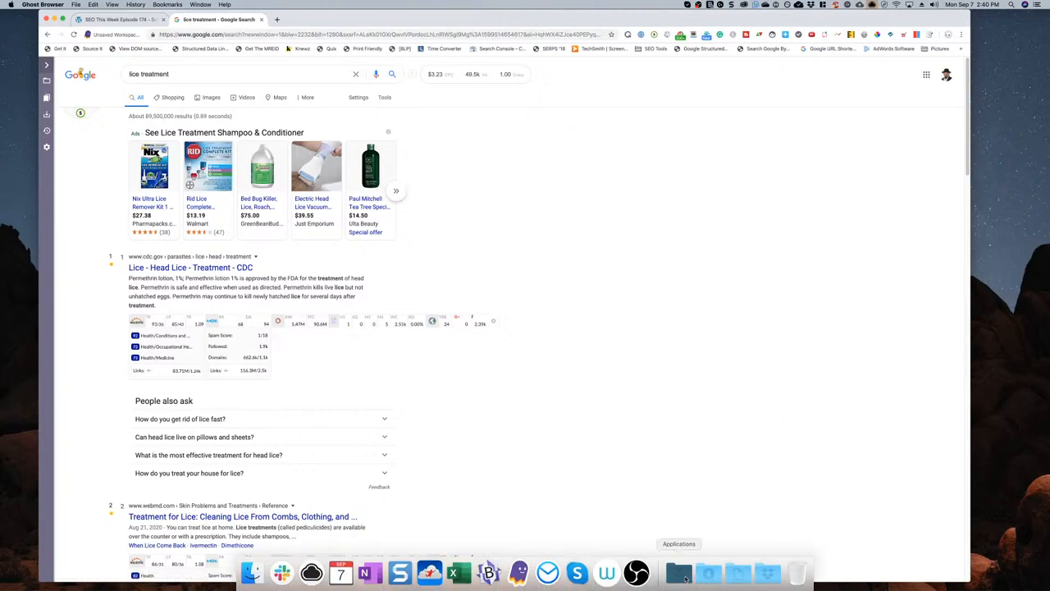
- Launch the on-screen drawing app from macOS Launchpad to annotate the screen
{"action": "left_click", "coordinate": [679, 571]}
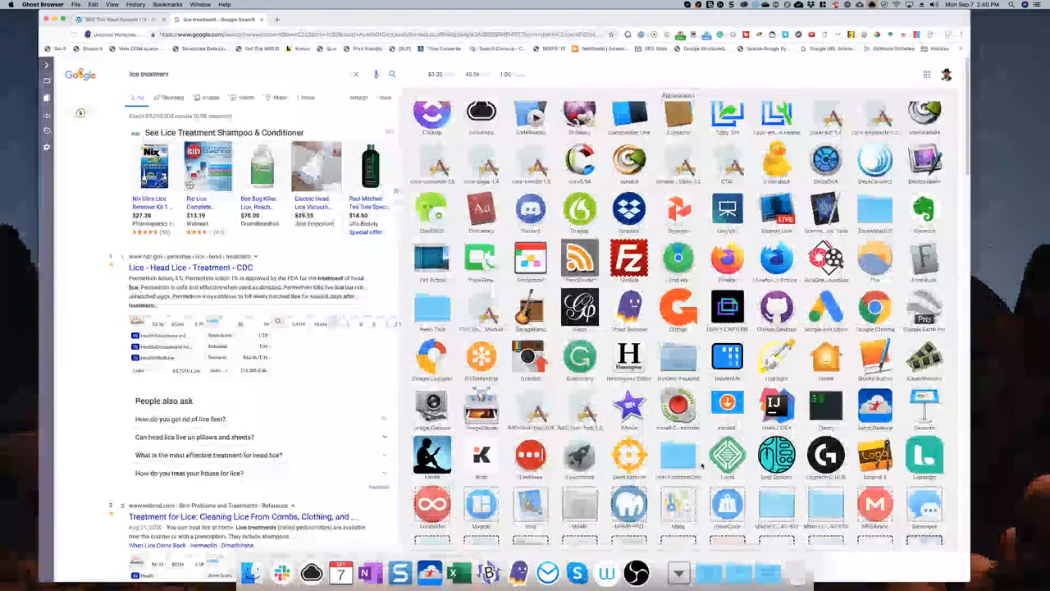
{"action": "scroll", "scroll_direction": "down", "scroll_amount": 3}
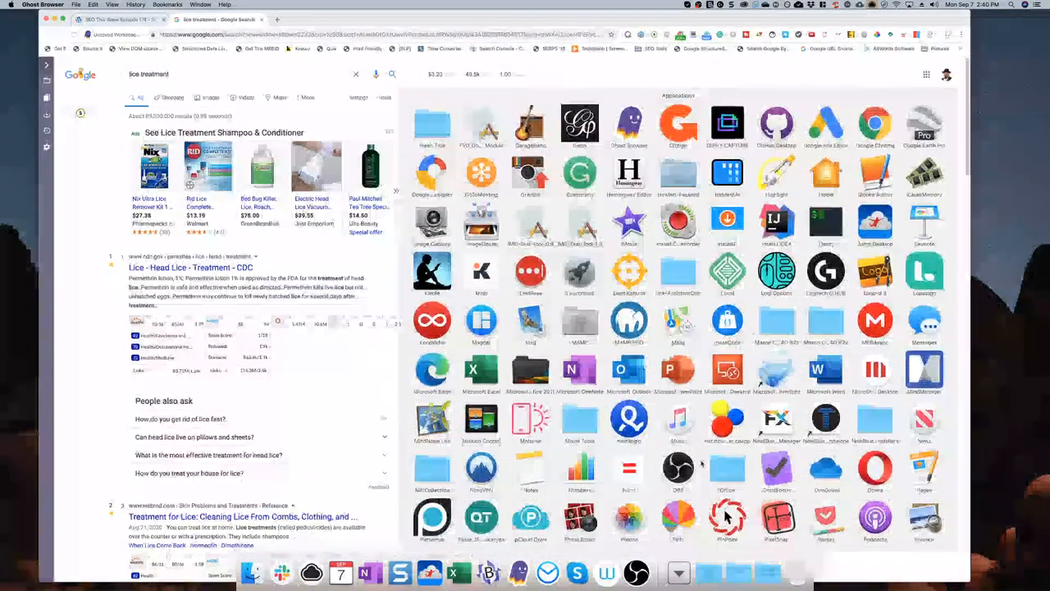
{"action": "scroll", "scroll_direction": "down", "scroll_amount": 3}
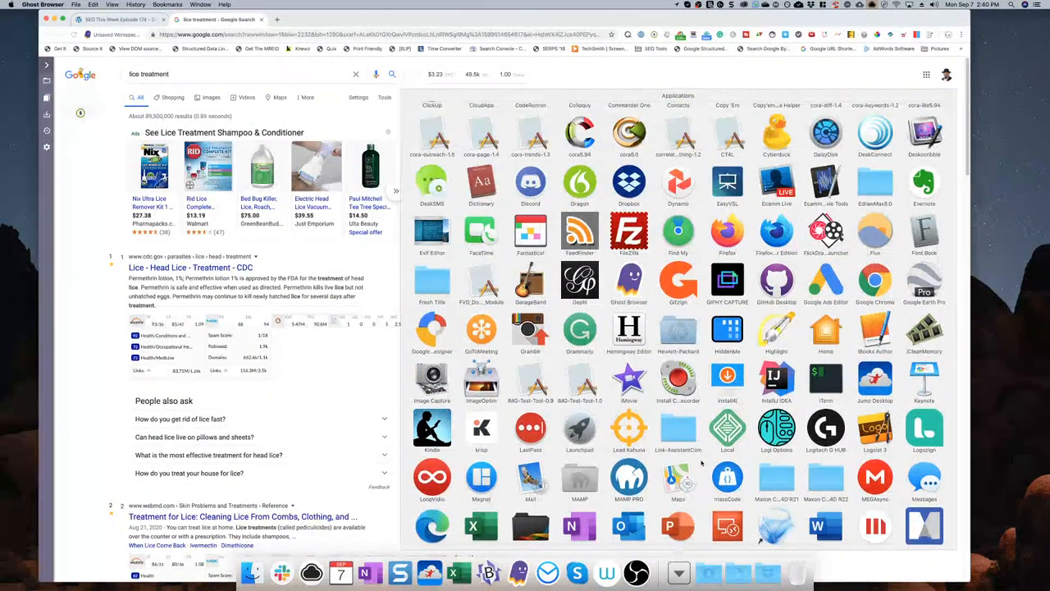
{"action": "scroll", "scroll_direction": "down", "scroll_amount": 3}
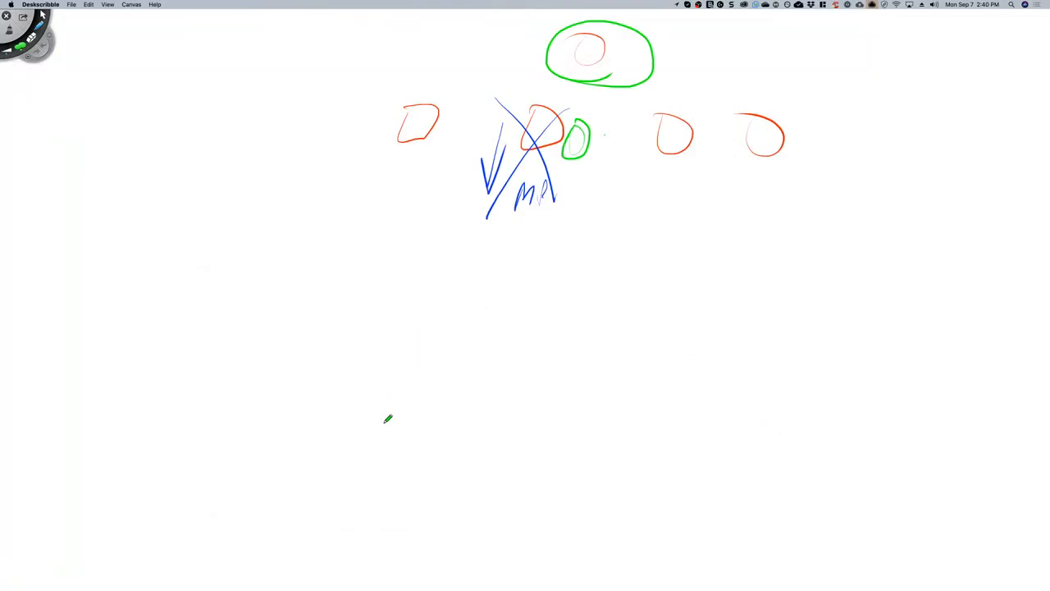
{"action": "mouse_move", "coordinate": [417, 499]}
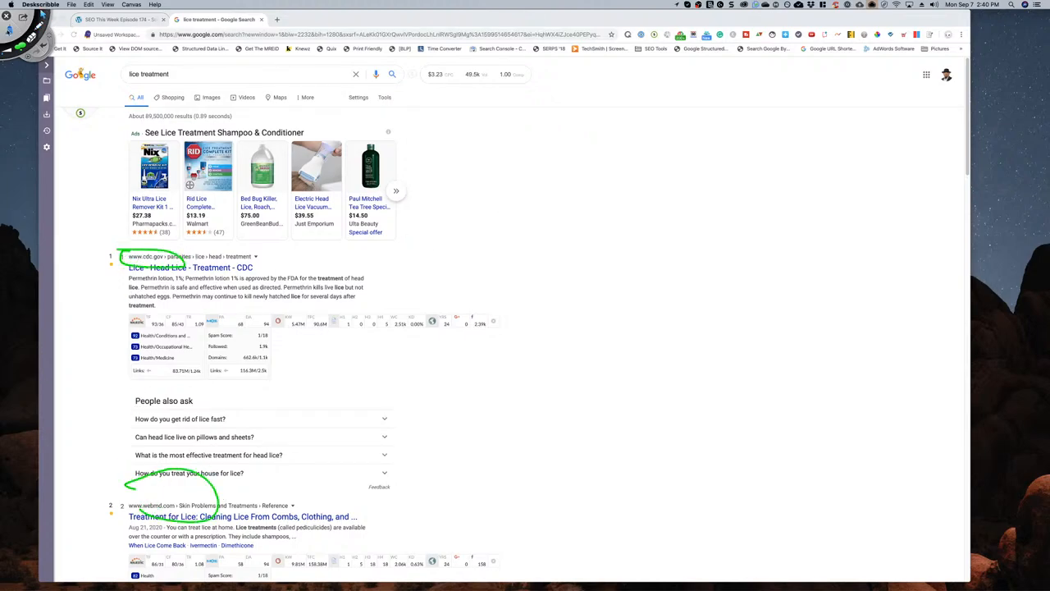
- Scroll down the annotated 'lice treatment' results toward the AAD head lice listing
{"action": "scroll", "scroll_direction": "down", "scroll_amount": 3}
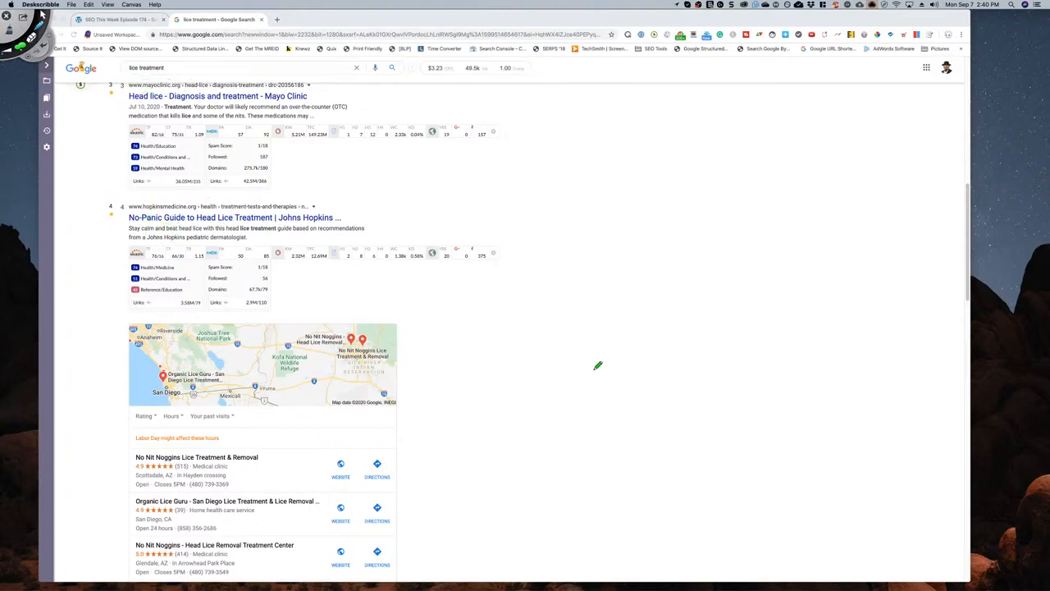
{"action": "mouse_move", "coordinate": [501, 302]}
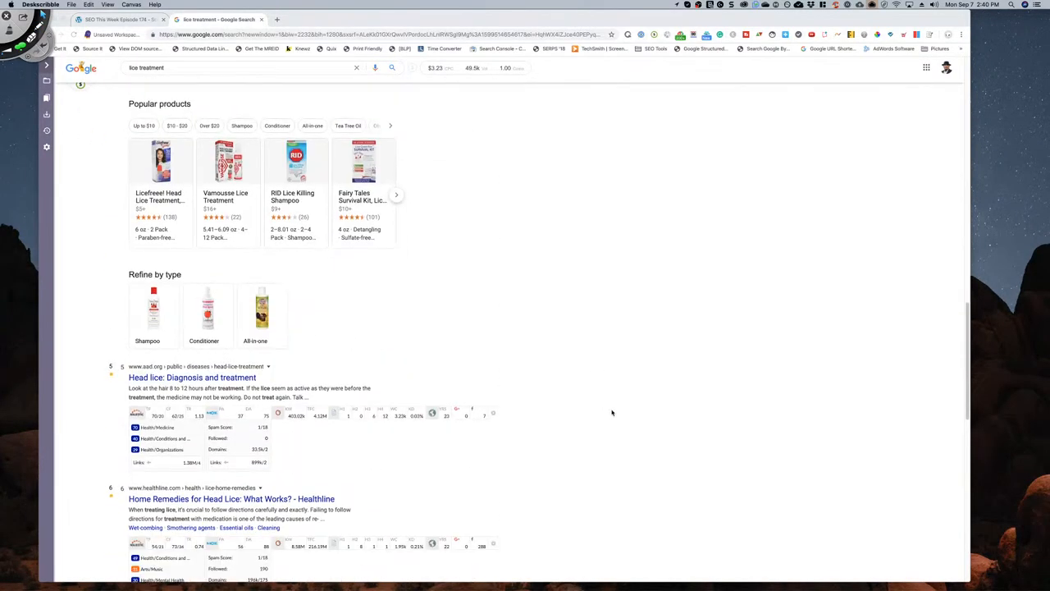
{"action": "scroll", "scroll_direction": "down", "scroll_amount": 3}
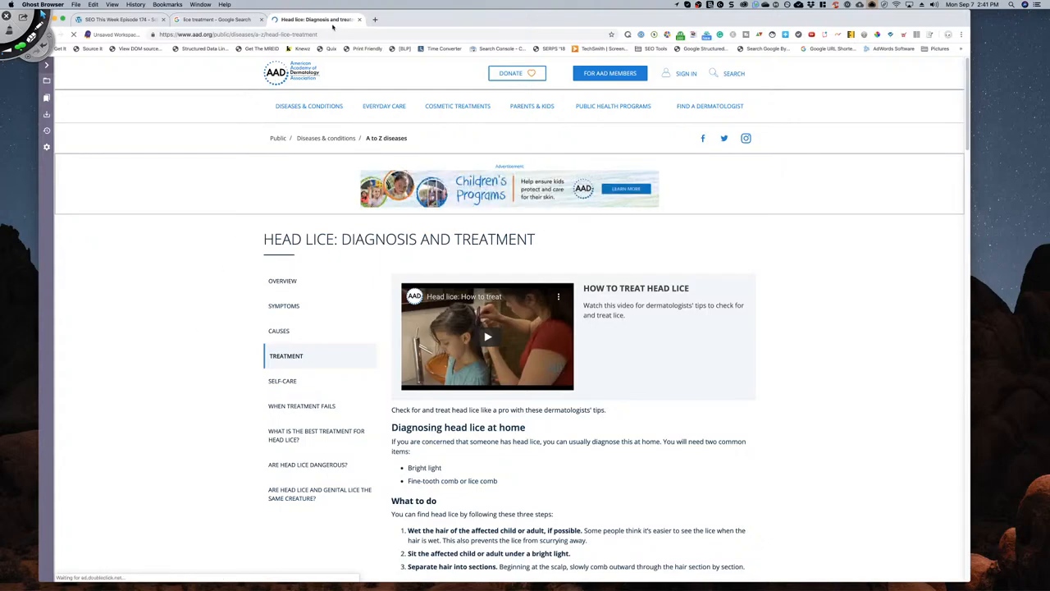
{"action": "left_click", "coordinate": [216, 20]}
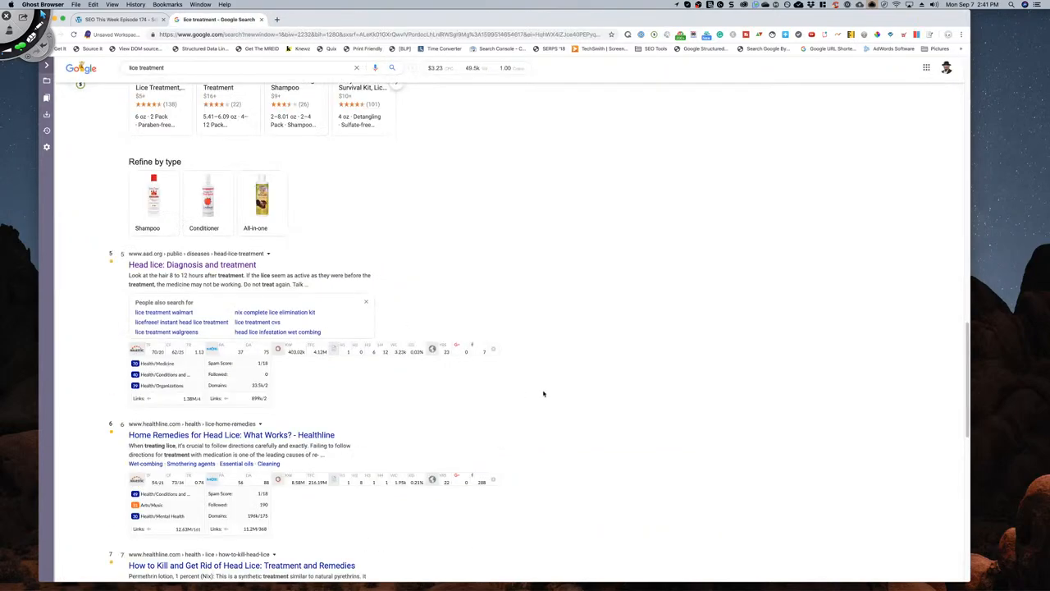
{"action": "scroll", "scroll_direction": "down", "scroll_amount": 3}
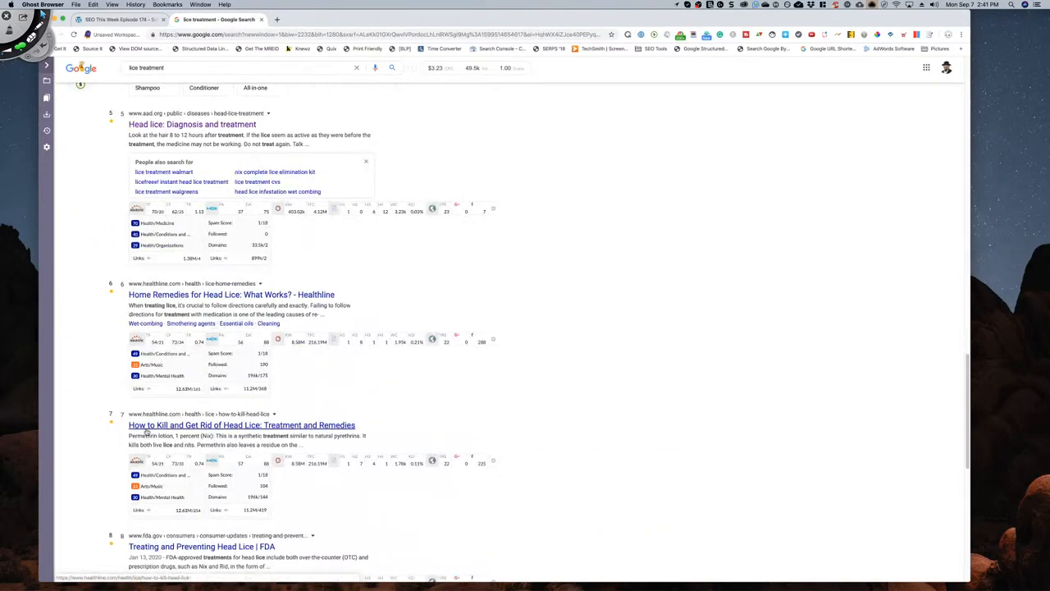
{"action": "scroll", "scroll_direction": "down", "scroll_amount": 3}
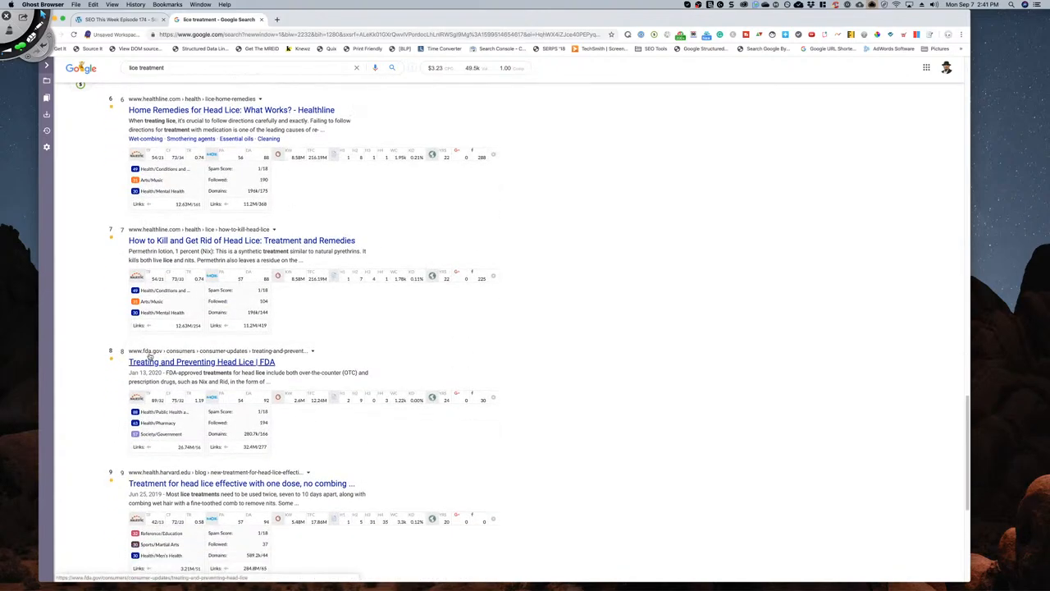
{"action": "scroll", "scroll_direction": "down", "scroll_amount": 3}
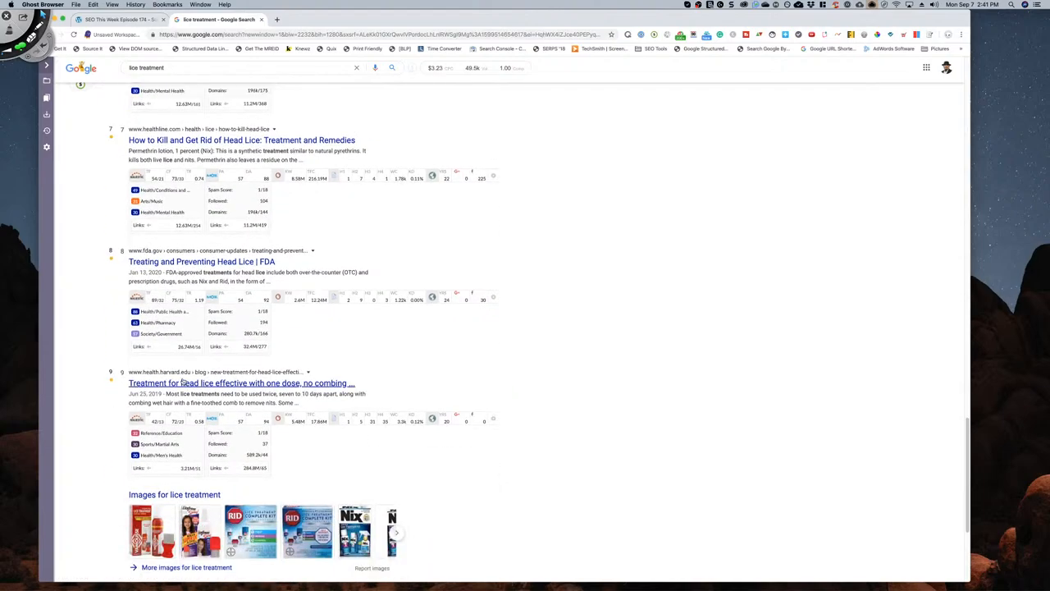
{"action": "scroll", "scroll_direction": "down", "scroll_amount": 3}
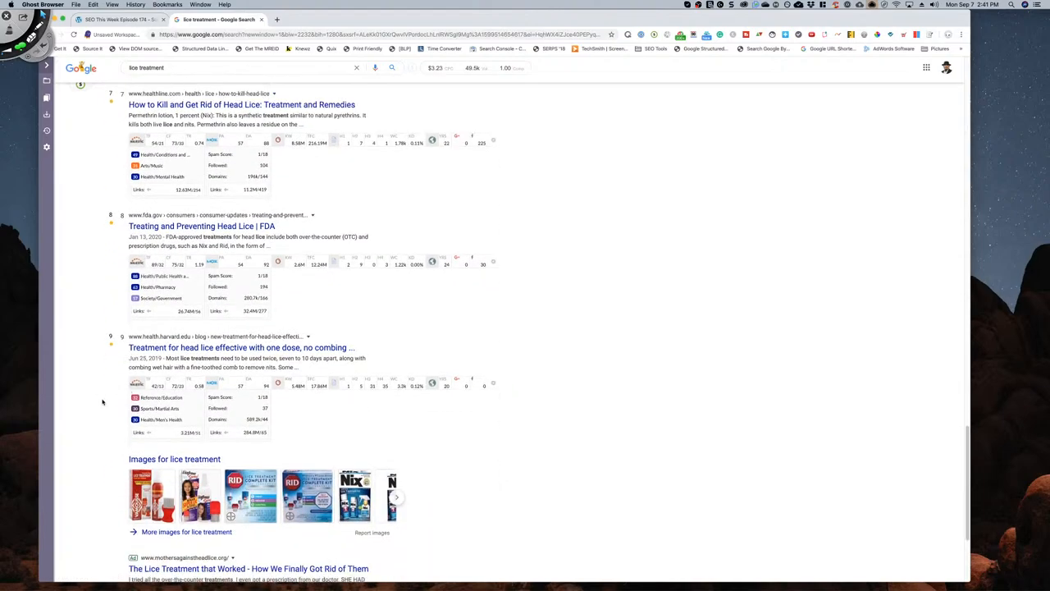
{"action": "scroll", "scroll_direction": "down", "scroll_amount": 3}
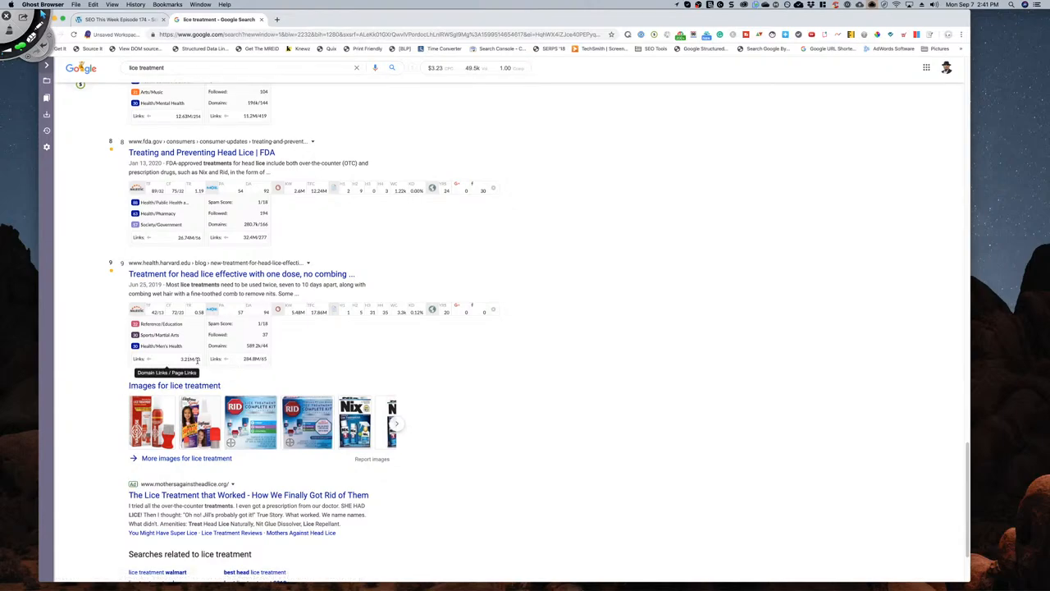
{"action": "mouse_move", "coordinate": [433, 346]}
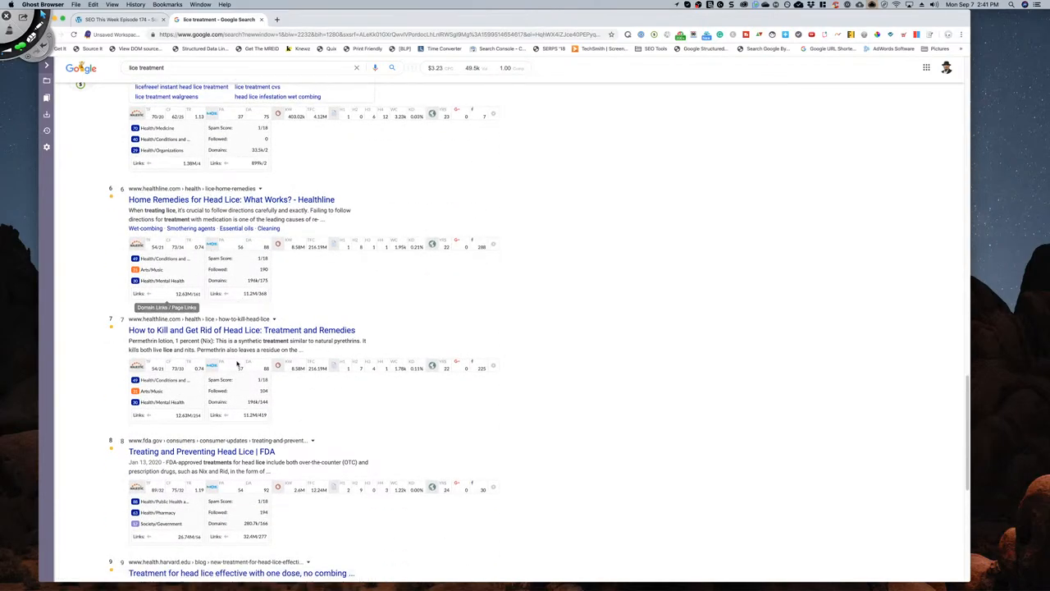
{"action": "scroll", "scroll_direction": "down", "scroll_amount": 3}
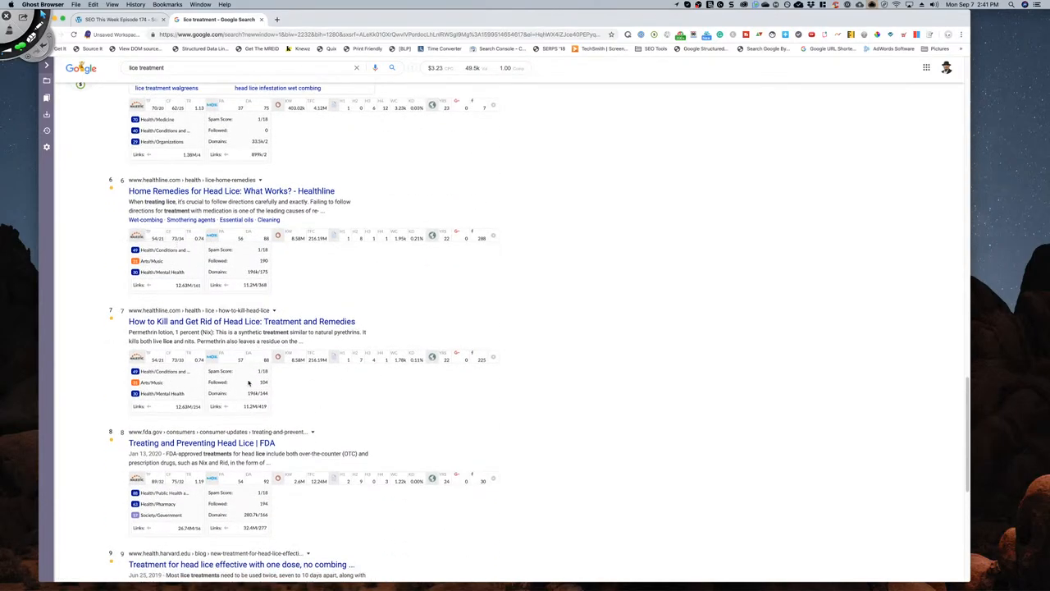
{"action": "scroll", "scroll_direction": "down", "scroll_amount": 3}
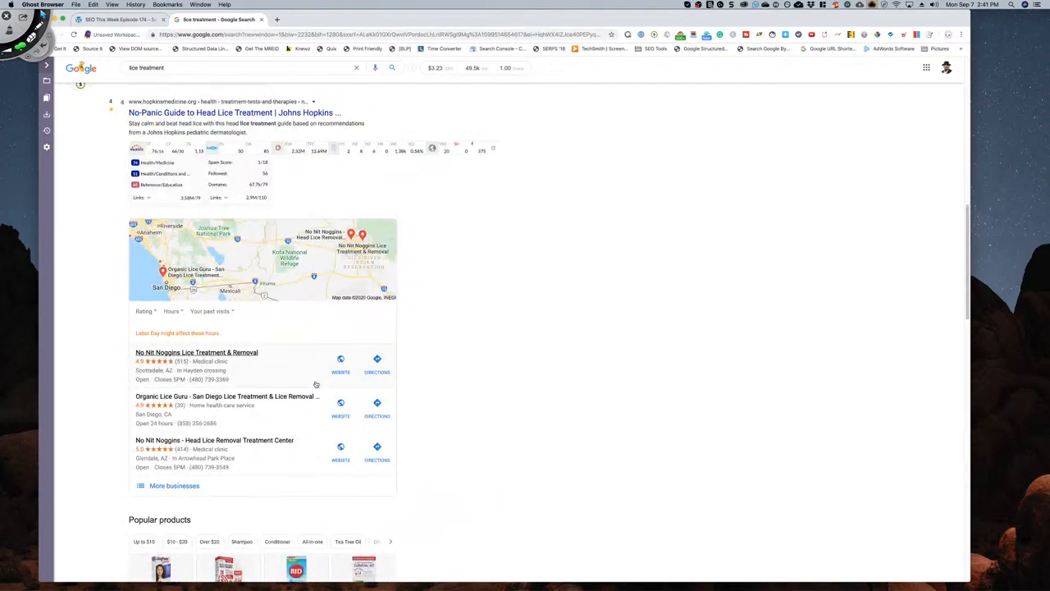
{"action": "scroll", "scroll_direction": "up", "scroll_amount": 3}
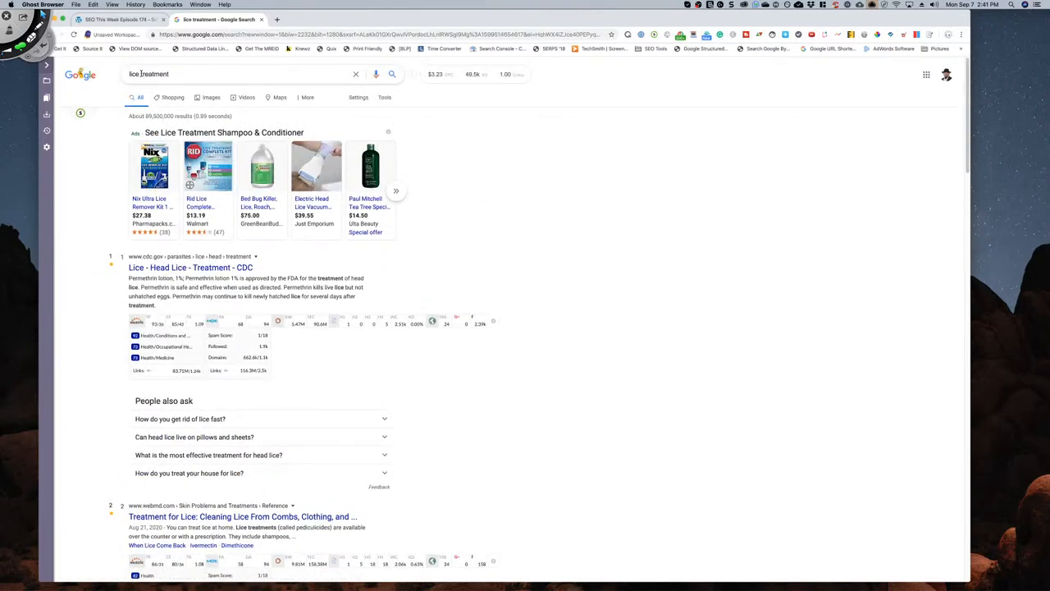
{"action": "scroll", "scroll_direction": "down", "scroll_amount": 3}
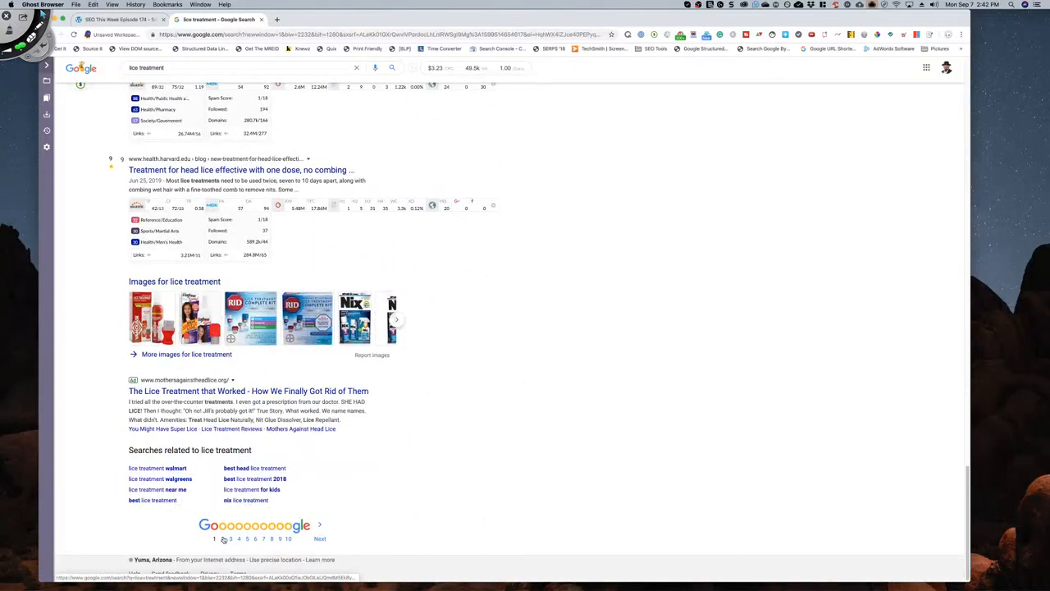
{"action": "left_click", "coordinate": [229, 538]}
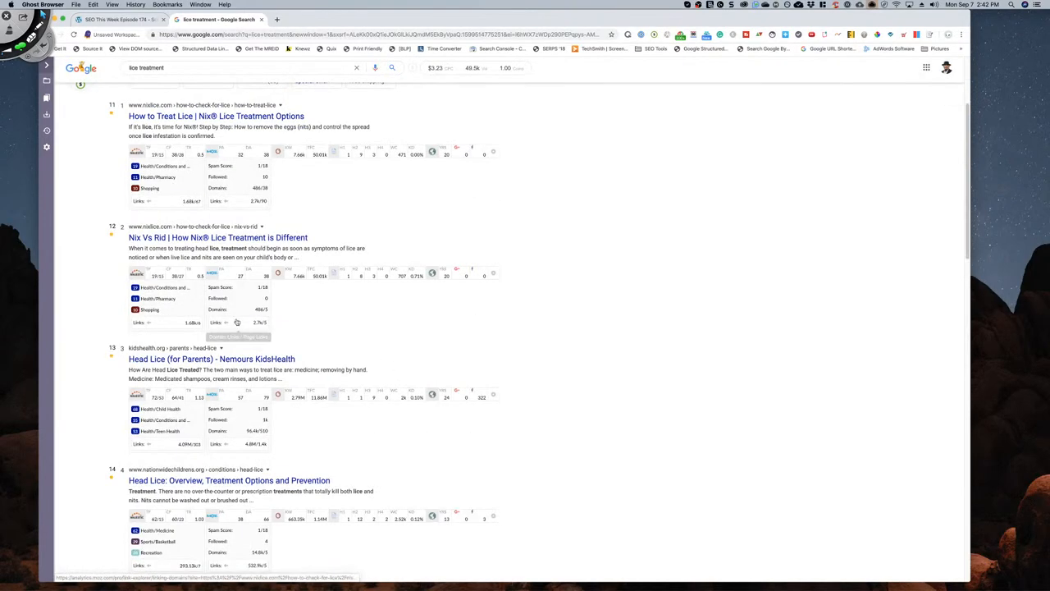
{"action": "scroll", "scroll_direction": "down", "scroll_amount": 3}
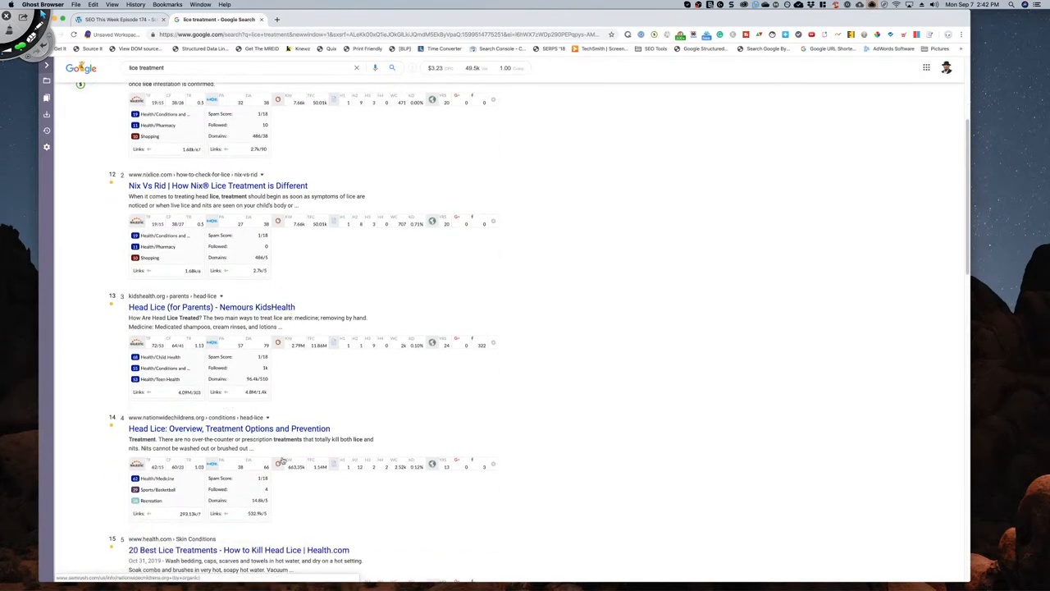
{"action": "scroll", "scroll_direction": "down", "scroll_amount": 3}
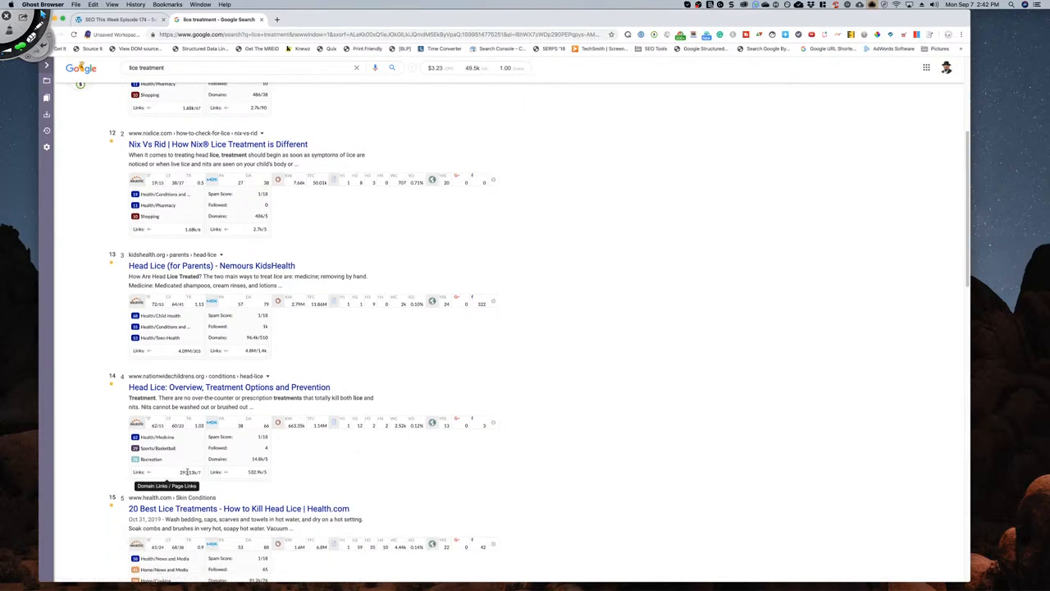
{"action": "mouse_move", "coordinate": [256, 351]}
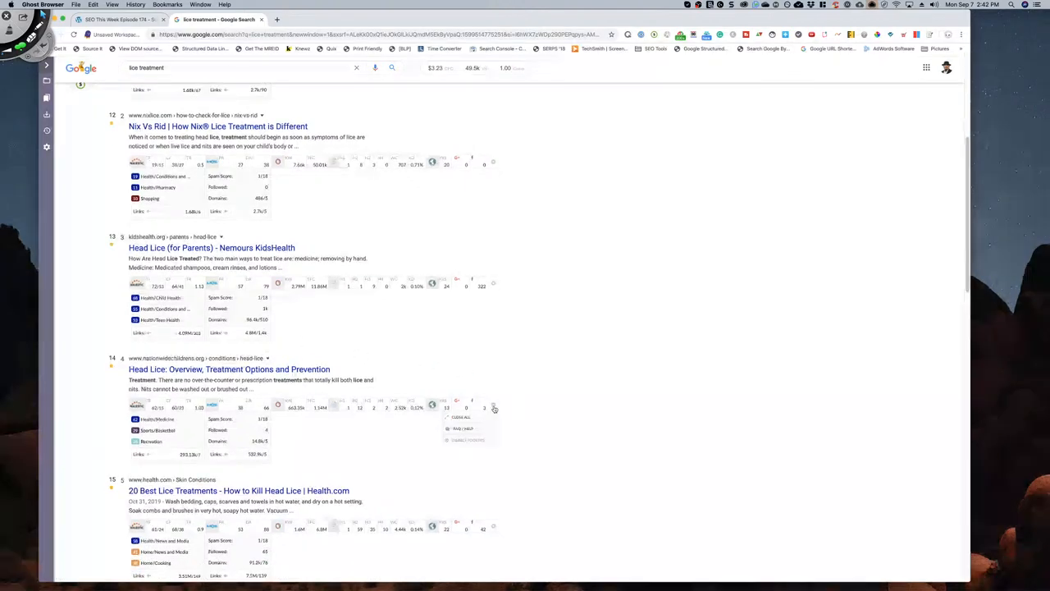
{"action": "scroll", "scroll_direction": "down", "scroll_amount": 3}
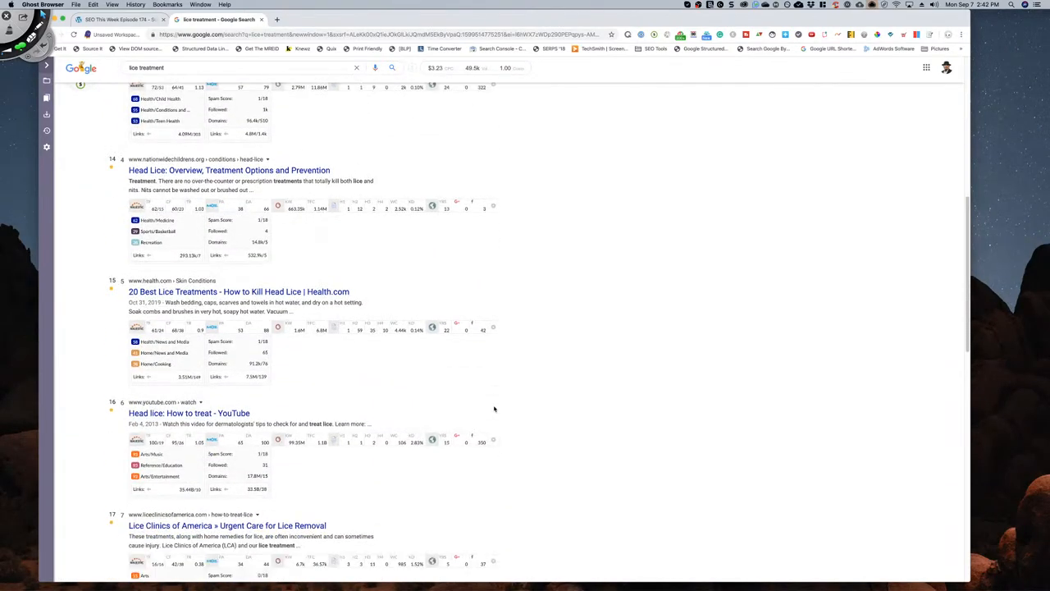
{"action": "scroll", "scroll_direction": "down", "scroll_amount": 3}
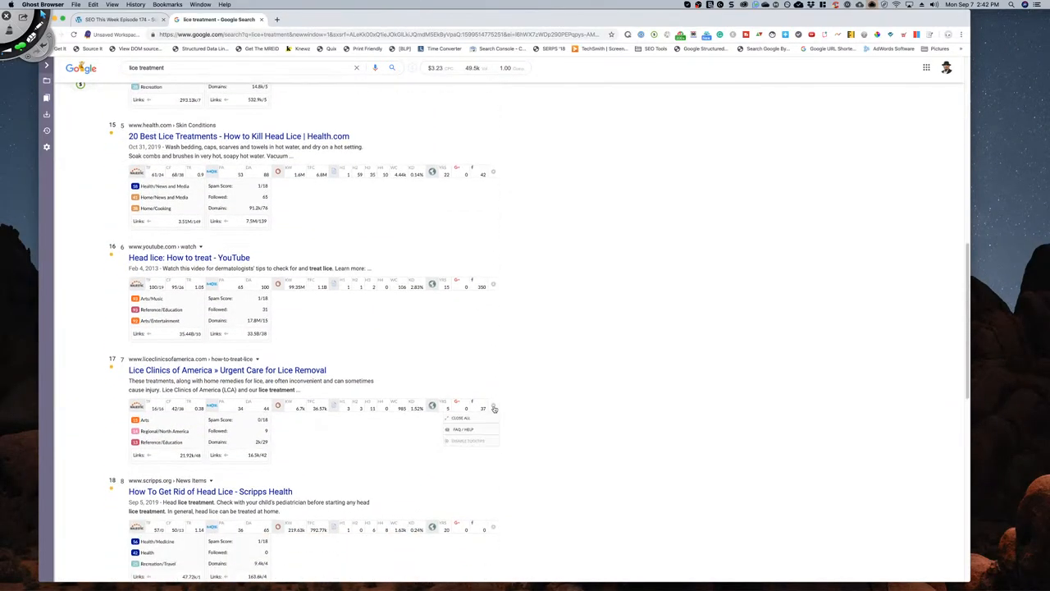
{"action": "scroll", "scroll_direction": "down", "scroll_amount": 3}
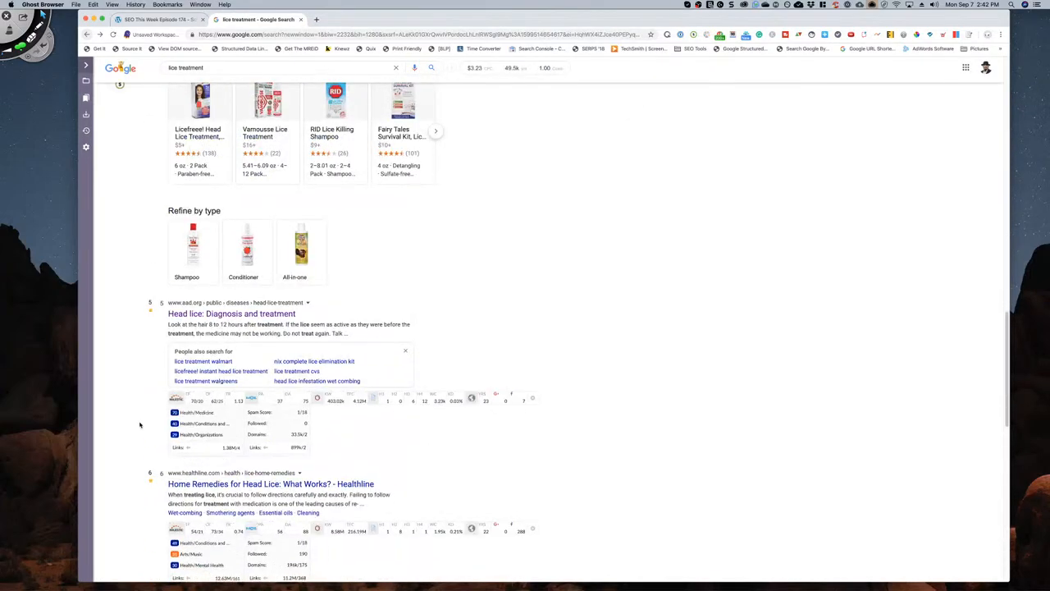
{"action": "scroll", "scroll_direction": "down", "scroll_amount": 3}
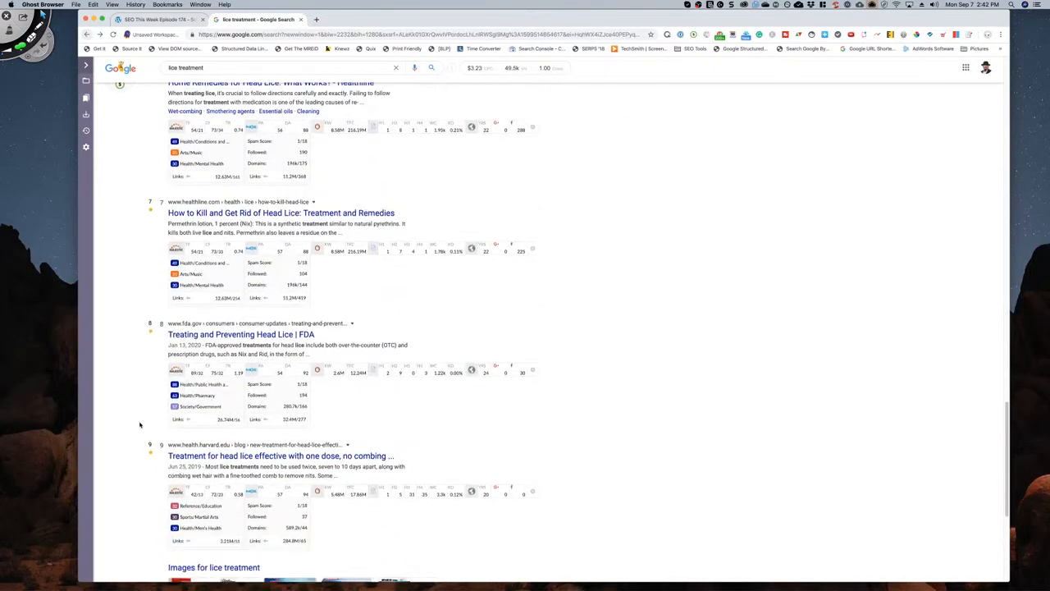
{"action": "scroll", "scroll_direction": "down", "scroll_amount": 3}
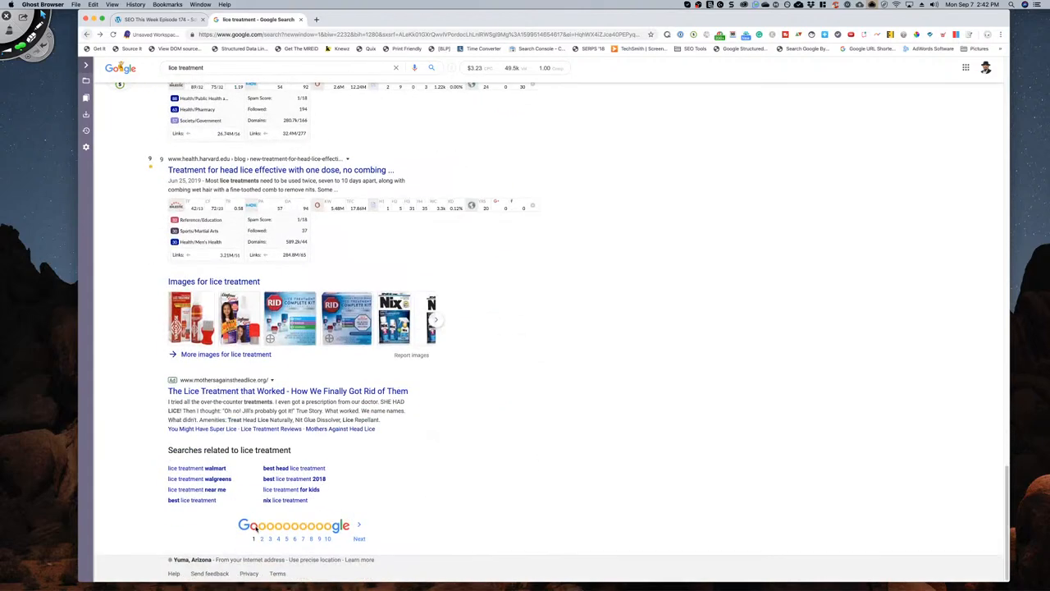
{"action": "left_click", "coordinate": [262, 538]}
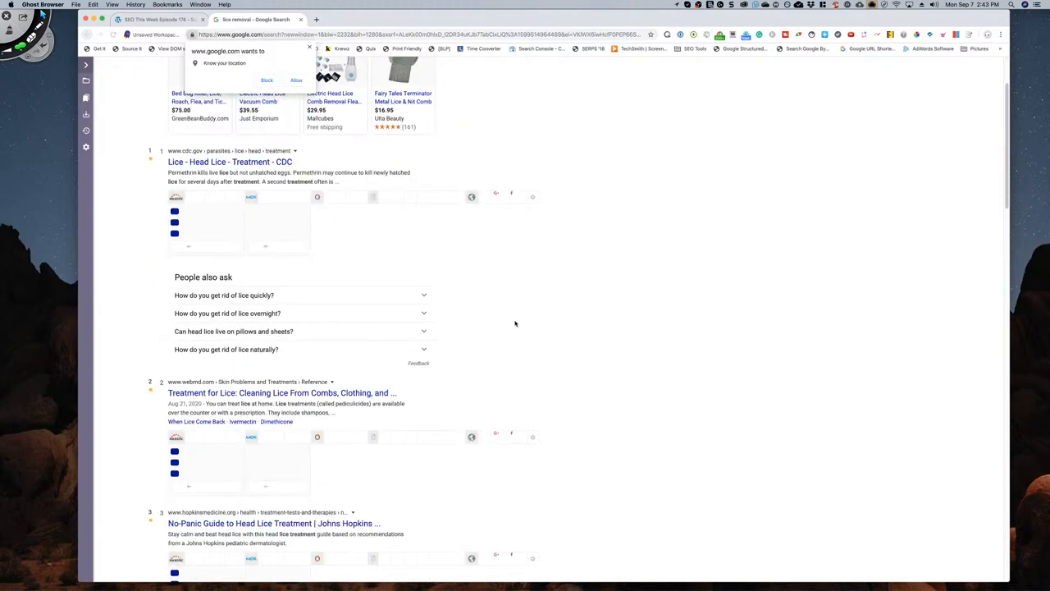
- Scroll the 'lice removal' results from the product listings through People also ask to the local map
{"action": "scroll", "scroll_direction": "down", "scroll_amount": 3}
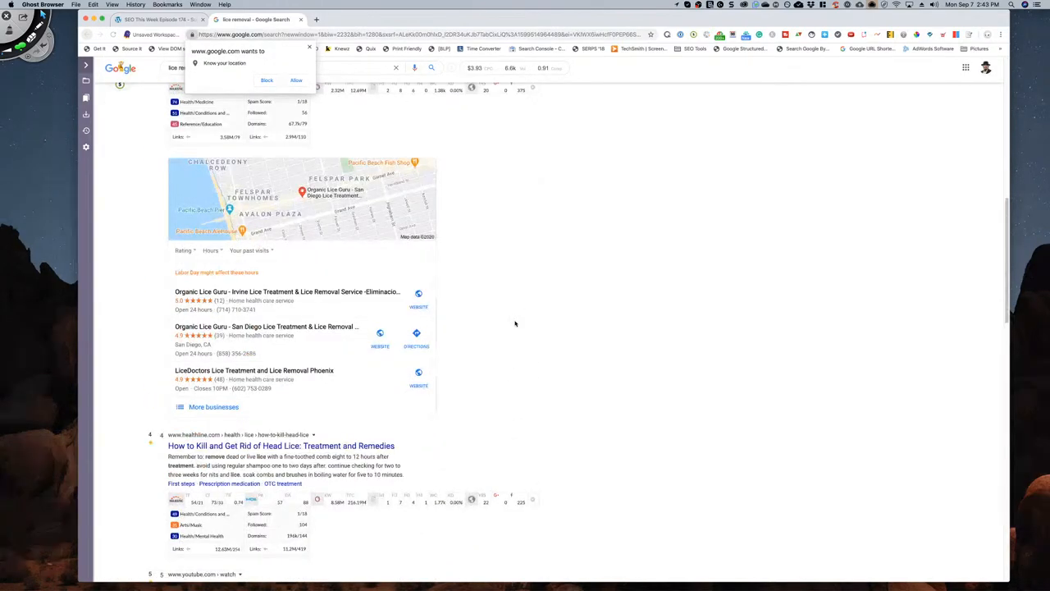
{"action": "scroll", "scroll_direction": "down", "scroll_amount": 3}
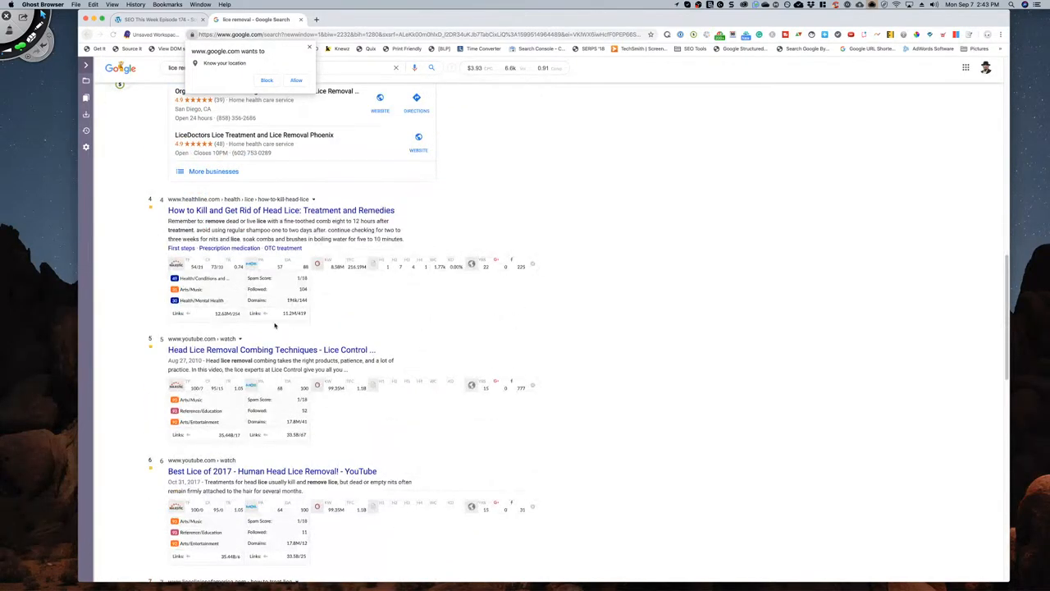
{"action": "scroll", "scroll_direction": "down", "scroll_amount": 3}
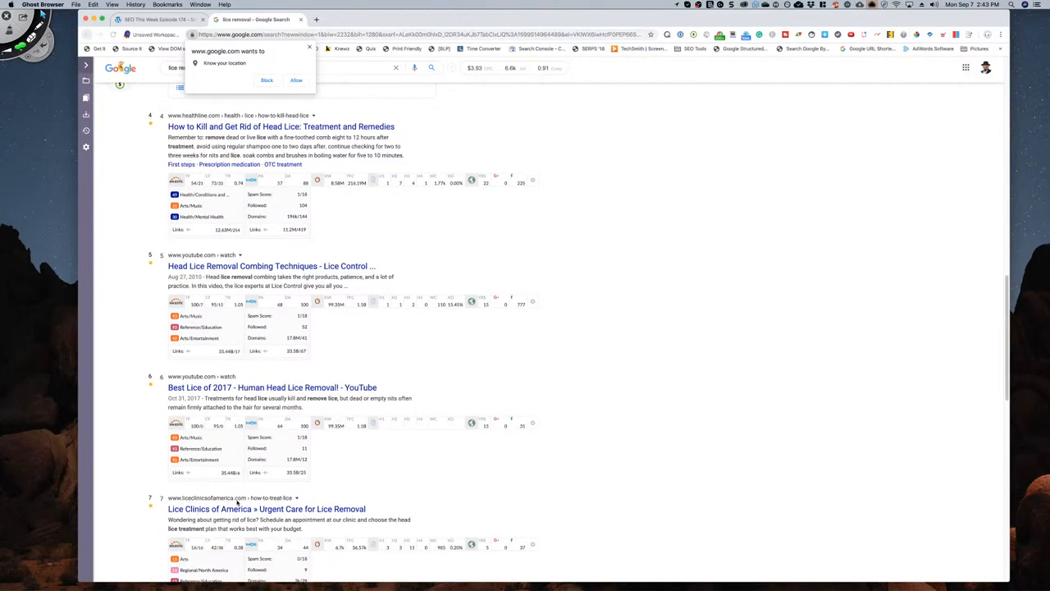
{"action": "scroll", "scroll_direction": "down", "scroll_amount": 3}
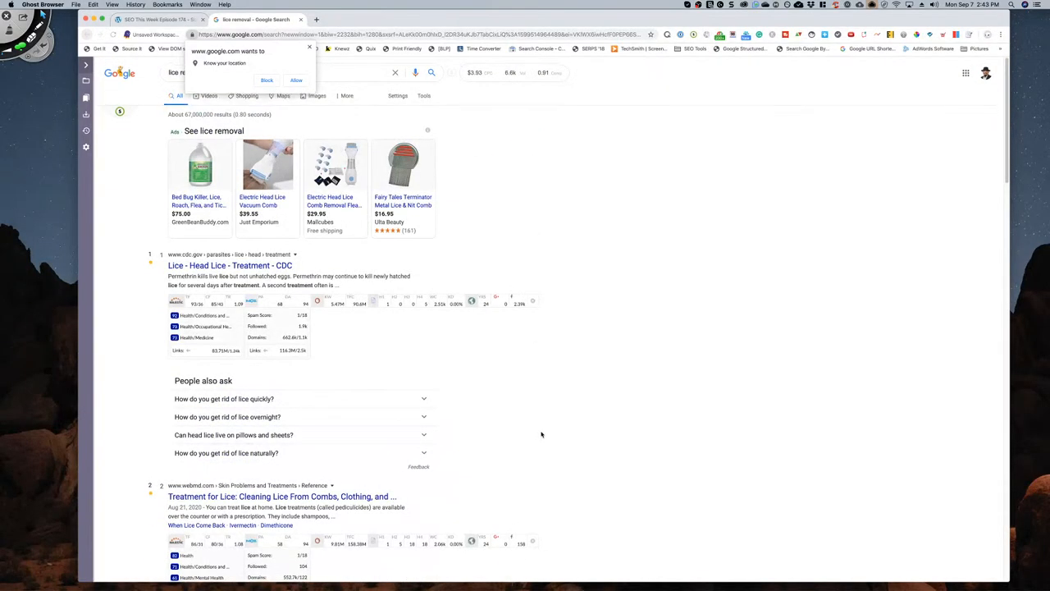
{"action": "scroll", "scroll_direction": "down", "scroll_amount": 3}
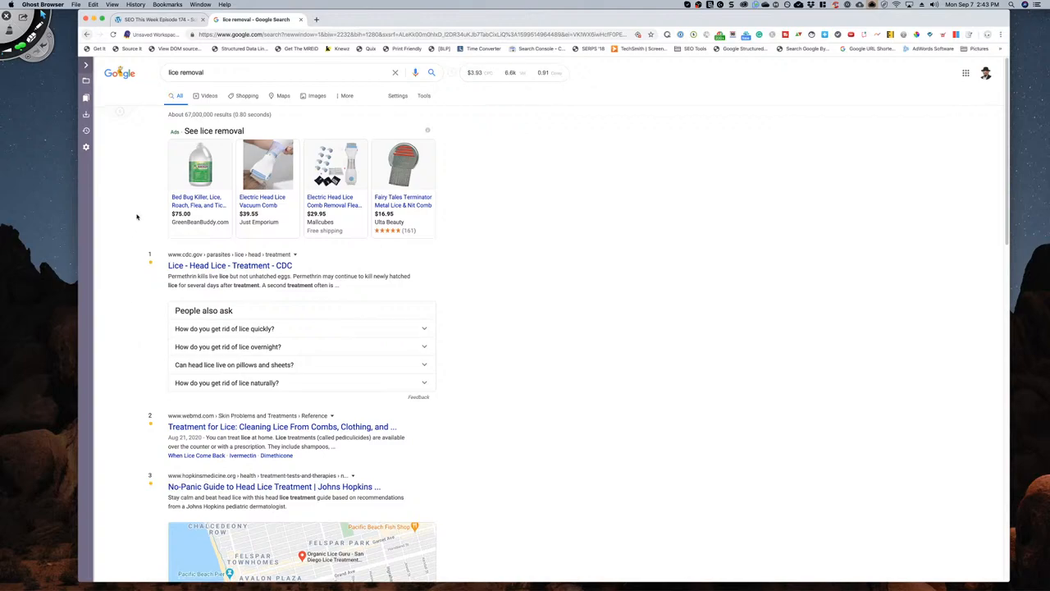
{"action": "scroll", "scroll_direction": "down", "scroll_amount": 3}
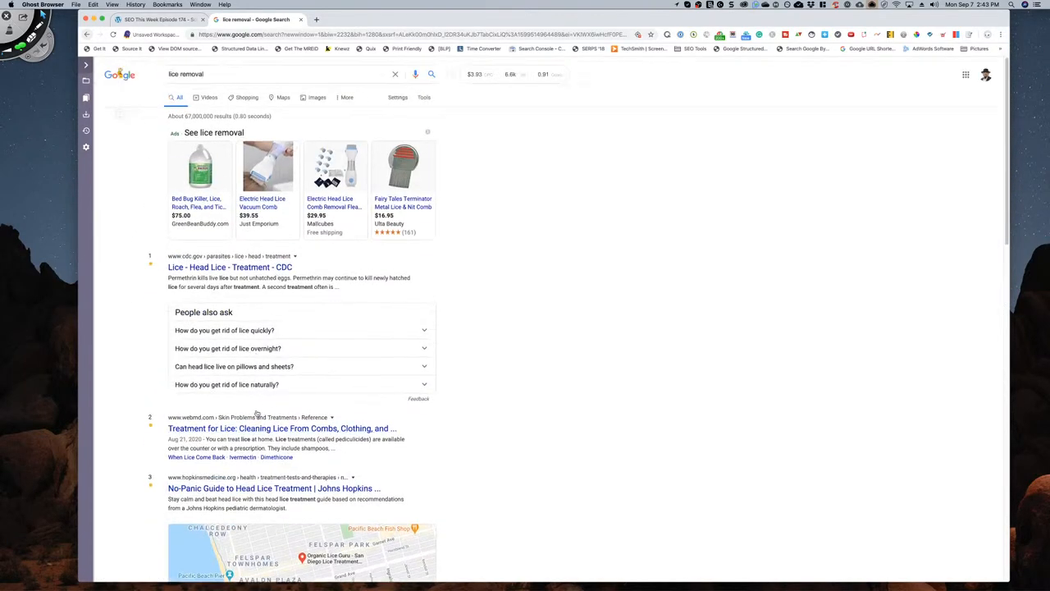
{"action": "scroll", "scroll_direction": "down", "scroll_amount": 3}
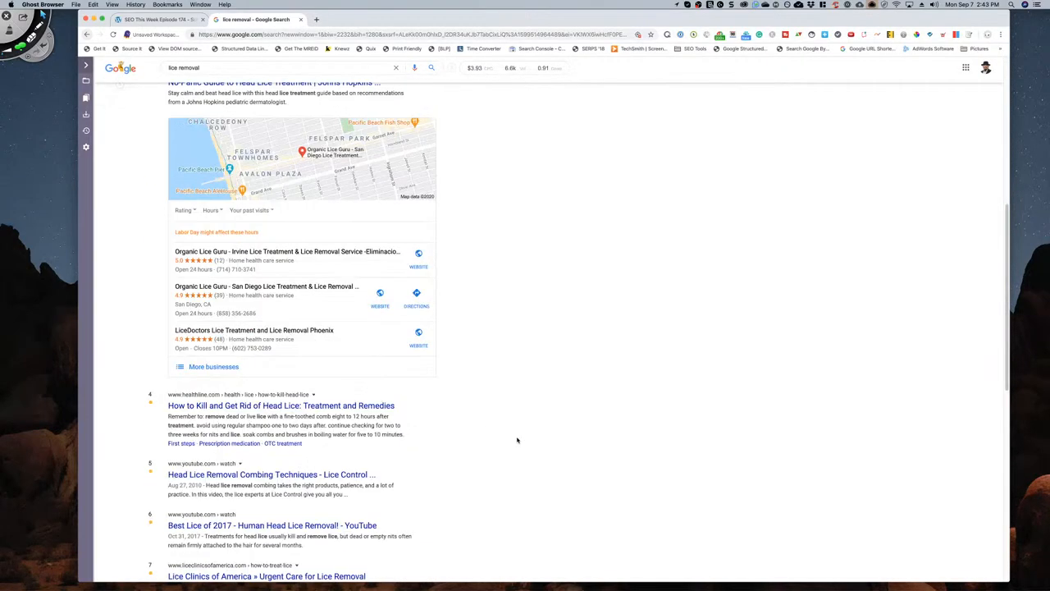
{"action": "scroll", "scroll_direction": "down", "scroll_amount": 3}
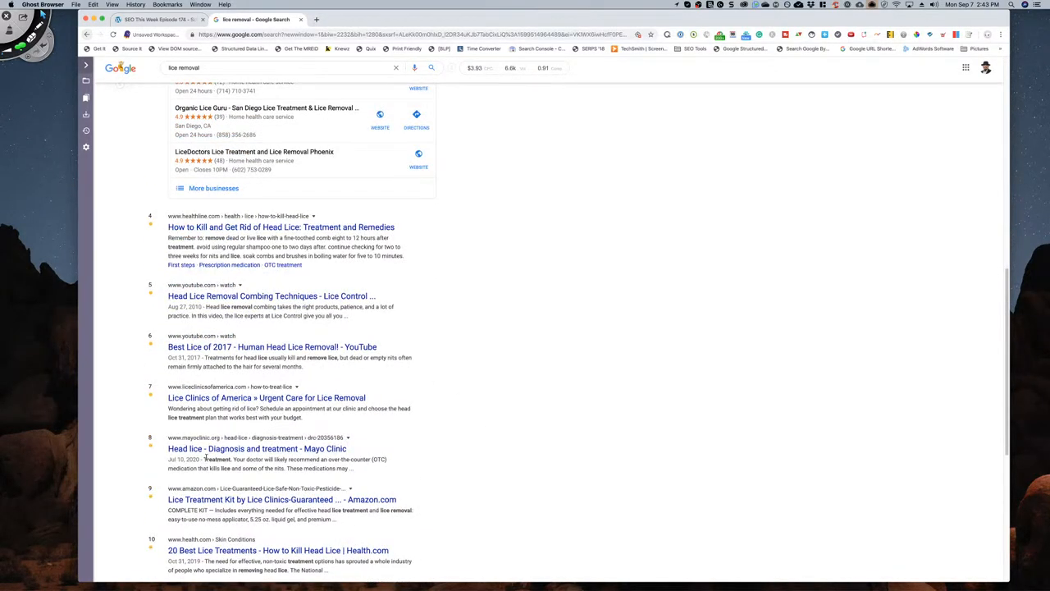
{"action": "scroll", "scroll_direction": "down", "scroll_amount": 3}
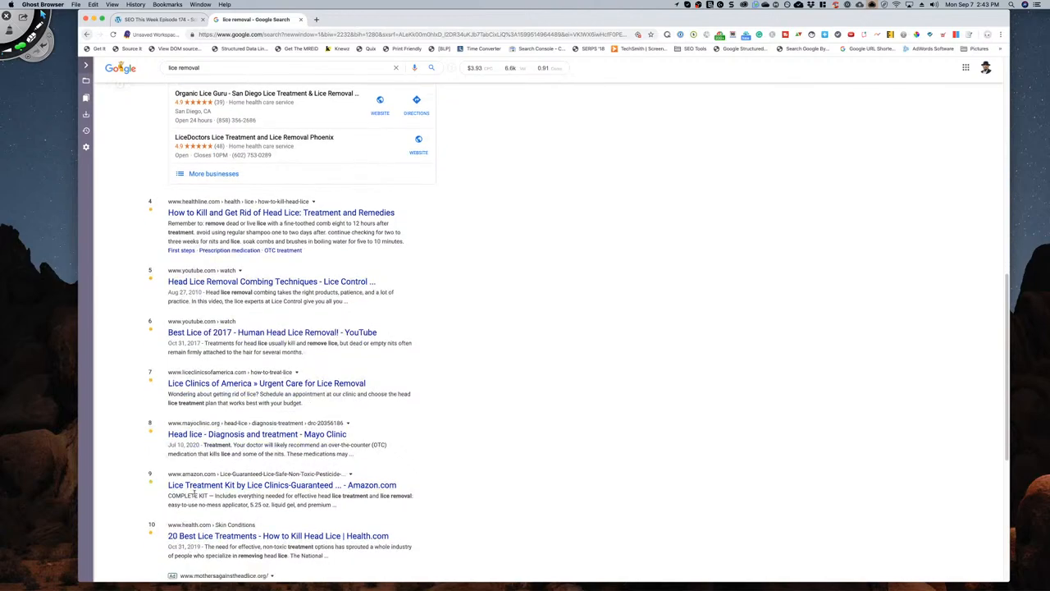
{"action": "mouse_move", "coordinate": [266, 384]}
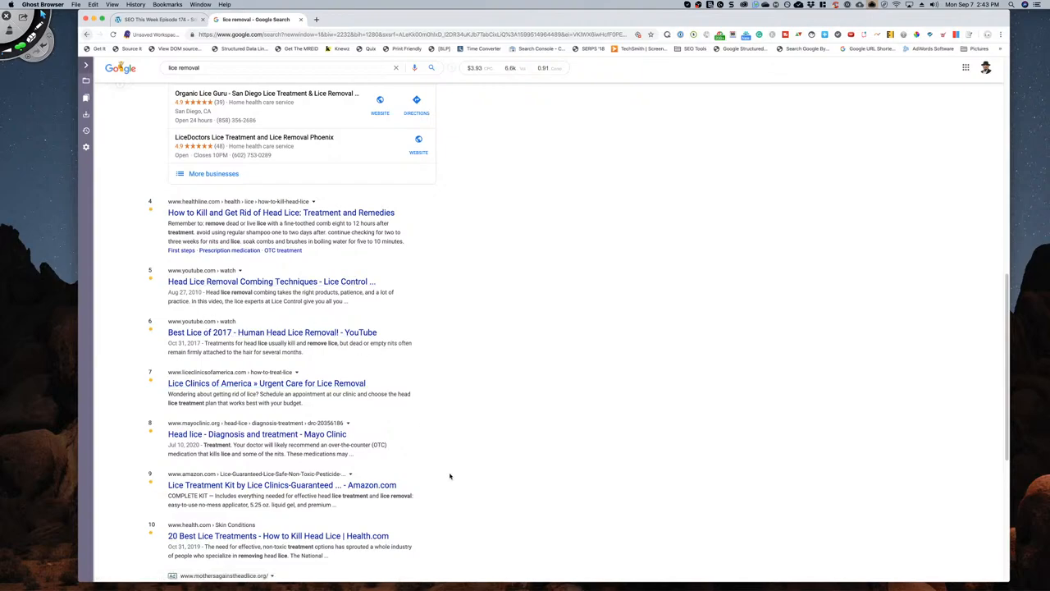
{"action": "scroll", "scroll_direction": "down", "scroll_amount": 3}
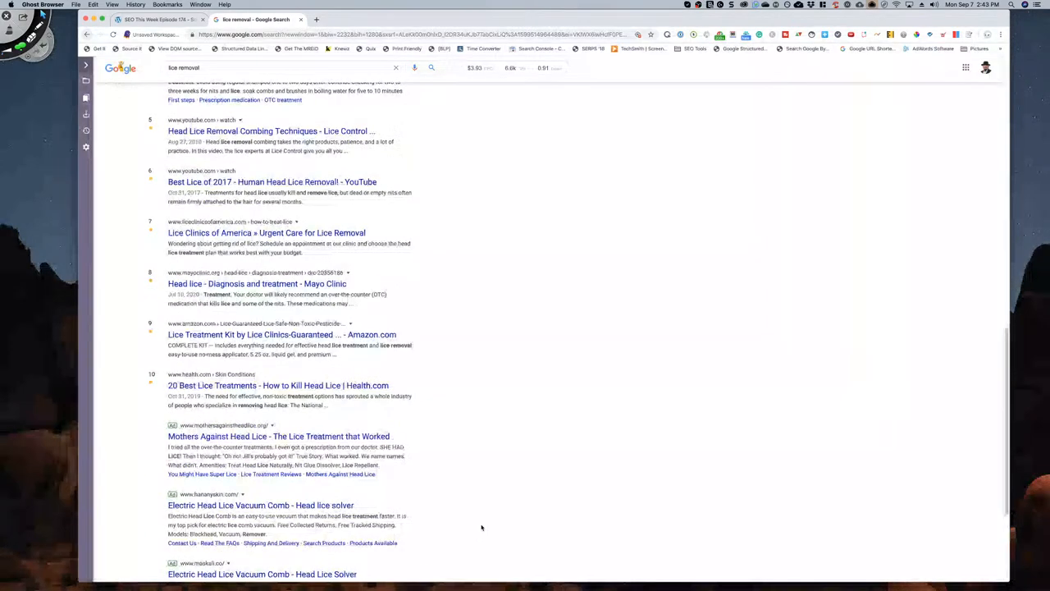
{"action": "scroll", "scroll_direction": "down", "scroll_amount": 3}
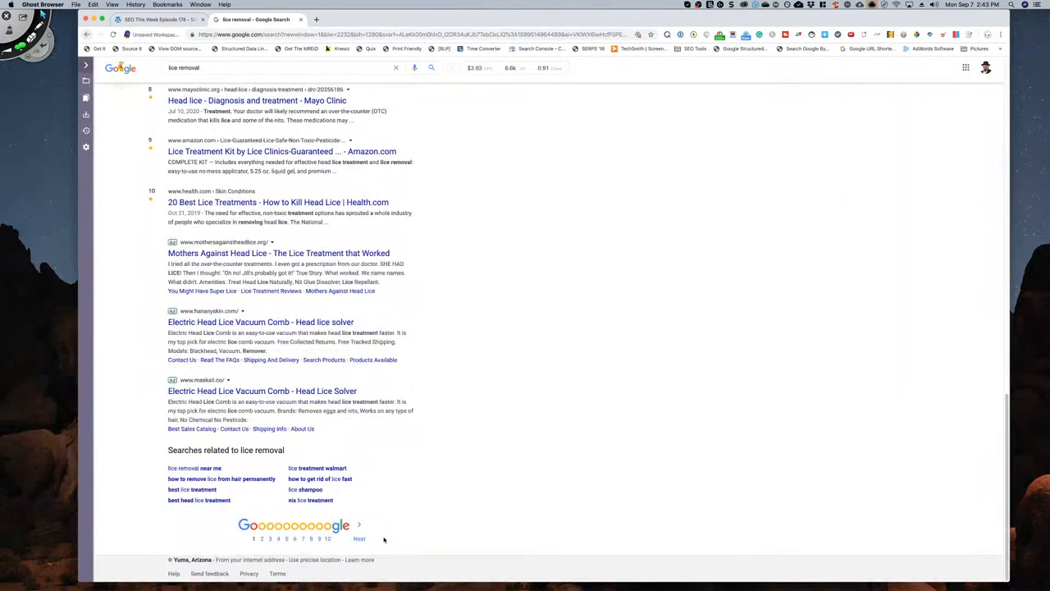
- Move to the next page of 'lice removal' results and scroll through its listings
{"action": "left_click", "coordinate": [359, 538]}
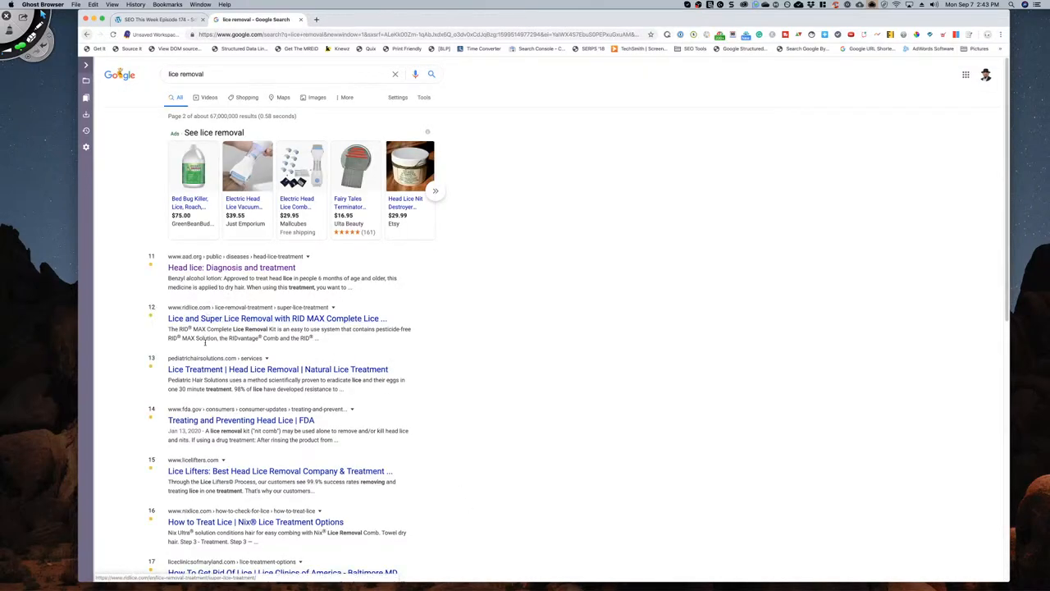
{"action": "scroll", "scroll_direction": "down", "scroll_amount": 3}
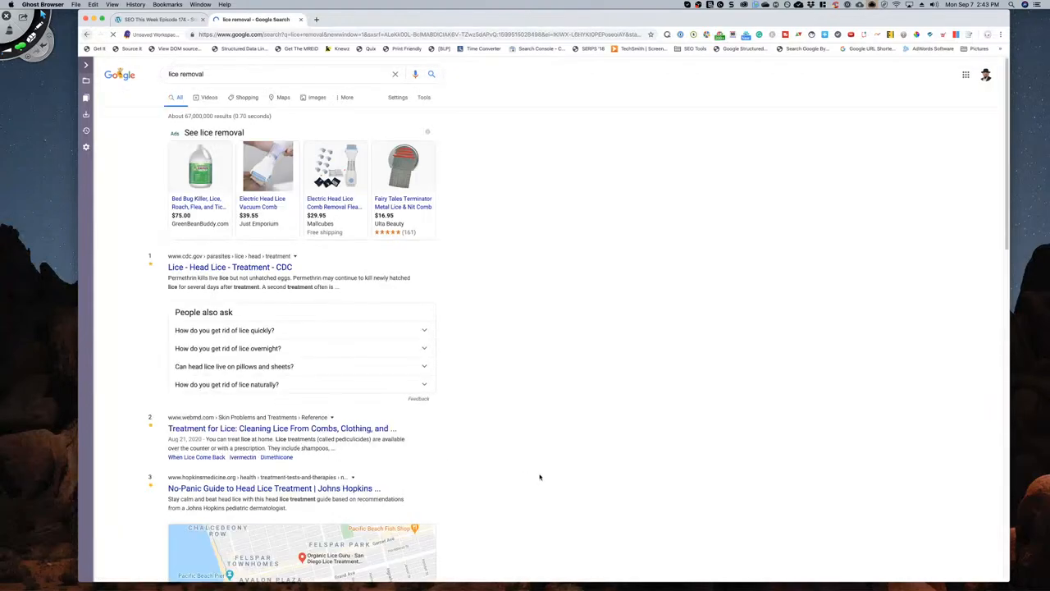
{"action": "scroll", "scroll_direction": "down", "scroll_amount": 3}
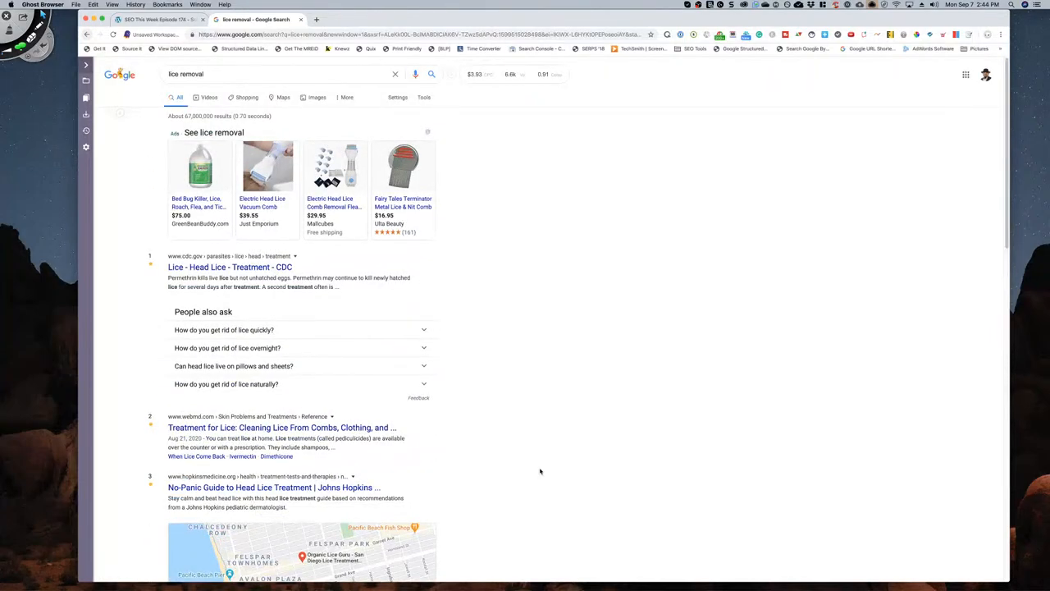
{"action": "scroll", "scroll_direction": "down", "scroll_amount": 3}
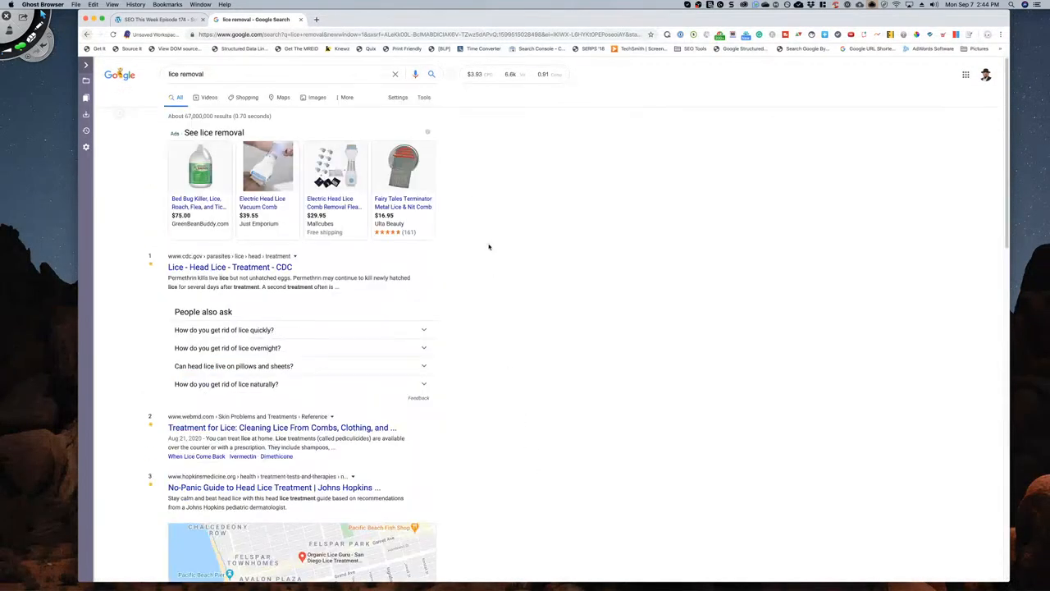
{"action": "scroll", "scroll_direction": "down", "scroll_amount": 3}
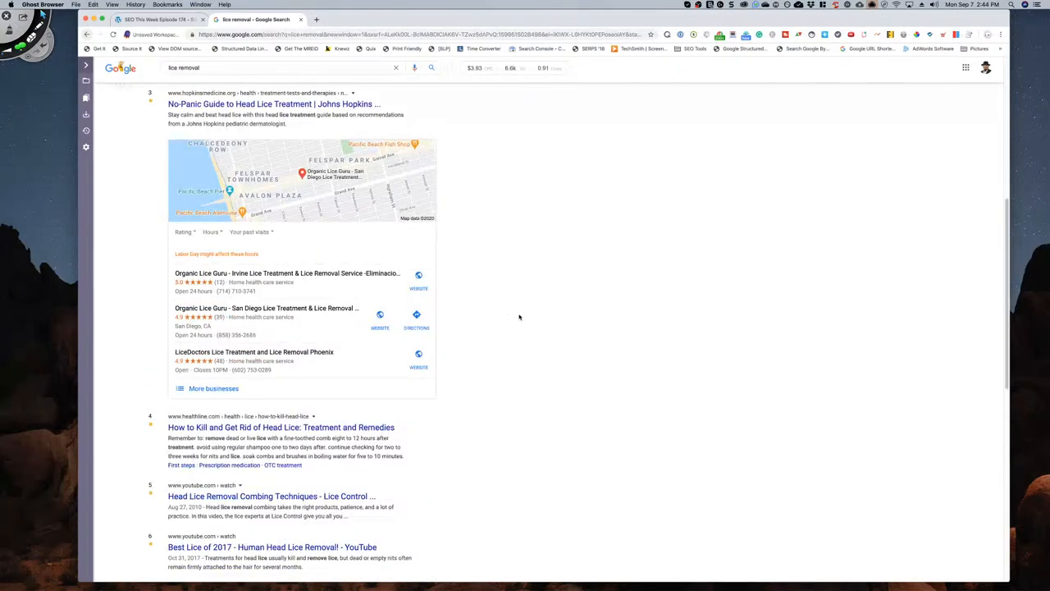
{"action": "scroll", "scroll_direction": "up", "scroll_amount": 3}
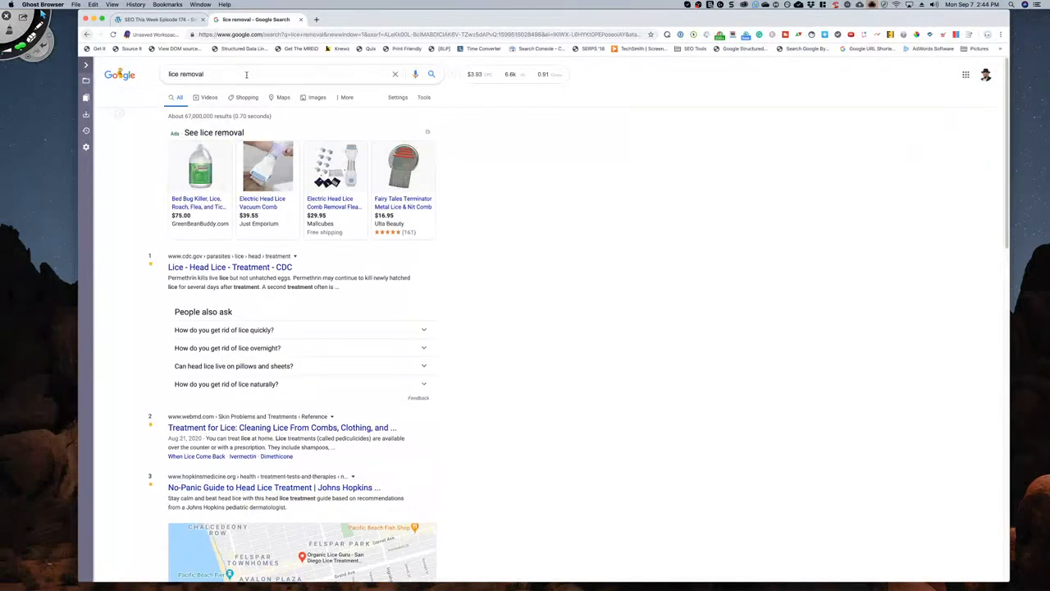
- Check Google's search suggestions for 'lice removal', dismiss them and scroll further down
{"action": "left_click", "coordinate": [246, 74]}
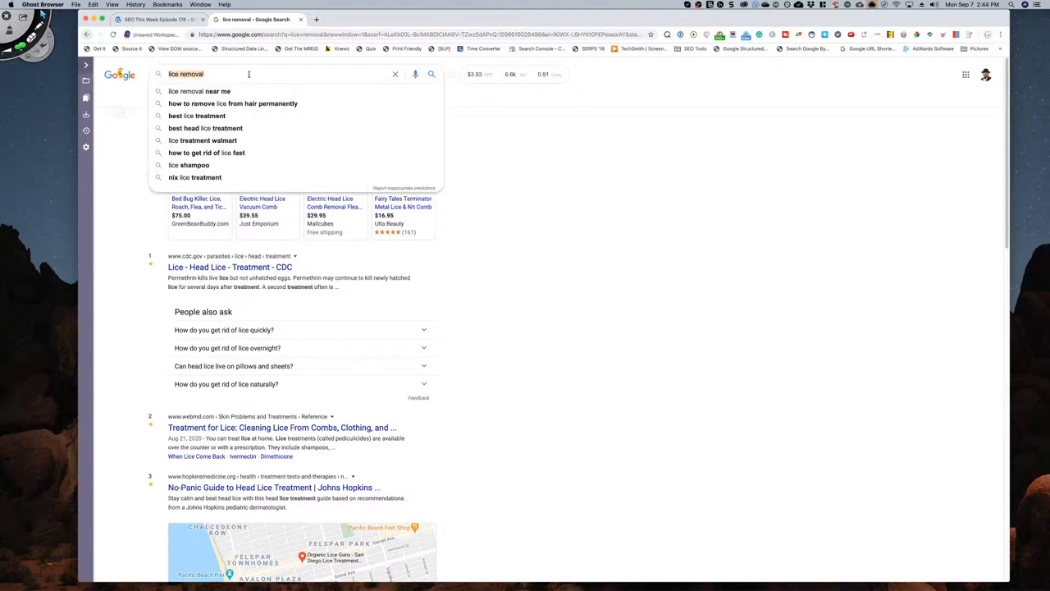
{"action": "left_click", "coordinate": [394, 74]}
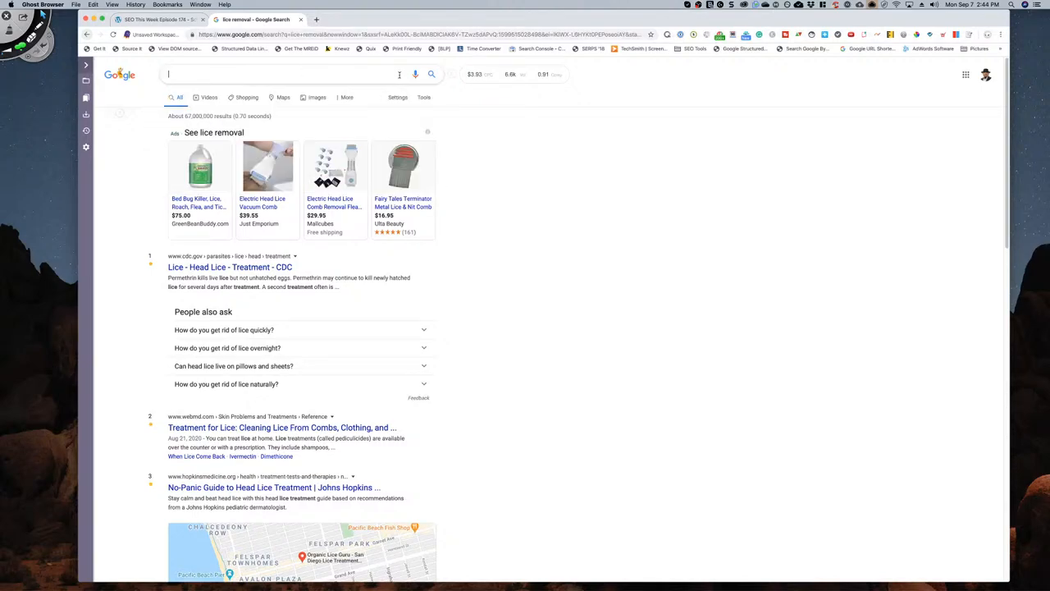
{"action": "scroll", "scroll_direction": "down", "scroll_amount": 3}
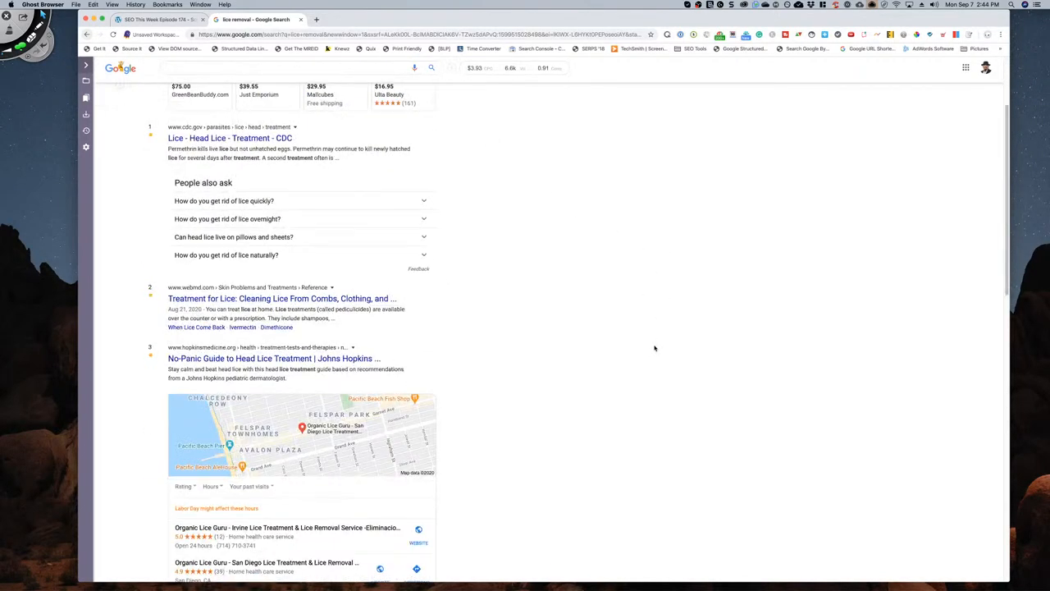
{"action": "scroll", "scroll_direction": "down", "scroll_amount": 3}
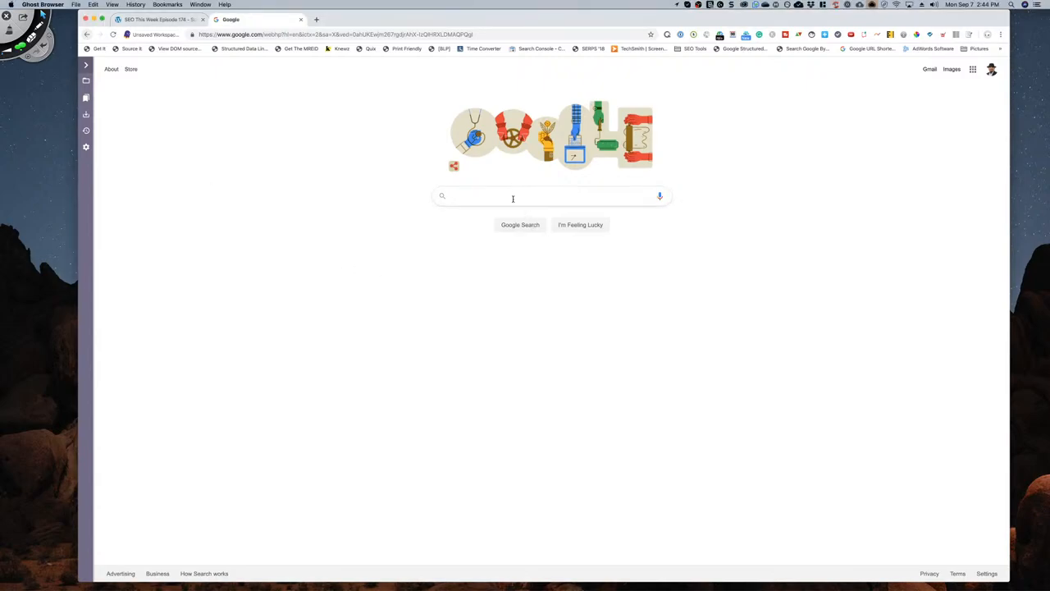
- Search Google for 'natural dog treats' and scroll through the top results with their SEO toolbar metrics
{"action": "type", "text": "natural dog treats"}
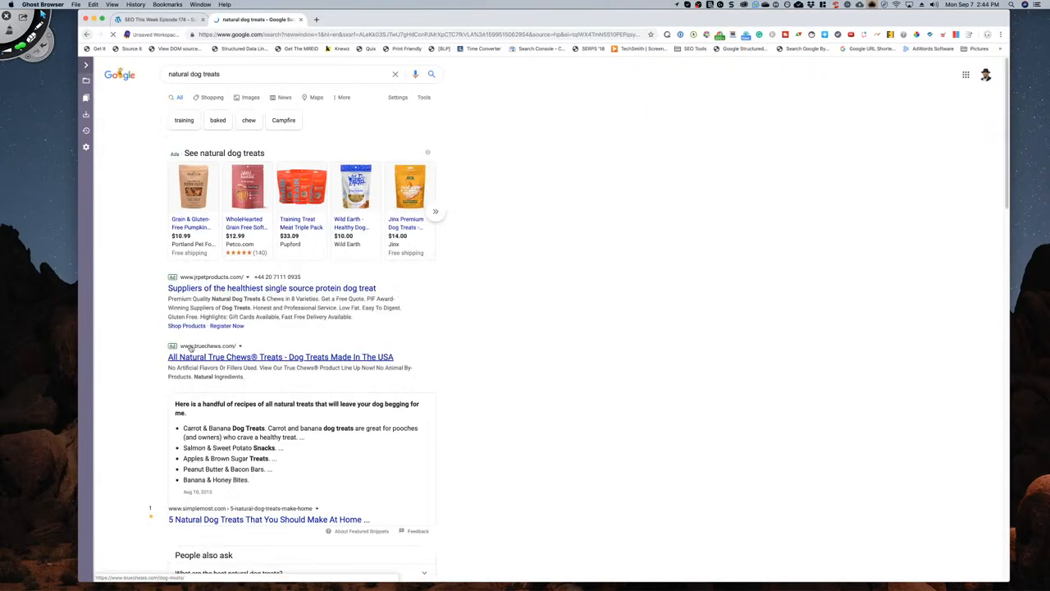
{"action": "scroll", "scroll_direction": "down", "scroll_amount": 3}
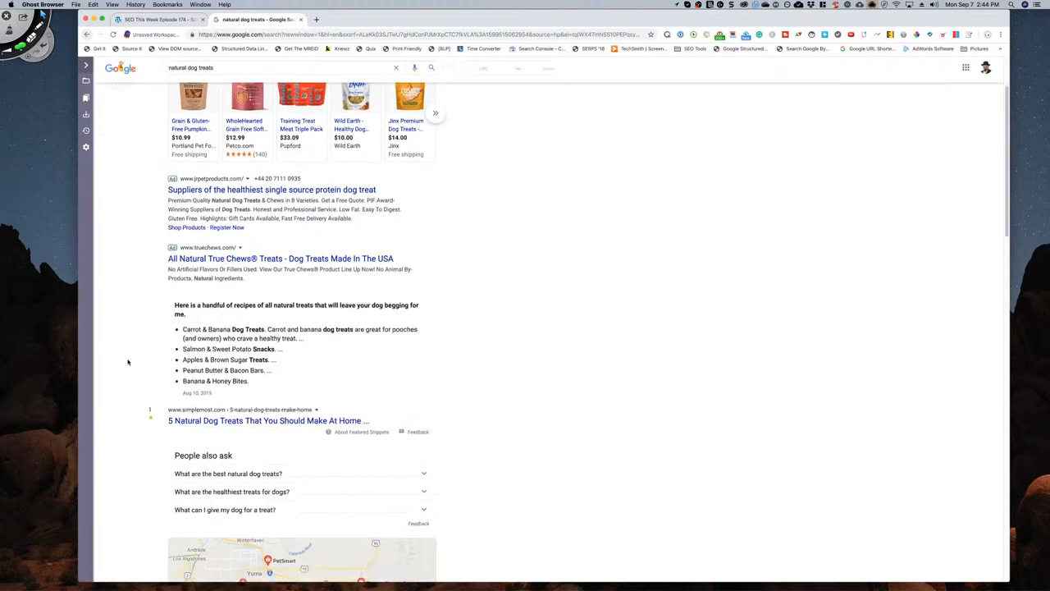
{"action": "scroll", "scroll_direction": "down", "scroll_amount": 3}
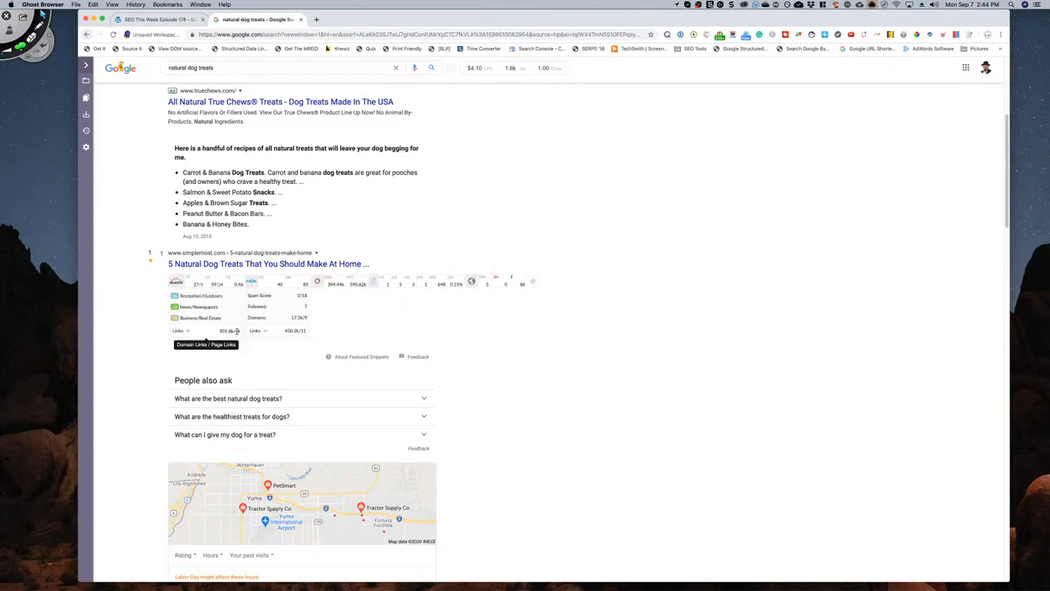
{"action": "mouse_move", "coordinate": [287, 332]}
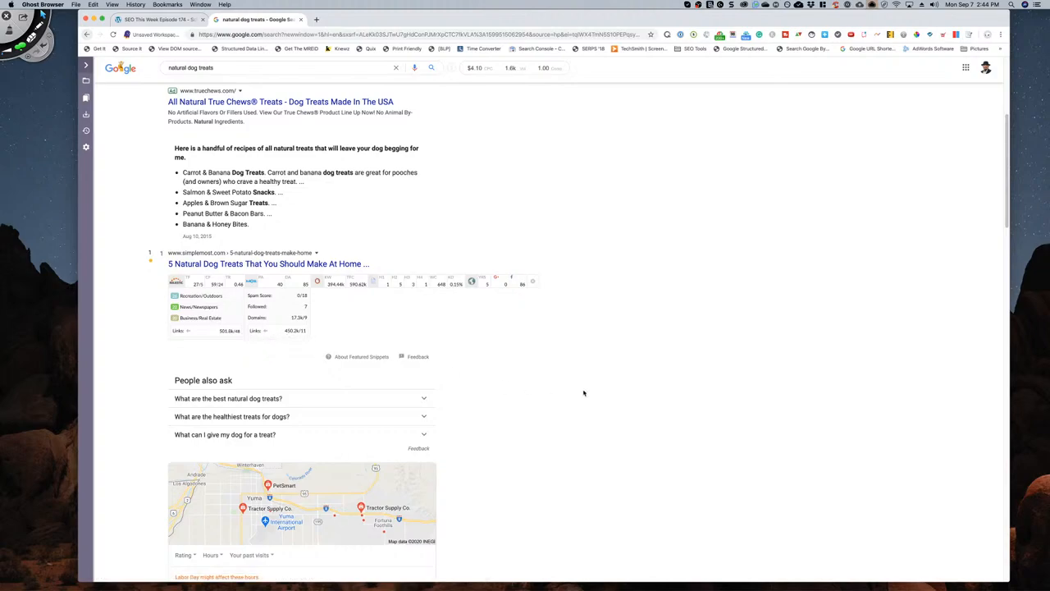
{"action": "scroll", "scroll_direction": "down", "scroll_amount": 3}
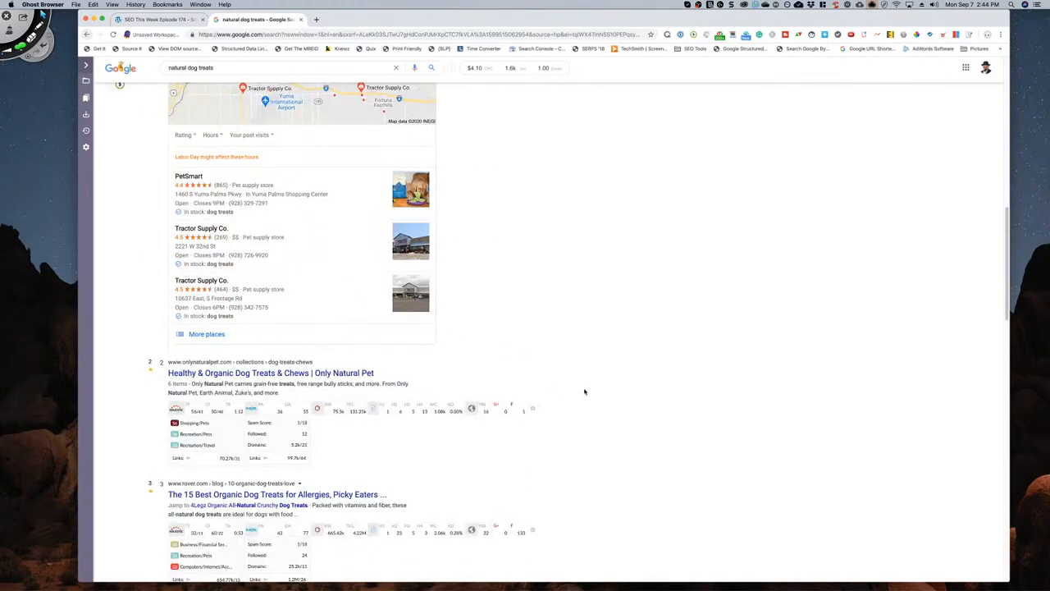
{"action": "scroll", "scroll_direction": "down", "scroll_amount": 3}
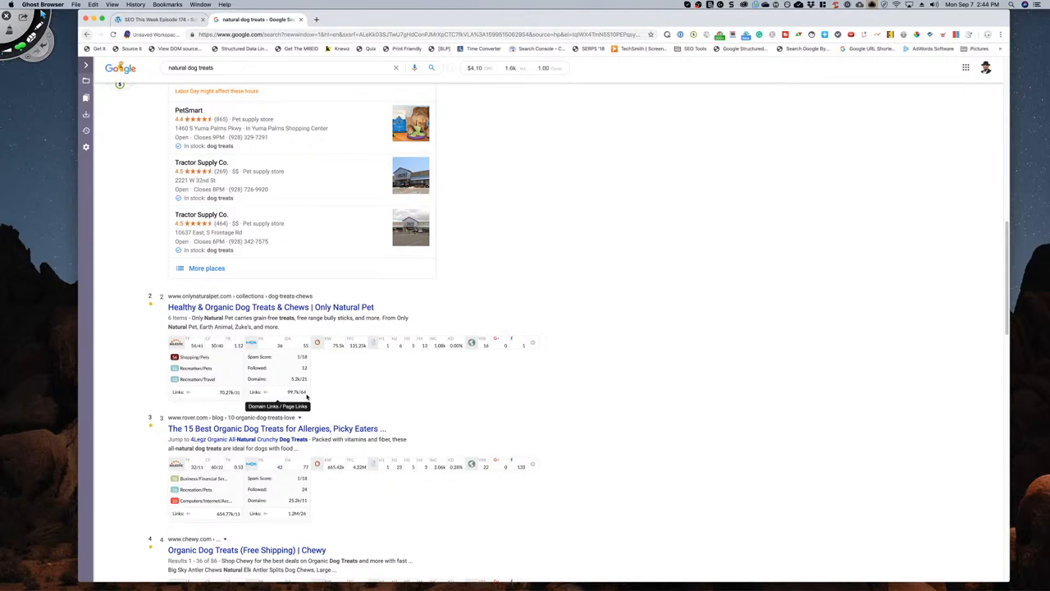
{"action": "scroll", "scroll_direction": "down", "scroll_amount": 3}
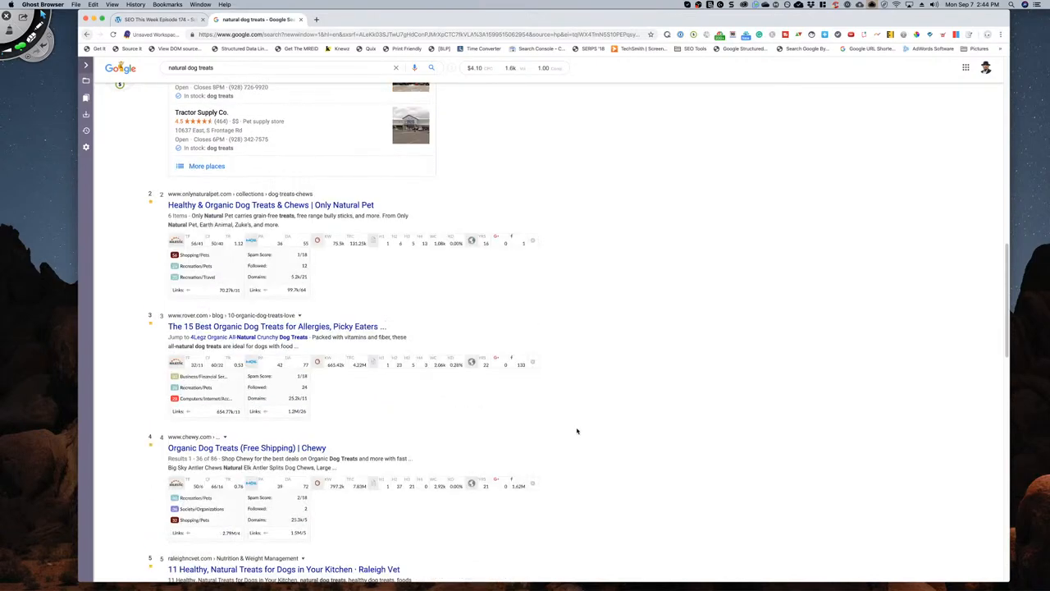
{"action": "scroll", "scroll_direction": "down", "scroll_amount": 3}
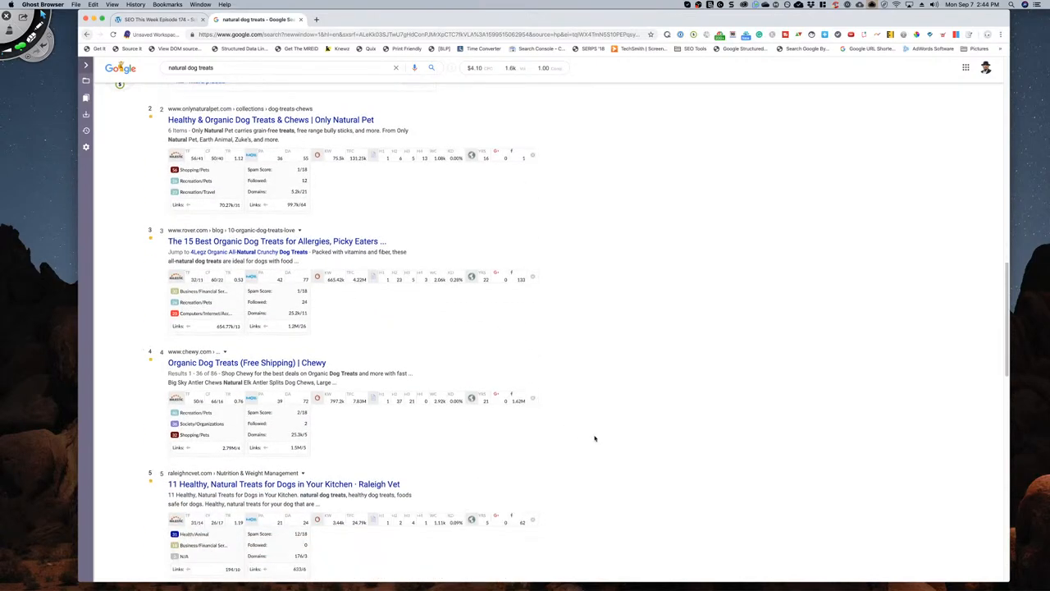
- Continue down the 'natural dog treats' results and their link metrics to the tenth listing
{"action": "scroll", "scroll_direction": "down", "scroll_amount": 3}
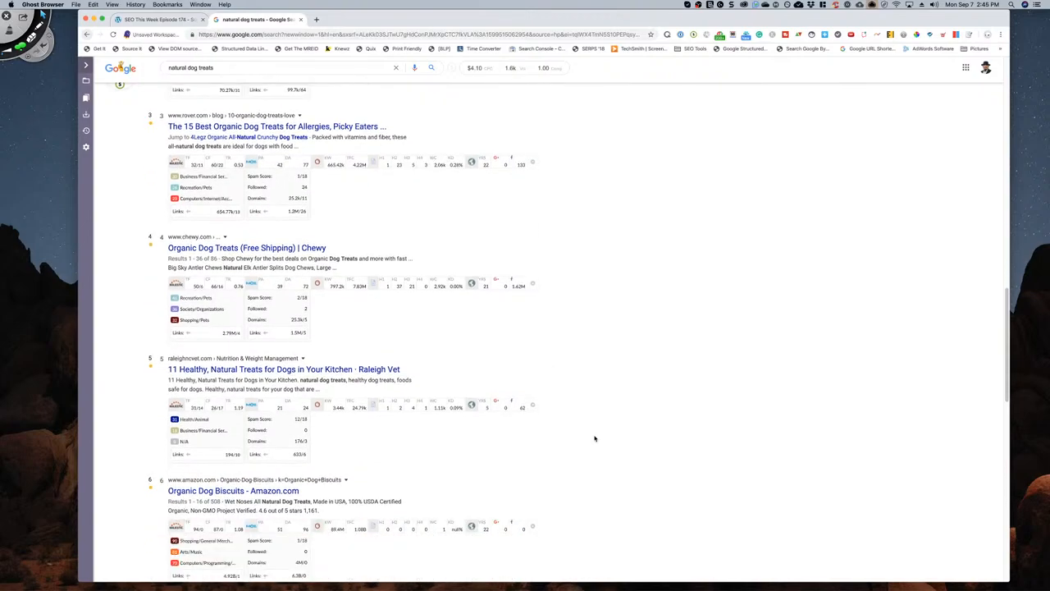
{"action": "scroll", "scroll_direction": "down", "scroll_amount": 3}
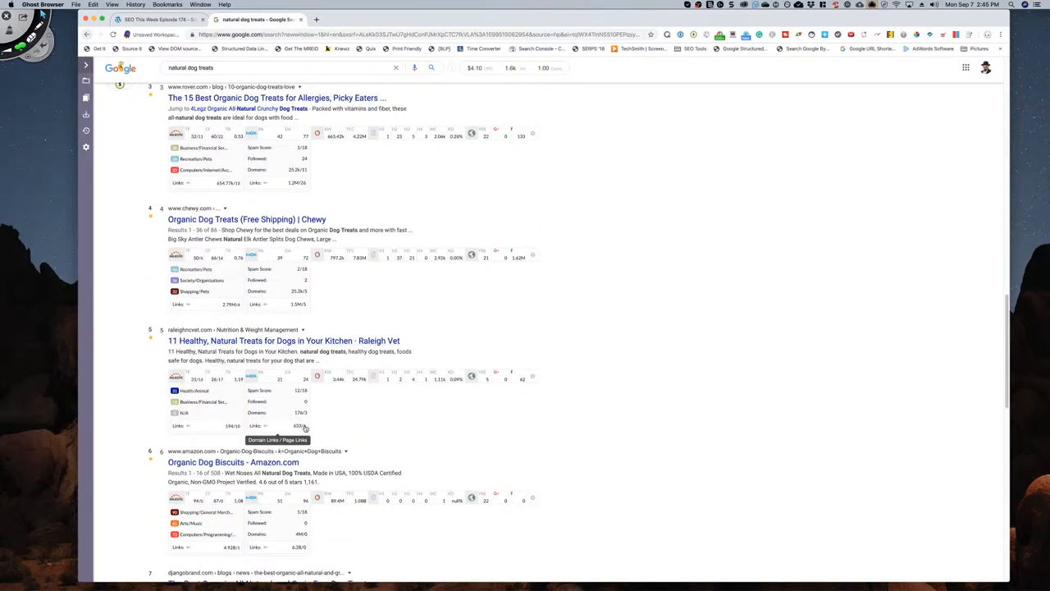
{"action": "scroll", "scroll_direction": "down", "scroll_amount": 3}
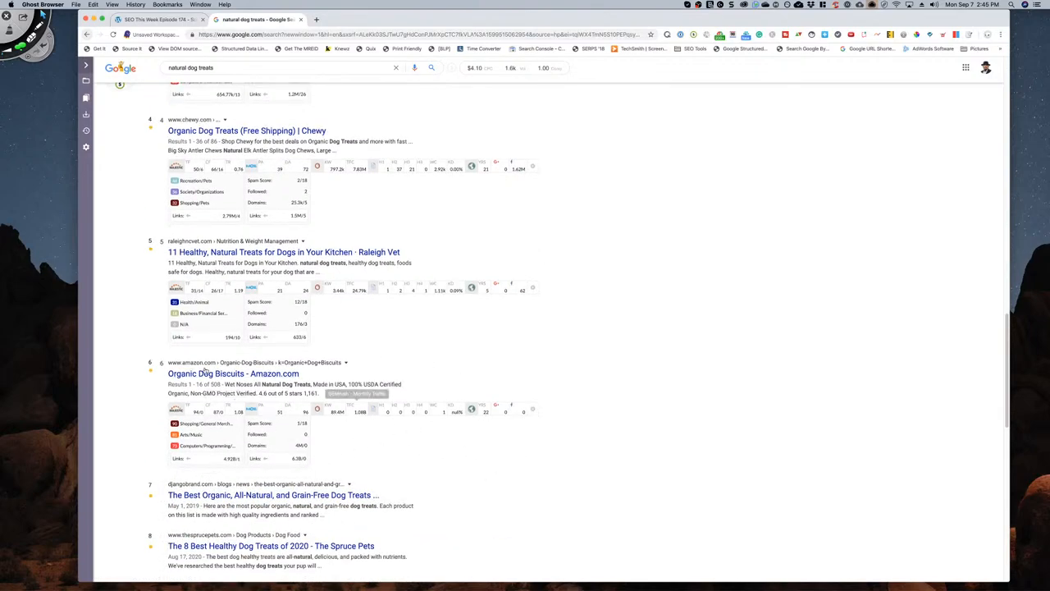
{"action": "scroll", "scroll_direction": "down", "scroll_amount": 3}
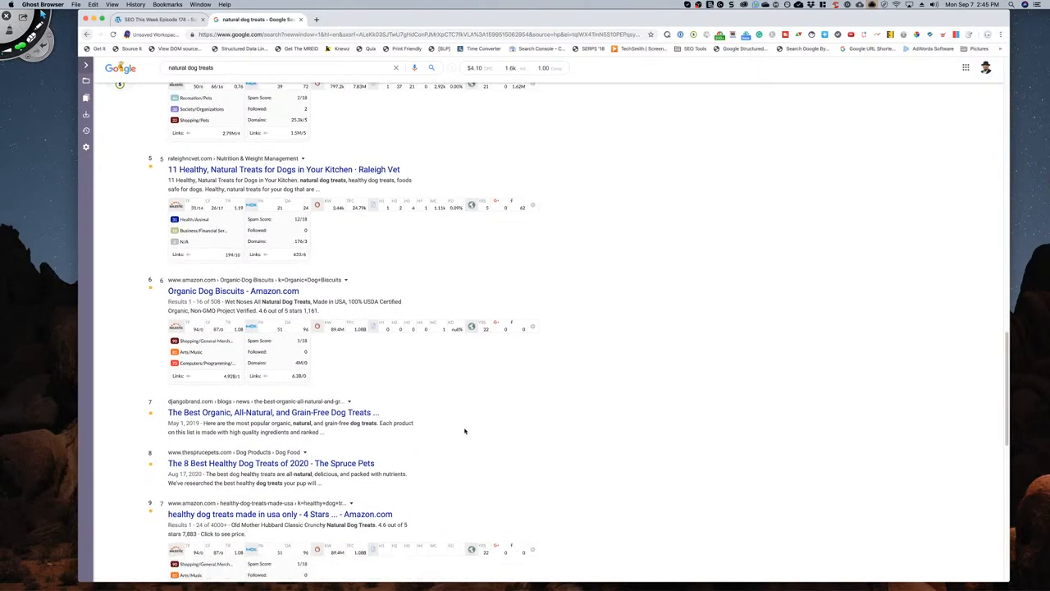
{"action": "scroll", "scroll_direction": "down", "scroll_amount": 3}
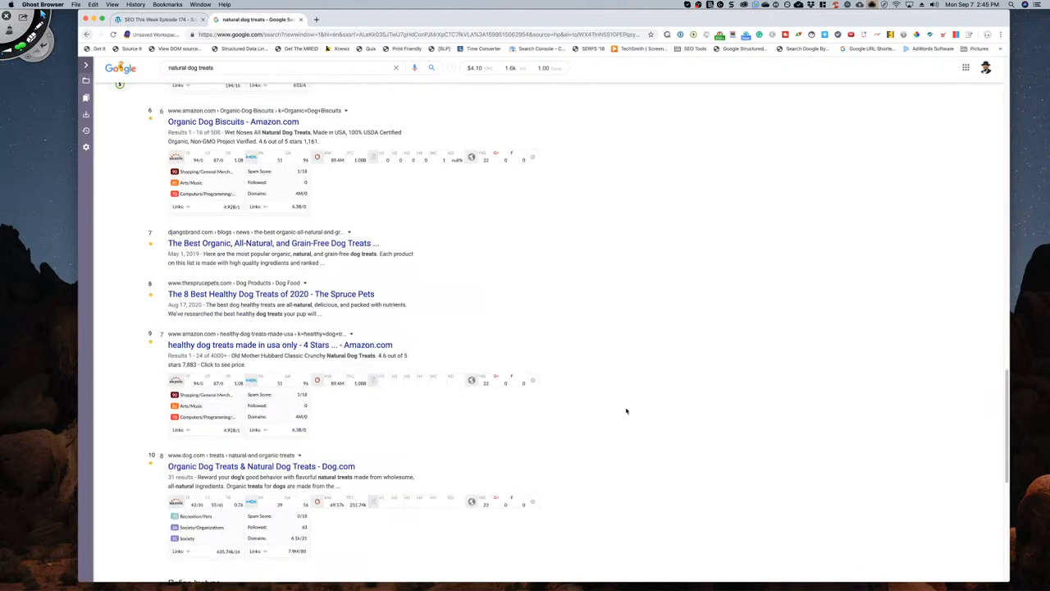
{"action": "scroll", "scroll_direction": "down", "scroll_amount": 3}
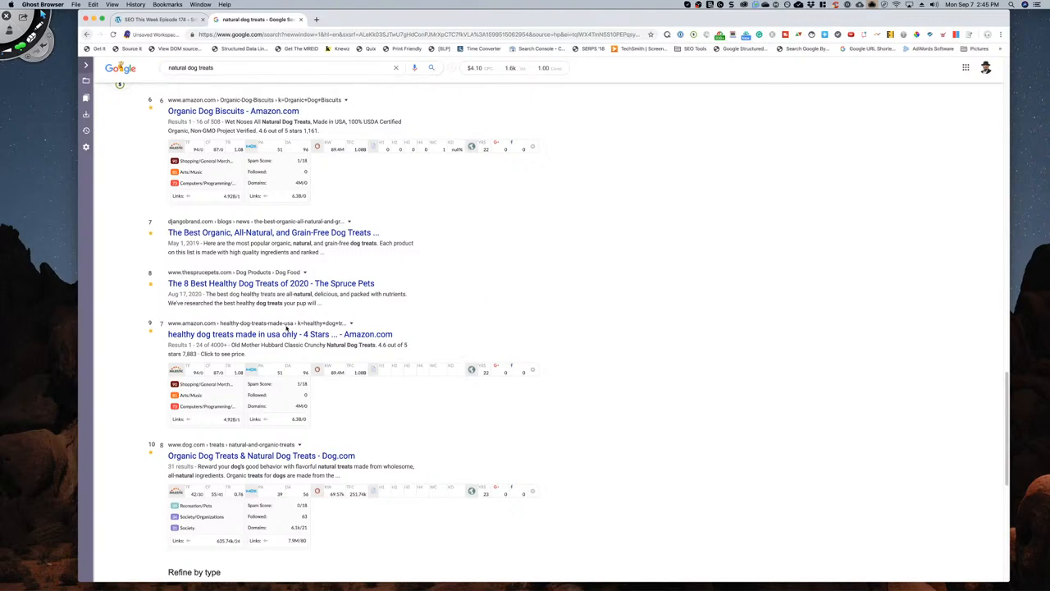
{"action": "scroll", "scroll_direction": "down", "scroll_amount": 3}
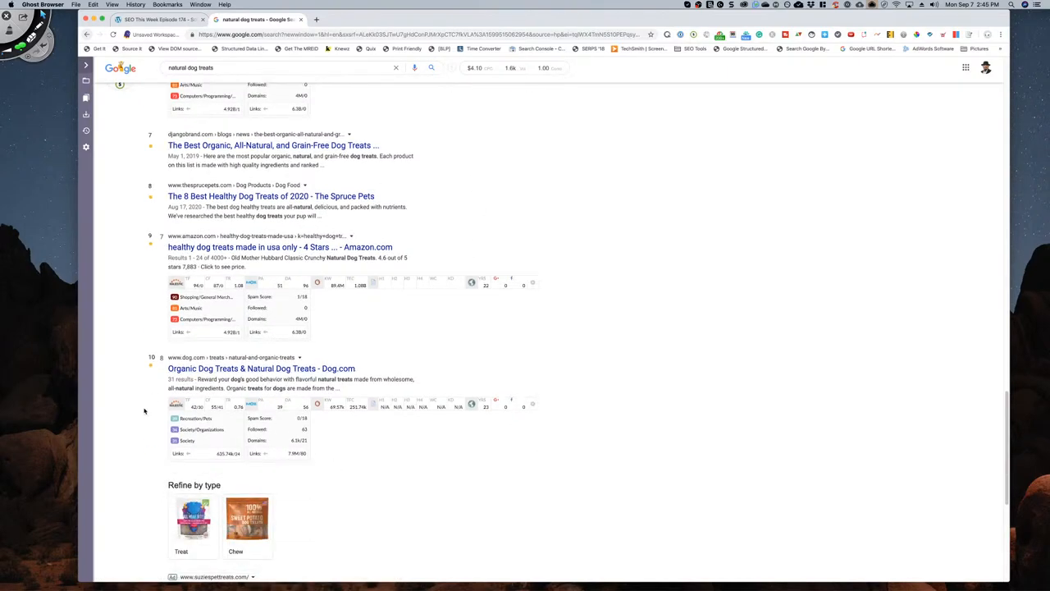
{"action": "scroll", "scroll_direction": "down", "scroll_amount": 3}
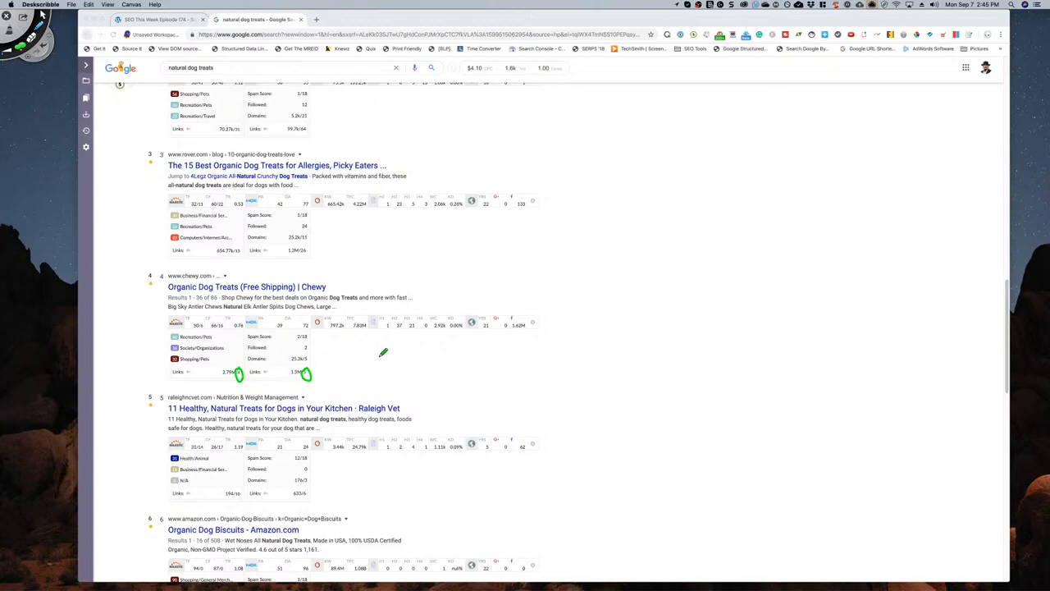
{"action": "mouse_move", "coordinate": [332, 353]}
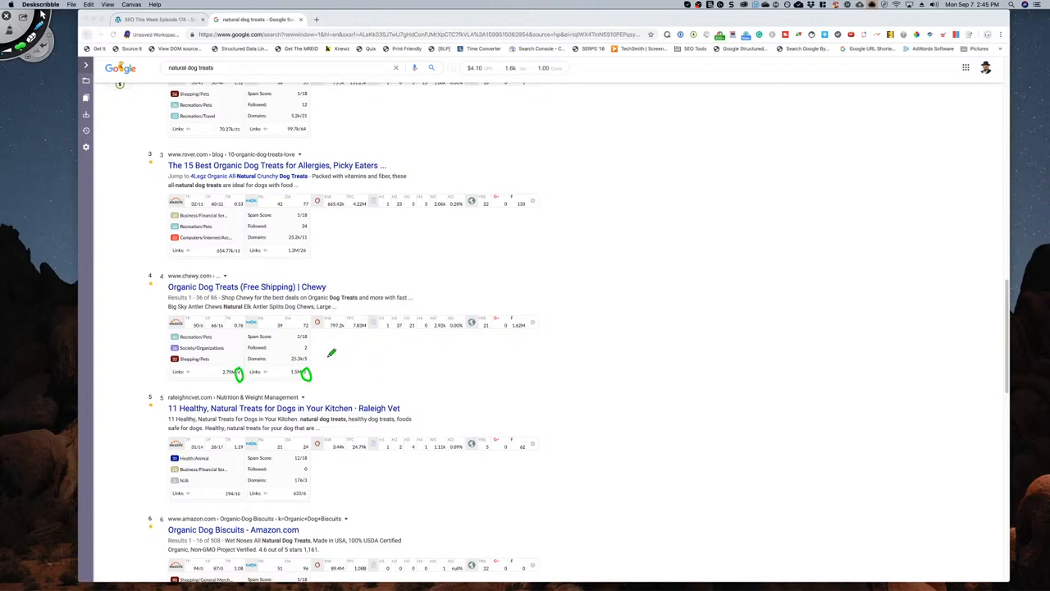
{"action": "mouse_move", "coordinate": [479, 295]}
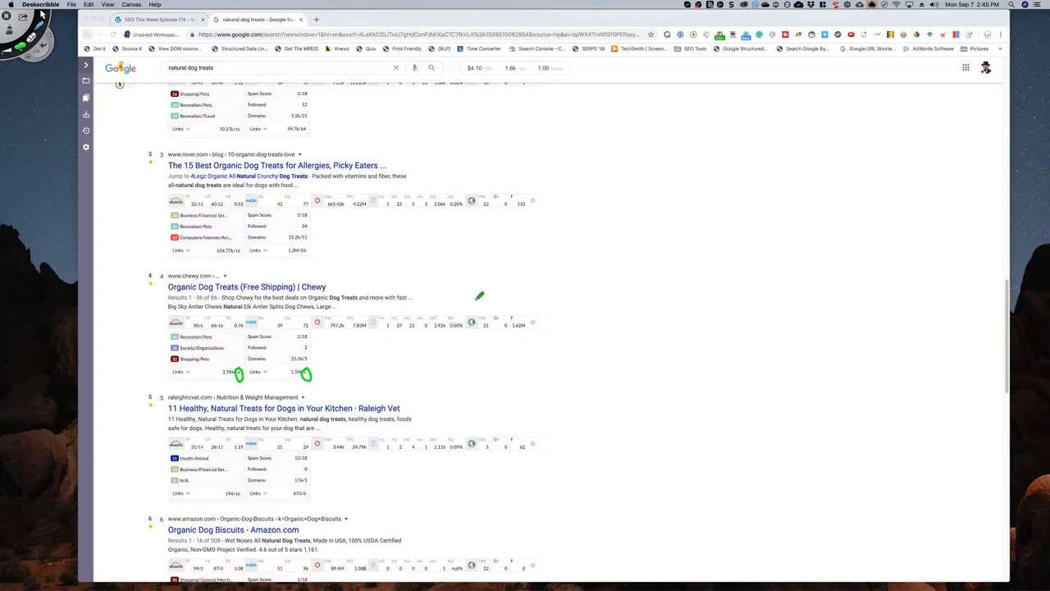
{"action": "mouse_move", "coordinate": [463, 308]}
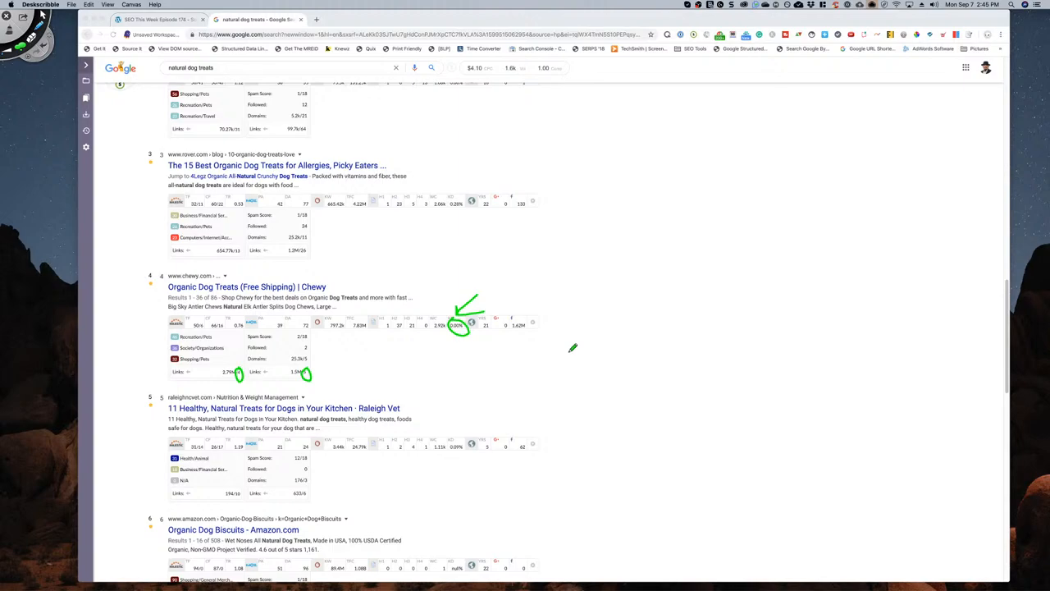
{"action": "mouse_move", "coordinate": [528, 363]}
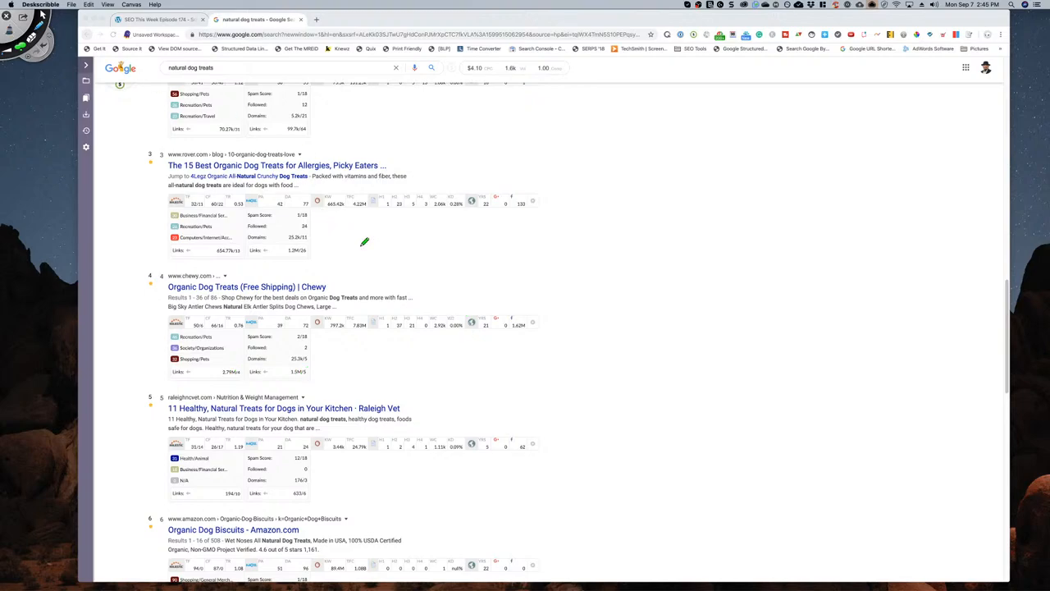
{"action": "mouse_move", "coordinate": [302, 364]}
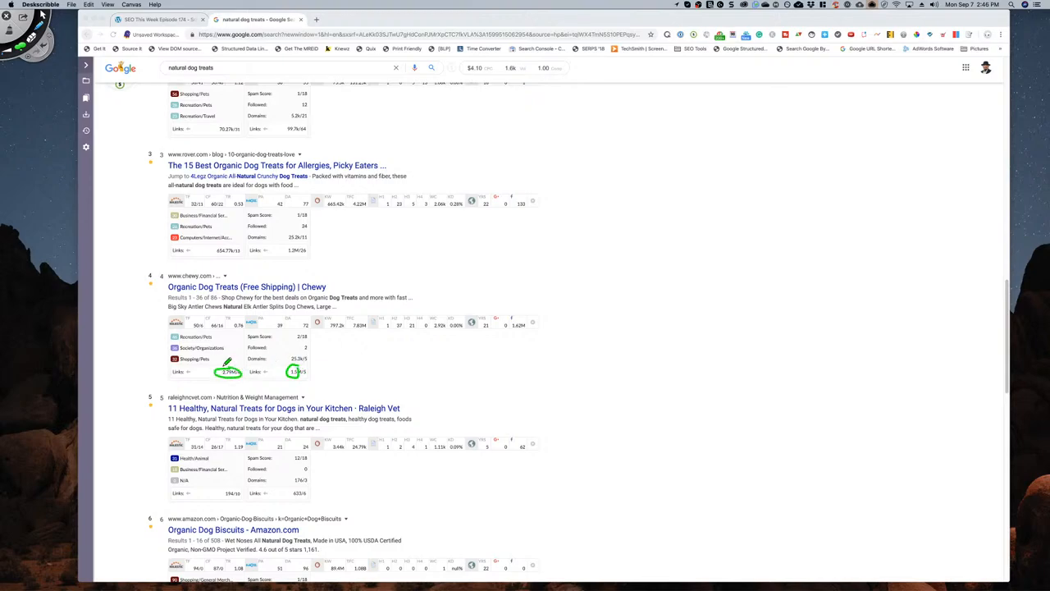
{"action": "mouse_move", "coordinate": [345, 345]}
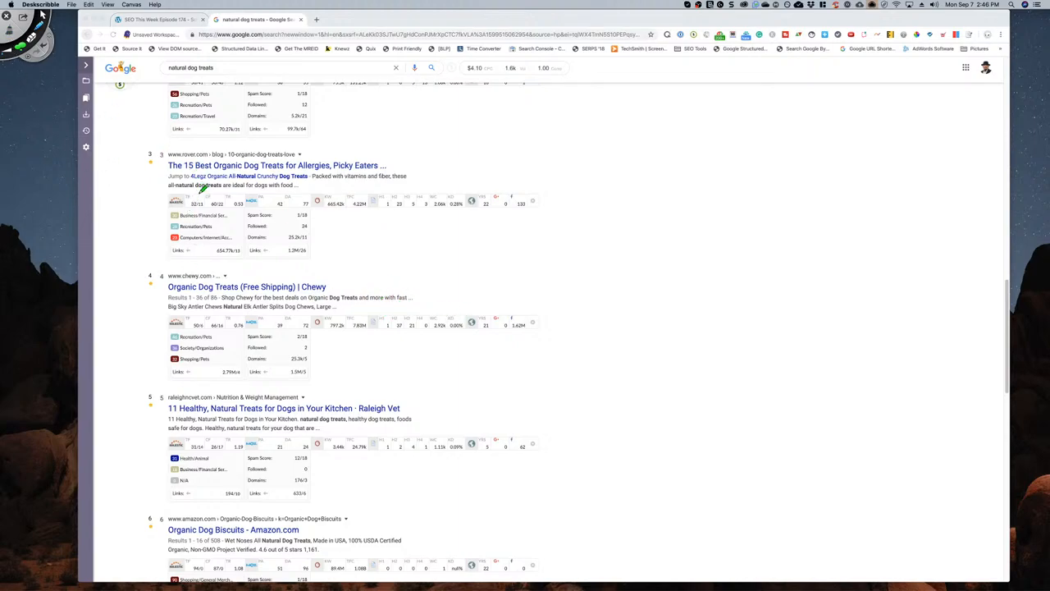
{"action": "mouse_move", "coordinate": [204, 308]}
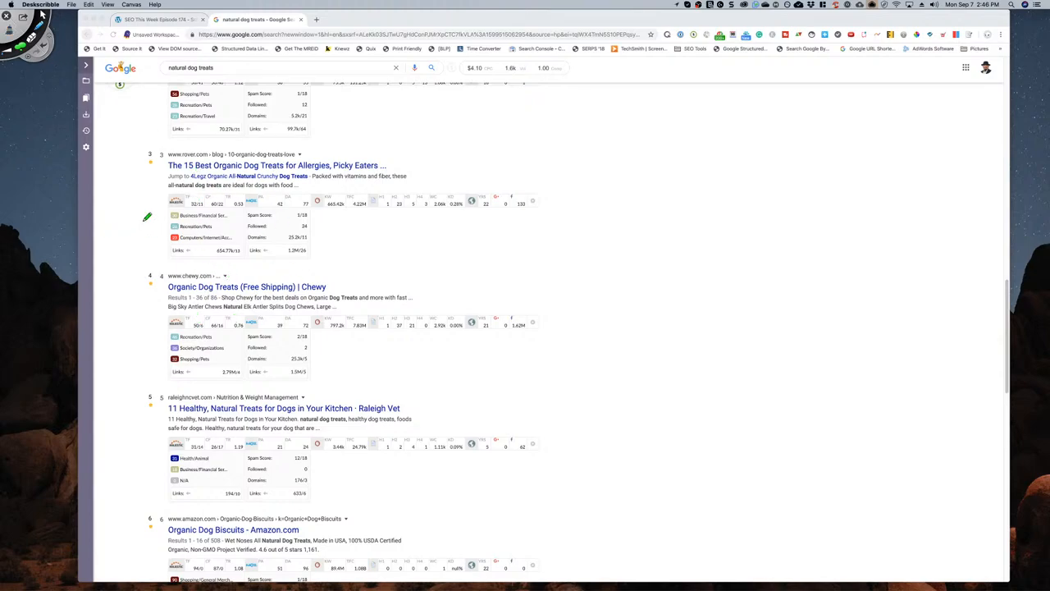
- Review the upper 'natural dog treats' results and their SEO toolbar metrics from the top
{"action": "scroll", "scroll_direction": "up", "scroll_amount": 3}
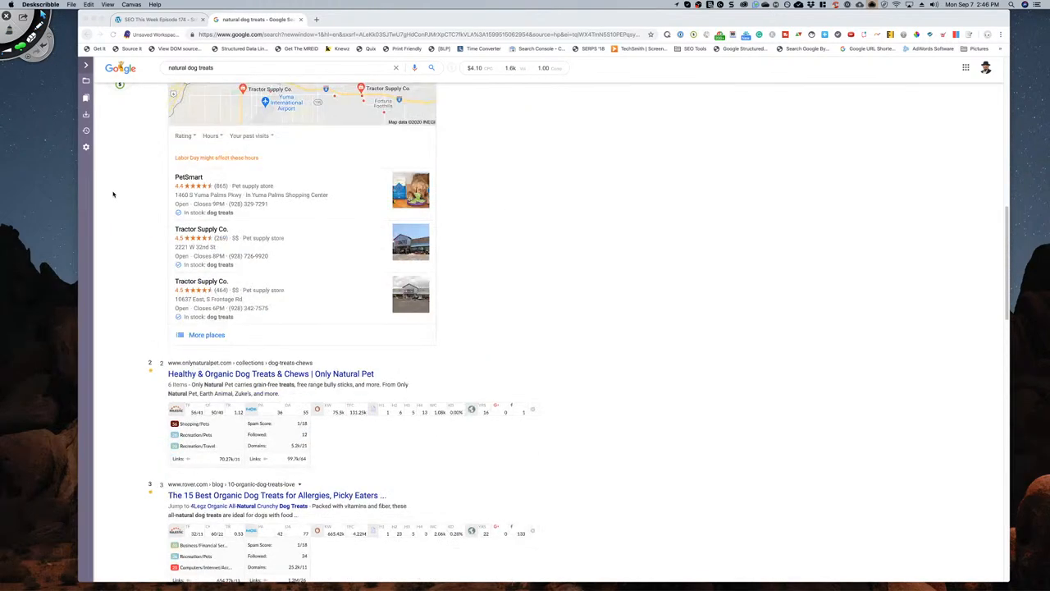
{"action": "scroll", "scroll_direction": "down", "scroll_amount": 3}
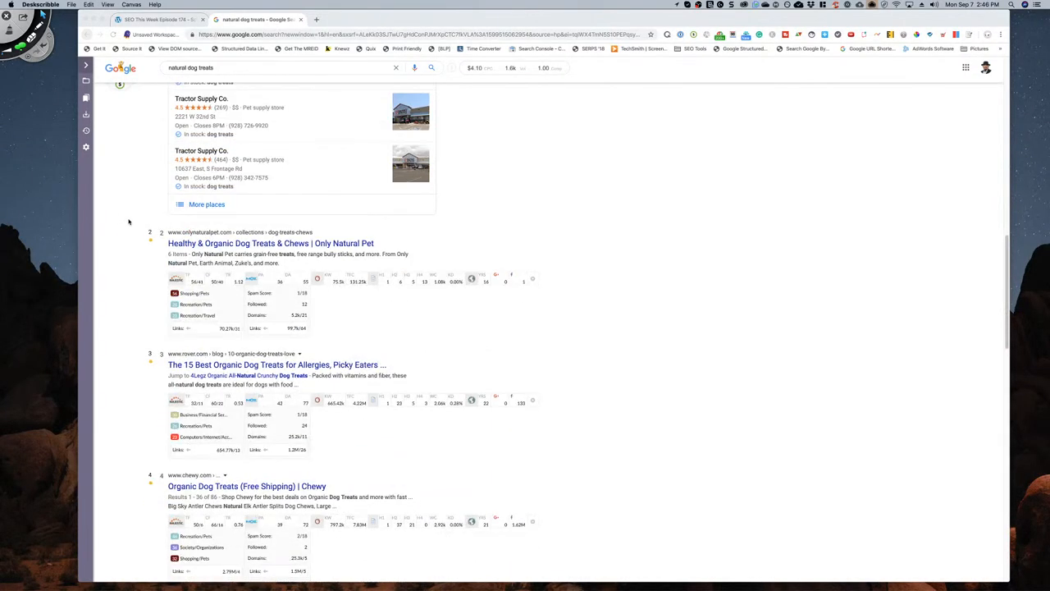
{"action": "scroll", "scroll_direction": "down", "scroll_amount": 3}
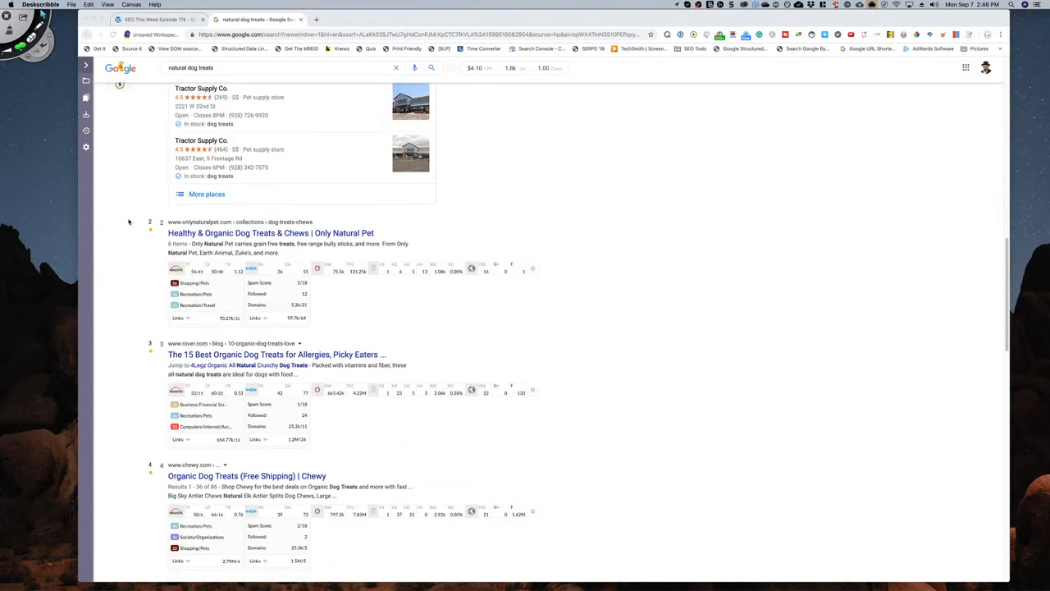
{"action": "scroll", "scroll_direction": "down", "scroll_amount": 3}
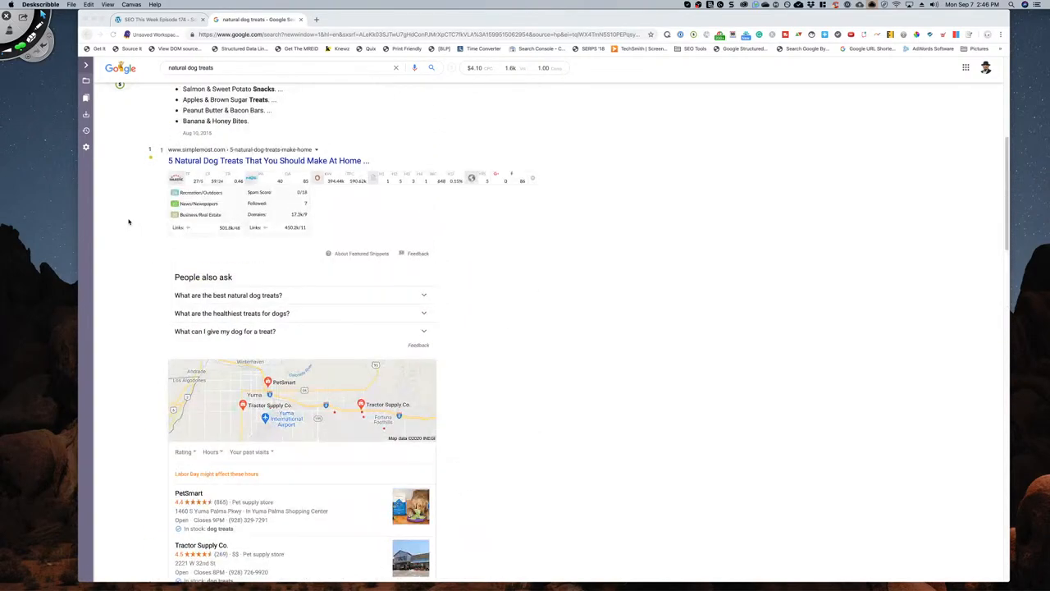
{"action": "mouse_move", "coordinate": [233, 240]}
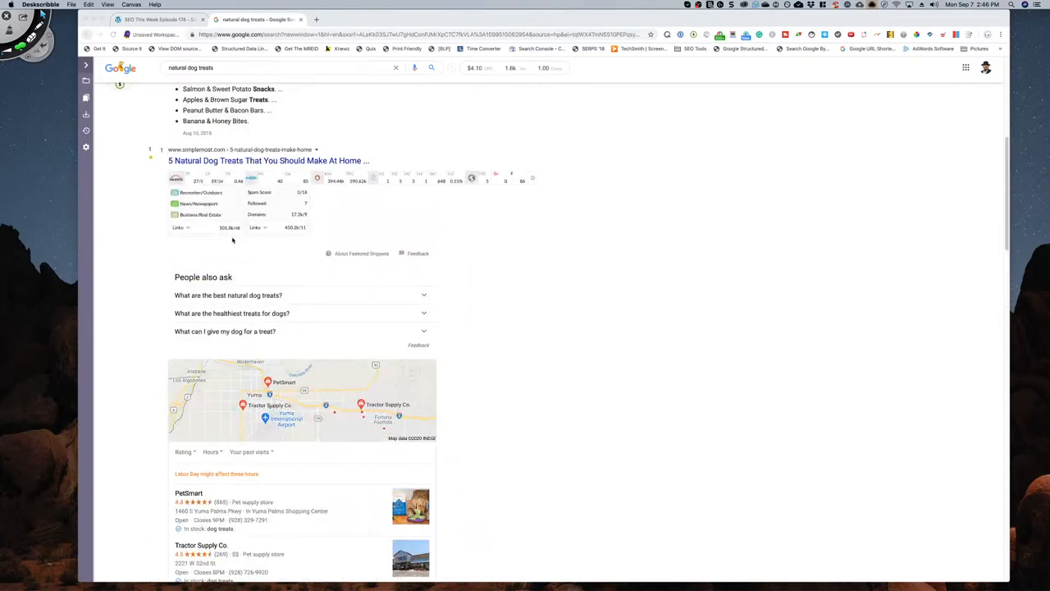
{"action": "scroll", "scroll_direction": "down", "scroll_amount": 3}
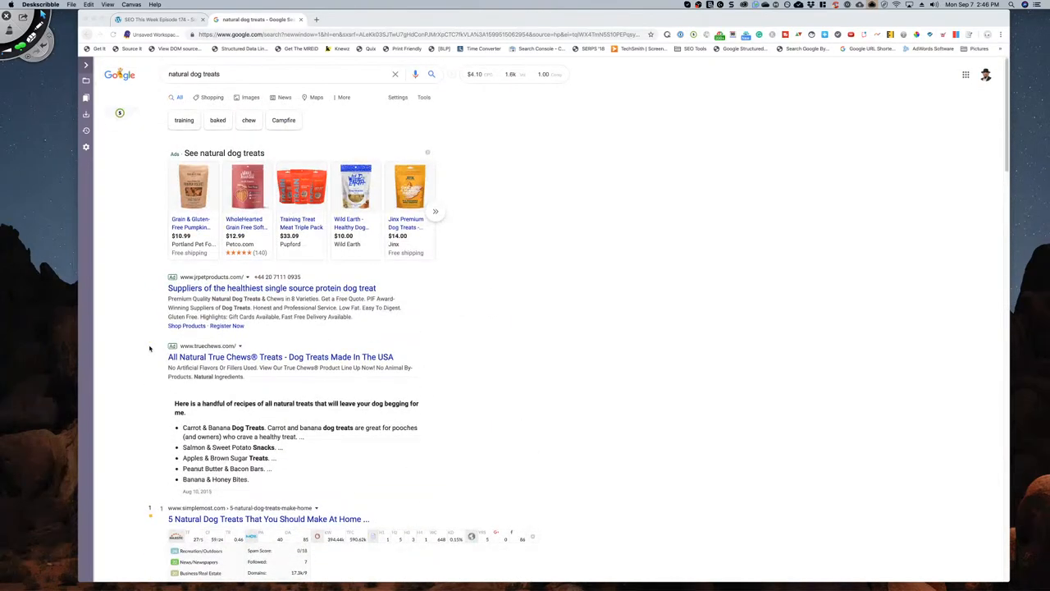
{"action": "scroll", "scroll_direction": "down", "scroll_amount": 3}
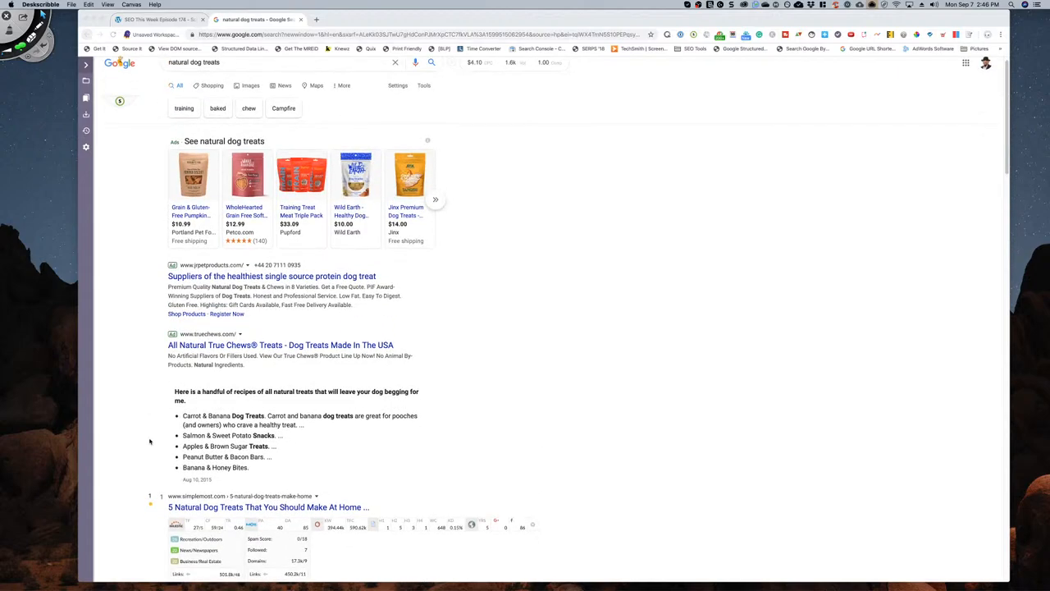
{"action": "scroll", "scroll_direction": "down", "scroll_amount": 3}
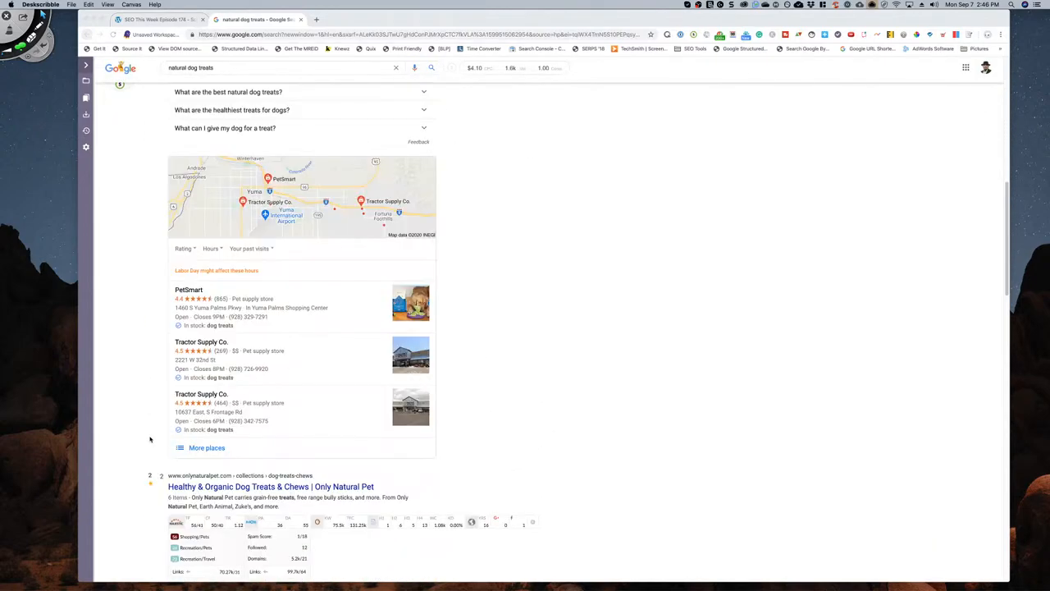
- Scroll on through the remaining listings to the tenth result and the page 2 pagination
{"action": "scroll", "scroll_direction": "down", "scroll_amount": 3}
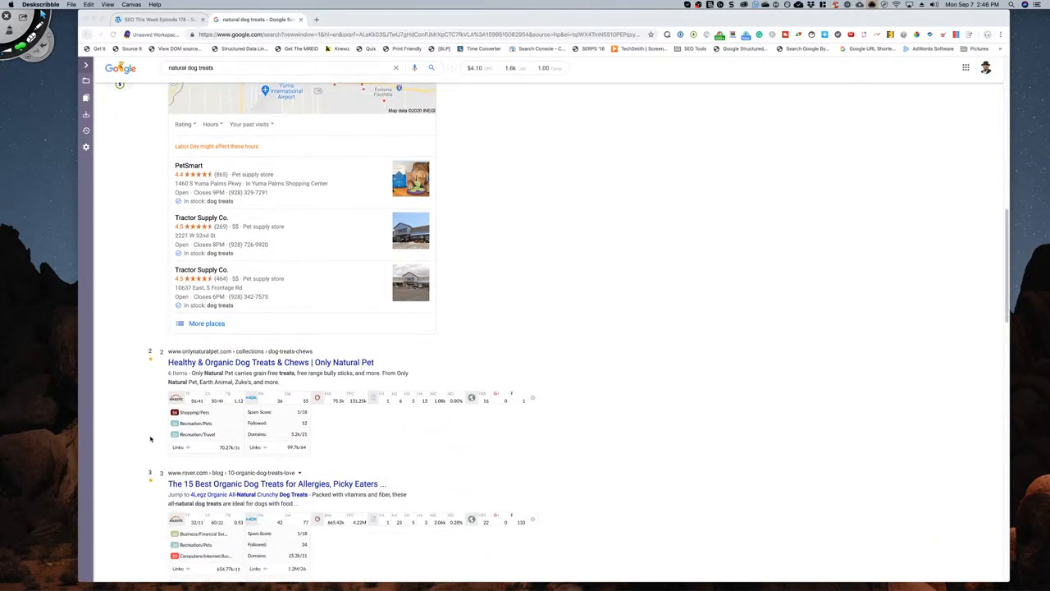
{"action": "scroll", "scroll_direction": "down", "scroll_amount": 3}
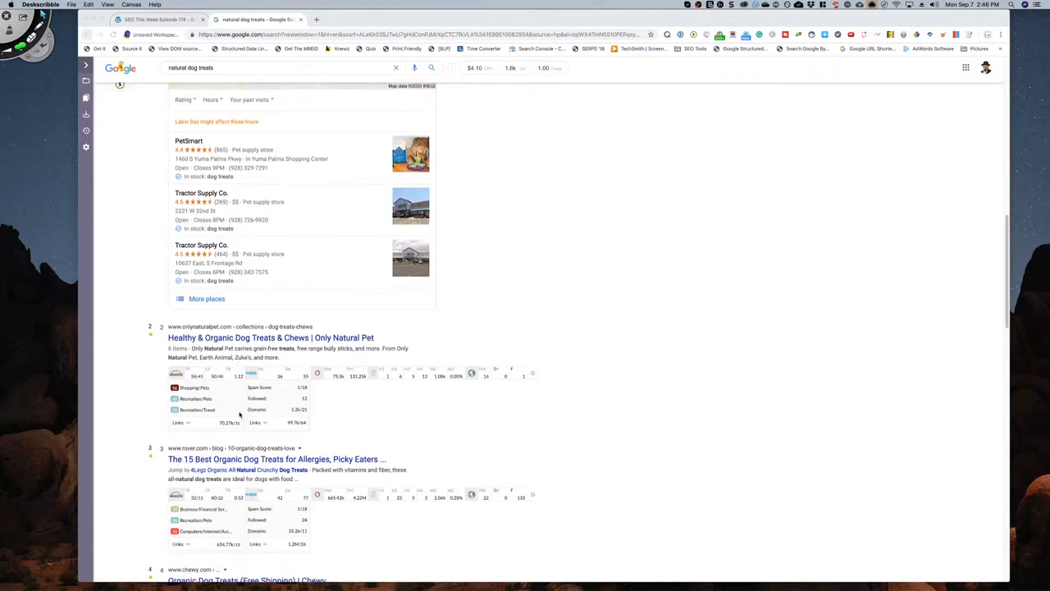
{"action": "scroll", "scroll_direction": "down", "scroll_amount": 3}
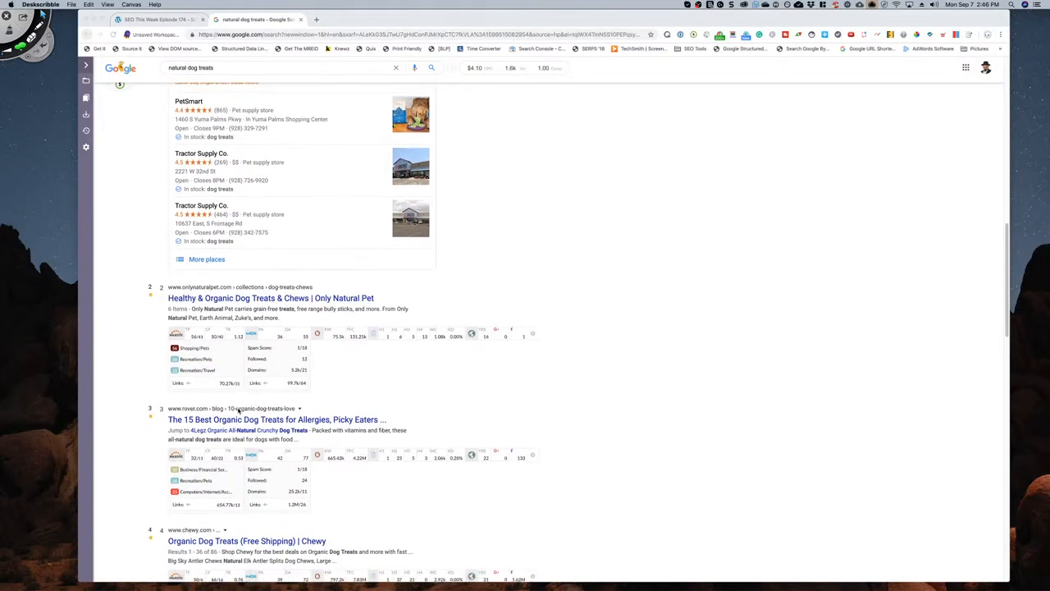
{"action": "scroll", "scroll_direction": "down", "scroll_amount": 3}
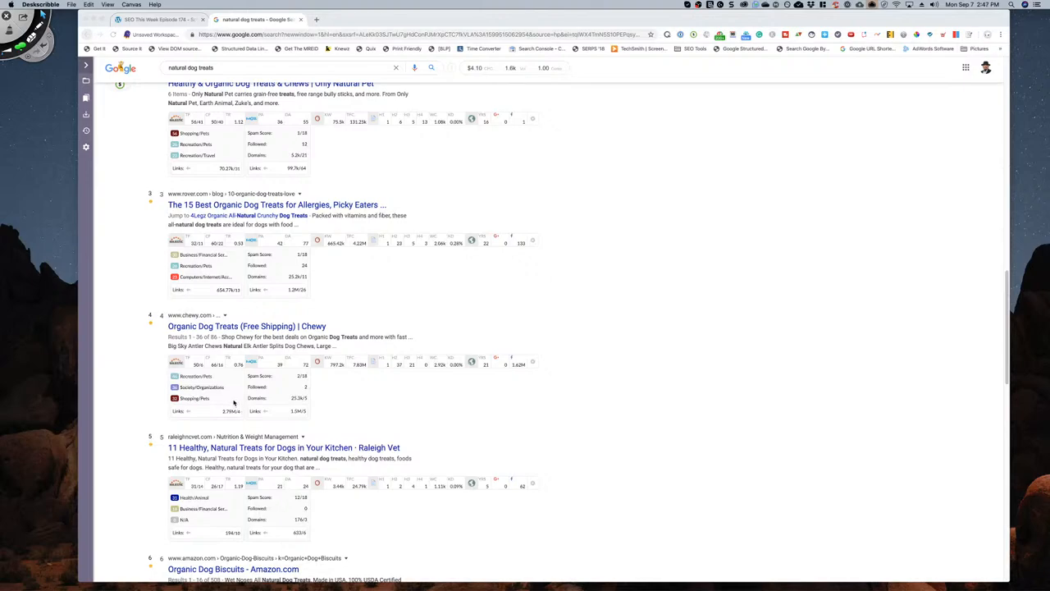
{"action": "mouse_move", "coordinate": [233, 402]}
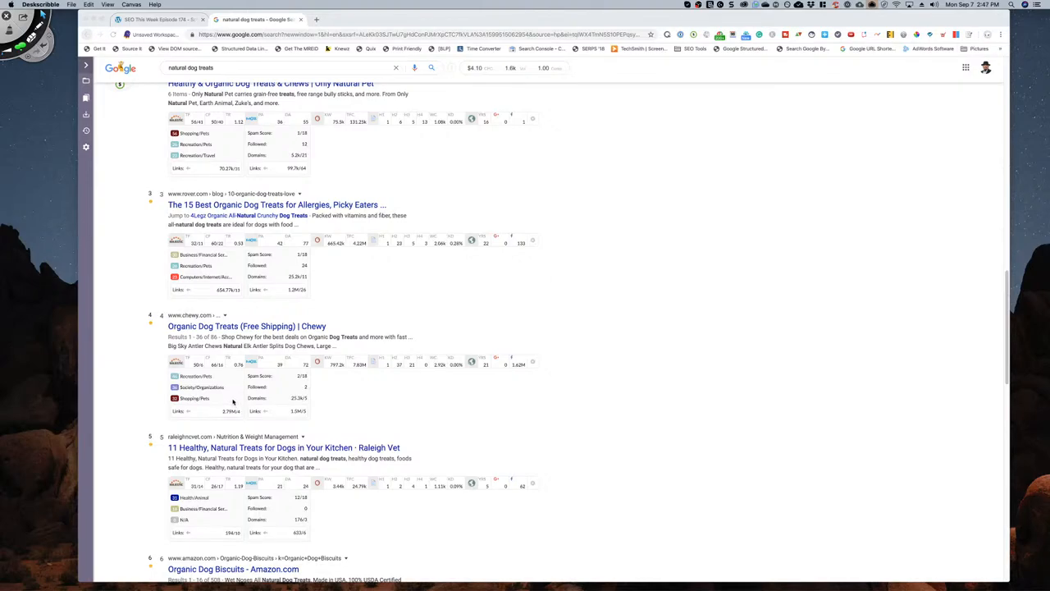
{"action": "scroll", "scroll_direction": "down", "scroll_amount": 3}
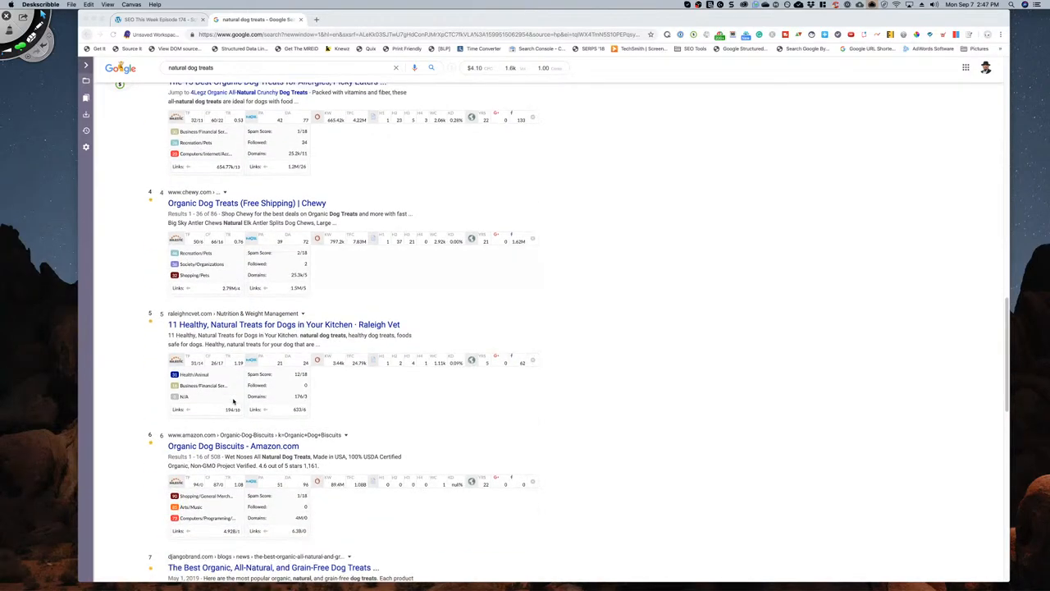
{"action": "scroll", "scroll_direction": "down", "scroll_amount": 3}
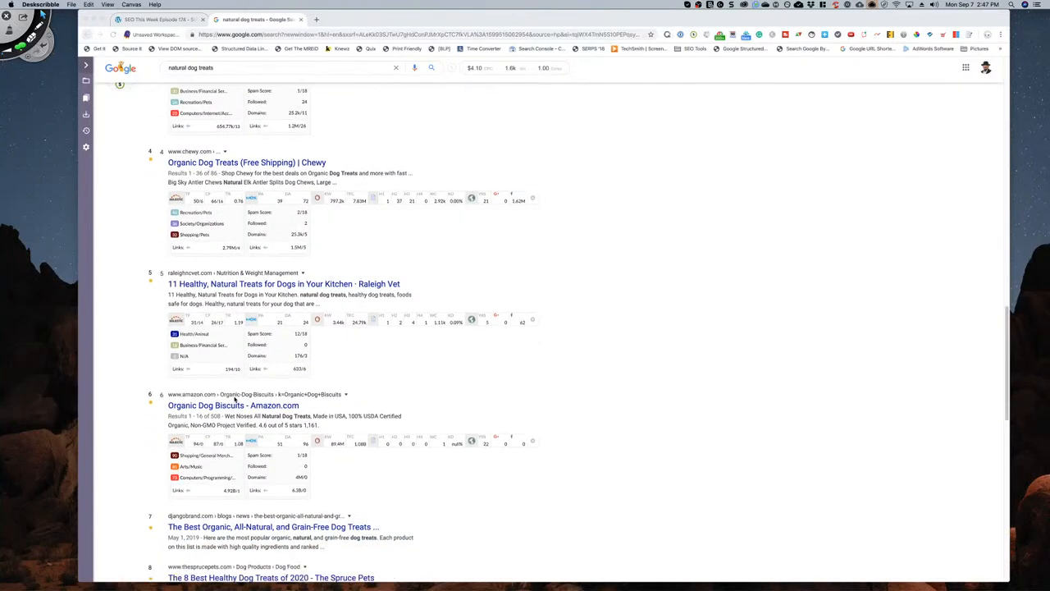
{"action": "scroll", "scroll_direction": "down", "scroll_amount": 3}
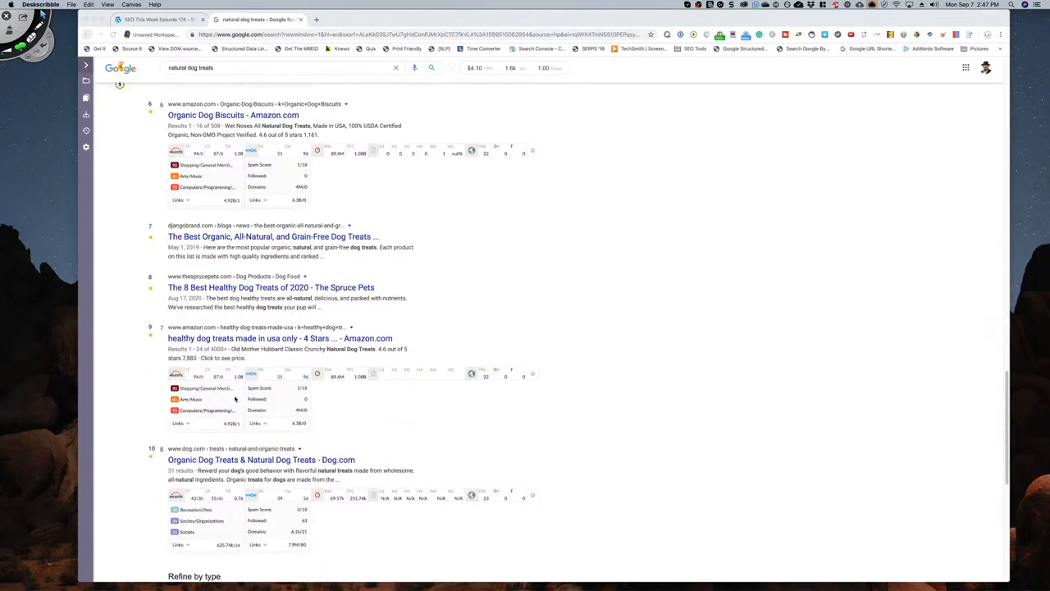
{"action": "scroll", "scroll_direction": "down", "scroll_amount": 3}
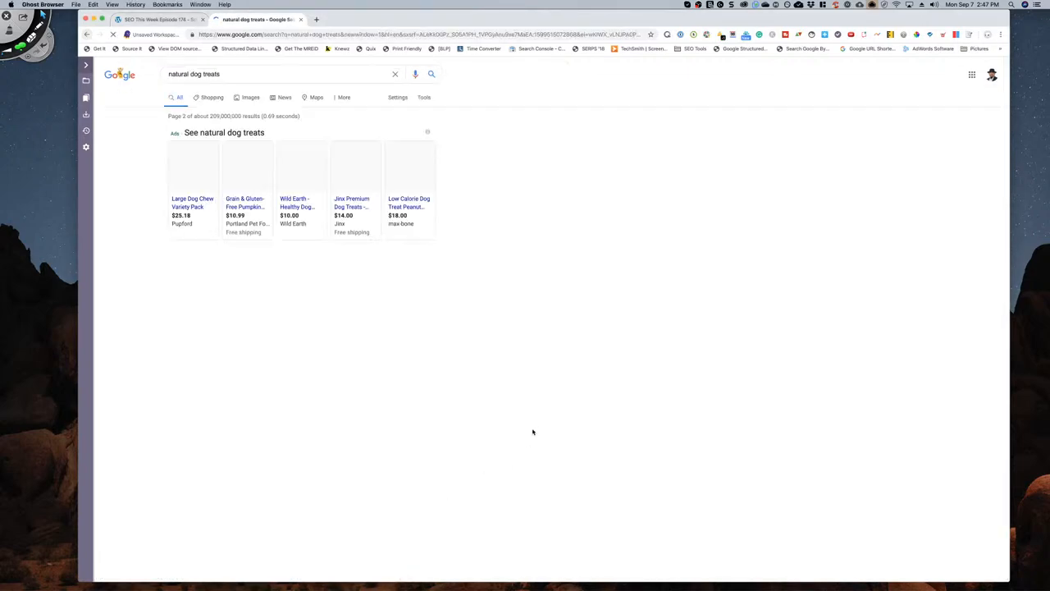
- Read results 11 through the mid-page listings for 'natural dog treats' with their SEO metrics panels
{"action": "scroll", "scroll_direction": "down", "scroll_amount": 3}
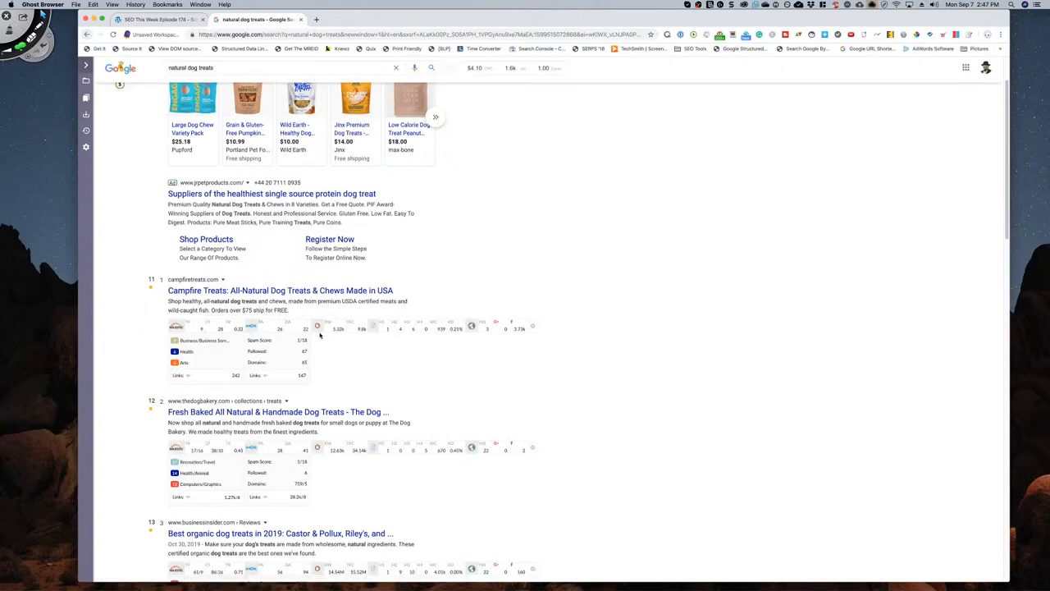
{"action": "scroll", "scroll_direction": "down", "scroll_amount": 3}
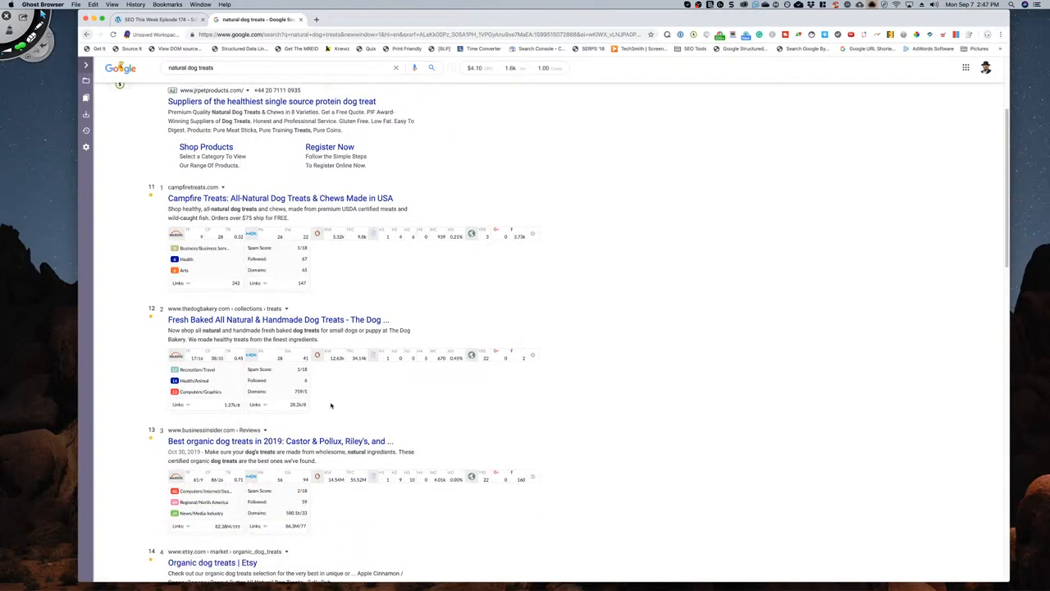
{"action": "mouse_move", "coordinate": [158, 359]}
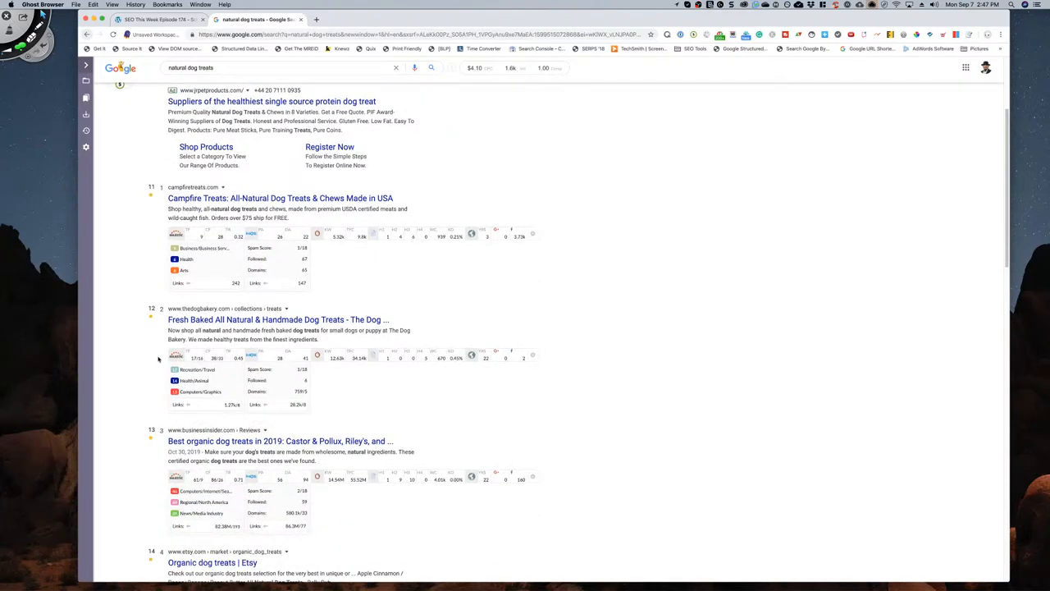
{"action": "scroll", "scroll_direction": "down", "scroll_amount": 3}
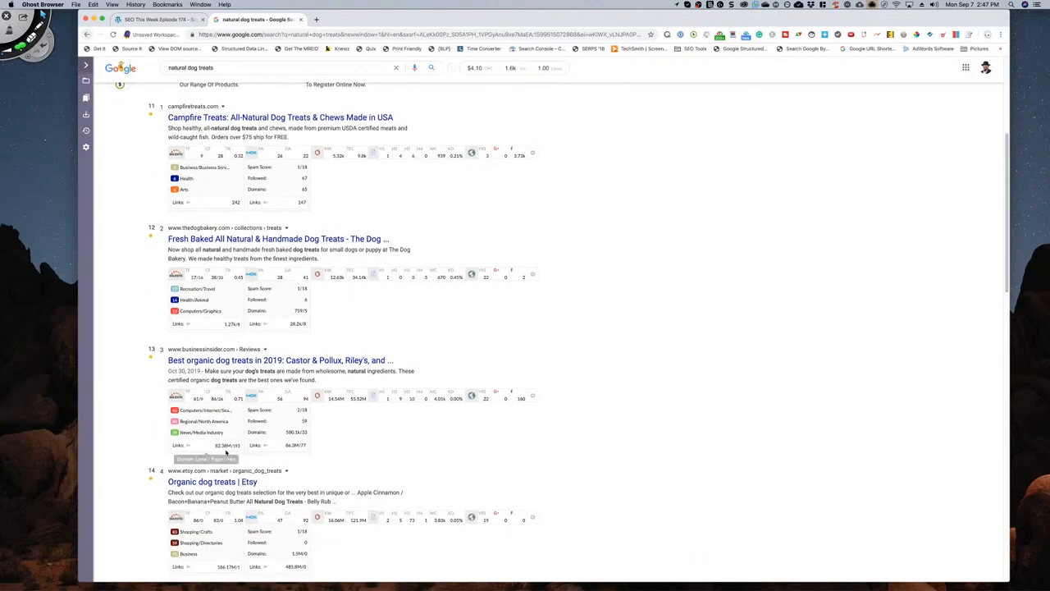
{"action": "scroll", "scroll_direction": "down", "scroll_amount": 3}
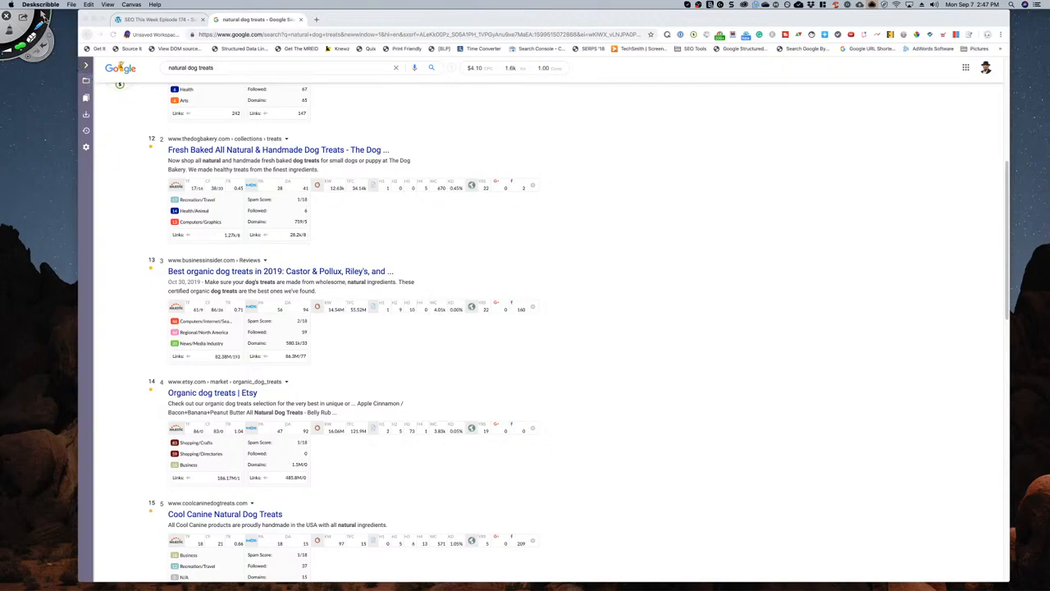
{"action": "scroll", "scroll_direction": "down", "scroll_amount": 3}
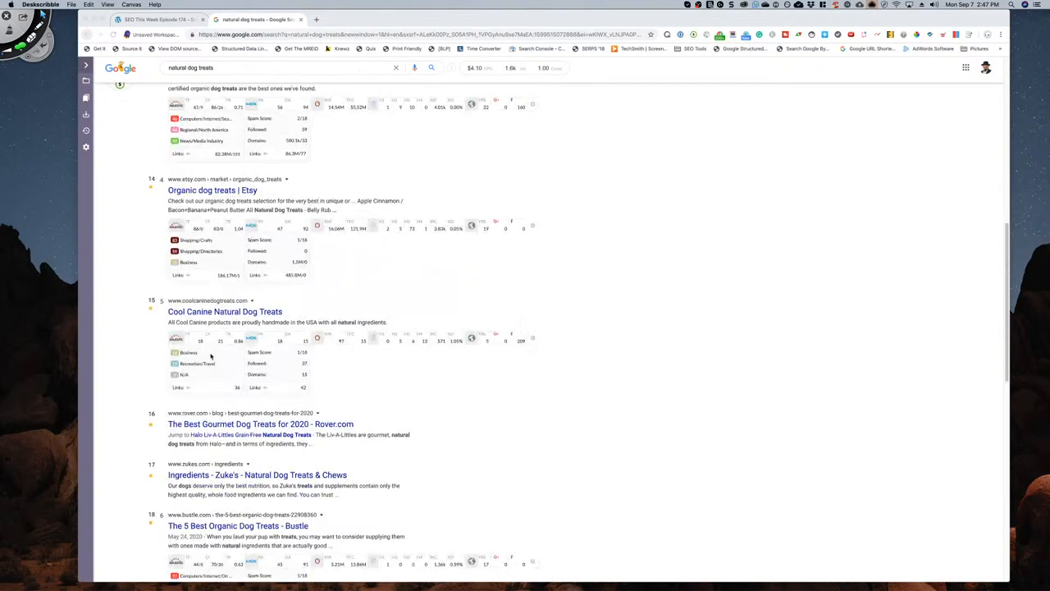
- Scroll to listing 20 of the second results page, then nudge back up
{"action": "scroll", "scroll_direction": "down", "scroll_amount": 3}
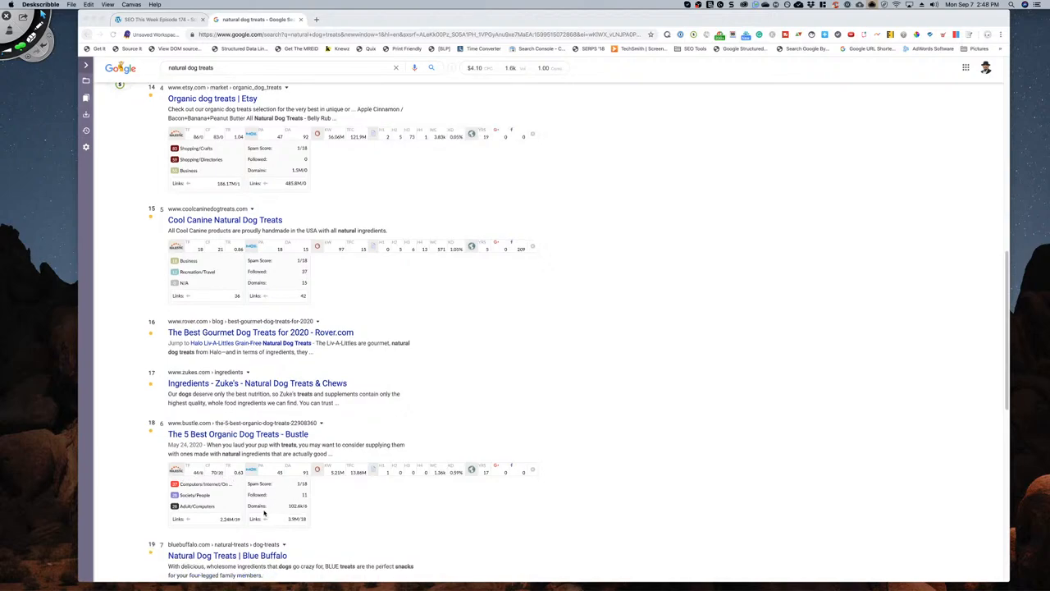
{"action": "scroll", "scroll_direction": "down", "scroll_amount": 3}
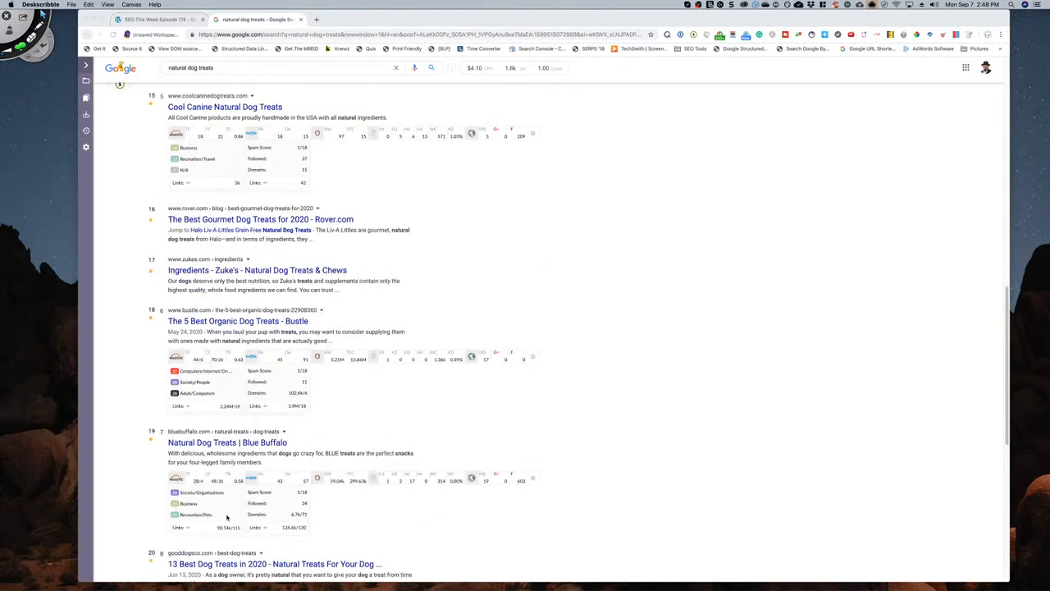
{"action": "scroll", "scroll_direction": "down", "scroll_amount": 3}
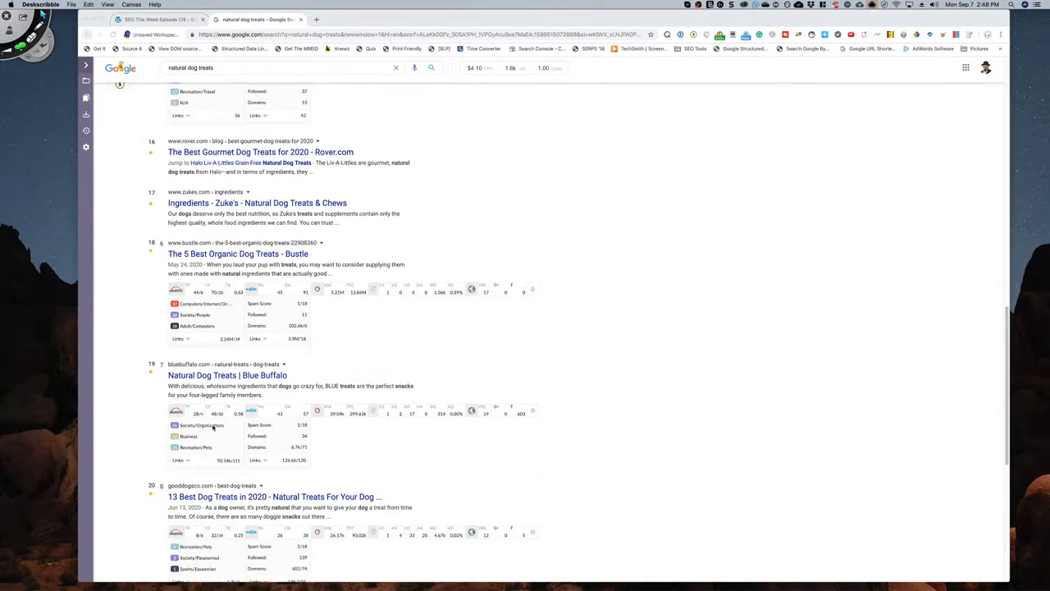
{"action": "scroll", "scroll_direction": "down", "scroll_amount": 3}
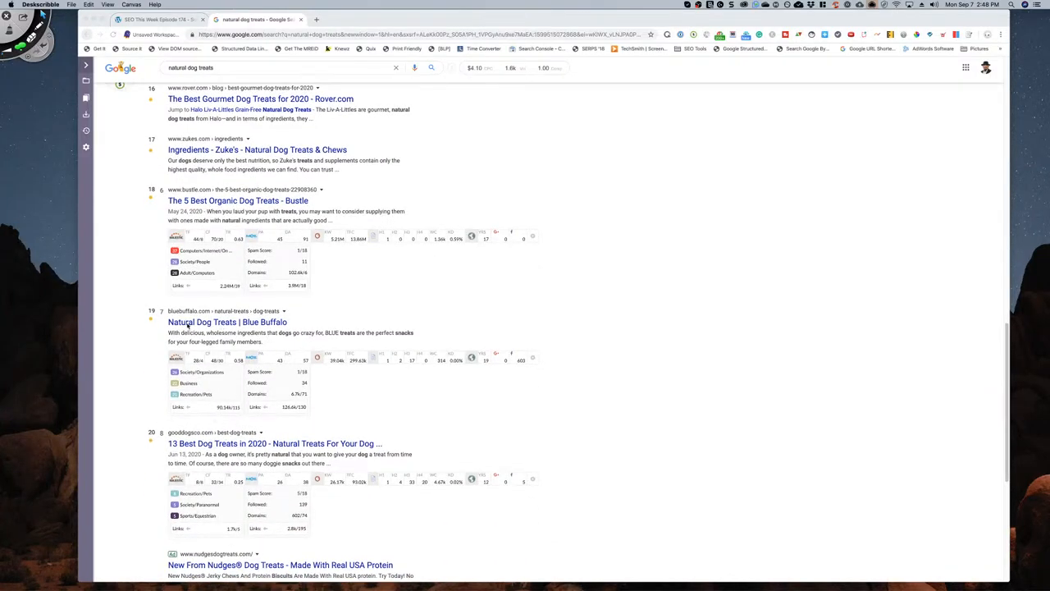
{"action": "scroll", "scroll_direction": "up", "scroll_amount": 3}
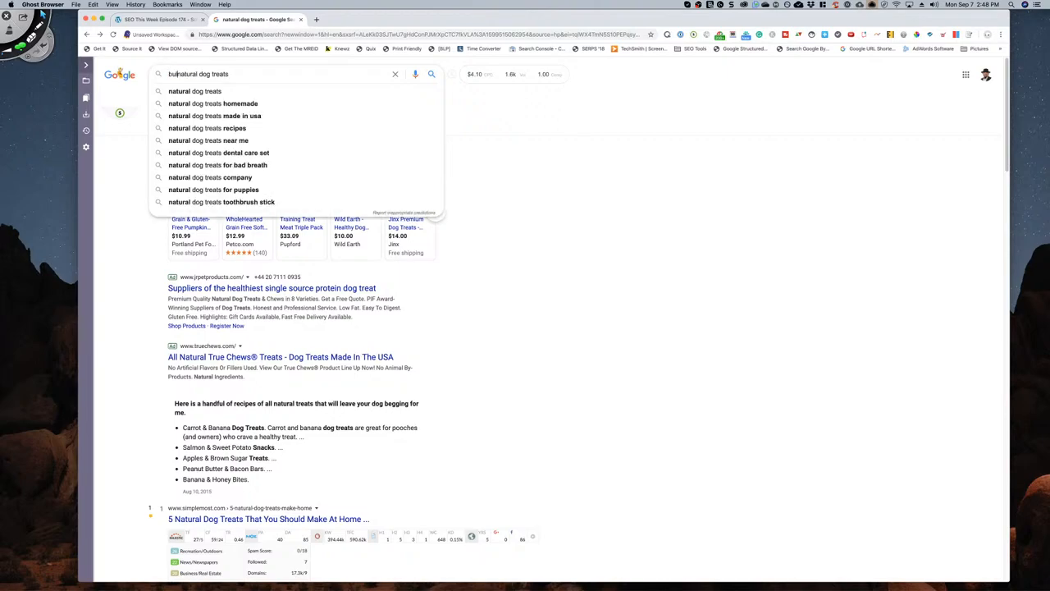
{"action": "type", "text": "bully sticks"}
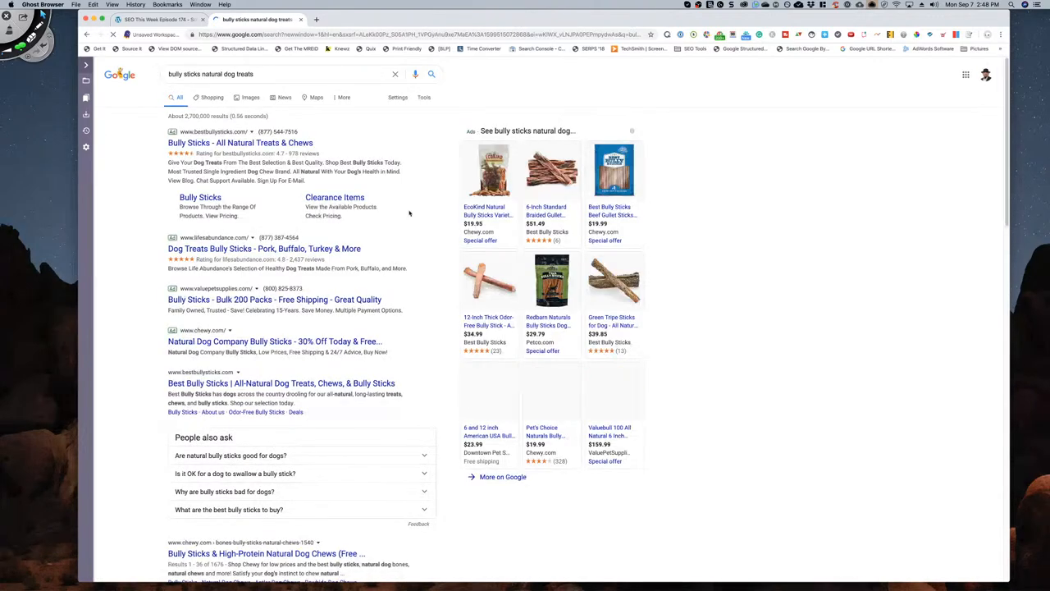
{"action": "scroll", "scroll_direction": "down", "scroll_amount": 3}
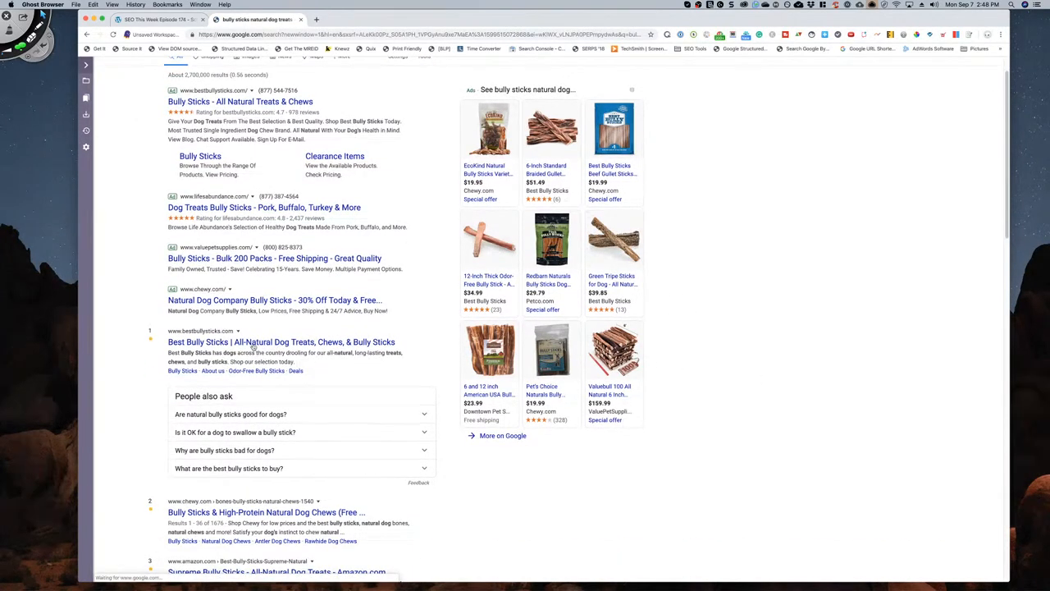
{"action": "scroll", "scroll_direction": "down", "scroll_amount": 3}
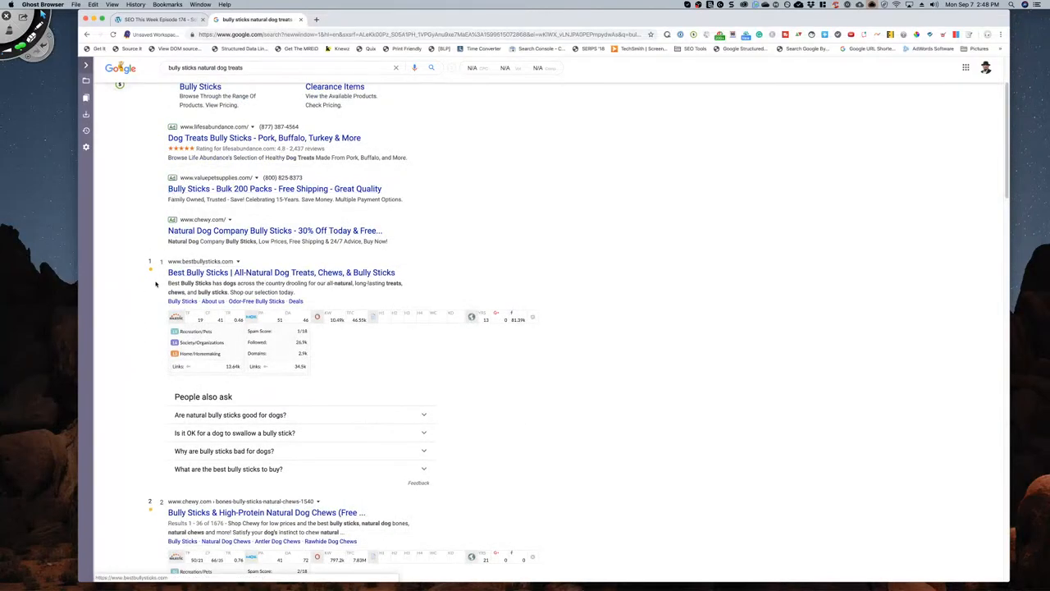
{"action": "scroll", "scroll_direction": "down", "scroll_amount": 3}
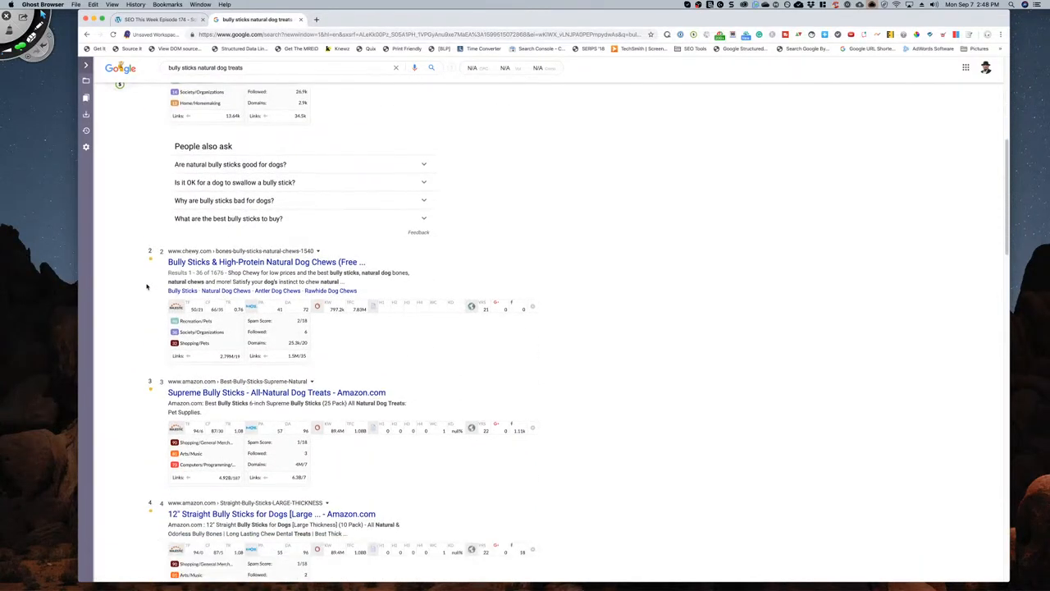
{"action": "scroll", "scroll_direction": "down", "scroll_amount": 3}
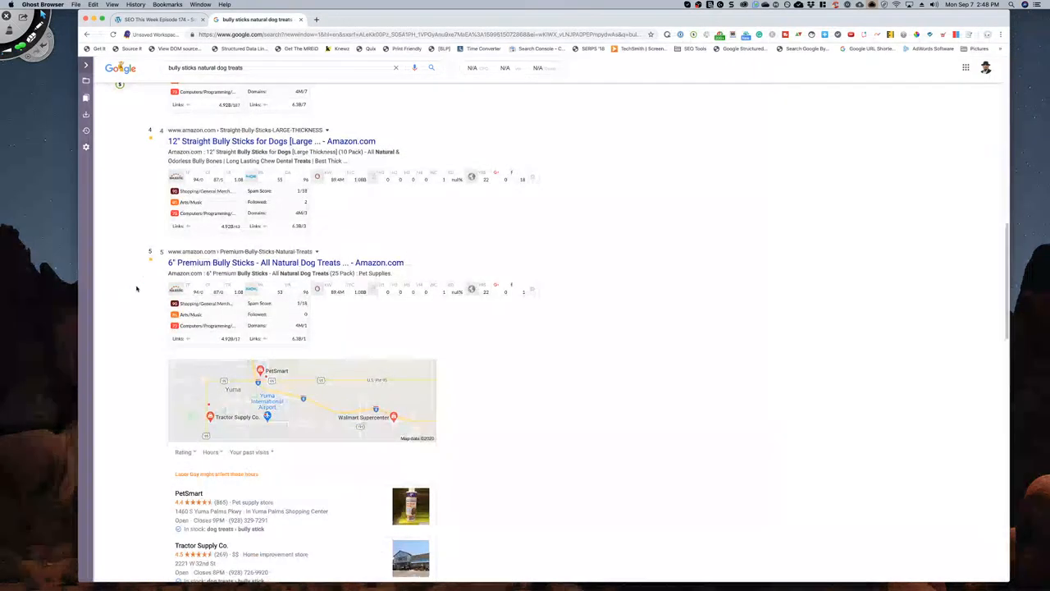
{"action": "scroll", "scroll_direction": "up", "scroll_amount": 3}
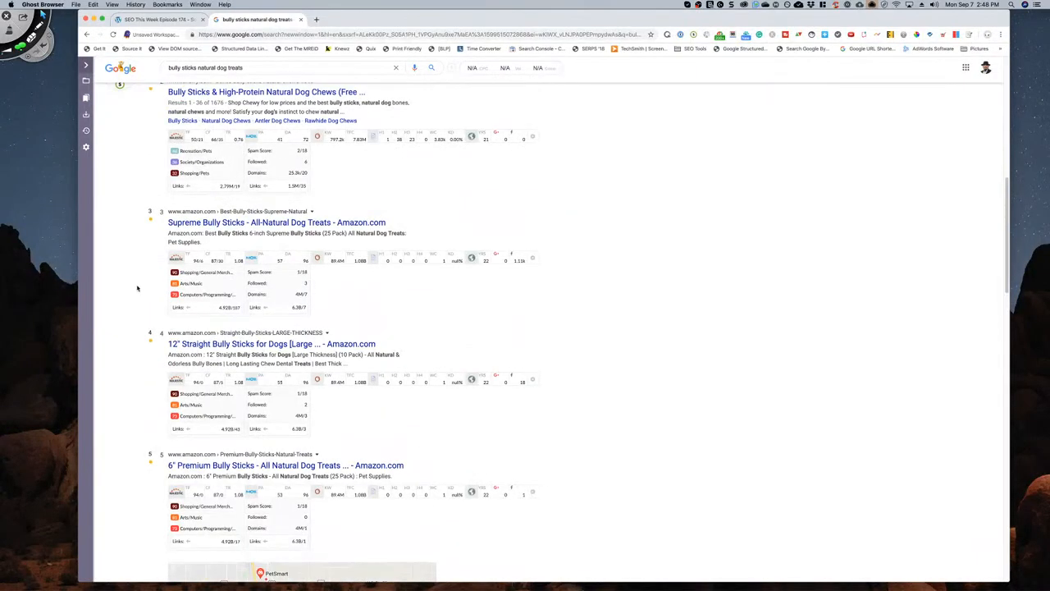
{"action": "scroll", "scroll_direction": "down", "scroll_amount": 3}
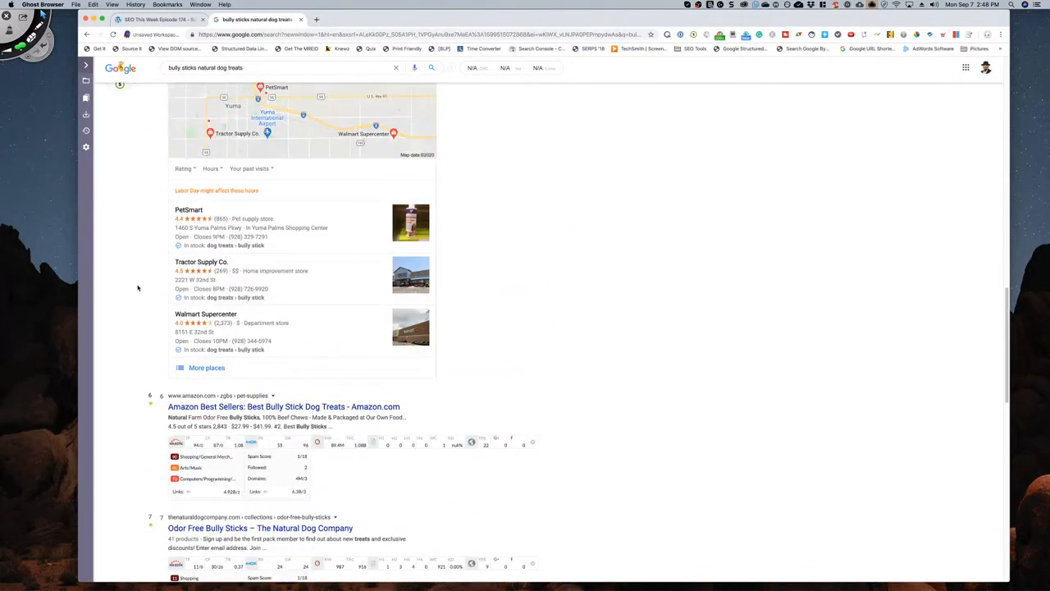
{"action": "scroll", "scroll_direction": "down", "scroll_amount": 3}
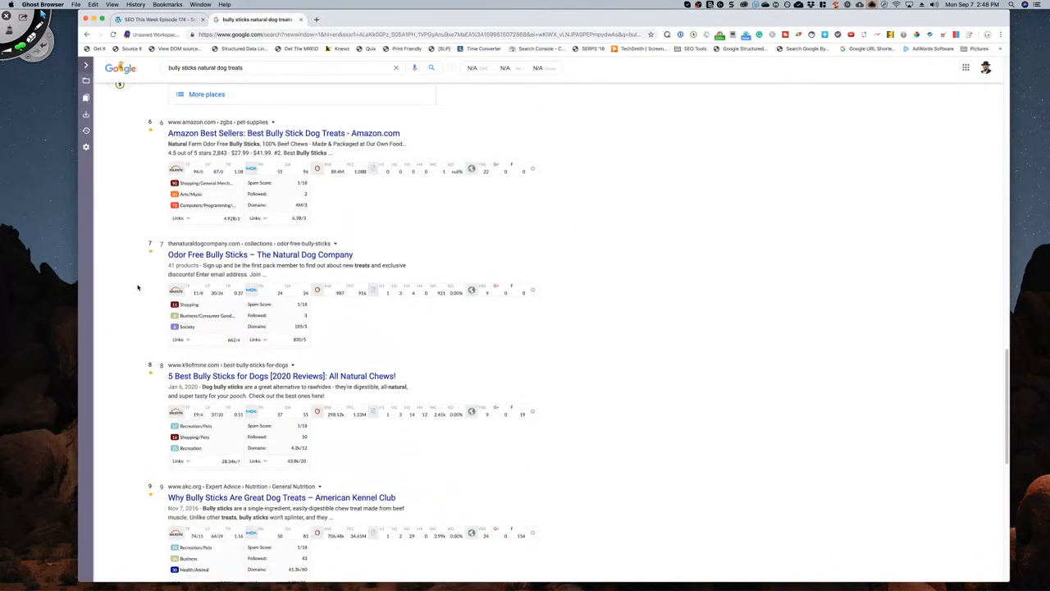
{"action": "scroll", "scroll_direction": "down", "scroll_amount": 3}
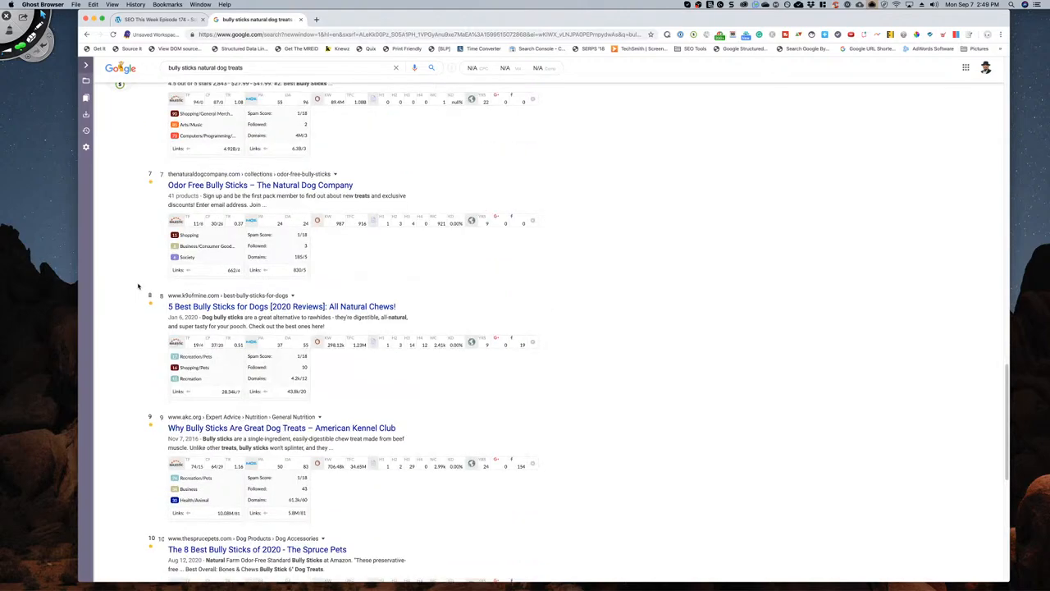
{"action": "scroll", "scroll_direction": "down", "scroll_amount": 3}
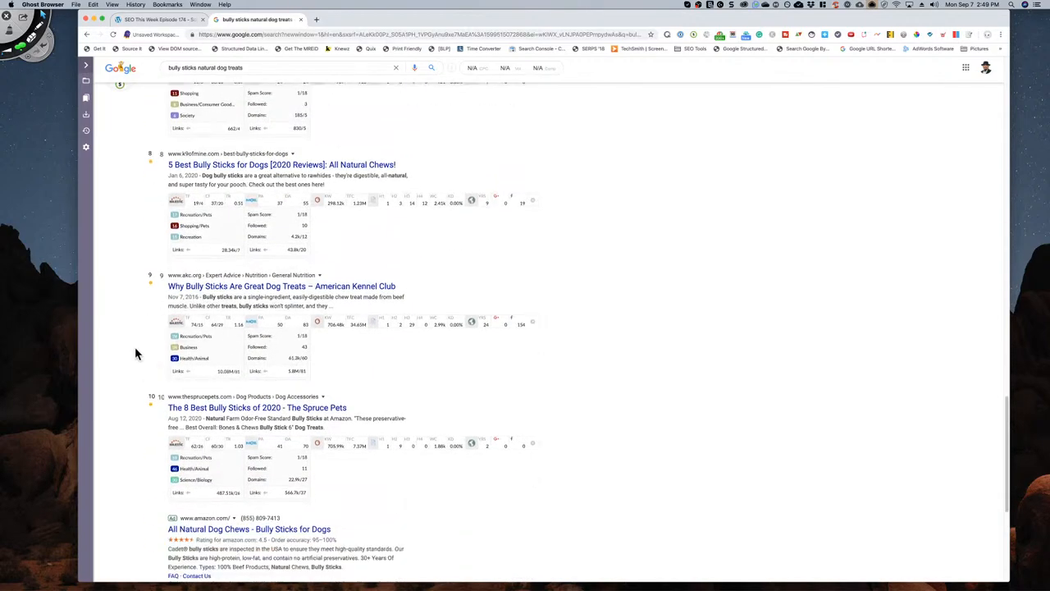
{"action": "scroll", "scroll_direction": "up", "scroll_amount": 3}
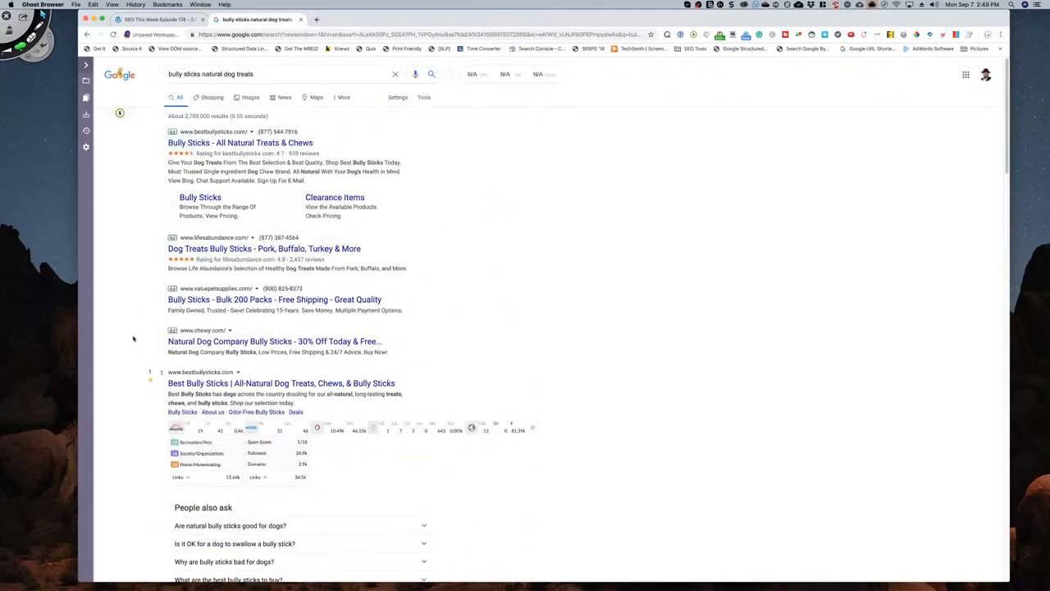
{"action": "mouse_move", "coordinate": [484, 160]}
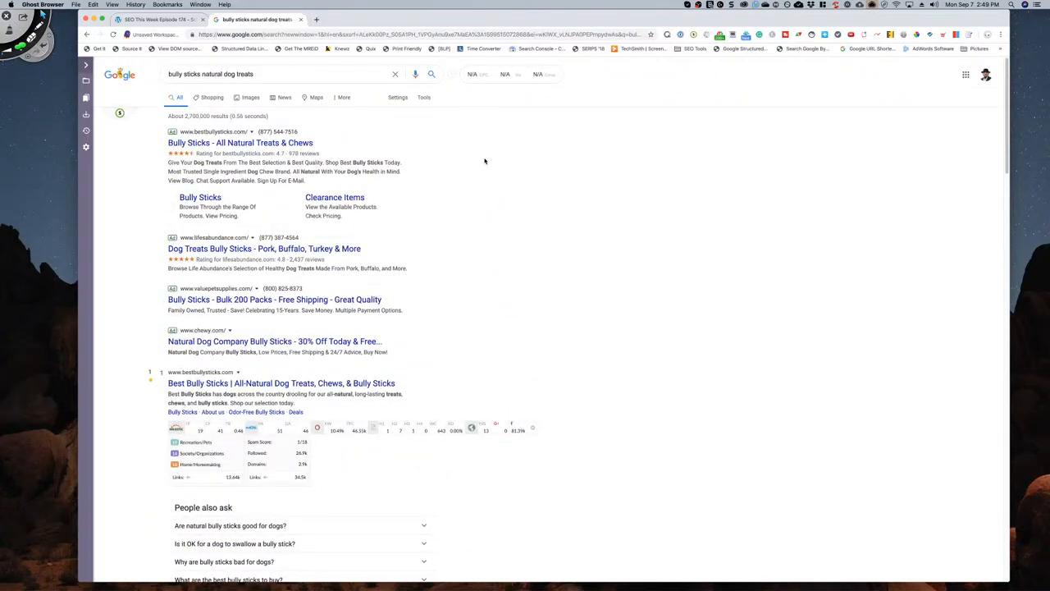
- Switch to the 'bully sticks dog treats' results and scroll down through the first ten listings
{"action": "left_click", "coordinate": [222, 74]}
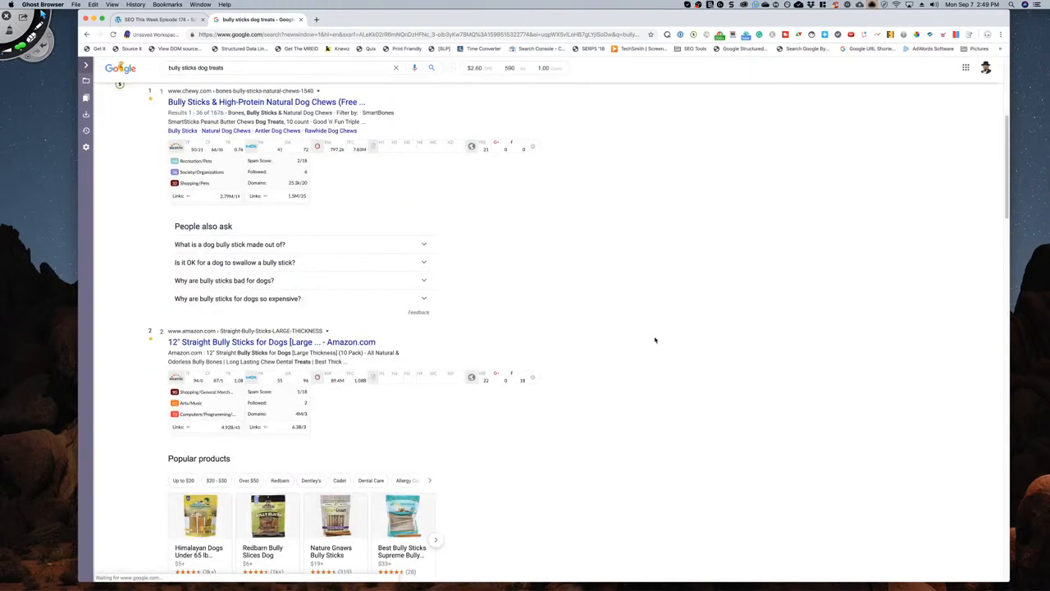
{"action": "scroll", "scroll_direction": "down", "scroll_amount": 3}
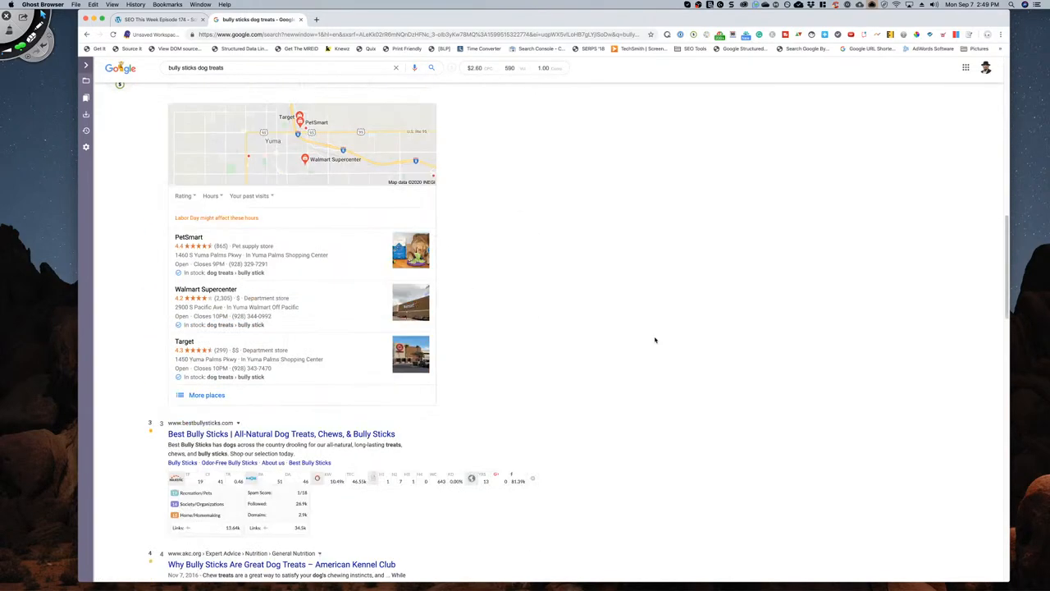
{"action": "scroll", "scroll_direction": "down", "scroll_amount": 3}
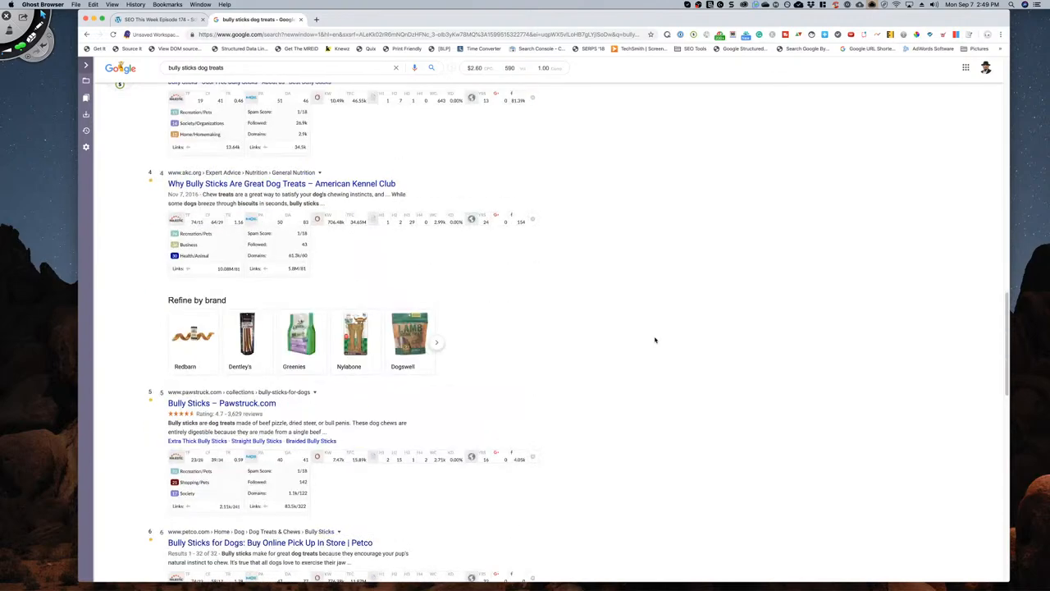
{"action": "scroll", "scroll_direction": "down", "scroll_amount": 3}
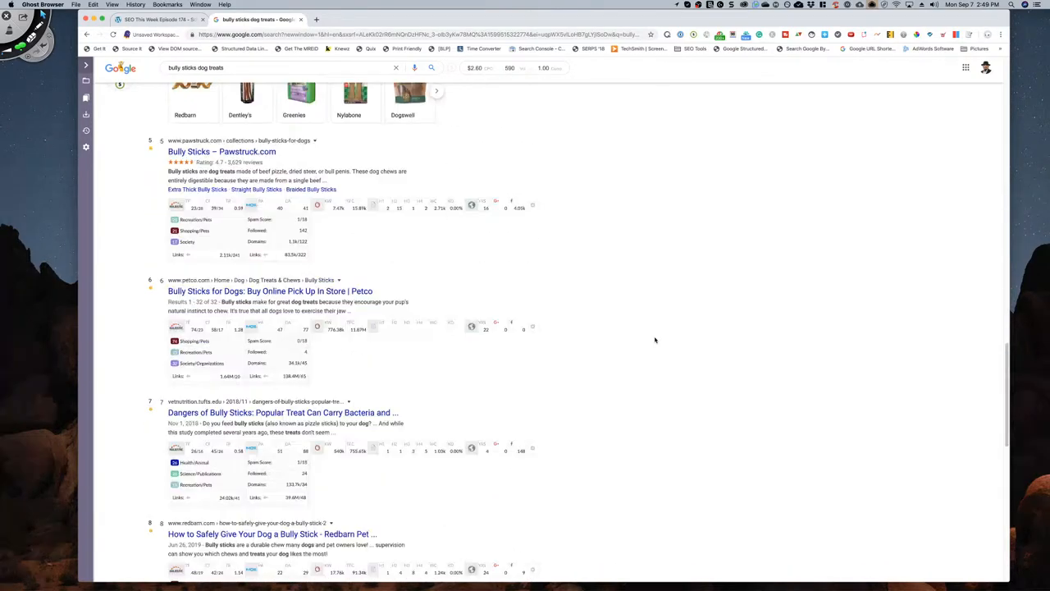
{"action": "scroll", "scroll_direction": "down", "scroll_amount": 3}
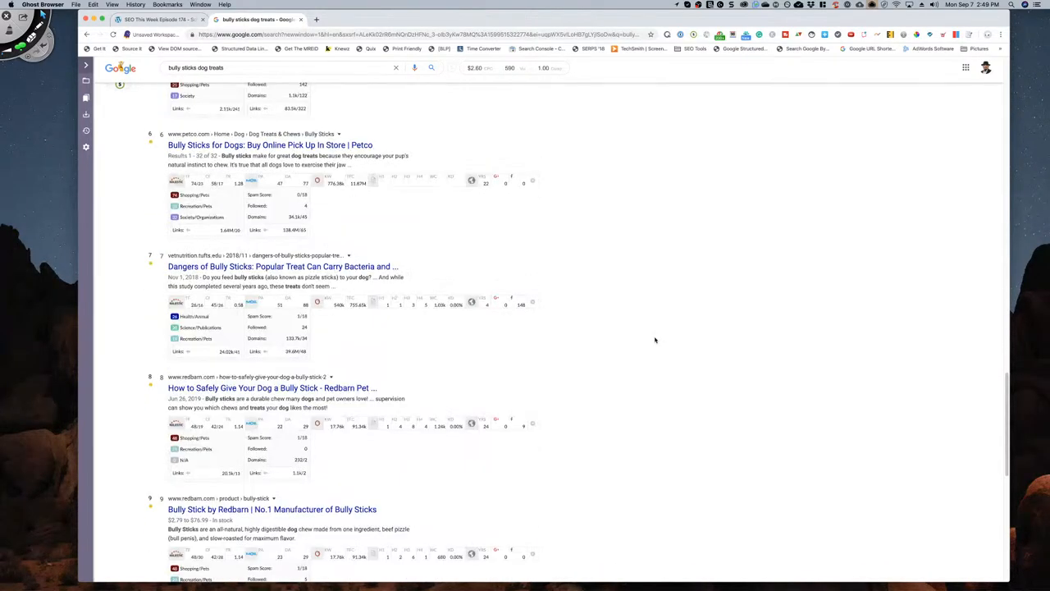
{"action": "scroll", "scroll_direction": "down", "scroll_amount": 3}
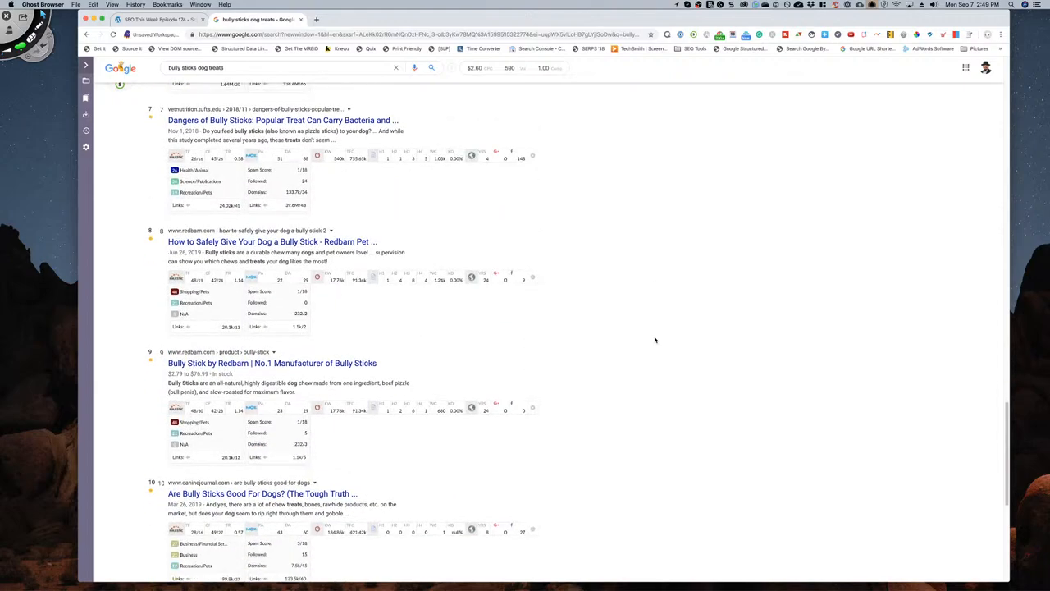
{"action": "scroll", "scroll_direction": "down", "scroll_amount": 3}
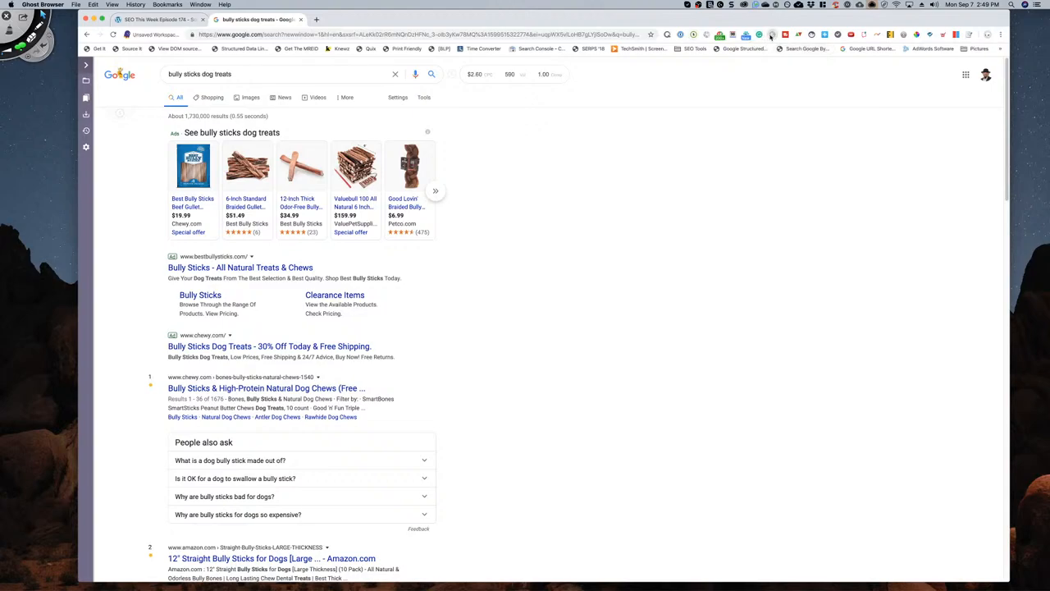
- Reload so the Keywords Everywhere panel shows volume metrics beside the Google results
{"action": "left_click", "coordinate": [769, 35]}
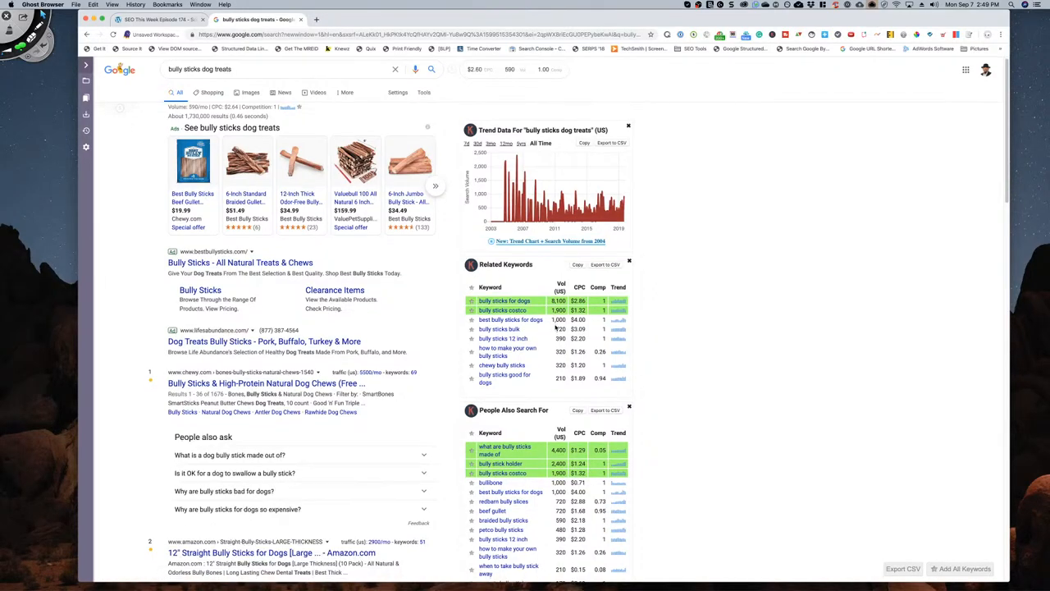
{"action": "scroll", "scroll_direction": "down", "scroll_amount": 3}
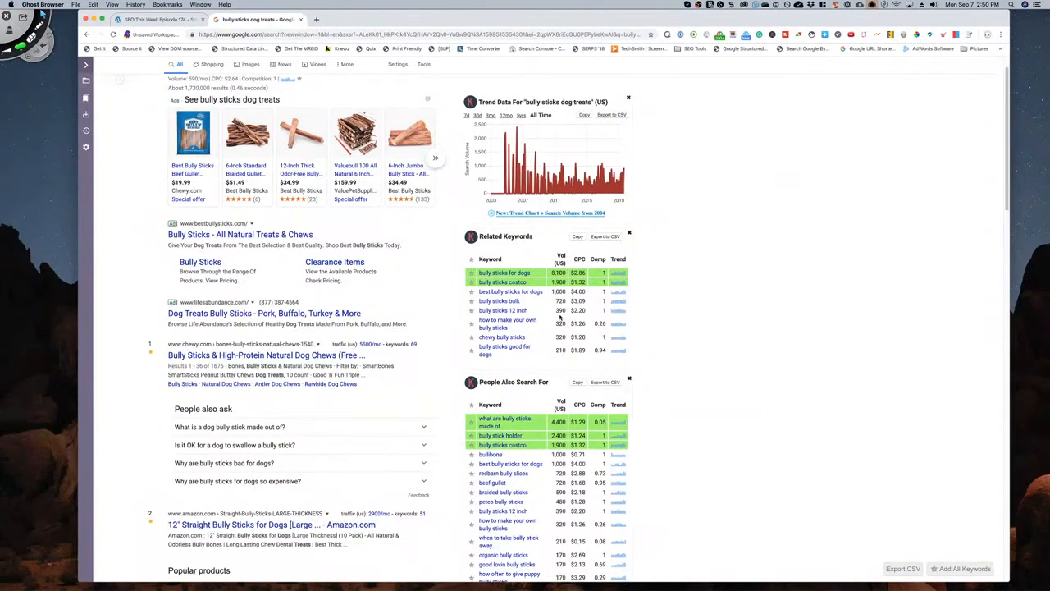
{"action": "scroll", "scroll_direction": "down", "scroll_amount": 3}
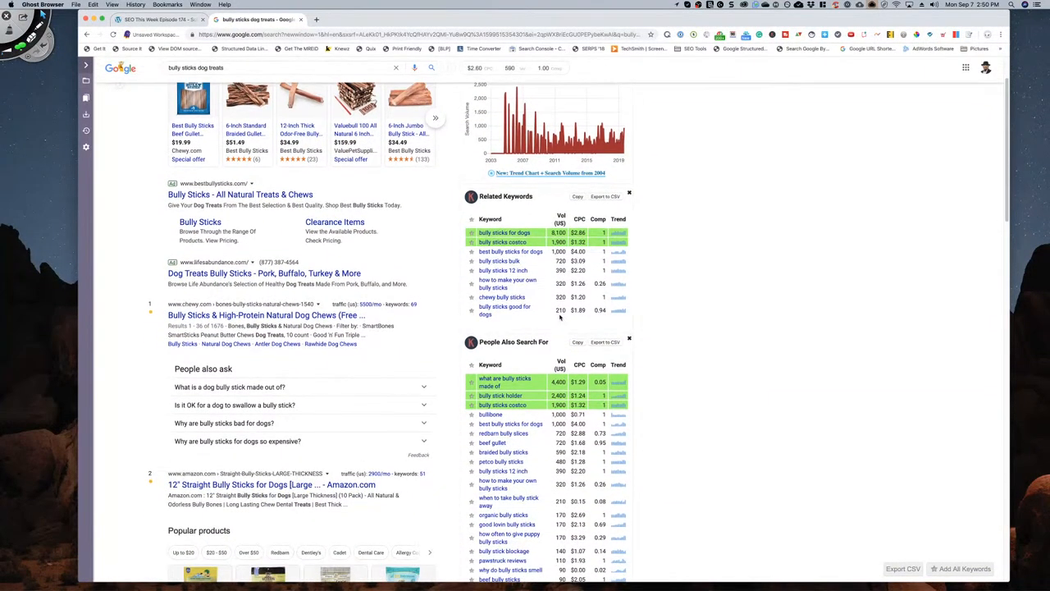
{"action": "scroll", "scroll_direction": "down", "scroll_amount": 3}
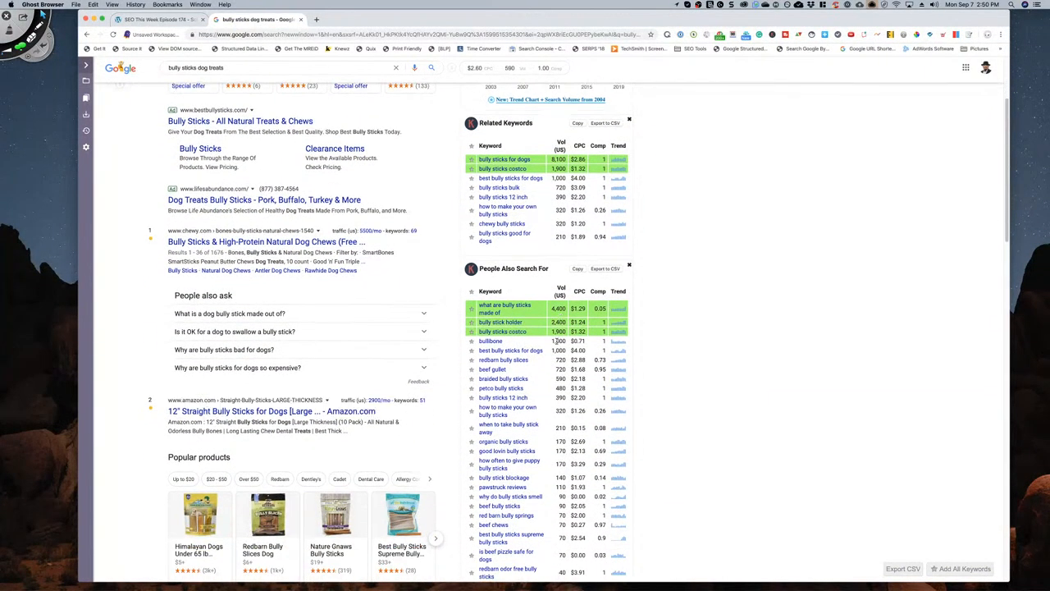
{"action": "scroll", "scroll_direction": "down", "scroll_amount": 3}
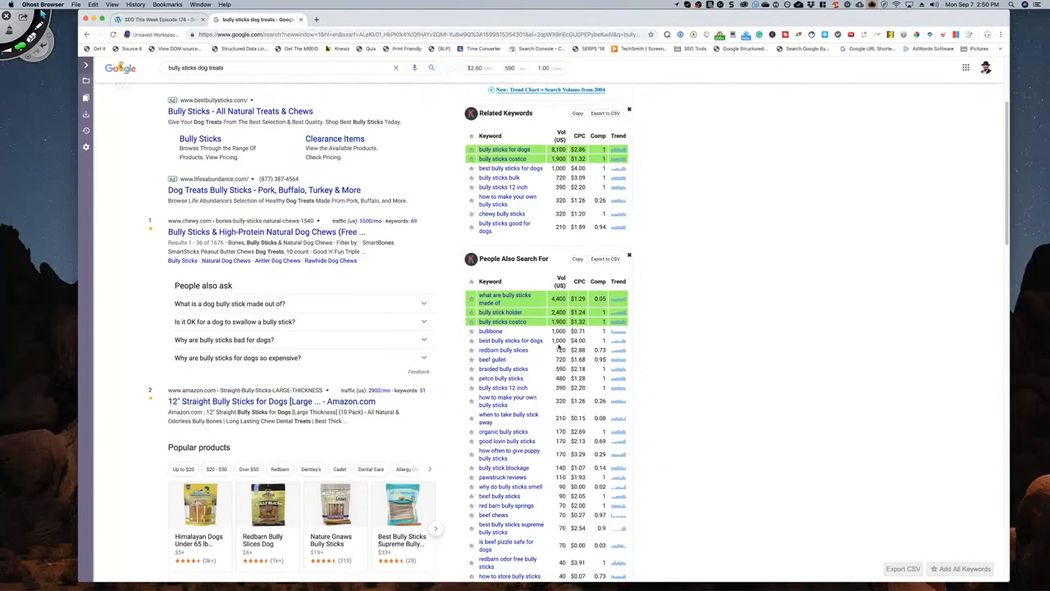
{"action": "scroll", "scroll_direction": "down", "scroll_amount": 3}
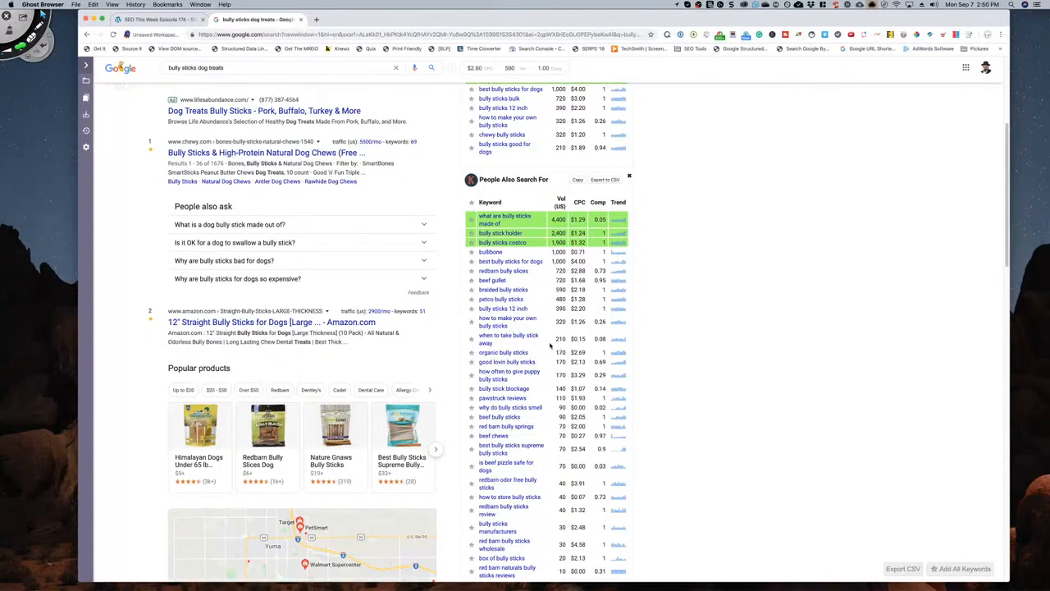
{"action": "mouse_move", "coordinate": [508, 338]}
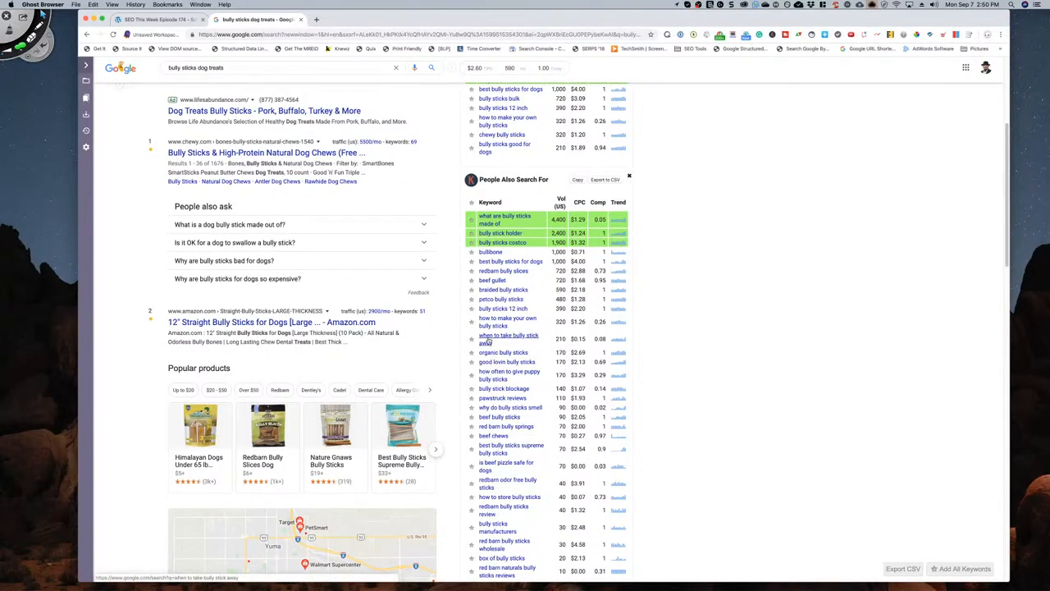
{"action": "mouse_move", "coordinate": [509, 374]}
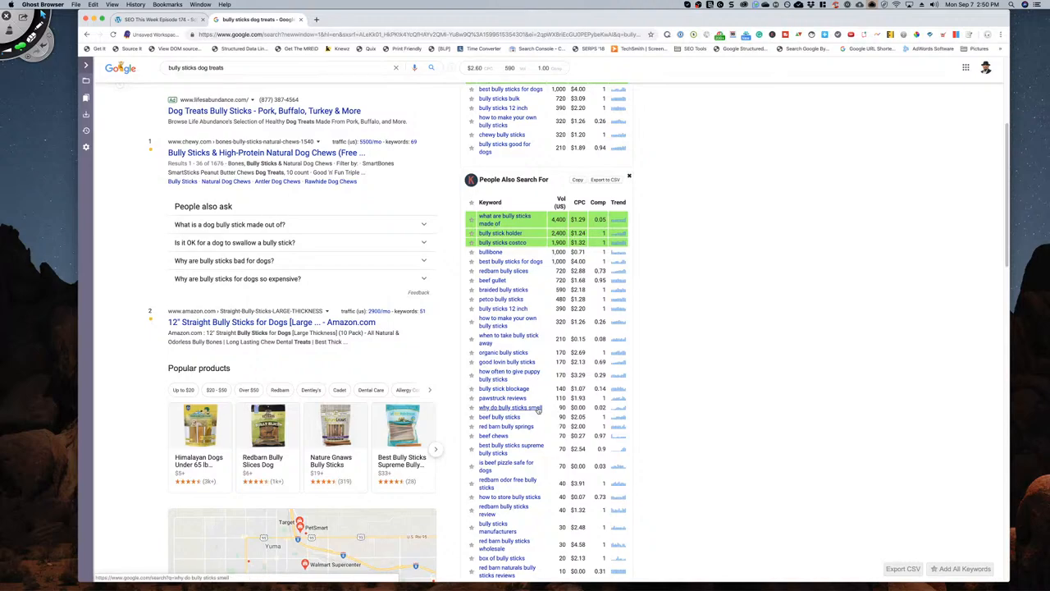
- Browse People Also Search For down to 'how to make your own bully sticks'
{"action": "scroll", "scroll_direction": "down", "scroll_amount": 3}
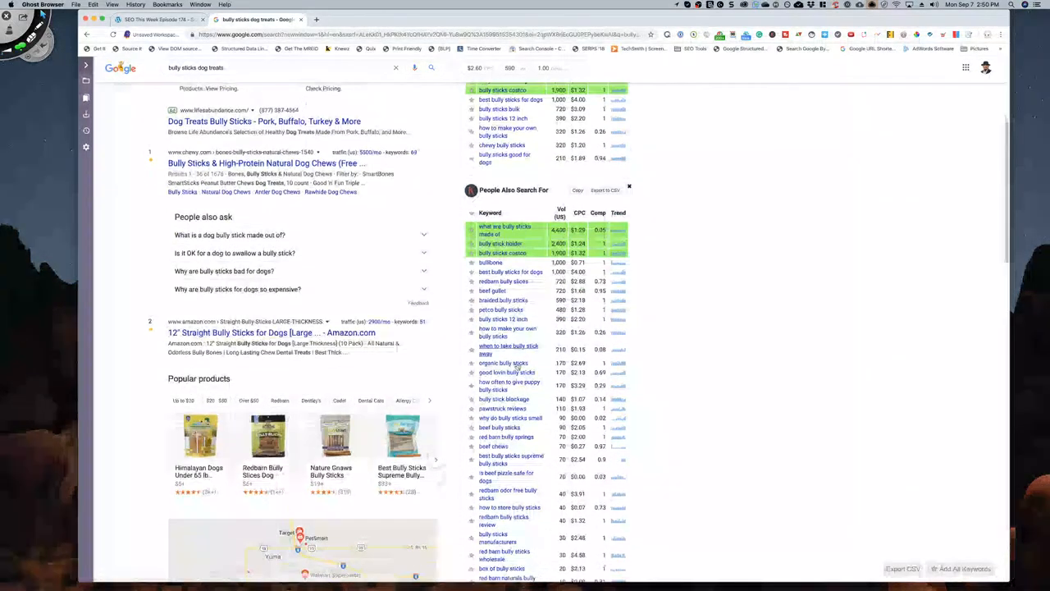
{"action": "scroll", "scroll_direction": "down", "scroll_amount": 3}
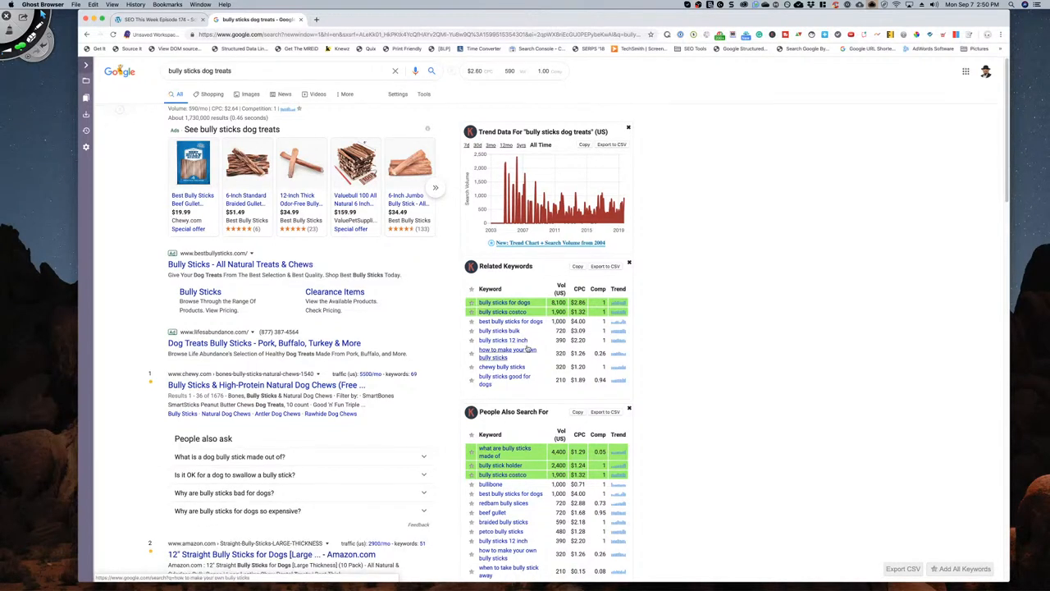
{"action": "scroll", "scroll_direction": "down", "scroll_amount": 3}
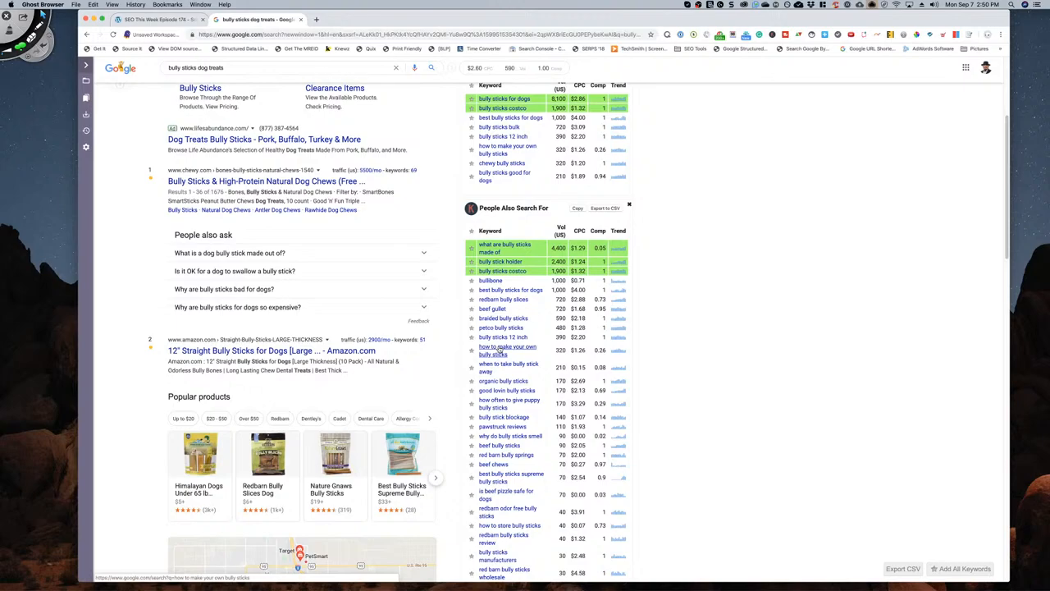
{"action": "mouse_move", "coordinate": [502, 338]}
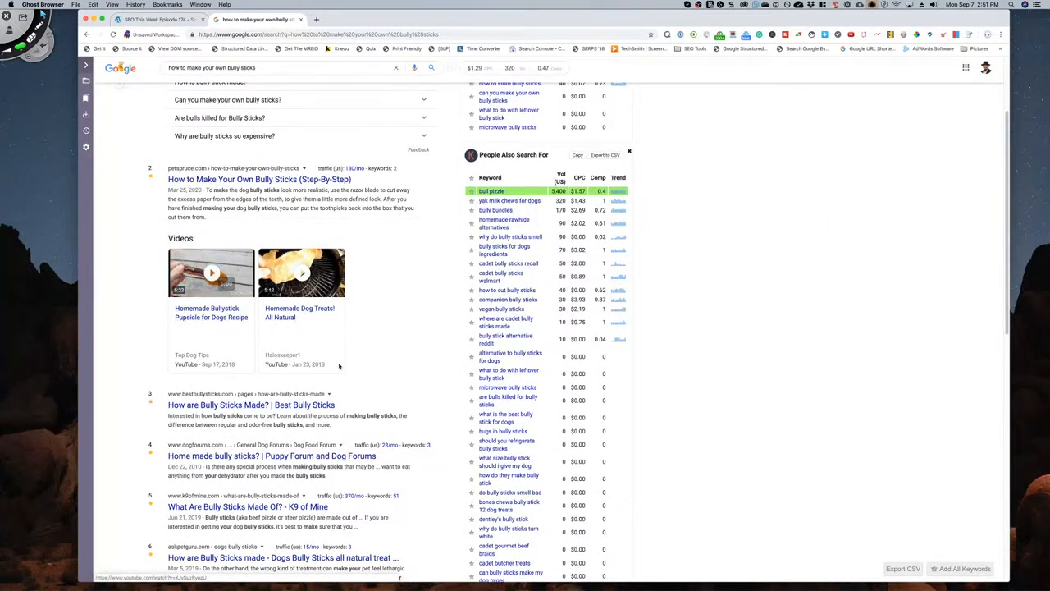
{"action": "scroll", "scroll_direction": "down", "scroll_amount": 3}
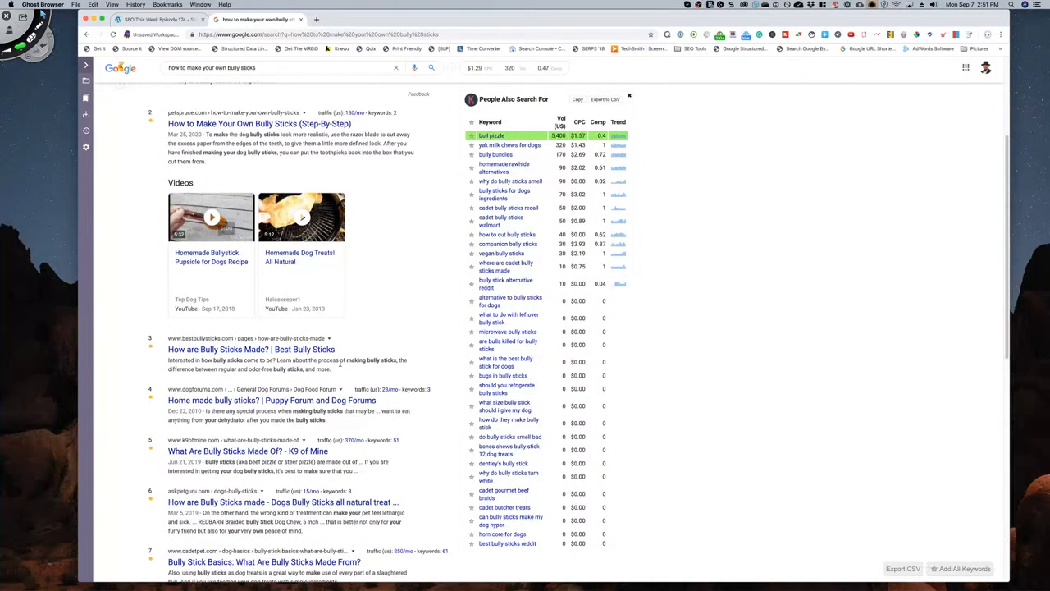
{"action": "scroll", "scroll_direction": "down", "scroll_amount": 3}
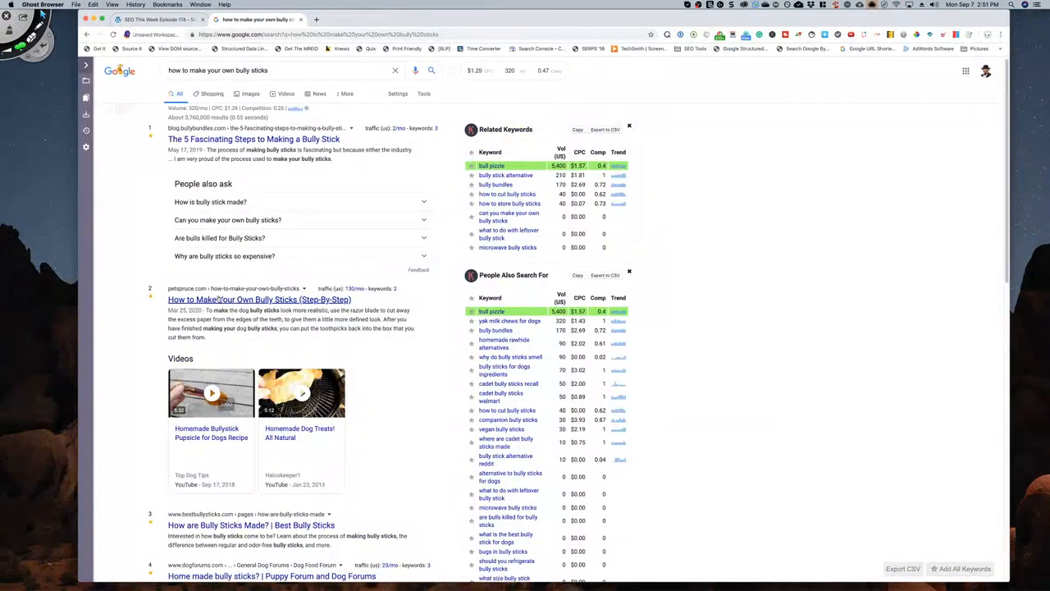
- Open the 'How to Make Your Own Bully Sticks (Step-By-Step)' article and skim its opening
{"action": "left_click", "coordinate": [259, 299]}
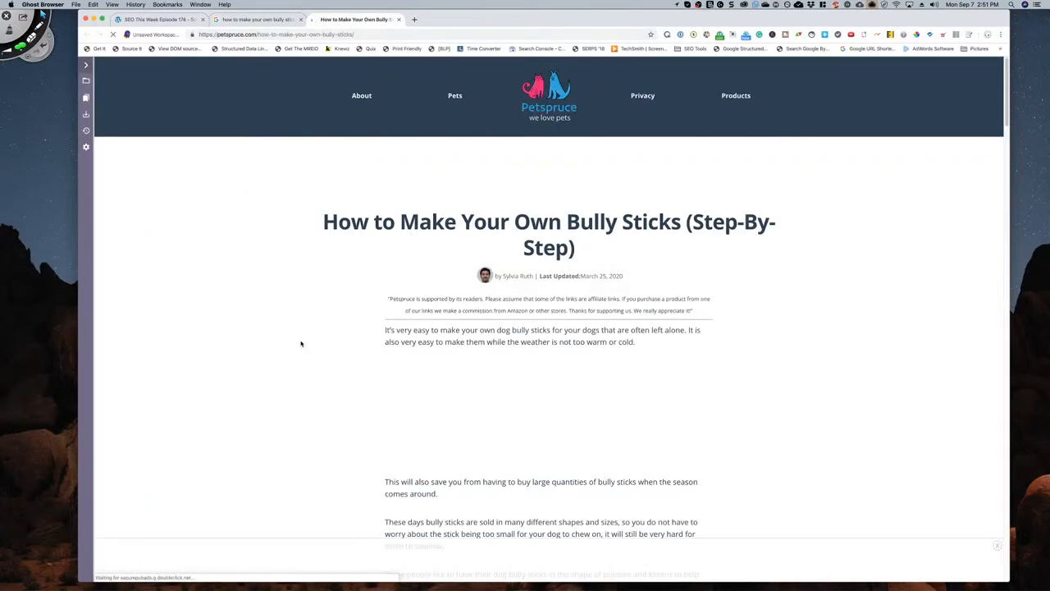
{"action": "scroll", "scroll_direction": "down", "scroll_amount": 3}
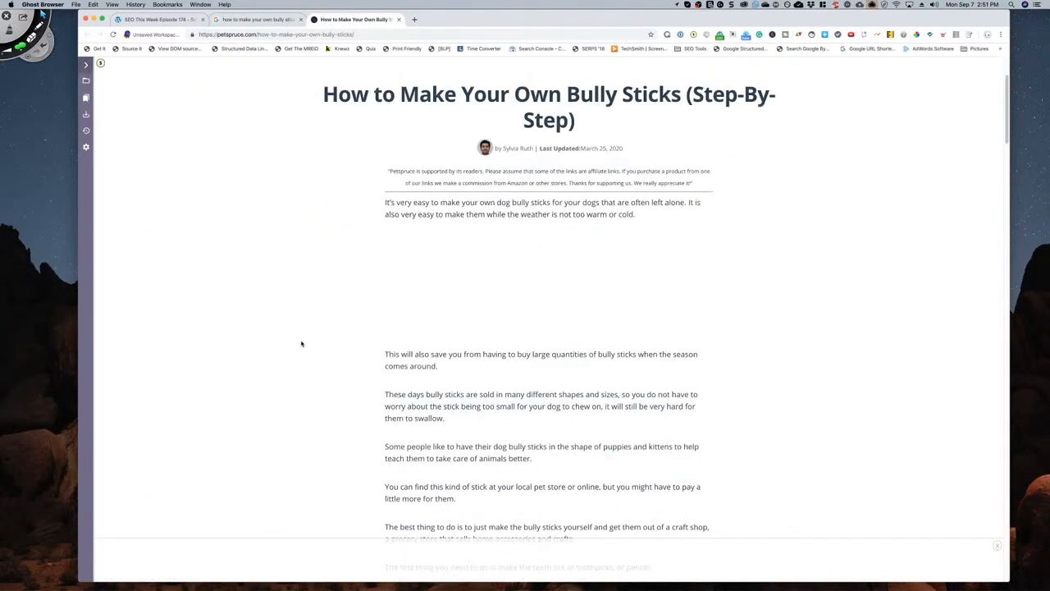
{"action": "scroll", "scroll_direction": "down", "scroll_amount": 3}
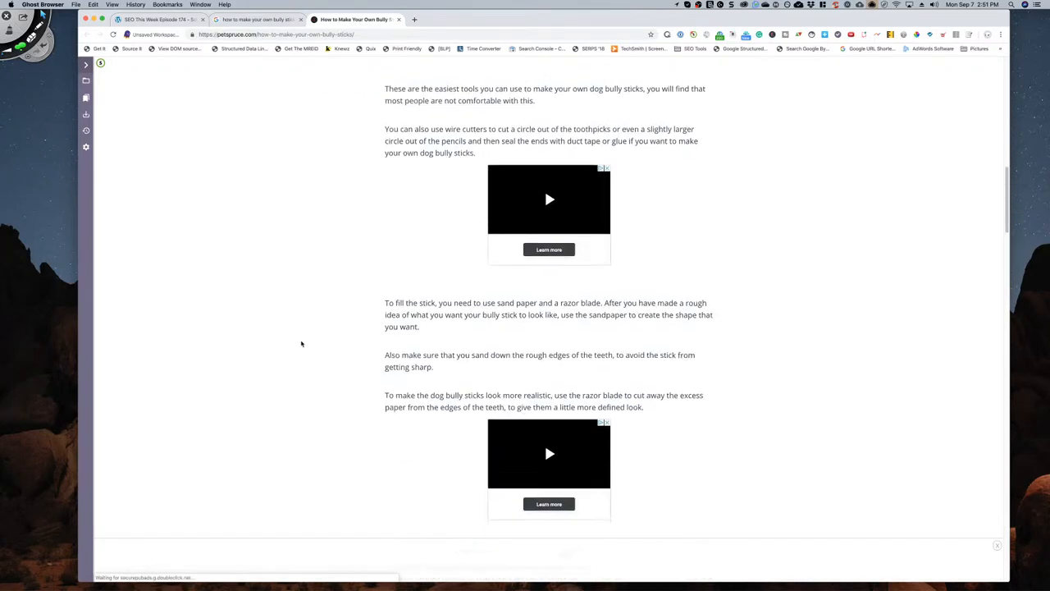
{"action": "scroll", "scroll_direction": "up", "scroll_amount": 3}
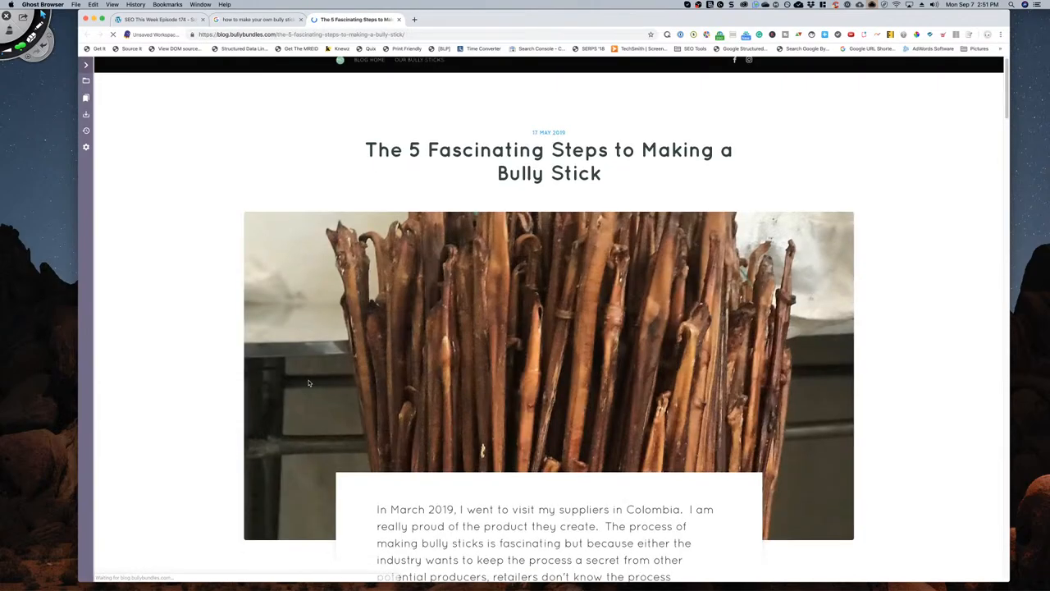
- Read the Bully Bundles post through the raw product and cleaning sections
{"action": "scroll", "scroll_direction": "down", "scroll_amount": 3}
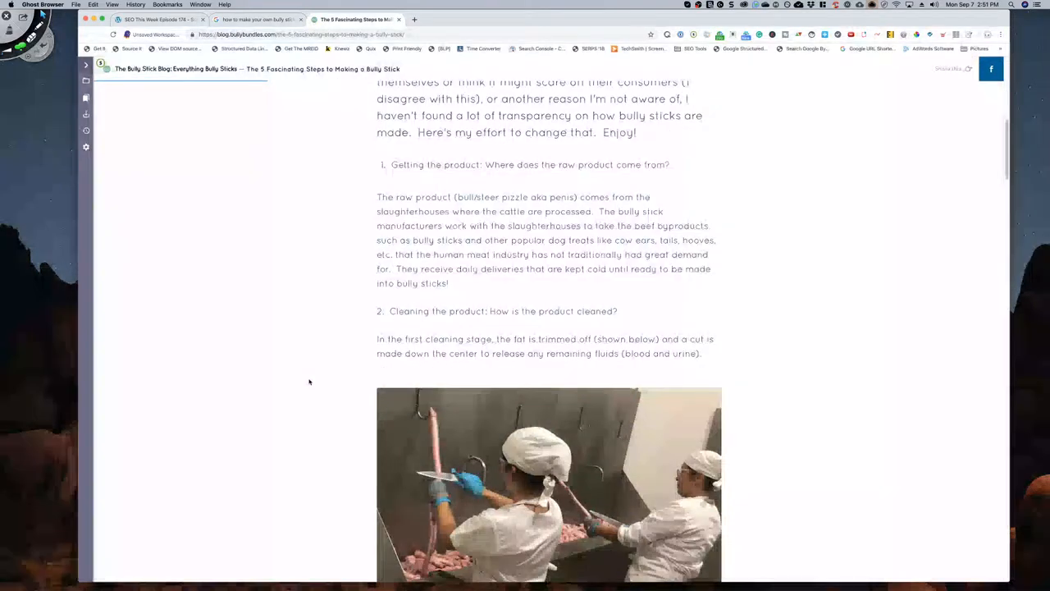
{"action": "scroll", "scroll_direction": "down", "scroll_amount": 3}
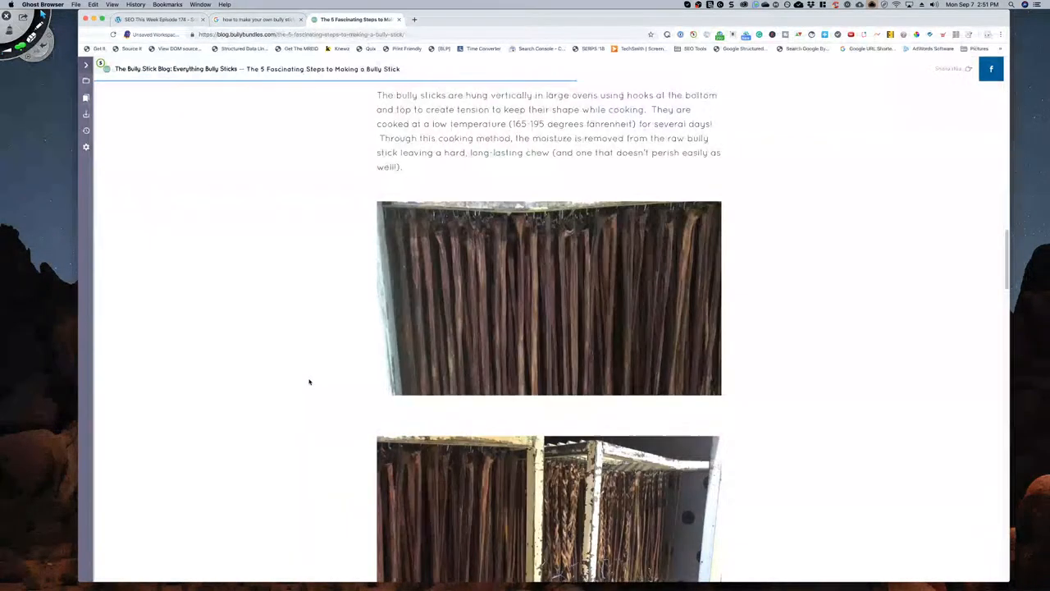
{"action": "scroll", "scroll_direction": "down", "scroll_amount": 3}
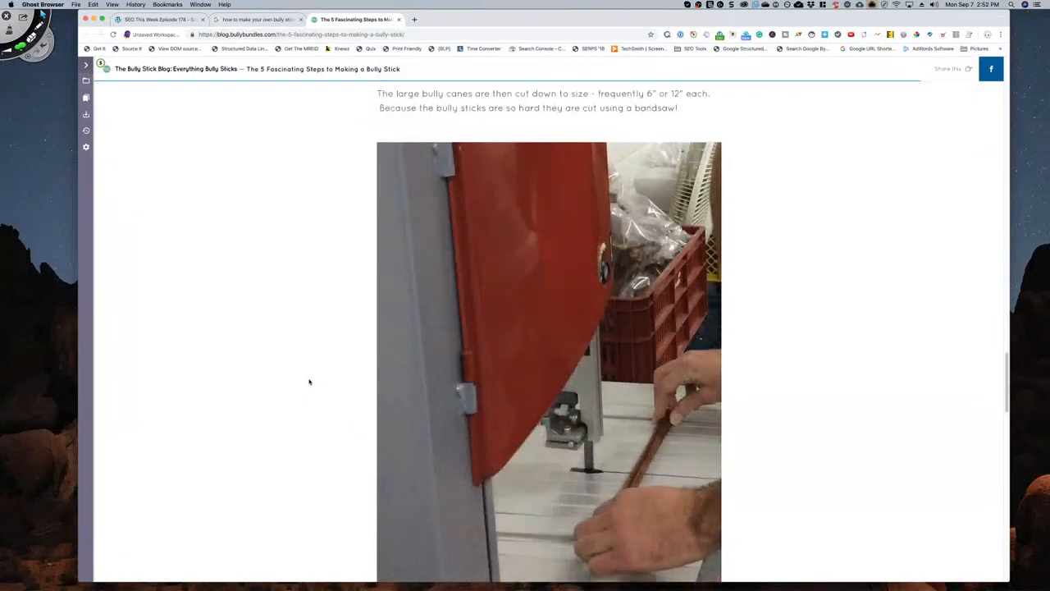
{"action": "scroll", "scroll_direction": "down", "scroll_amount": 3}
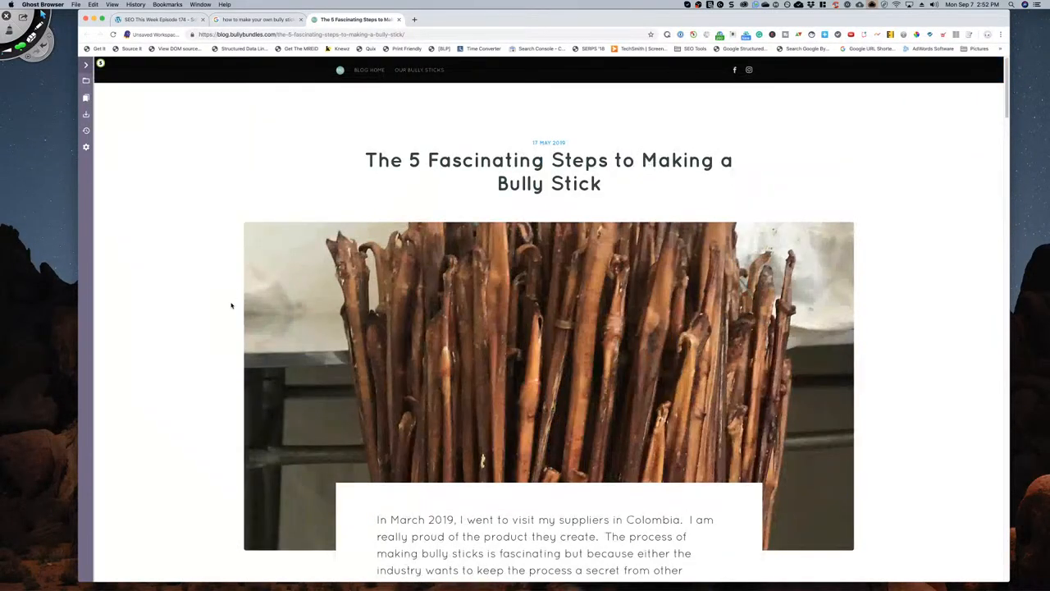
{"action": "scroll", "scroll_direction": "down", "scroll_amount": 3}
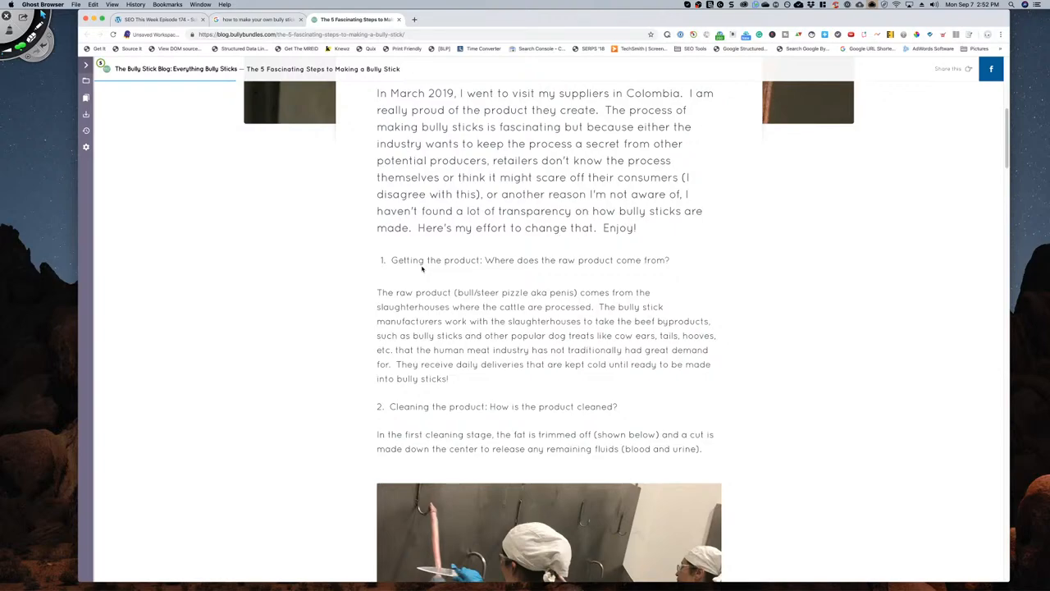
{"action": "mouse_move", "coordinate": [610, 306]}
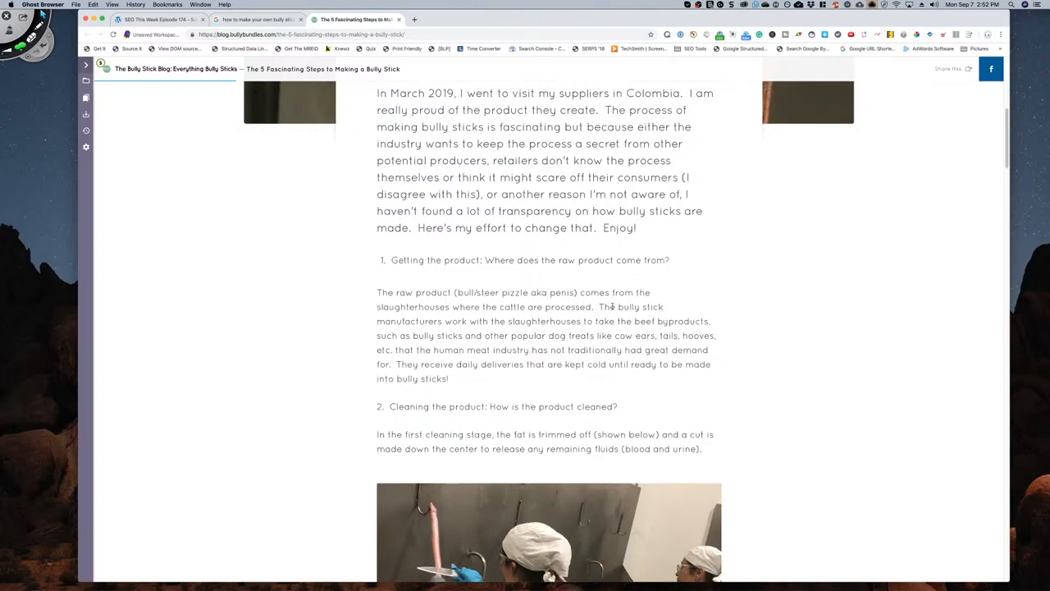
{"action": "mouse_move", "coordinate": [604, 310]}
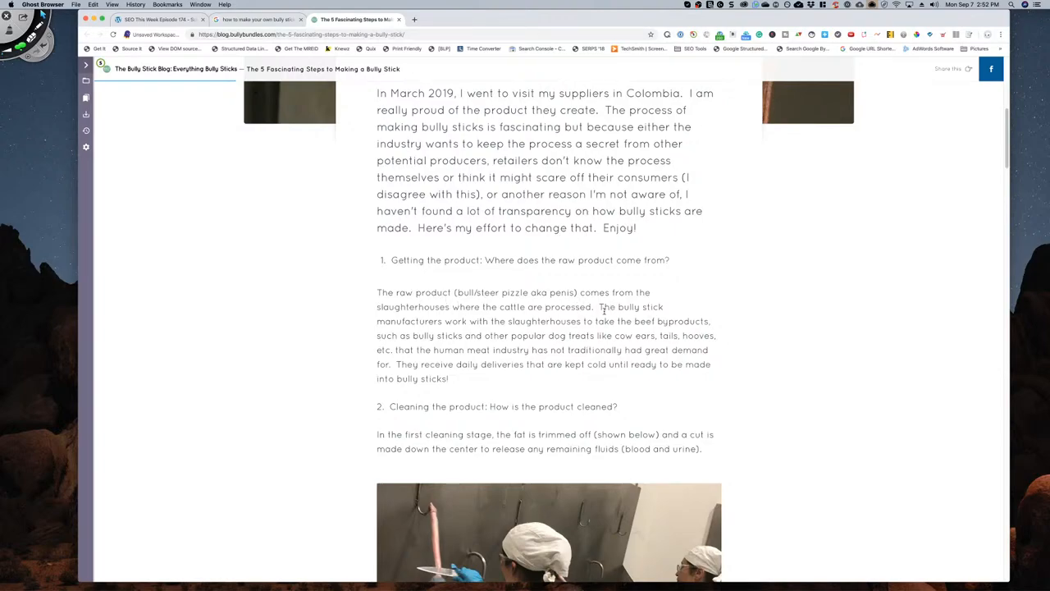
{"action": "scroll", "scroll_direction": "down", "scroll_amount": 3}
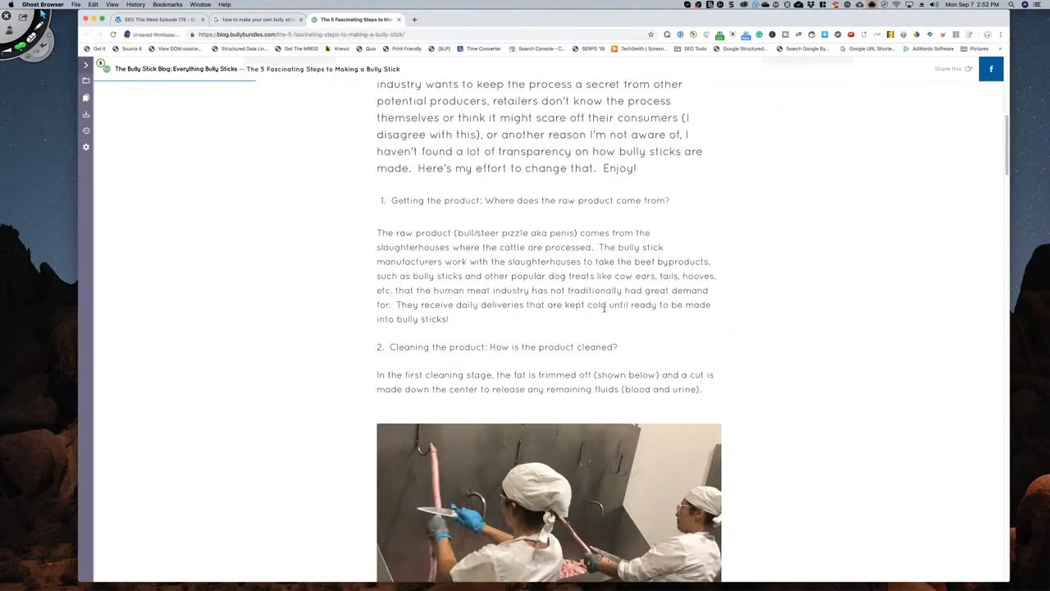
{"action": "scroll", "scroll_direction": "down", "scroll_amount": 3}
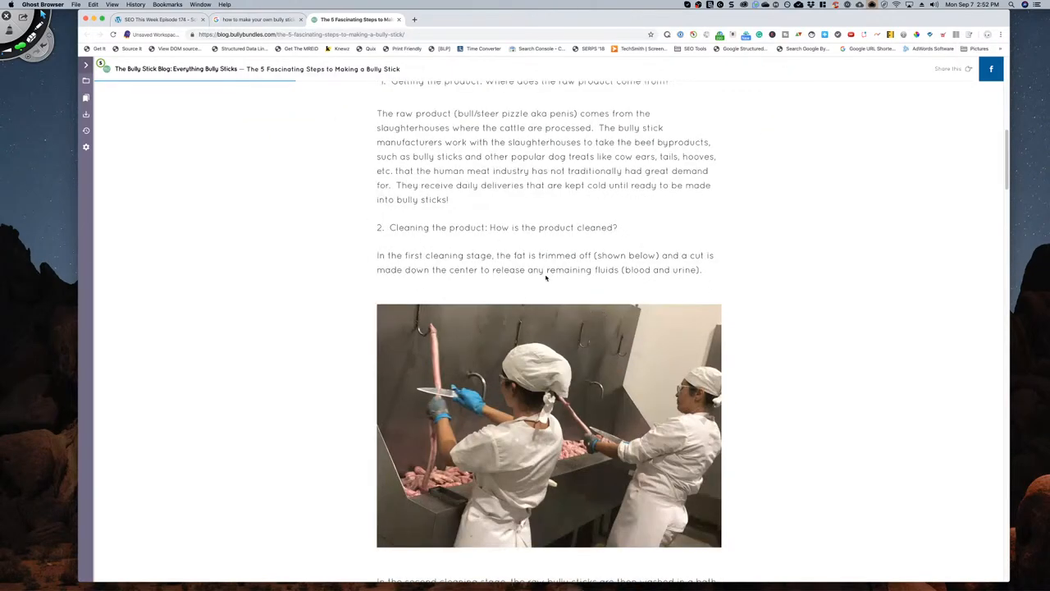
{"action": "scroll", "scroll_direction": "down", "scroll_amount": 3}
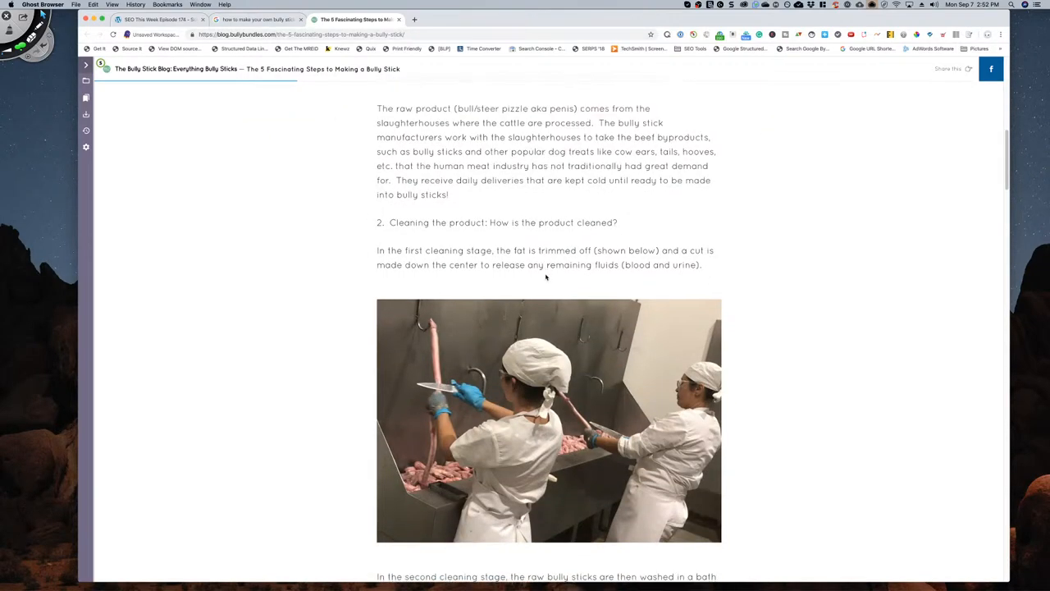
- Continue through the cooking section down to '4. Cutting the bully sticks'
{"action": "scroll", "scroll_direction": "down", "scroll_amount": 3}
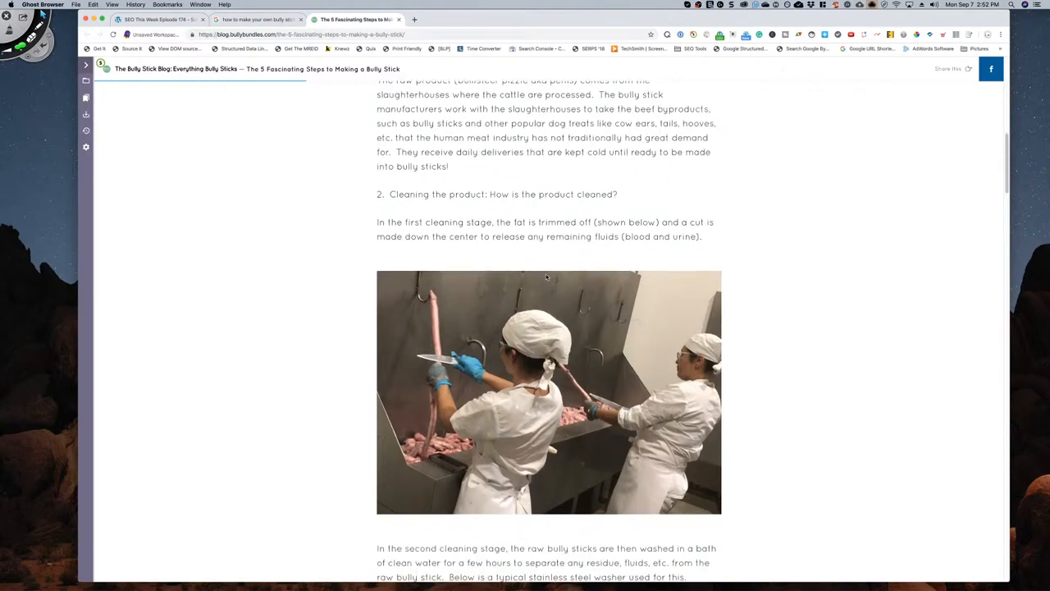
{"action": "scroll", "scroll_direction": "down", "scroll_amount": 3}
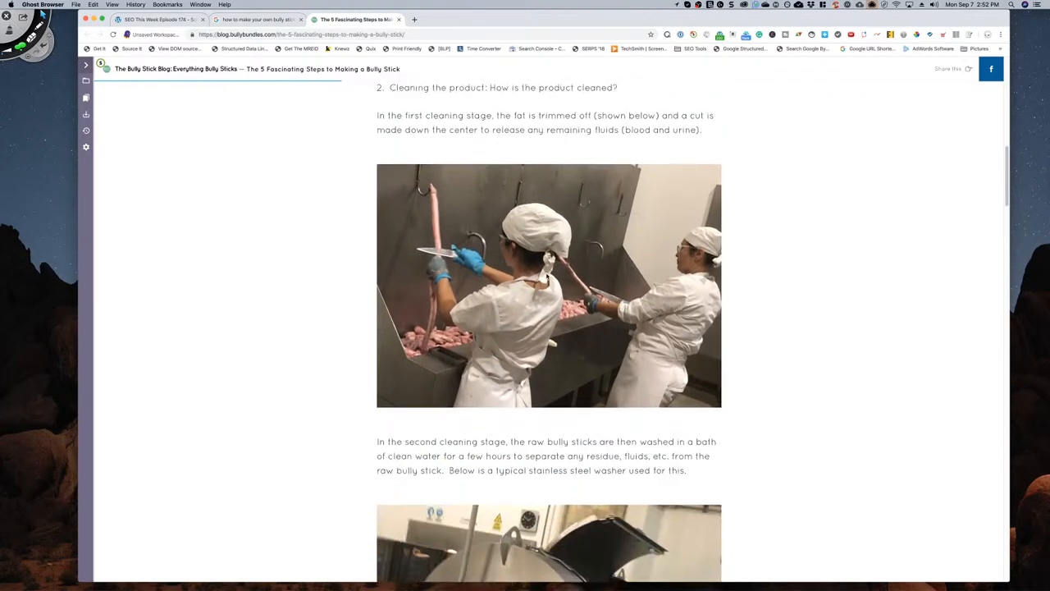
{"action": "scroll", "scroll_direction": "down", "scroll_amount": 3}
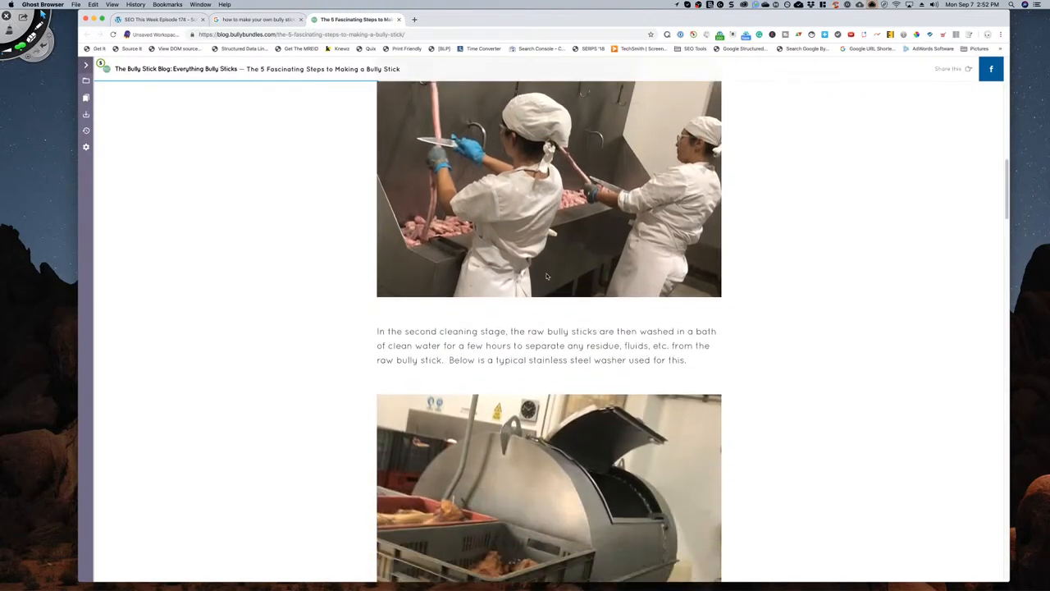
{"action": "scroll", "scroll_direction": "down", "scroll_amount": 3}
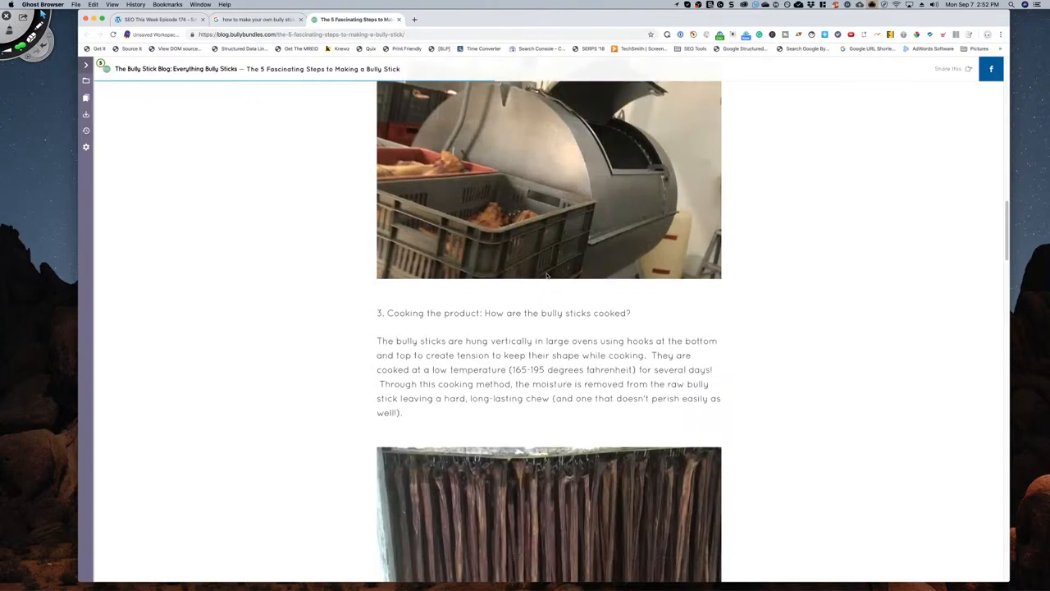
{"action": "scroll", "scroll_direction": "down", "scroll_amount": 3}
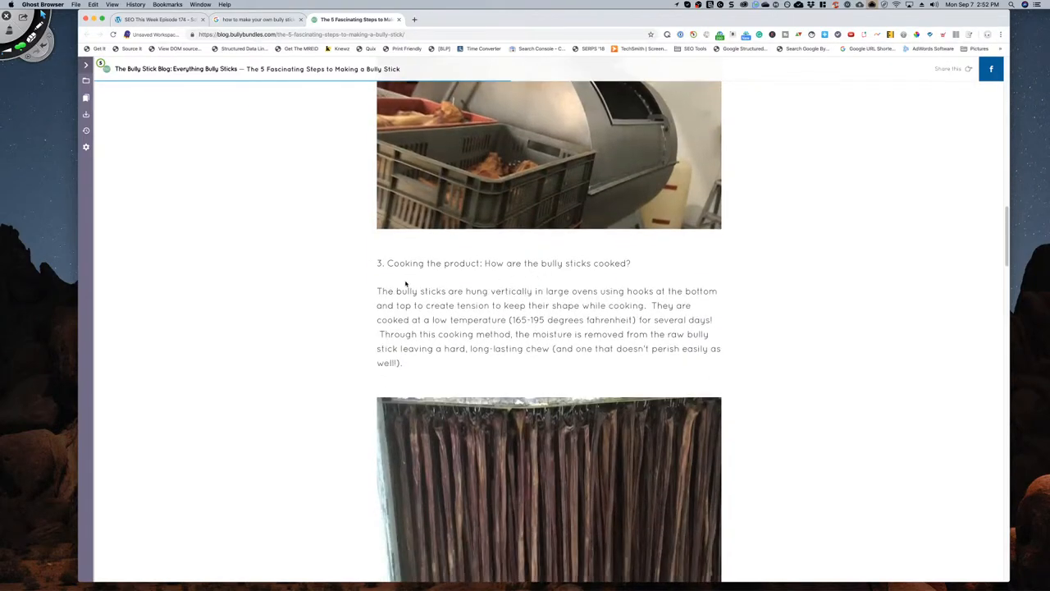
{"action": "scroll", "scroll_direction": "down", "scroll_amount": 3}
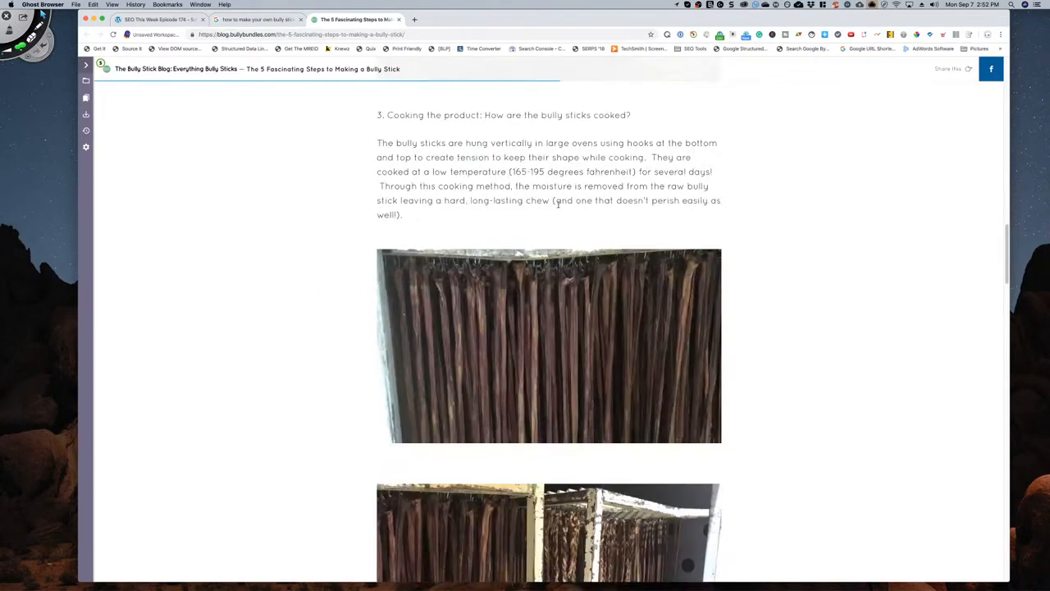
{"action": "mouse_move", "coordinate": [330, 292]}
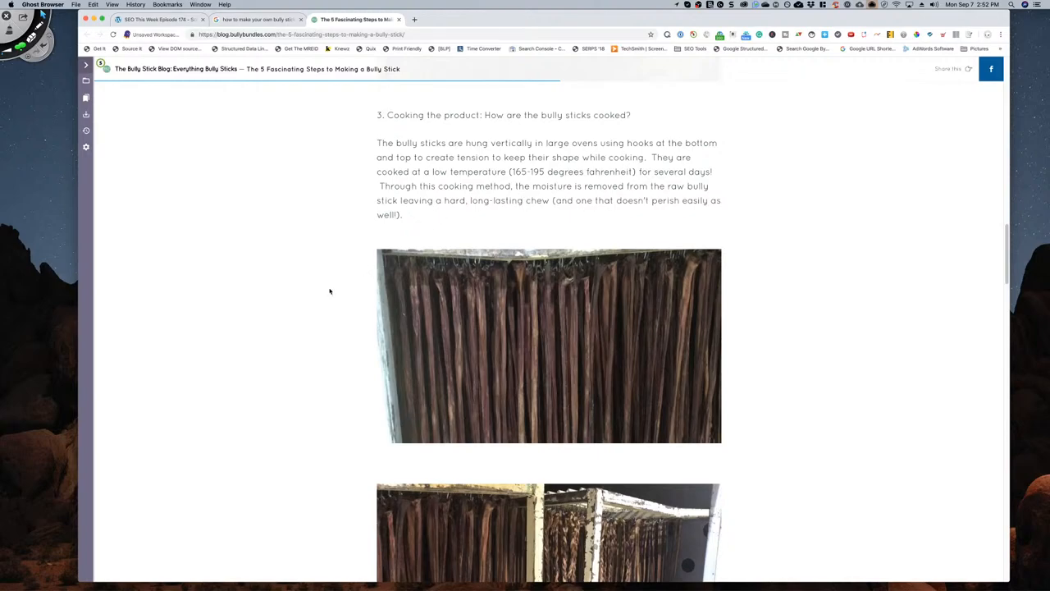
{"action": "scroll", "scroll_direction": "down", "scroll_amount": 3}
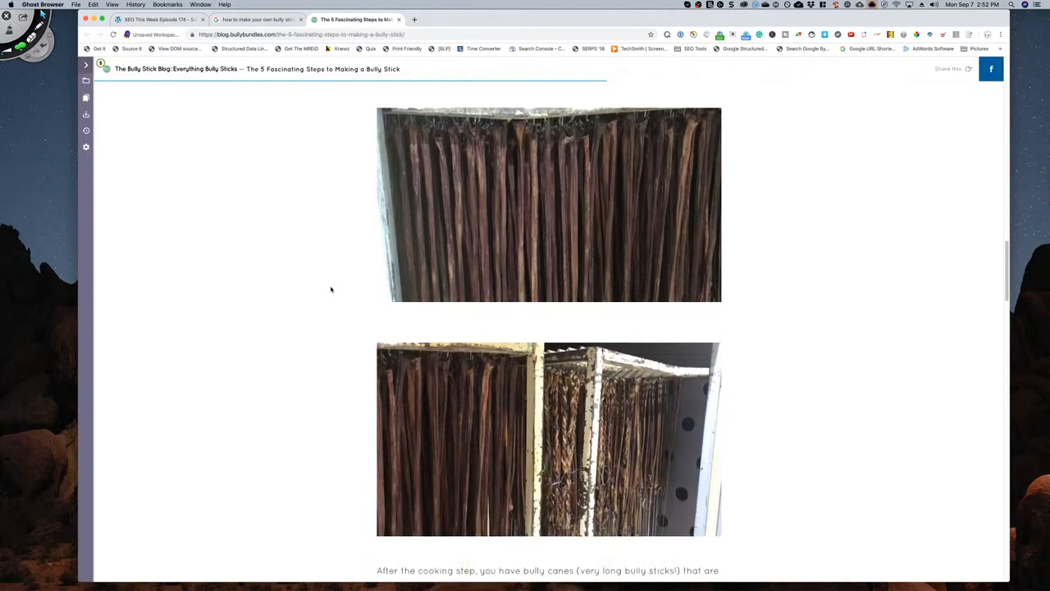
{"action": "scroll", "scroll_direction": "down", "scroll_amount": 3}
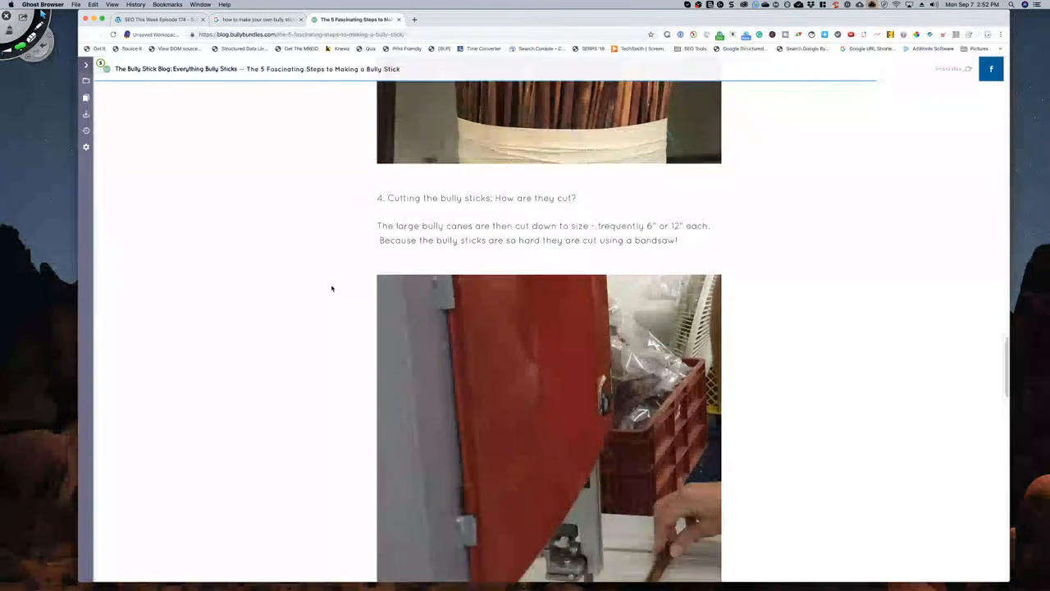
{"action": "scroll", "scroll_direction": "down", "scroll_amount": 3}
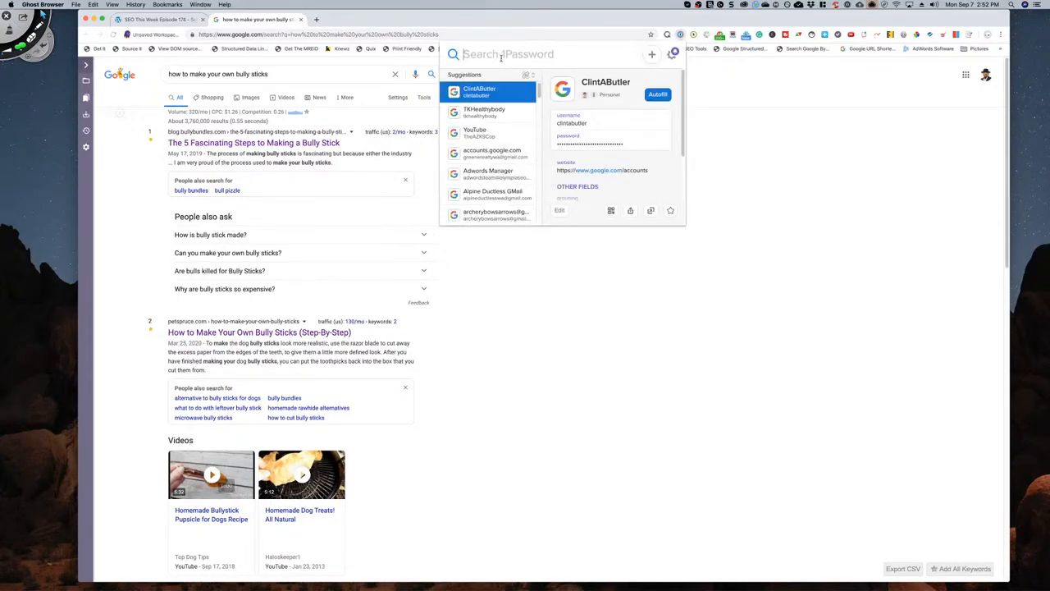
- Search 1Password mini for 'q' and browse the matching saved logins
{"action": "type", "text": "q"}
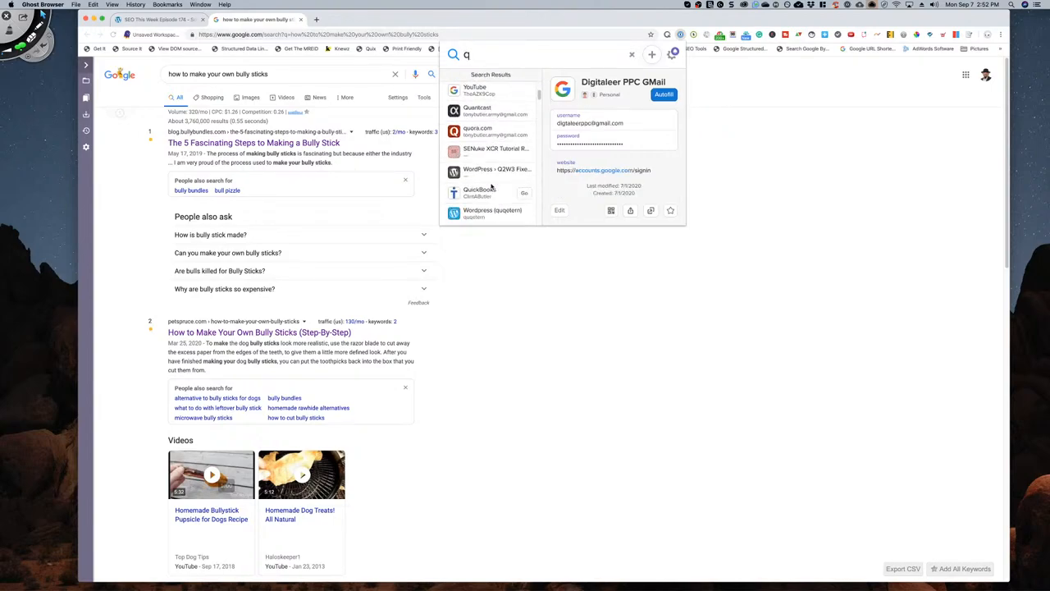
{"action": "scroll", "scroll_direction": "down", "scroll_amount": 3}
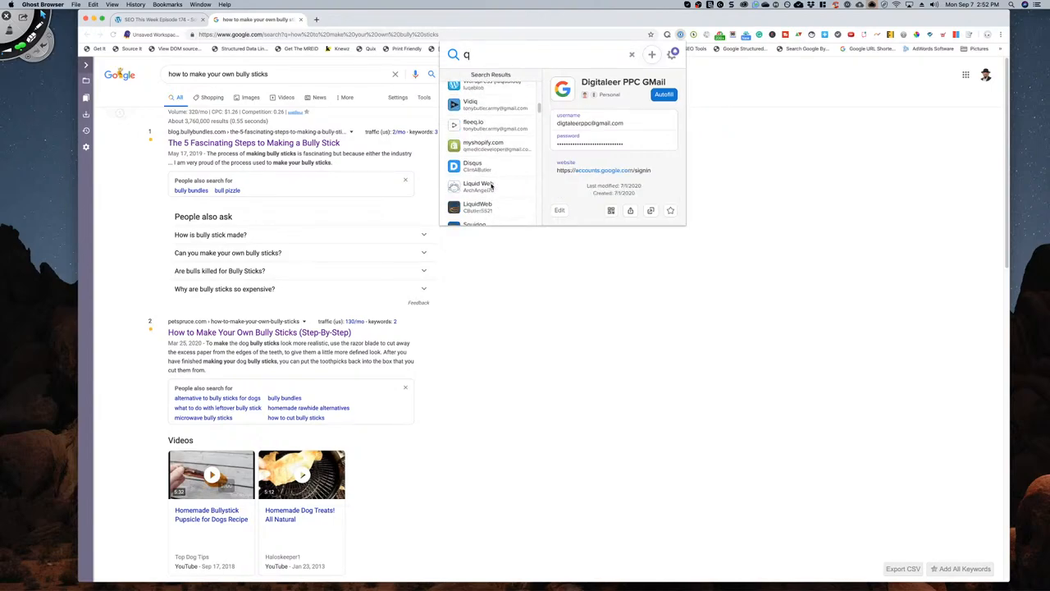
{"action": "scroll", "scroll_direction": "down", "scroll_amount": 3}
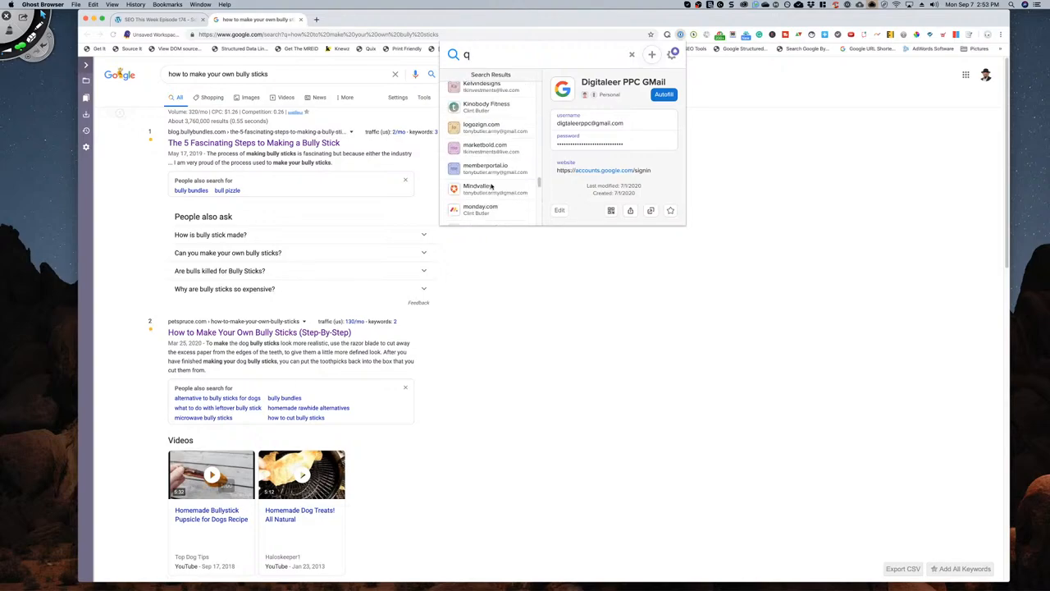
{"action": "scroll", "scroll_direction": "down", "scroll_amount": 3}
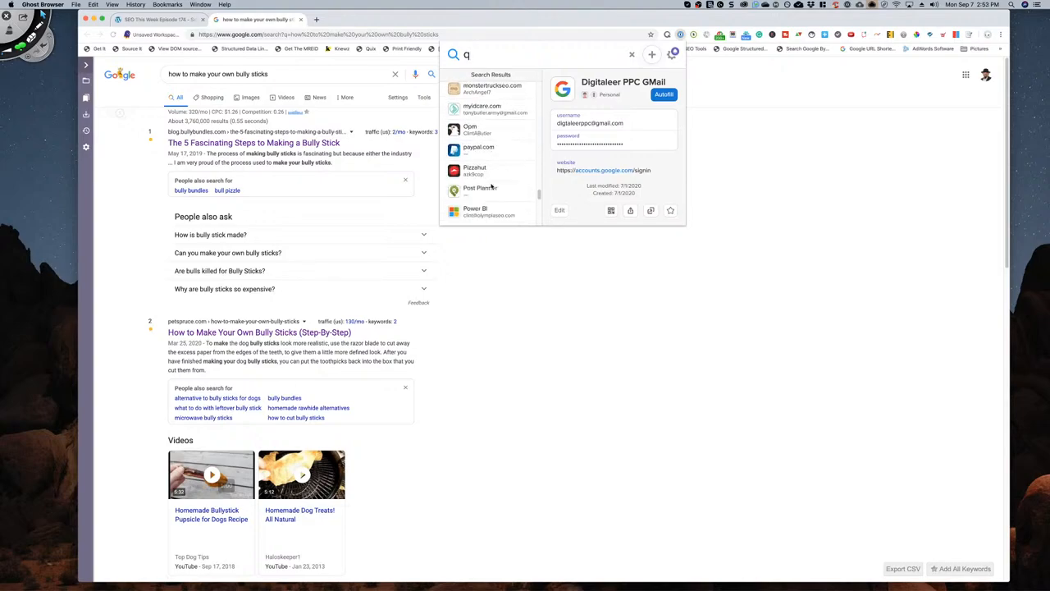
{"action": "scroll", "scroll_direction": "down", "scroll_amount": 3}
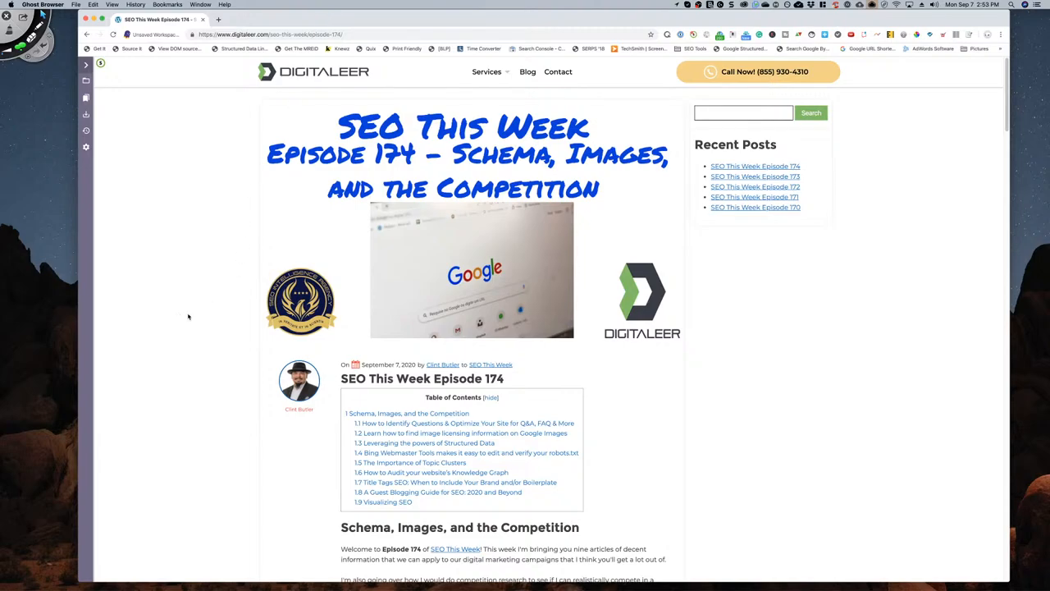
{"action": "mouse_move", "coordinate": [188, 311]}
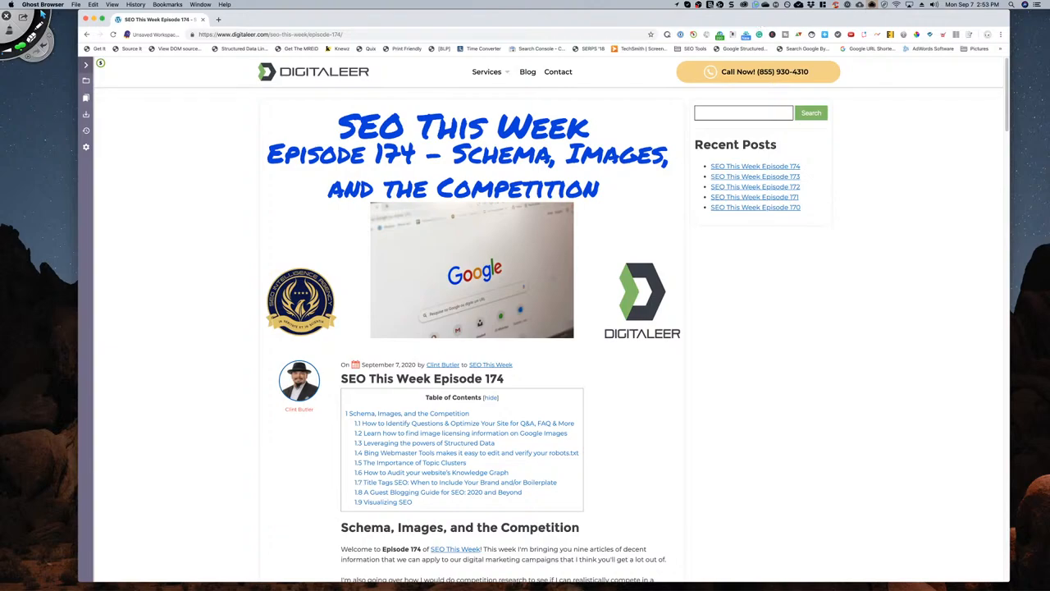
{"action": "mouse_move", "coordinate": [739, 456]}
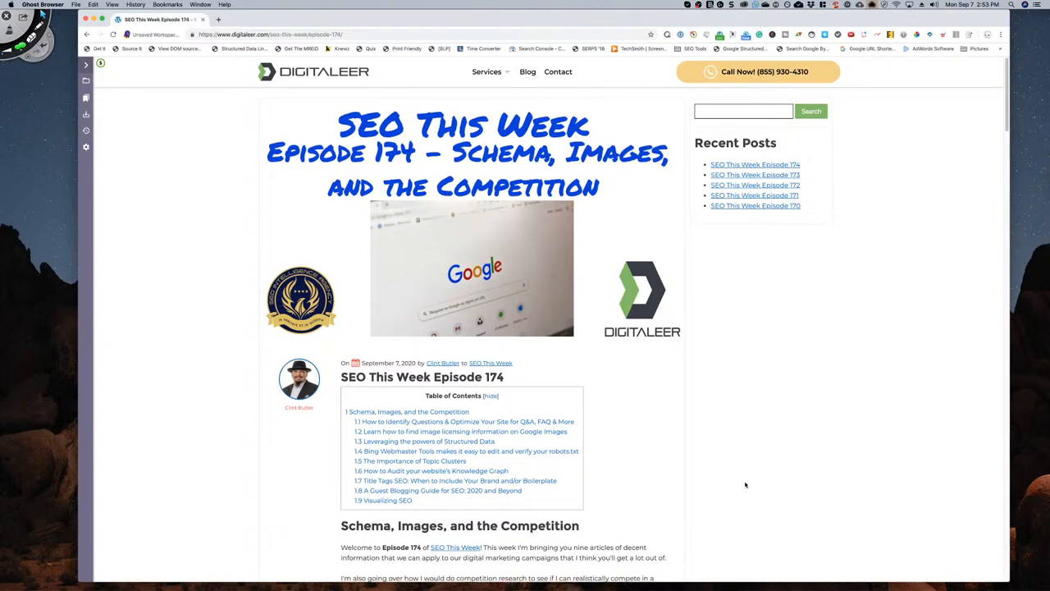
- Scroll the Episode 174 post past its table of contents to the embedded video
{"action": "scroll", "scroll_direction": "down", "scroll_amount": 3}
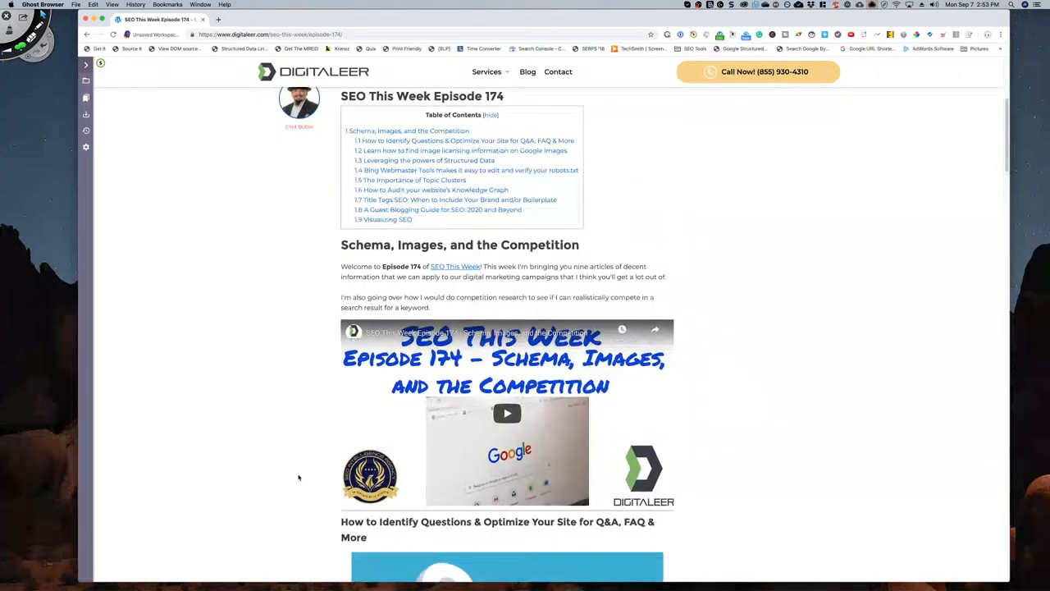